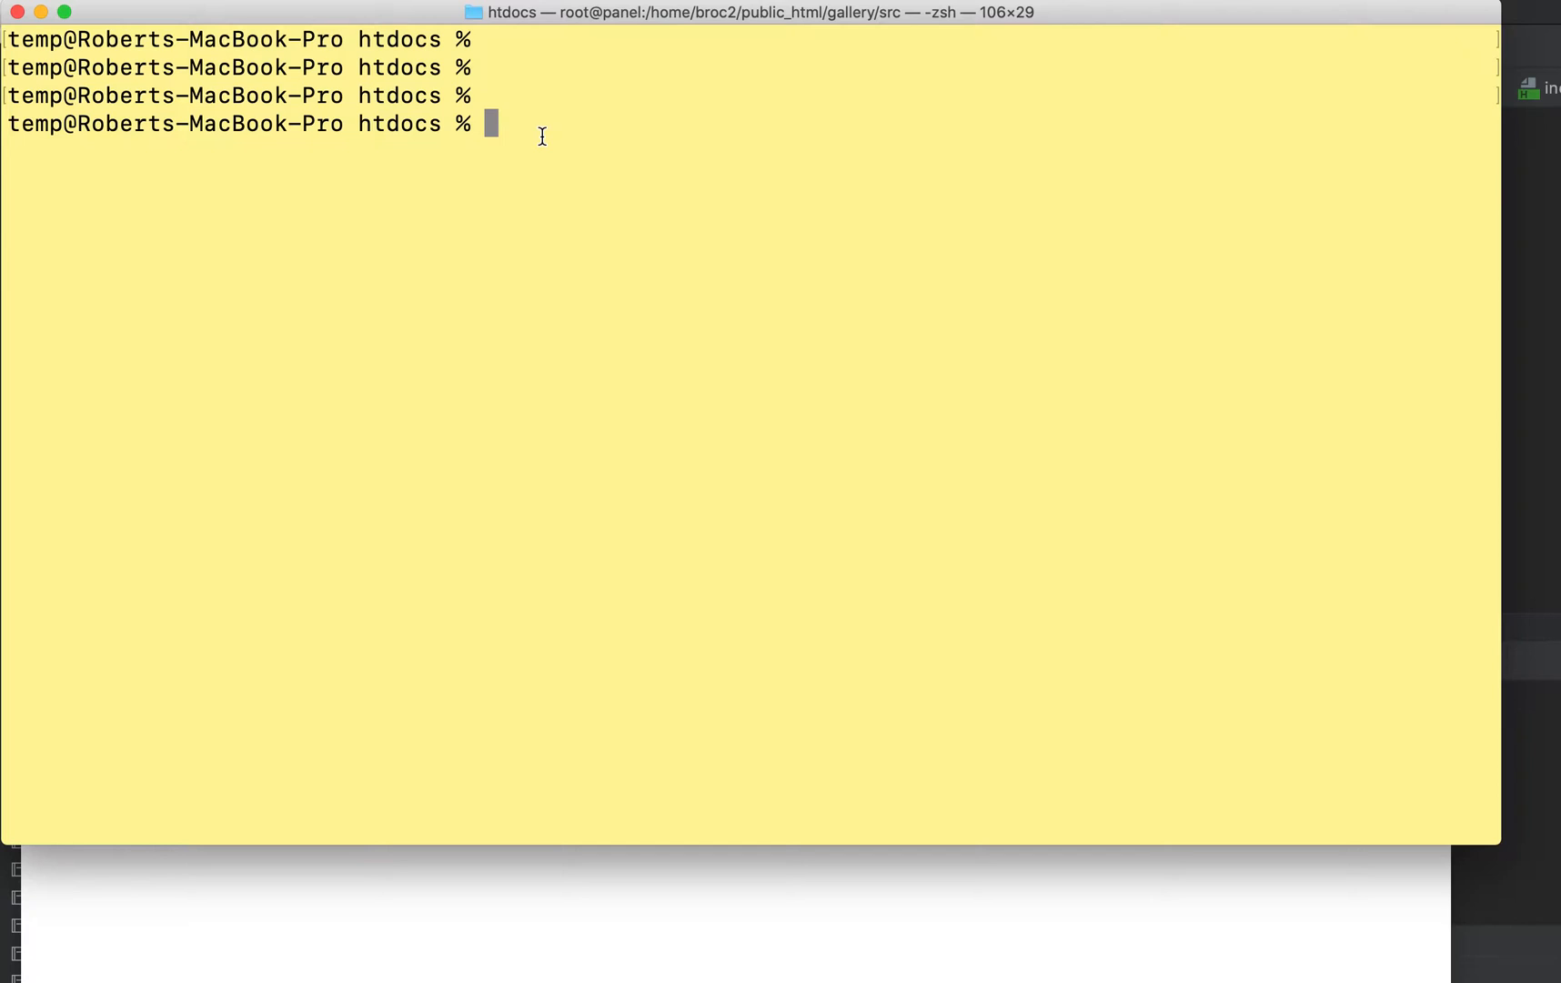
- Clear the stray words typed into the terminal prompt
{"action": "type", "text": "in our PHP"}
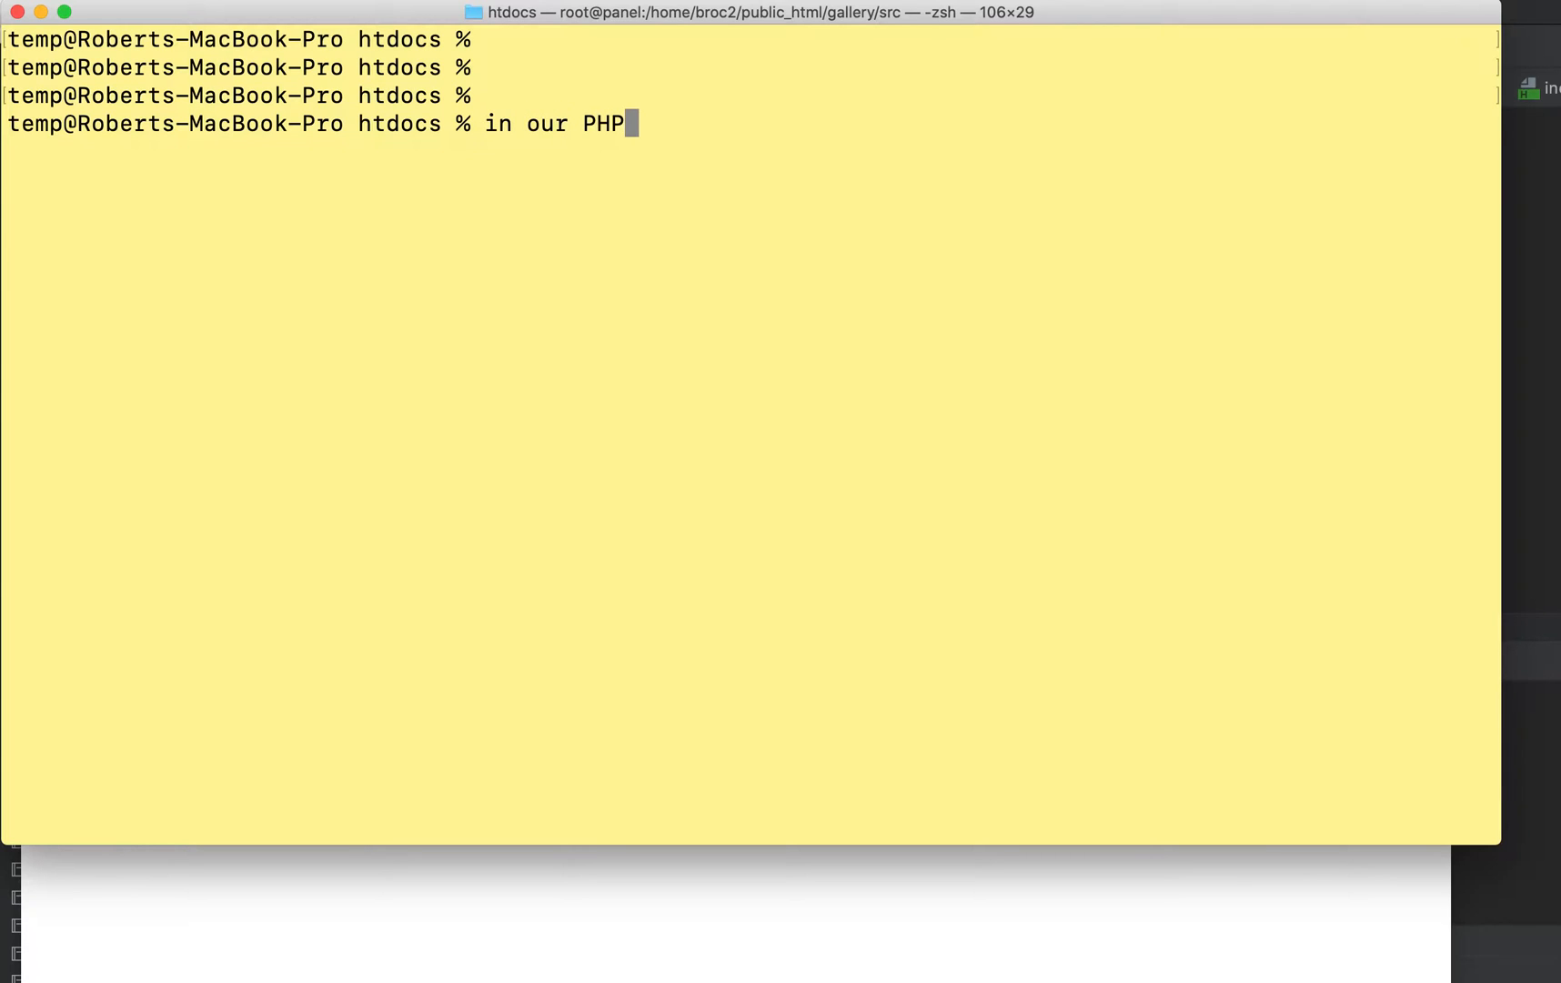
{"action": "type", "text": "pages, if we"}
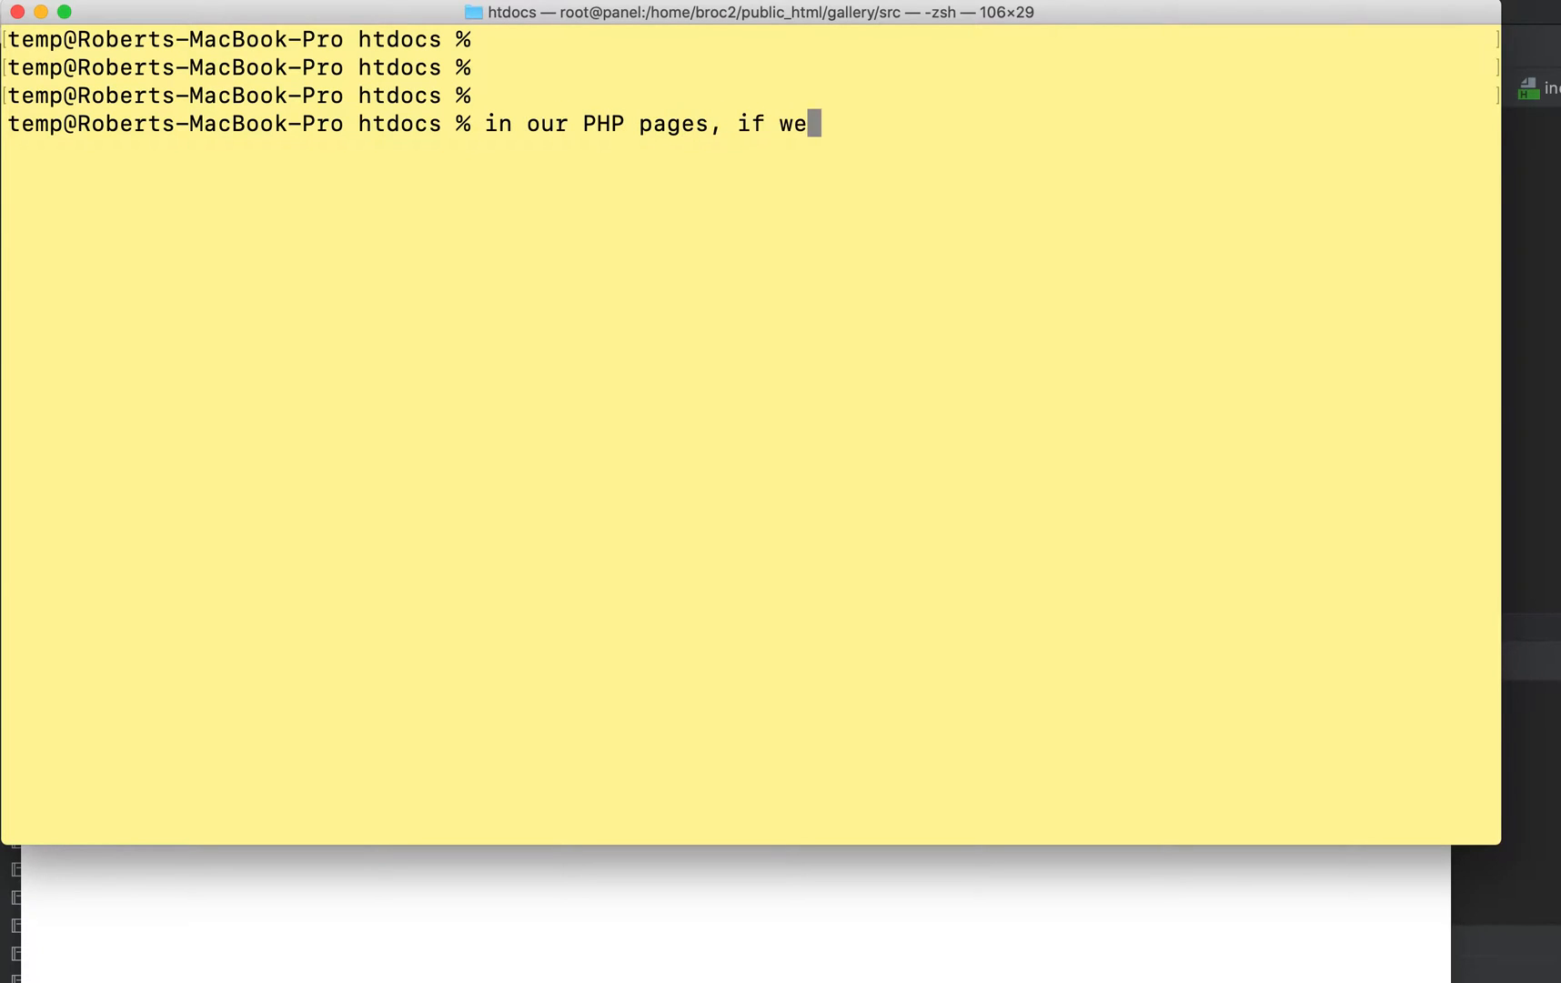
{"action": "type", "text": "want ..."}
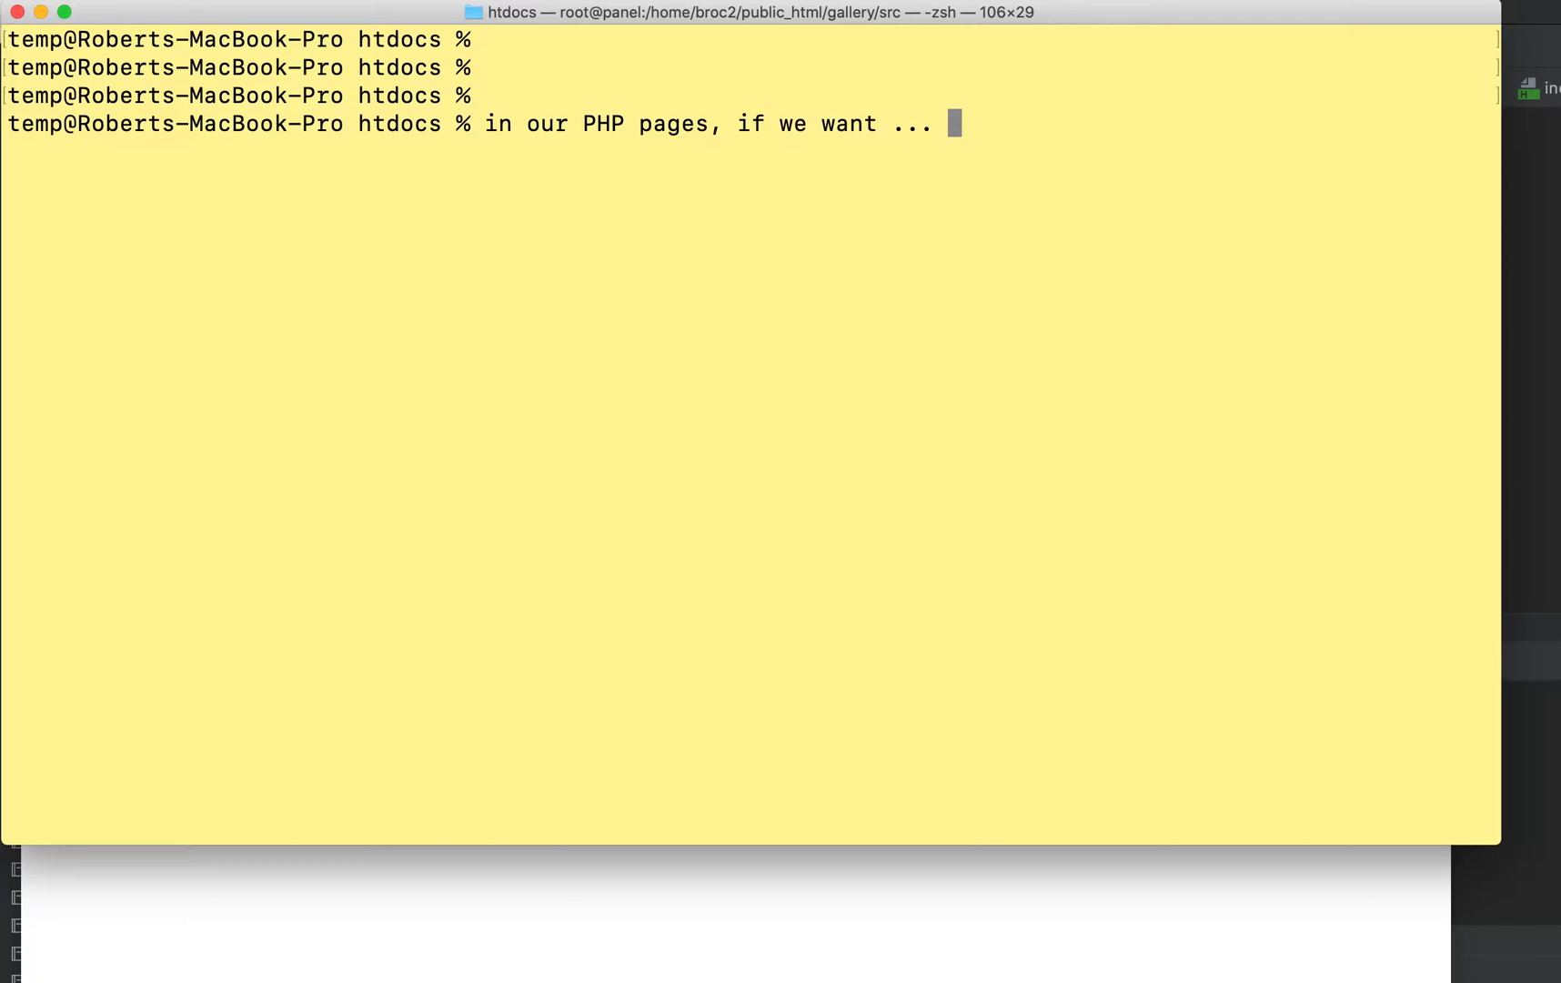
{"action": "key", "text": "Backspace"}
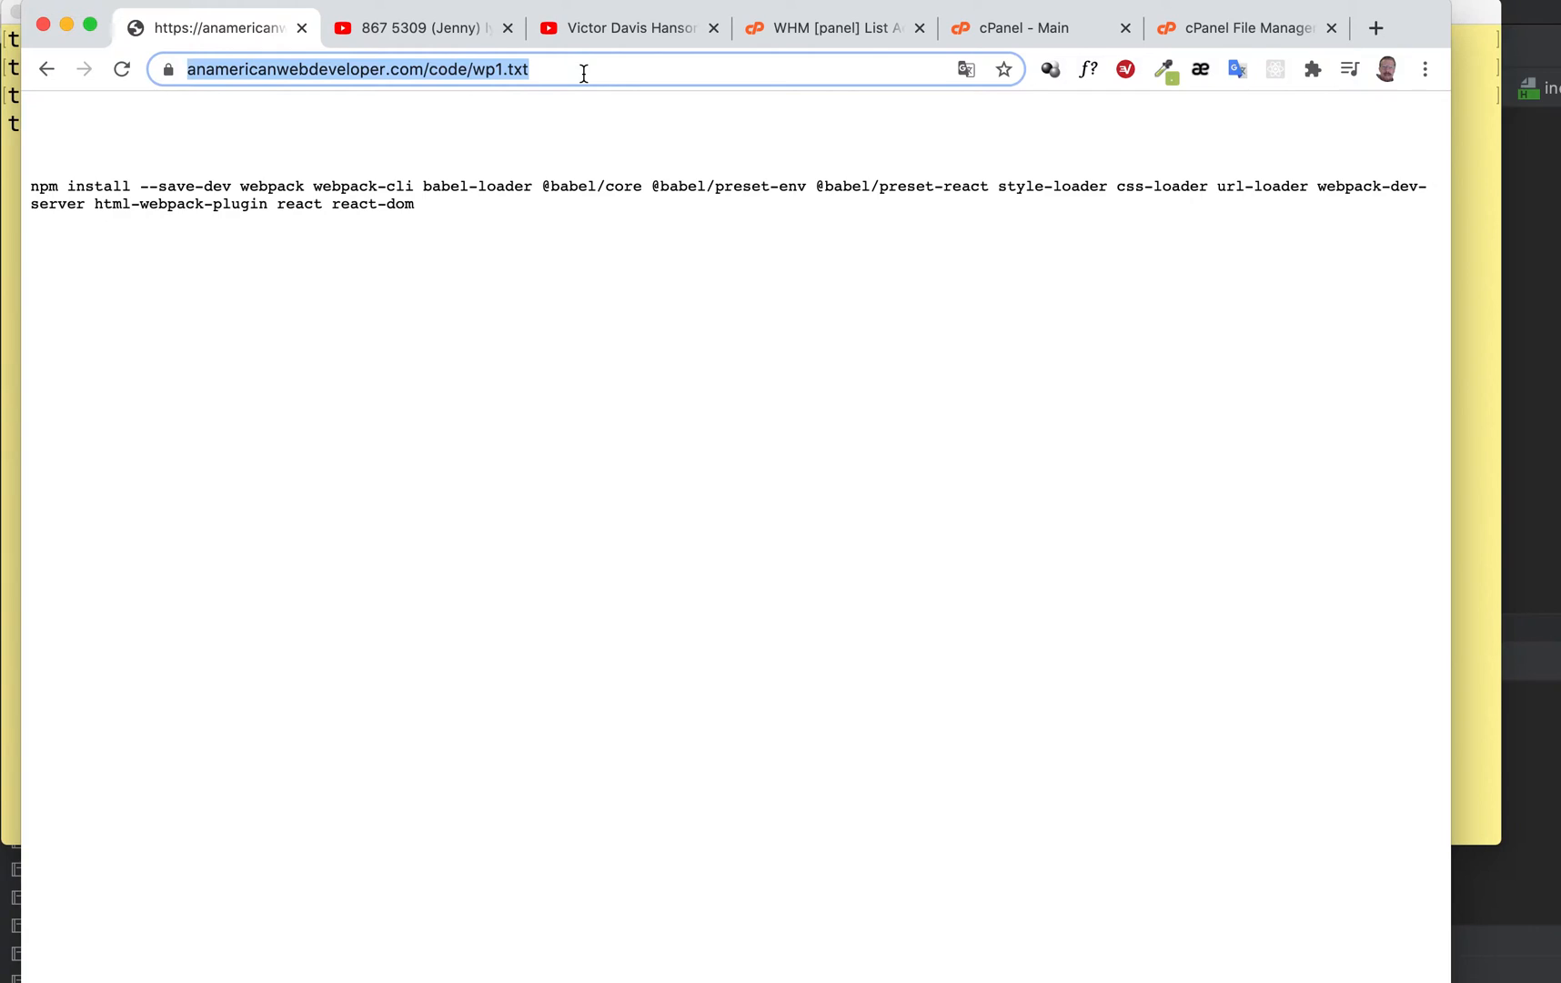
- Discard the stray address-bar text and select the npm install line on wp1.txt
{"action": "type", "text": "also"}
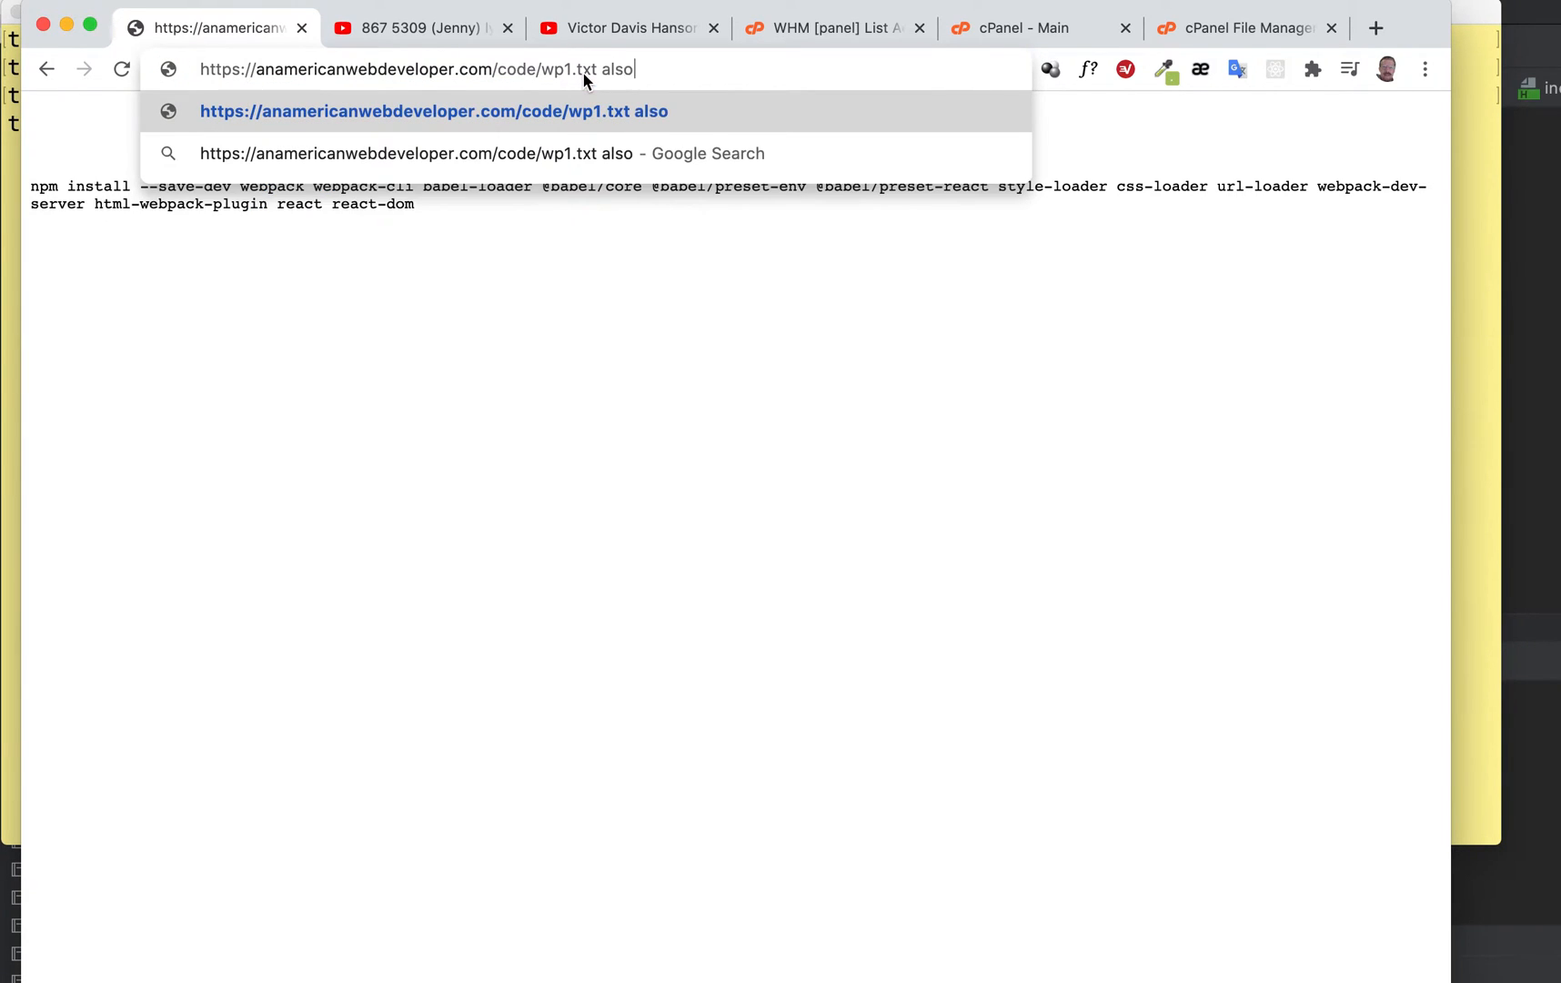
{"action": "type", "text": "i the de"}
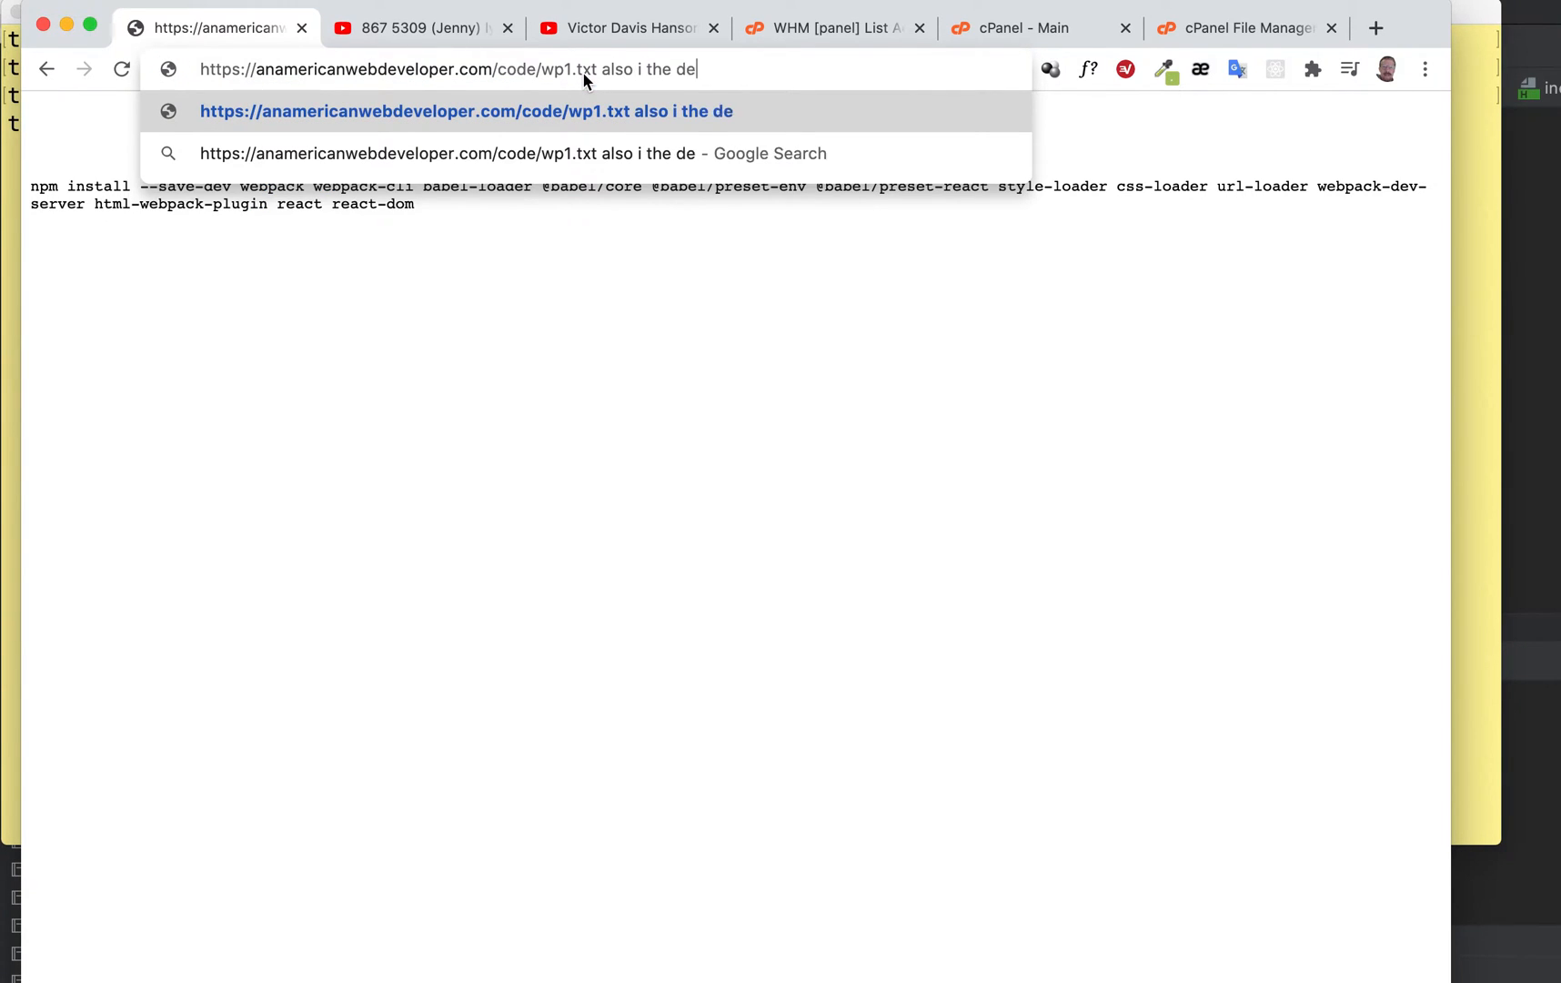
{"action": "type", "text": "scription down"}
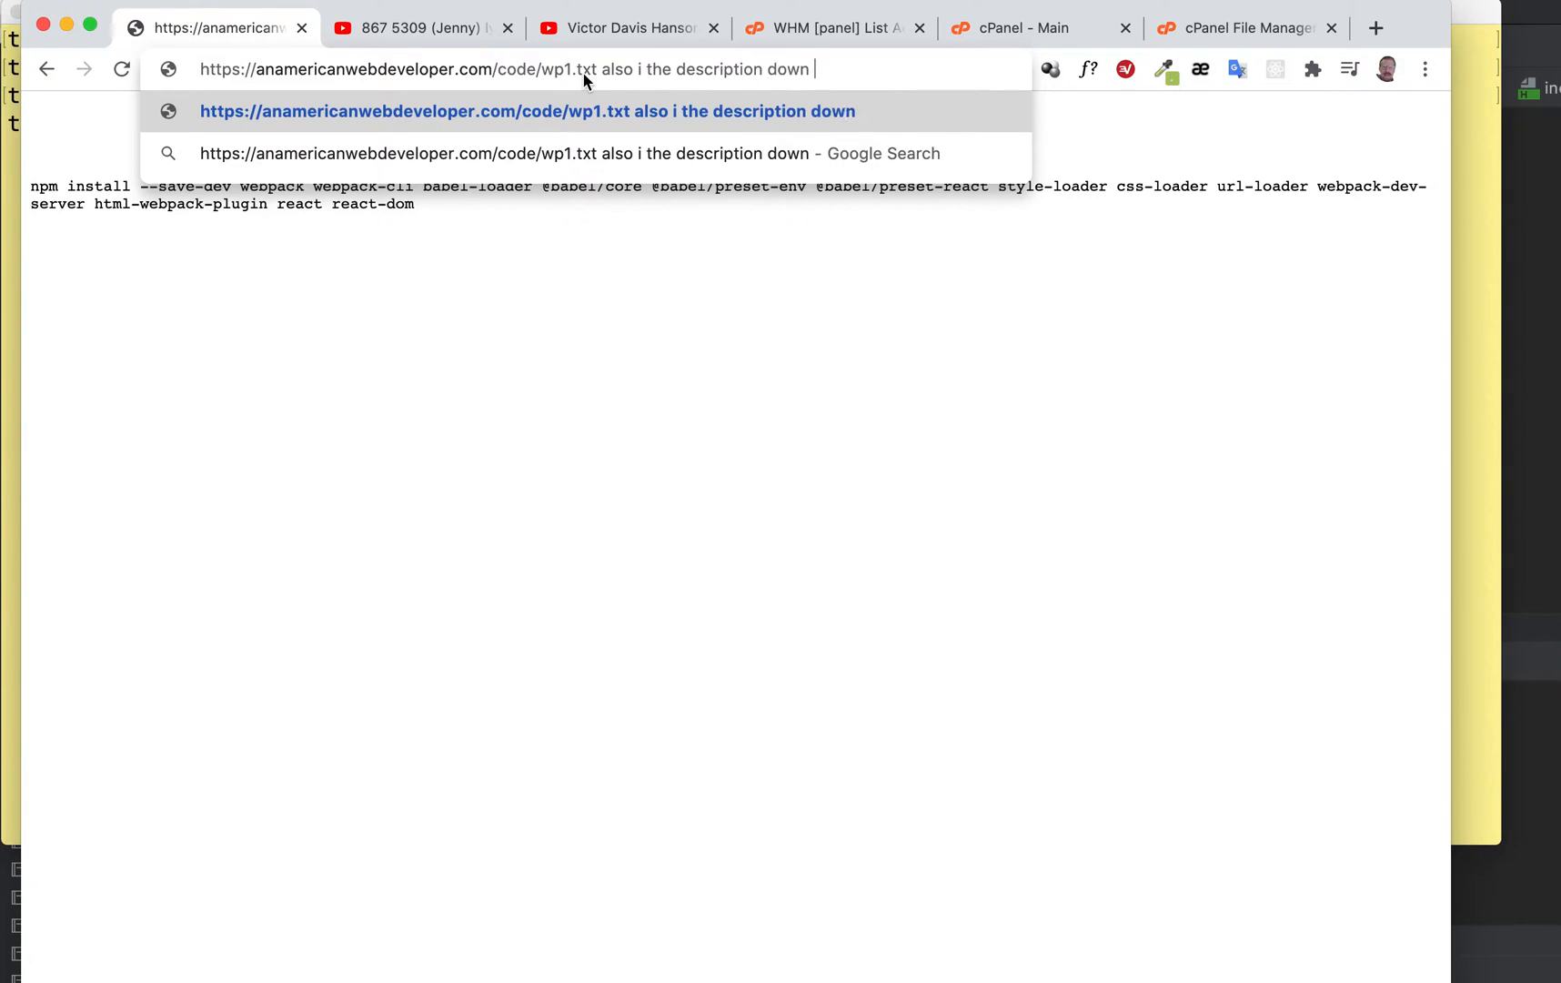
{"action": "type", "text": "bel"}
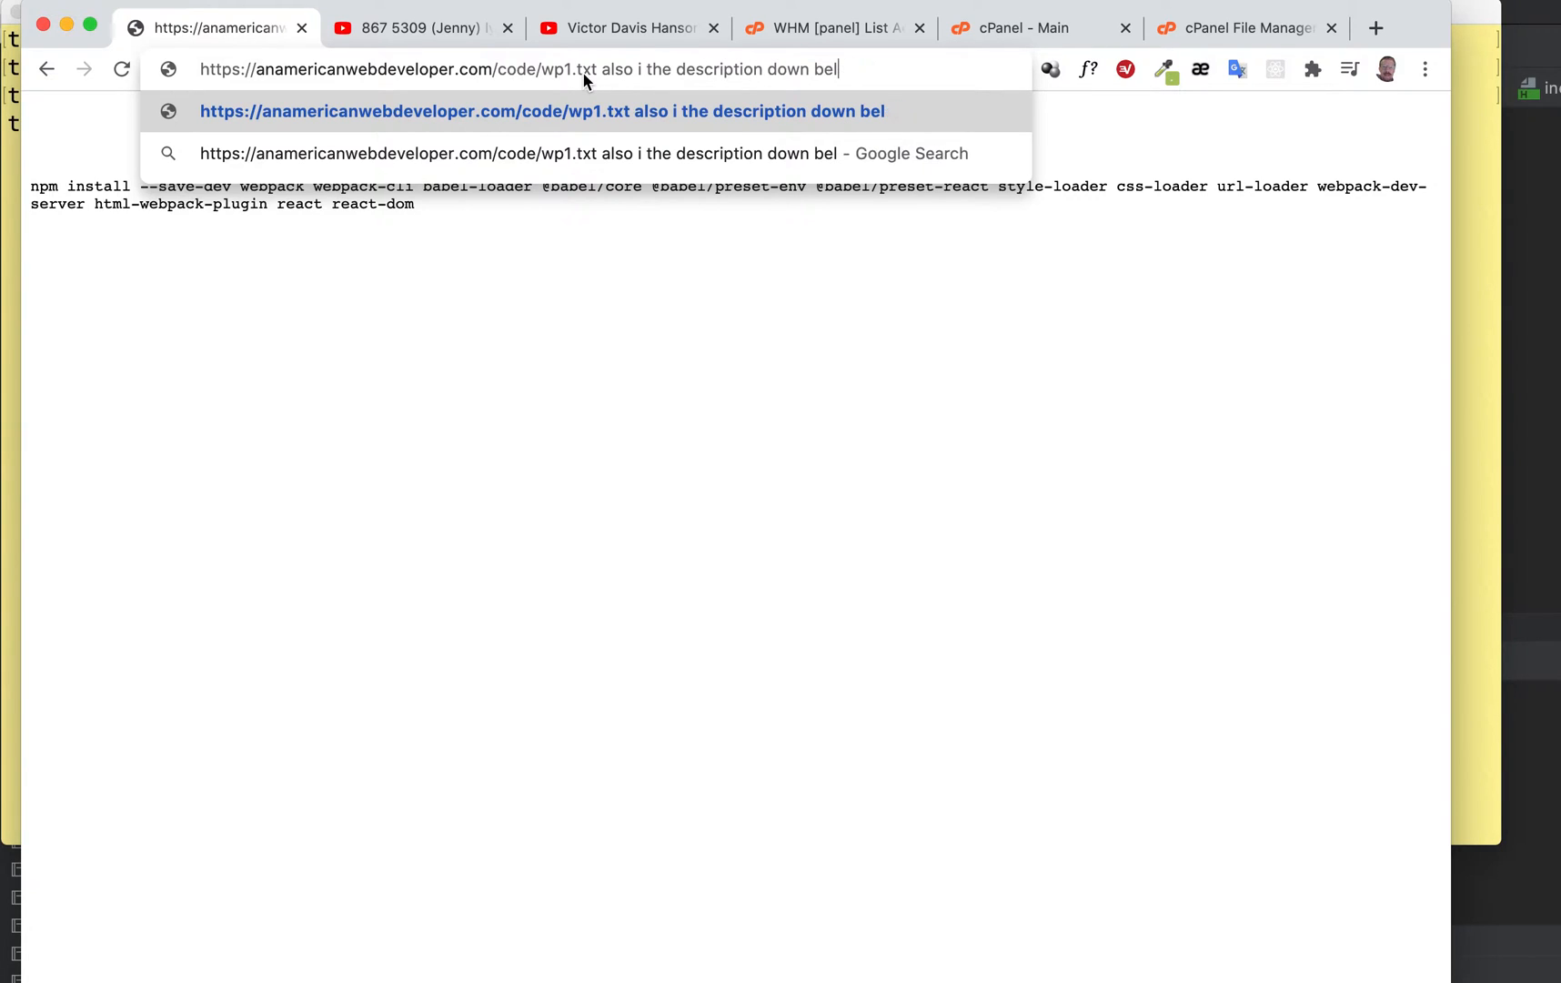
{"action": "key", "text": "backspace"}
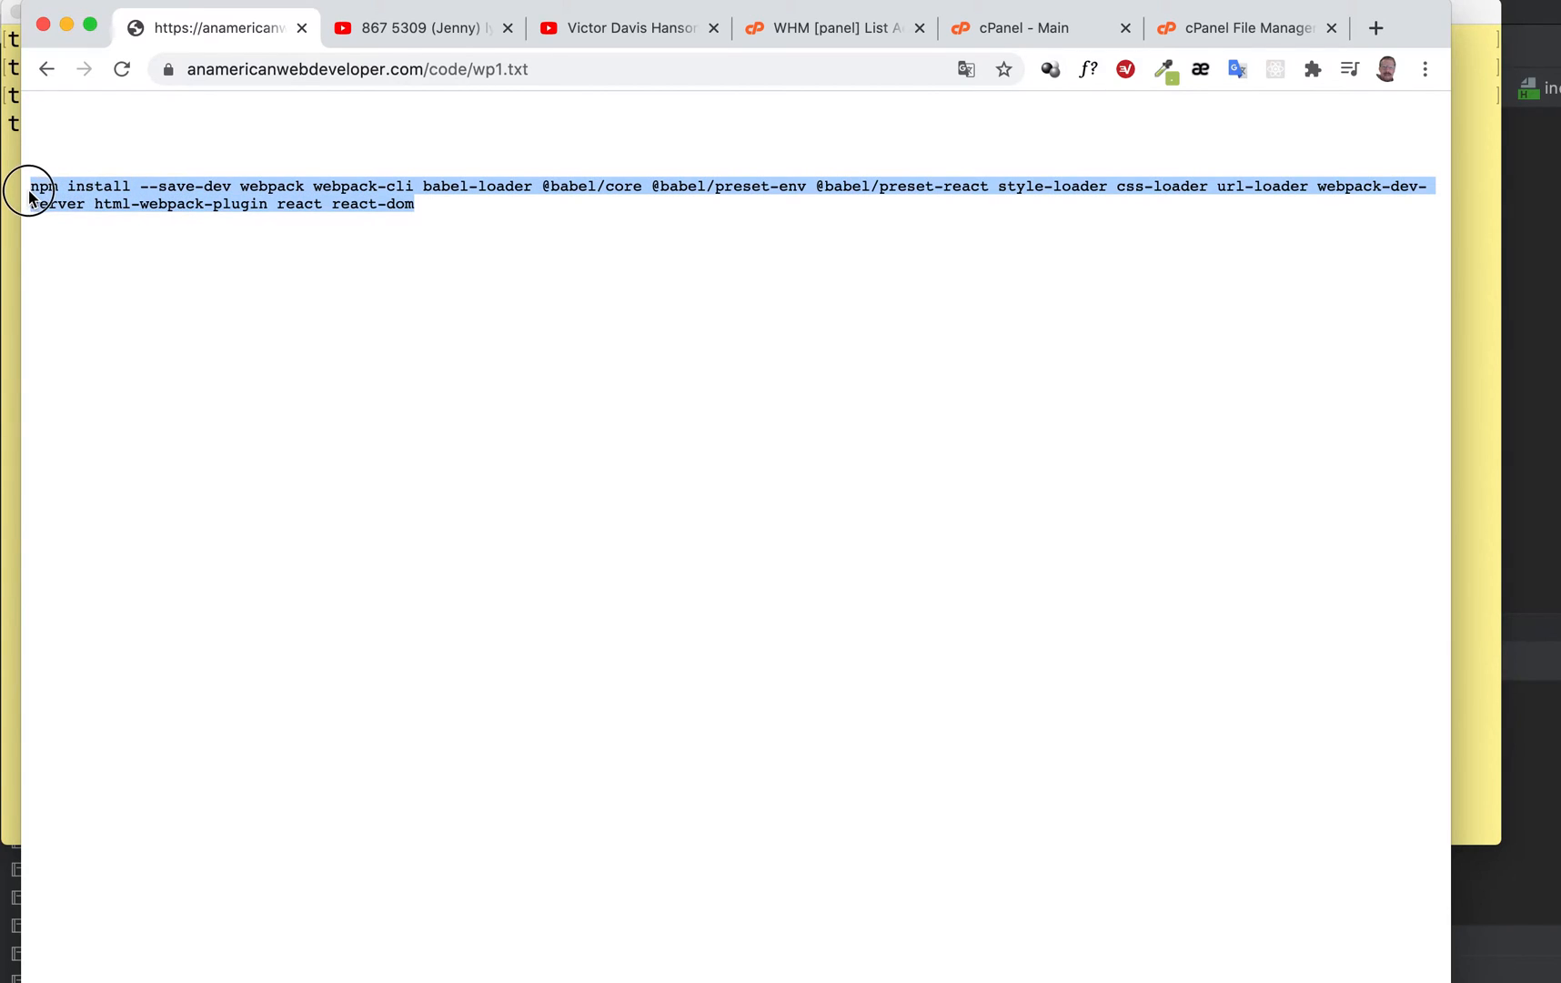
{"action": "left_click", "coordinate": [402, 347]}
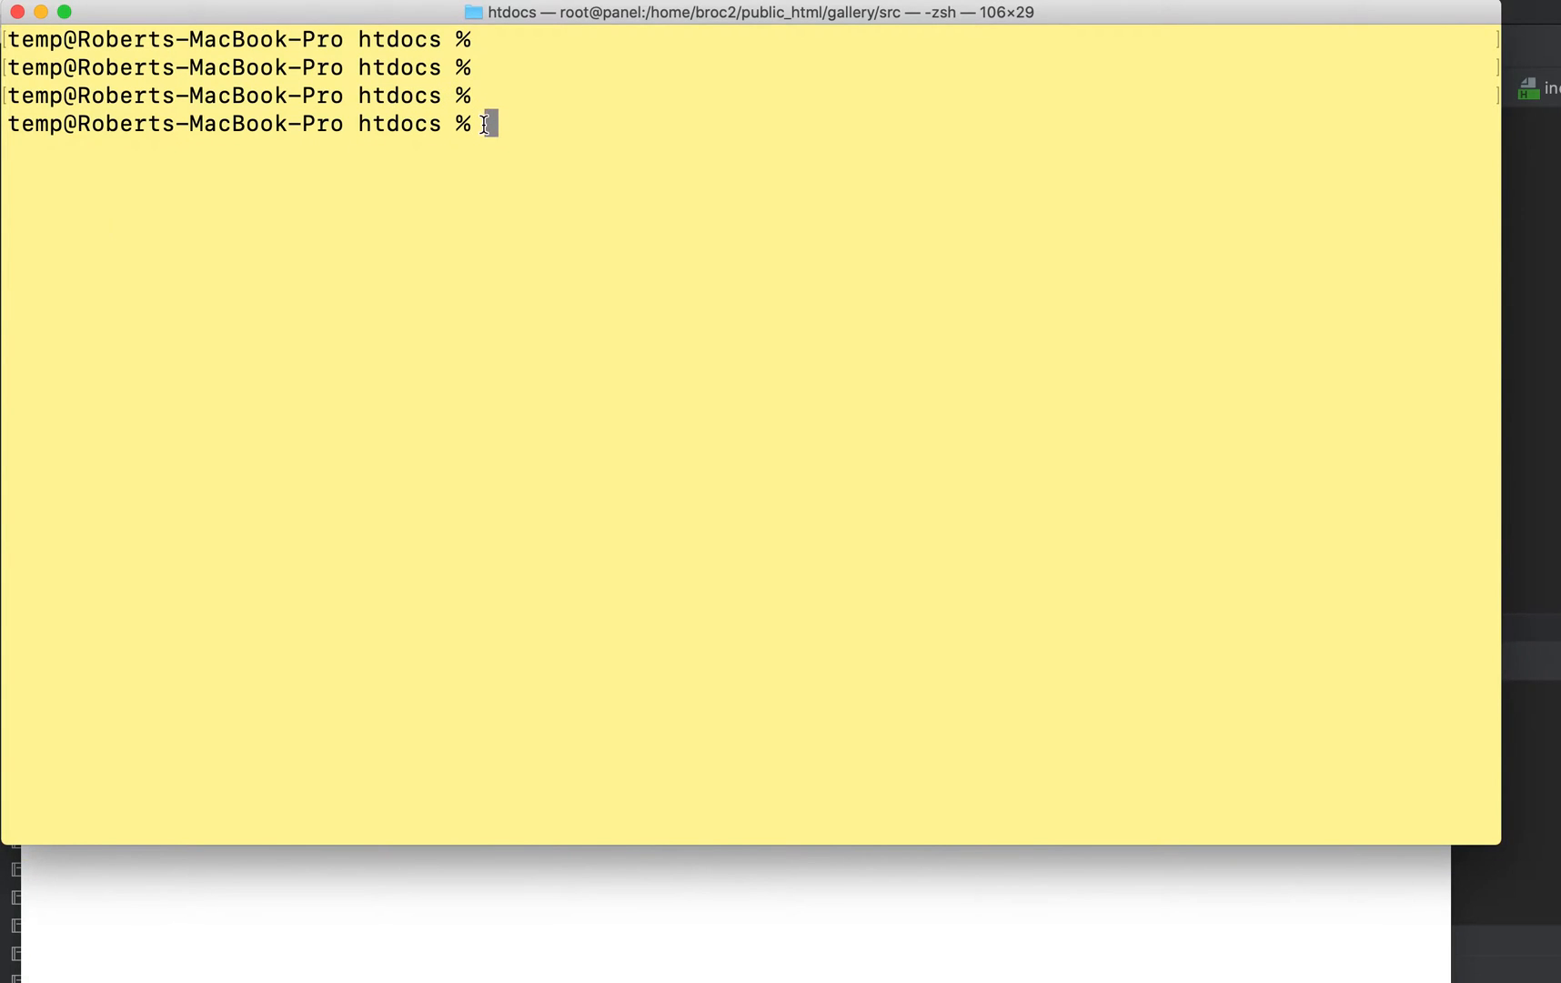
- Create the wp folder with mkdir wp and change into it with cd
{"action": "type", "text": "m"}
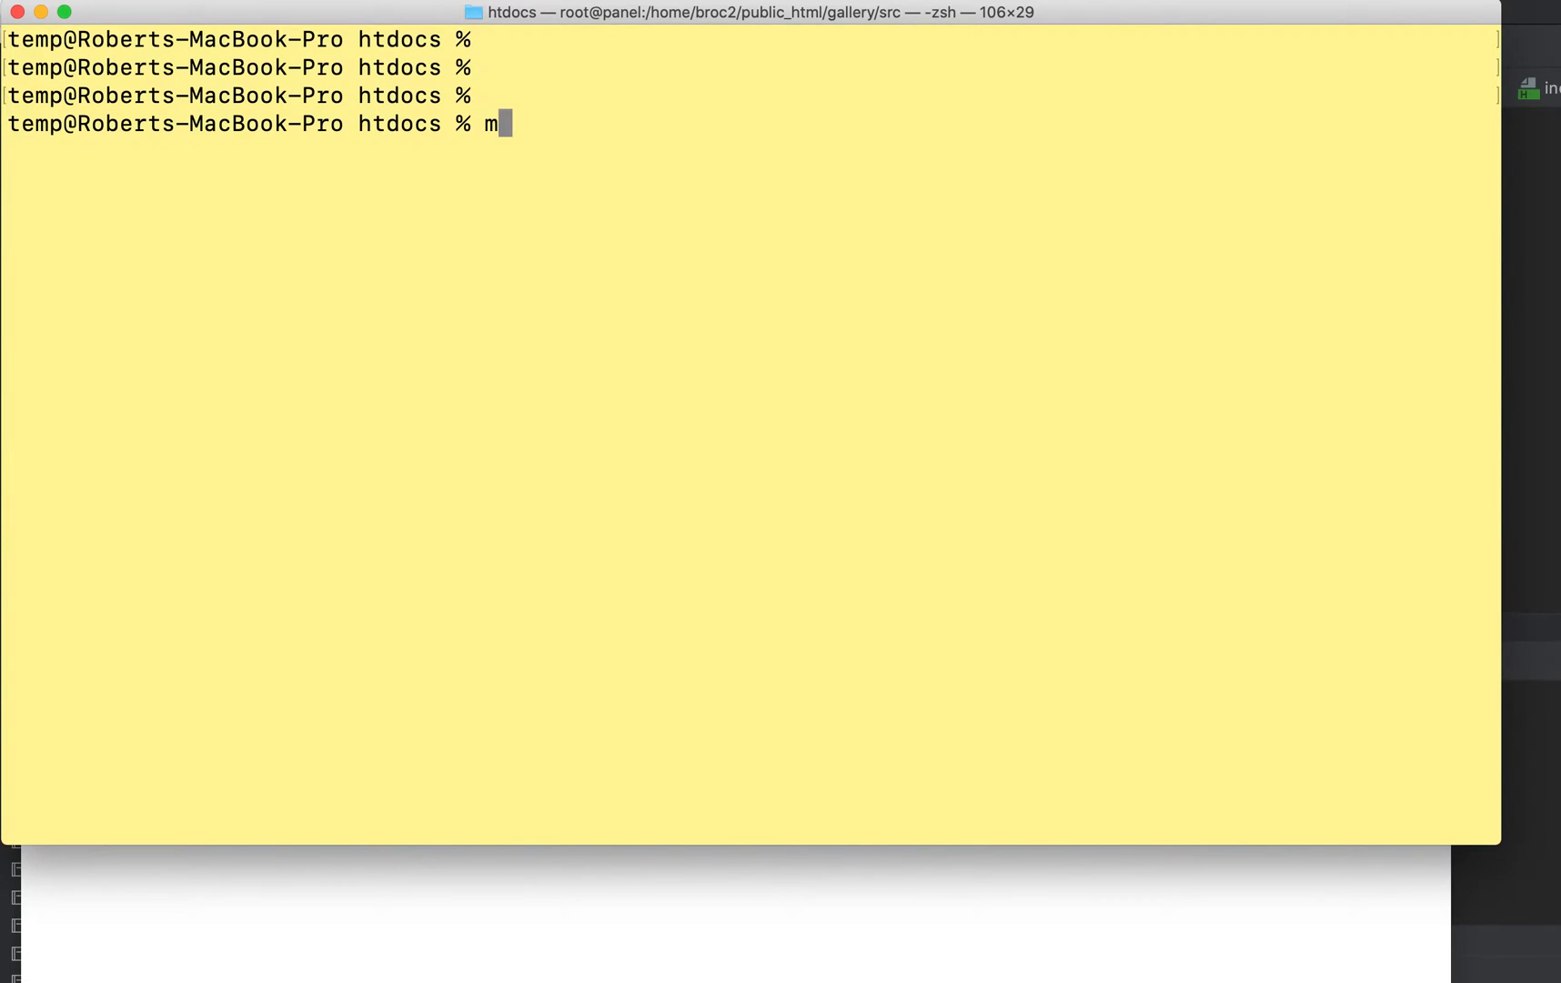
{"action": "type", "text": "kdir wp"}
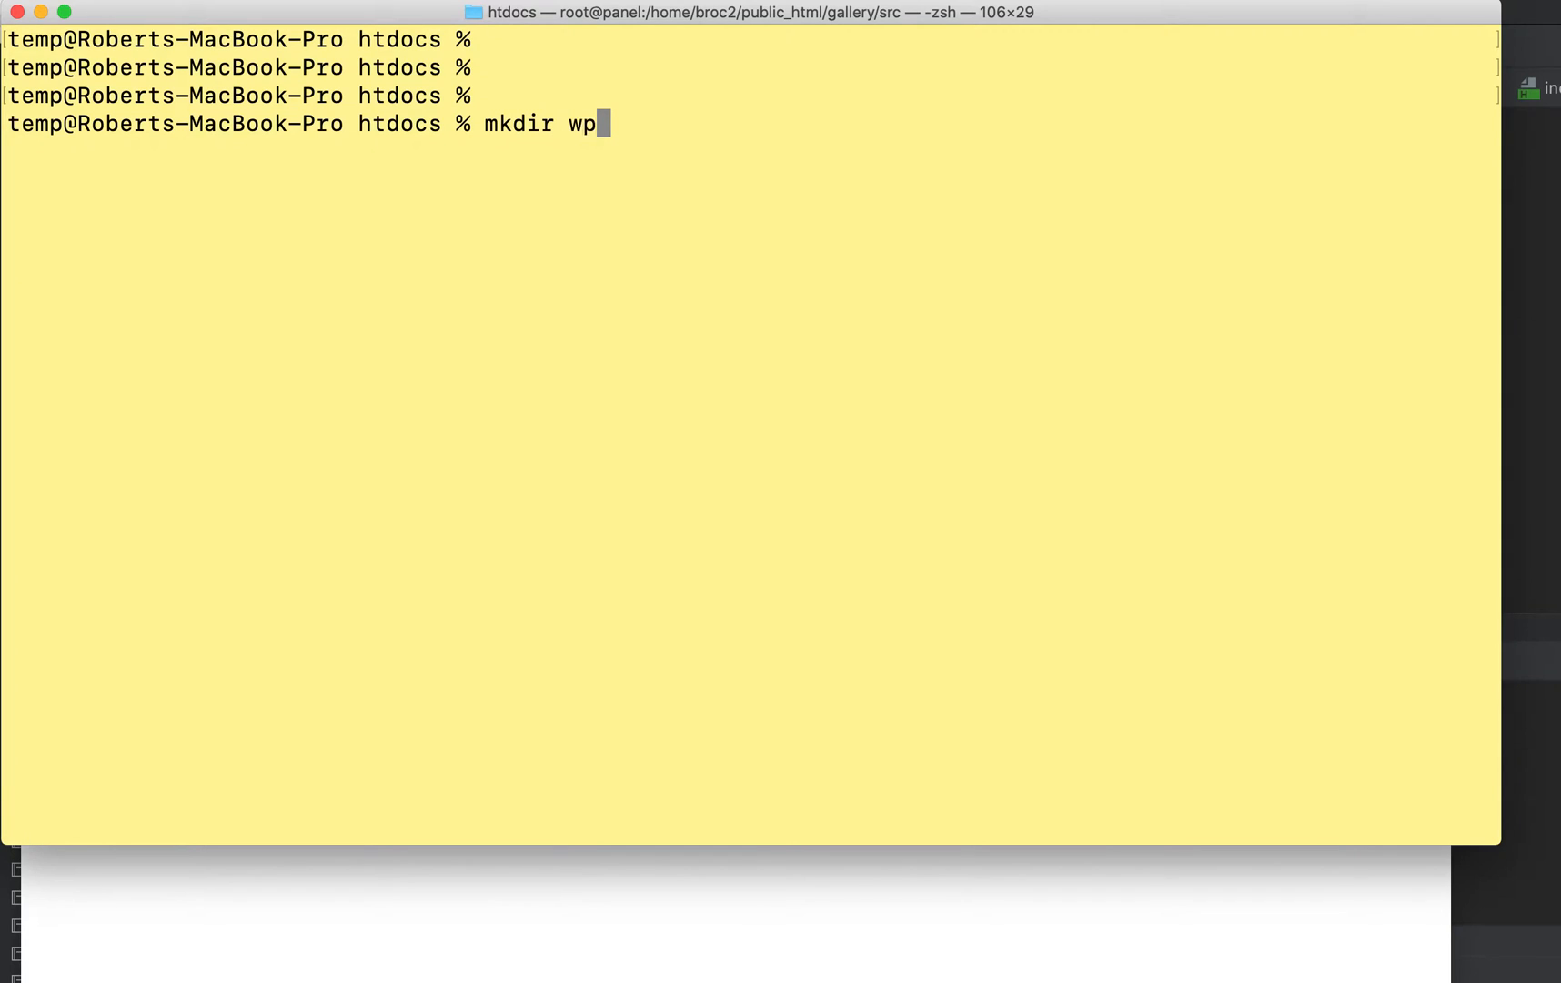
{"action": "key", "text": "Return"}
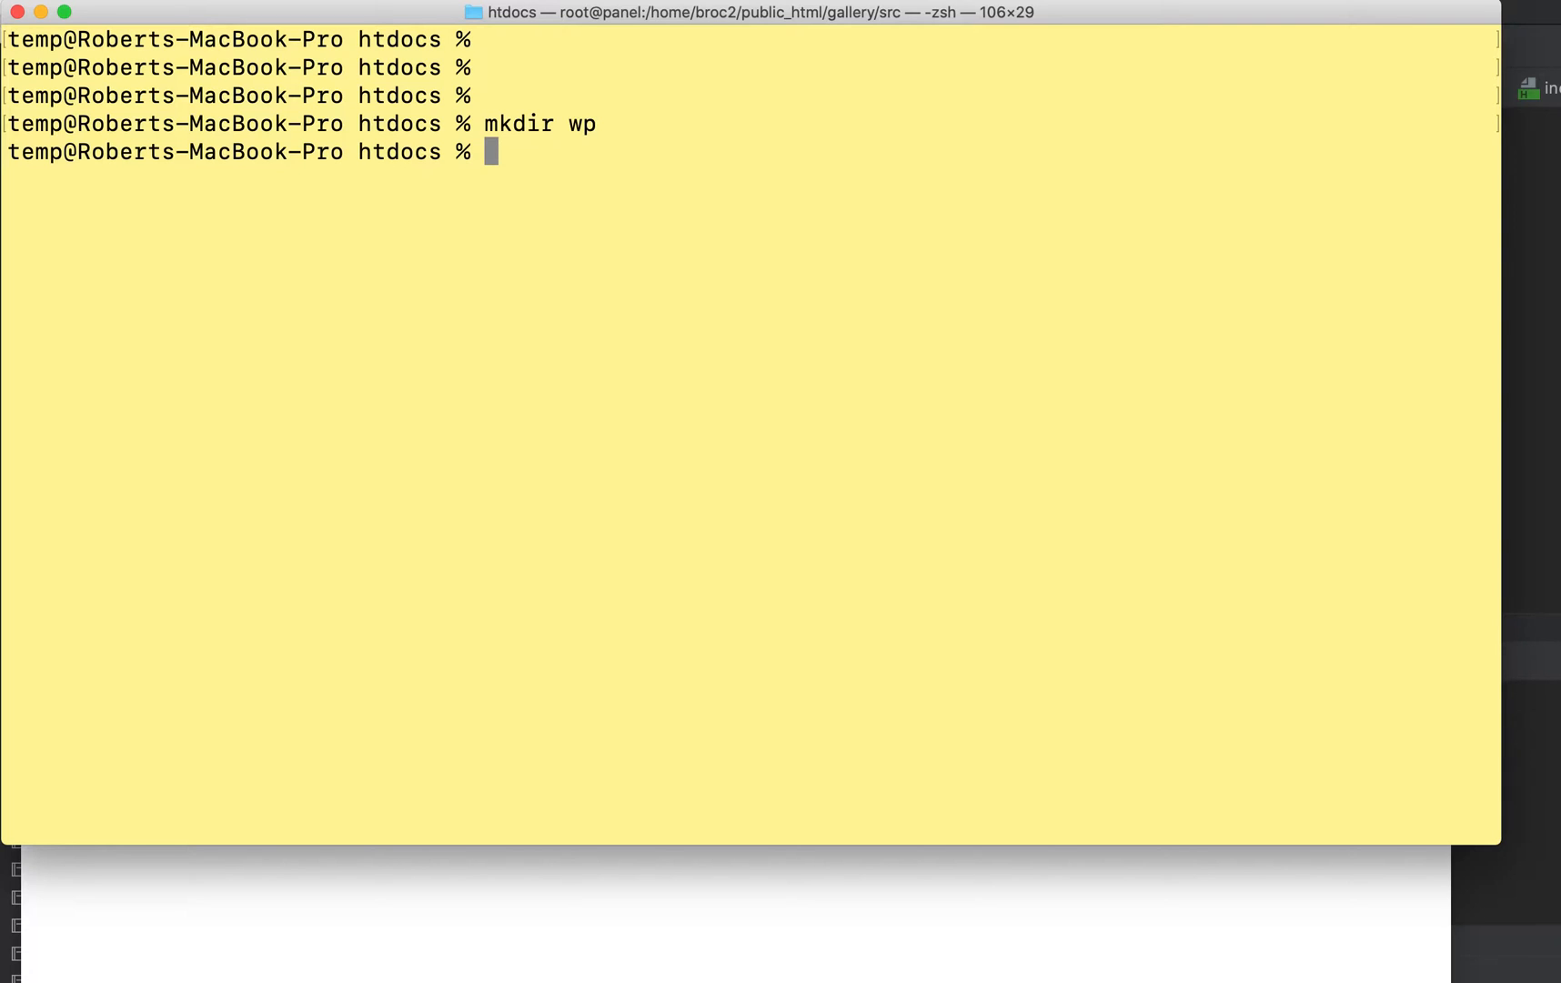
{"action": "type", "text": "cd wp"}
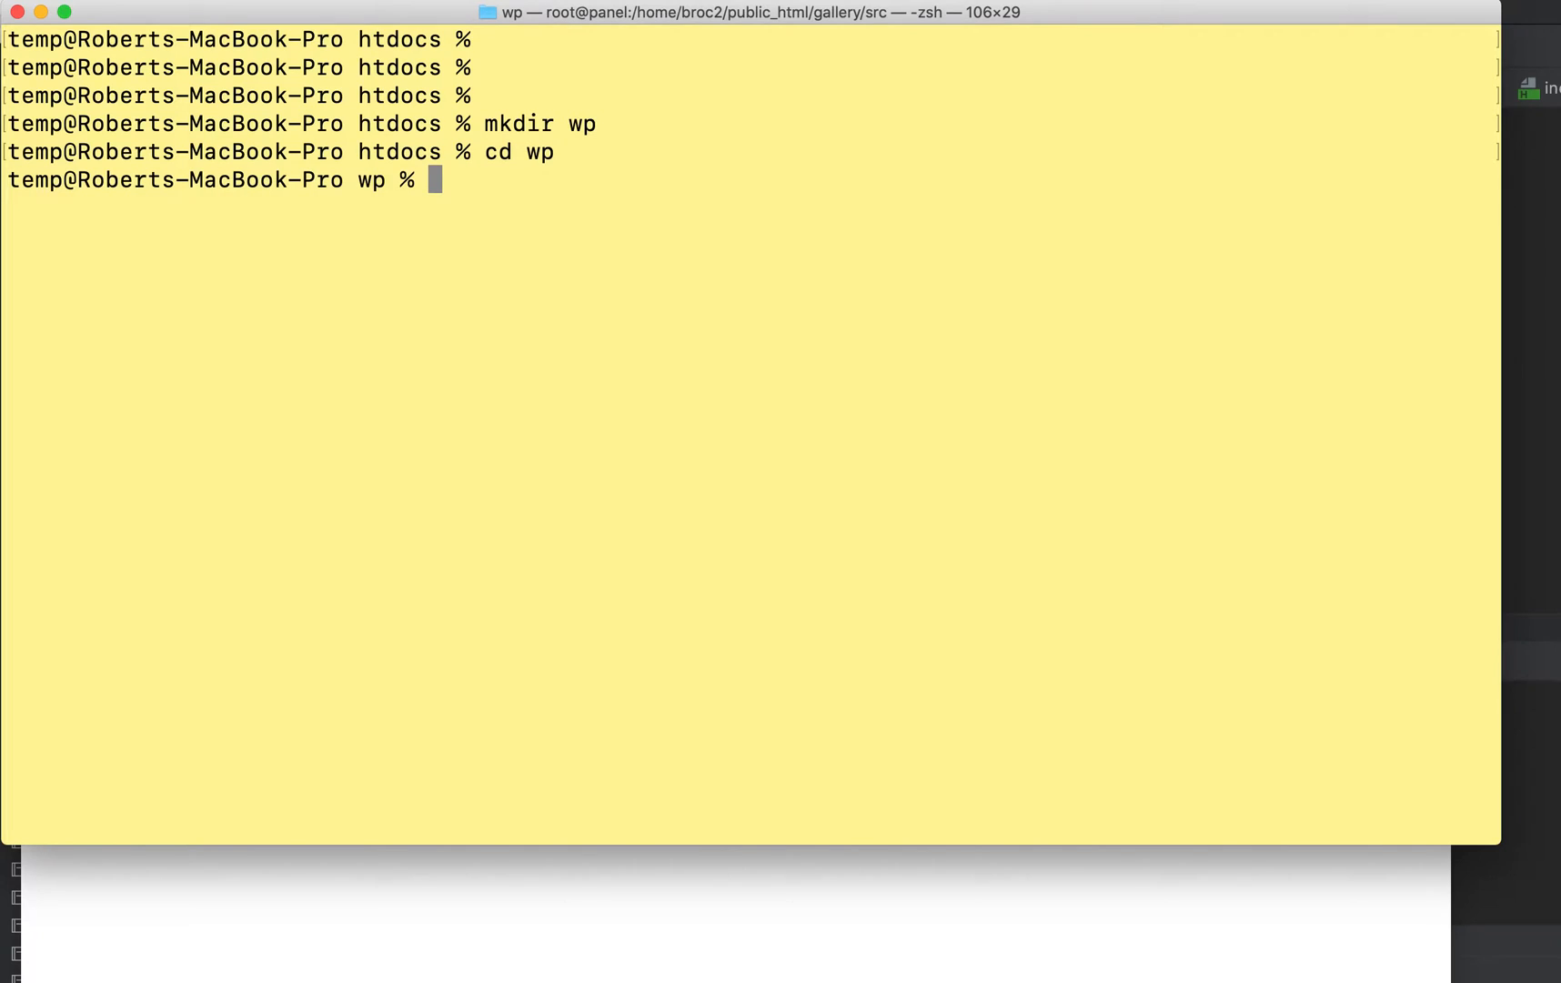
{"action": "type", "text": "npm"}
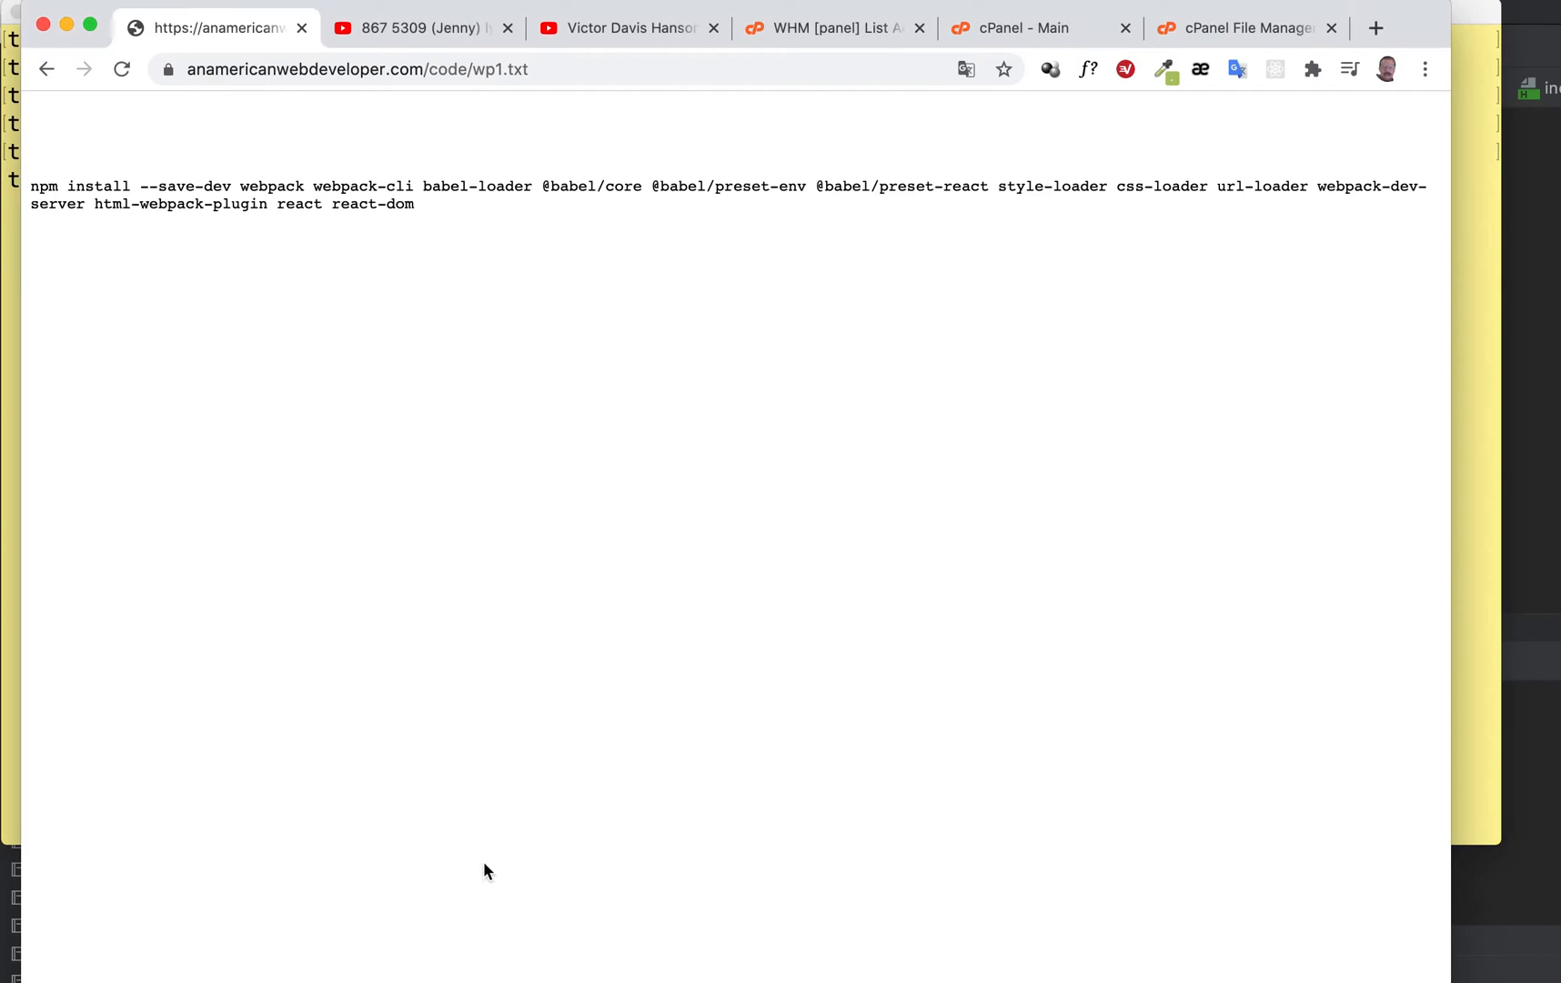
- Open nodejs.dev in a new Chrome tab, showing the LTS 14.15.4 download
{"action": "left_click", "coordinate": [1378, 29]}
{"action": "type", "text": "nodejs.dev"}
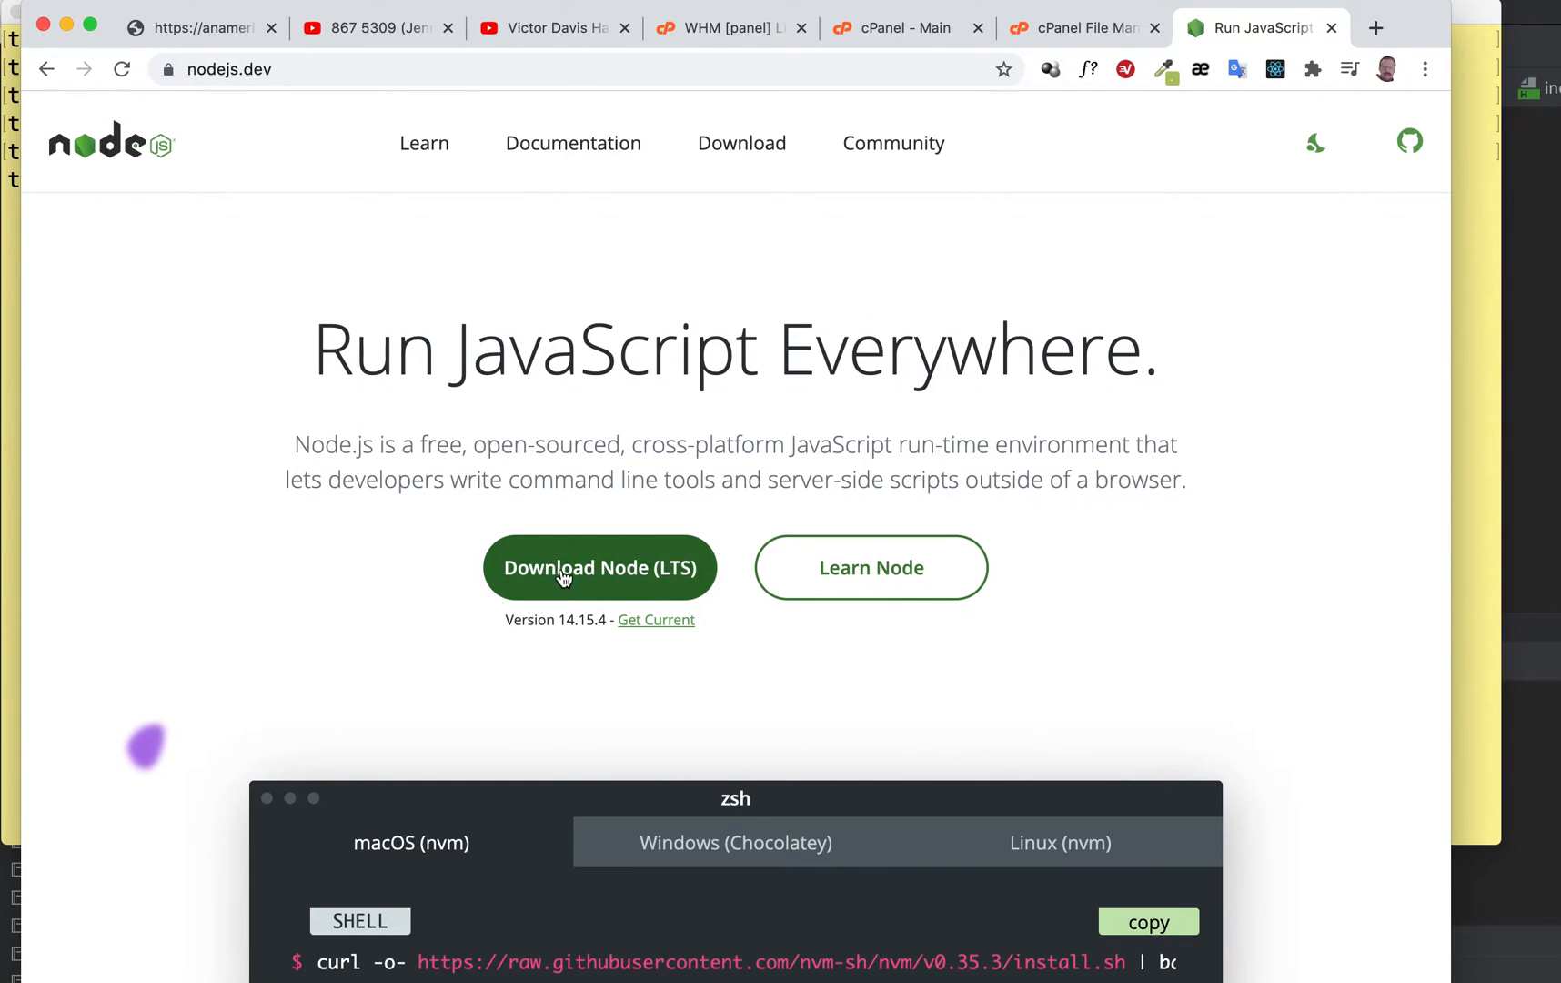
{"action": "mouse_move", "coordinate": [368, 584]}
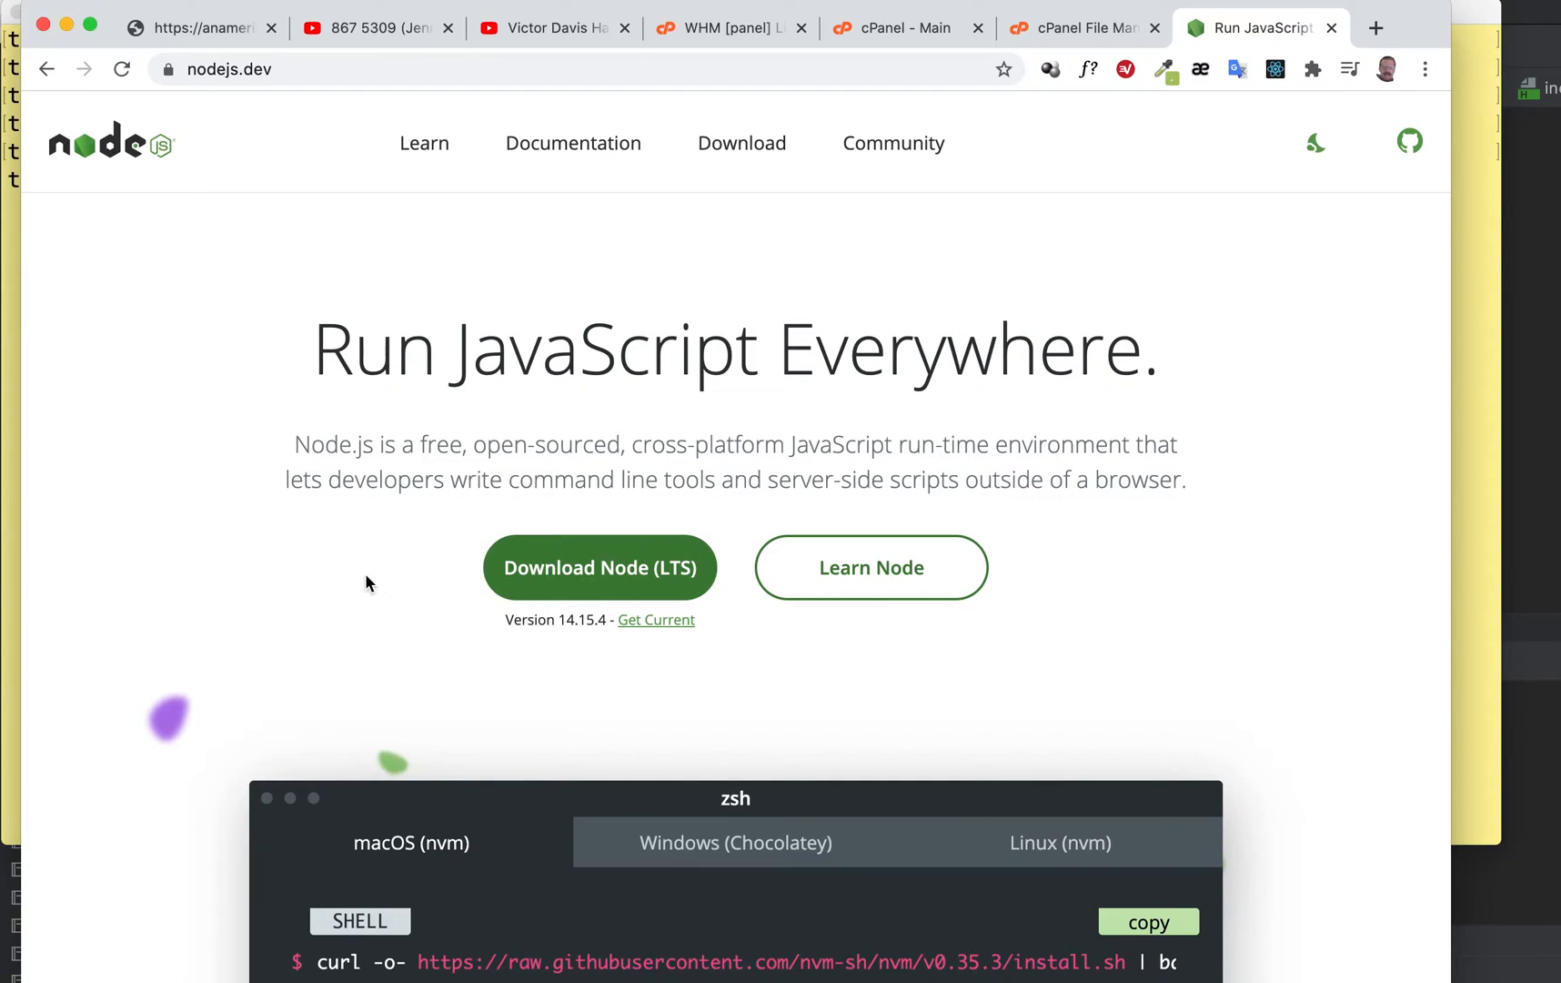
{"action": "mouse_move", "coordinate": [1468, 284]}
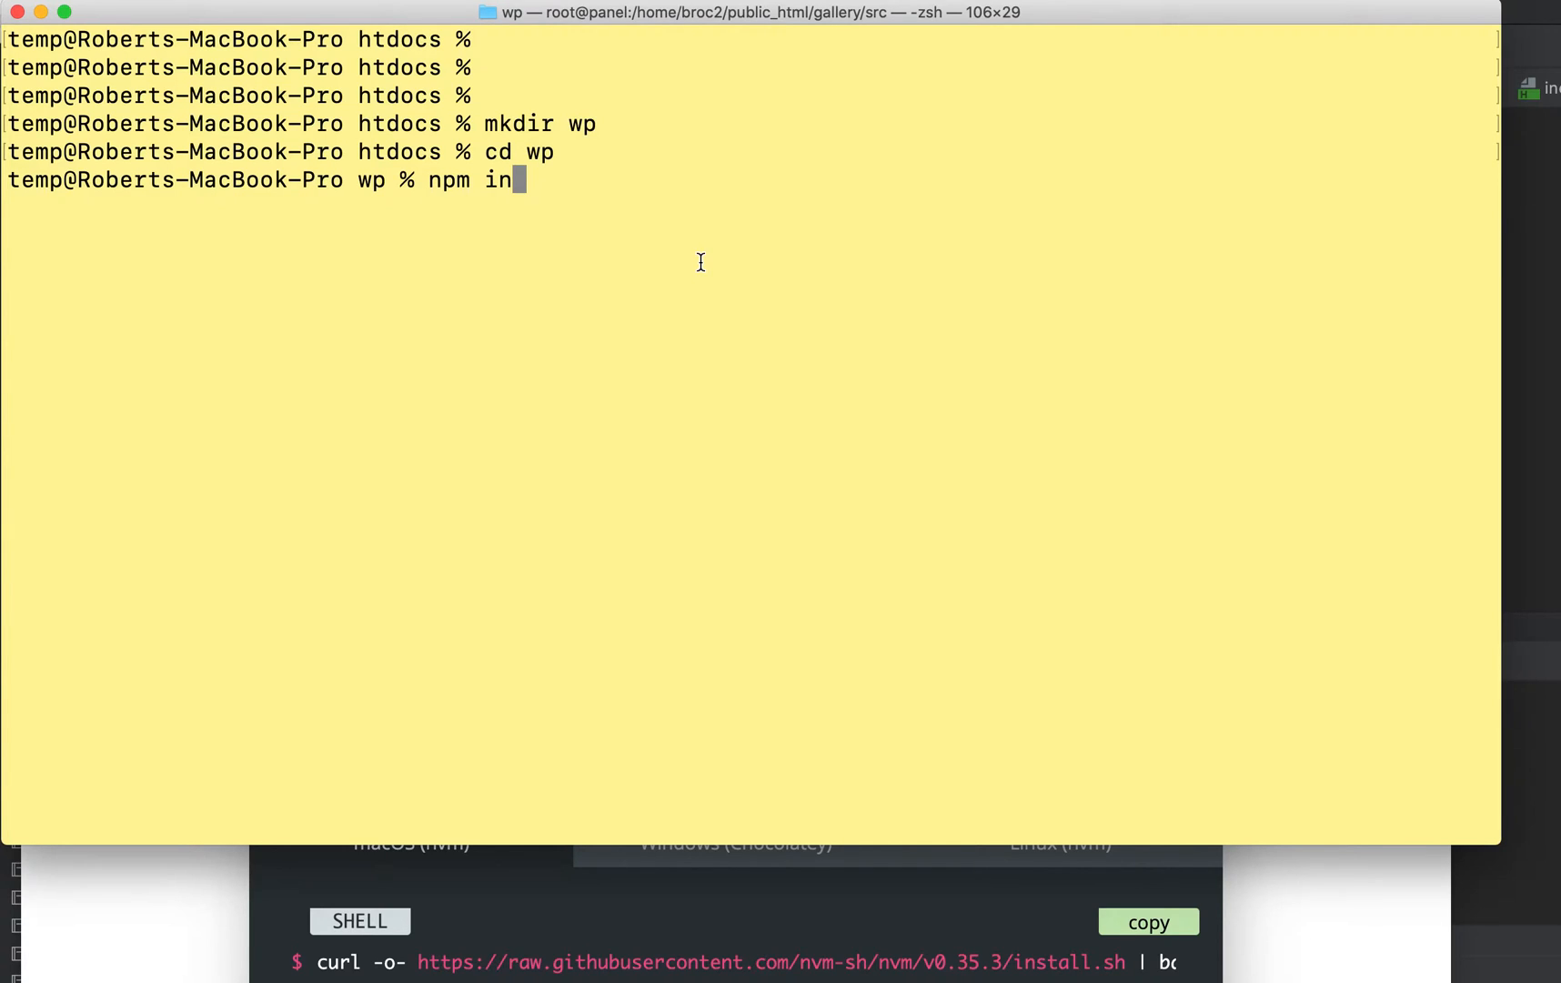
- Run npm init in wp, accepting defaults for a package.json named wp, 1.0.0
{"action": "type", "text": "it"}
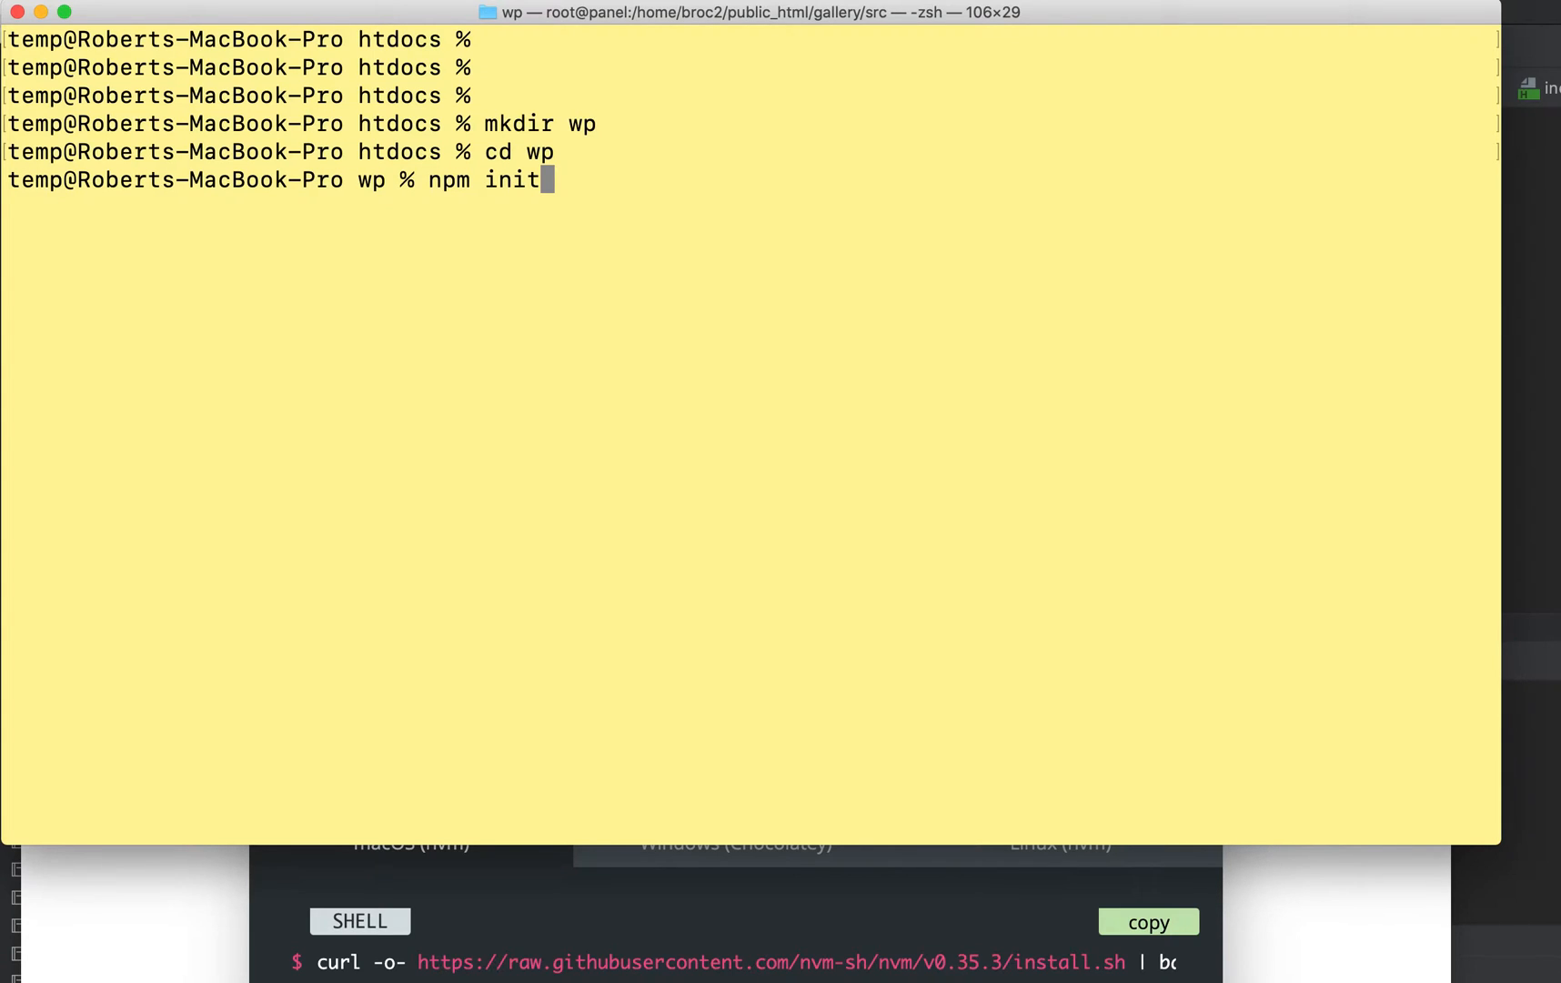
{"action": "mouse_move", "coordinate": [379, 180]}
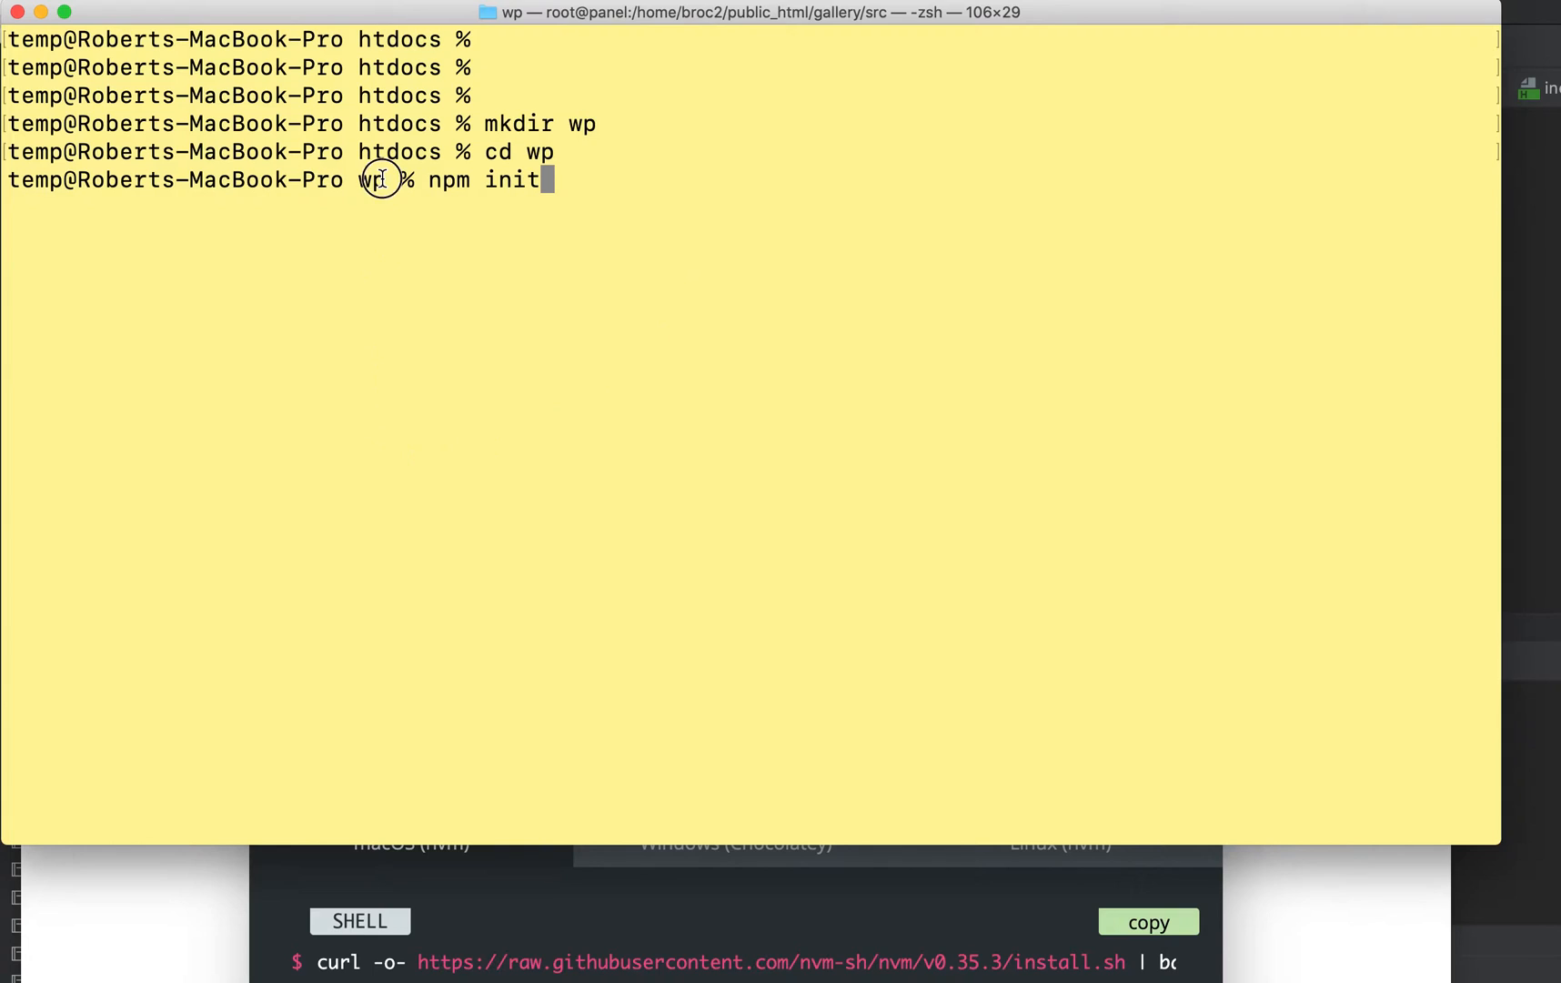
{"action": "mouse_move", "coordinate": [572, 186]}
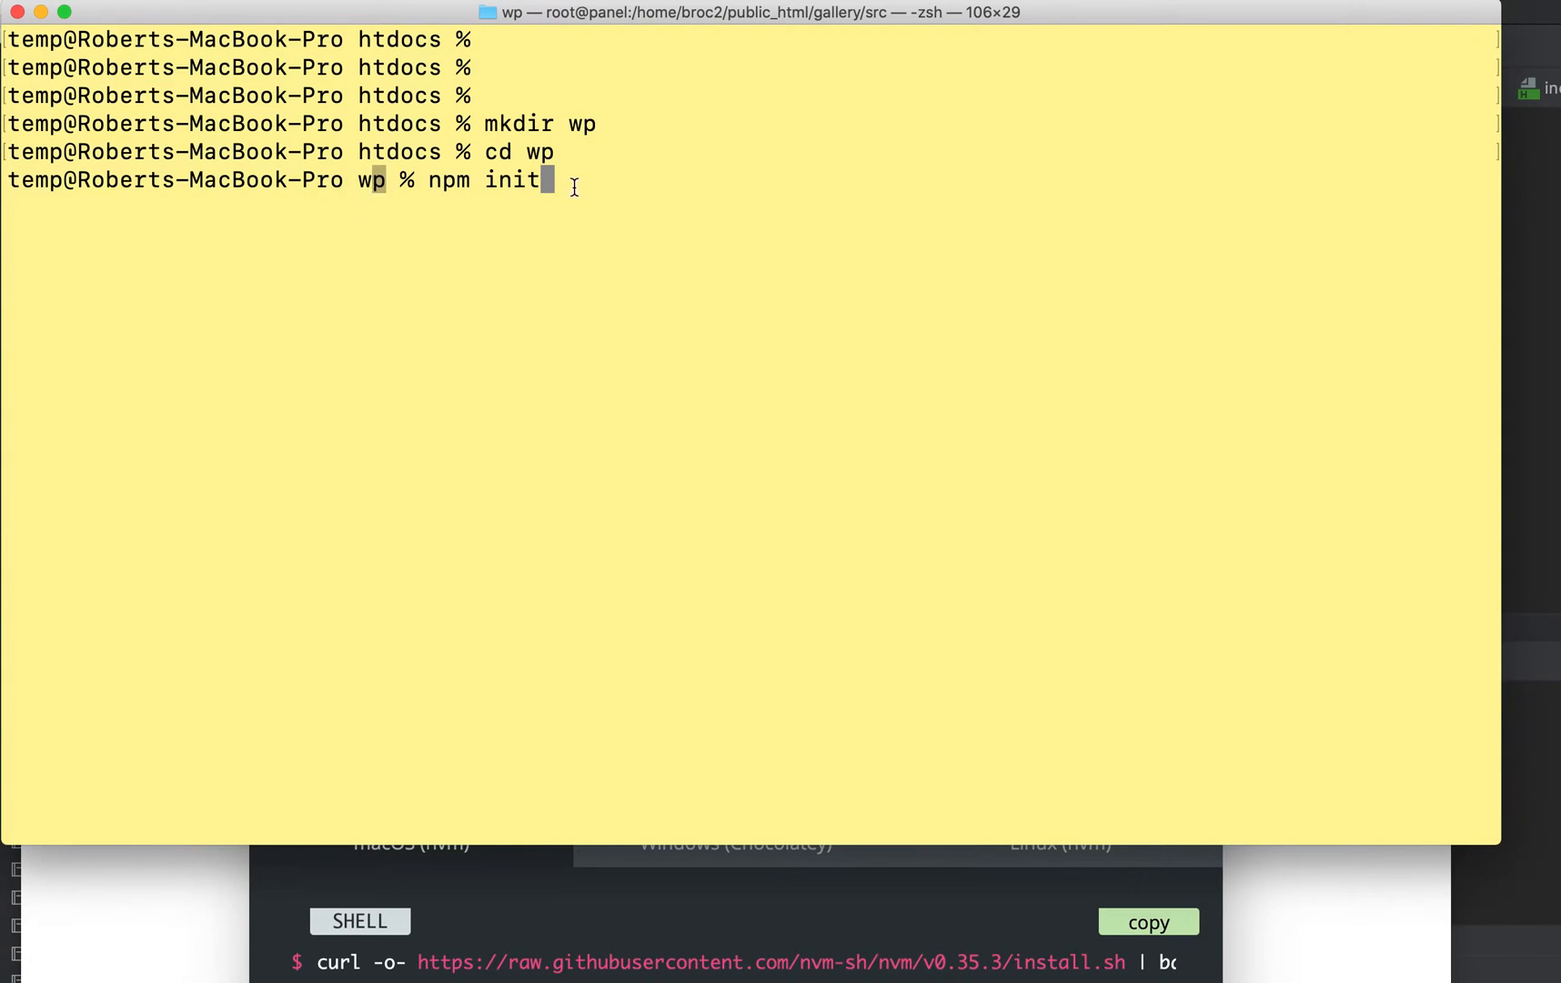
{"action": "key", "text": "Return"}
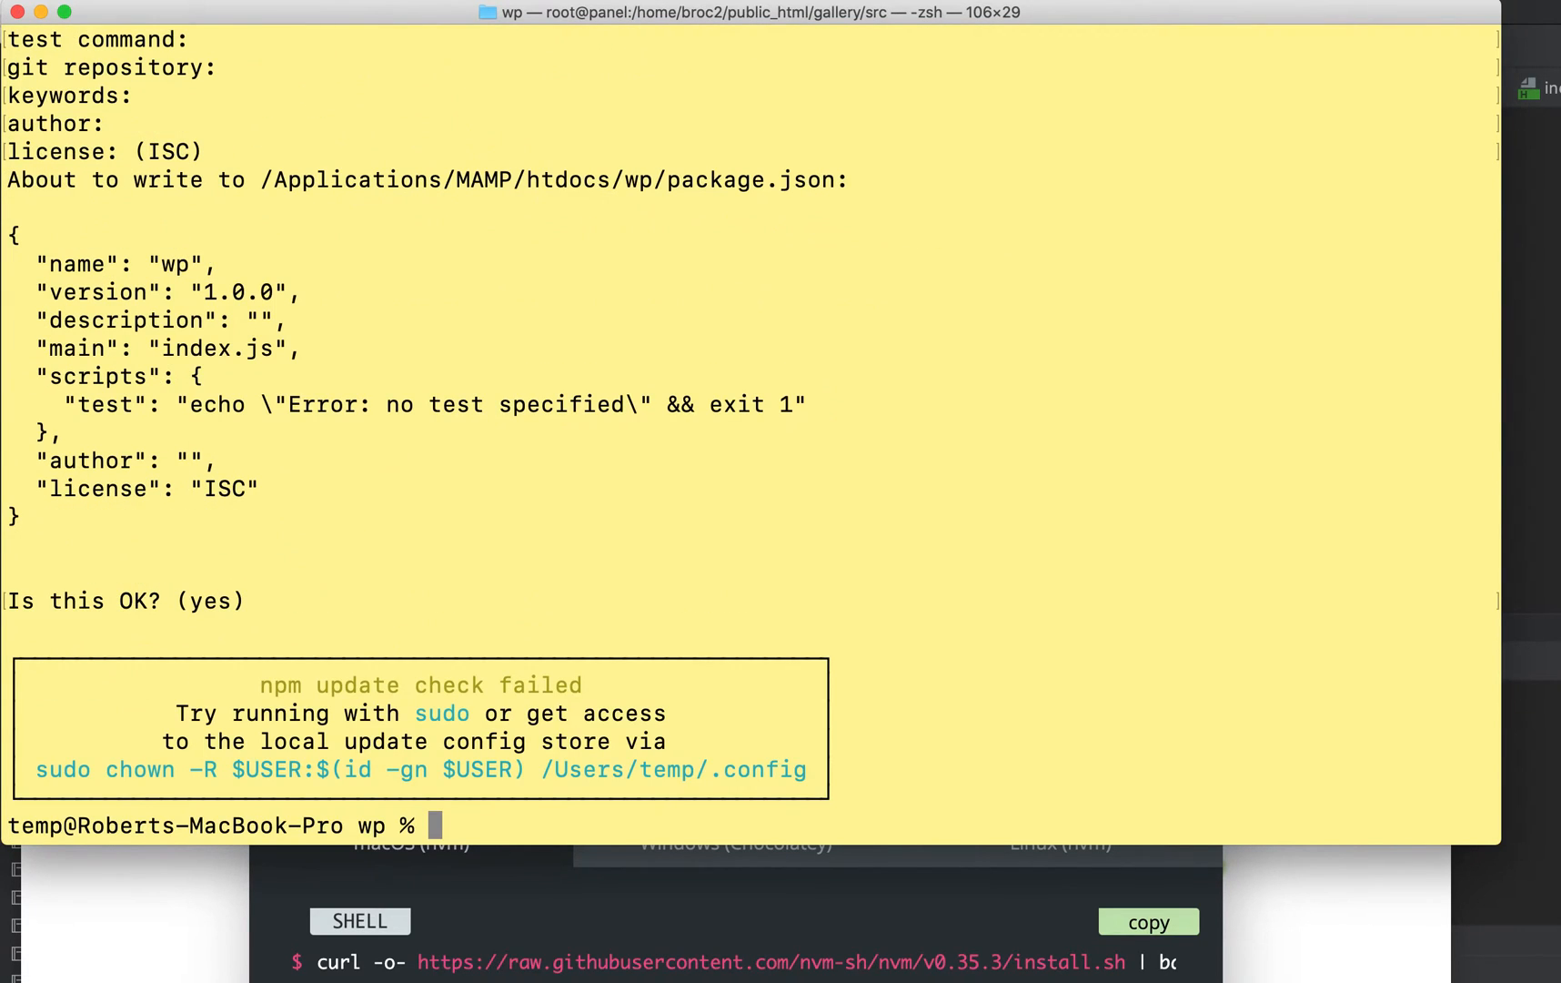
{"action": "mouse_move", "coordinate": [178, 683]}
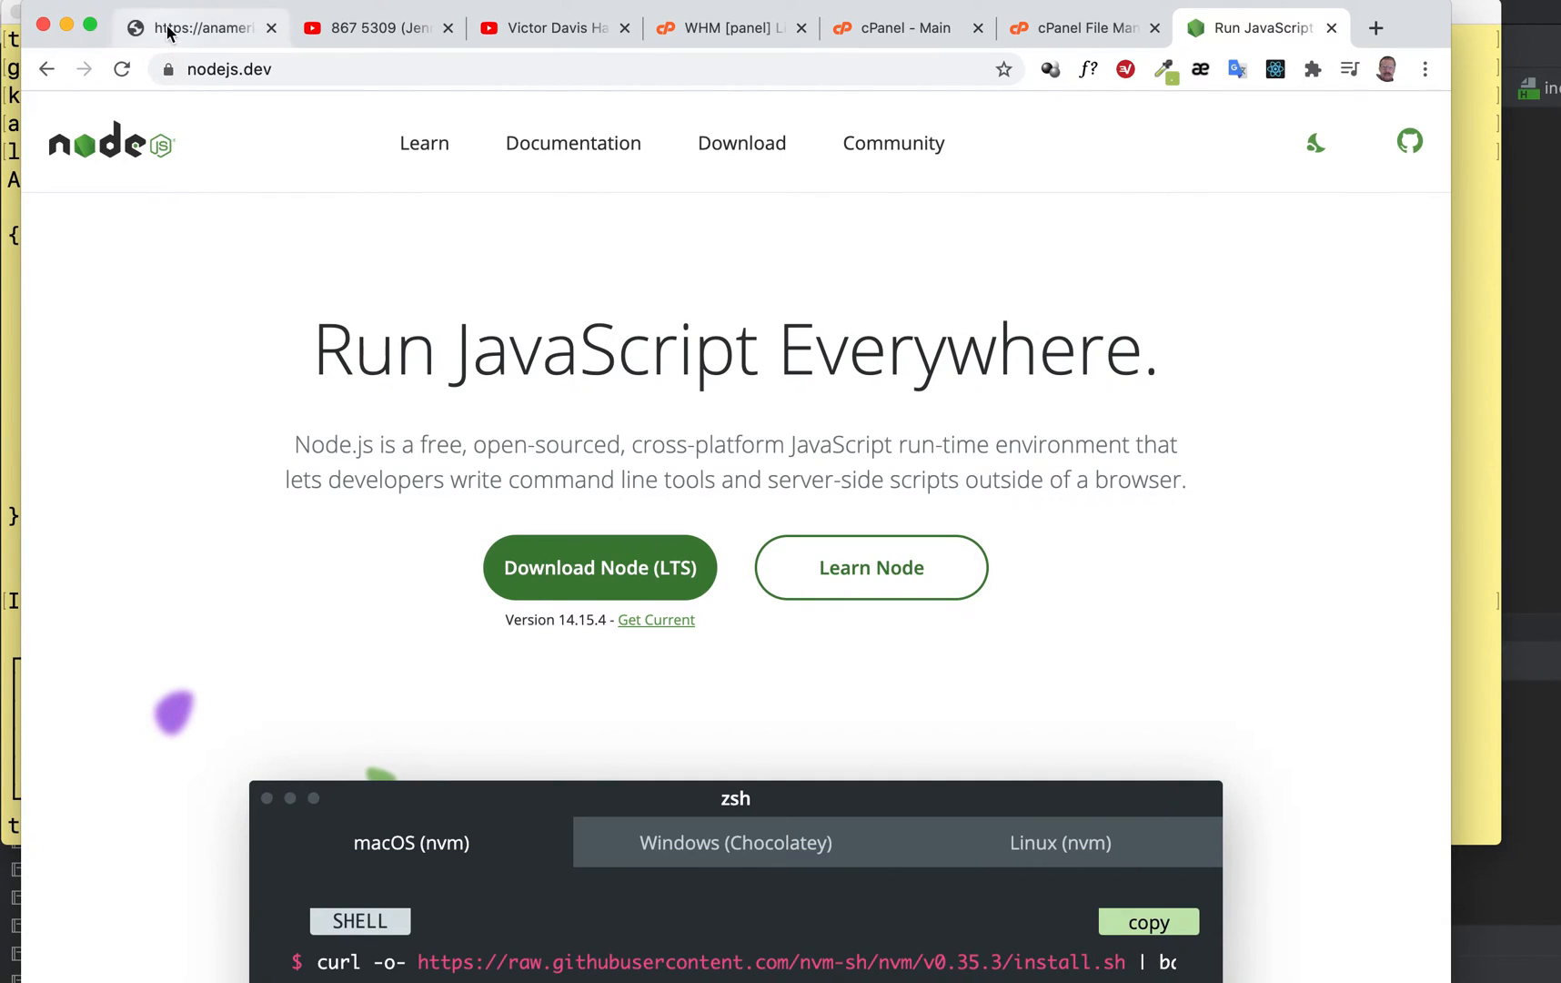
- Switch back to the wp1.txt tab holding the webpack, Babel and React install command
{"action": "left_click", "coordinate": [199, 27]}
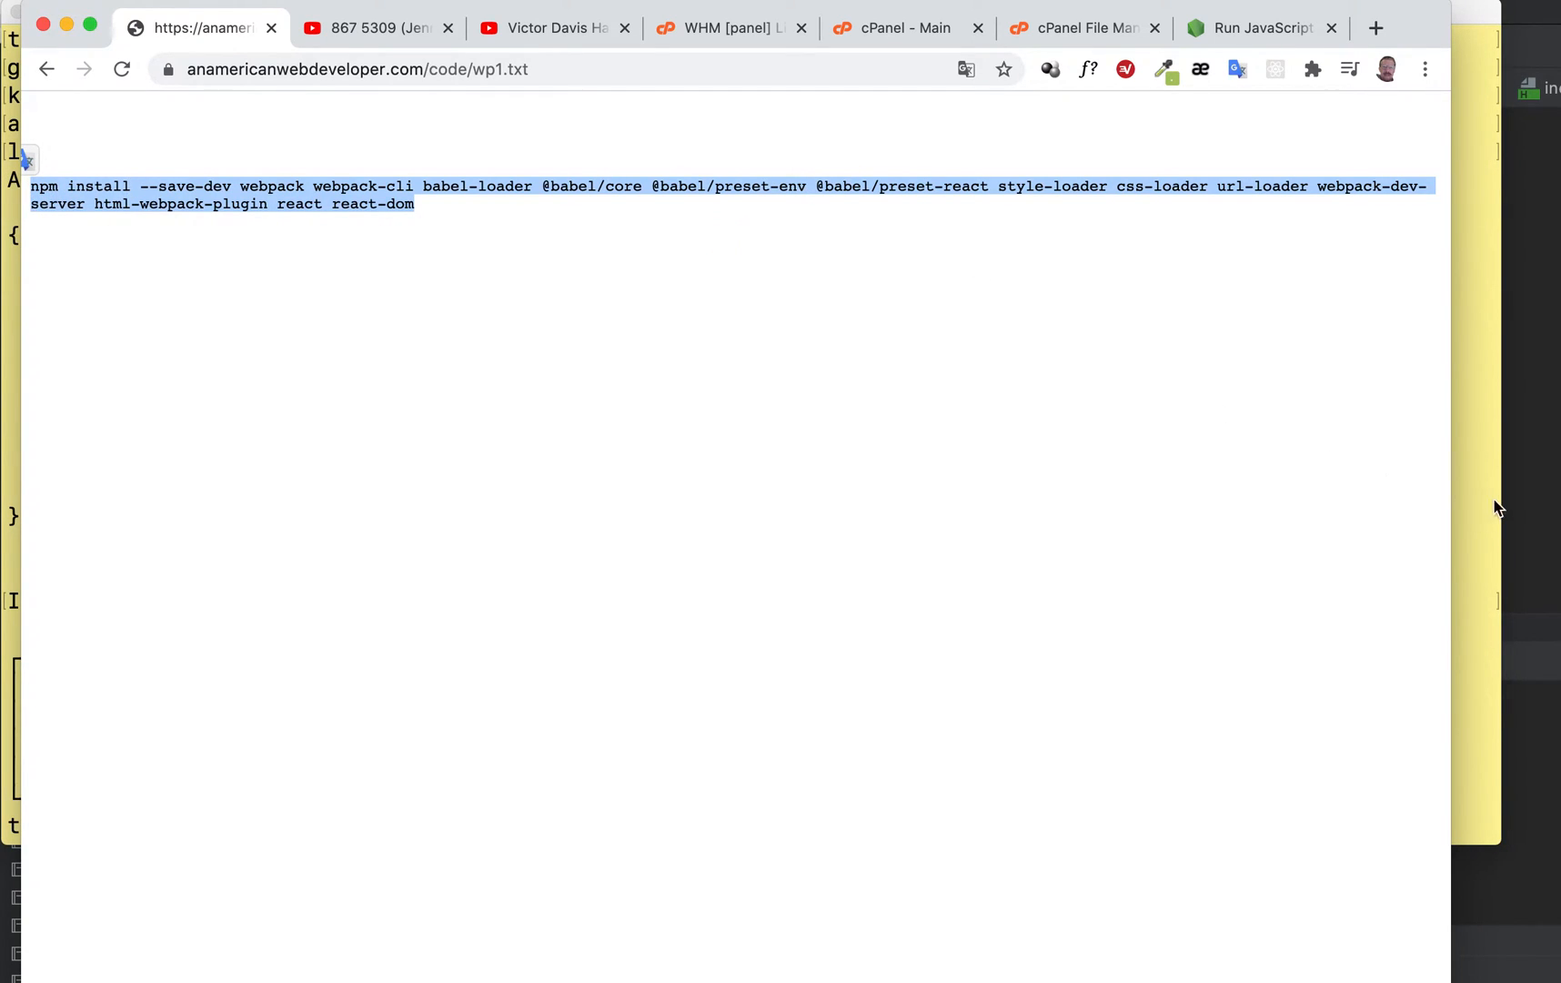
{"action": "mouse_move", "coordinate": [1338, 423]}
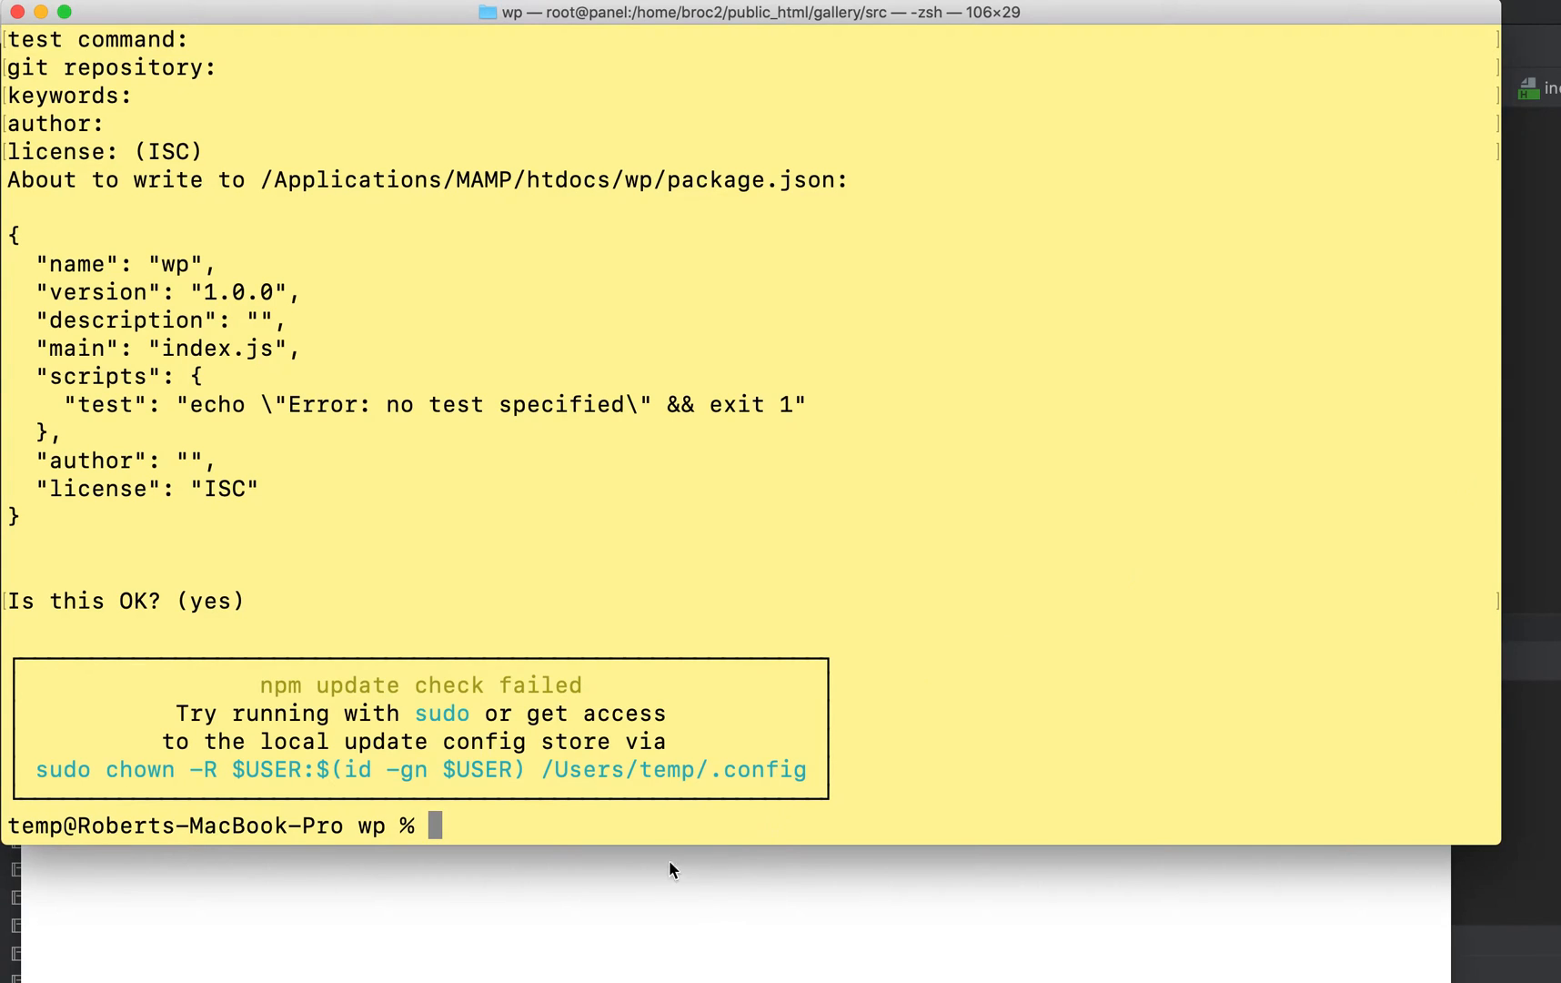
{"action": "mouse_move", "coordinate": [609, 823]}
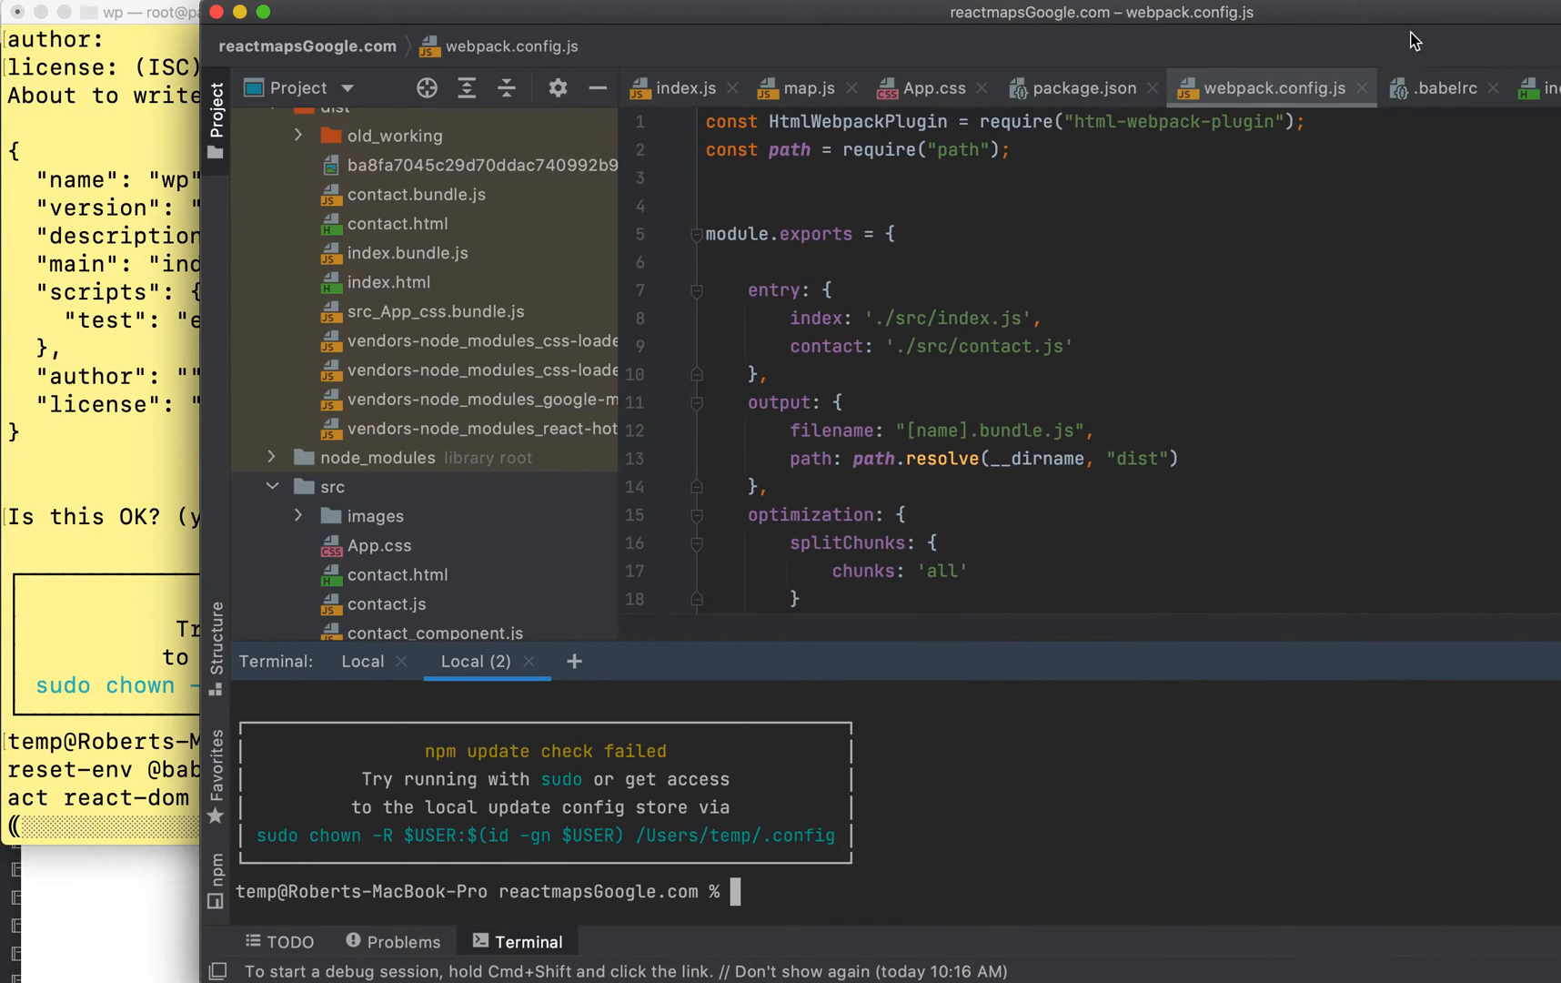
- Open the htdocs/wp folder as a PhpStorm project
{"action": "left_click", "coordinate": [40, 12]}
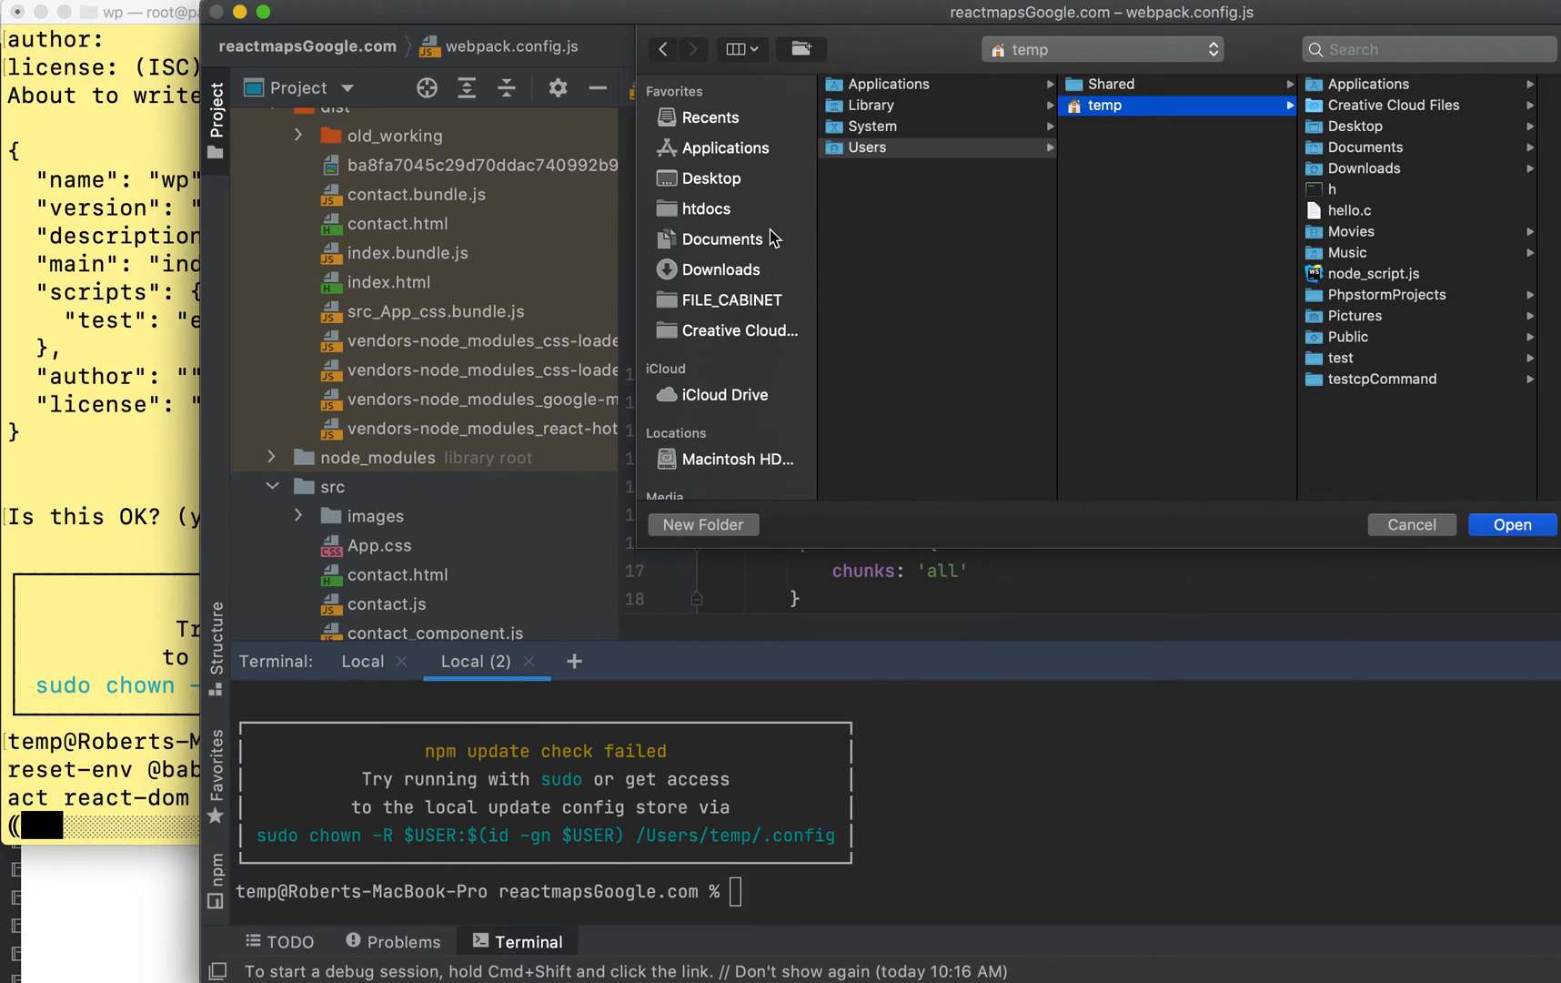
{"action": "left_click", "coordinate": [706, 208]}
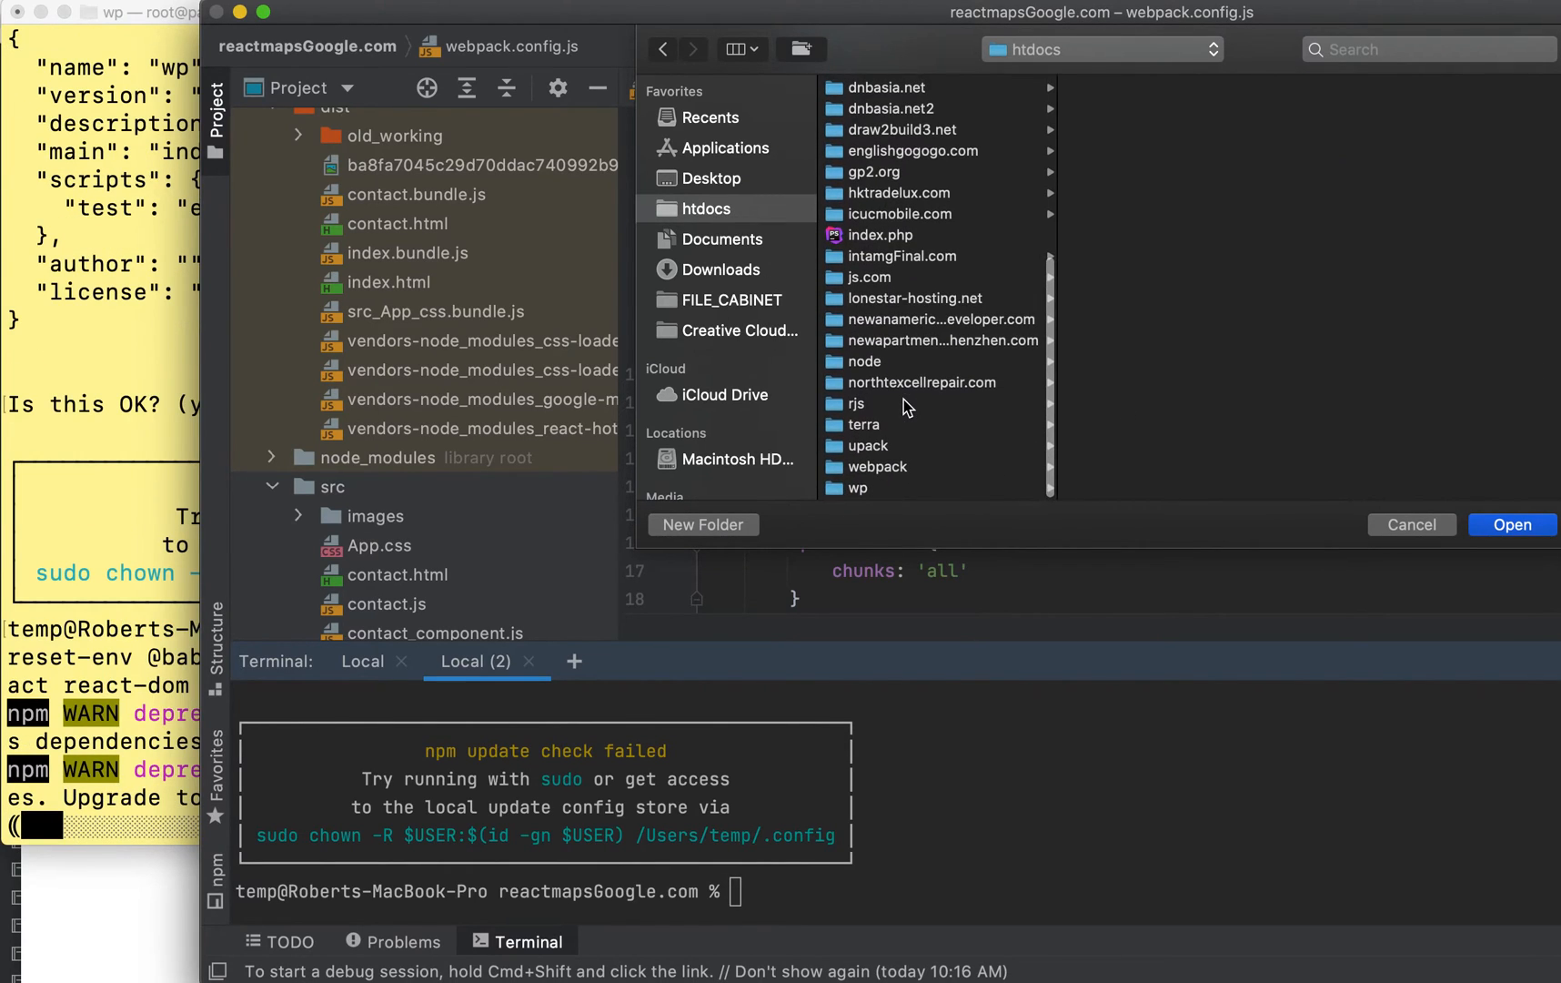
{"action": "left_click", "coordinate": [858, 489]}
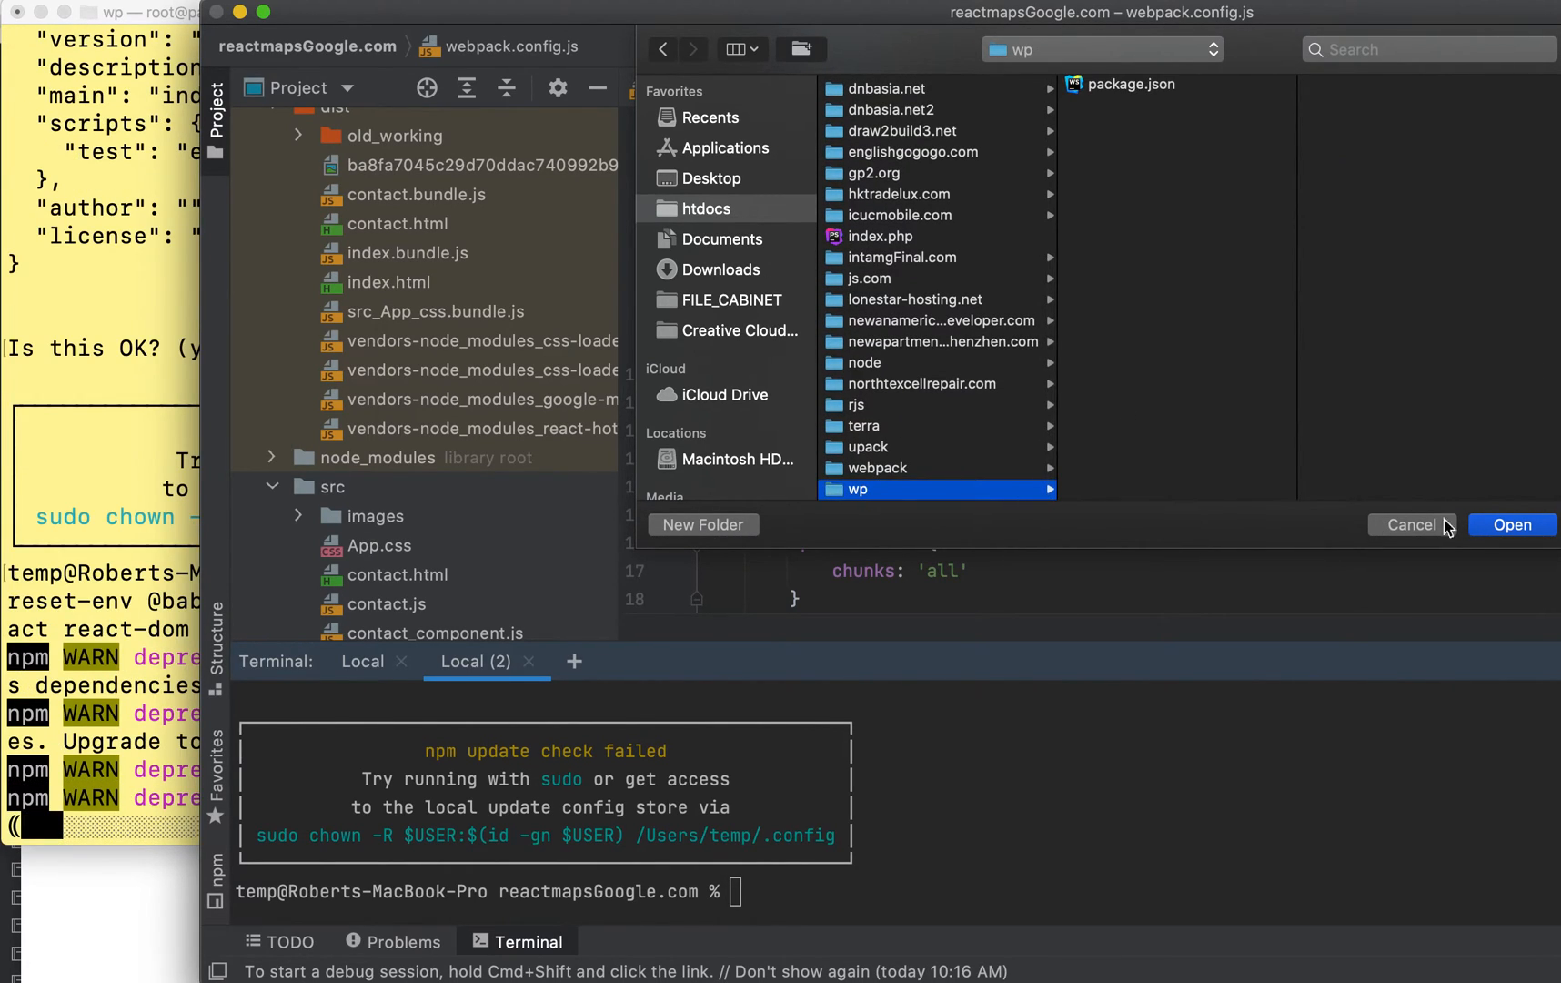
{"action": "left_click", "coordinate": [1510, 525]}
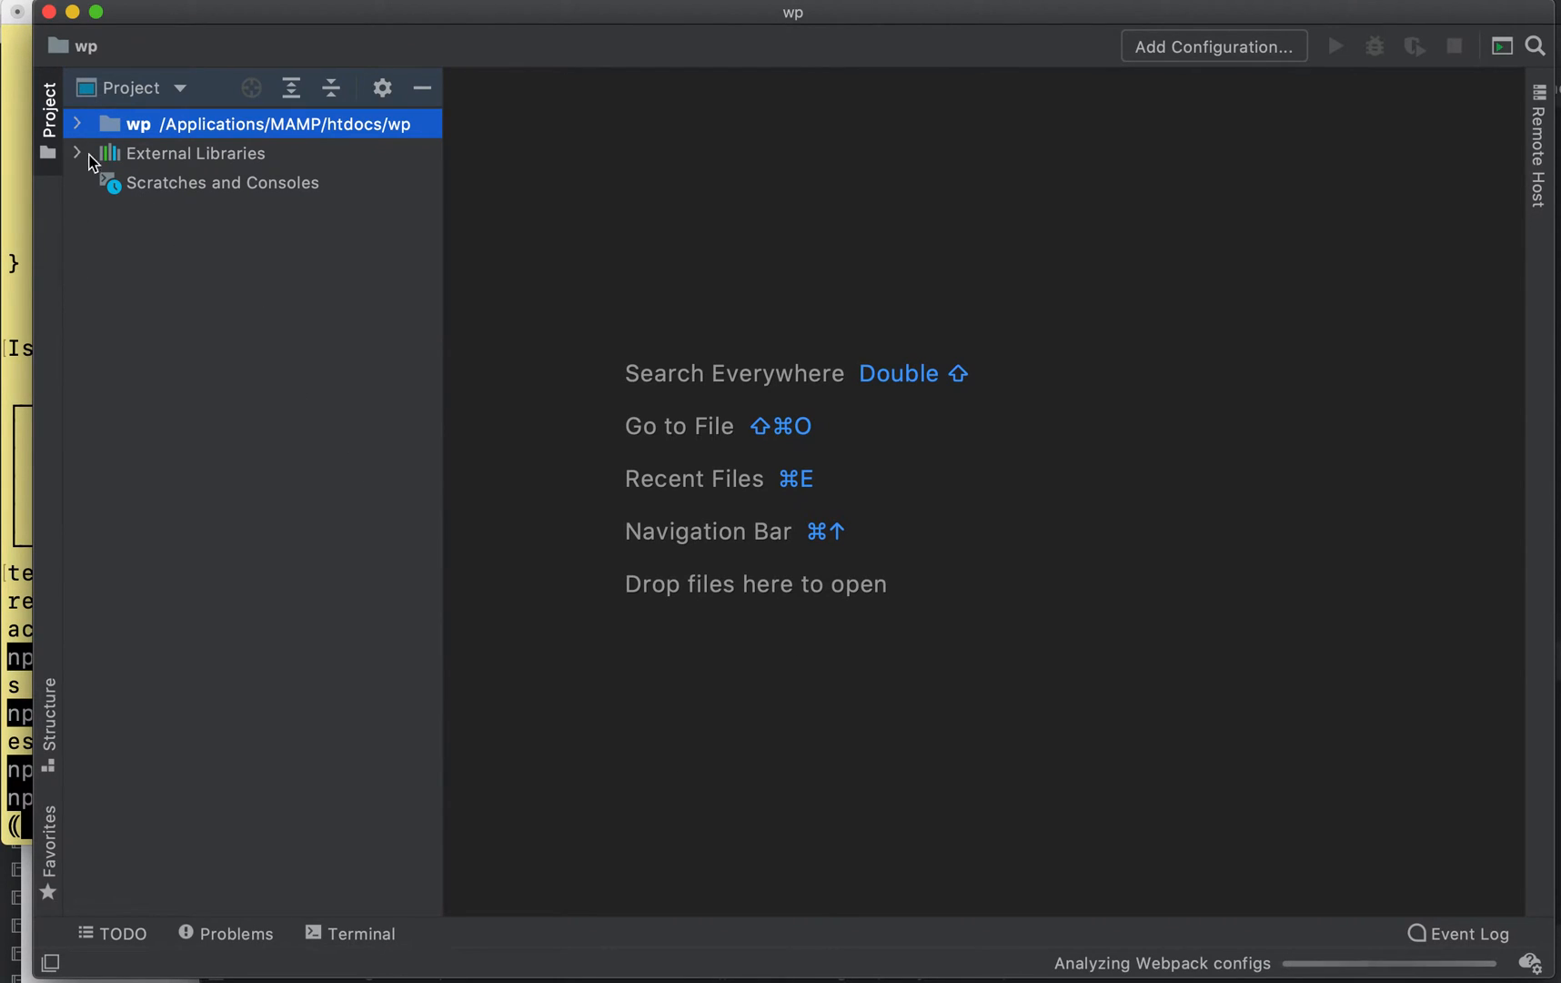
- Inspect node_modules in the wp project by expanding and collapsing it after npm install
{"action": "left_click", "coordinate": [77, 124]}
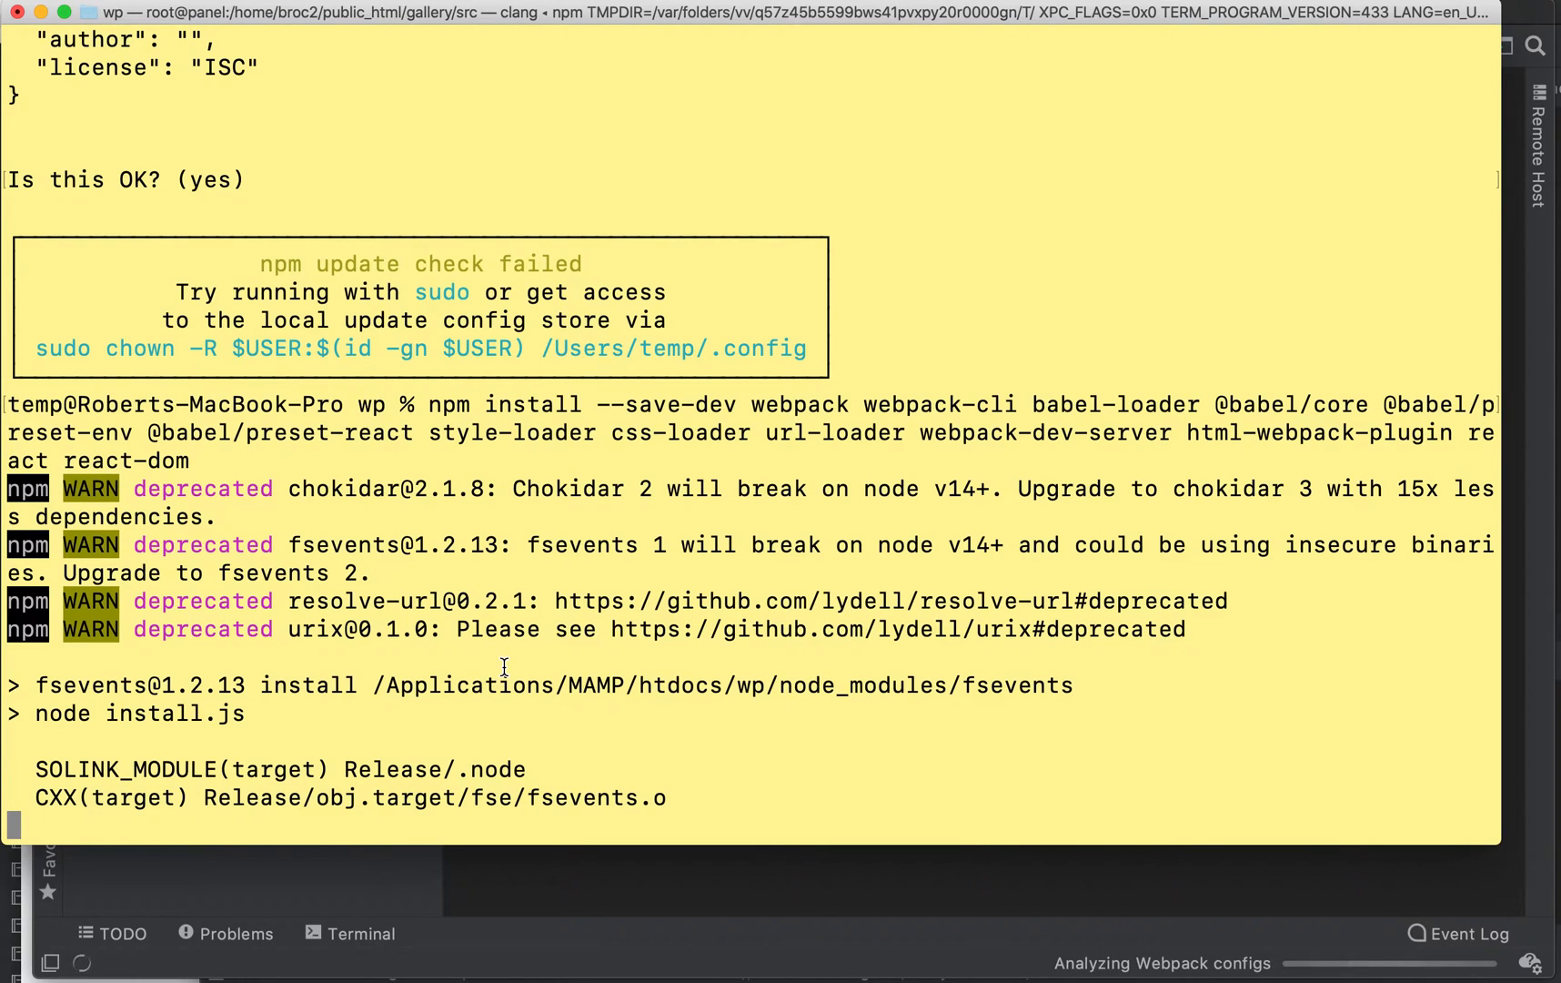
{"action": "scroll", "scroll_direction": "down", "scroll_amount": 3}
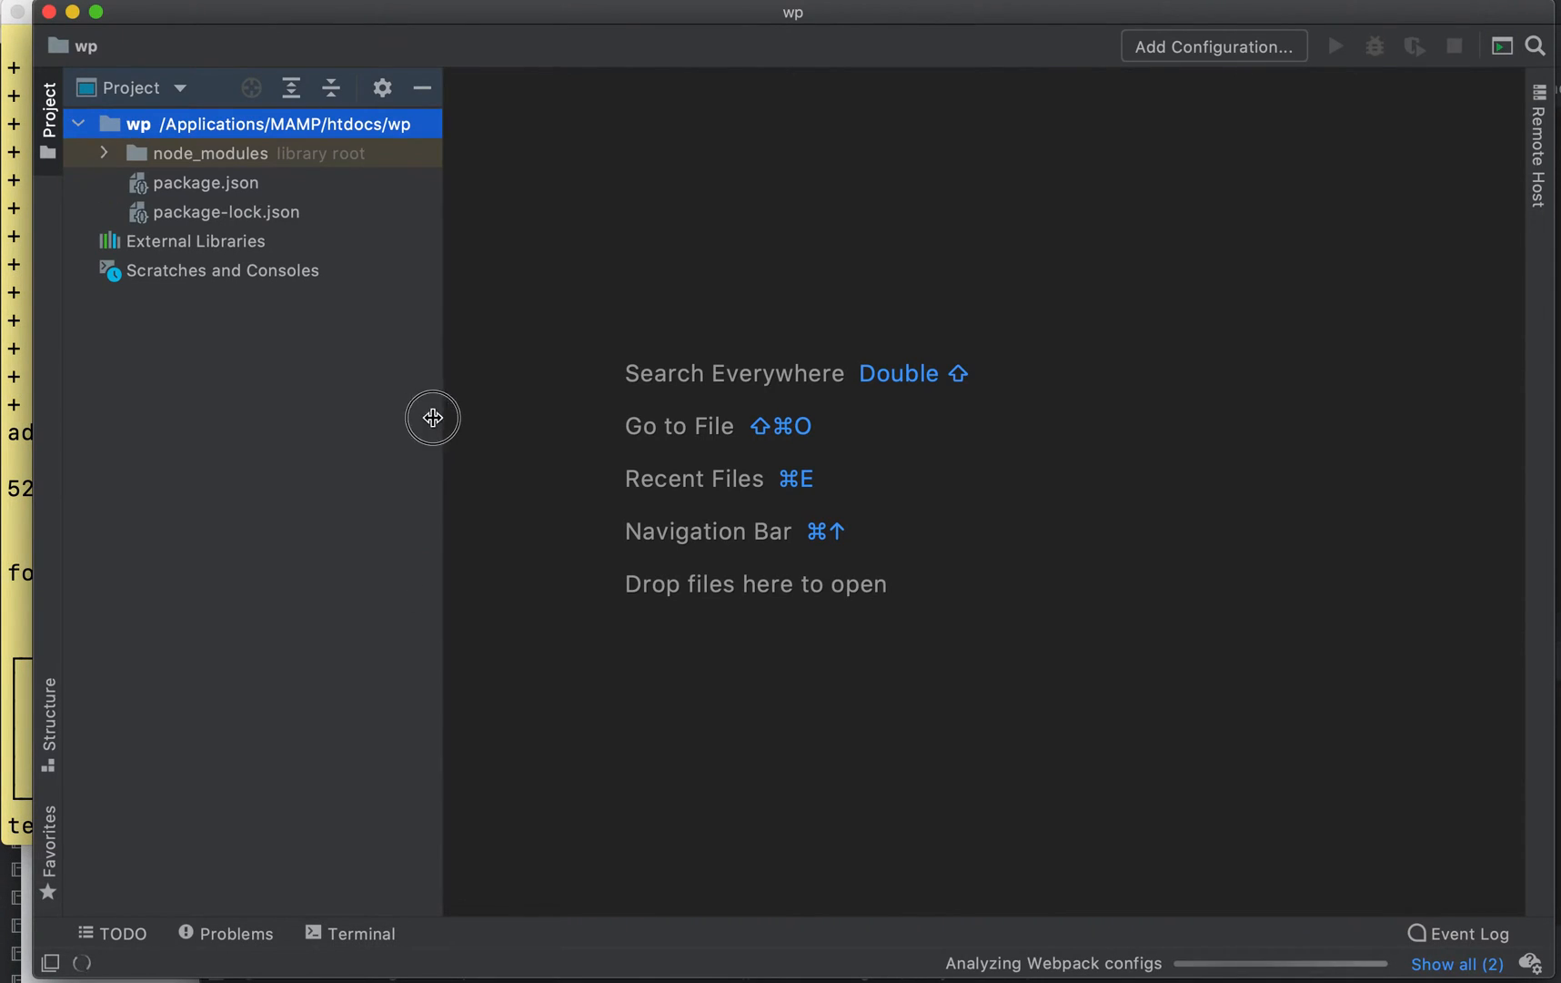
{"action": "left_click", "coordinate": [104, 154]}
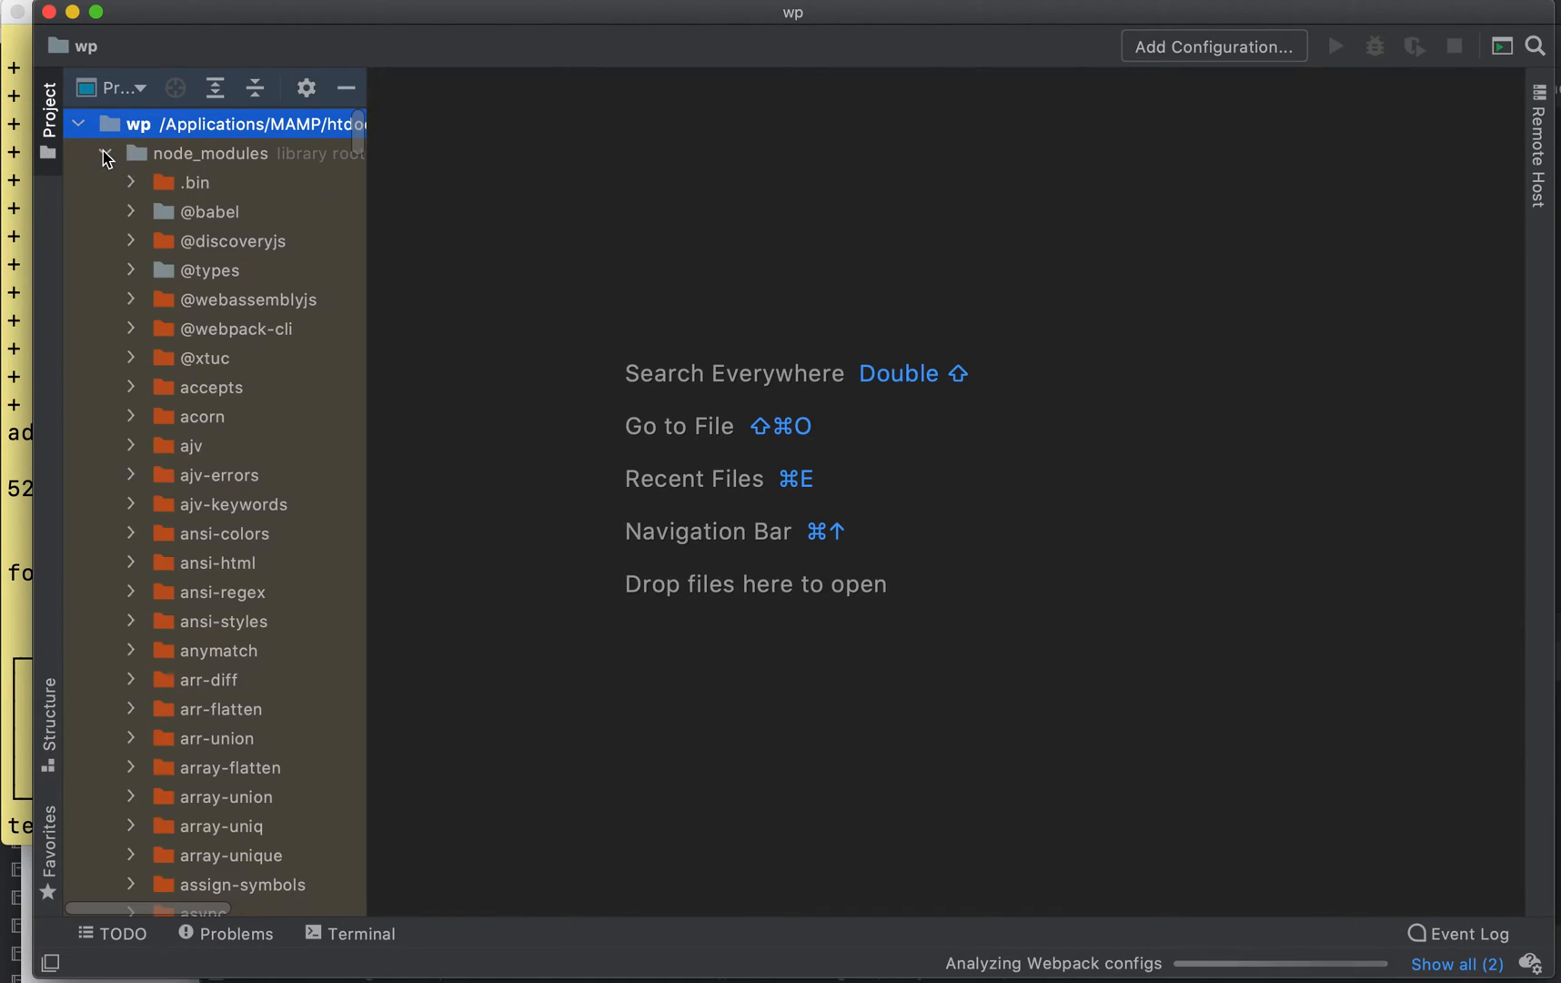
{"action": "left_click", "coordinate": [104, 154]}
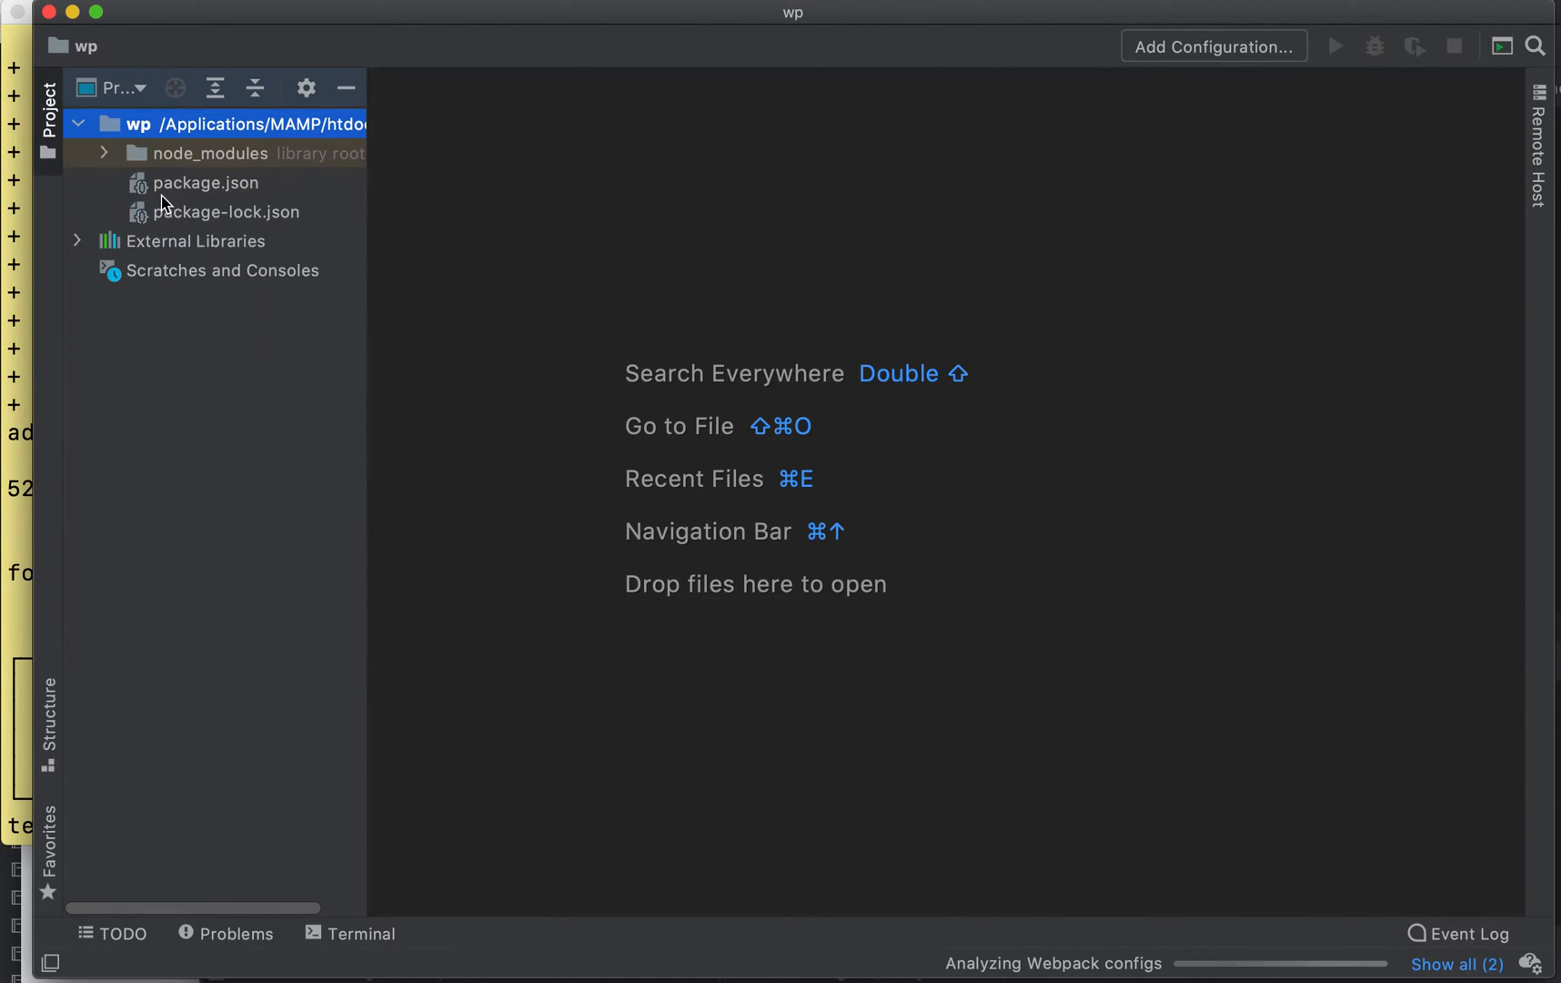
{"action": "left_click", "coordinate": [208, 154]}
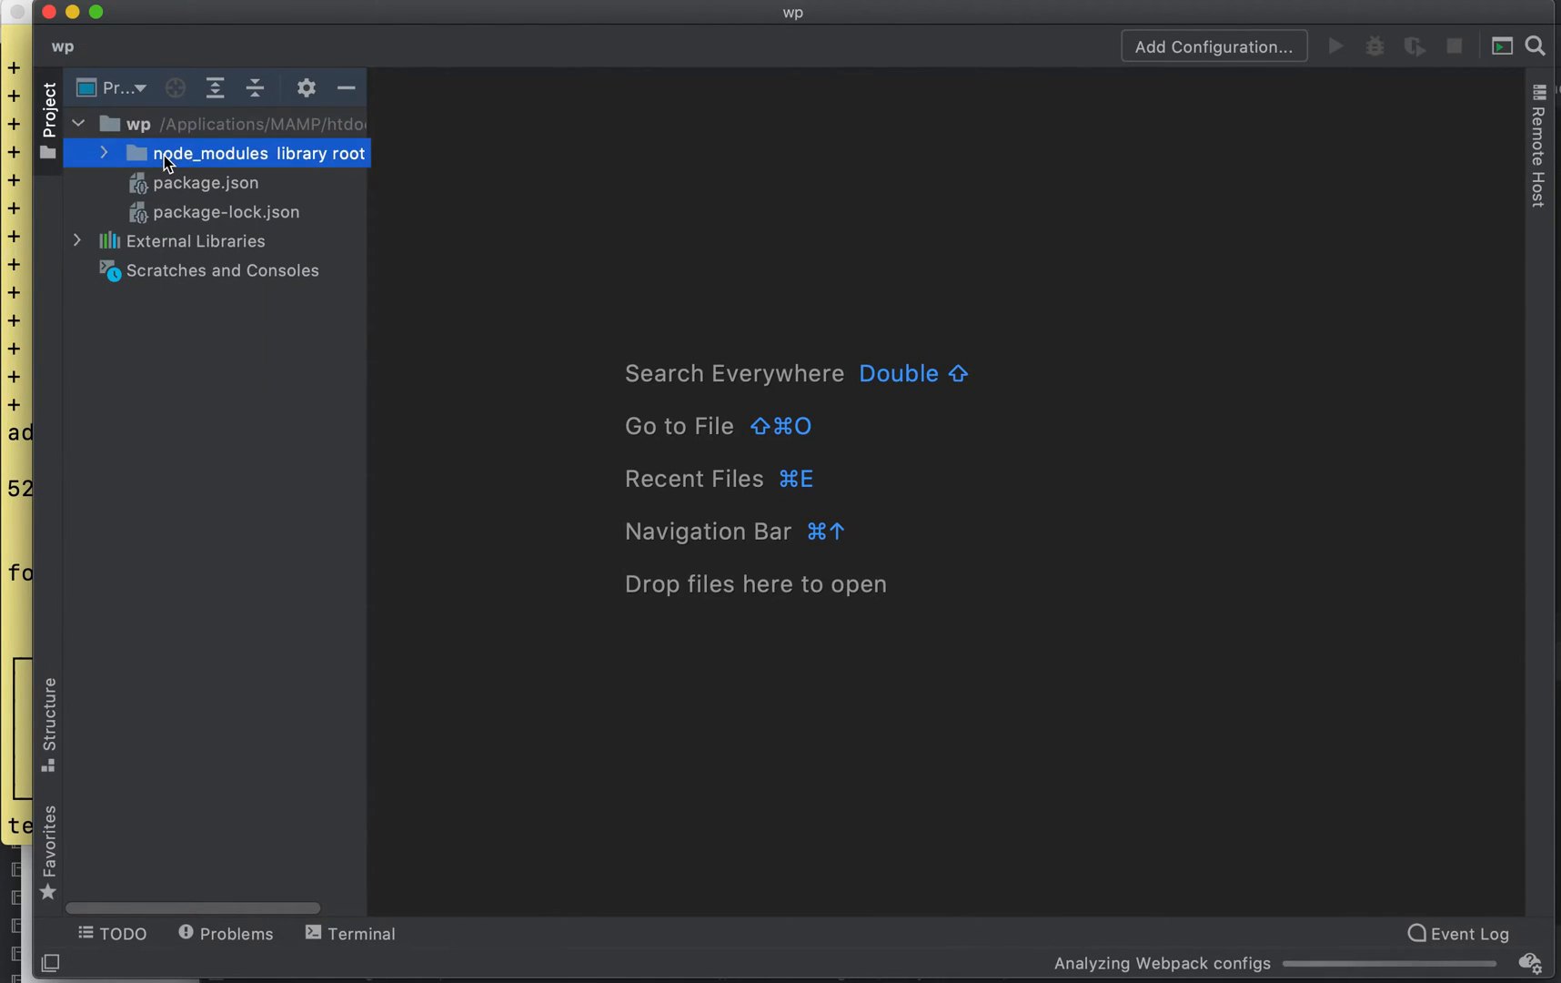
{"action": "left_click", "coordinate": [139, 123]}
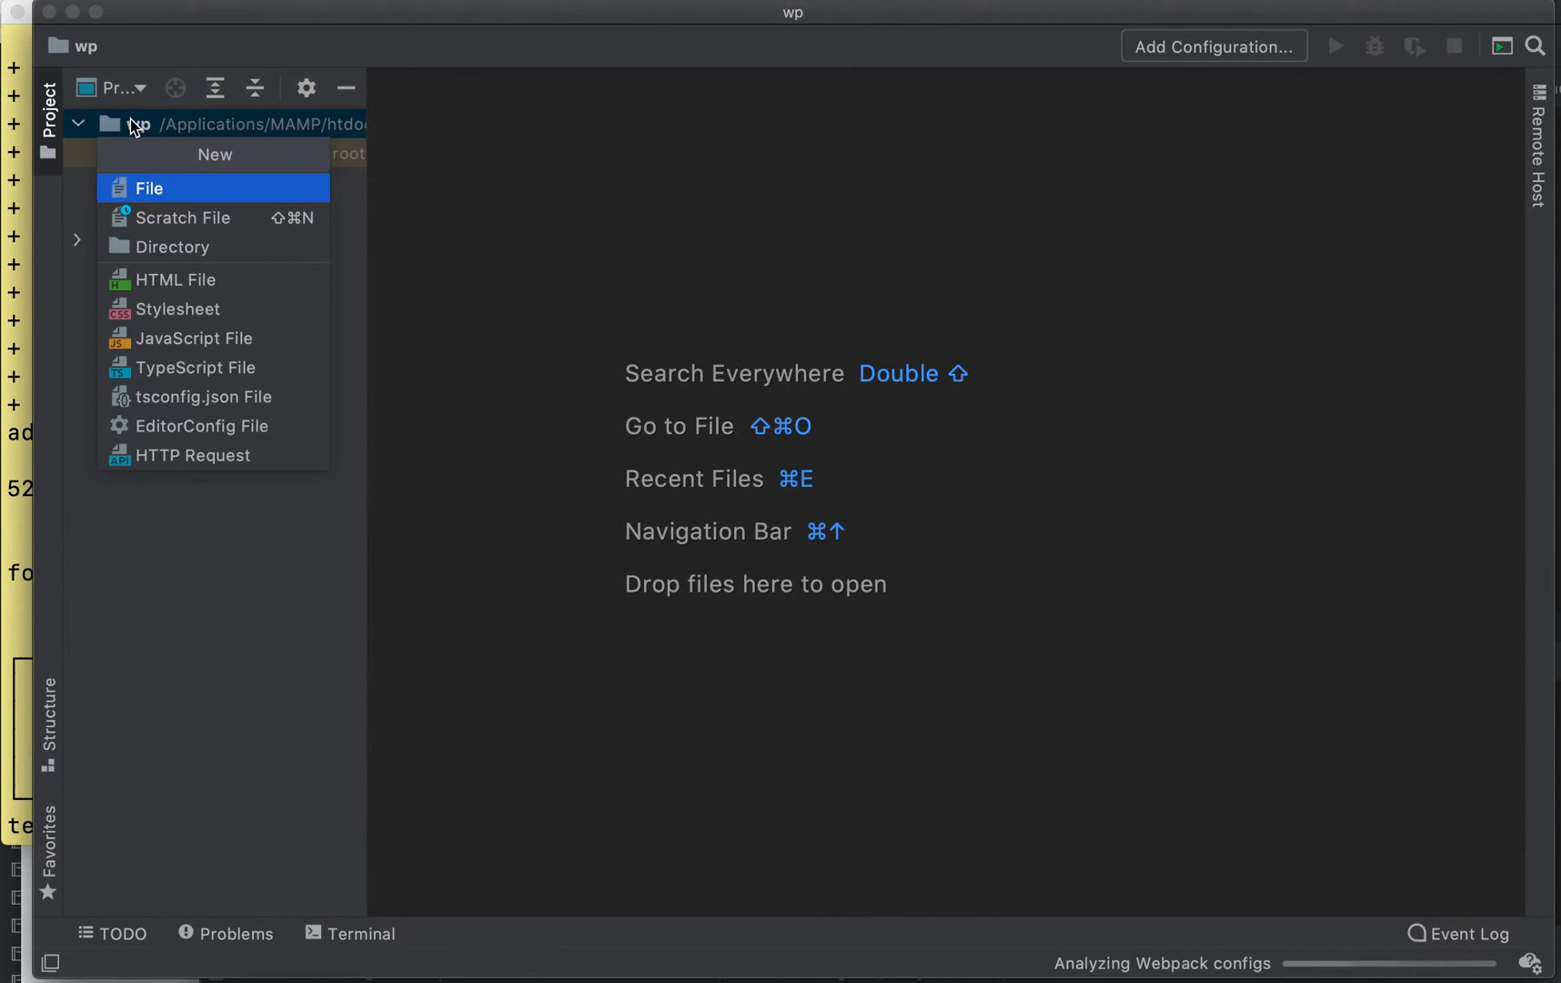
- Create src and dist directories in the wp project root
{"action": "left_click", "coordinate": [173, 247]}
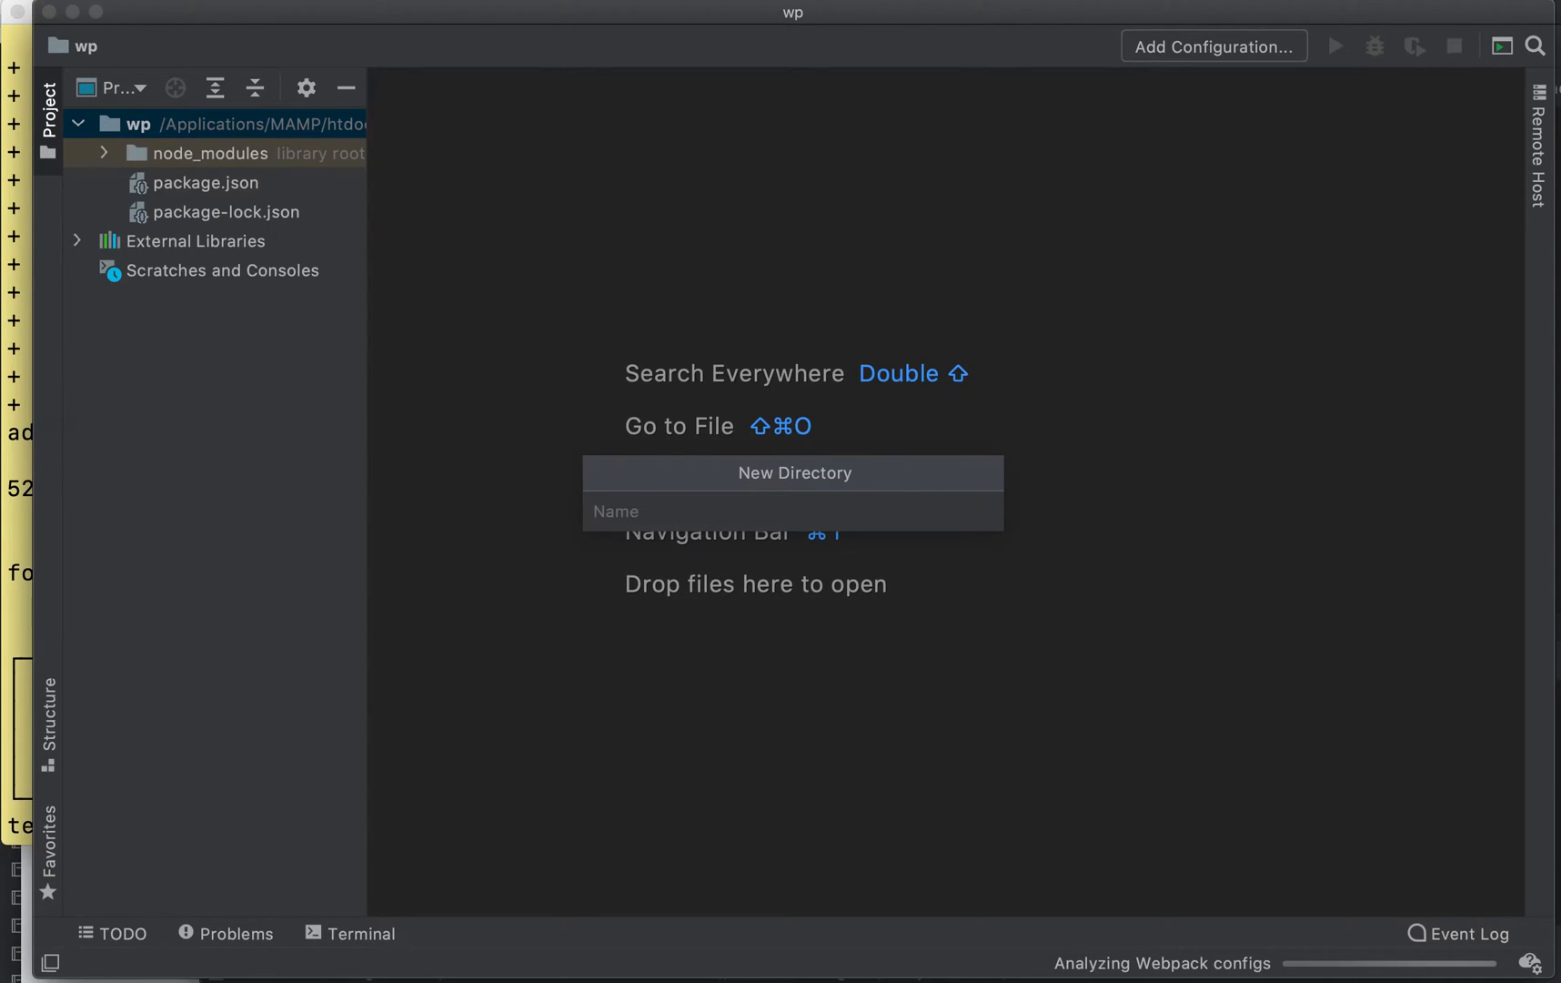
{"action": "type", "text": "src"}
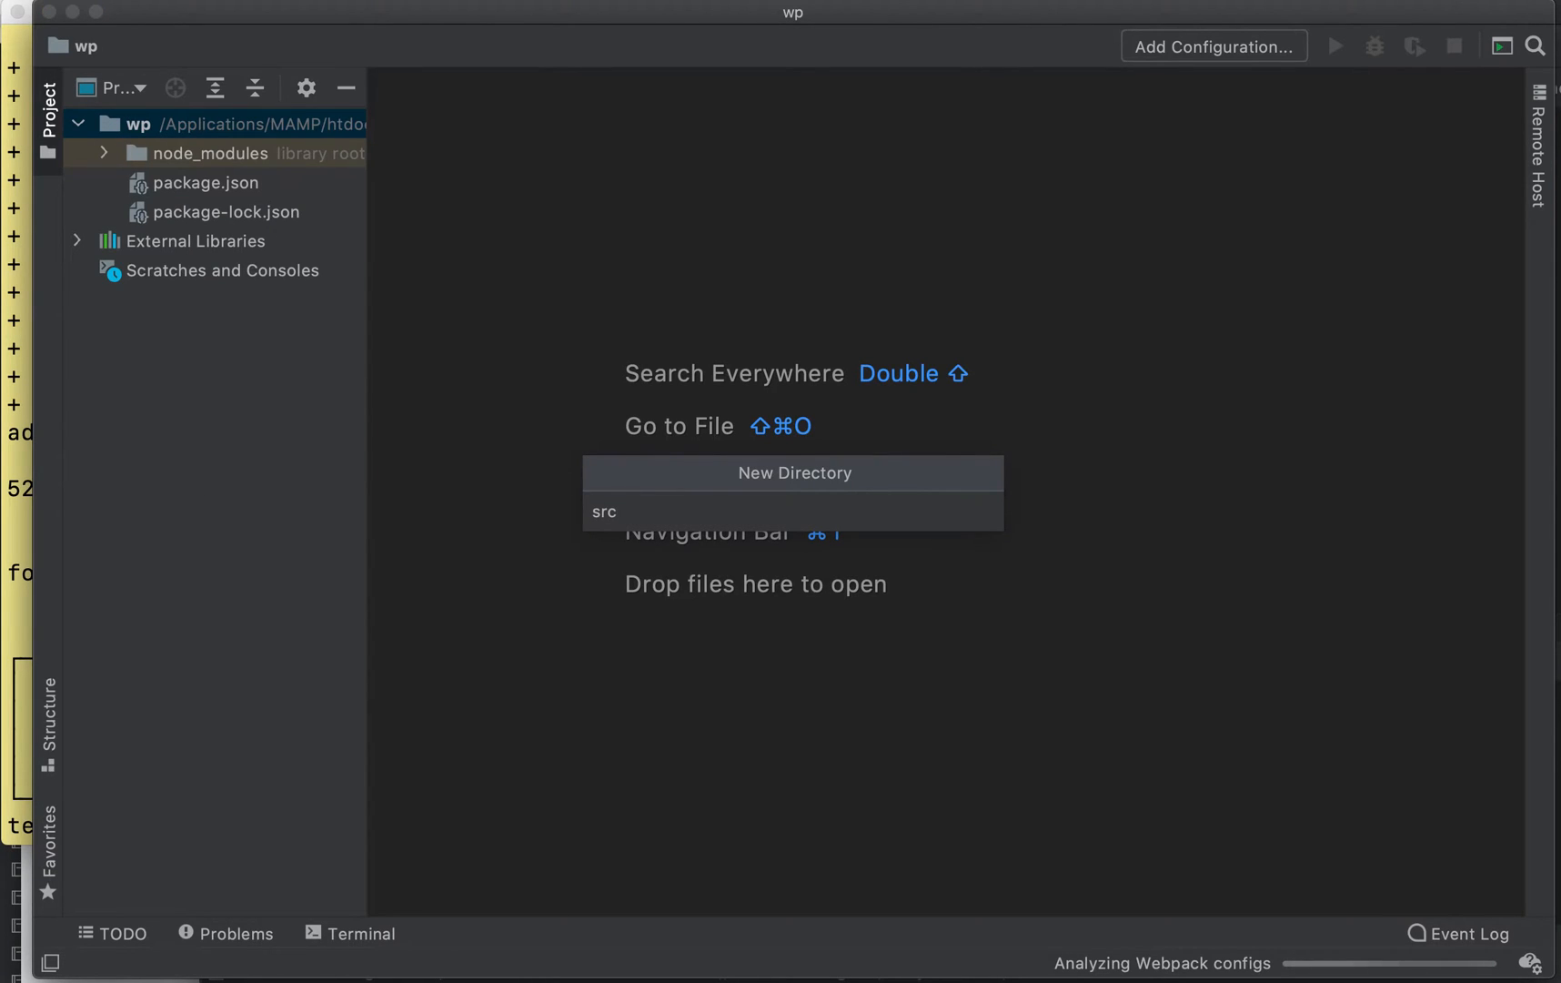
{"action": "key", "text": "Return"}
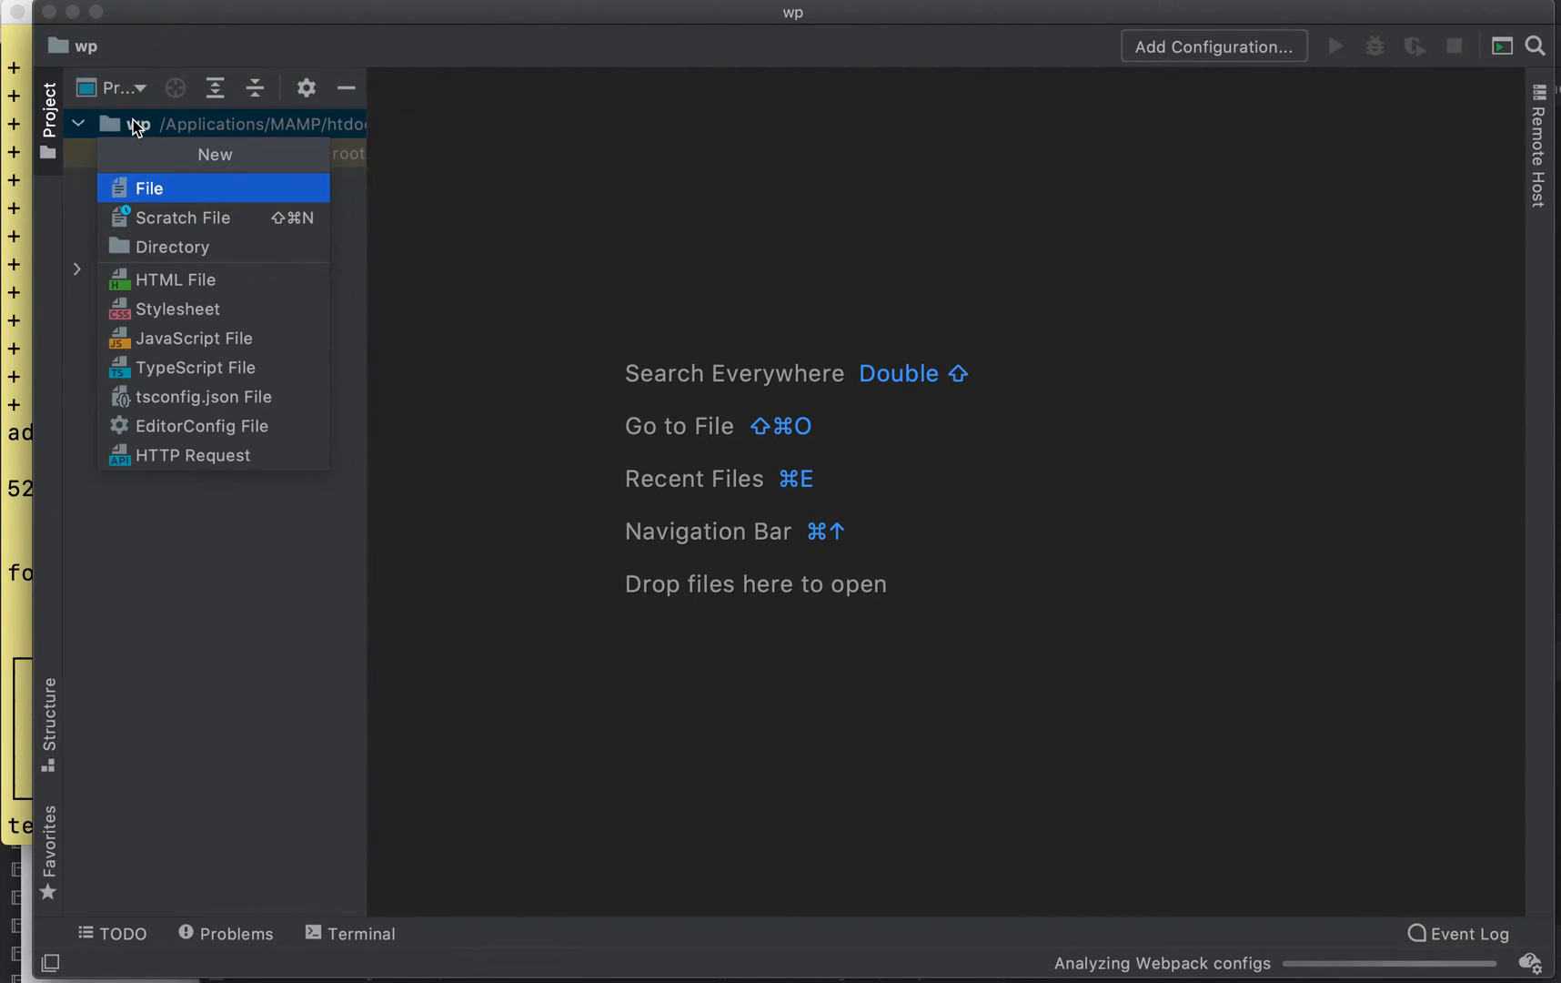
{"action": "left_click", "coordinate": [173, 247]}
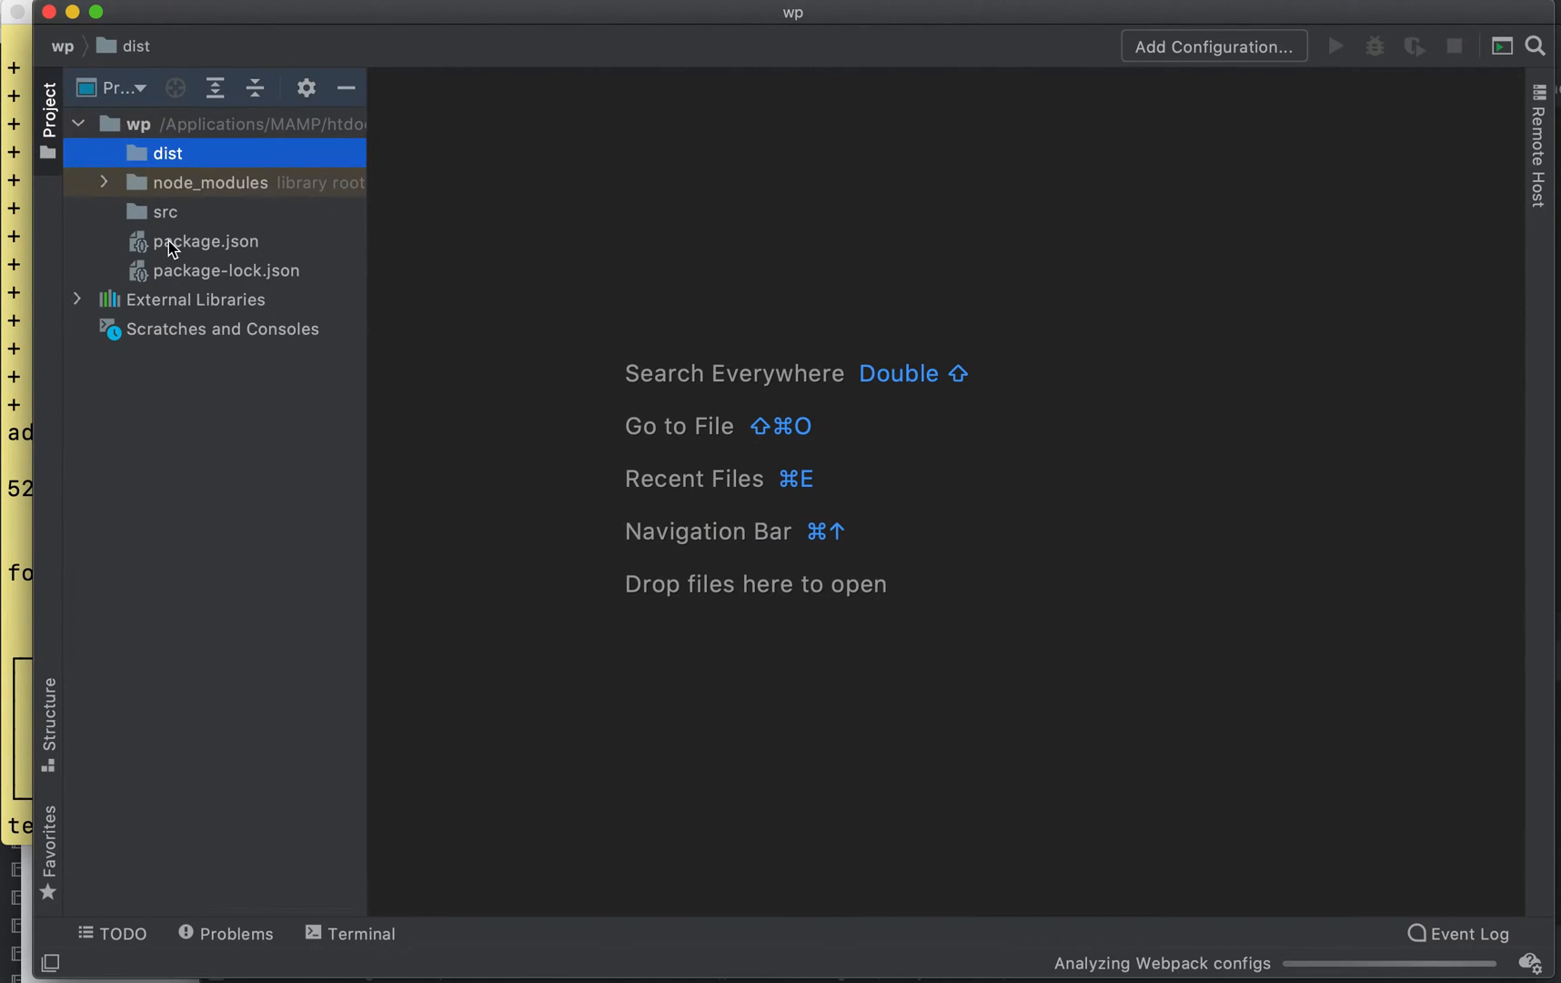
{"action": "left_click", "coordinate": [207, 241]}
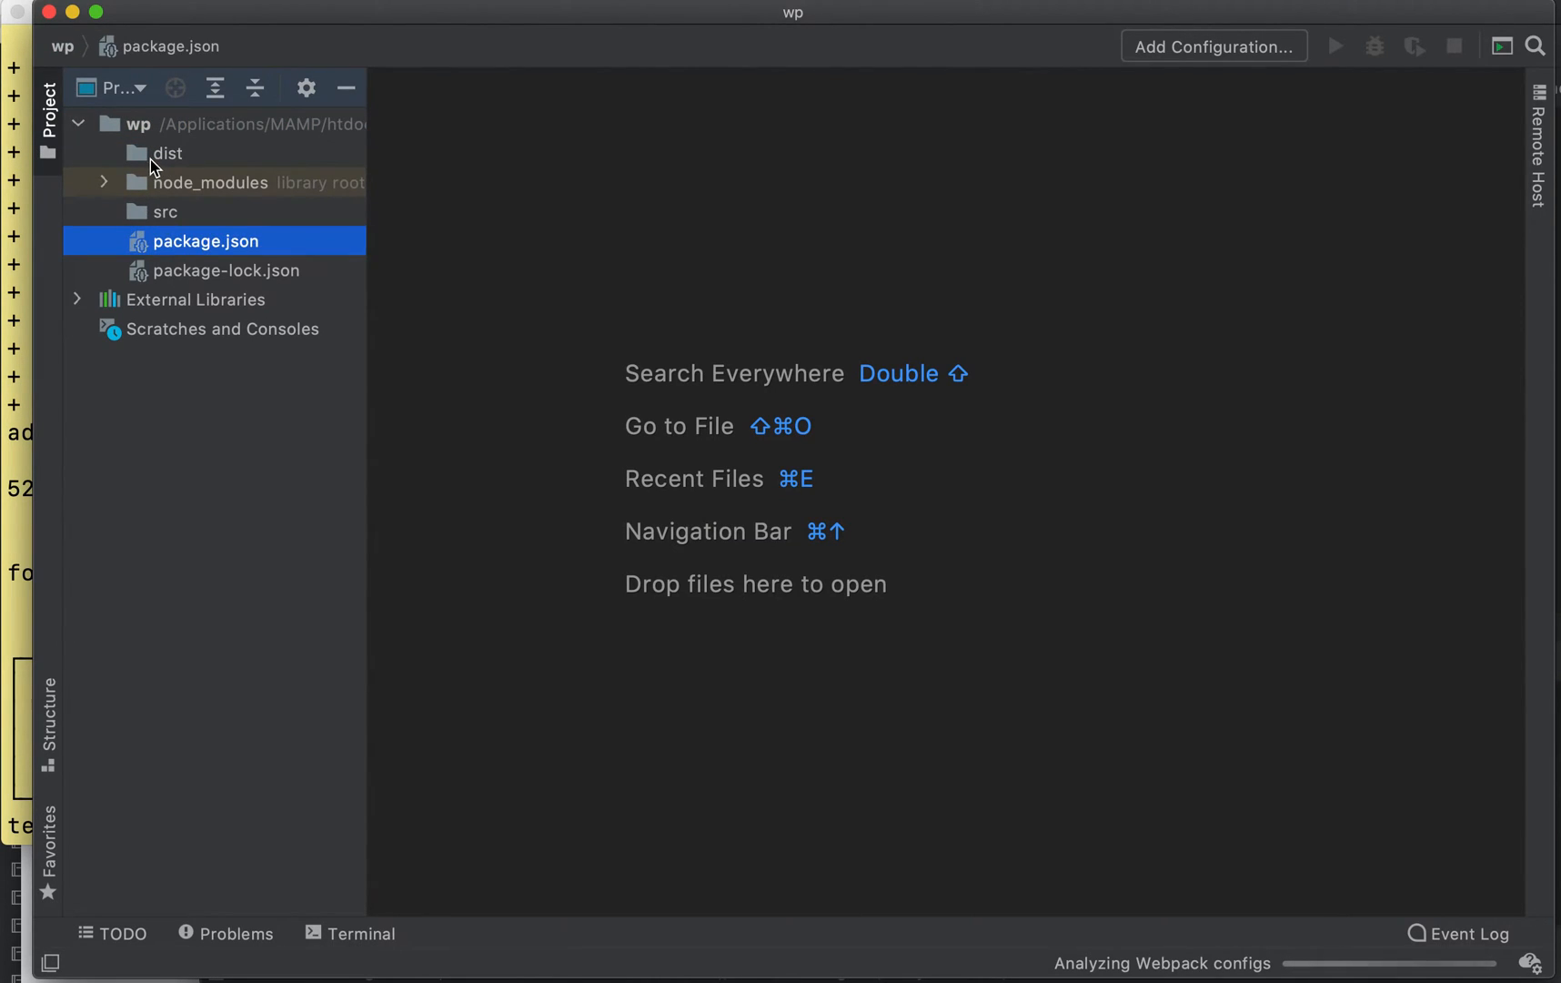
{"action": "left_click", "coordinate": [139, 124]}
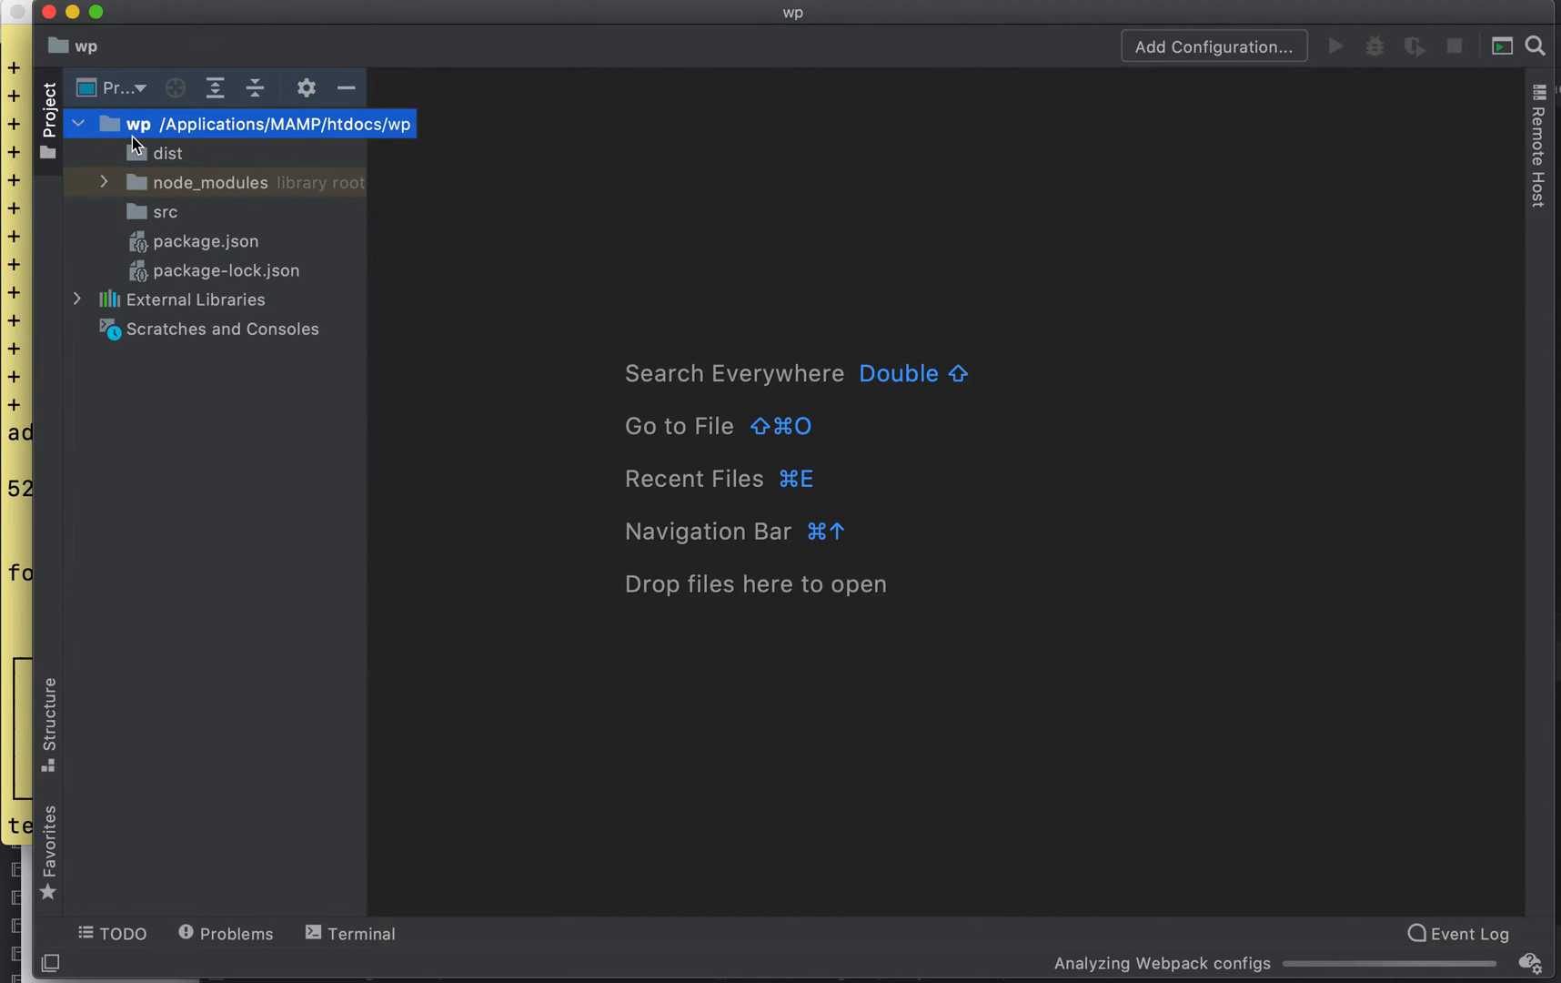
{"action": "mouse_move", "coordinate": [133, 212]}
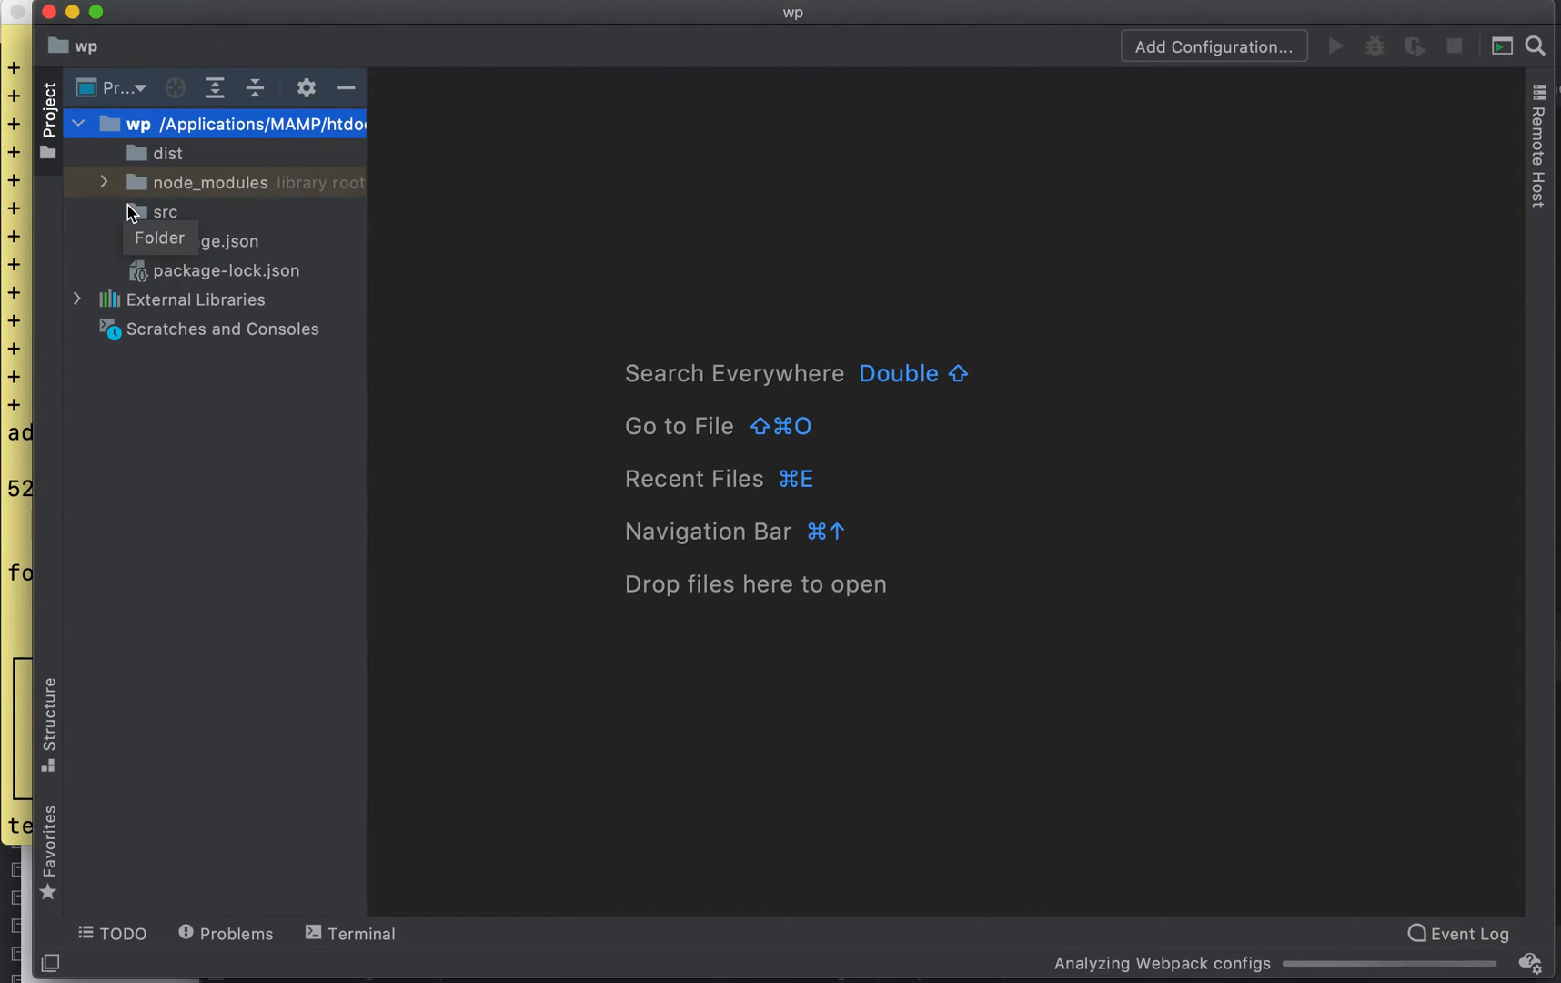
{"action": "mouse_move", "coordinate": [139, 682]}
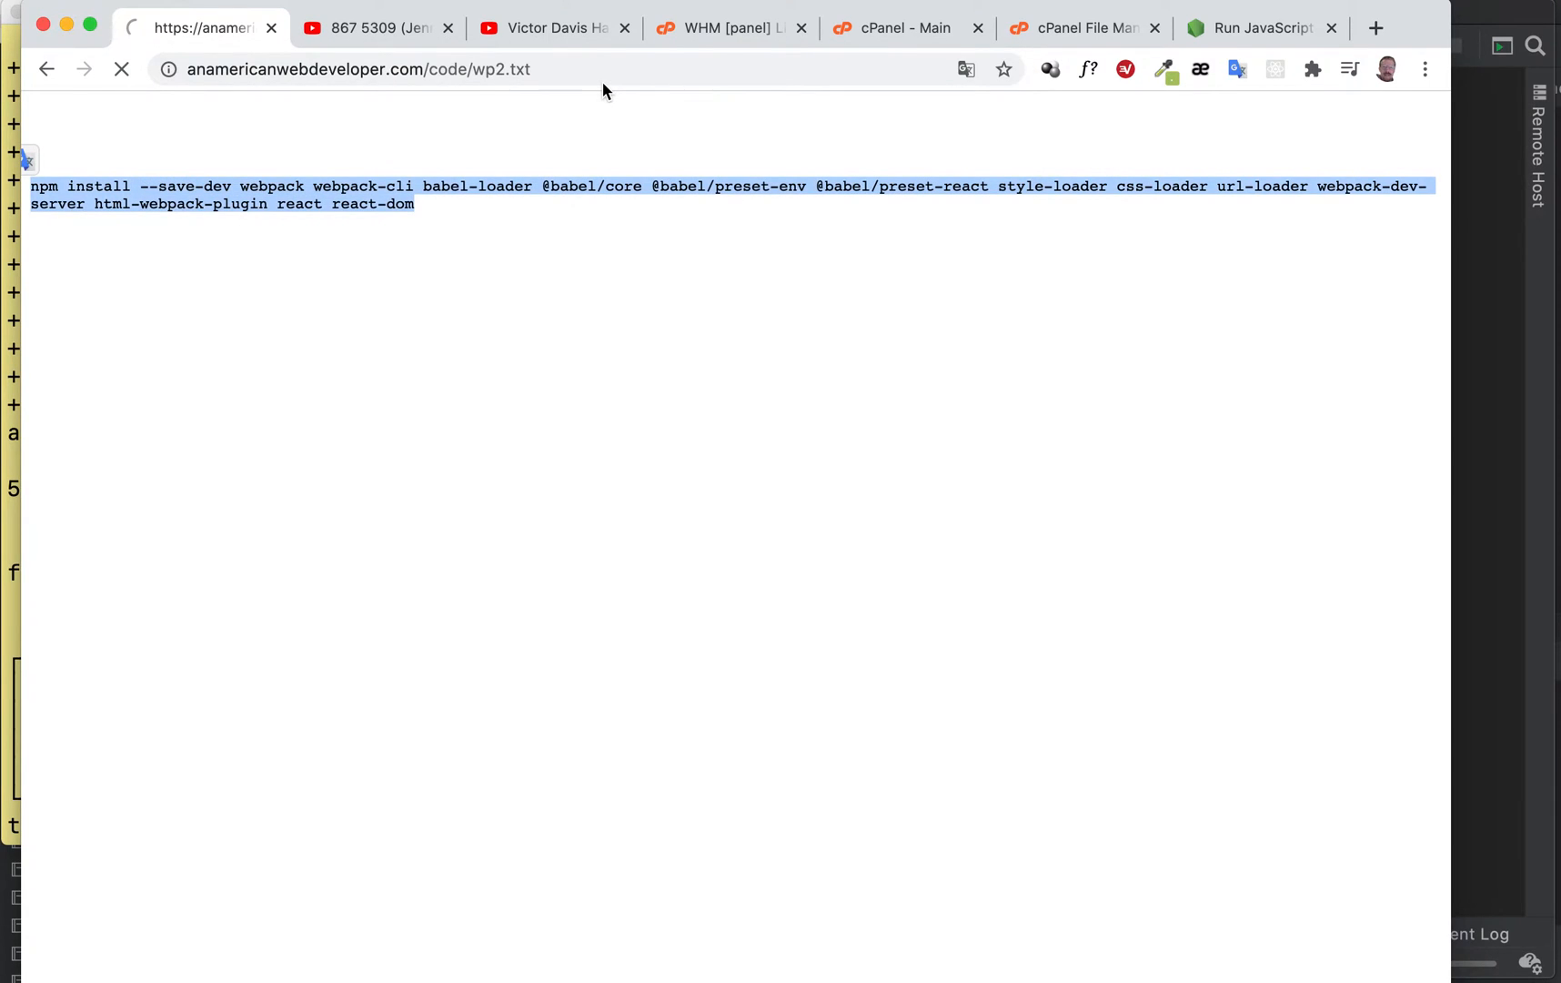
- Add index-template.html to src with the styled root div markup, then begin index.js
{"action": "left_click", "coordinate": [122, 69]}
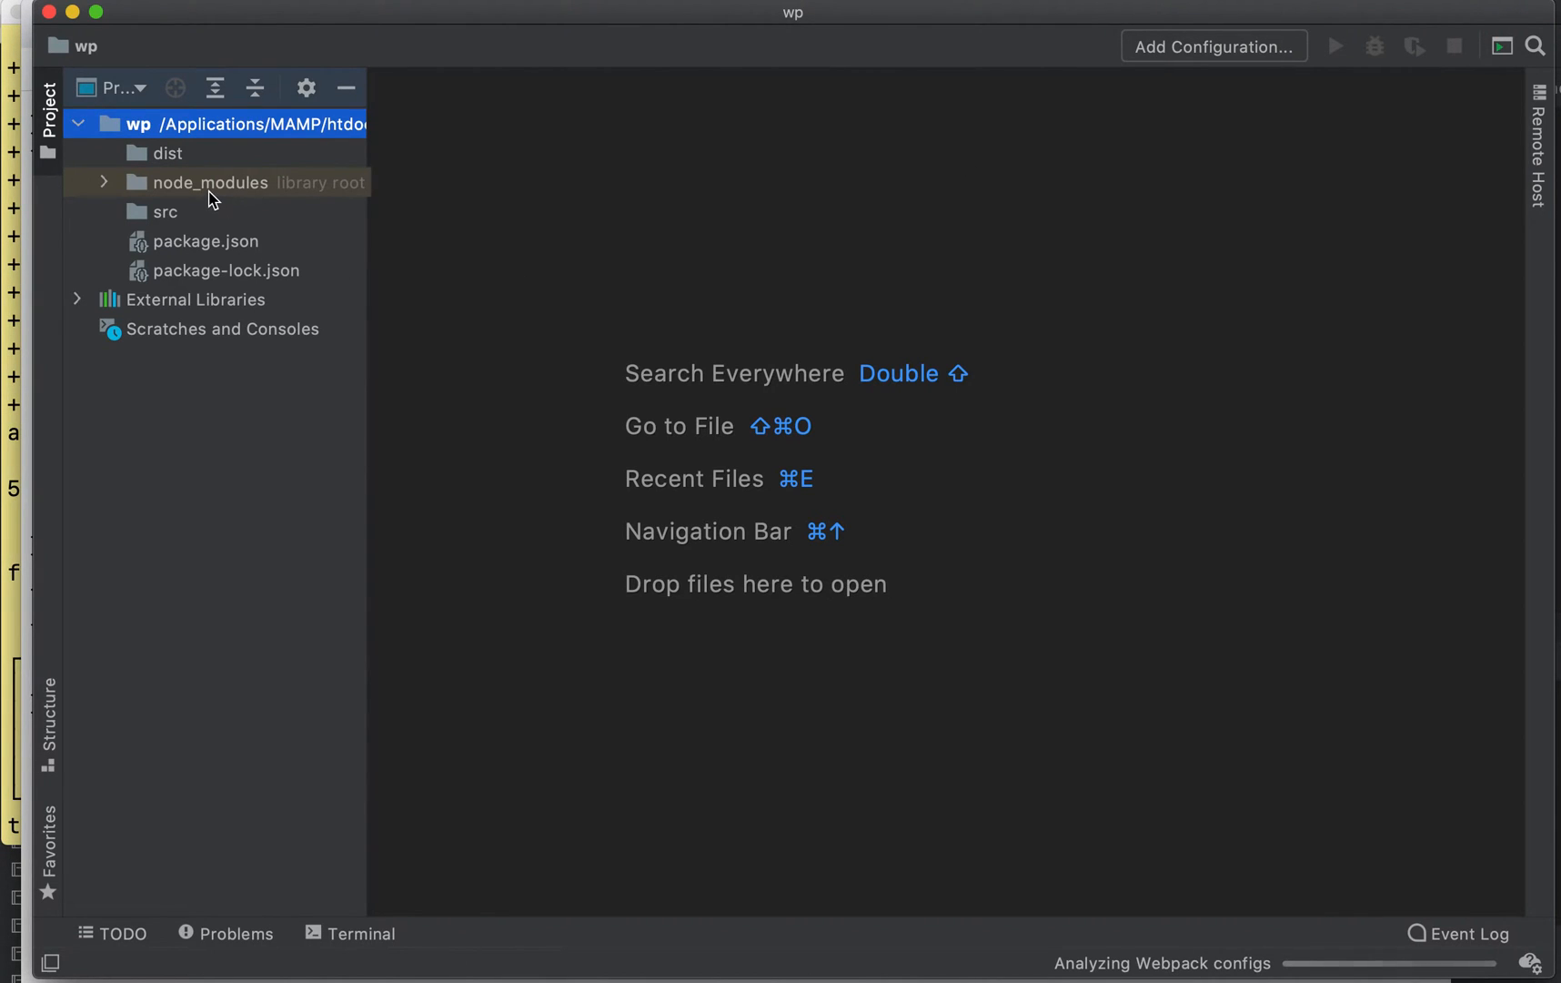
{"action": "right_click", "coordinate": [163, 212]}
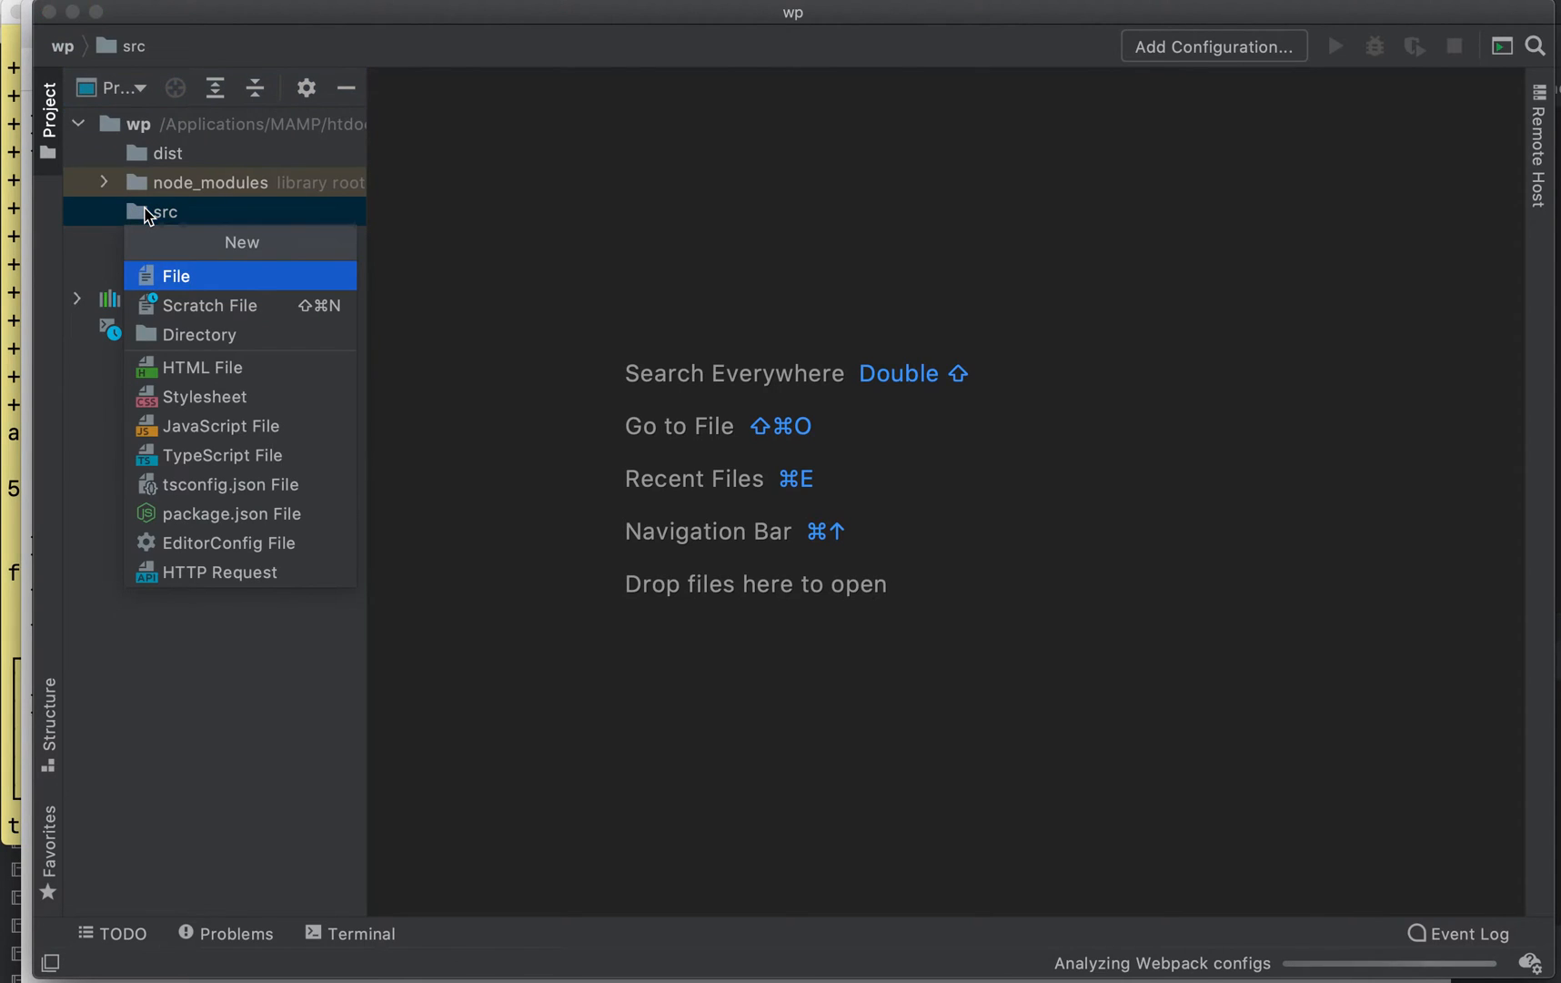
{"action": "left_click", "coordinate": [203, 366]}
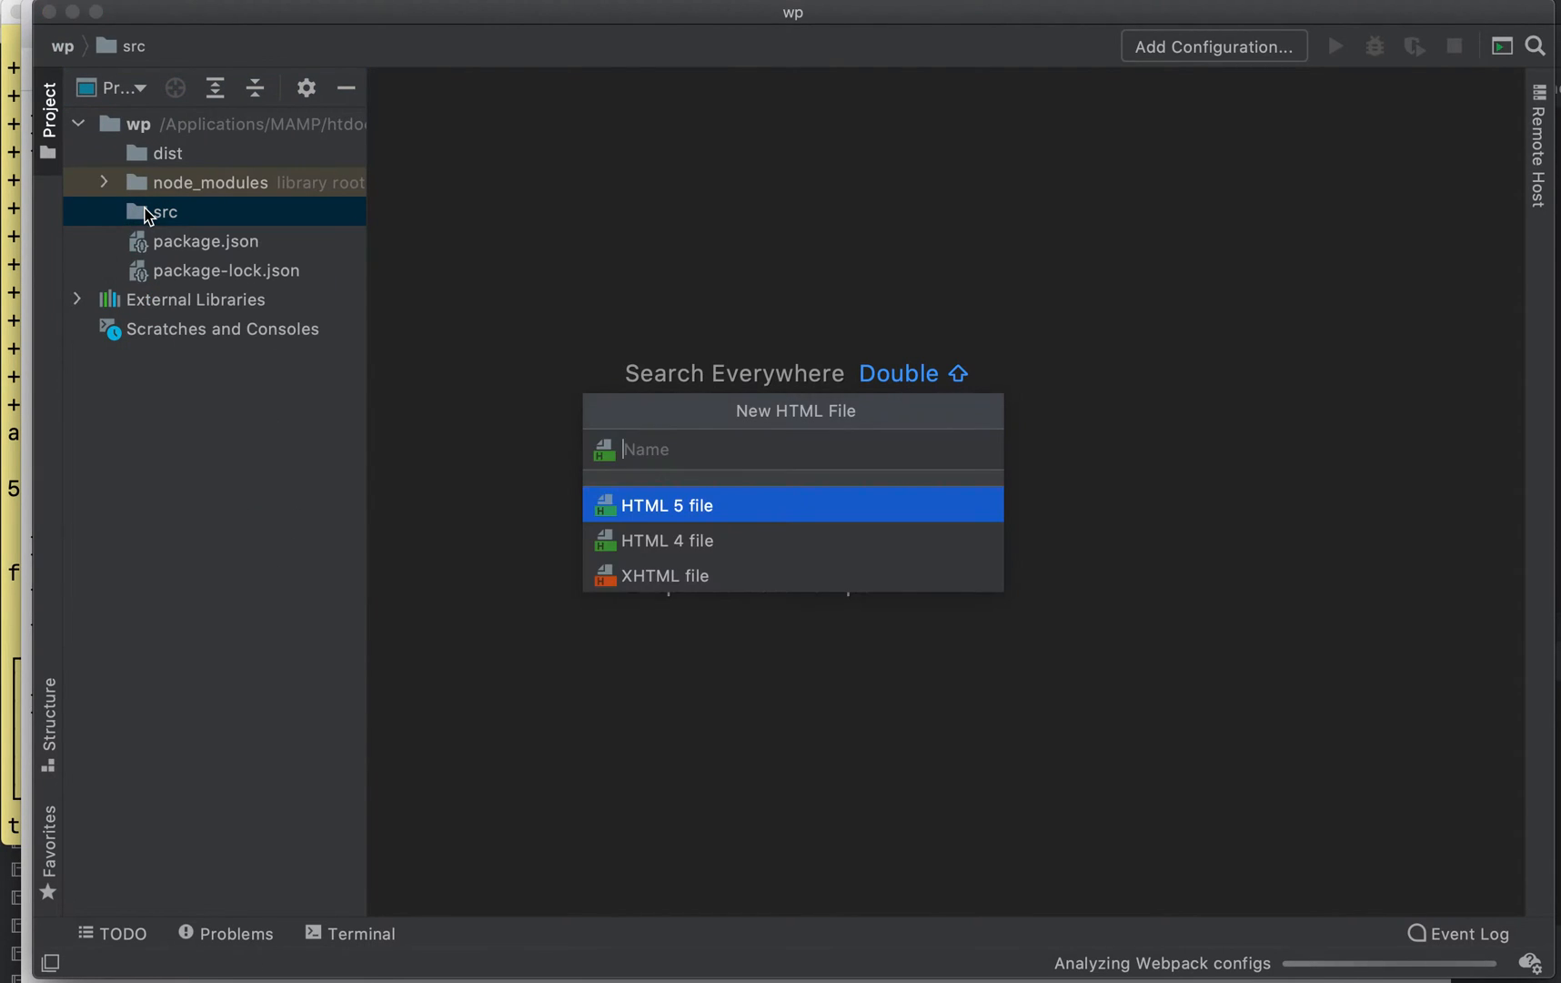
{"action": "type", "text": "index-"}
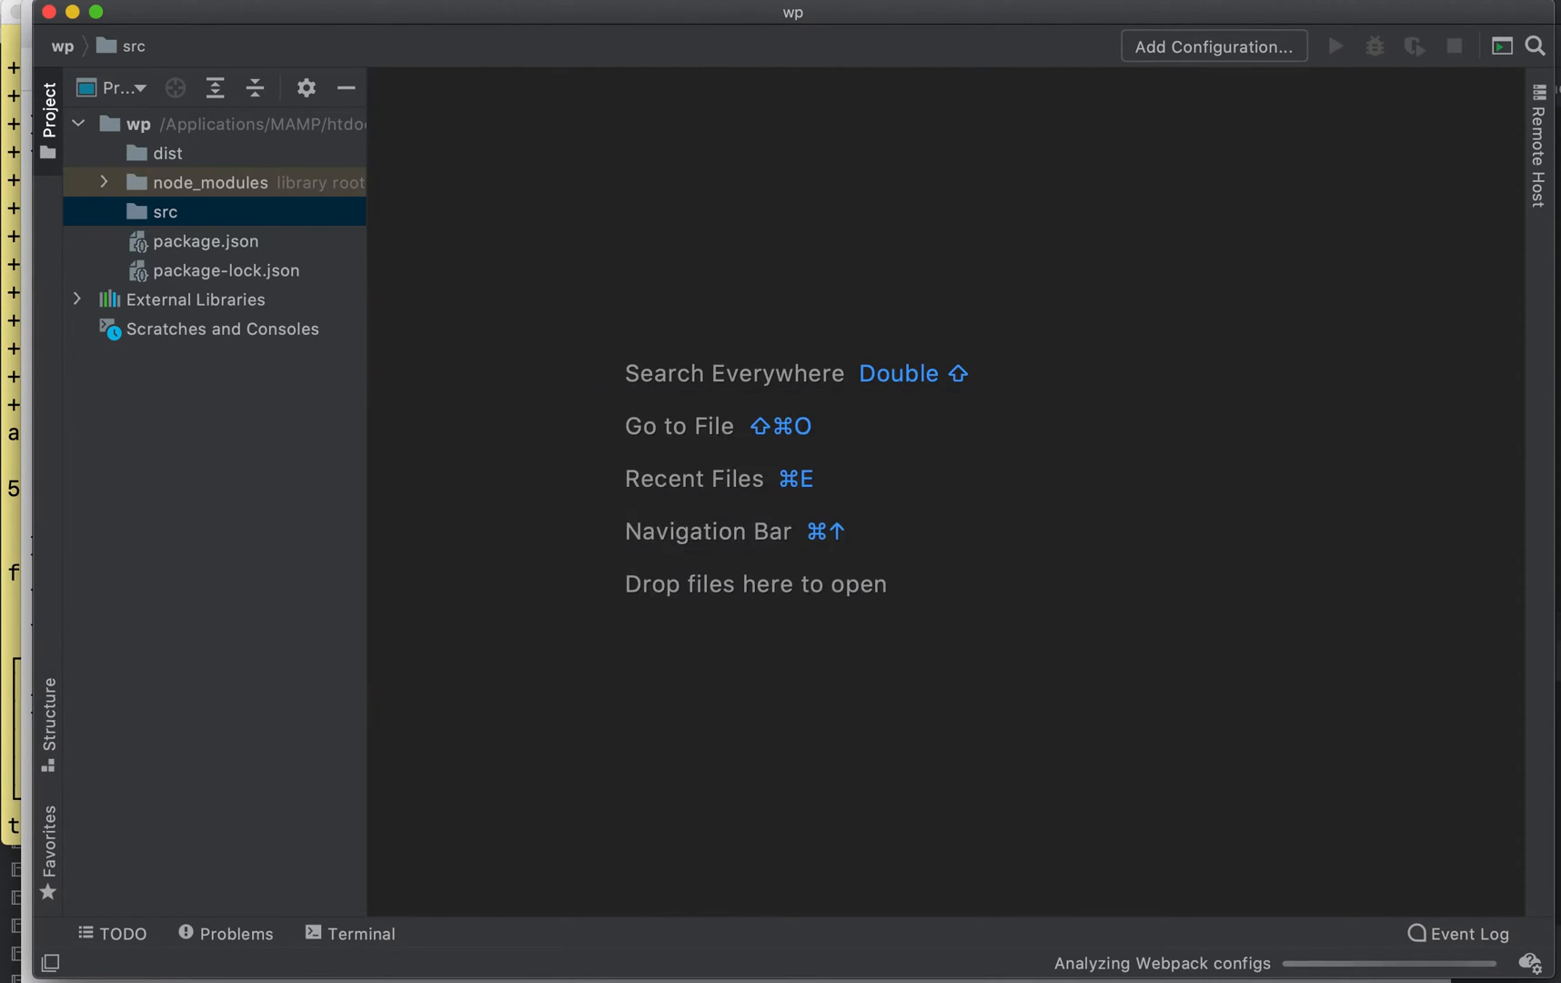
{"action": "double_click", "coordinate": [263, 241]}
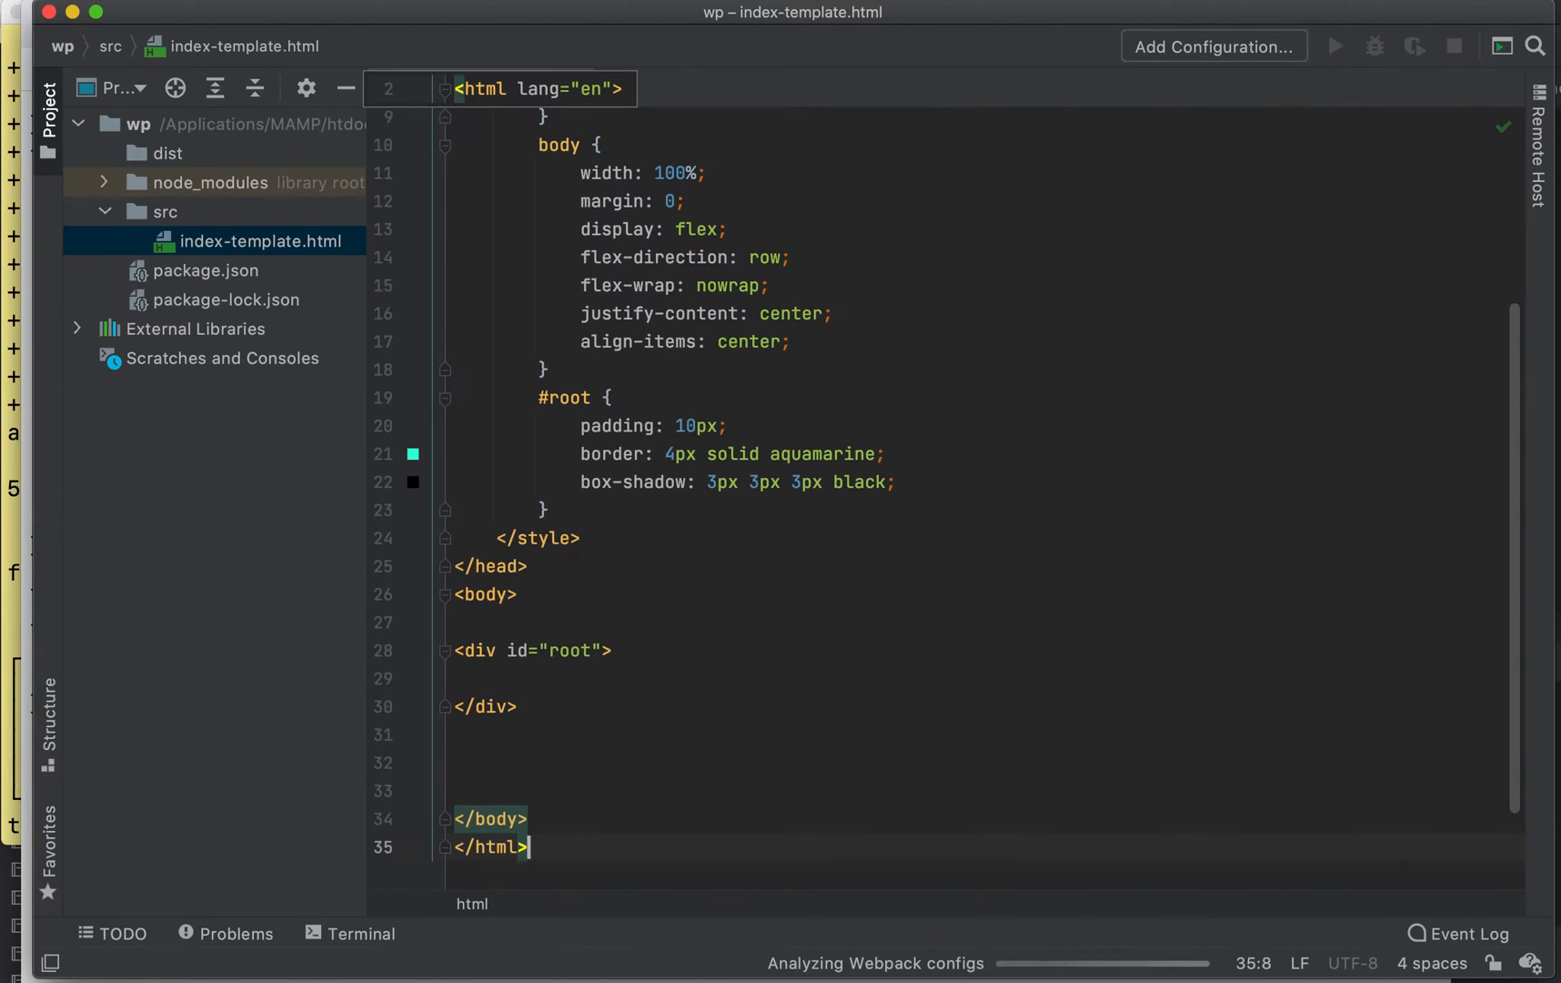
{"action": "left_click", "coordinate": [569, 650]}
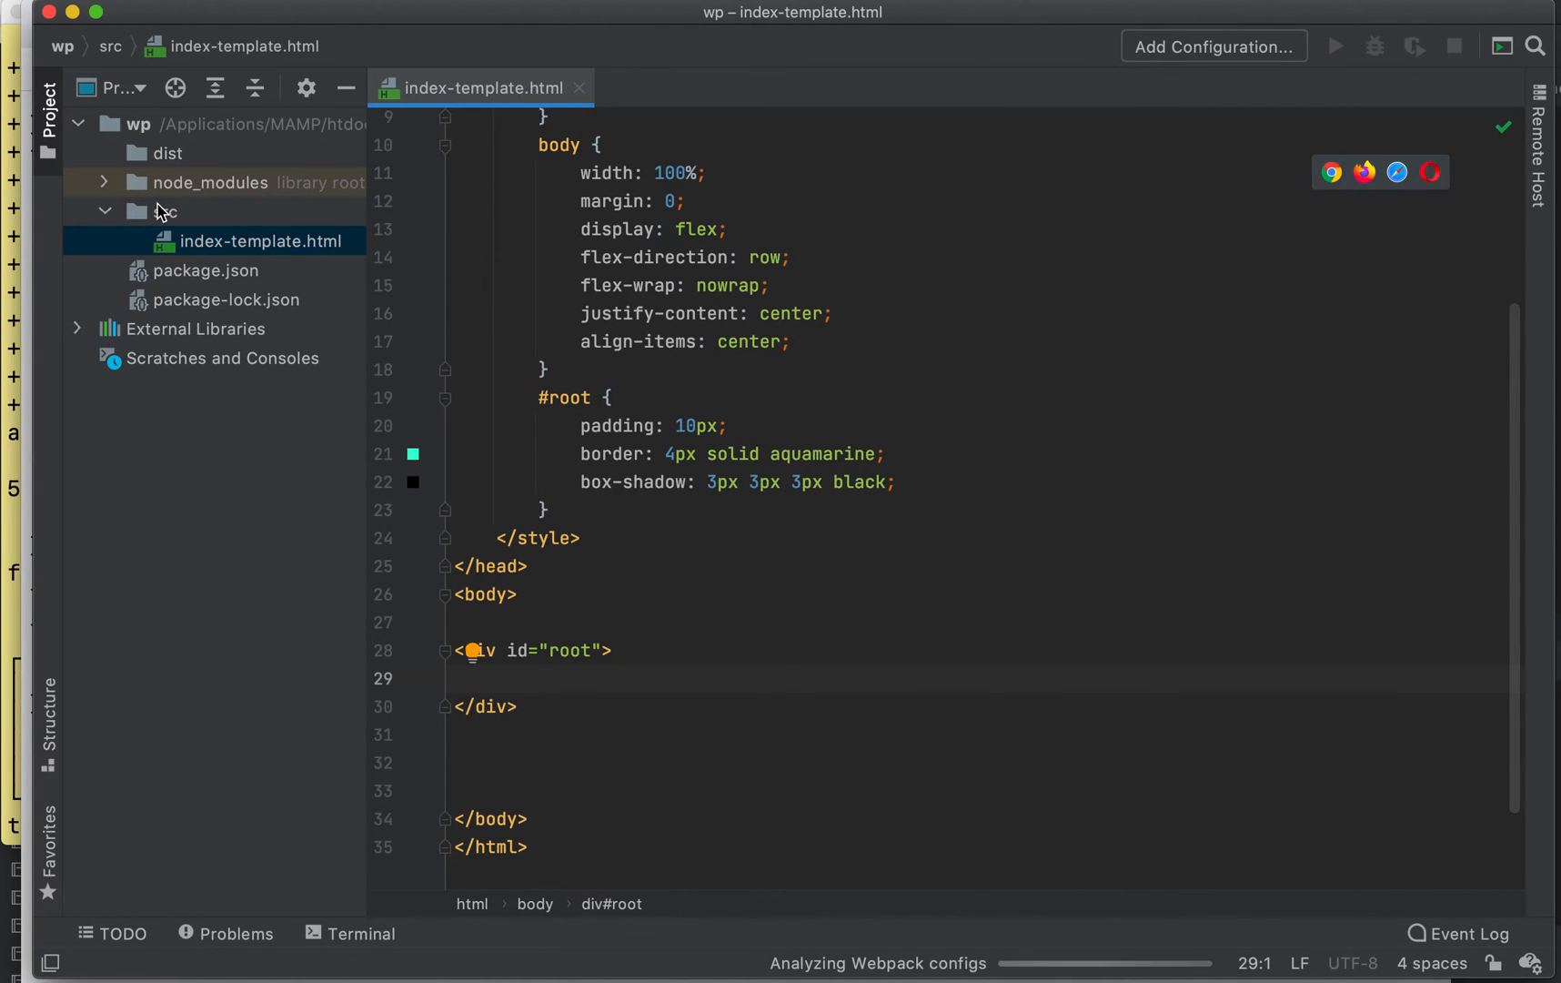
{"action": "right_click", "coordinate": [159, 211]}
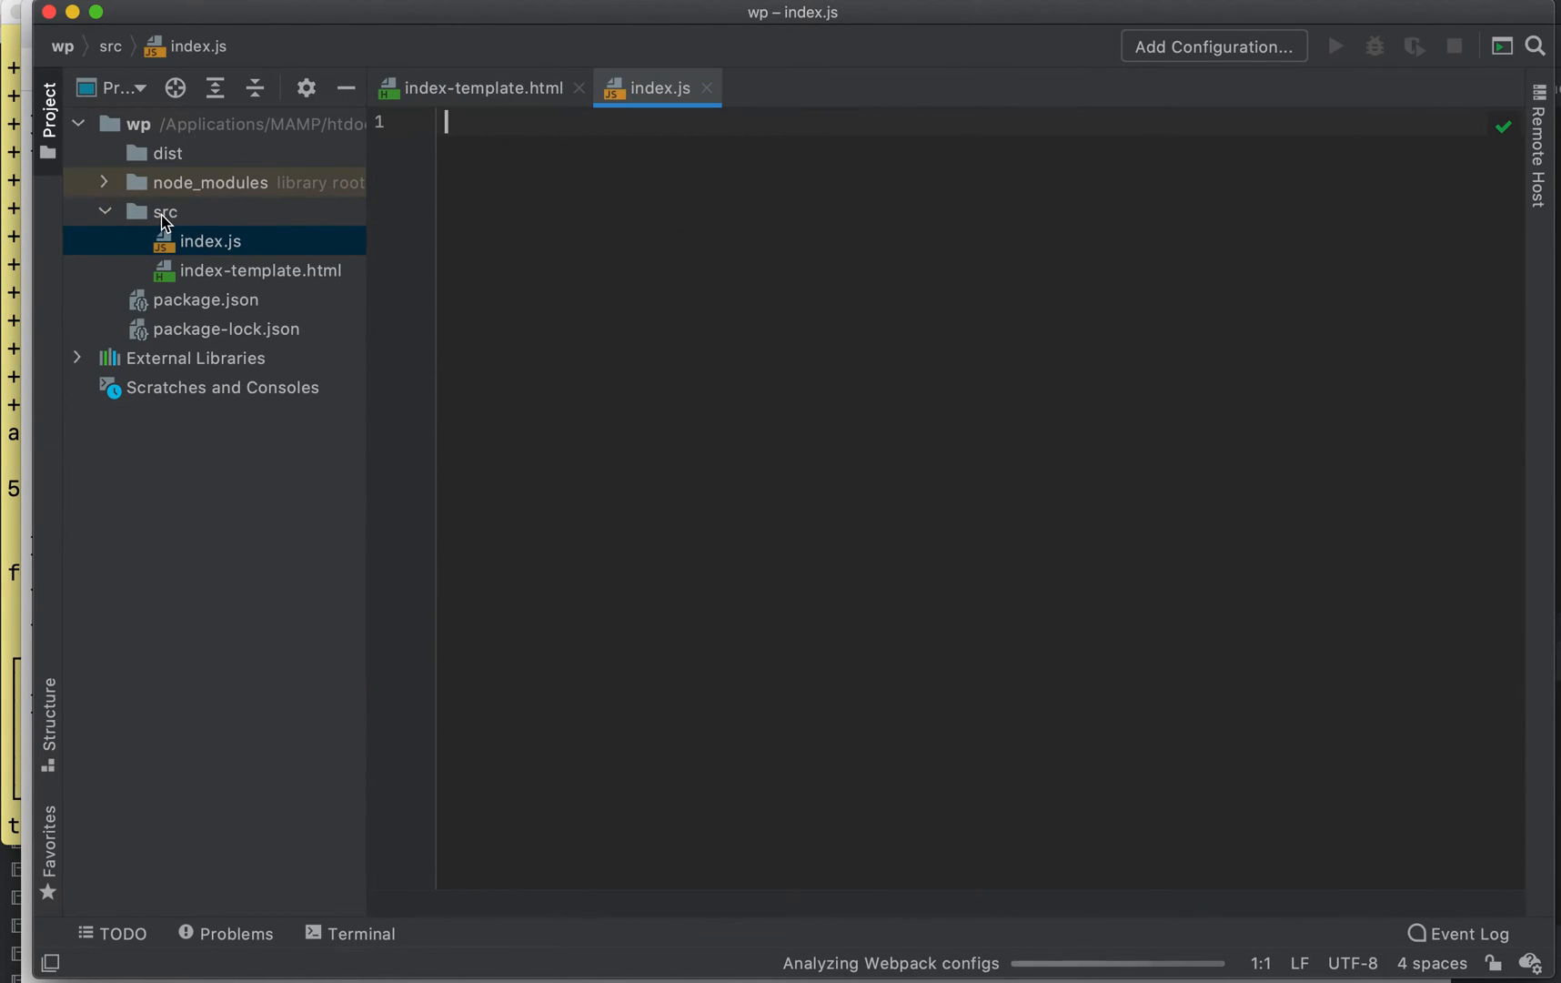
- Create a new contact-template HTML file in src
{"action": "left_click", "coordinate": [165, 212]}
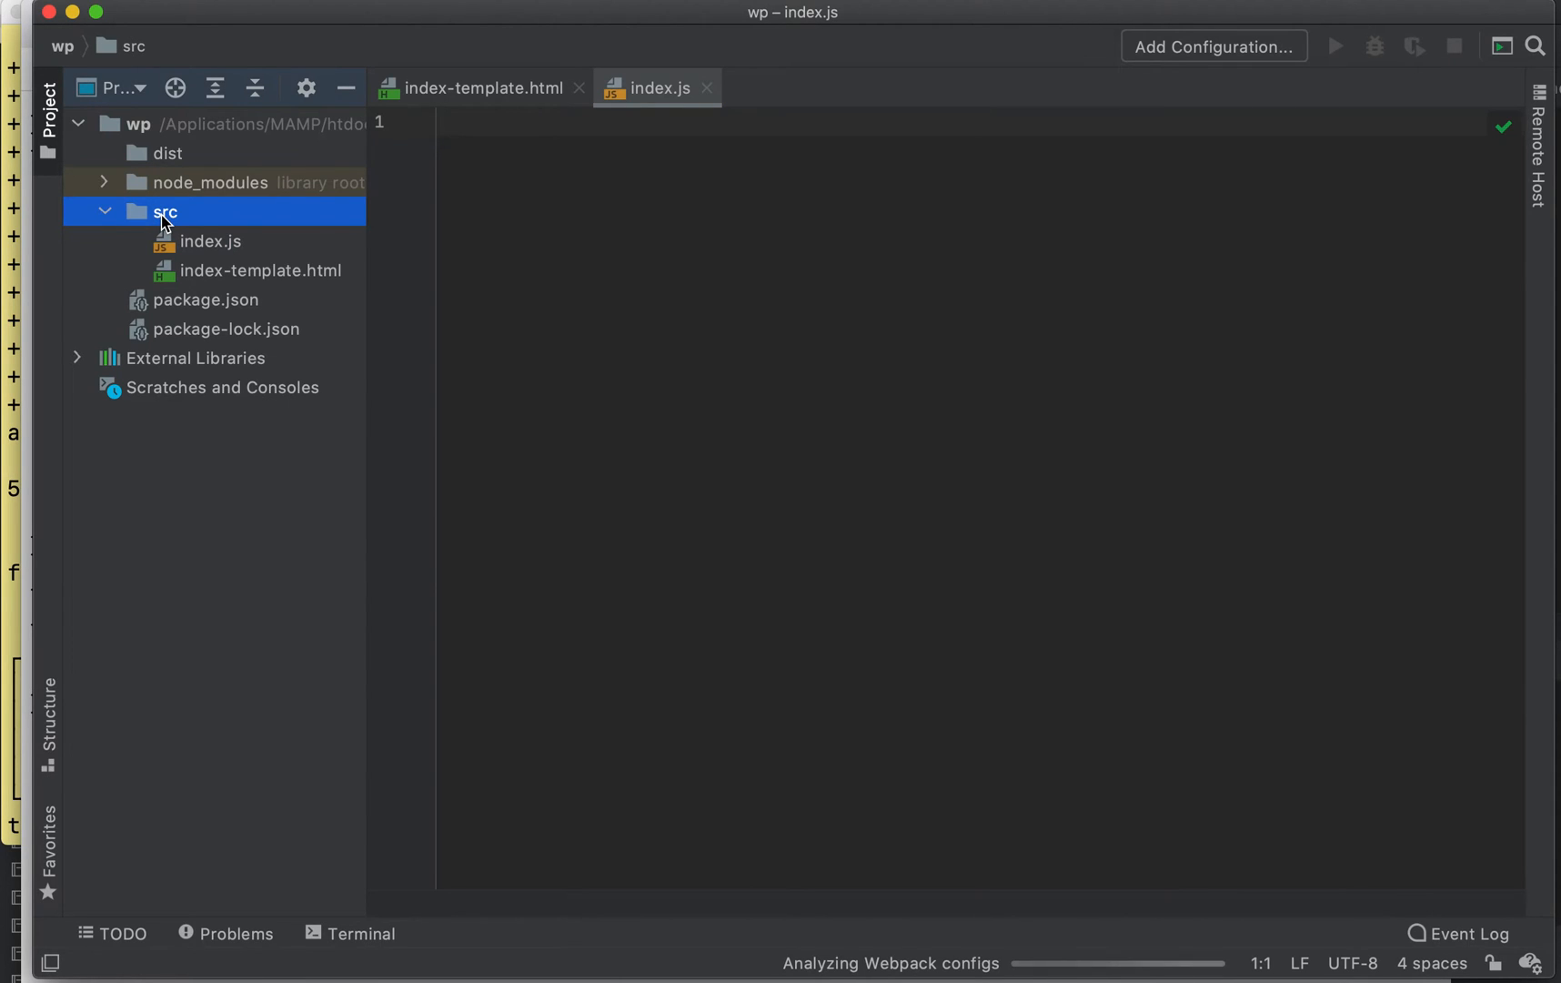
{"action": "right_click", "coordinate": [164, 211]}
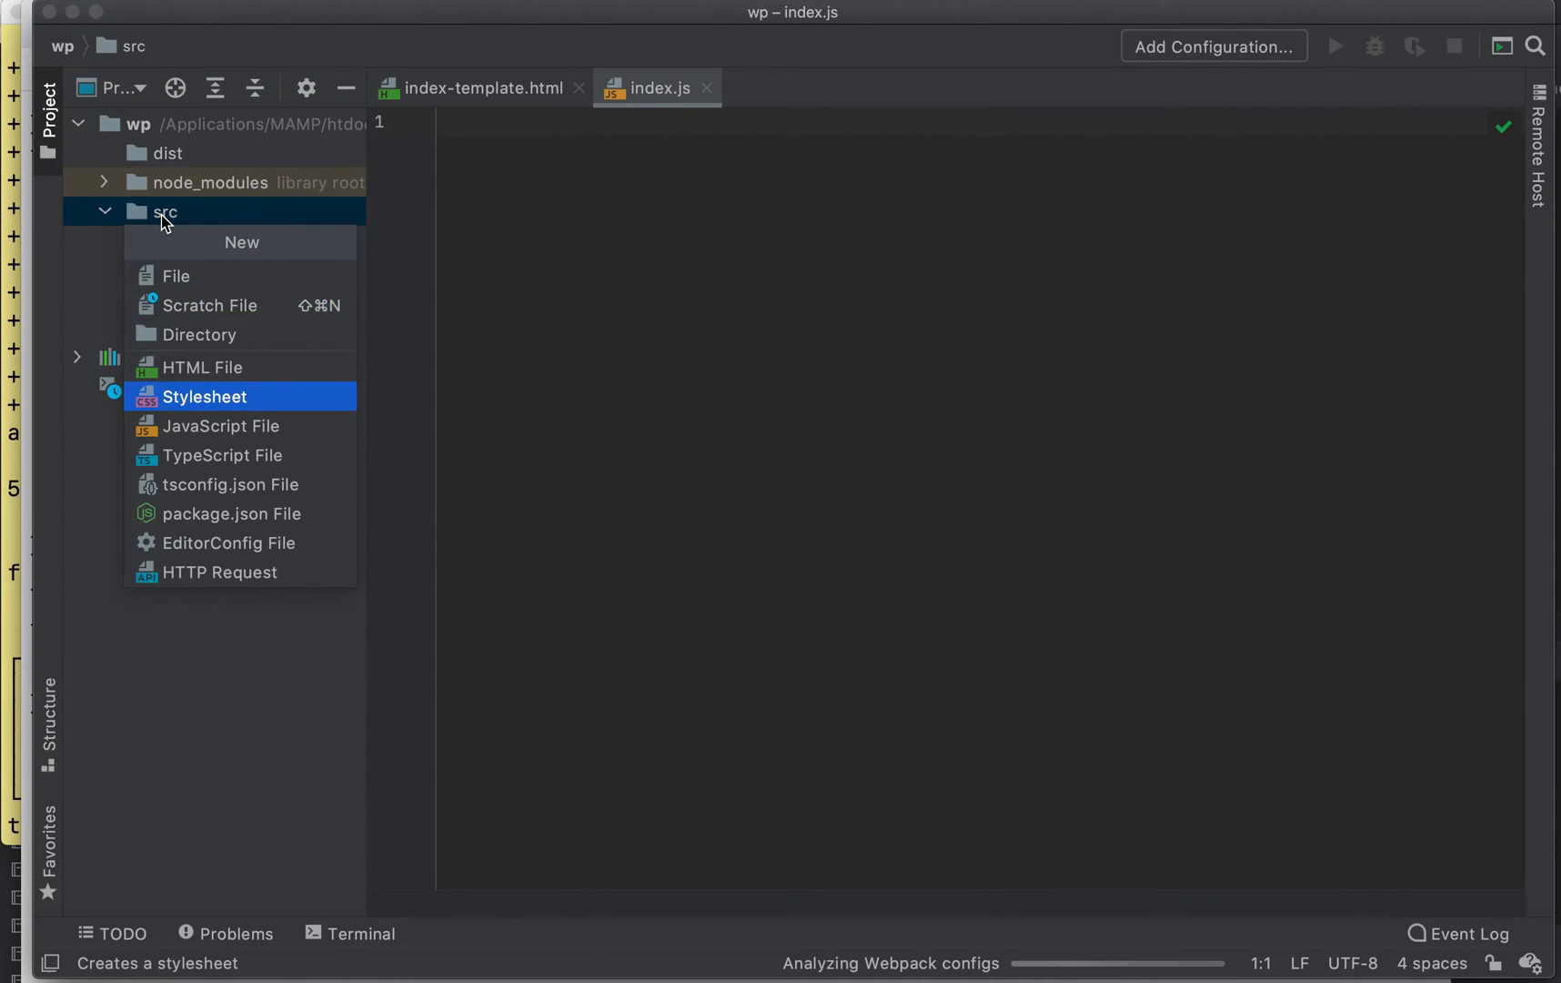
{"action": "left_click", "coordinate": [201, 366]}
{"action": "type", "text": "contact-"}
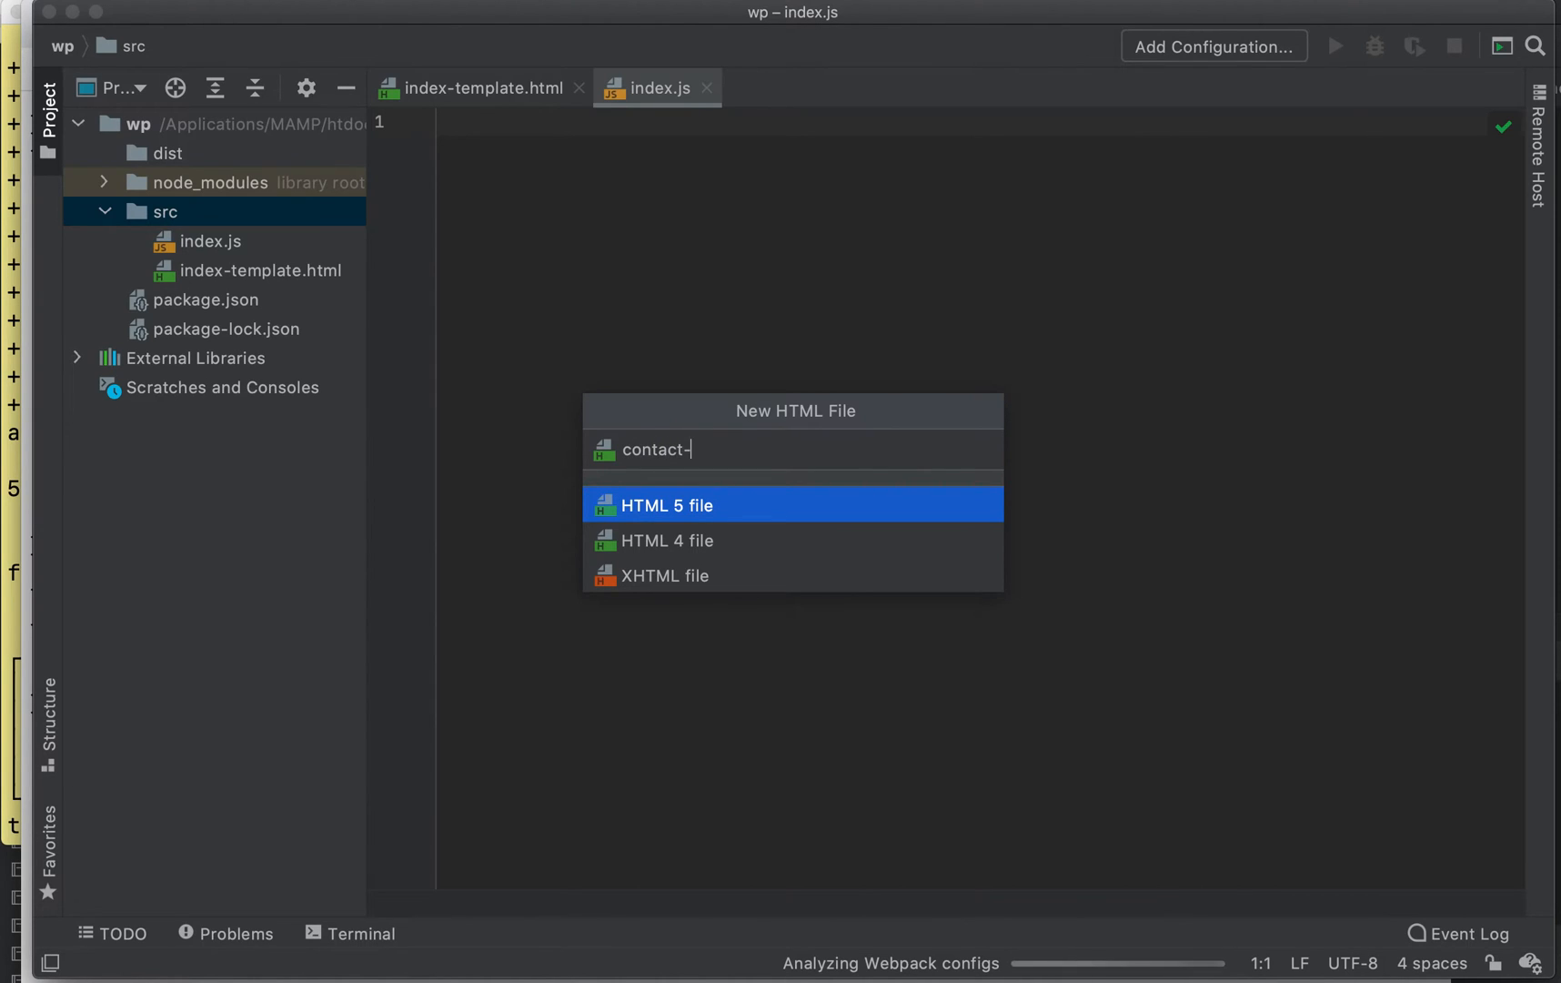
{"action": "type", "text": "temp"}
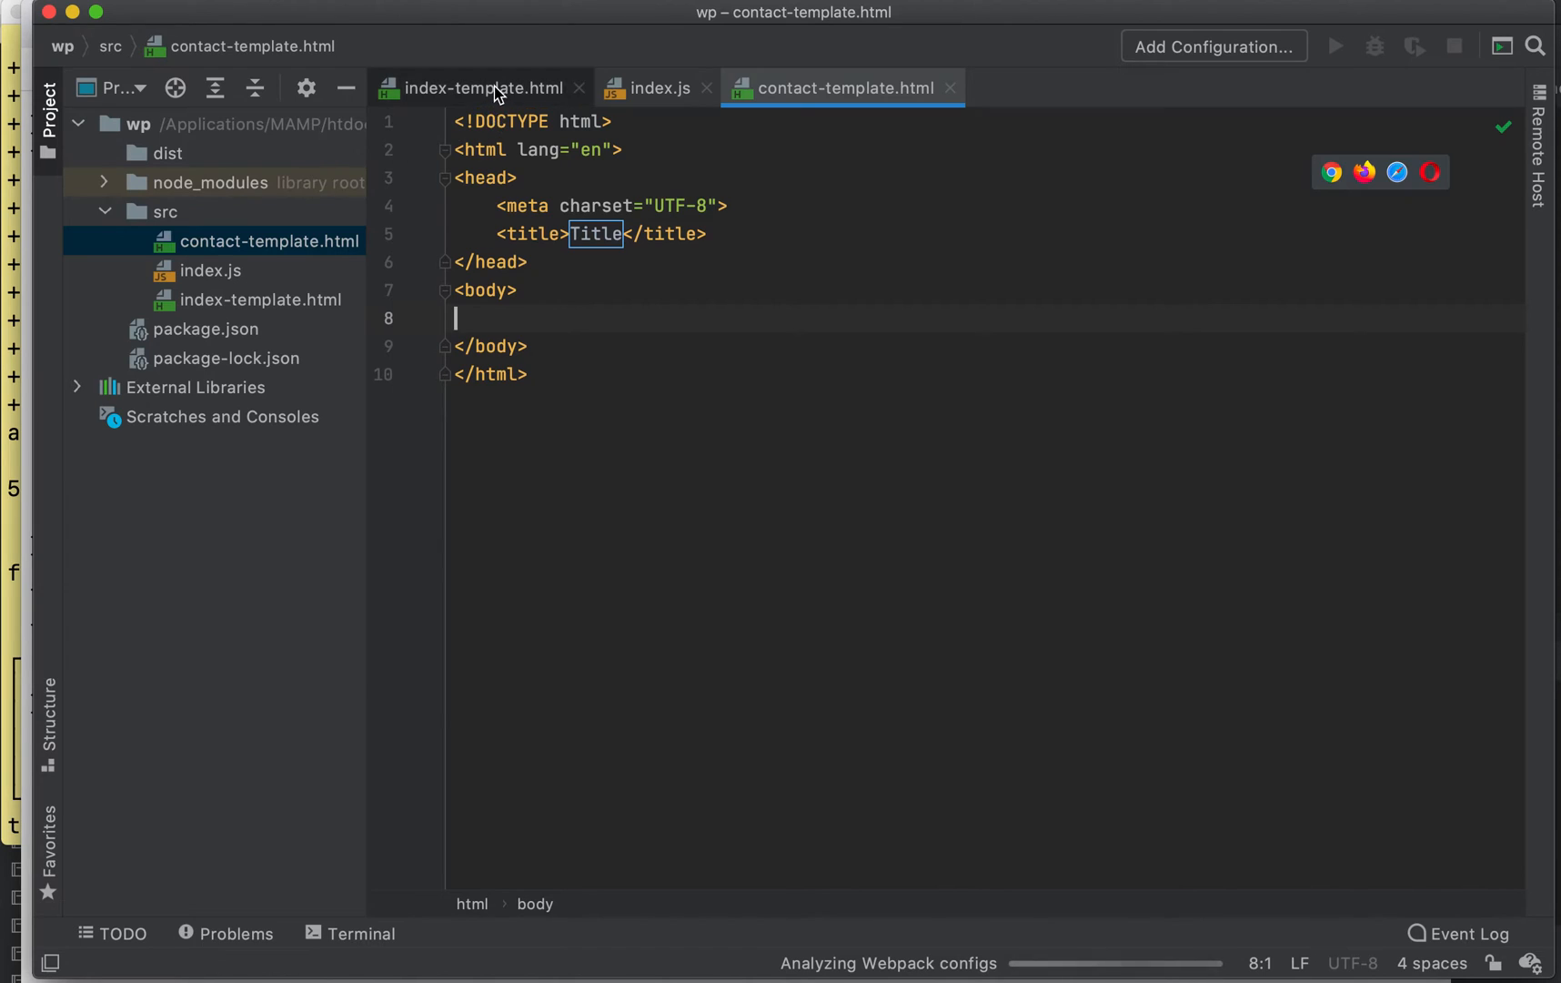
- Copy index-template.html's markup into contact-template.html and change its title to Contact
{"action": "left_click", "coordinate": [484, 88]}
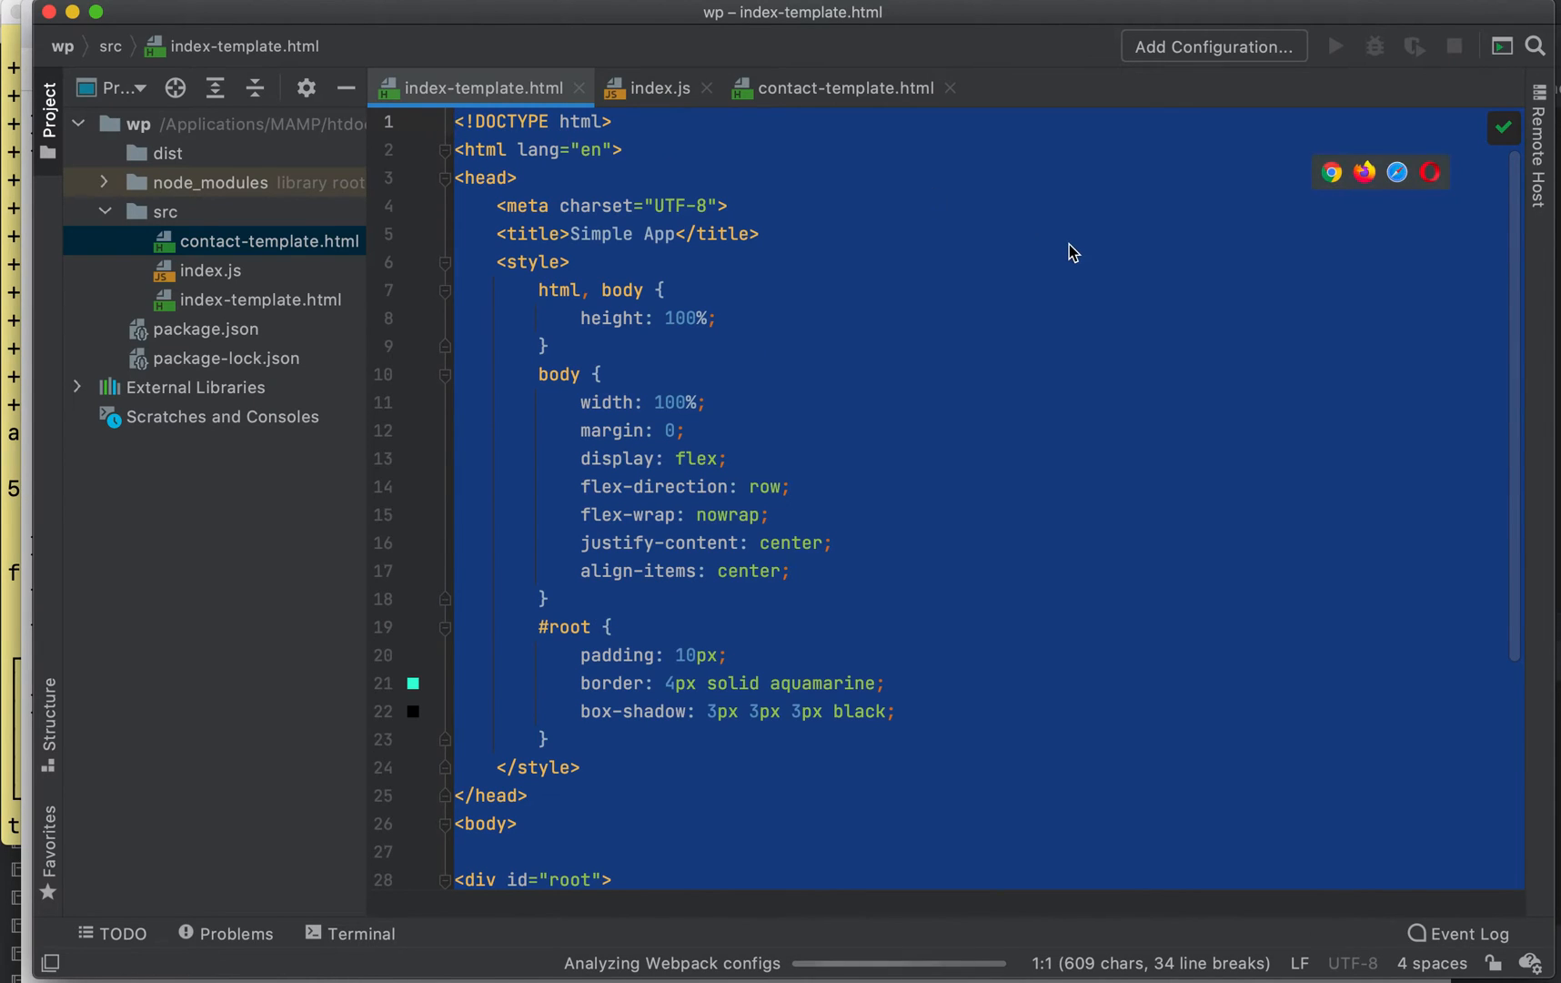
{"action": "left_click", "coordinate": [842, 87]}
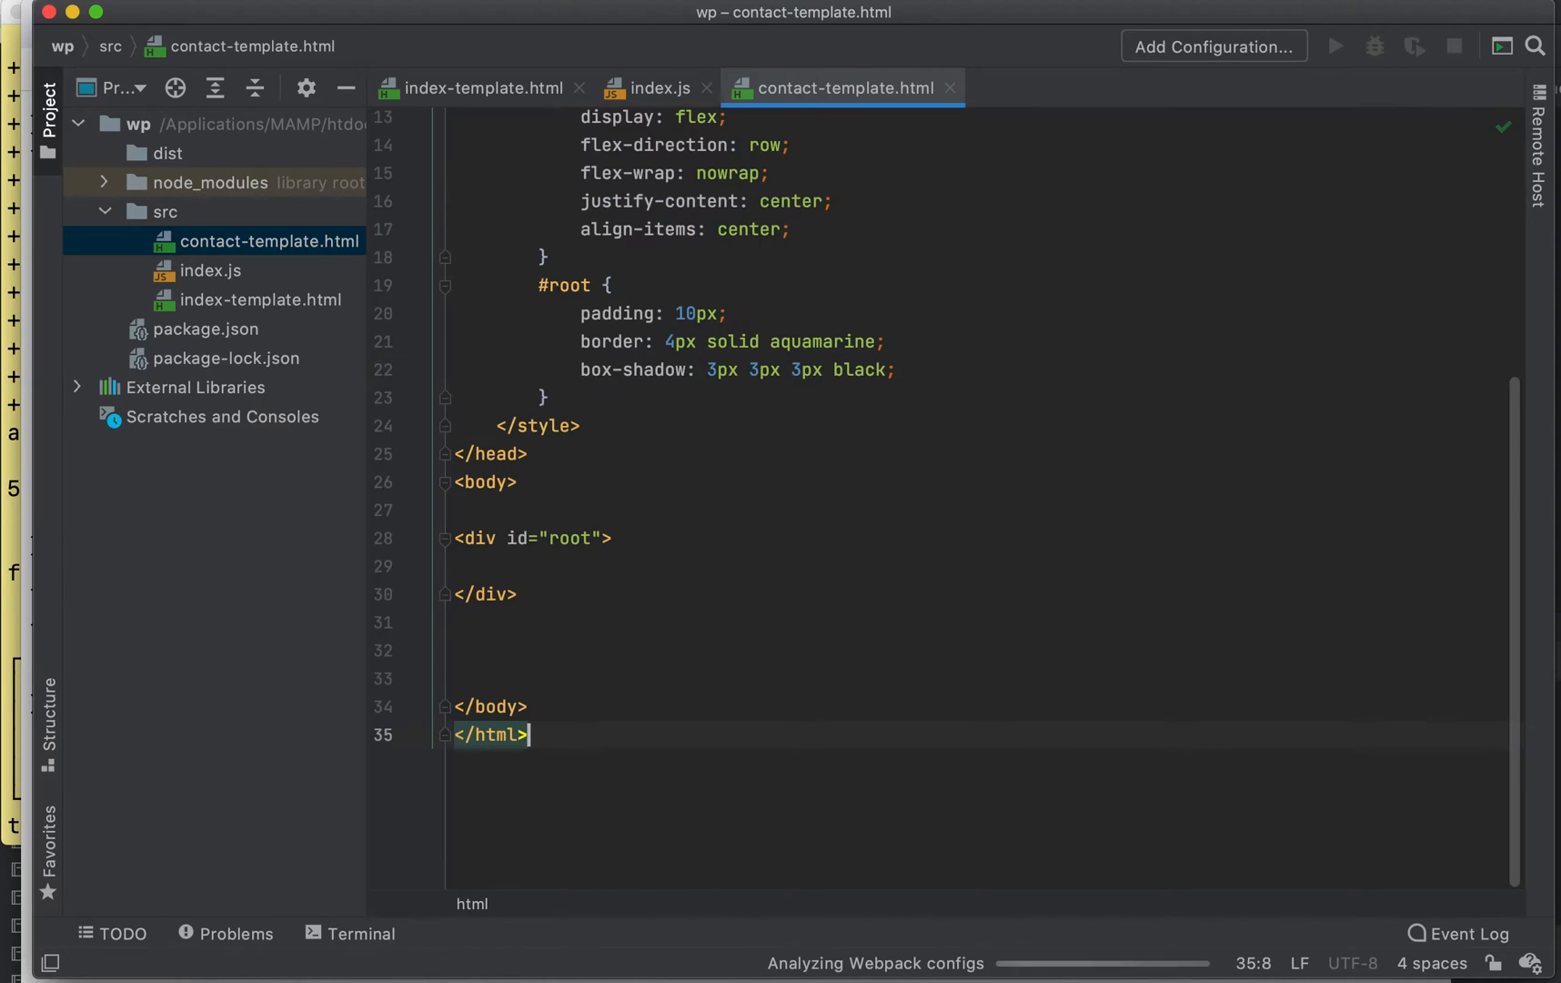
{"action": "scroll", "scroll_direction": "up", "scroll_amount": 3}
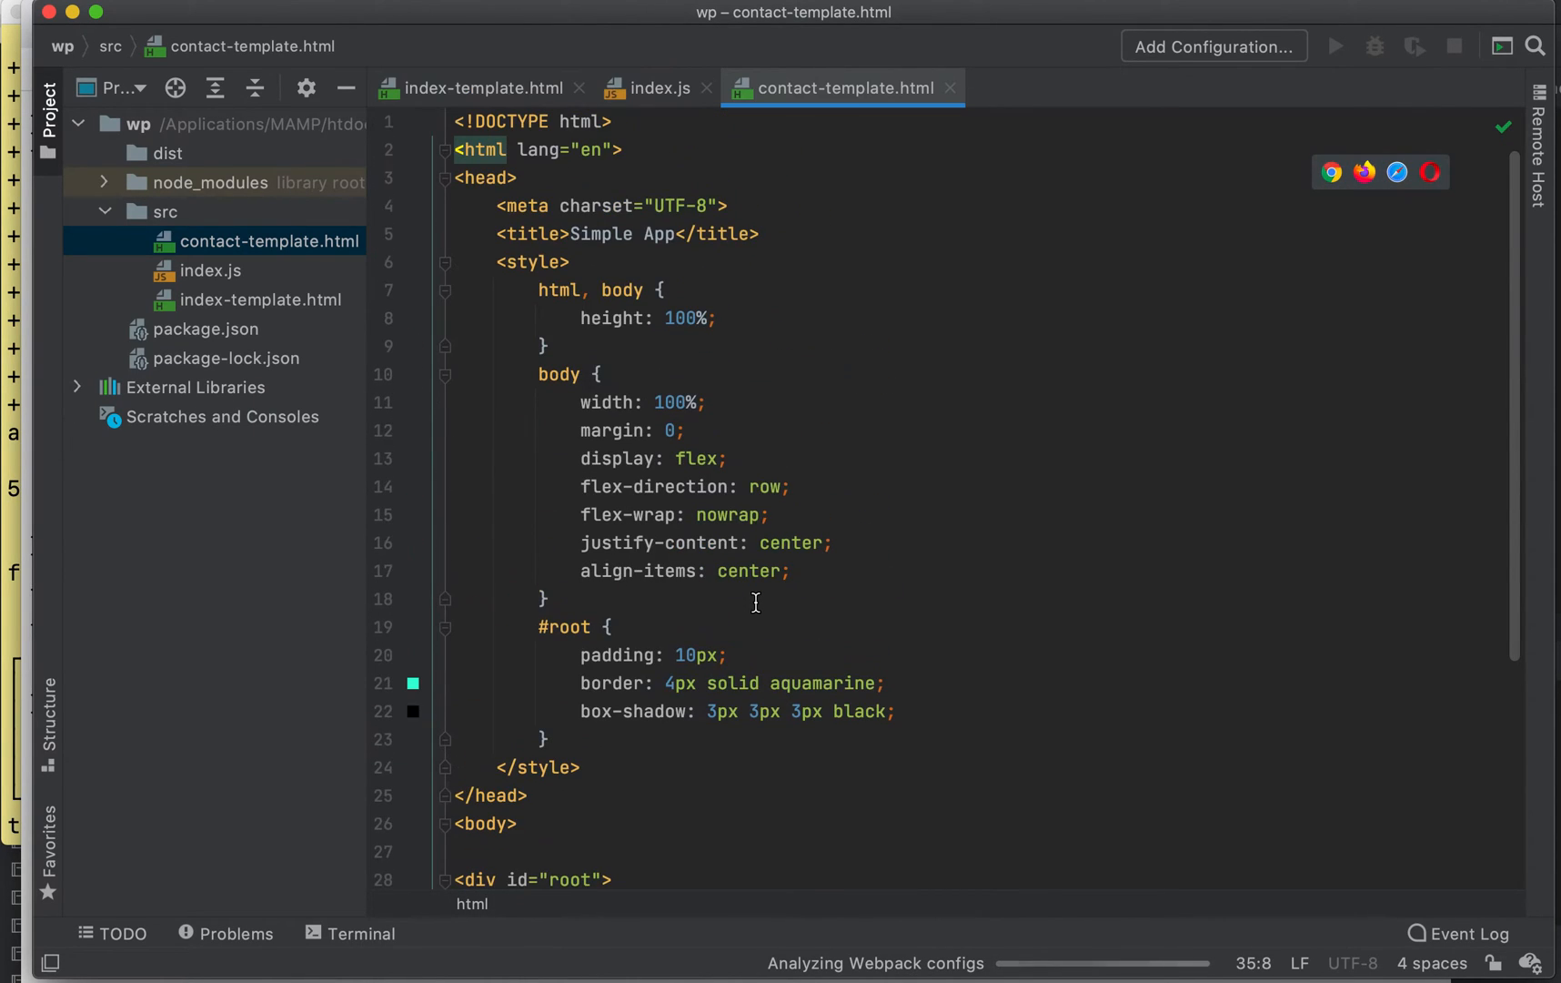
{"action": "left_click", "coordinate": [632, 233]}
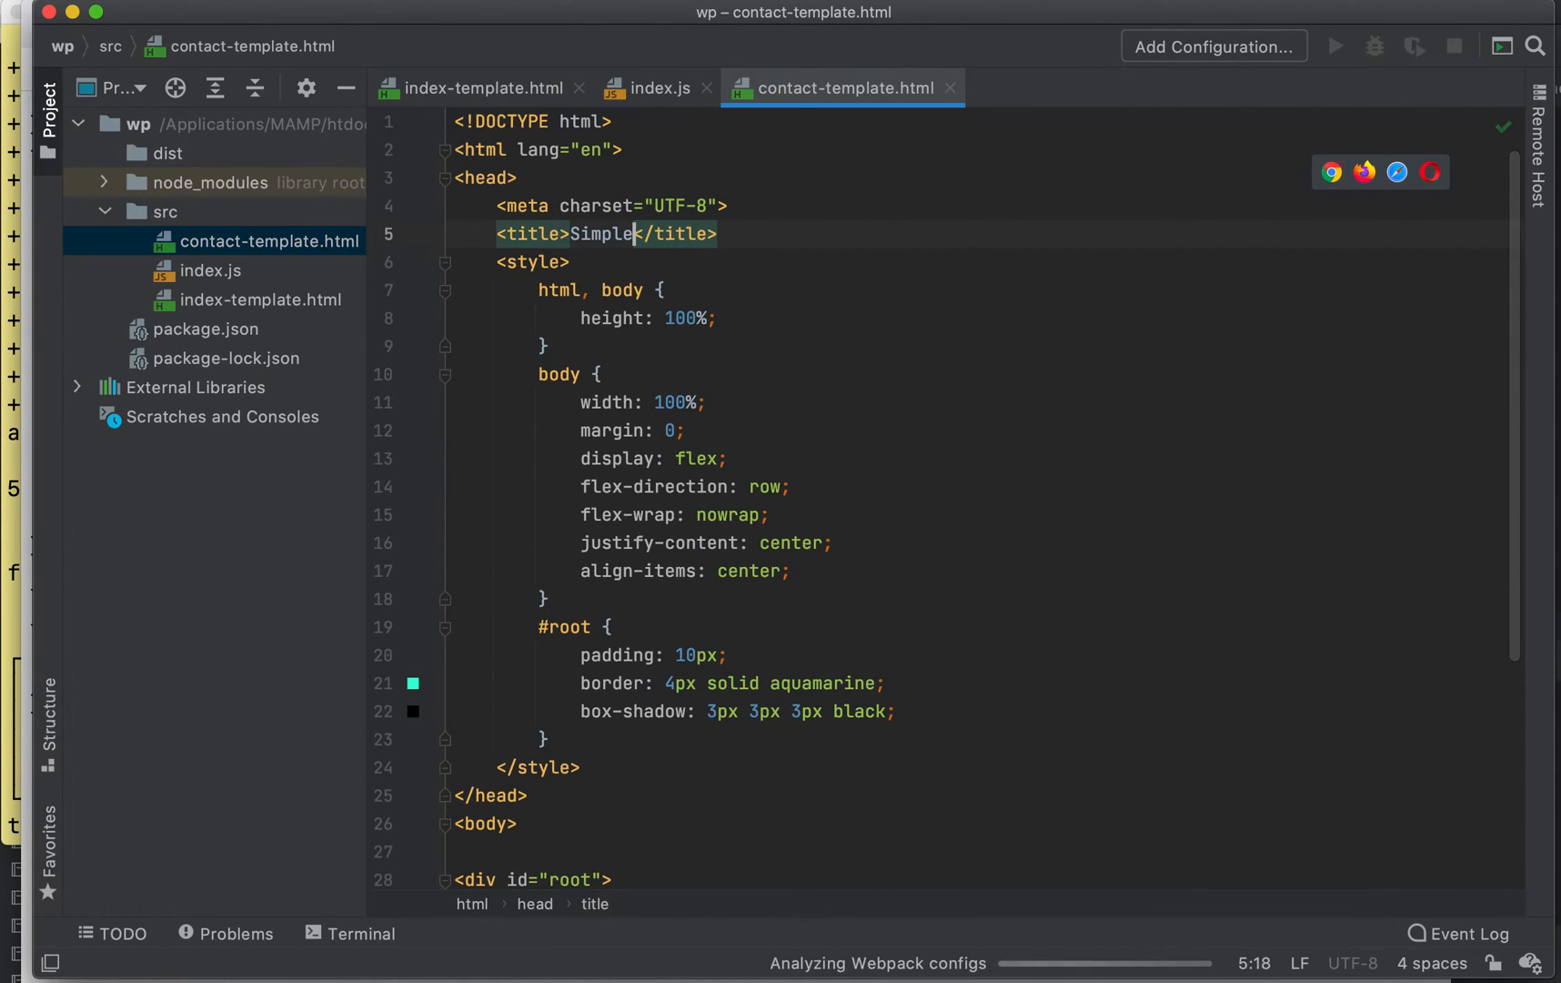
{"action": "type", "text": "contact"}
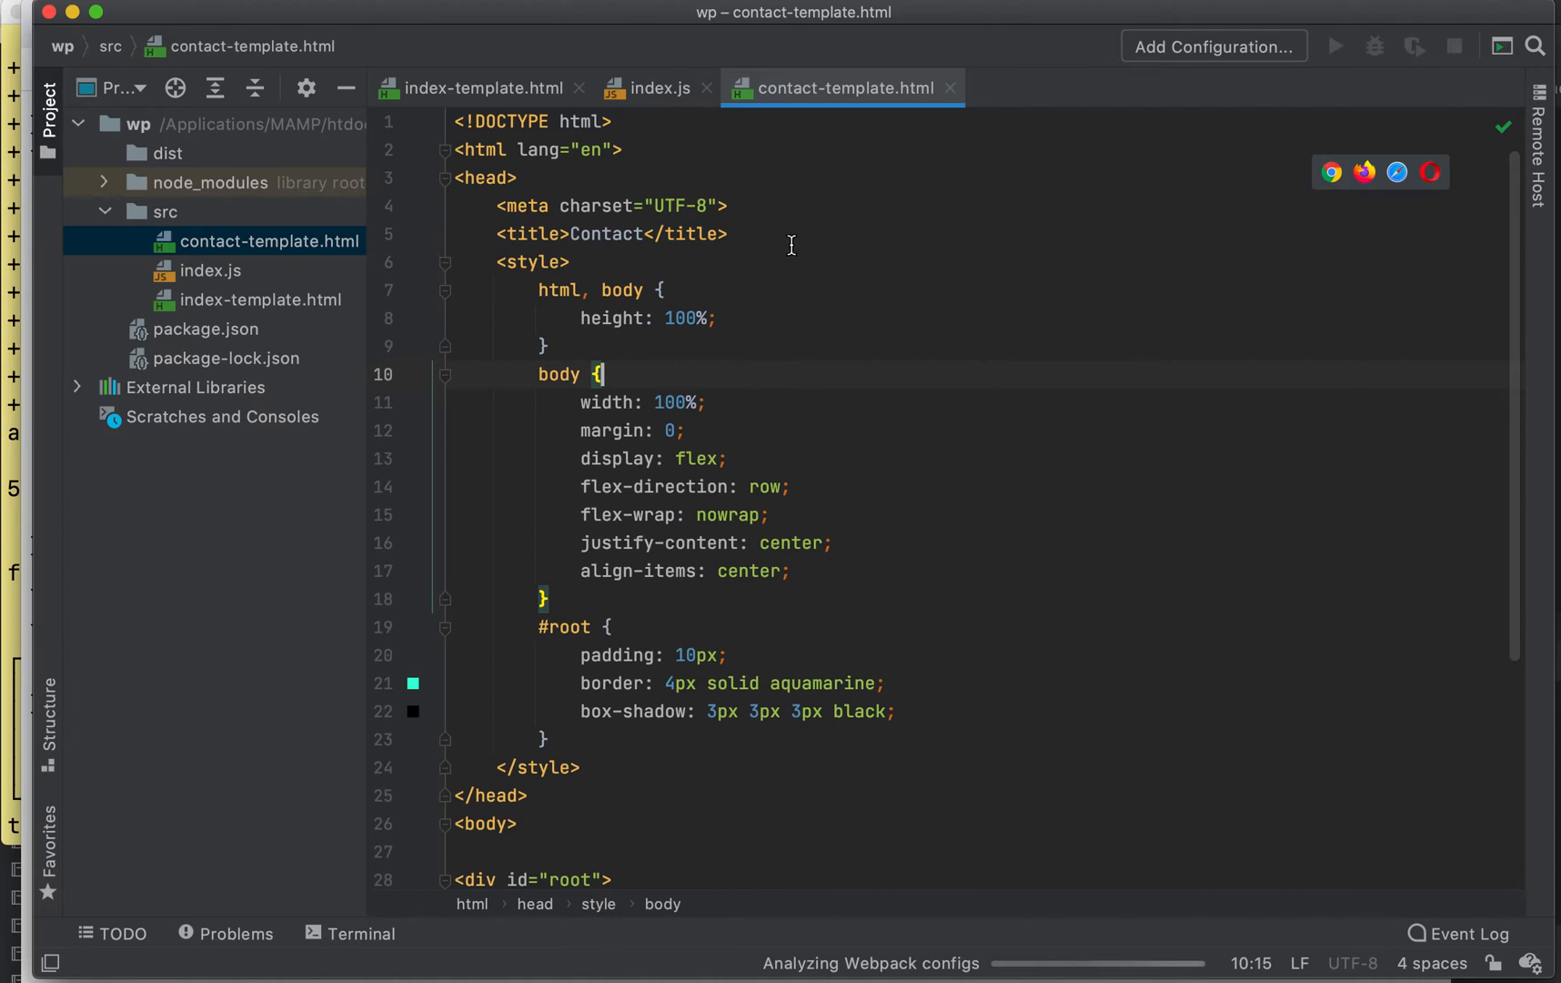
{"action": "left_click", "coordinate": [163, 211]}
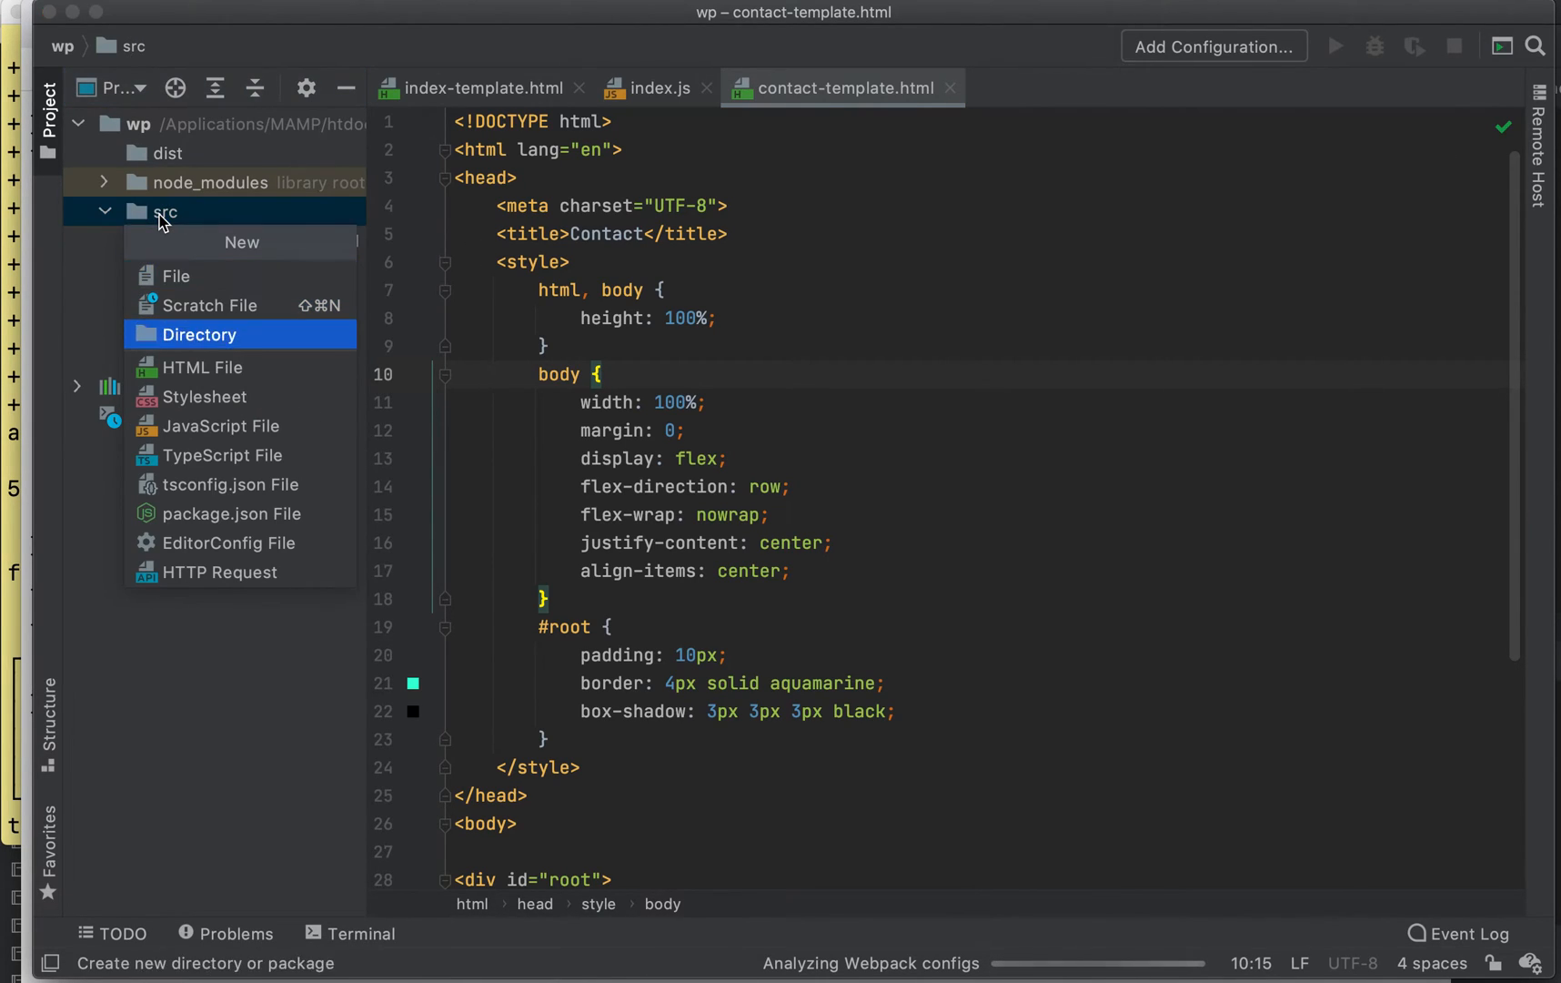
- Start a new item in src and scroll through the wp3.txt webpack config in Chrome
{"action": "left_click", "coordinate": [219, 424]}
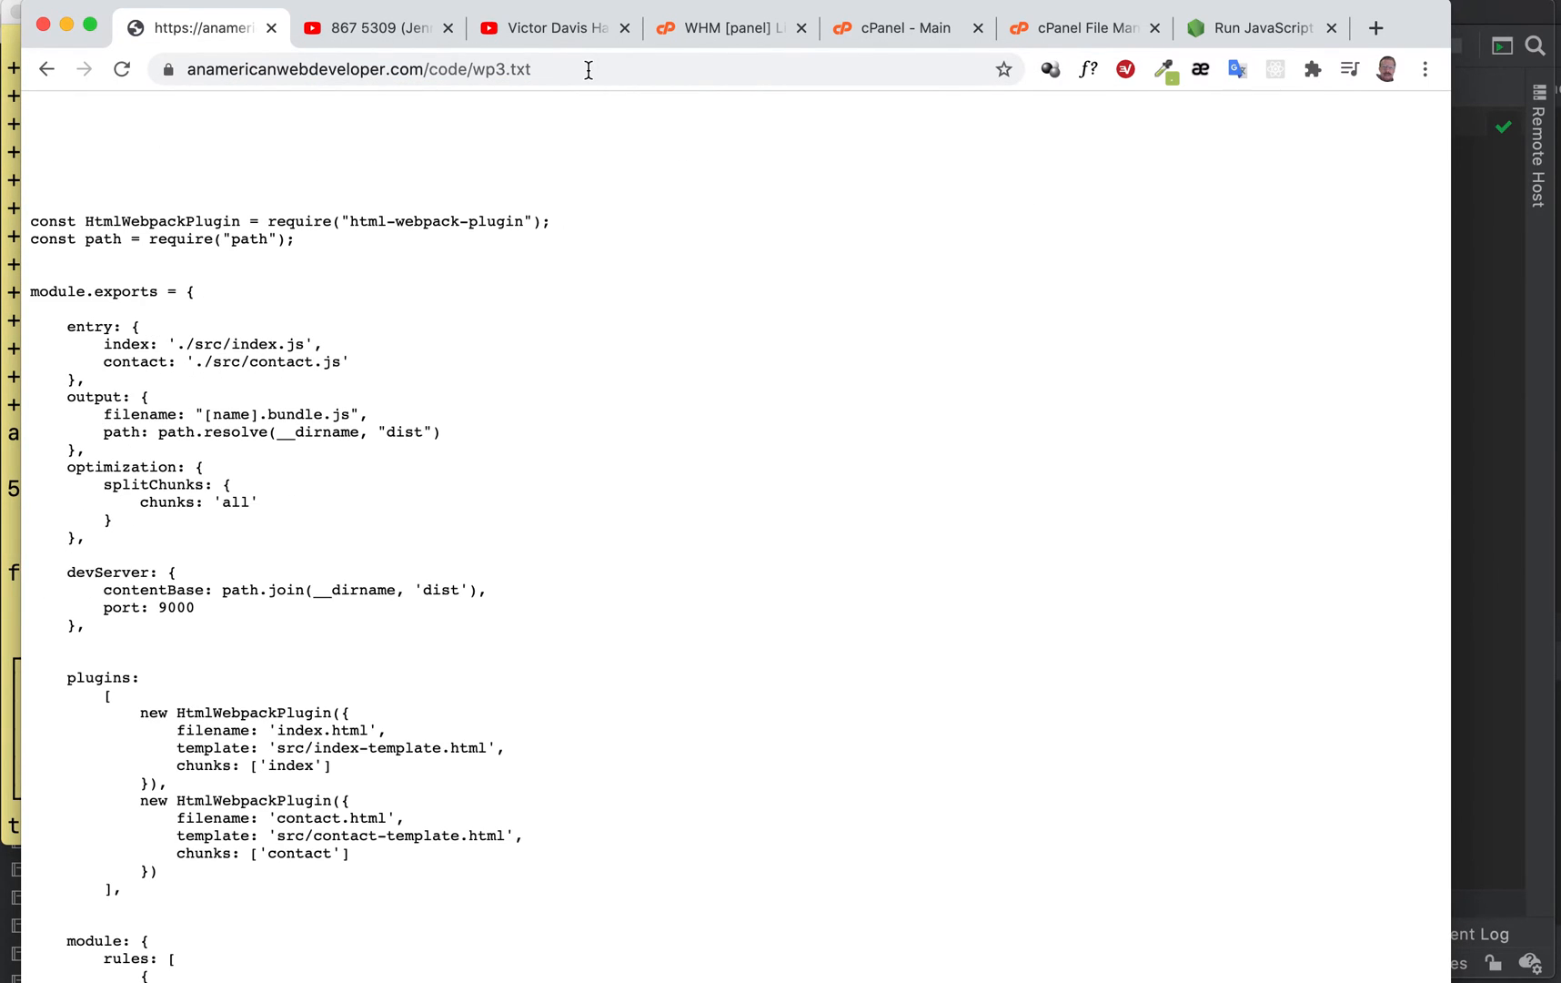
{"action": "scroll", "scroll_direction": "down", "scroll_amount": 3}
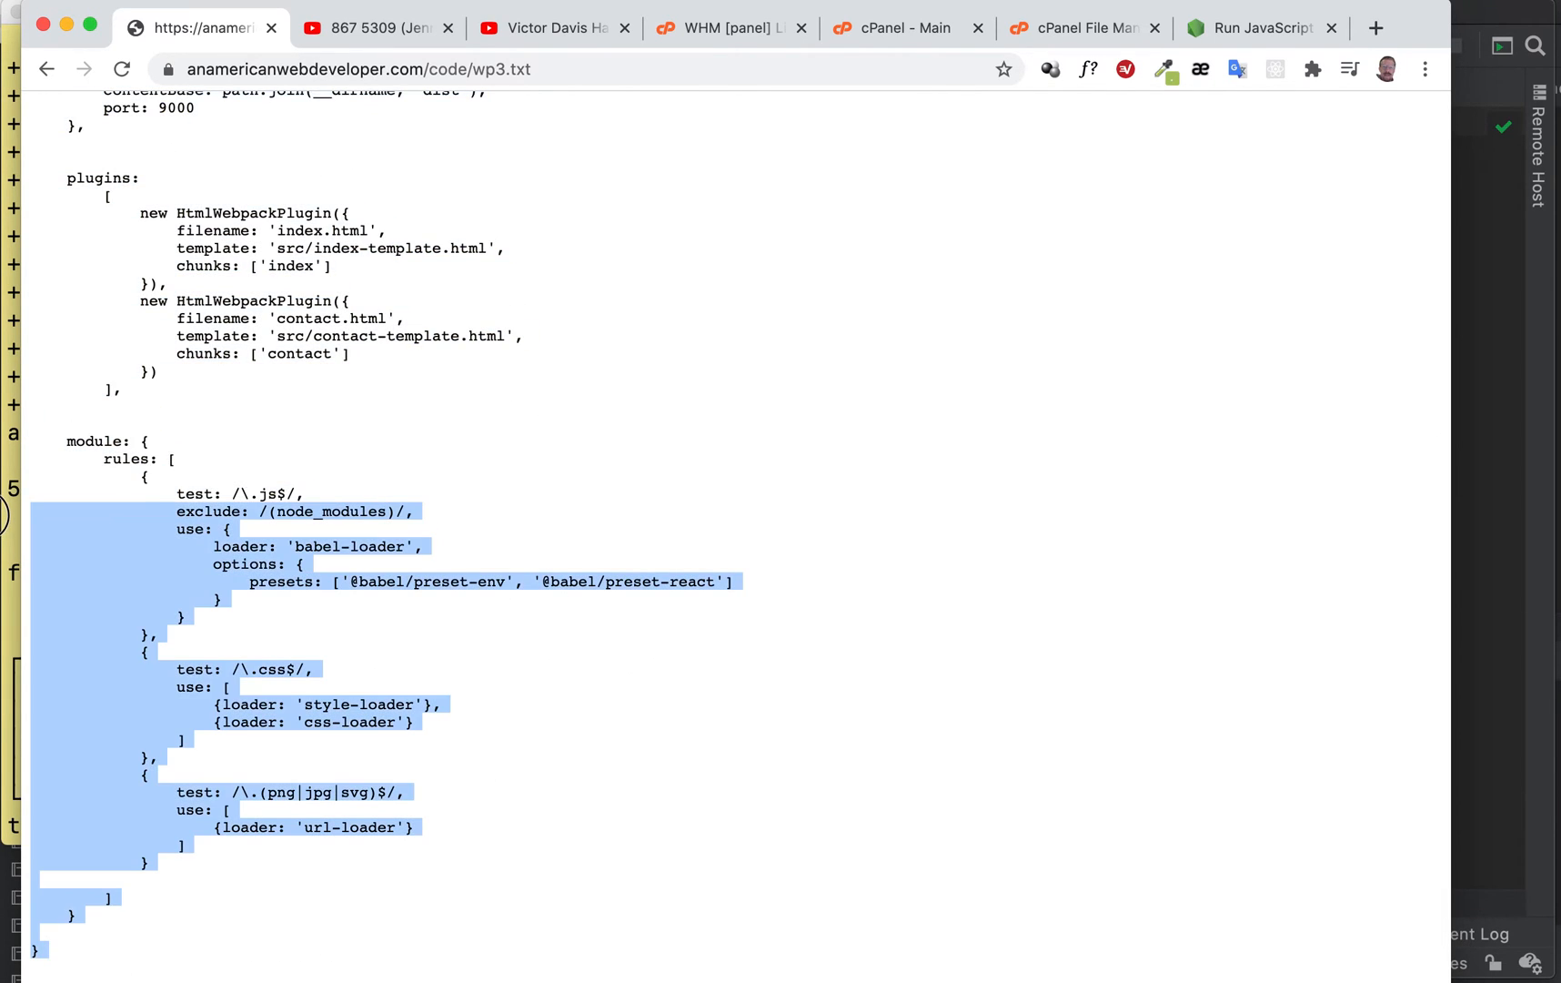
{"action": "scroll", "scroll_direction": "up", "scroll_amount": 3}
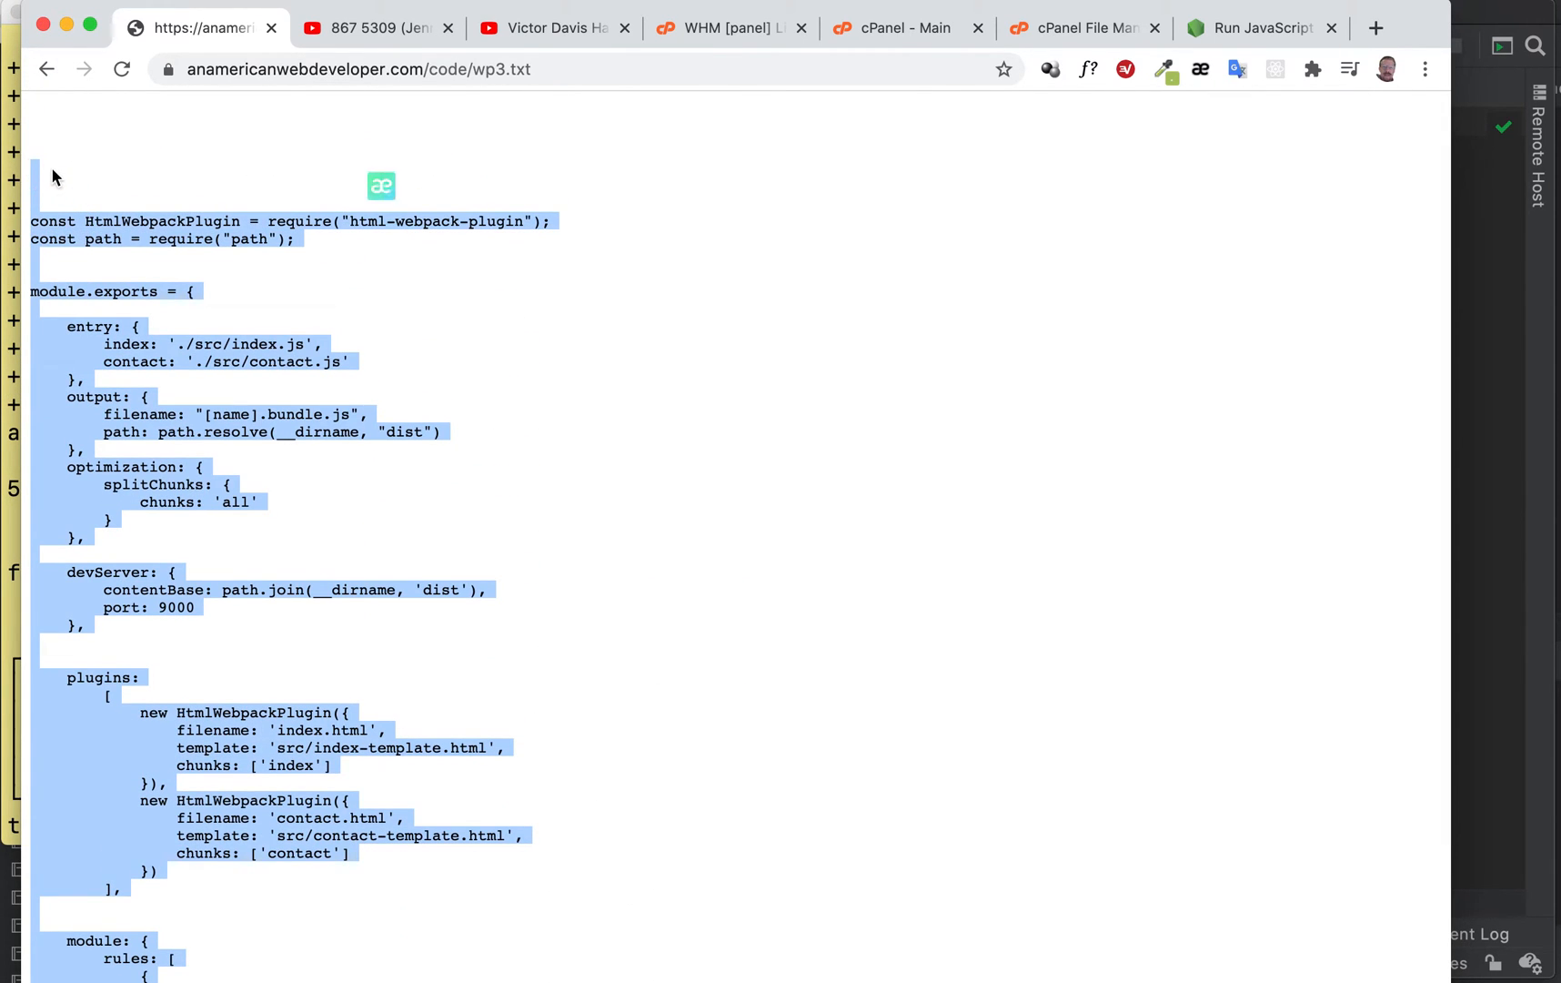
- Back in PhpStorm, select the wp project root folder and bring up its New options
{"action": "left_click", "coordinate": [390, 159]}
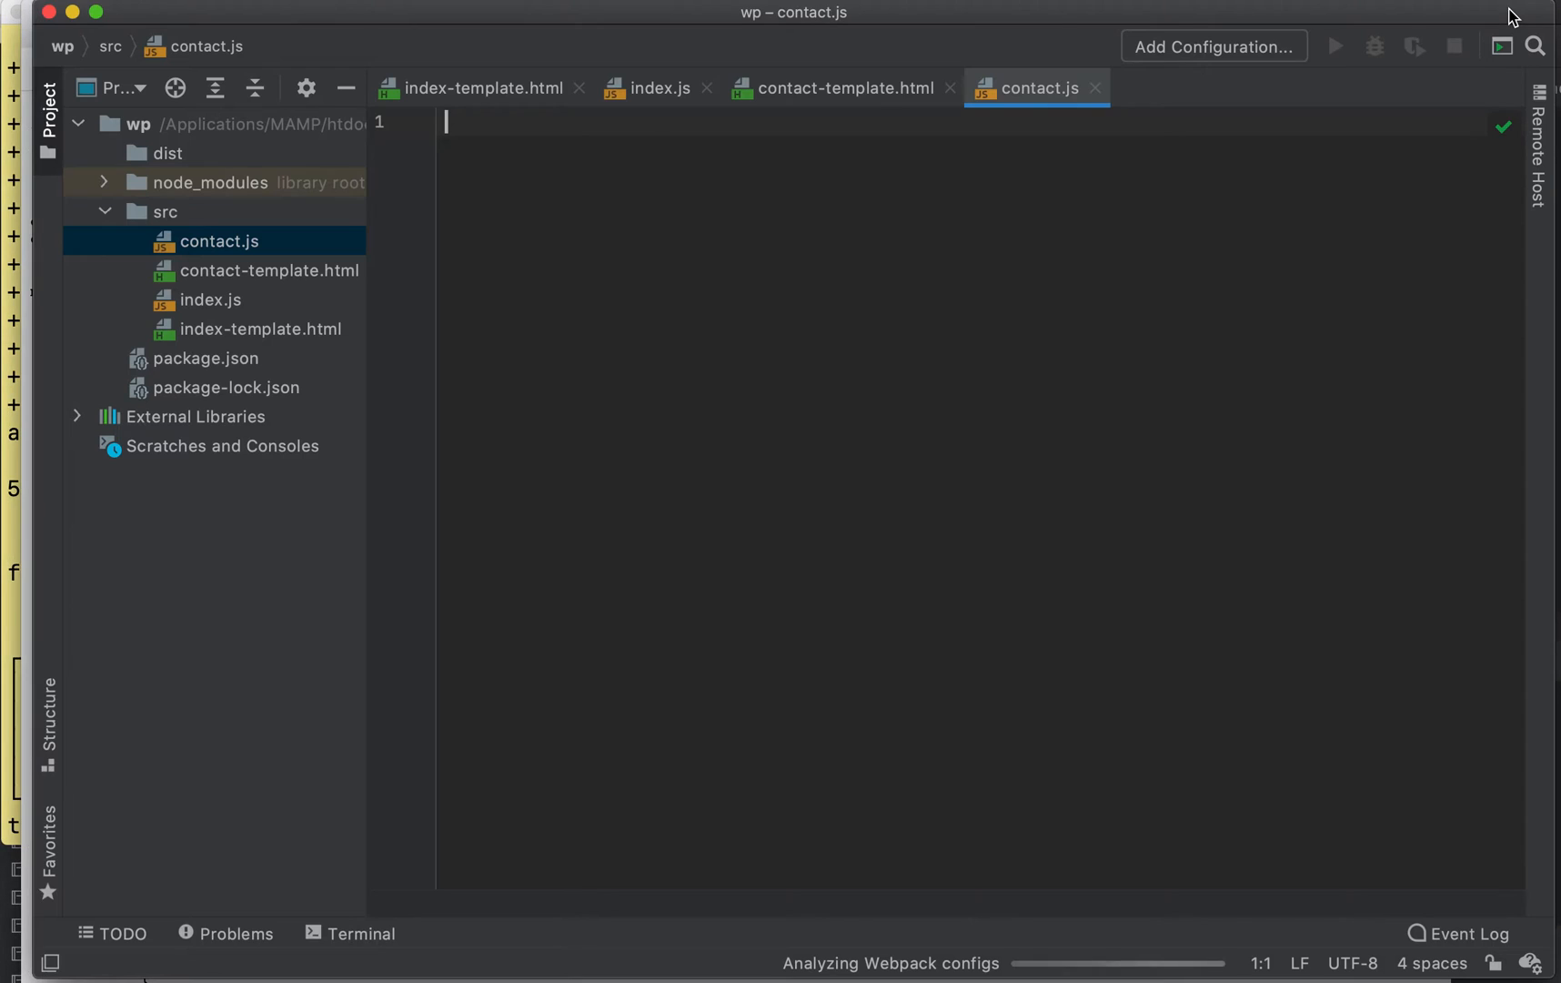
{"action": "left_click", "coordinate": [139, 124]}
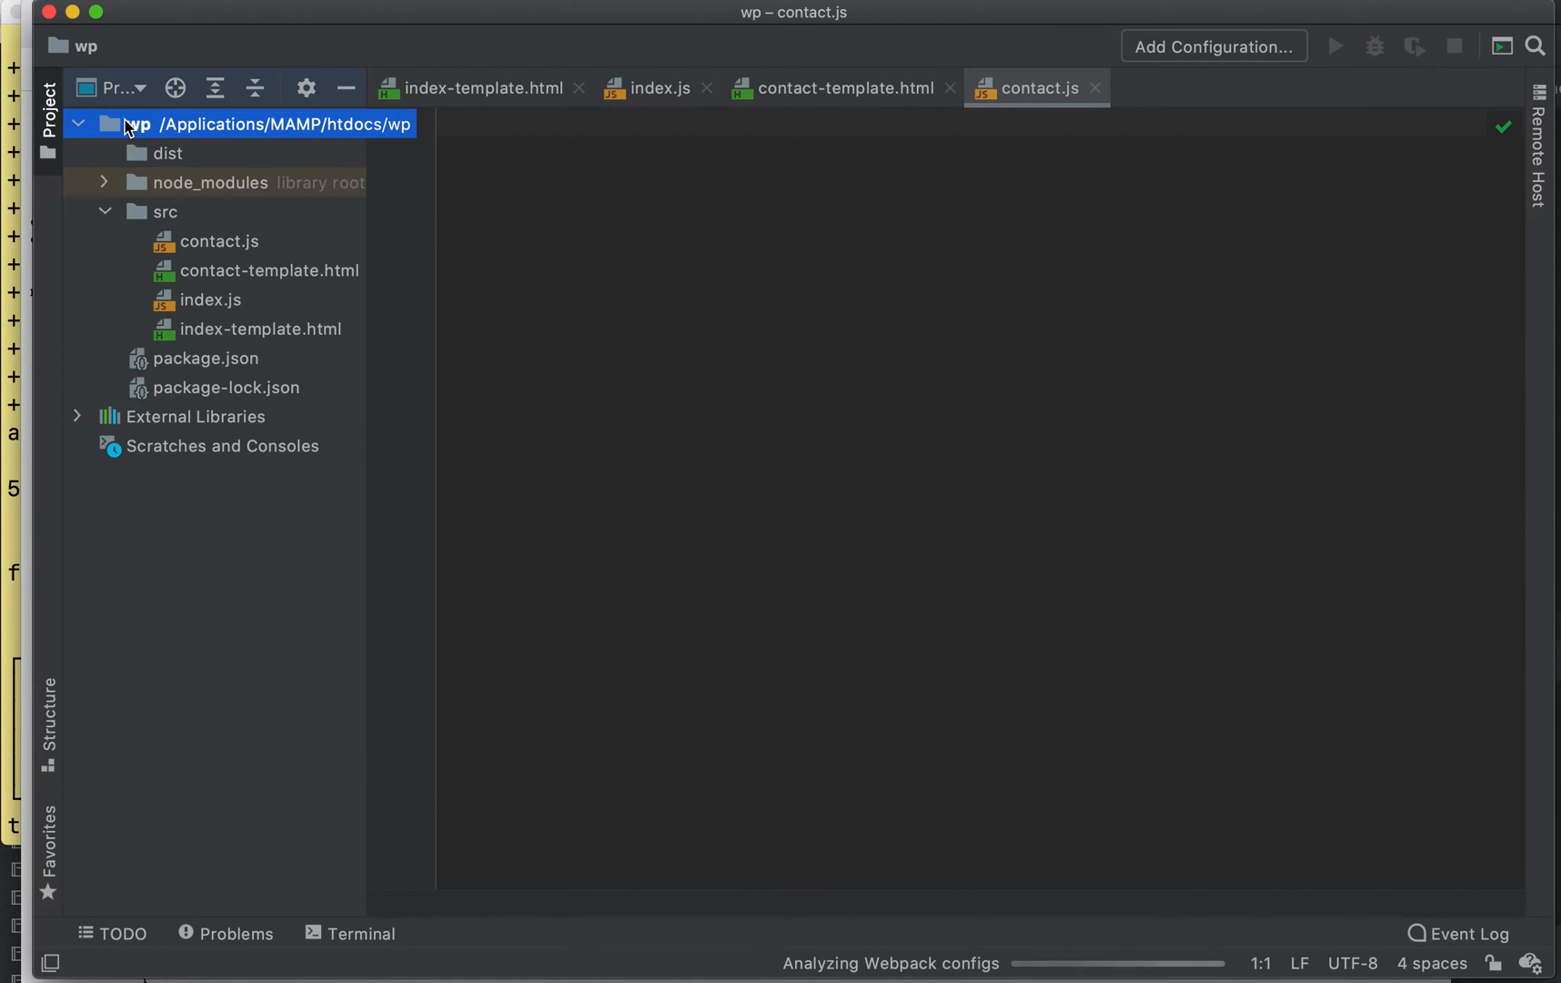
{"action": "mouse_move", "coordinate": [151, 137]}
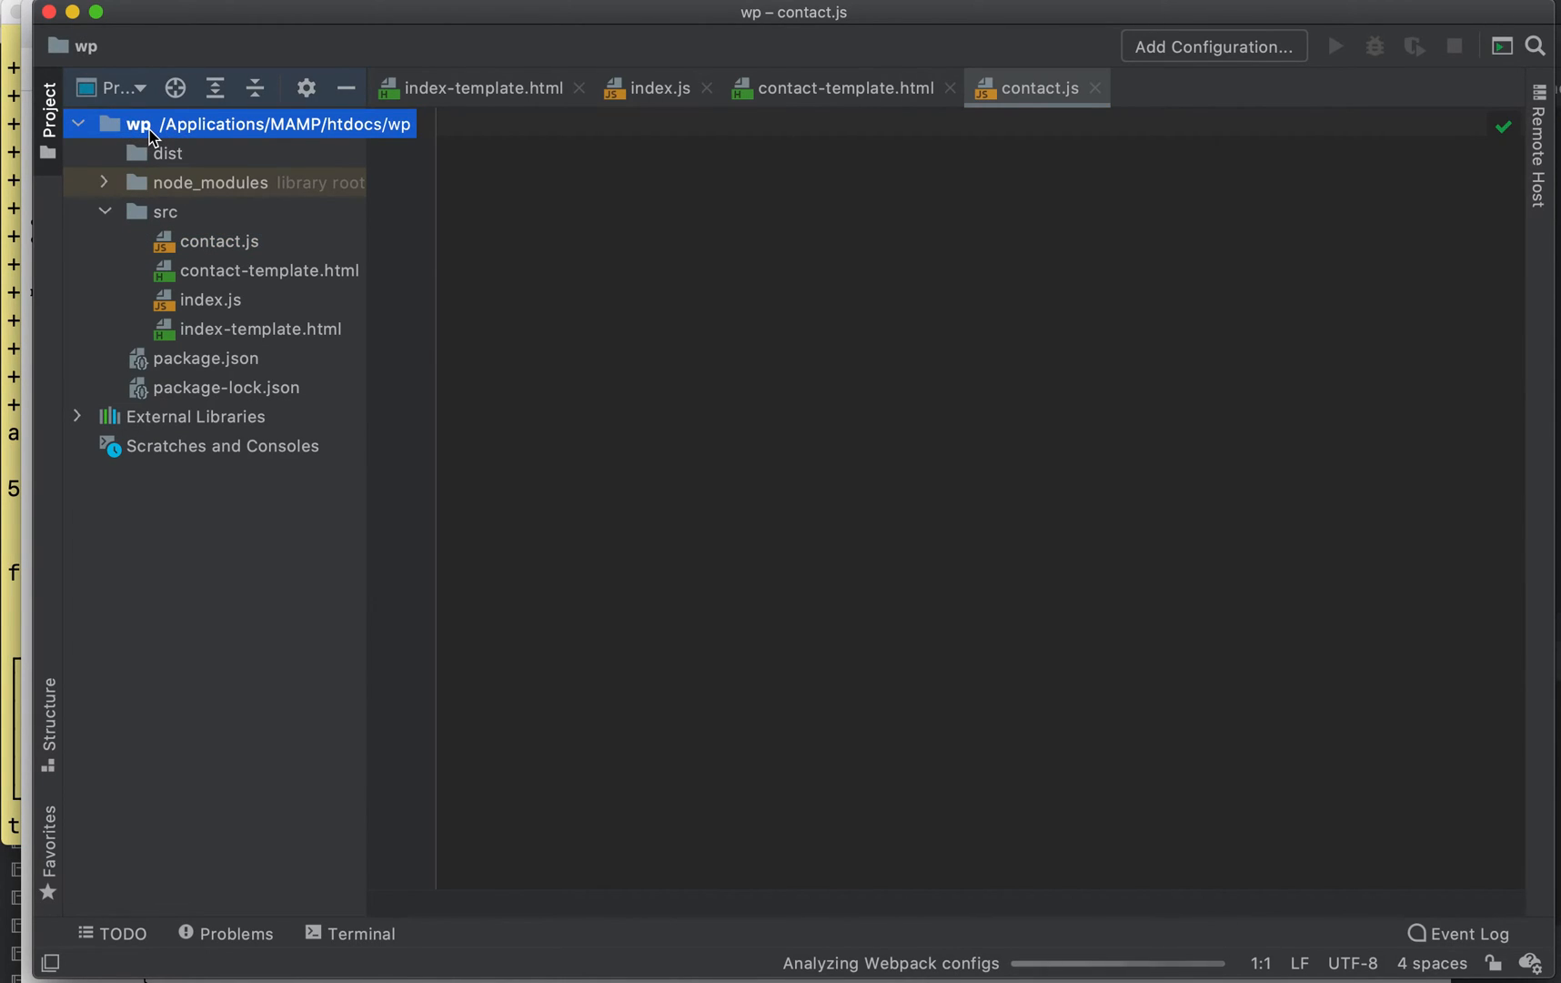
{"action": "left_click", "coordinate": [167, 153]}
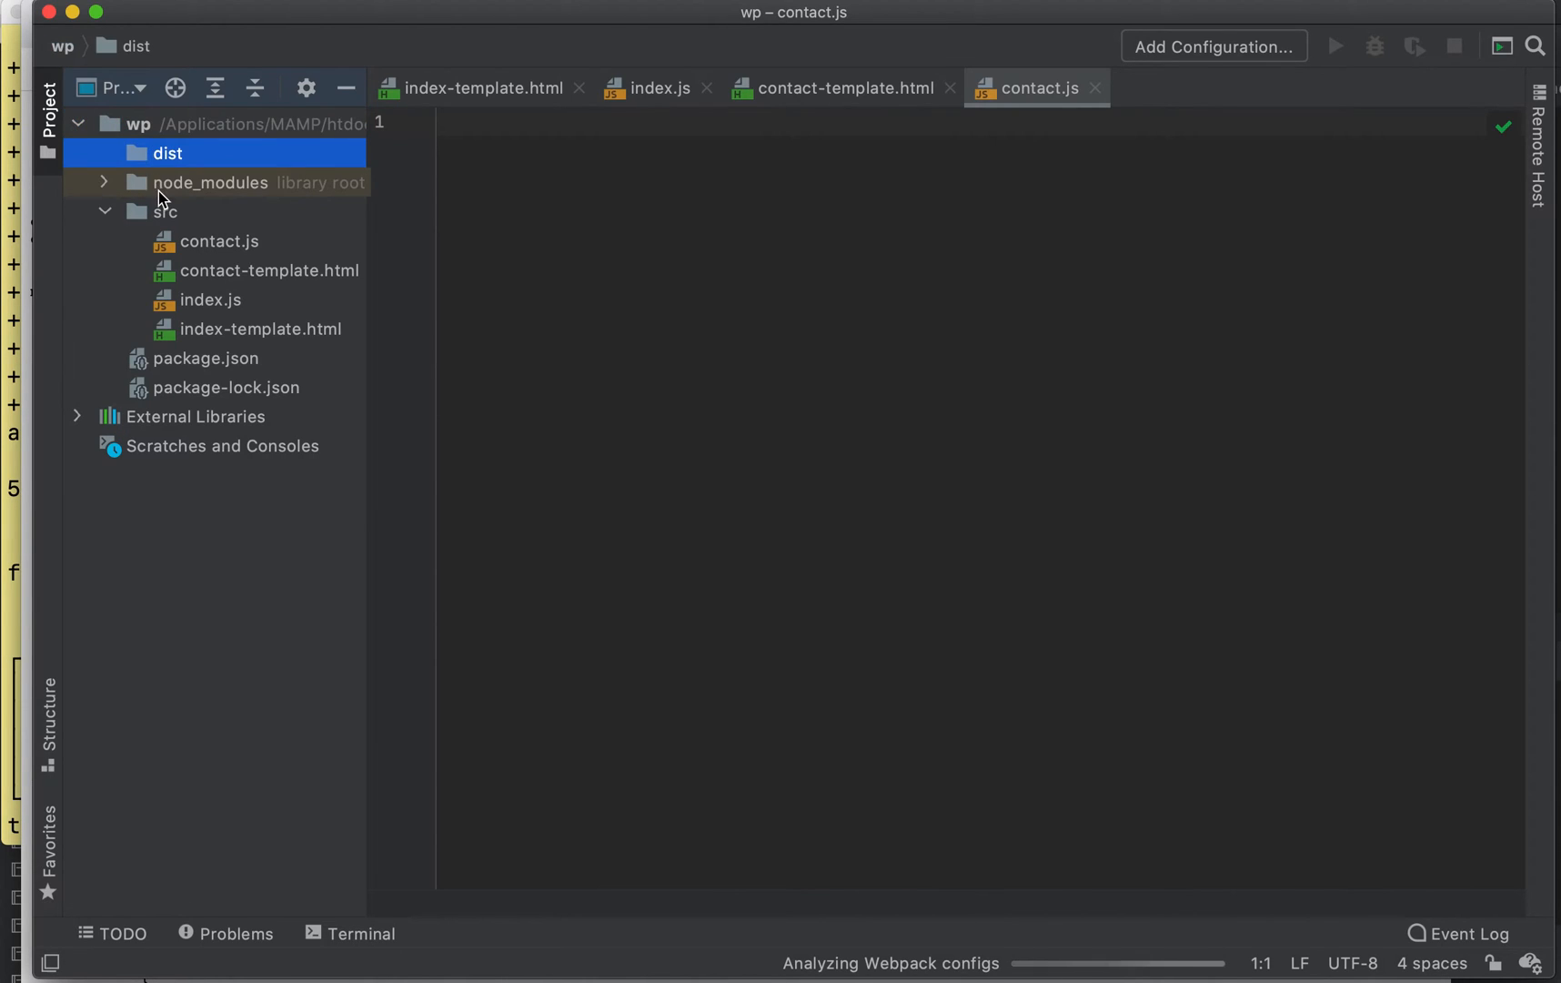
{"action": "left_click", "coordinate": [139, 123]}
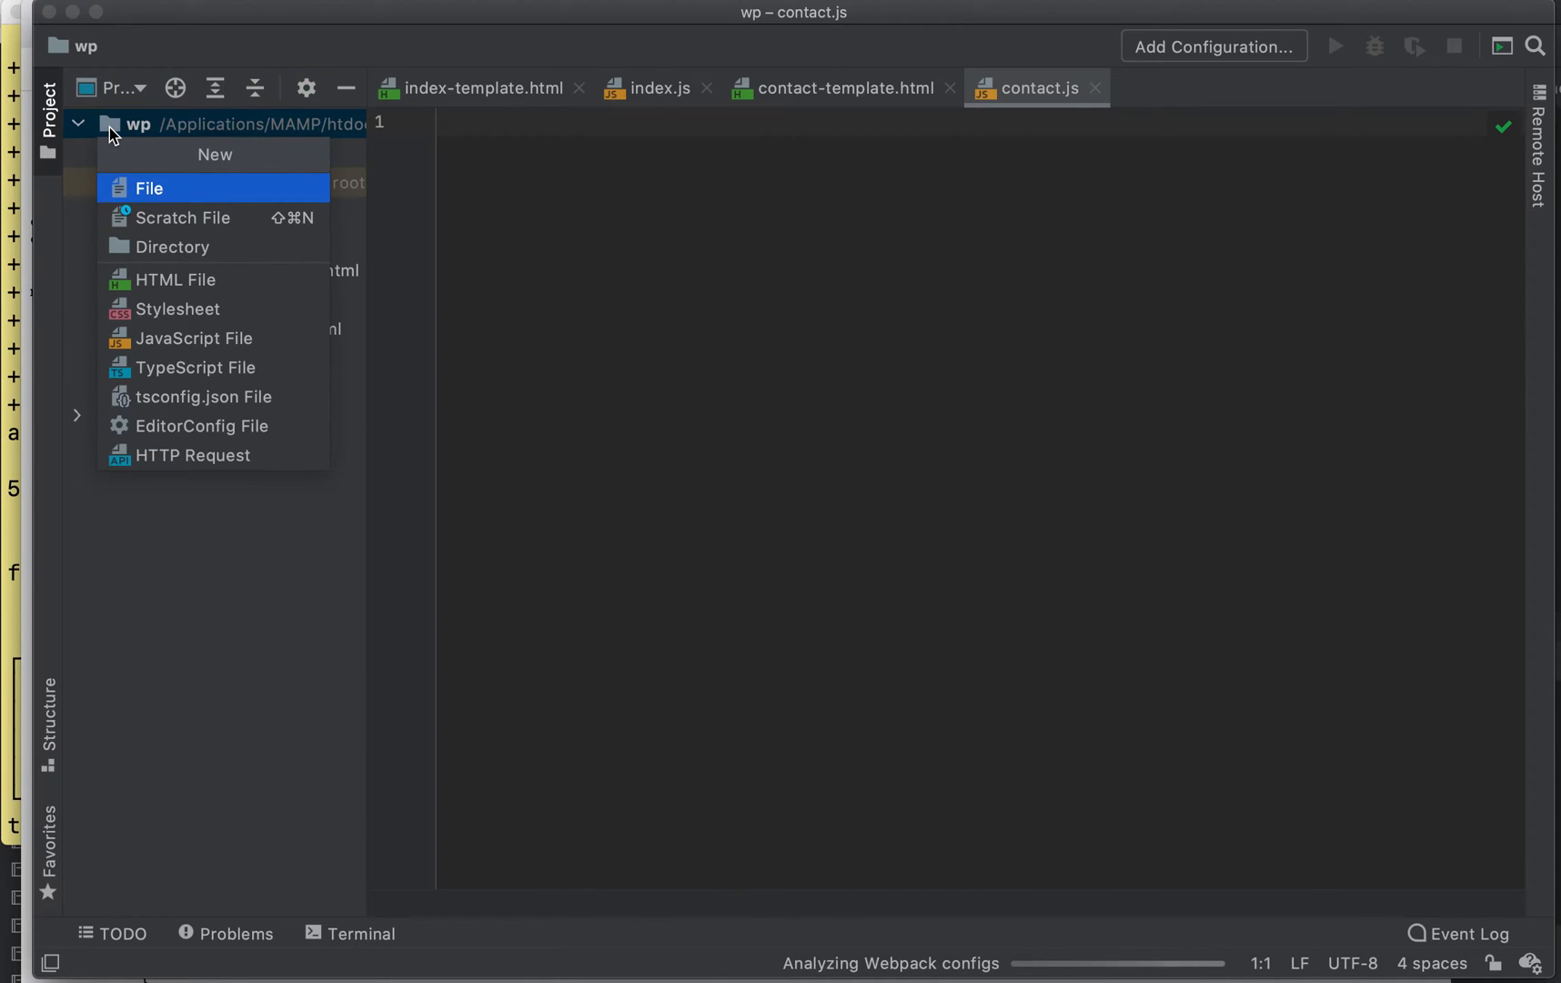
- Add webpack.config.js to the wp root with index/contact entries, split chunks and dev server
{"action": "left_click", "coordinate": [194, 338]}
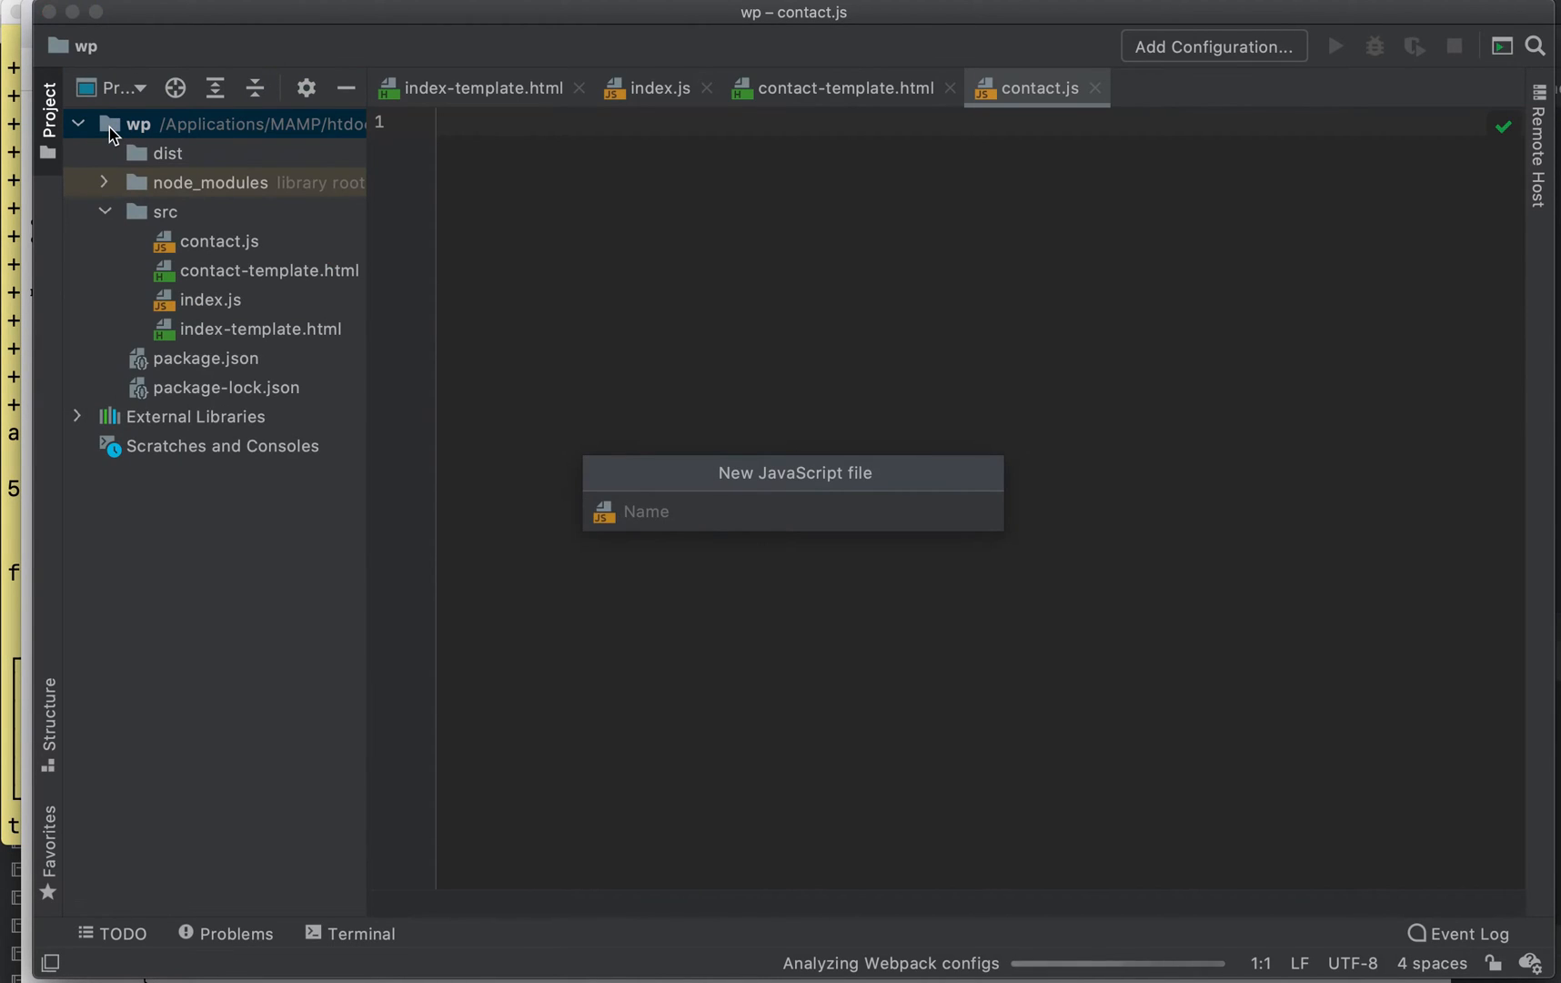
{"action": "type", "text": "webpa"}
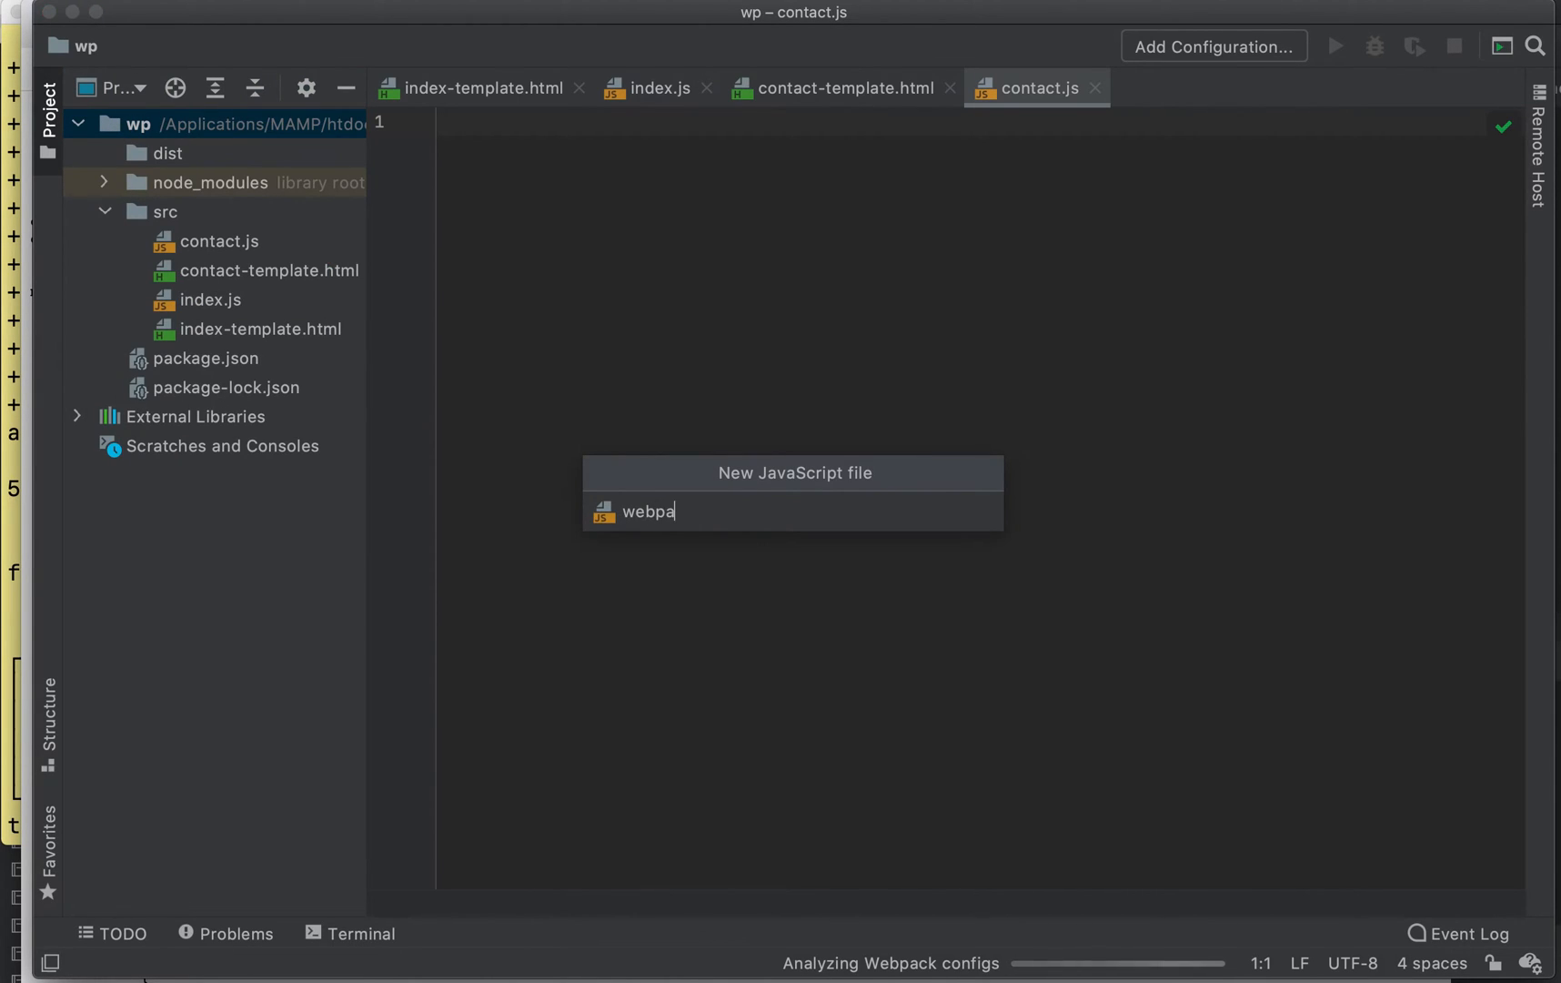
{"action": "type", "text": "ck.config"}
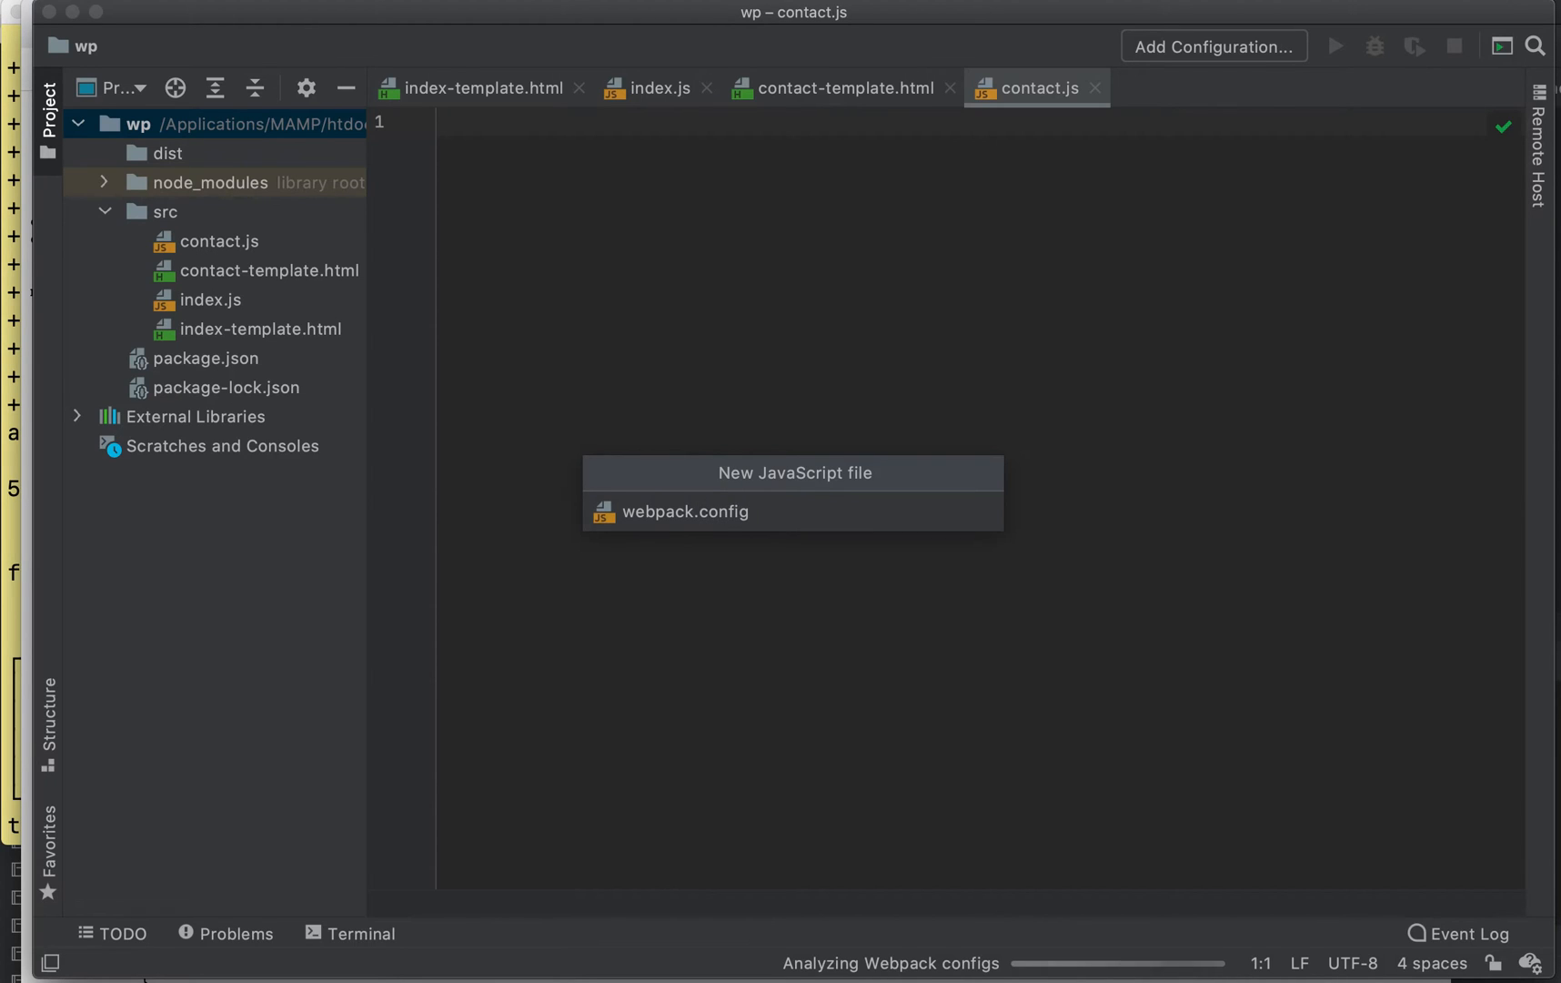
{"action": "left_click", "coordinate": [686, 510]}
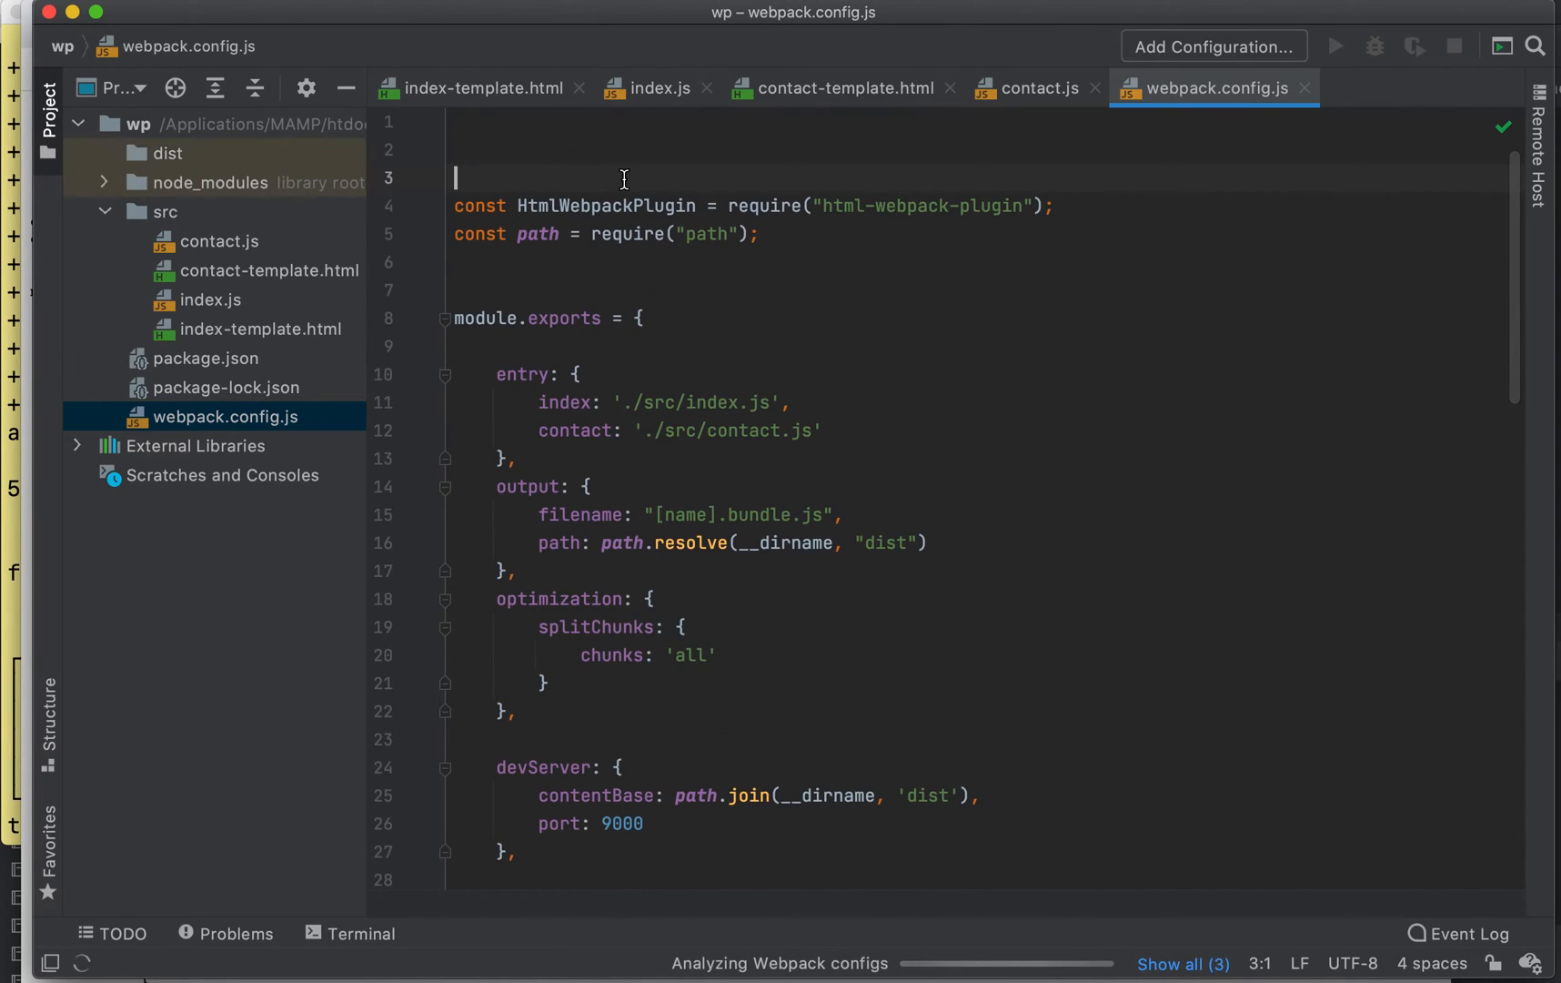
{"action": "left_click", "coordinate": [137, 124]}
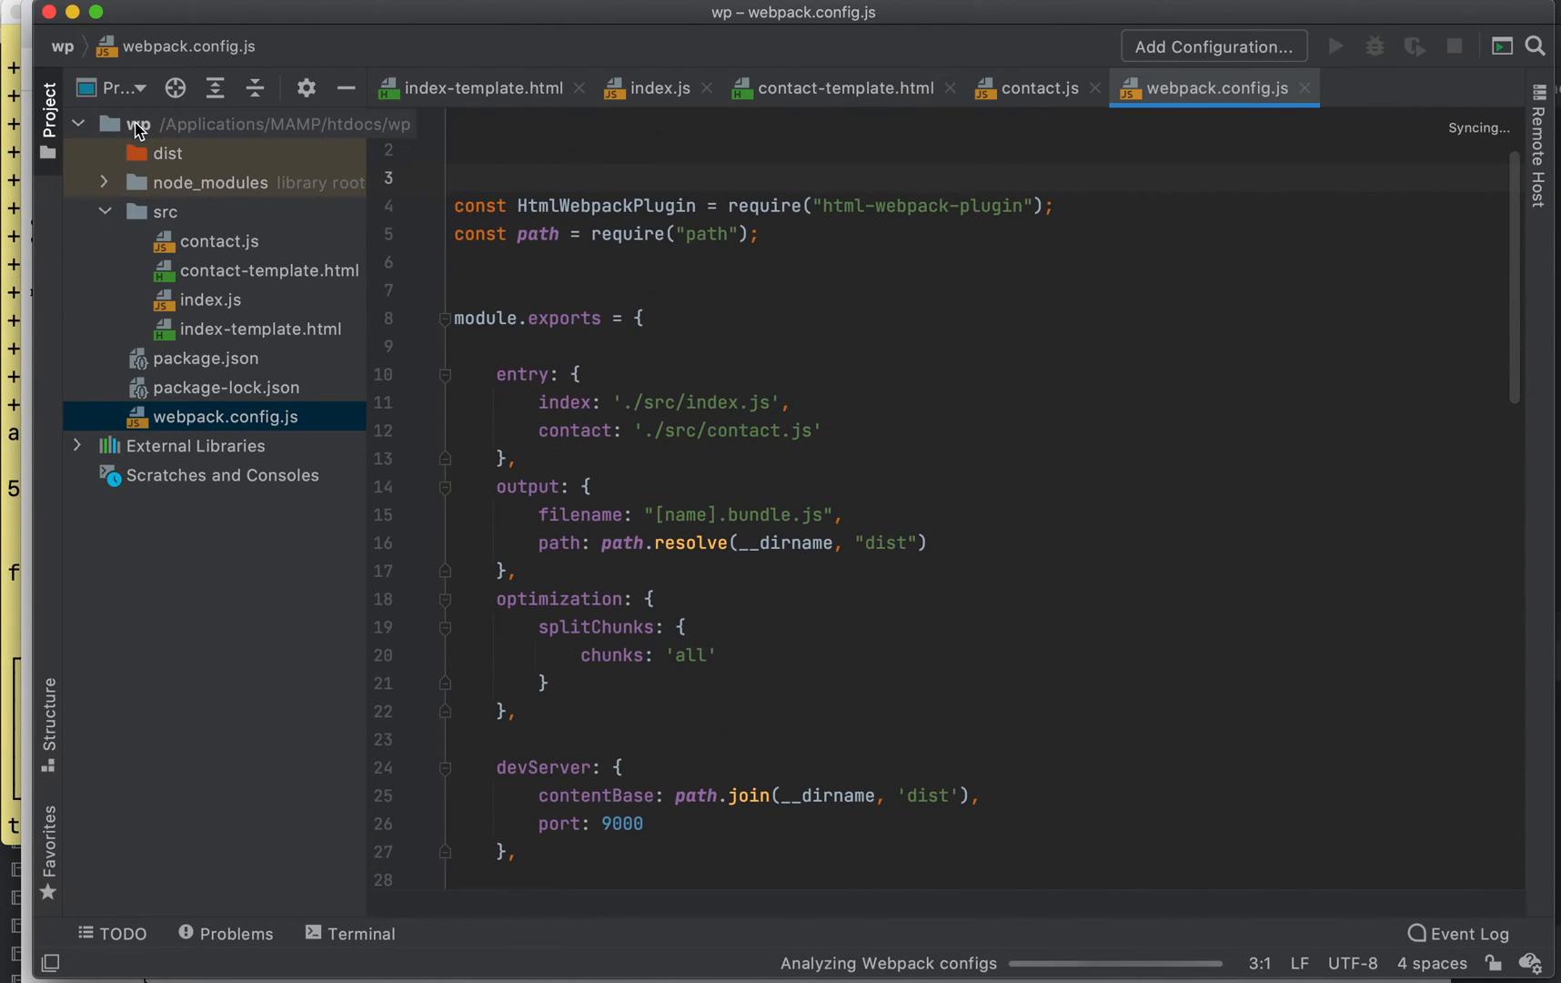
{"action": "left_click", "coordinate": [137, 124]}
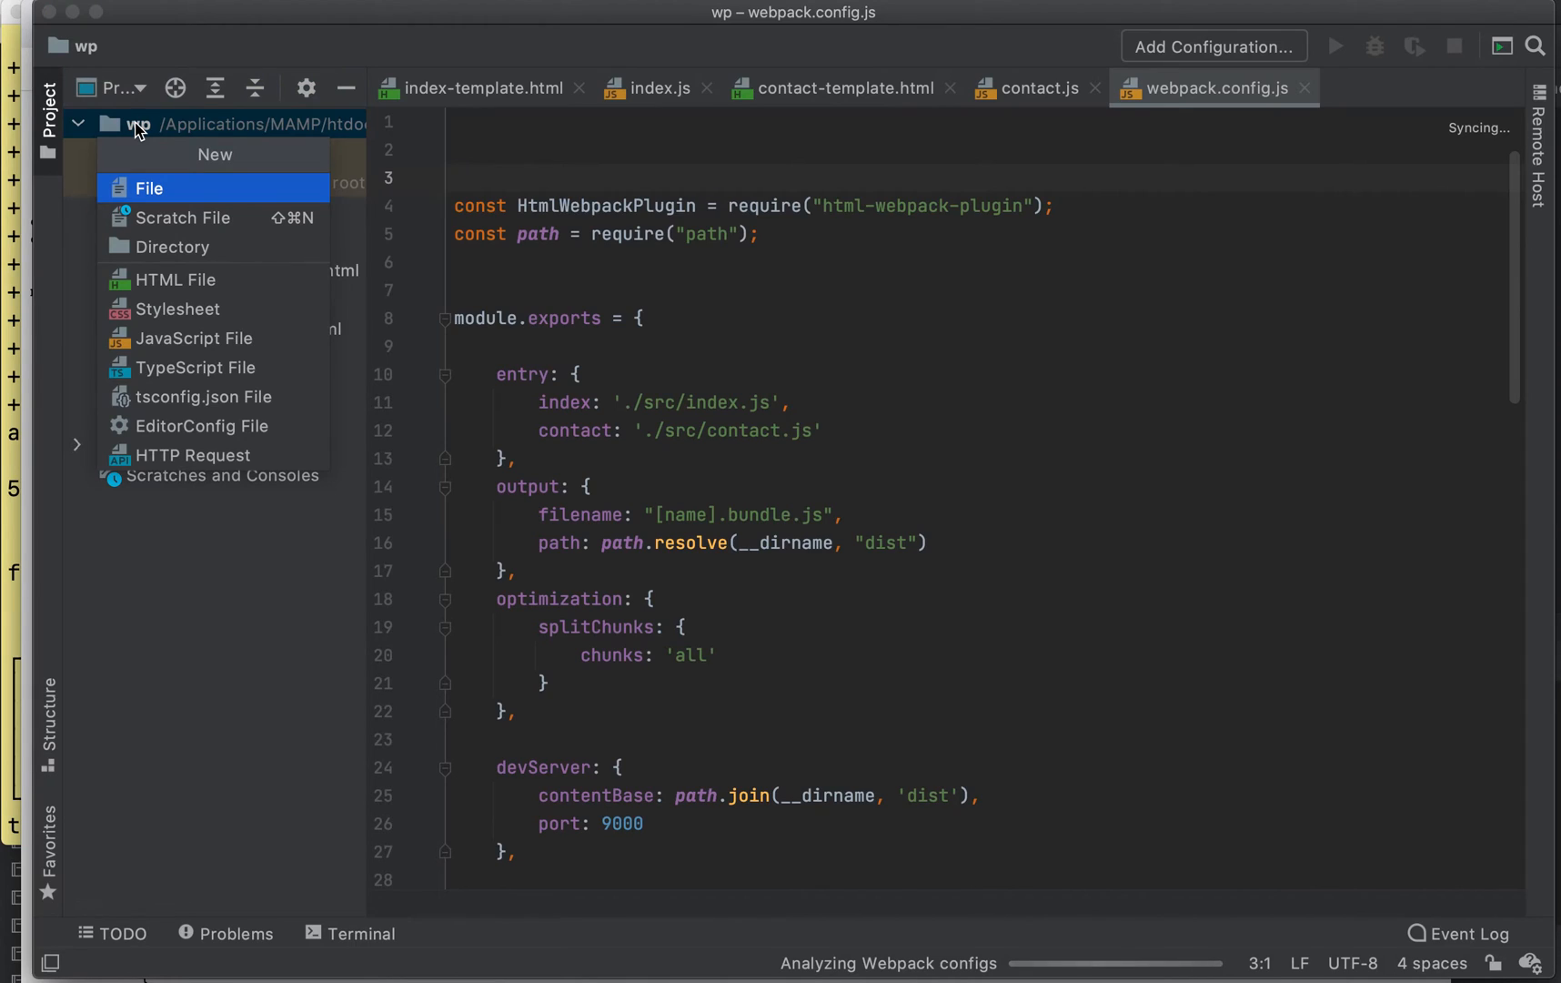
{"action": "mouse_move", "coordinate": [183, 217]}
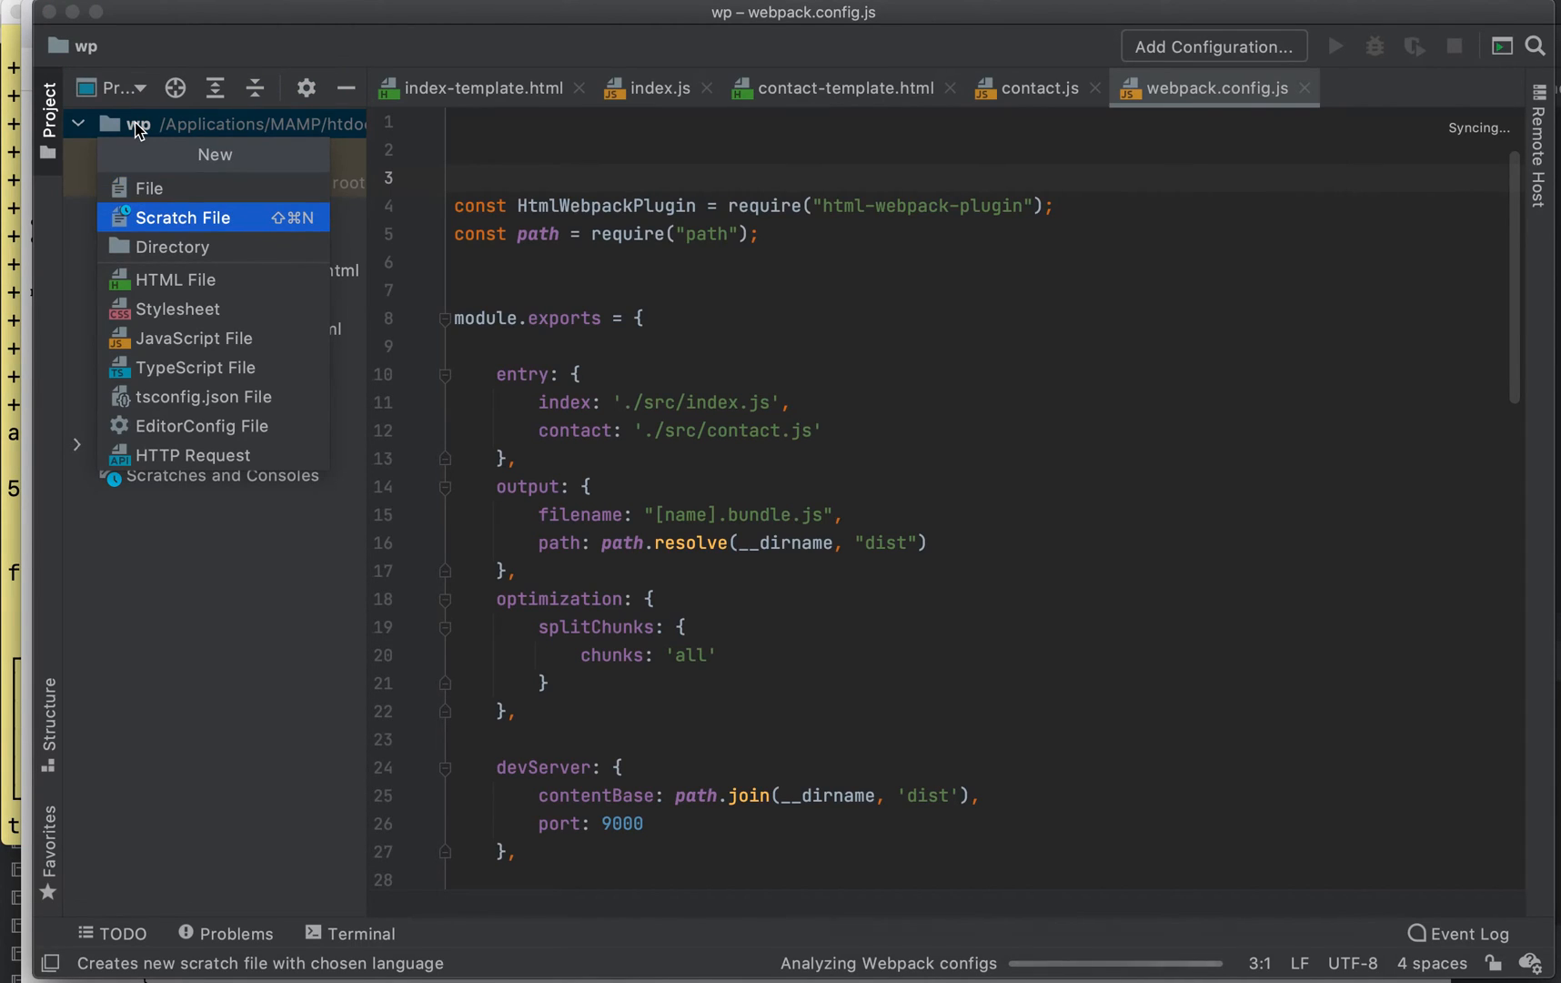
- Create an empty .babelrc file in the wp project root
{"action": "left_click", "coordinate": [148, 189]}
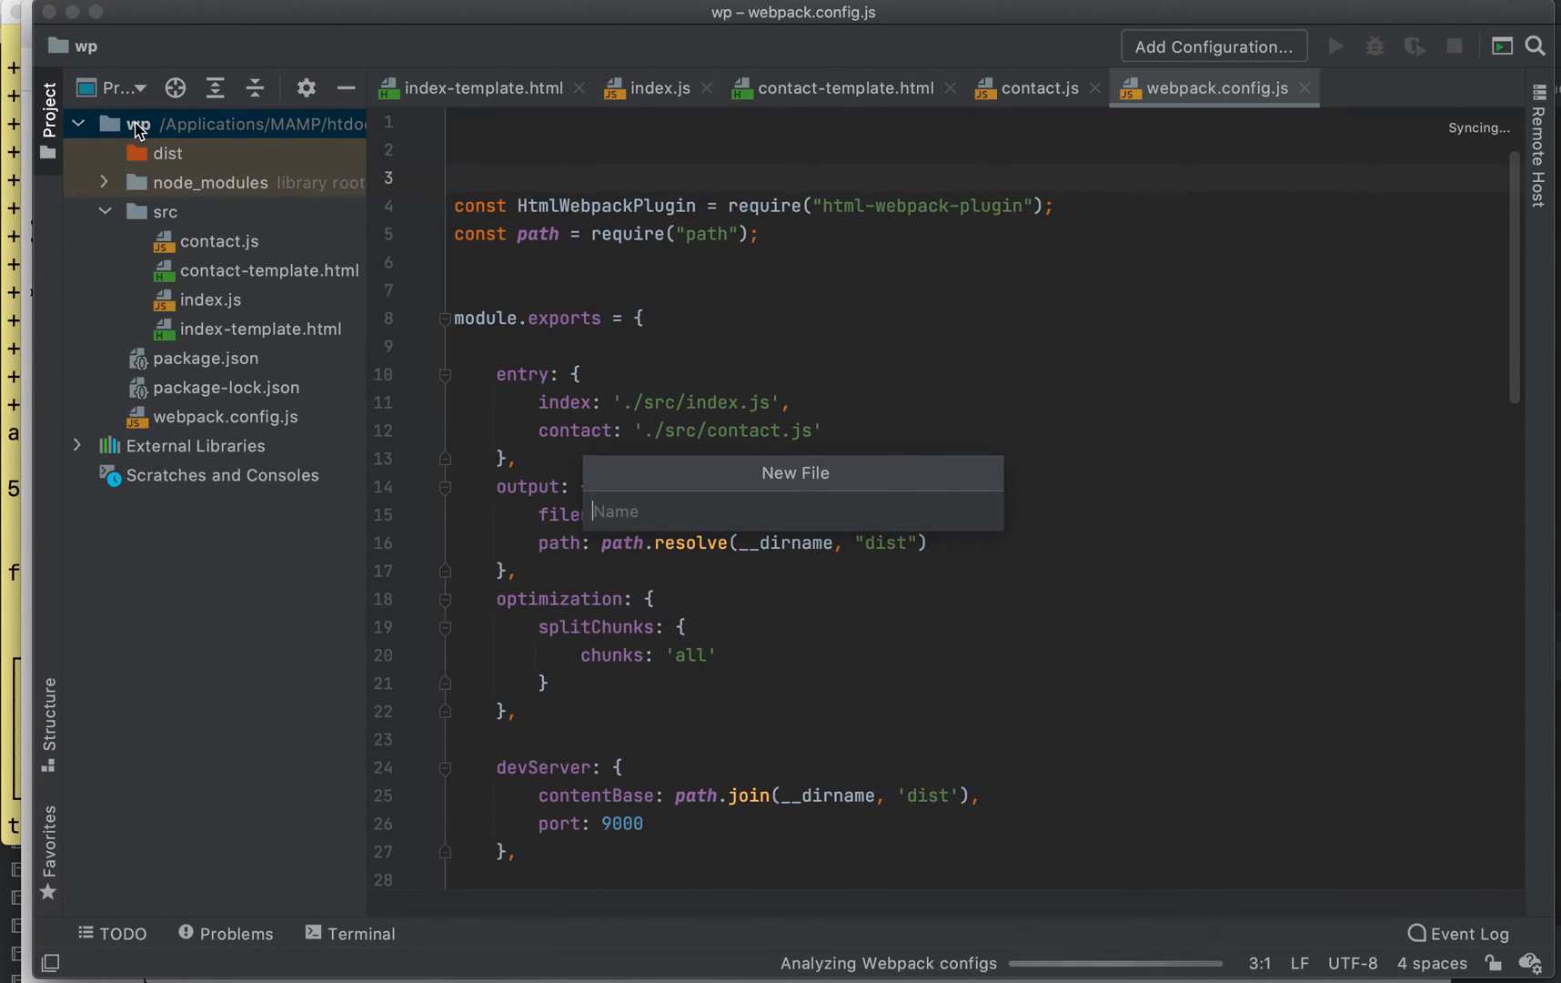
{"action": "type", "text": ".ba"}
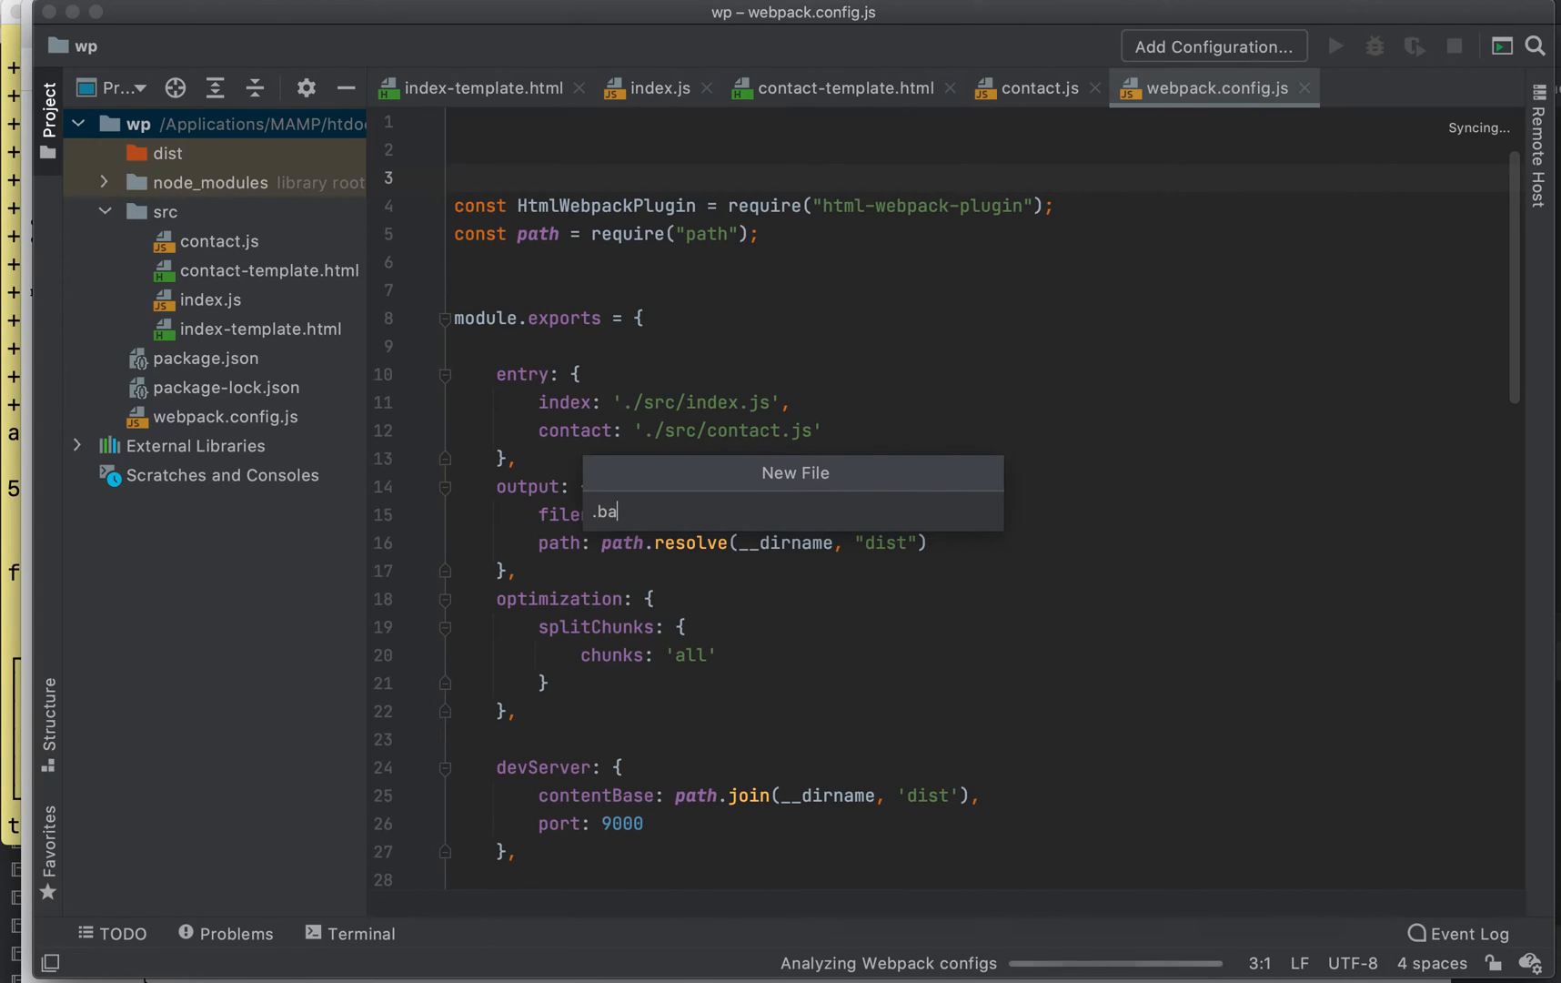
{"action": "type", "text": "bel"}
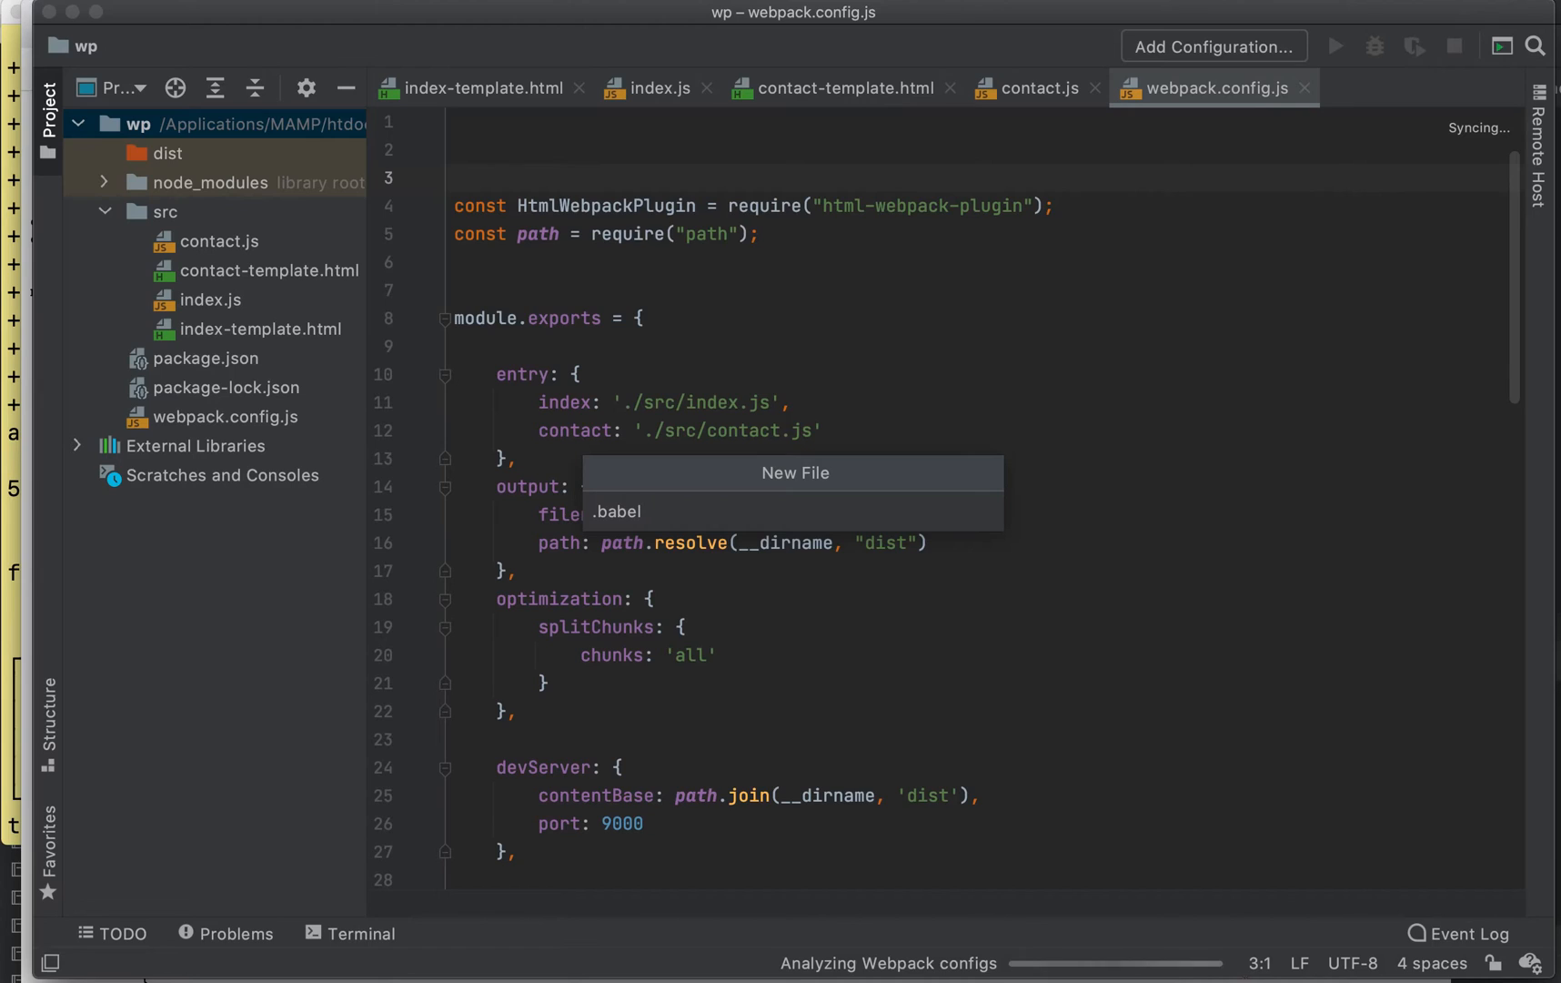
{"action": "type", "text": "rc"}
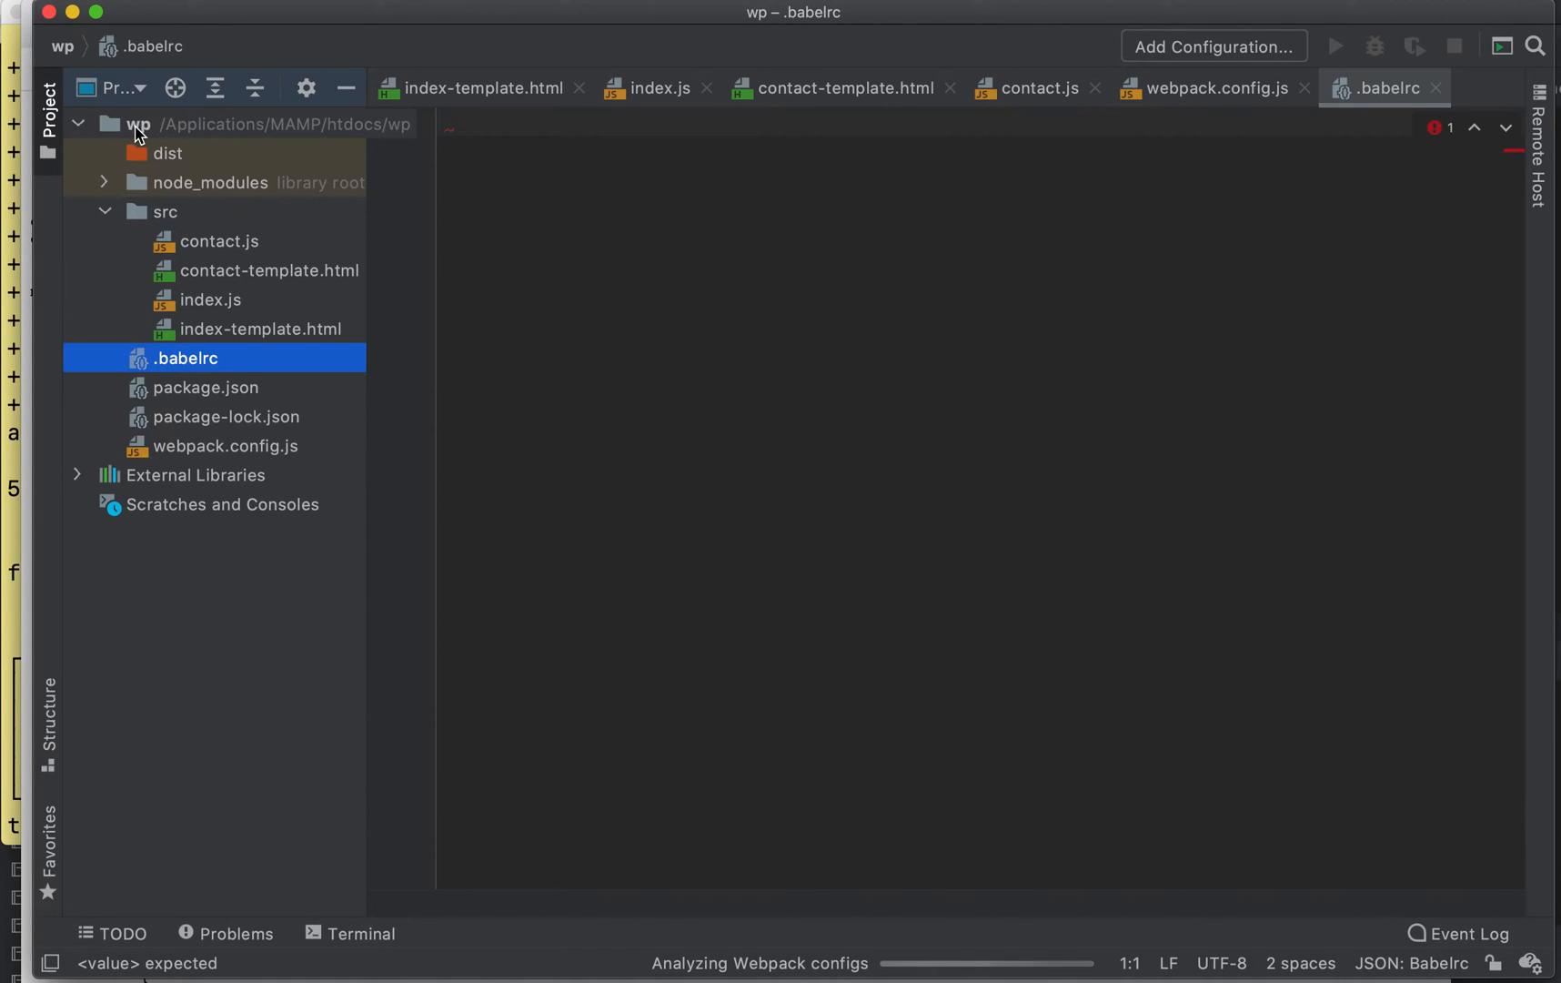
{"action": "left_click", "coordinate": [200, 28]}
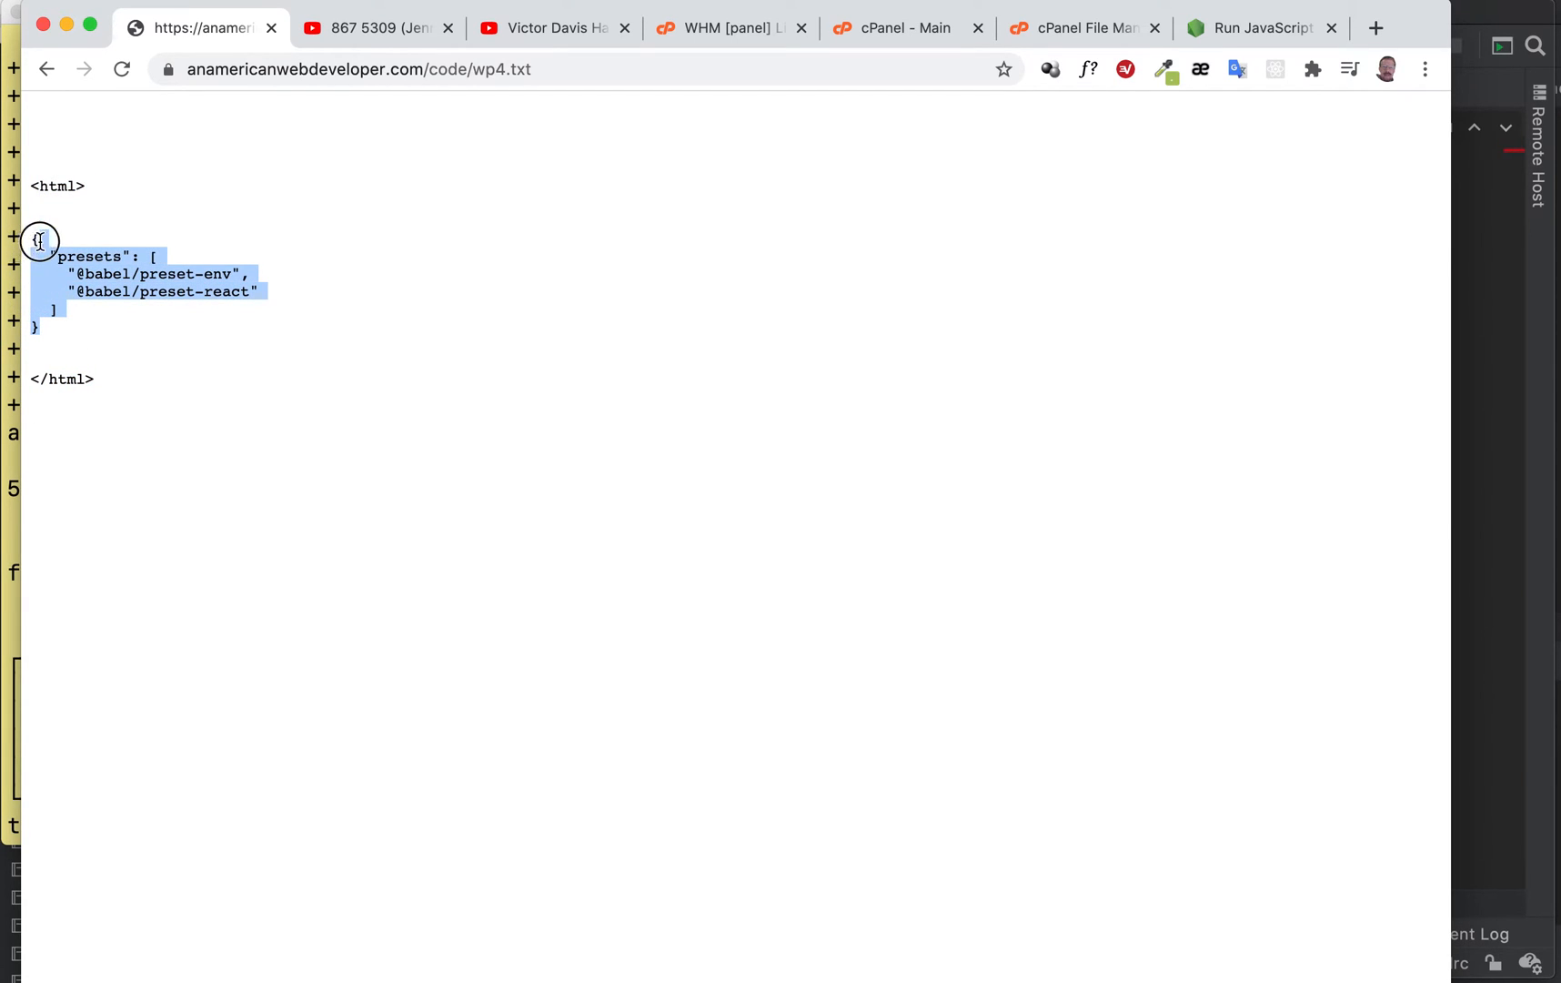
{"action": "left_click", "coordinate": [145, 360]}
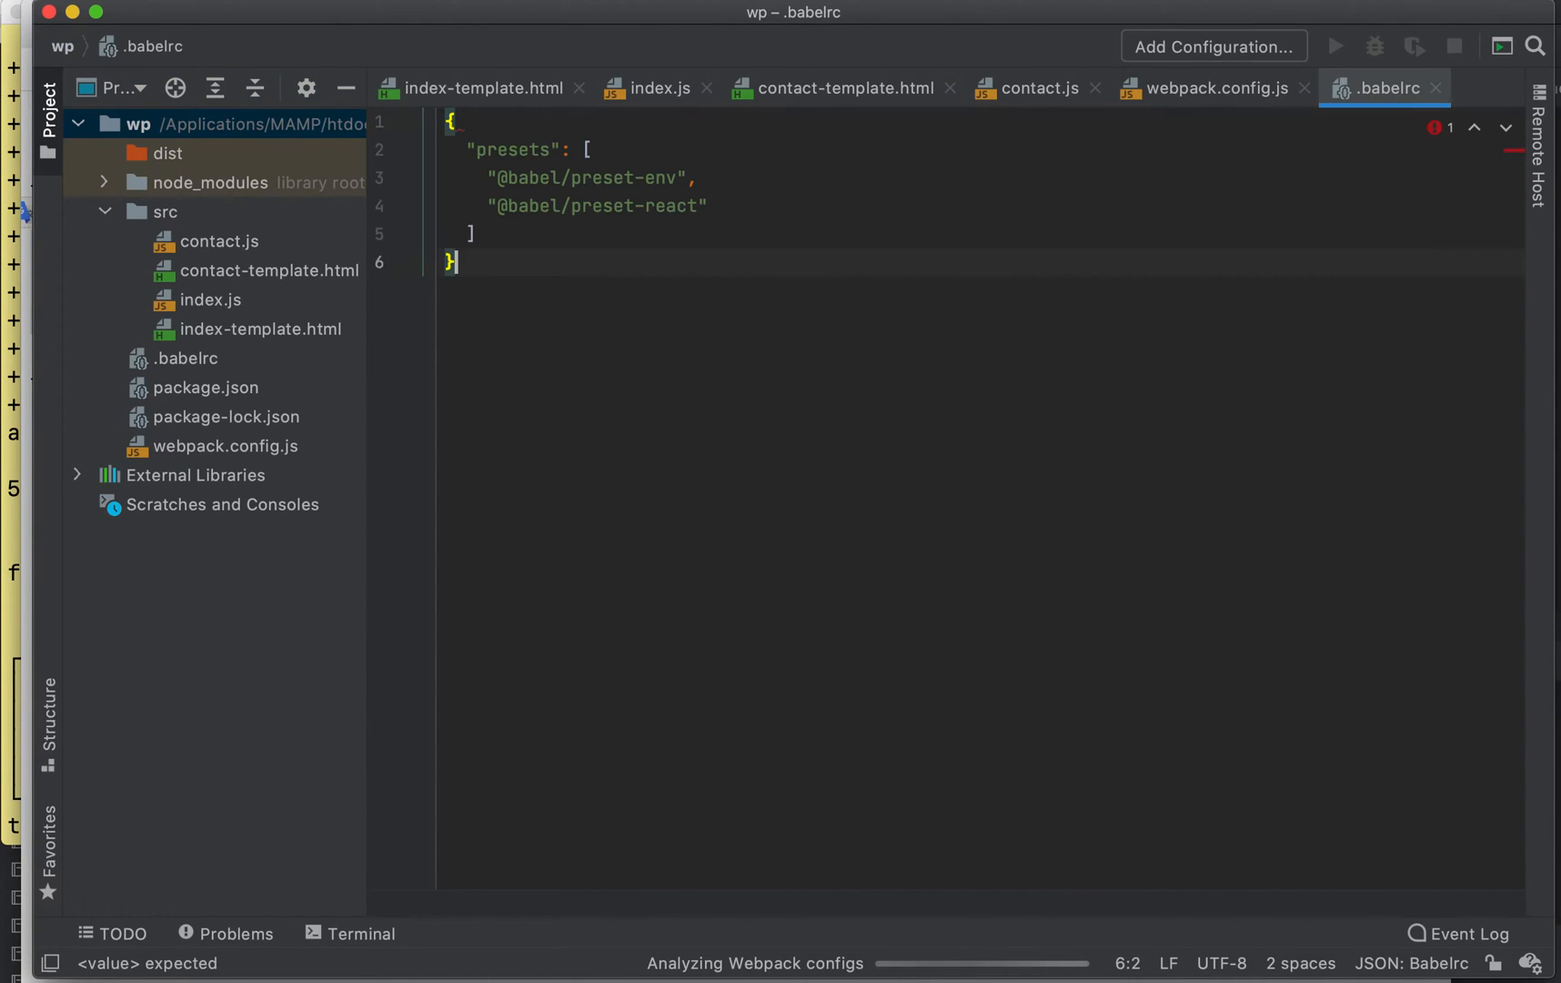
{"action": "key", "text": "enter"}
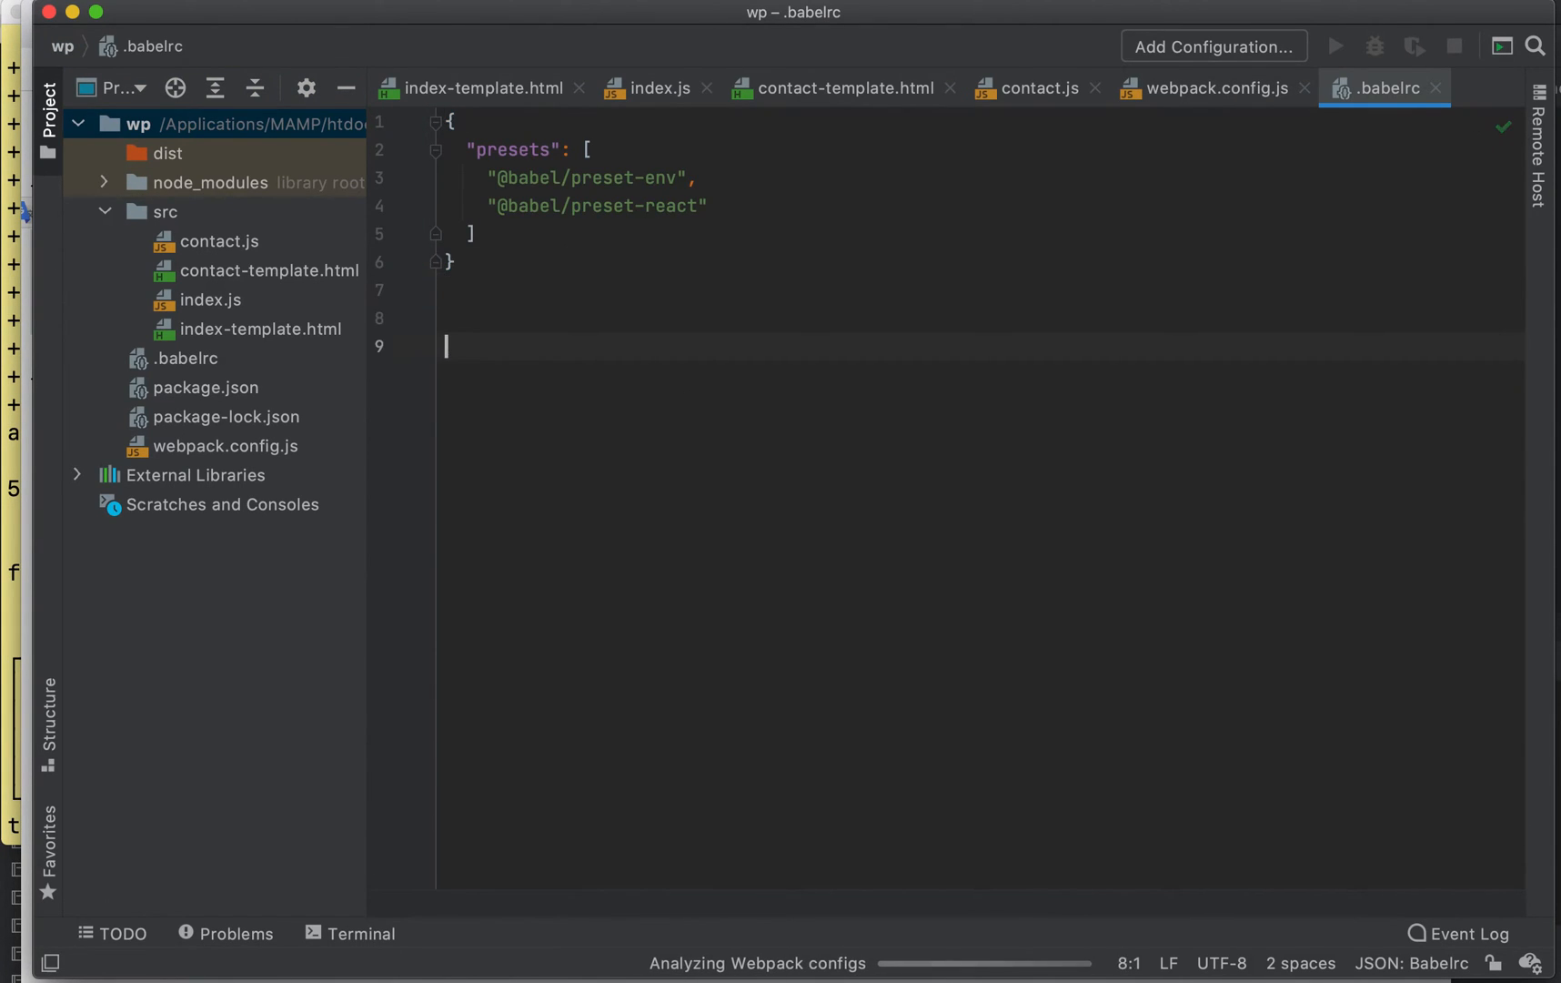
{"action": "left_click", "coordinate": [1212, 87]}
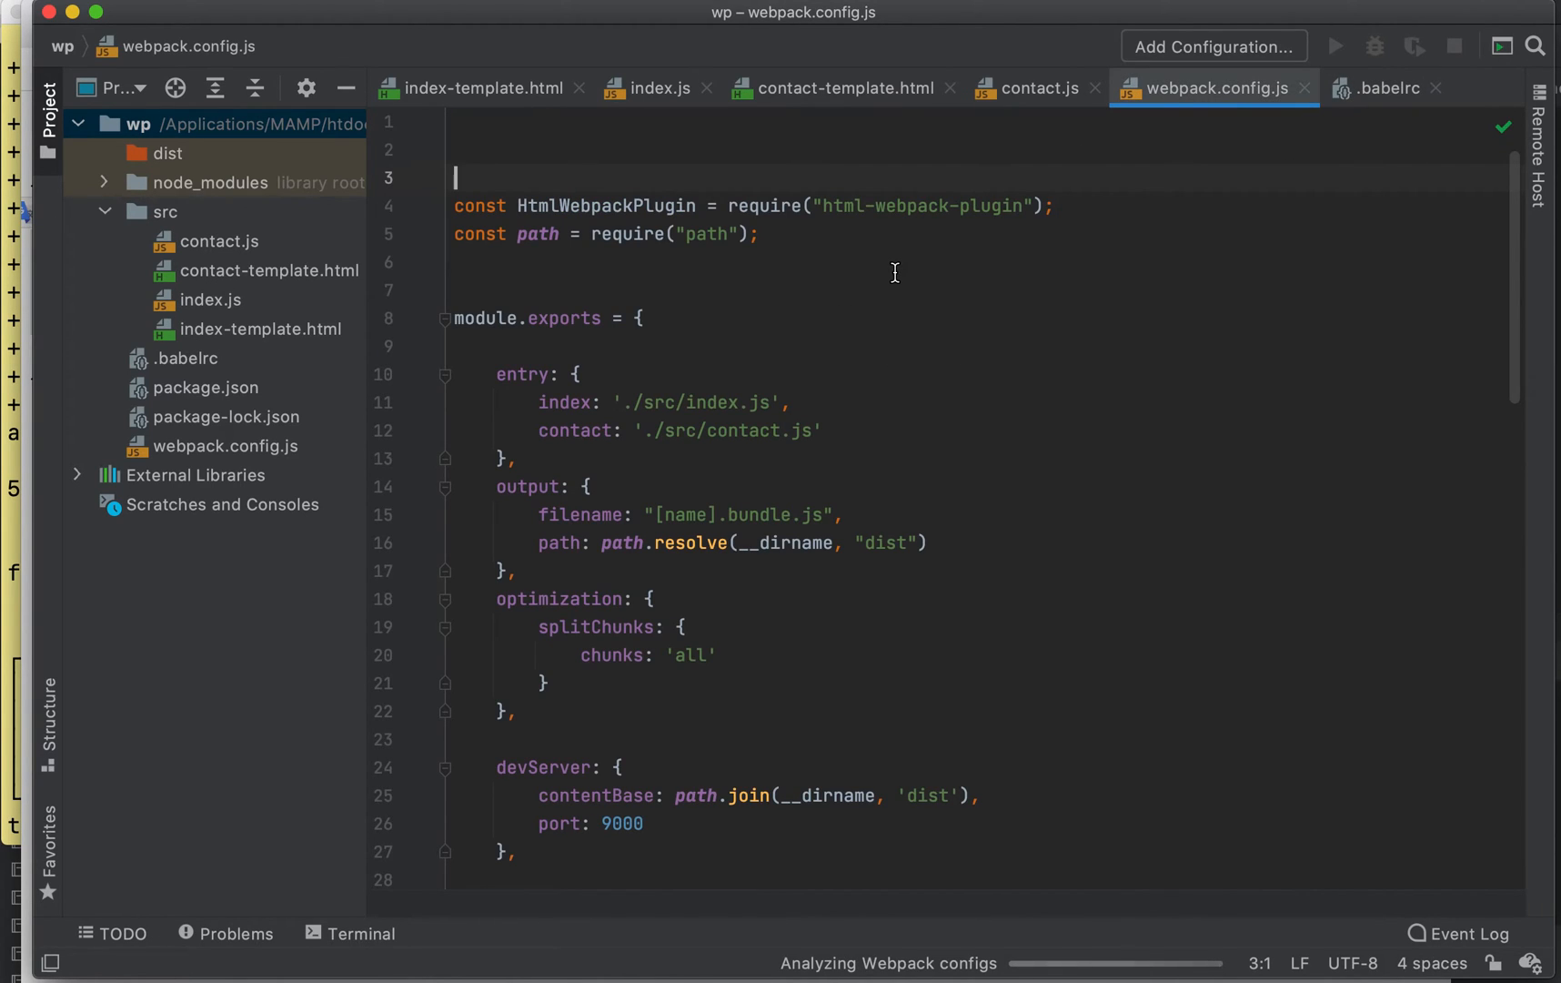
- Review the wp4.txt Babel presets in Chrome, then view the SimpleApp component in index.js
{"action": "left_click", "coordinate": [656, 88]}
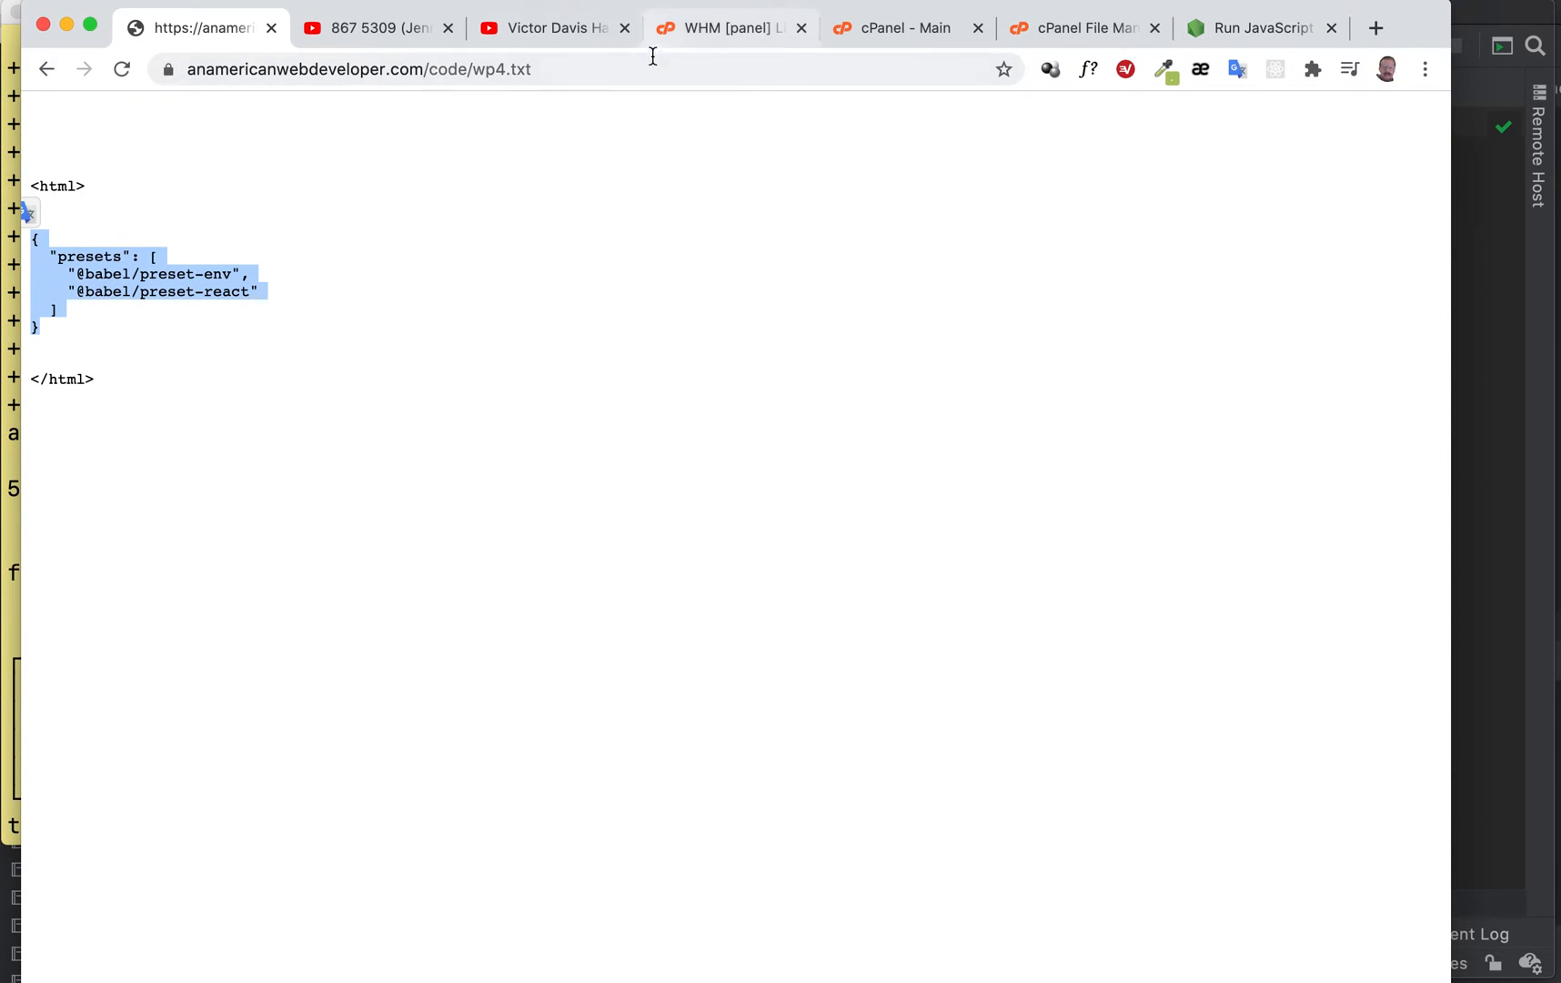
{"action": "left_click", "coordinate": [358, 70]}
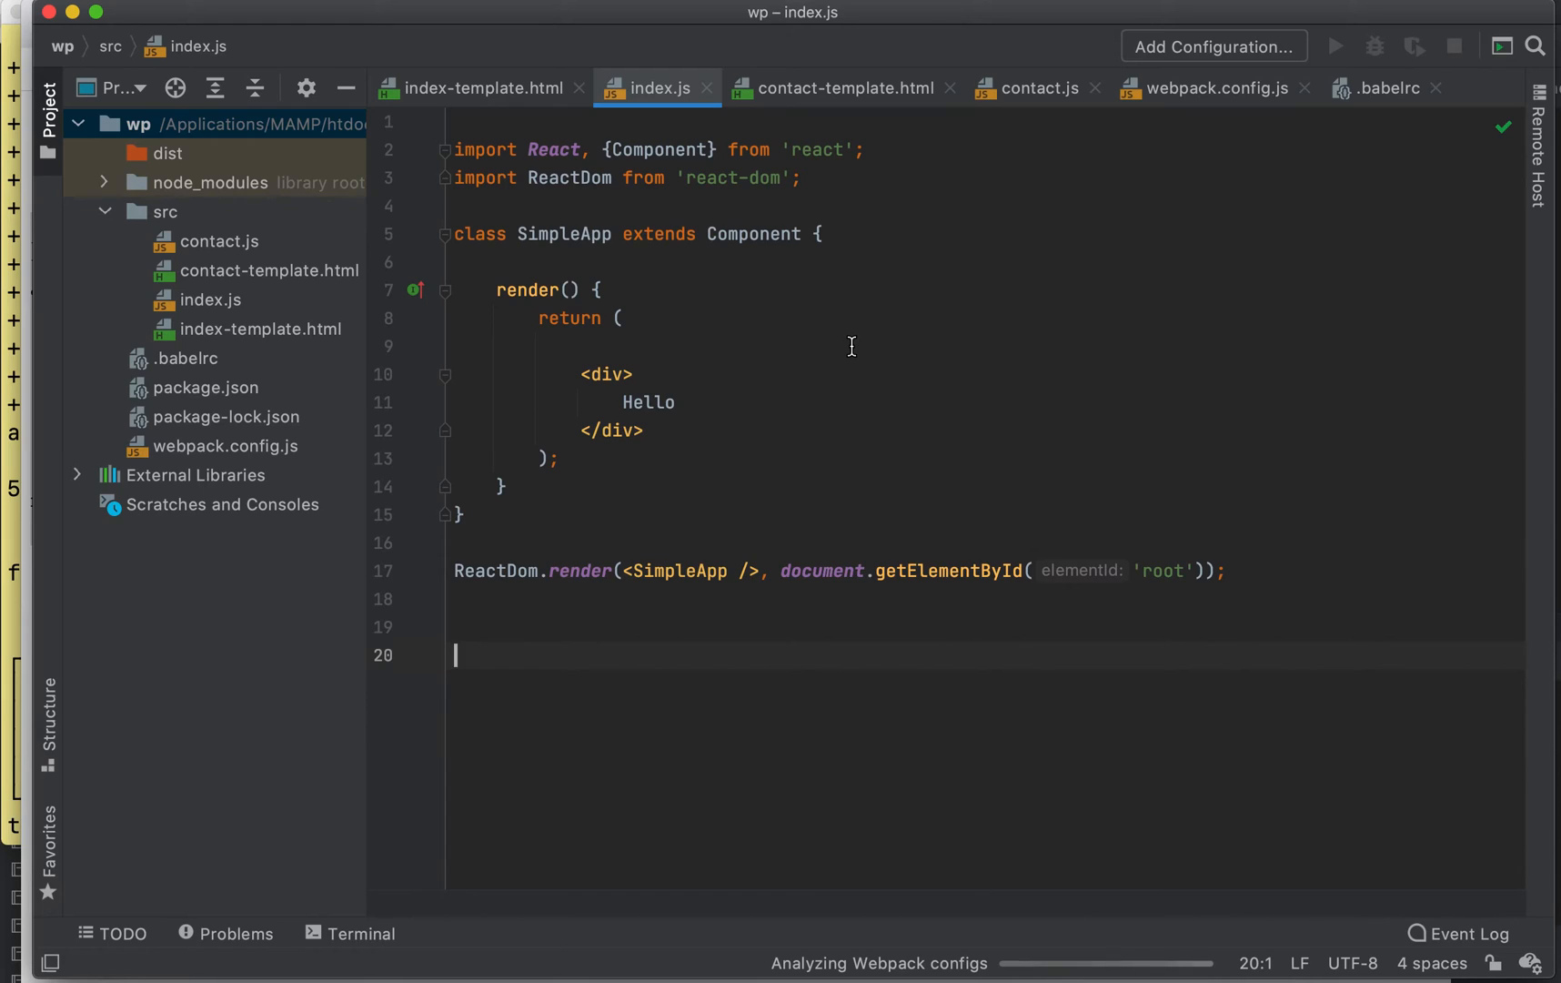
- Edit the SimpleApp copy in contact.js to show Jenny with phone 867-5309
{"action": "left_click", "coordinate": [1035, 88]}
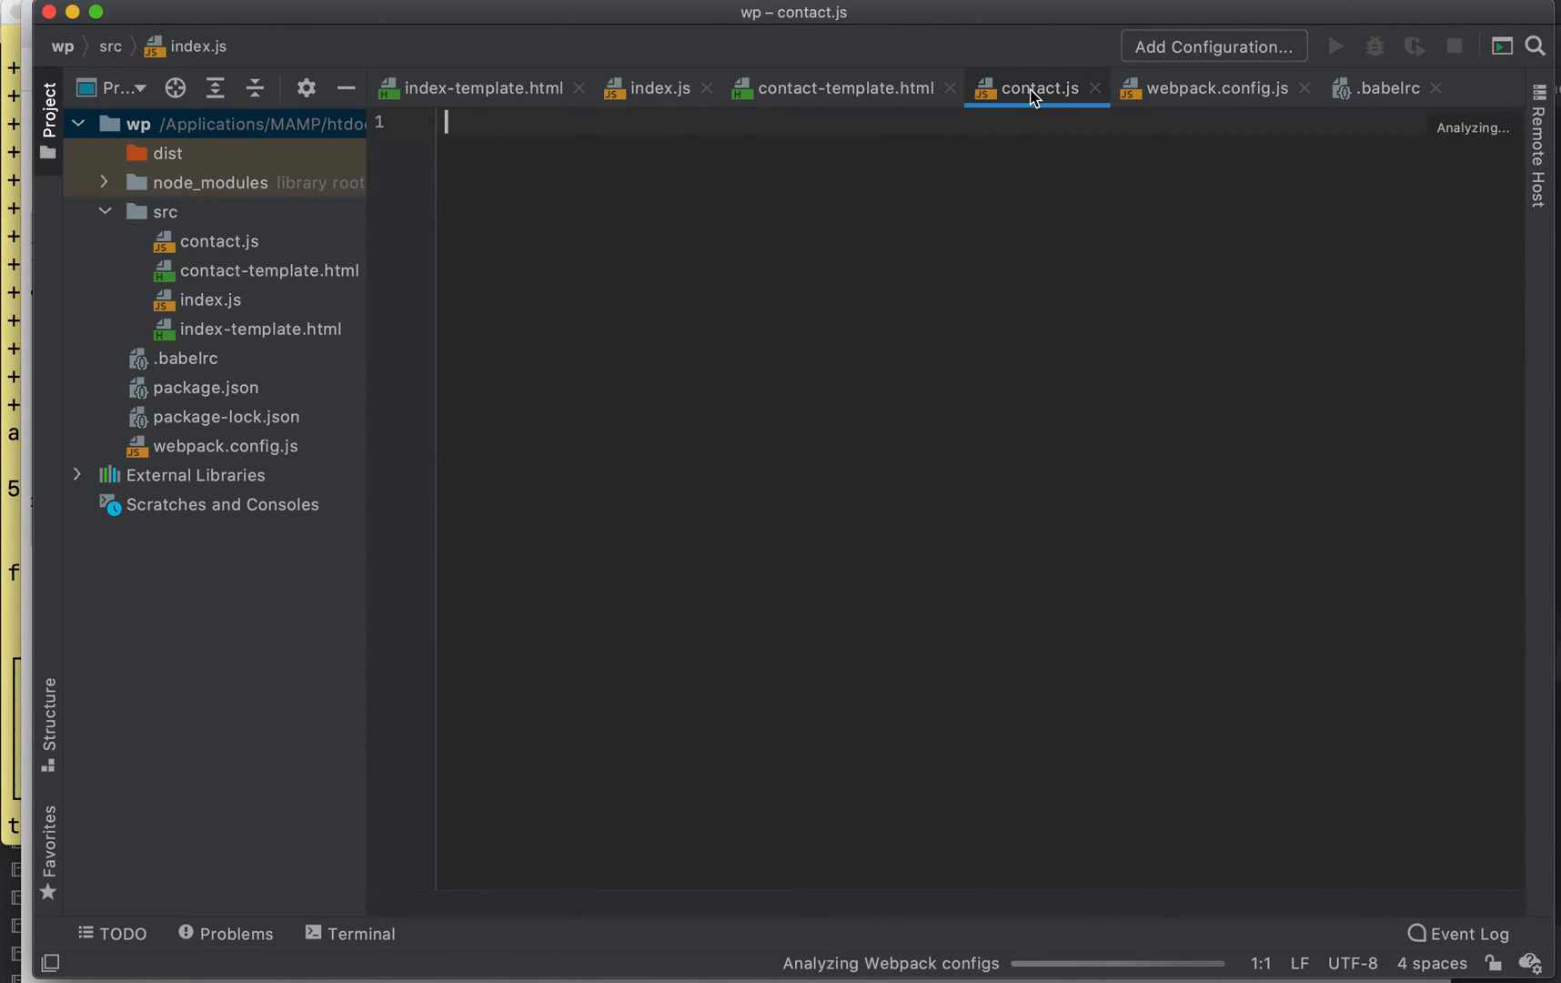
{"action": "left_click", "coordinate": [1038, 88]}
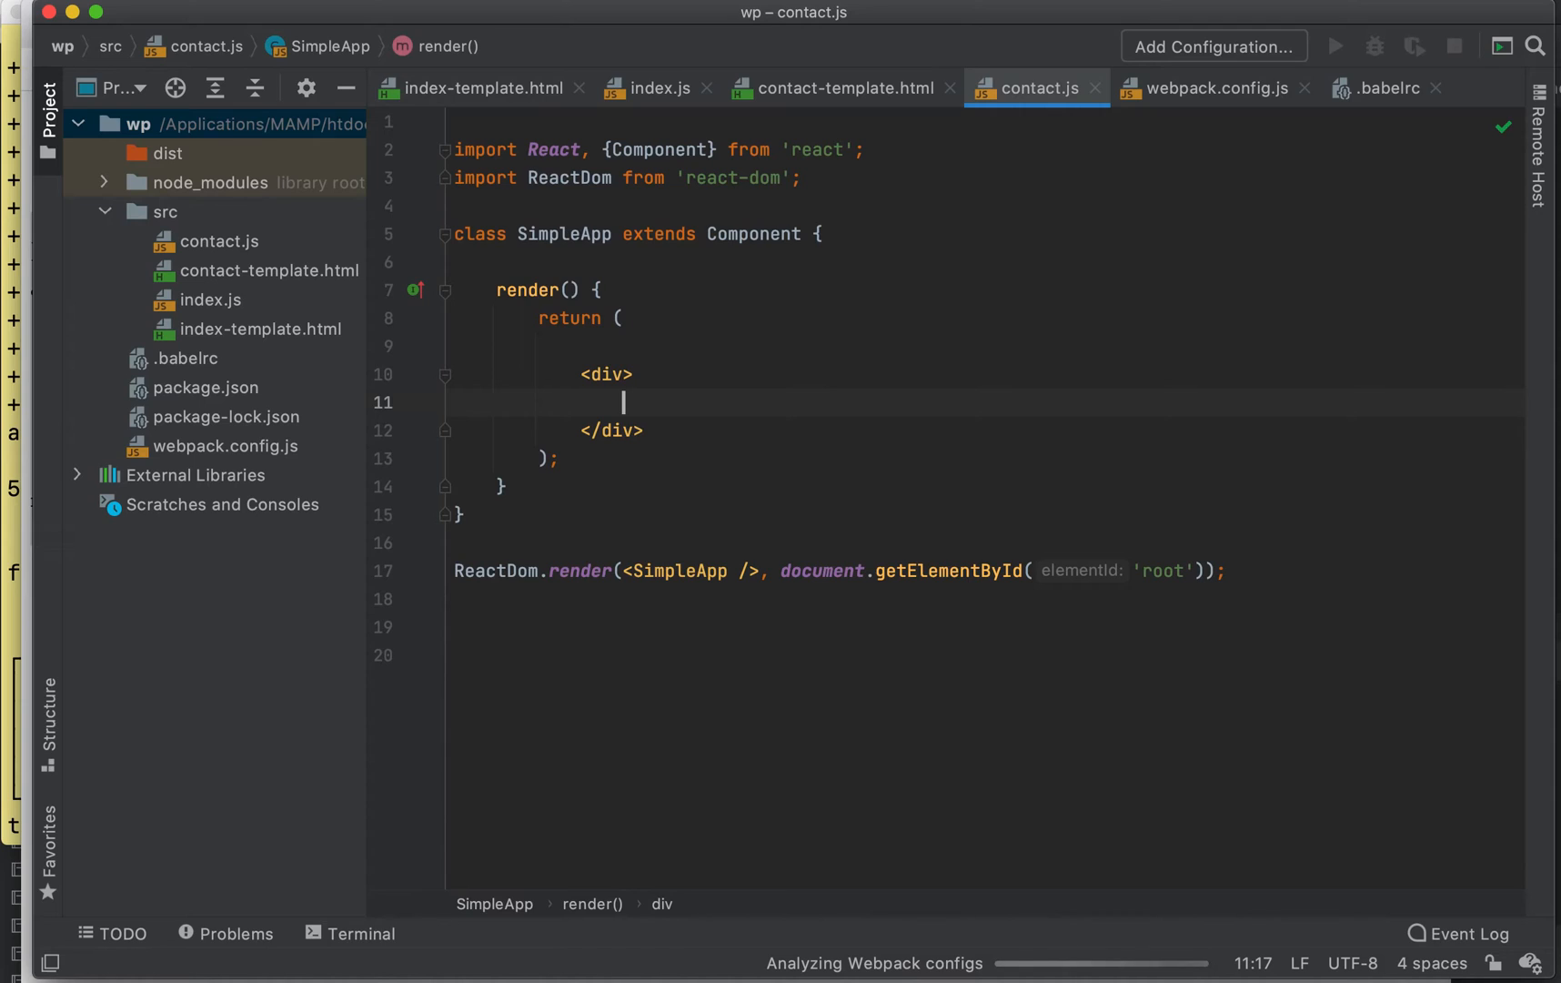
{"action": "type", "text": "Jenny:<br></br>"}
{"action": "type", "text": "T"}
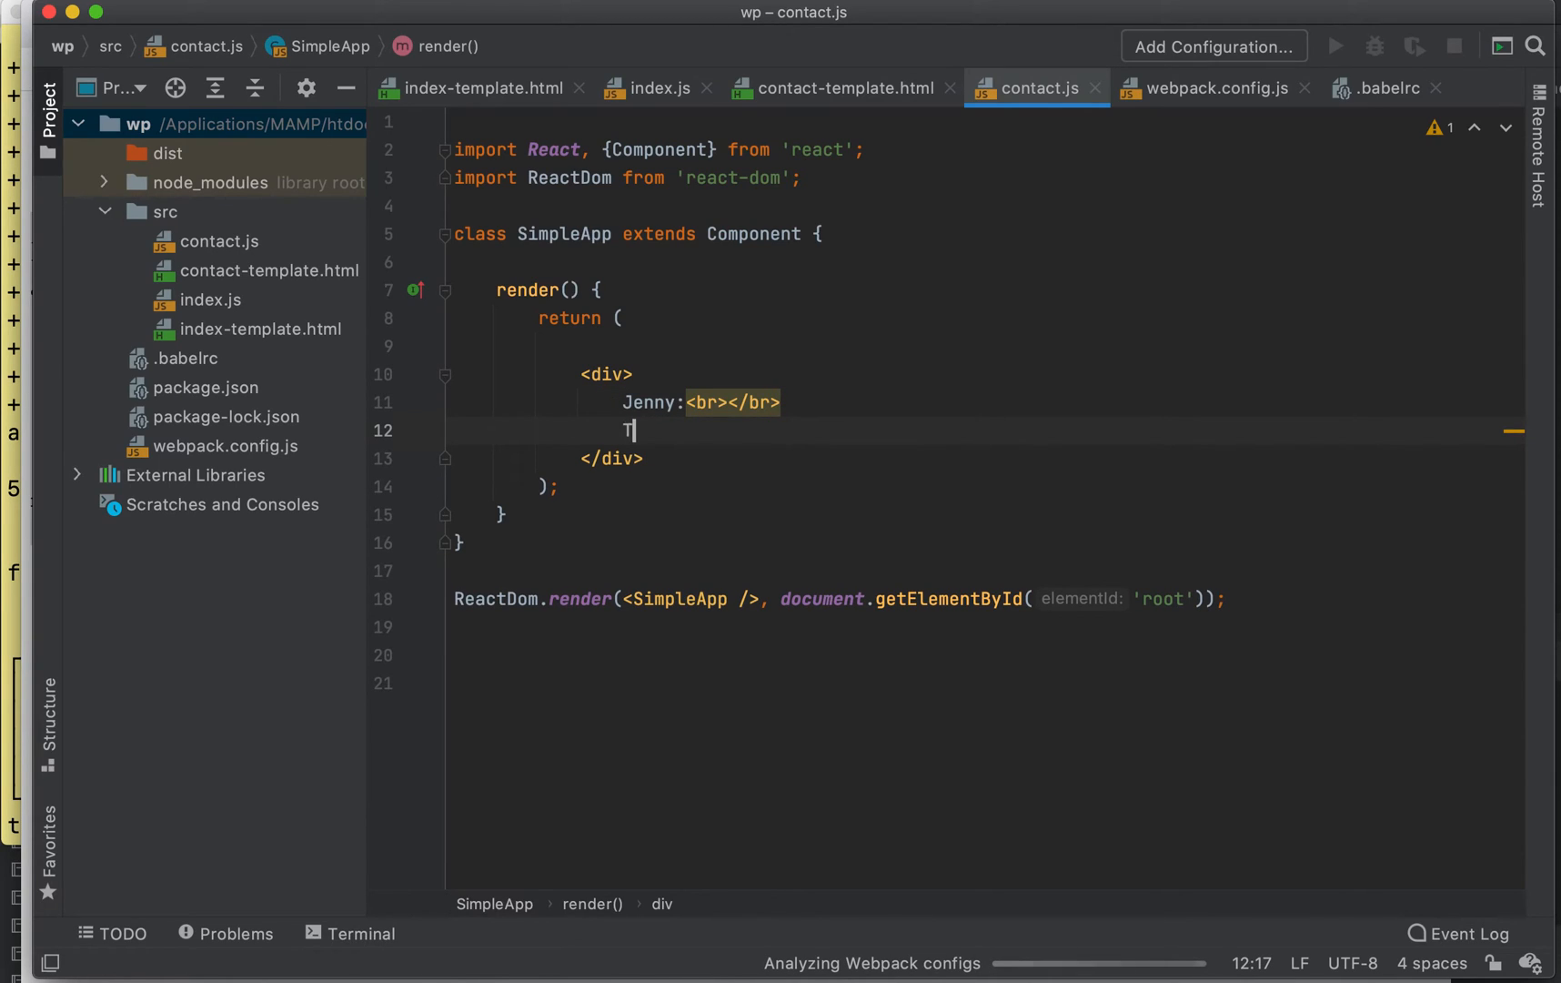
{"action": "type", "text": "el.:"}
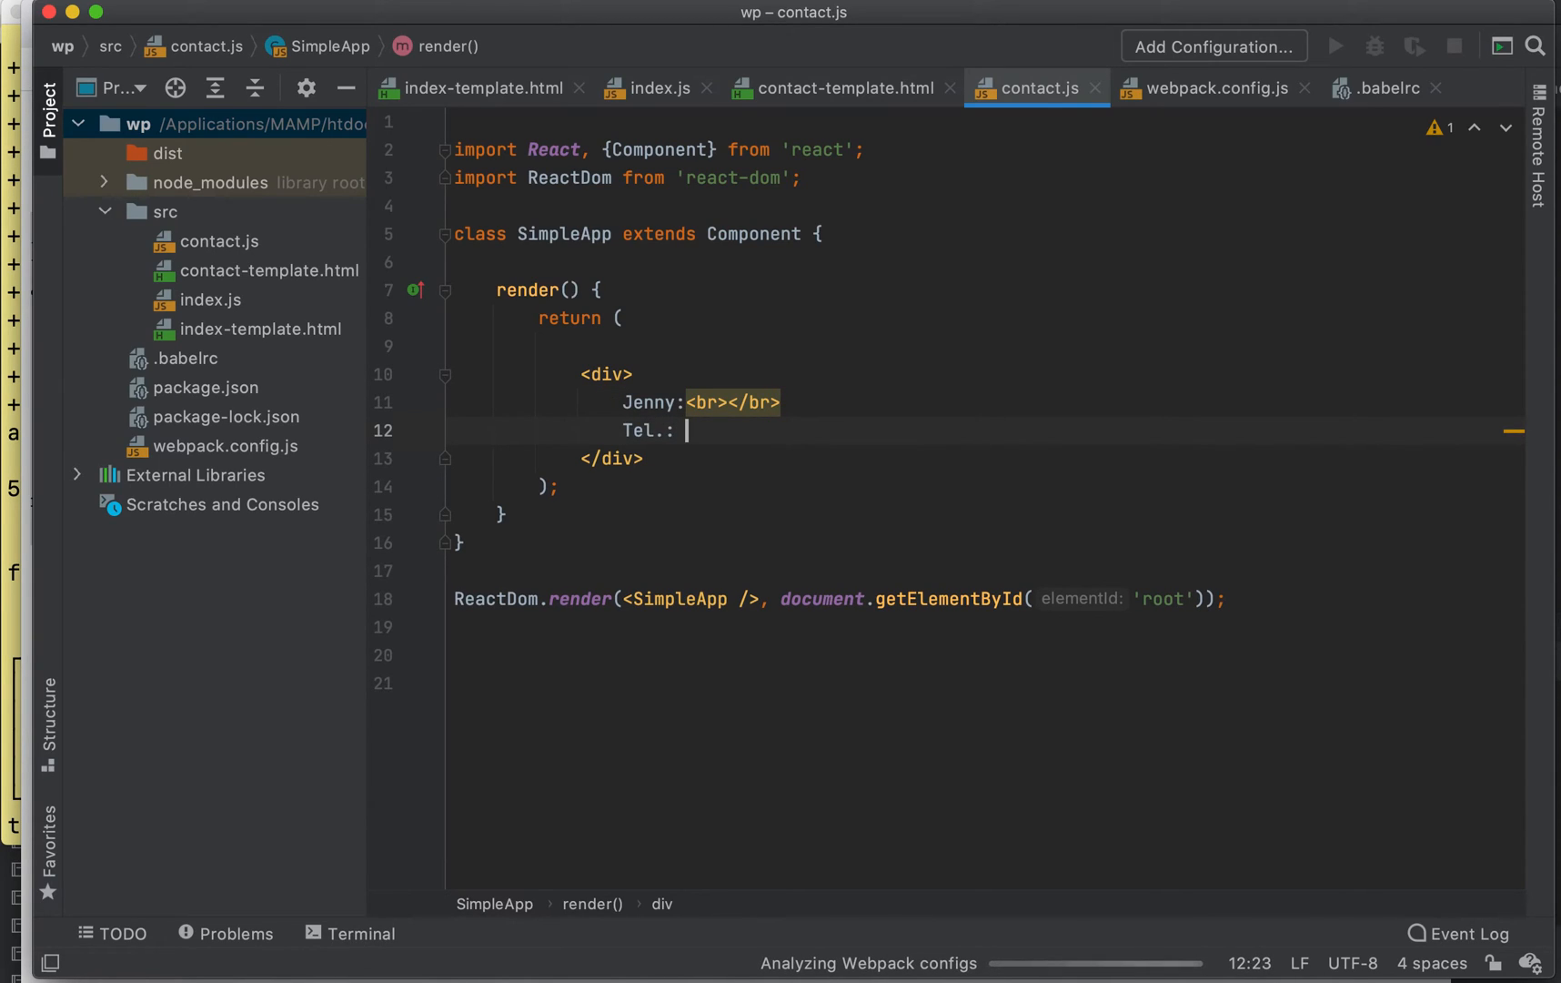
{"action": "type", "text": "867-5"}
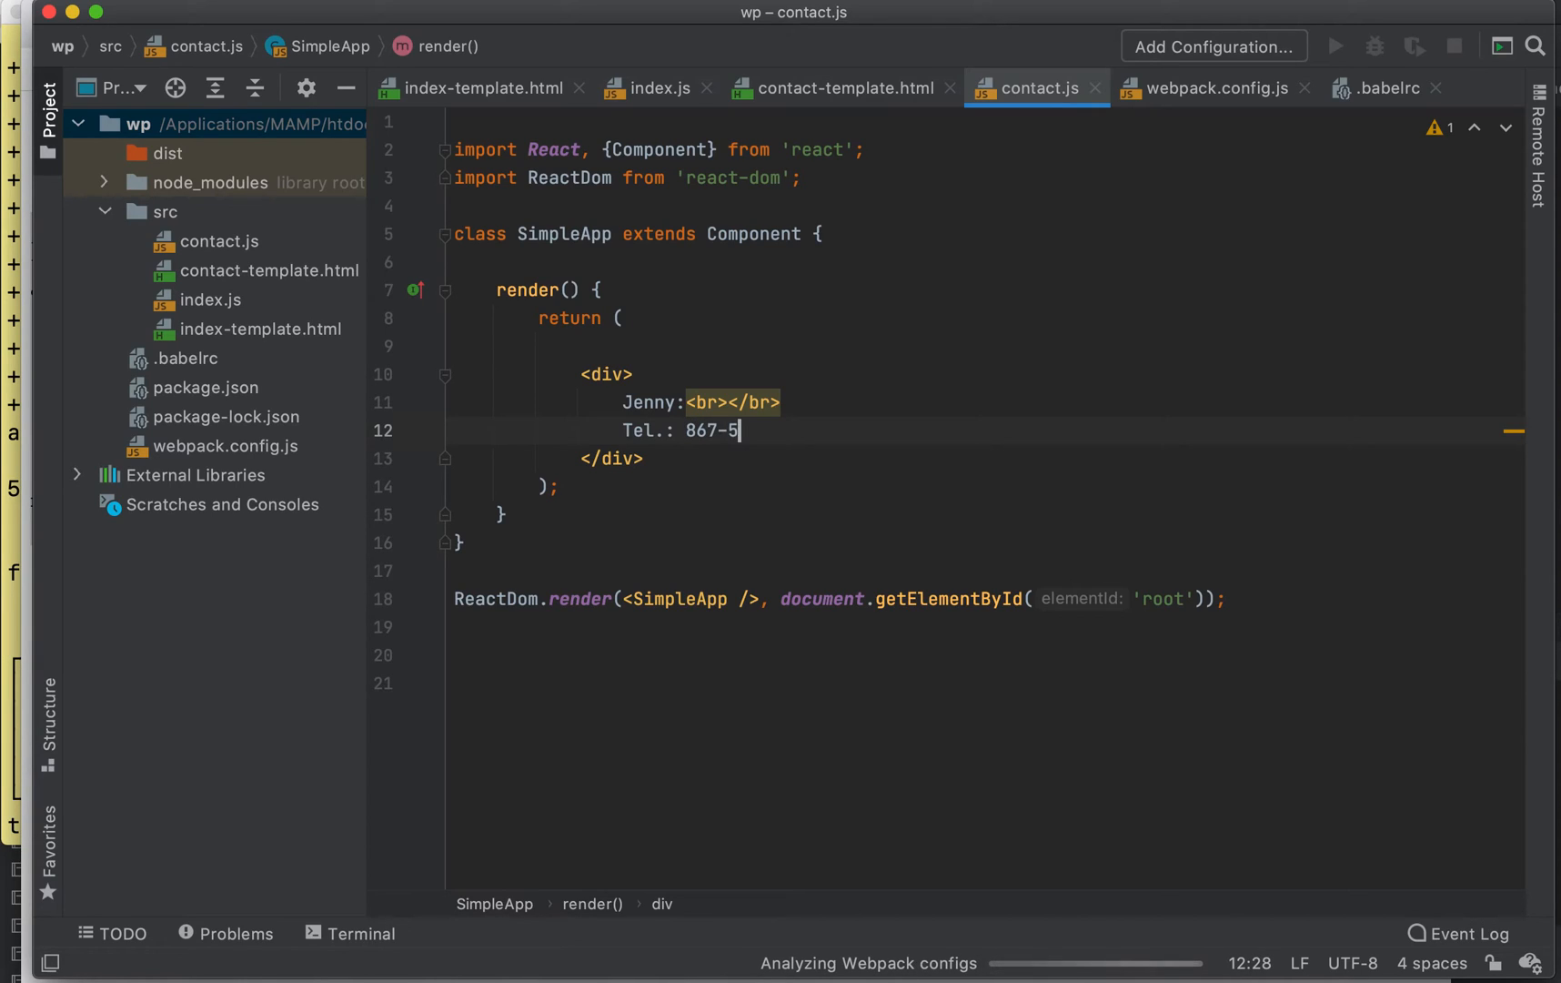
{"action": "type", "text": "309"}
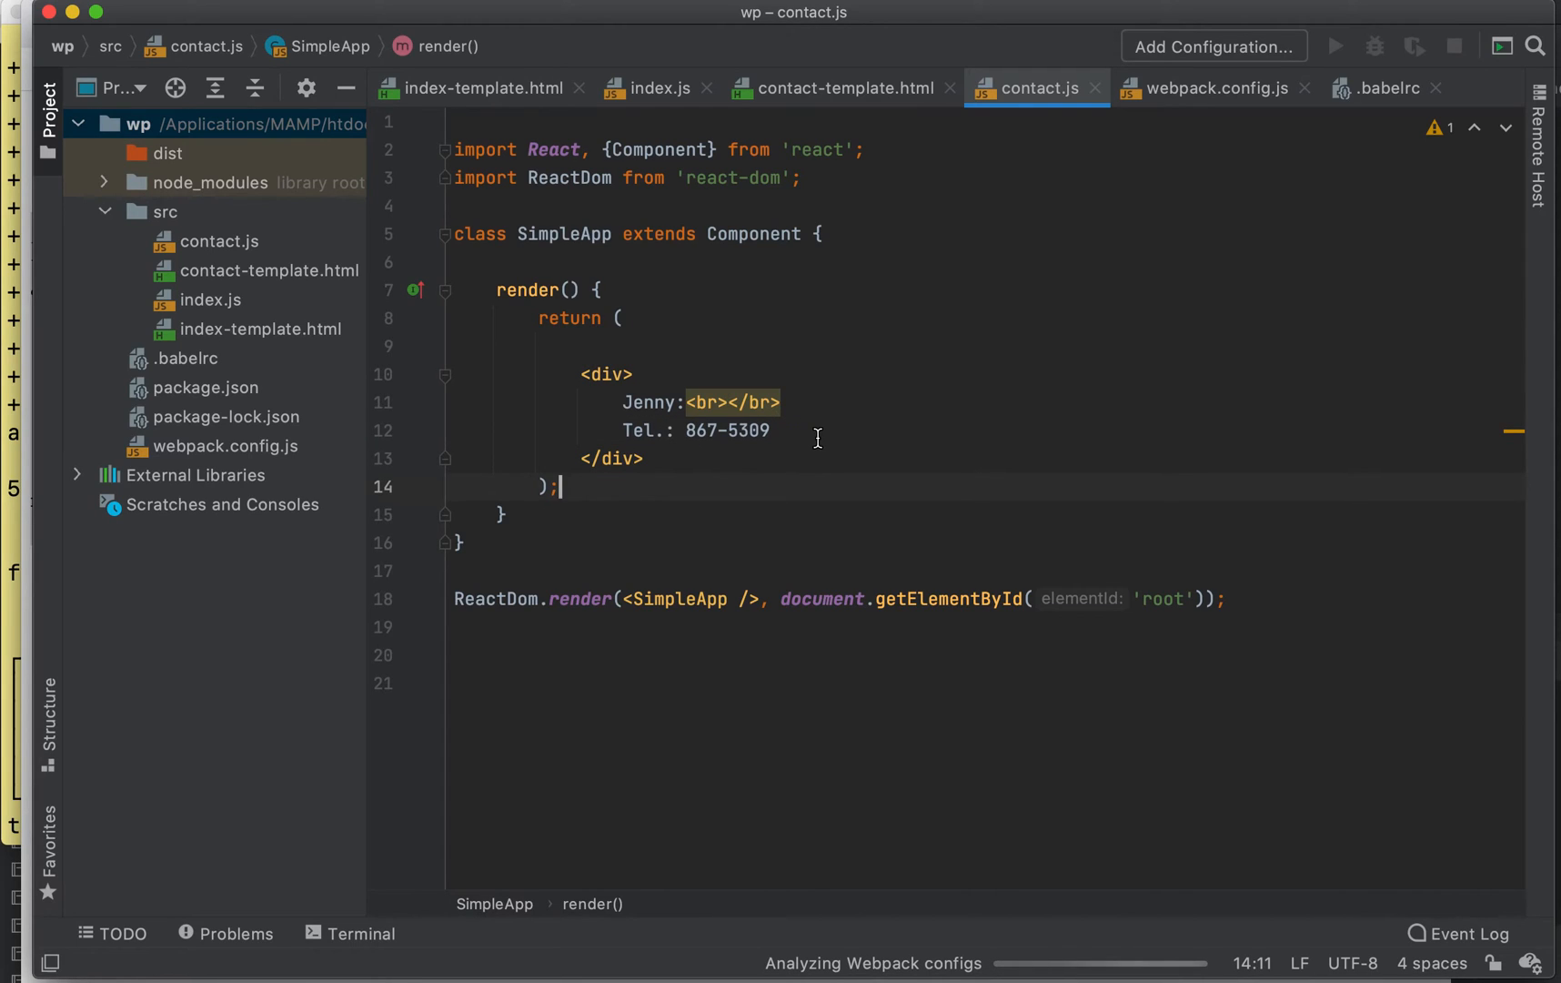
{"action": "mouse_move", "coordinate": [660, 89]}
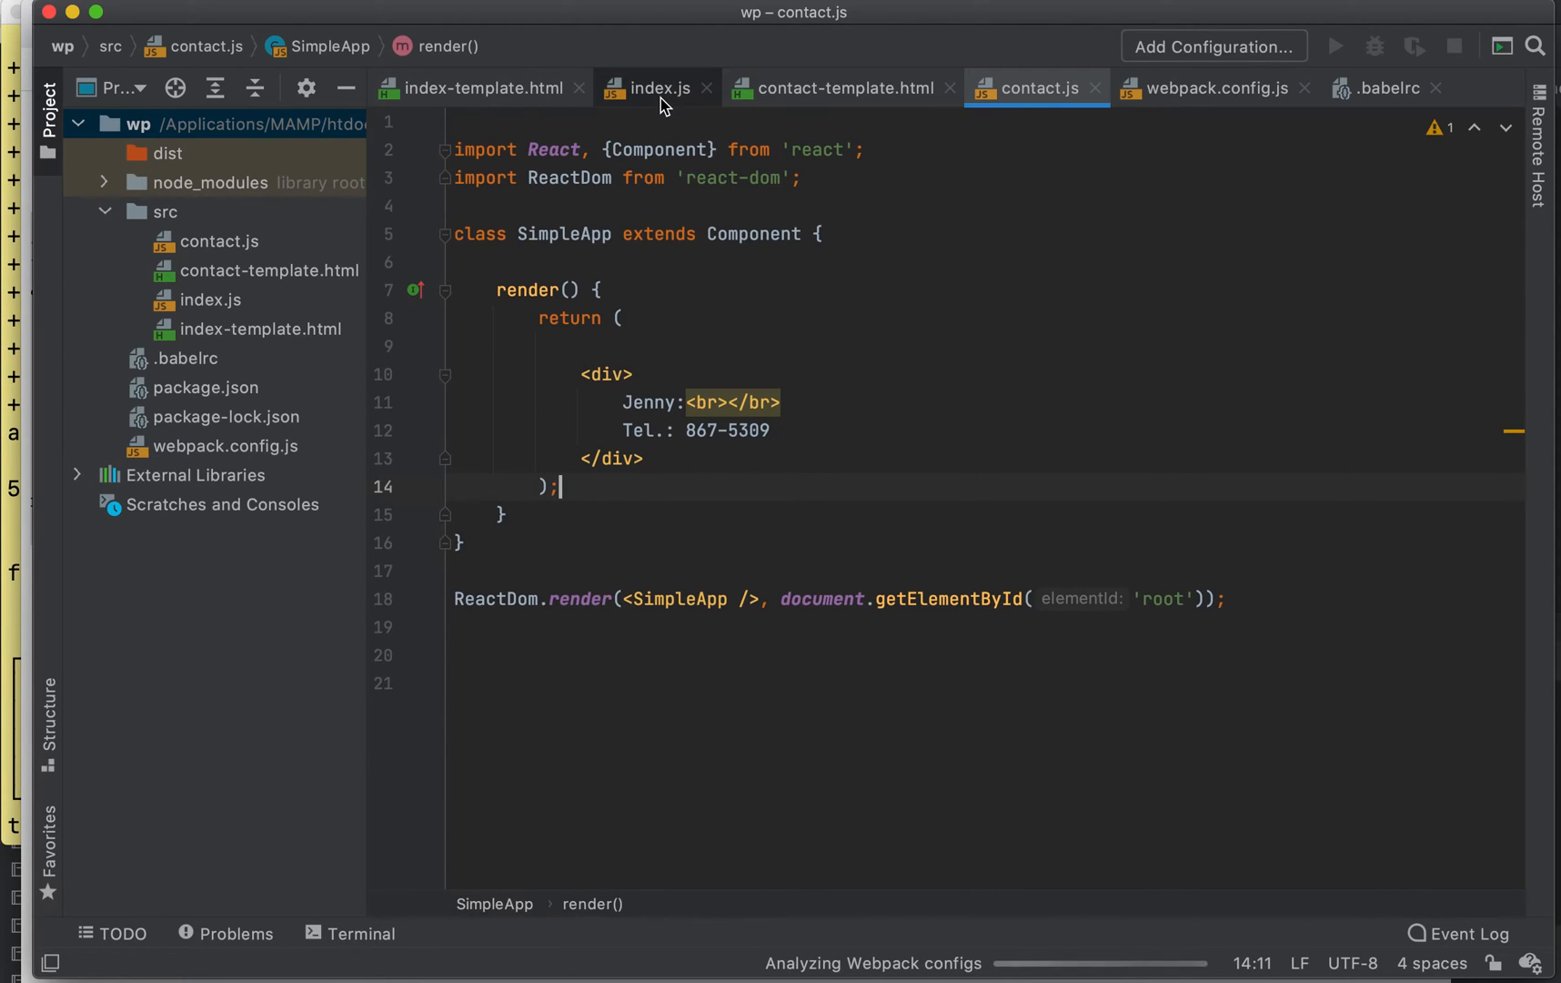
{"action": "mouse_move", "coordinate": [207, 346]}
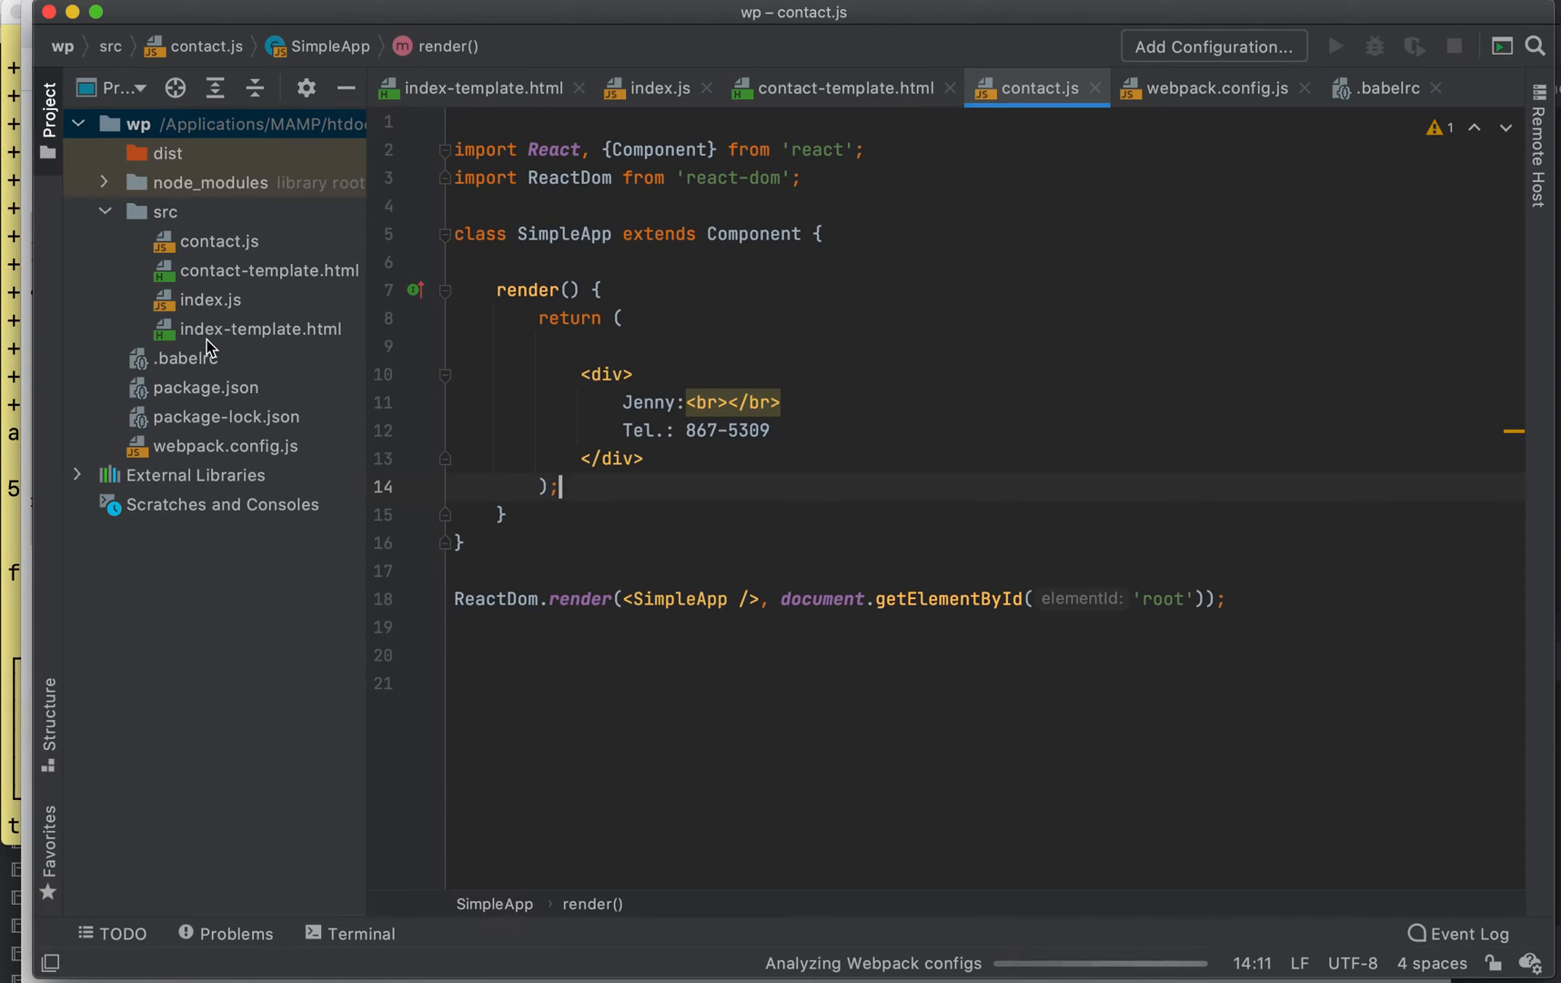
- Run 'npx webpack --mode development' in Terminal to rebuild the project into dist
{"action": "left_click", "coordinate": [361, 933]}
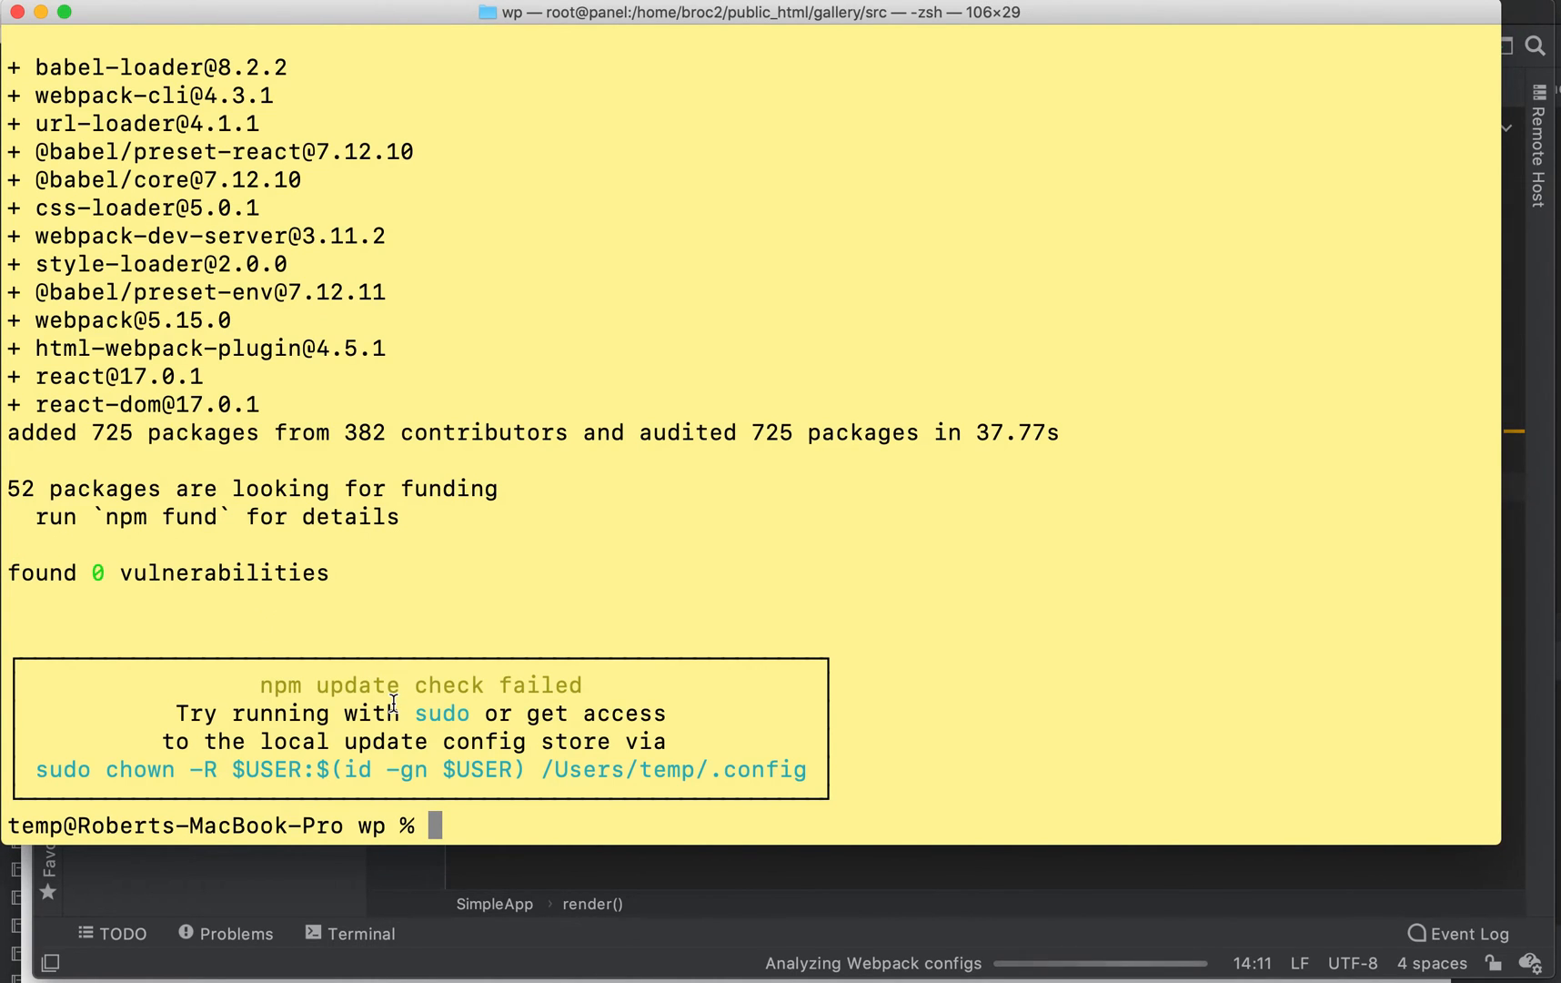
{"action": "type", "text": "np"}
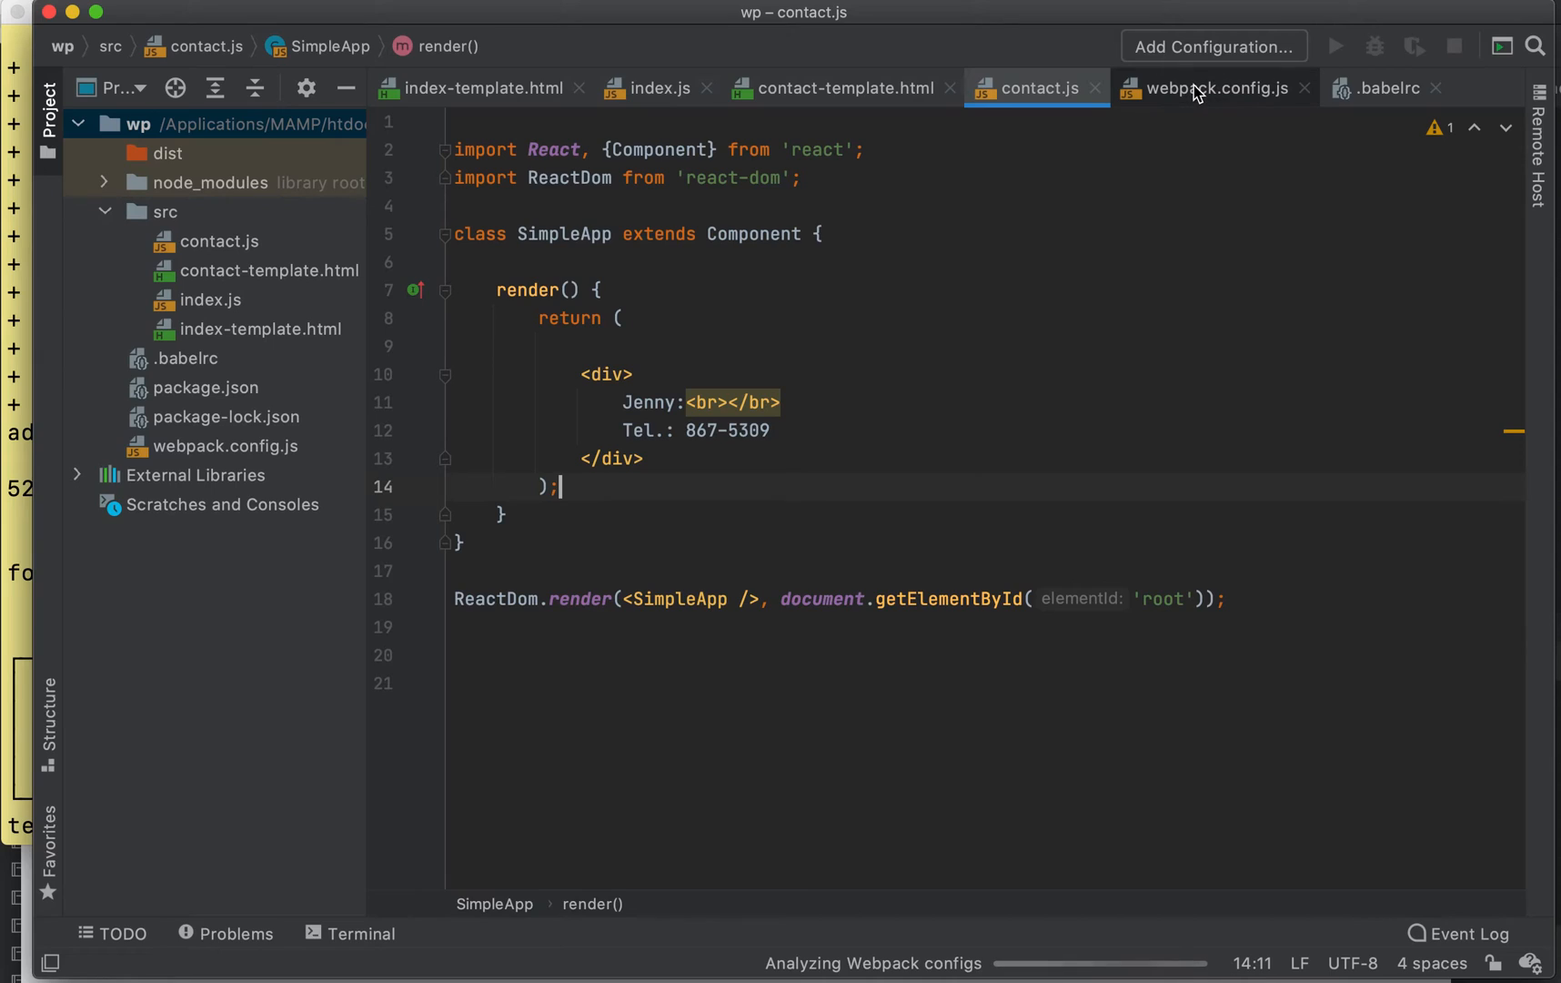
{"action": "mouse_move", "coordinate": [851, 209]}
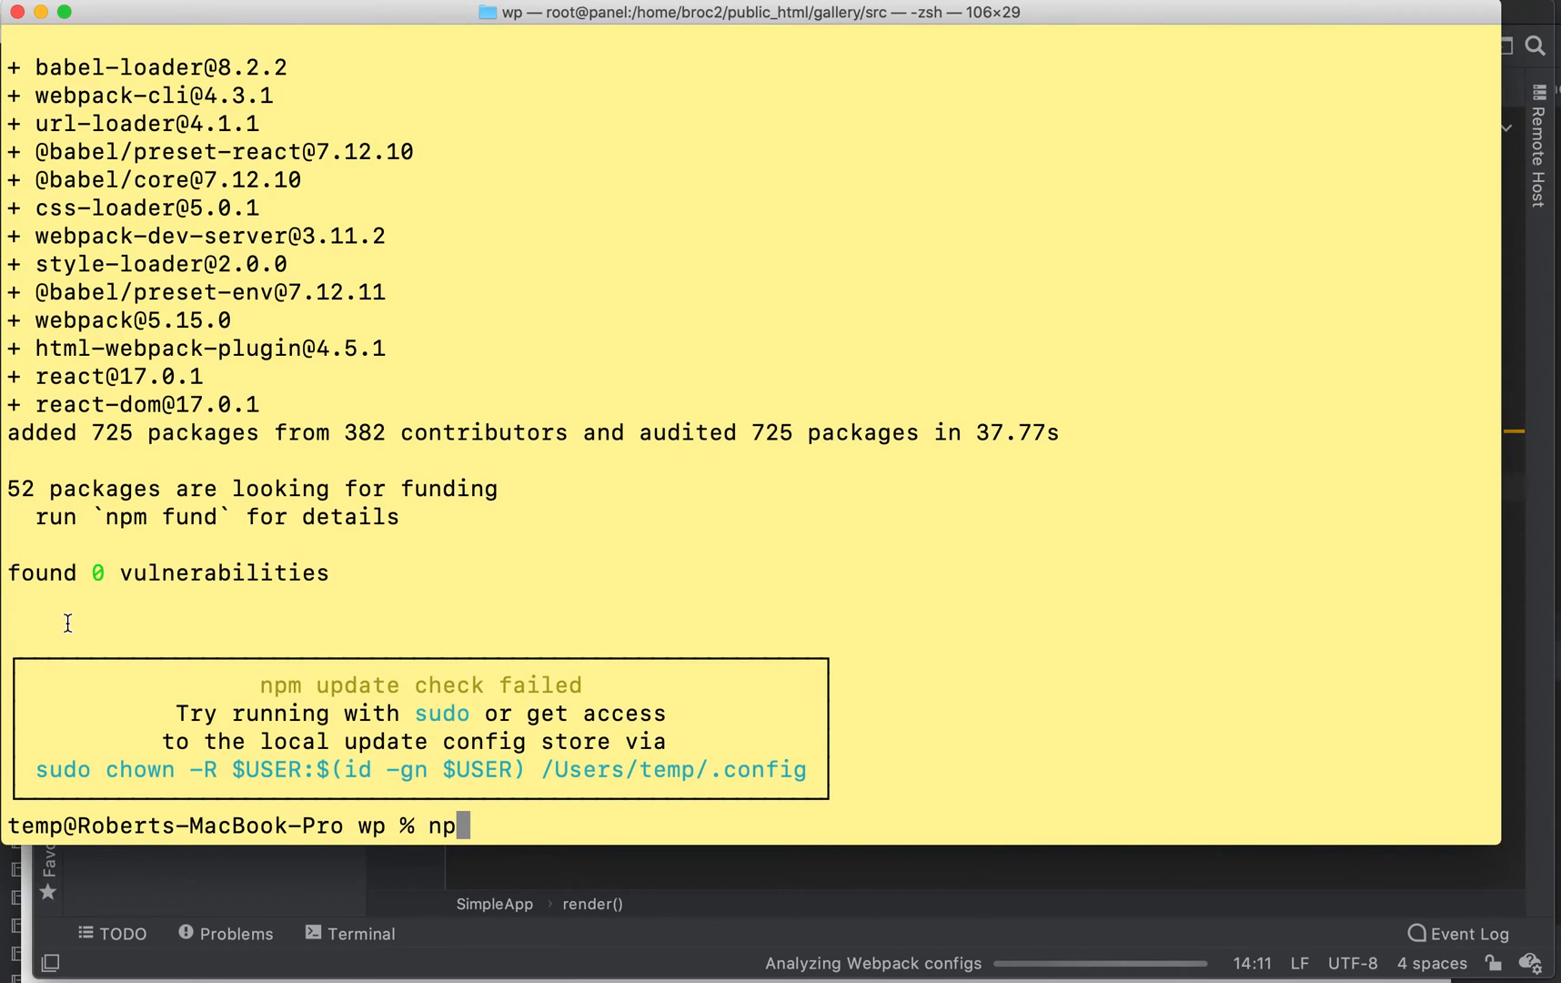
{"action": "type", "text": "x"}
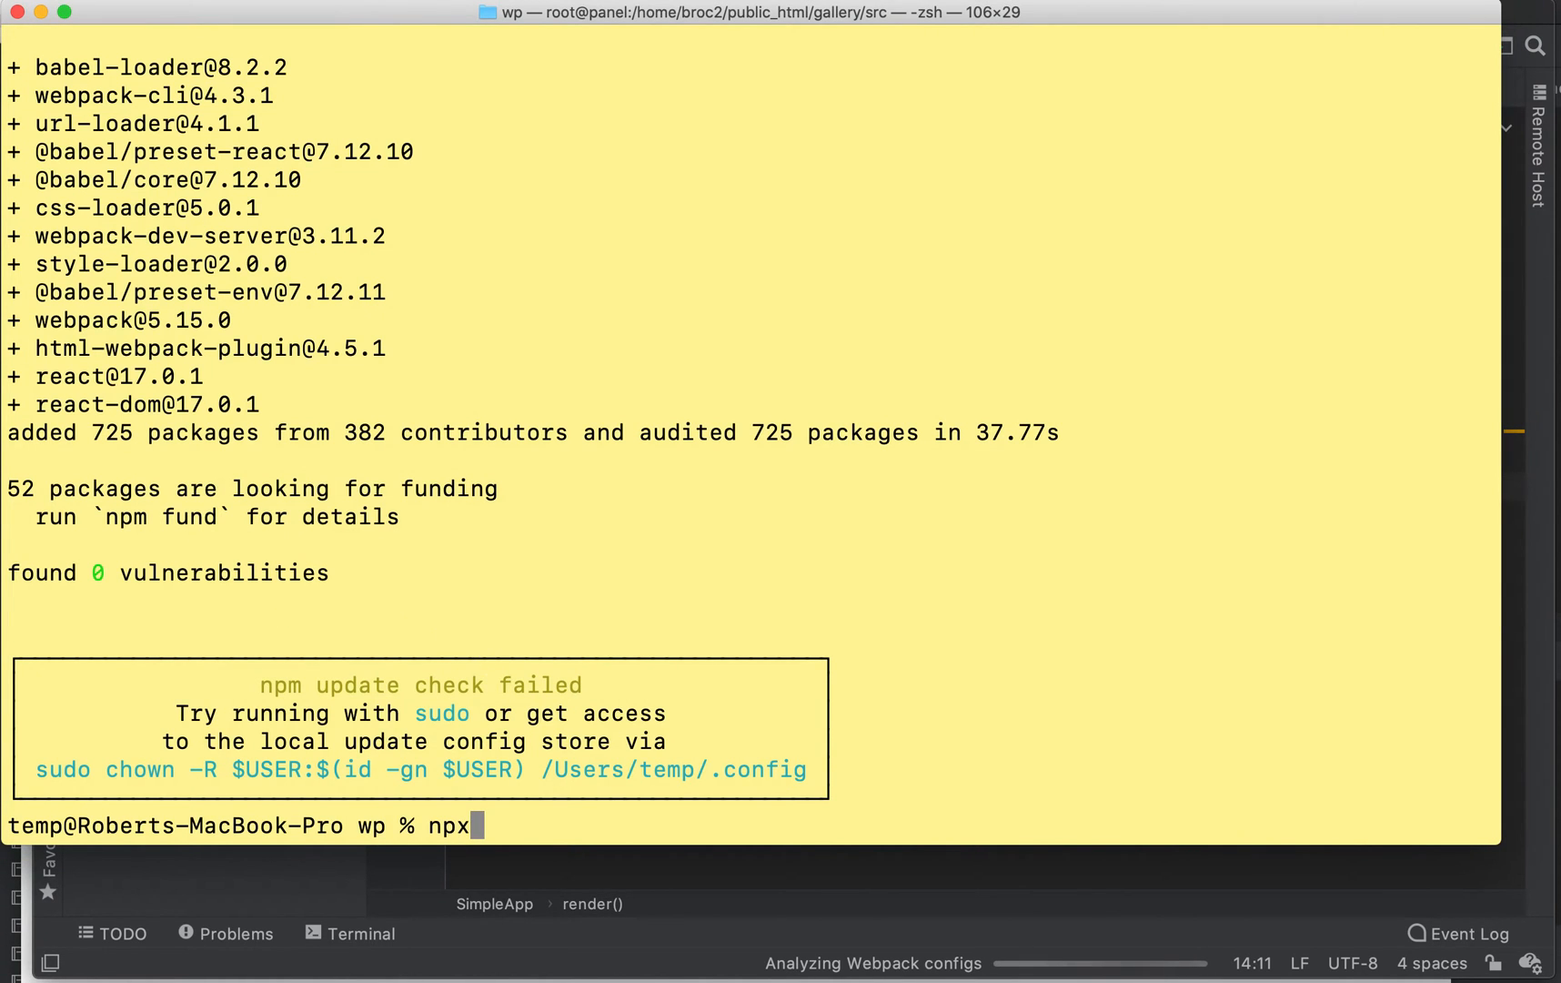
{"action": "type", "text": "webp"}
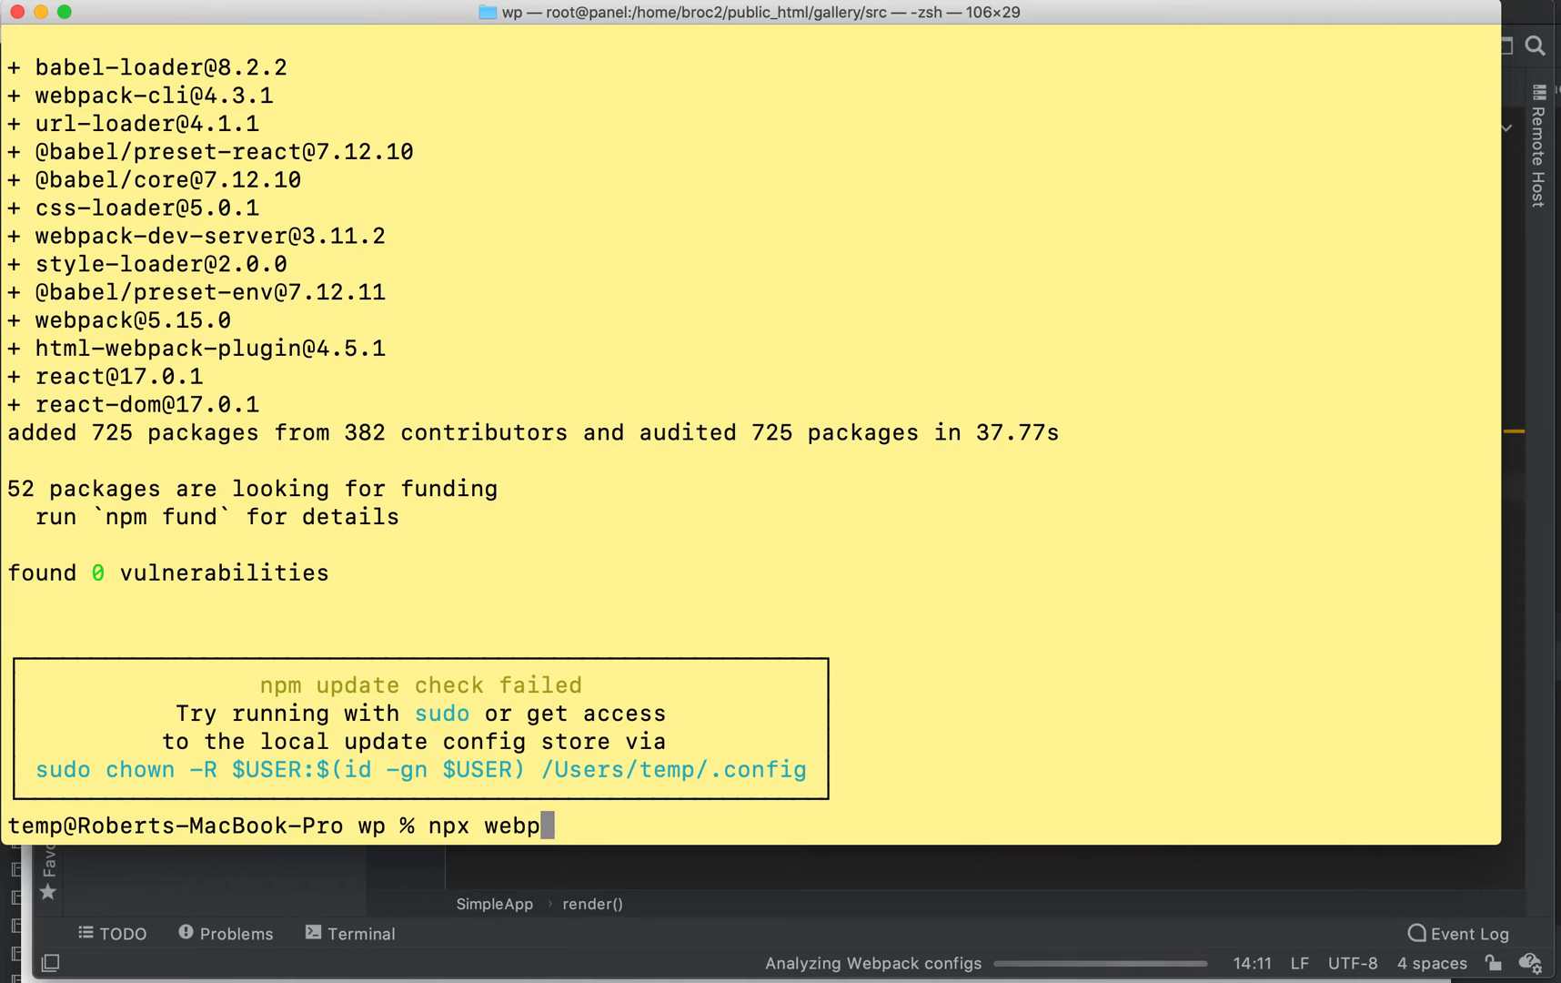
{"action": "type", "text": "ack --m"}
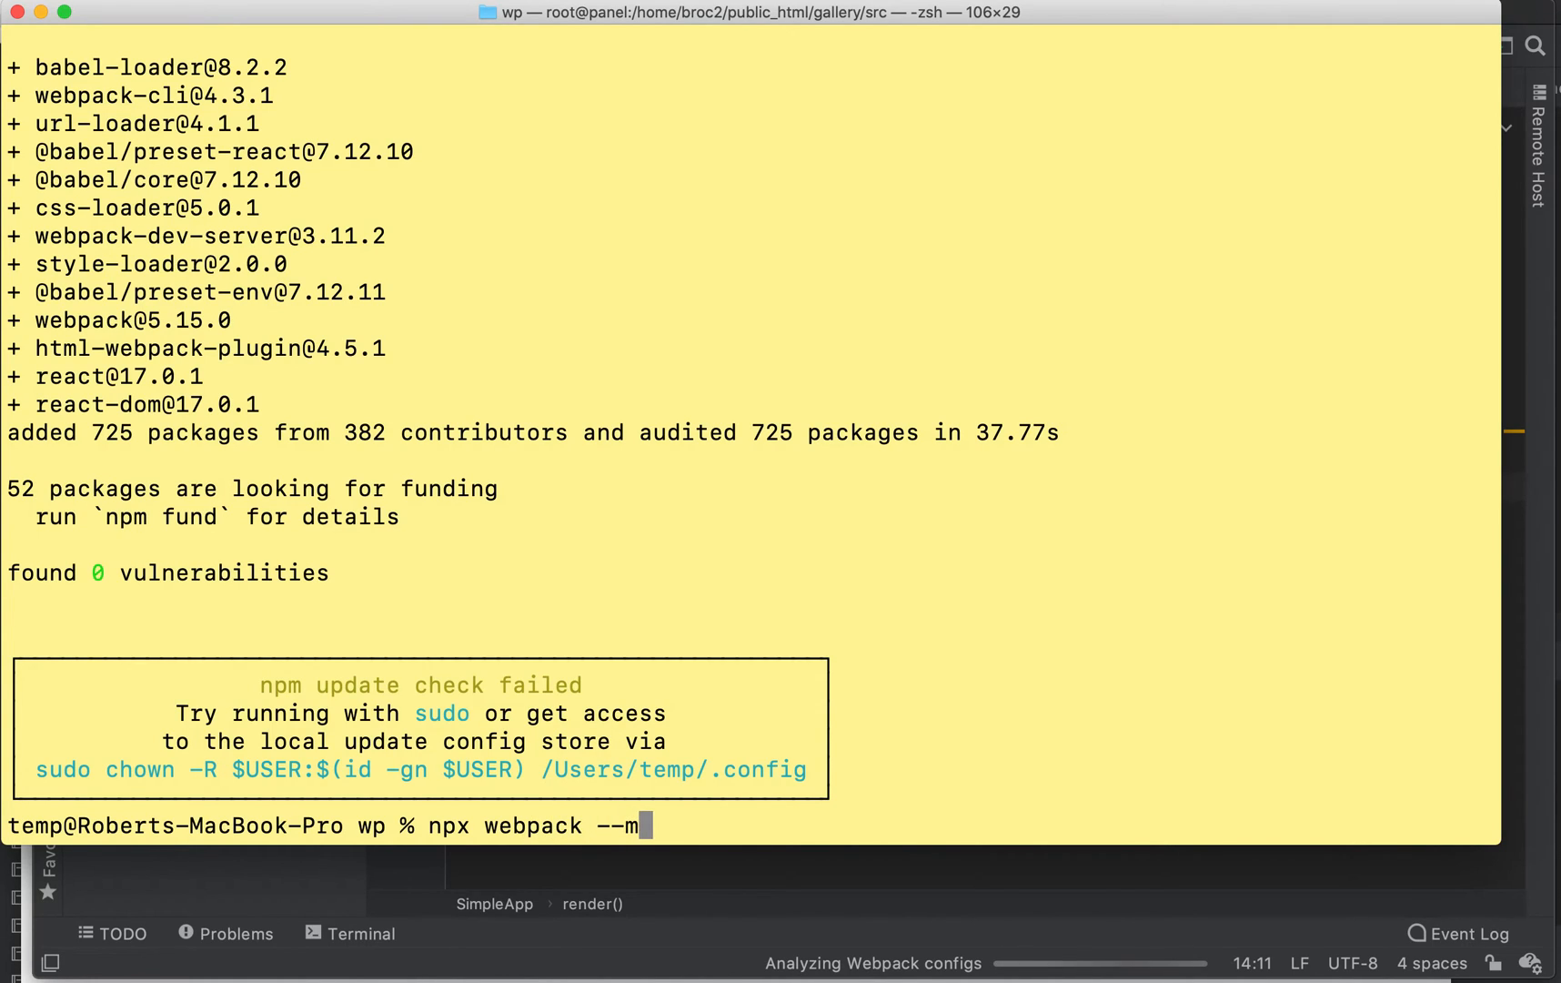
{"action": "type", "text": "ode develop"}
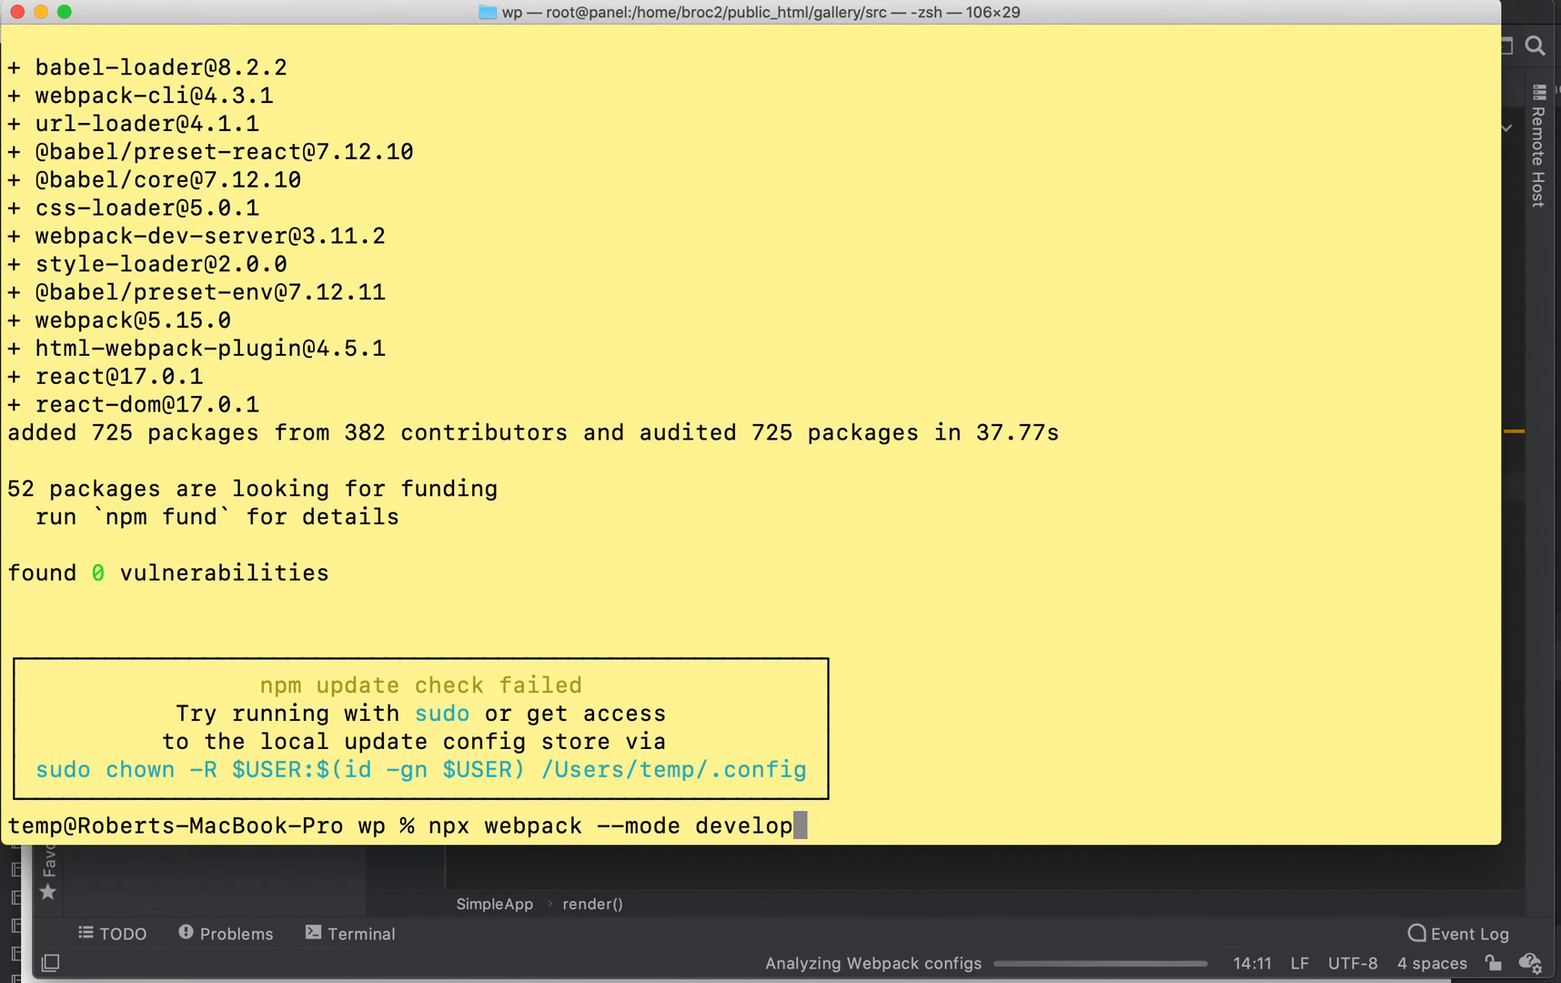
{"action": "key", "text": "Return"}
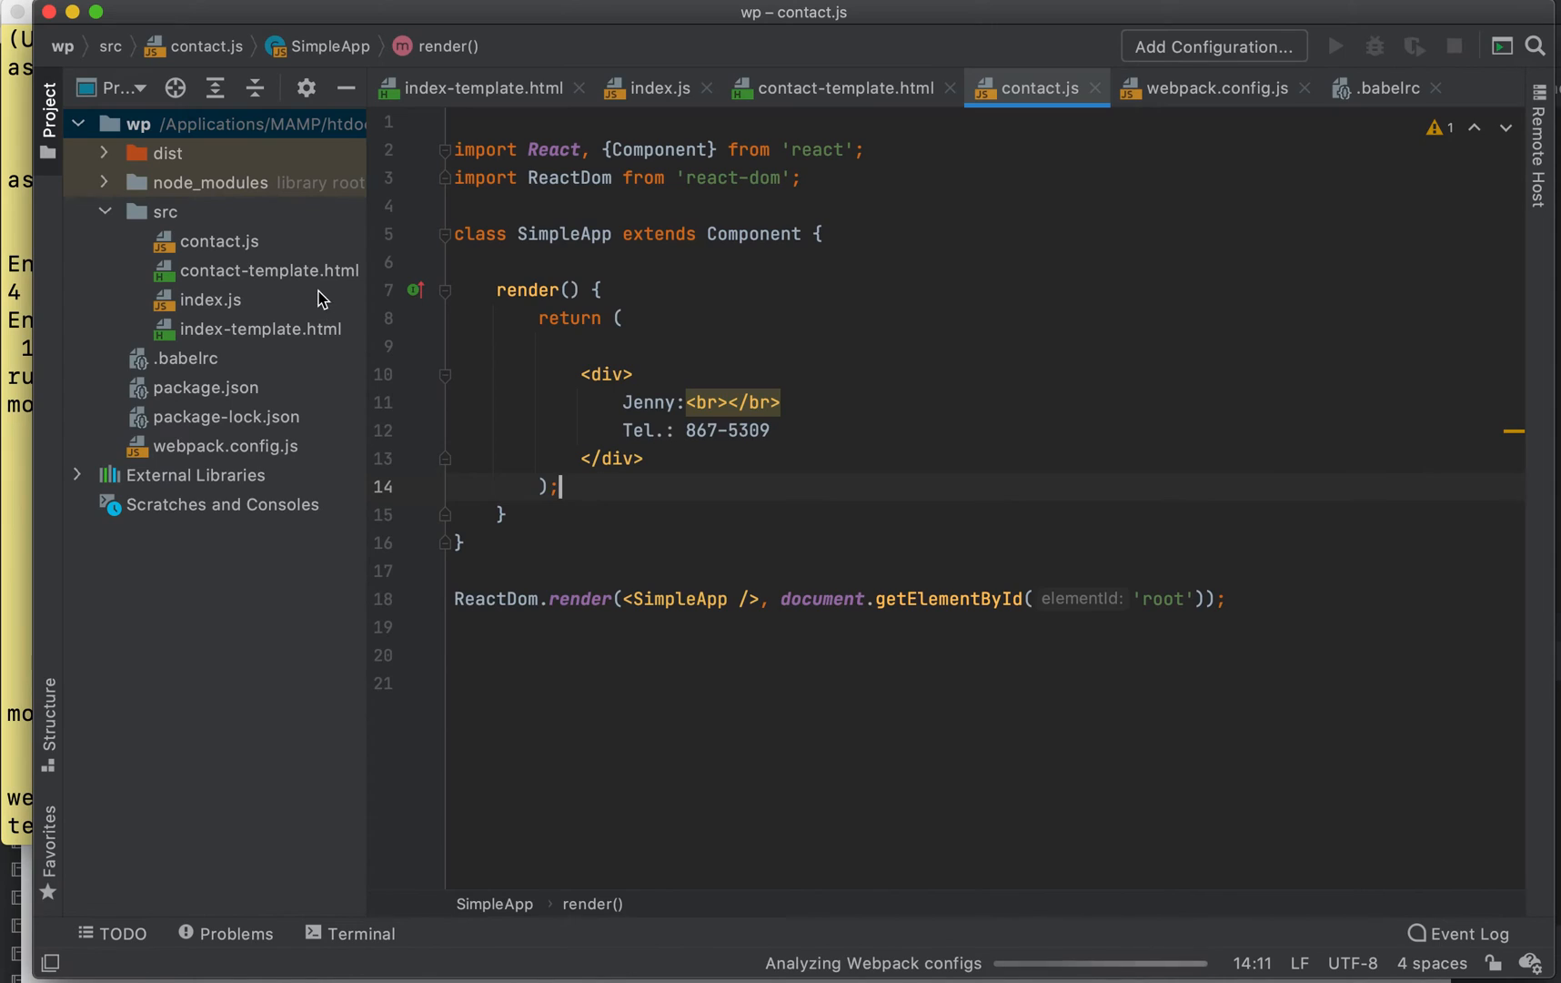
- Expand dist, browse the generated bundles and HTML pages, and open contact.html
{"action": "left_click", "coordinate": [168, 153]}
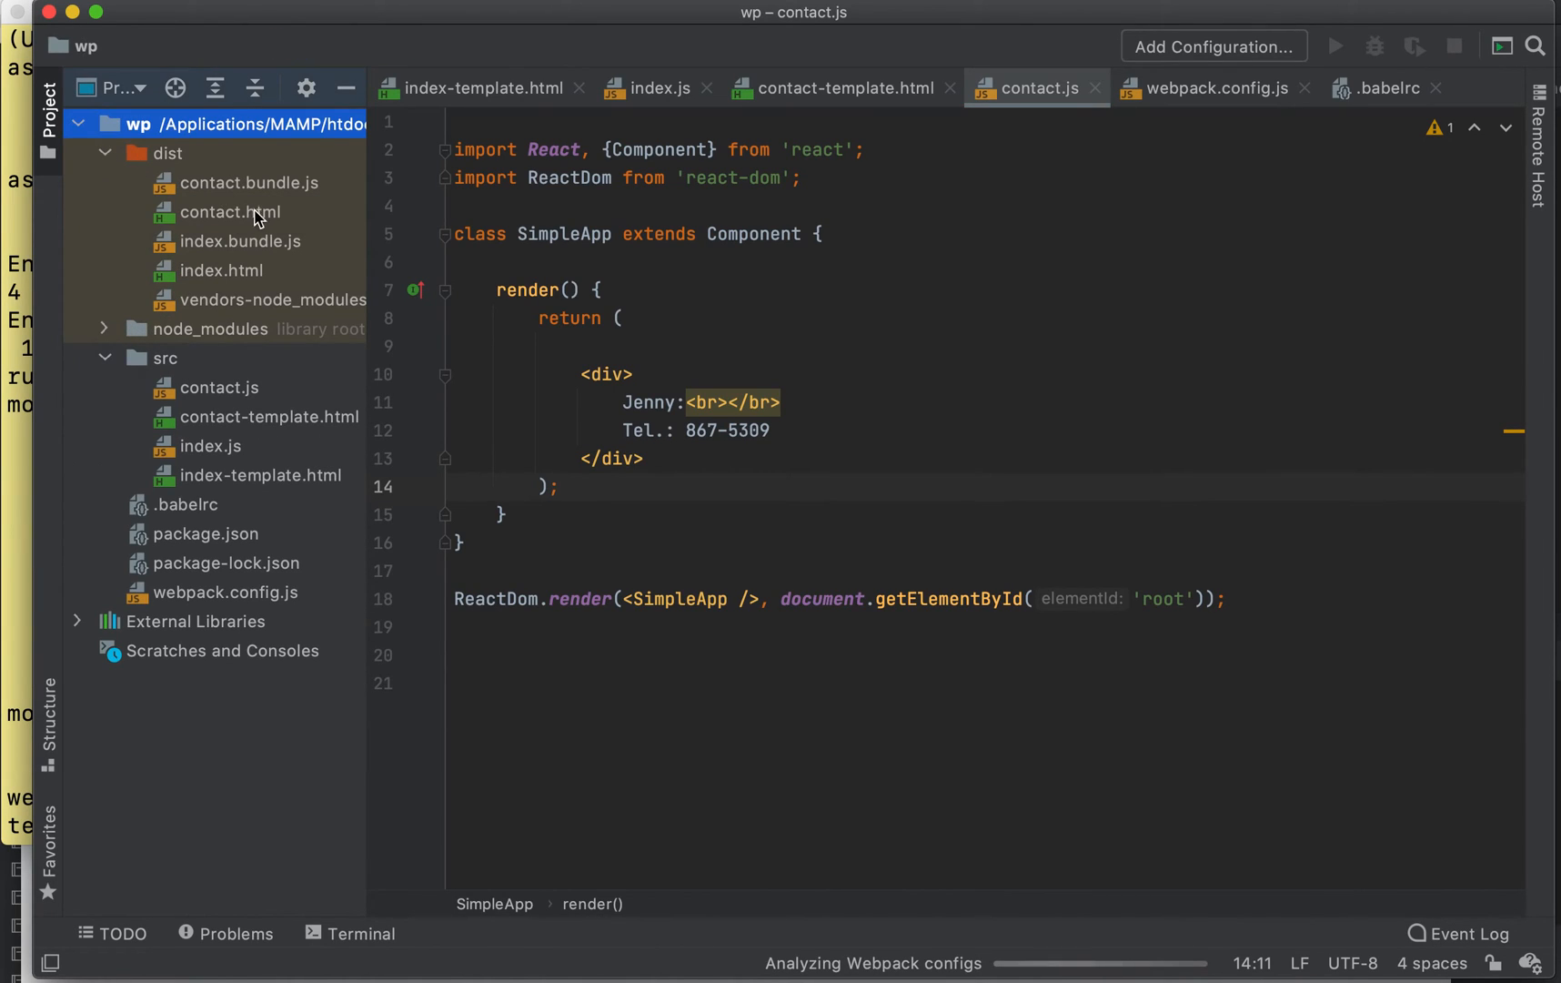
{"action": "left_click", "coordinate": [241, 240]}
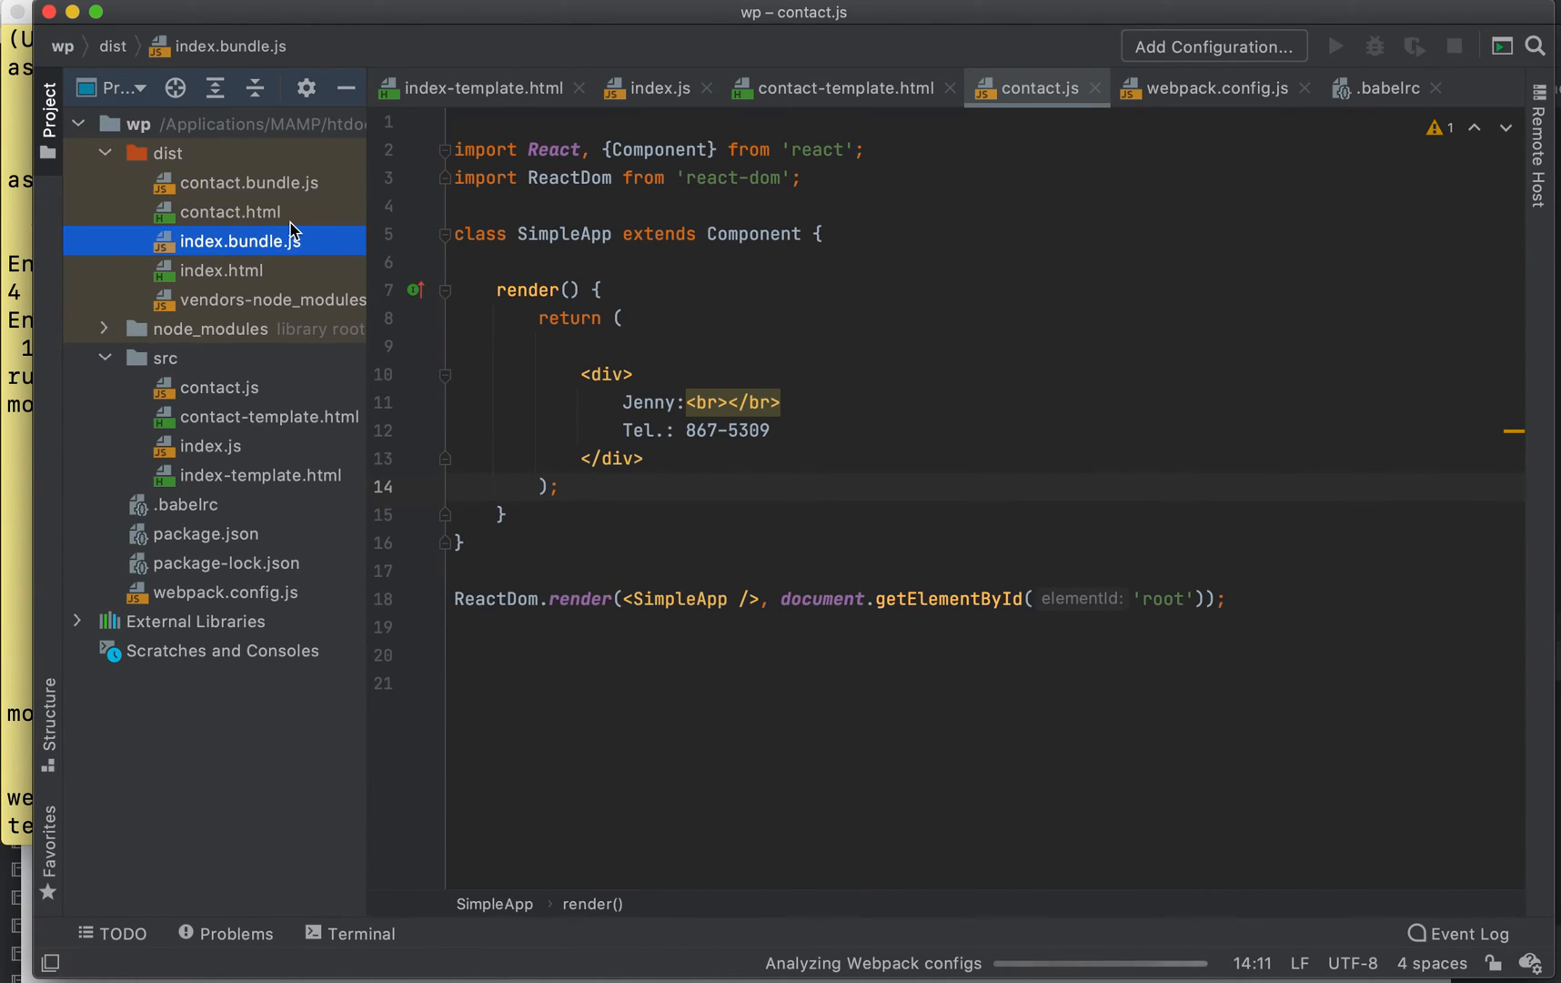
{"action": "left_click", "coordinate": [232, 212]}
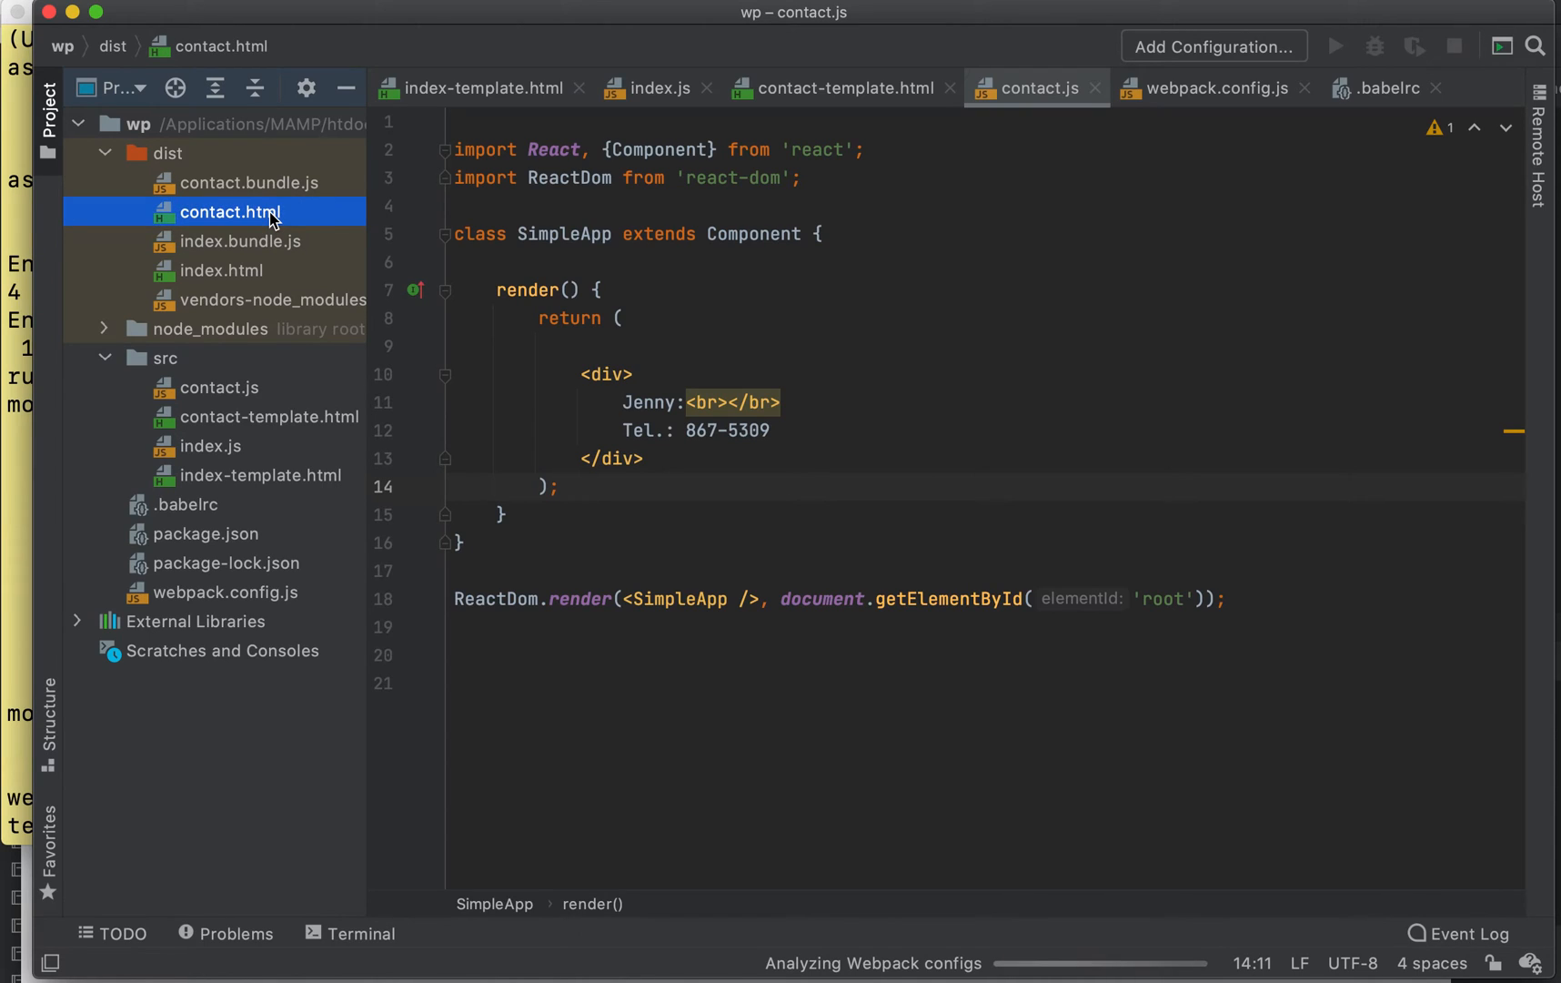
{"action": "mouse_move", "coordinate": [261, 189]}
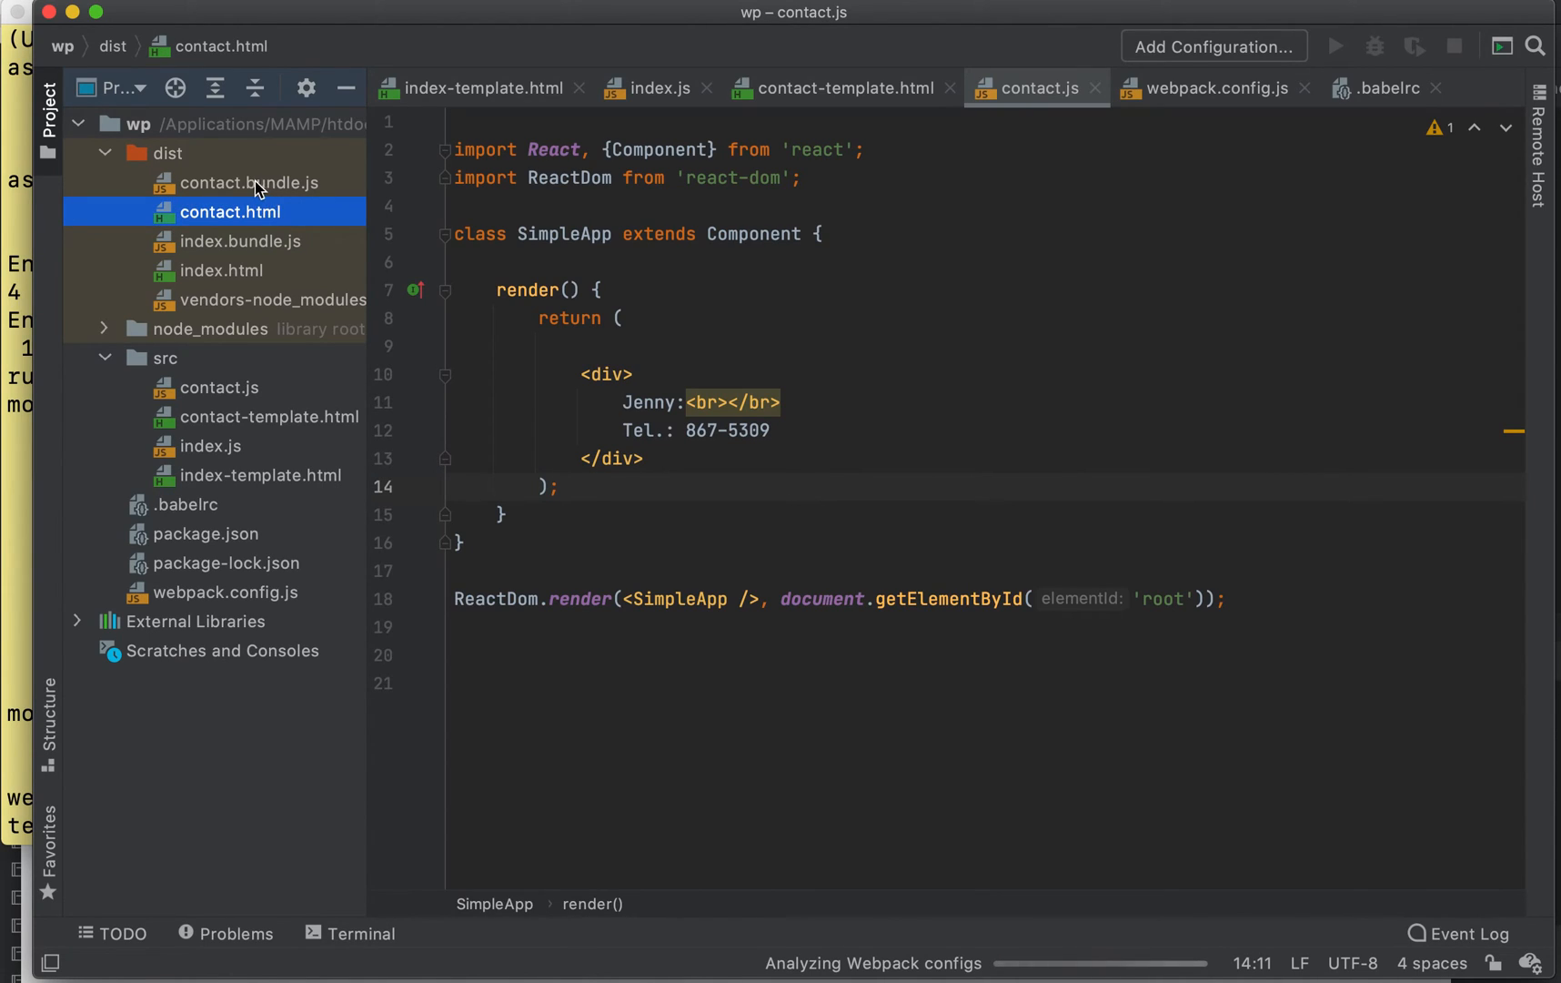
{"action": "left_click", "coordinate": [249, 182]}
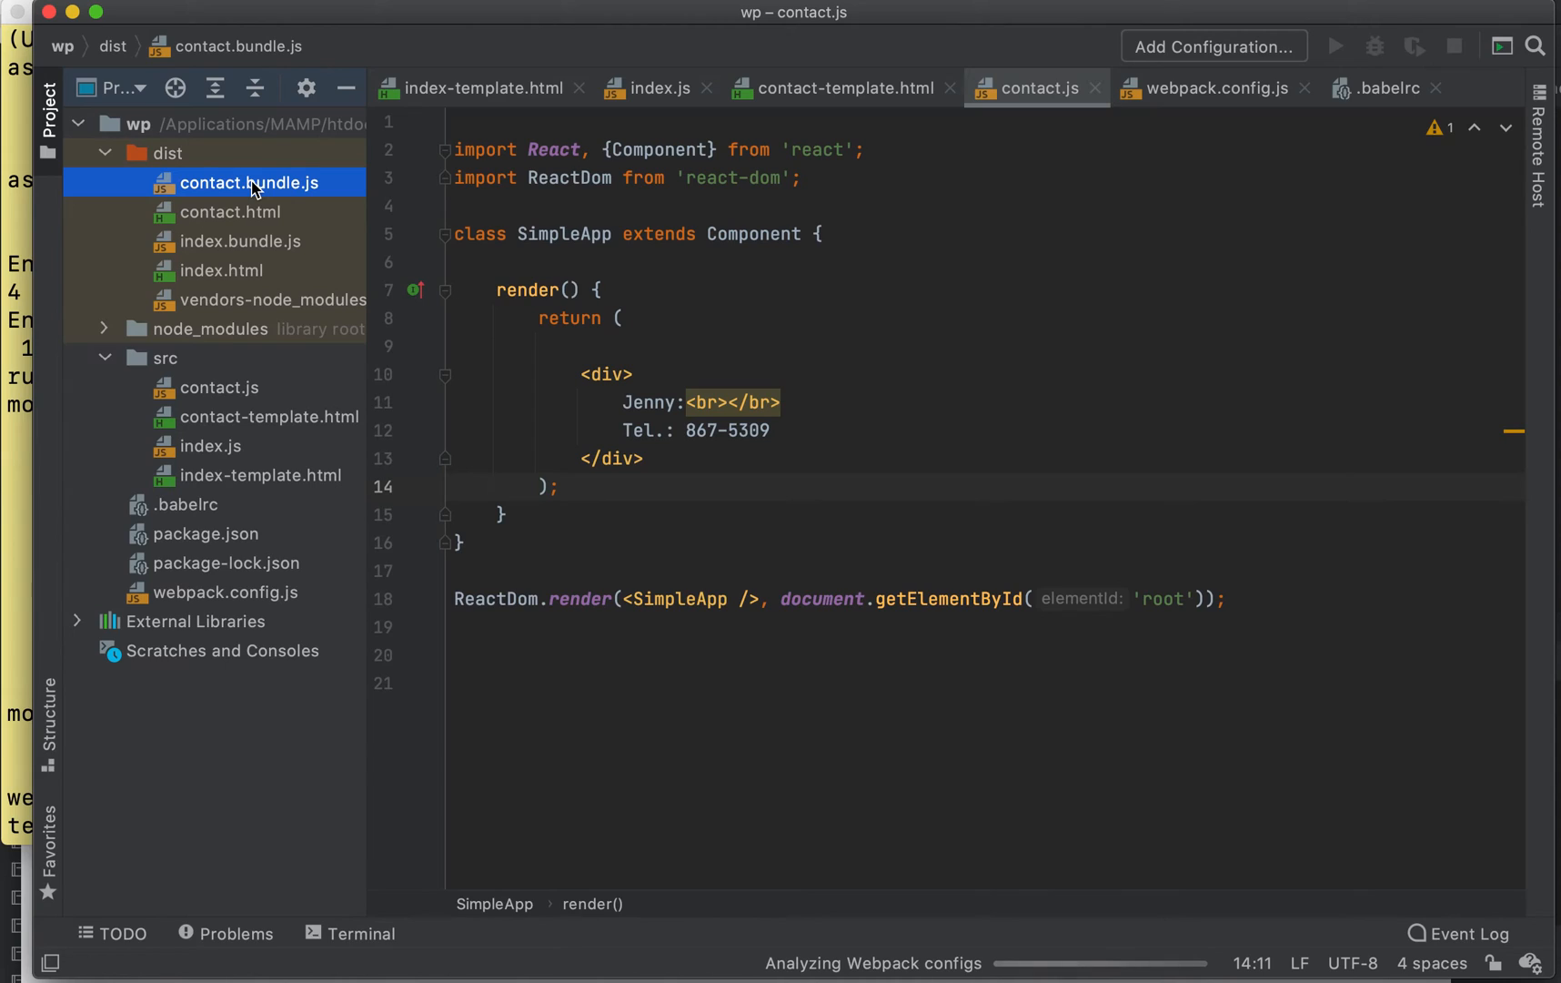
{"action": "left_click", "coordinate": [221, 271]}
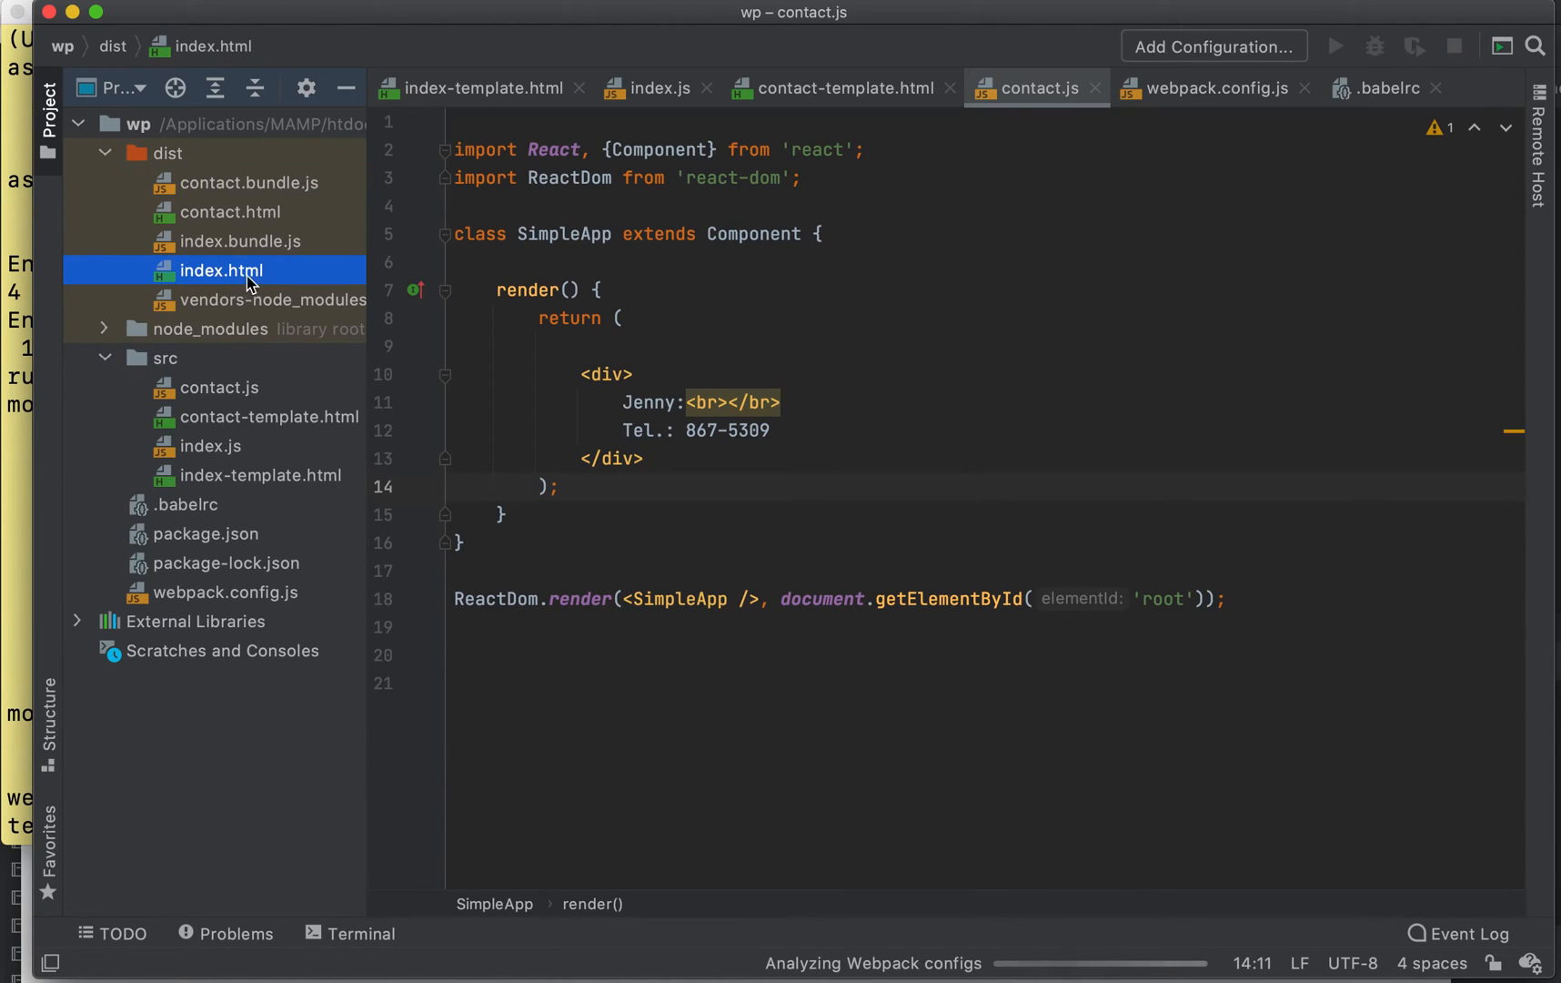
{"action": "left_click", "coordinate": [240, 240]}
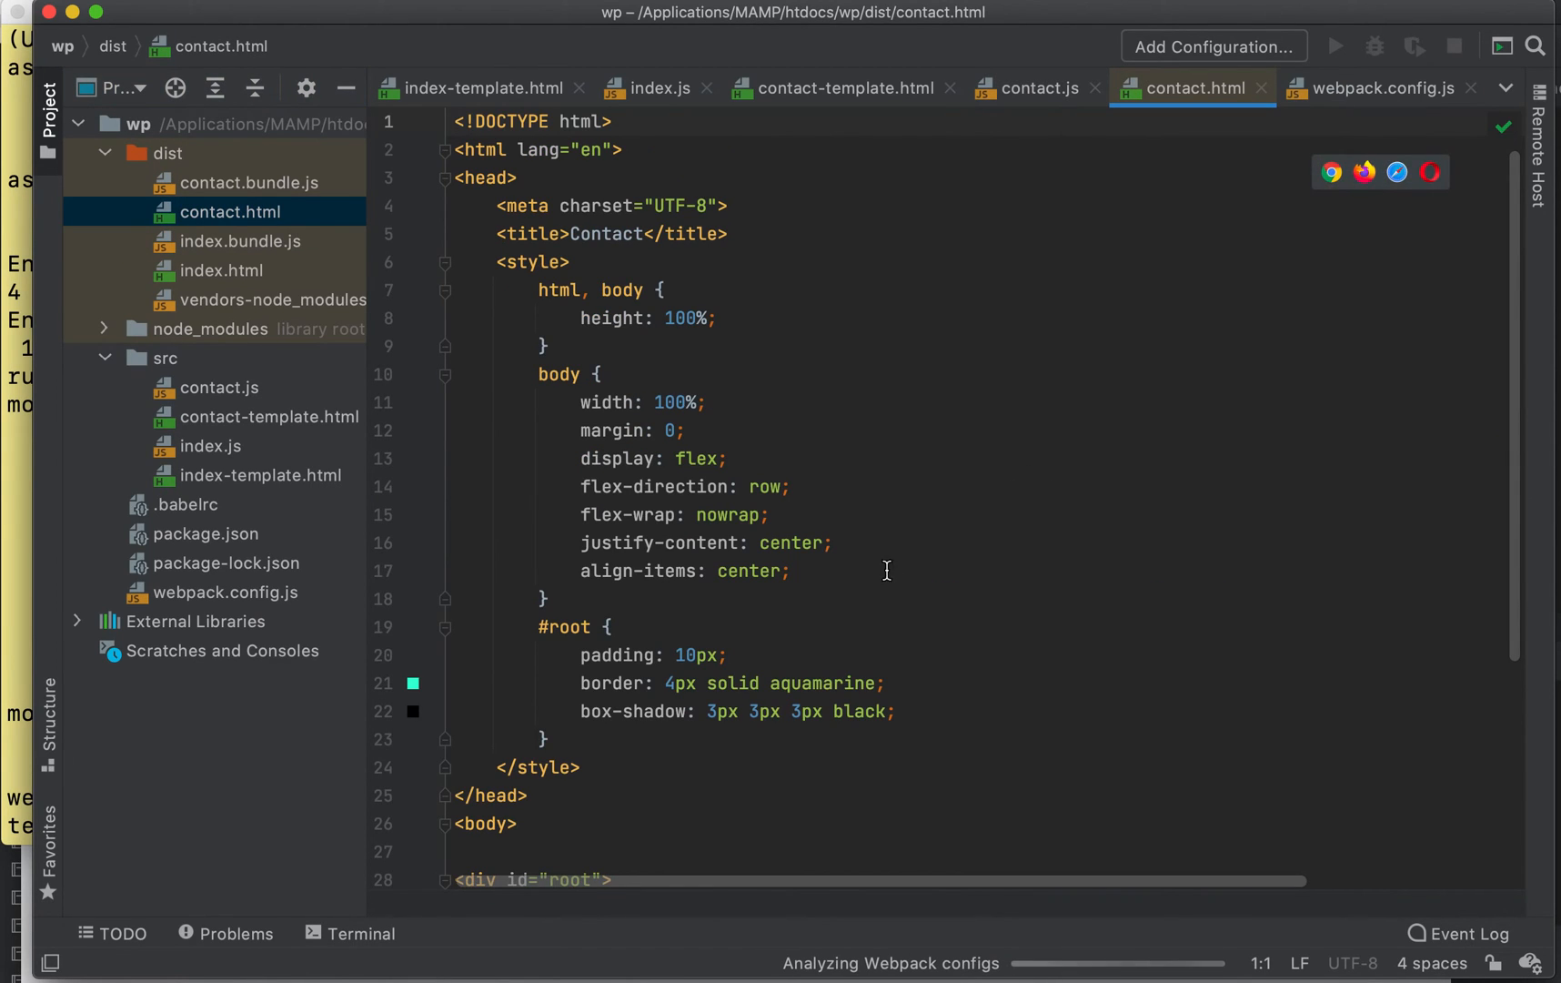
- Soft-wrap contact.html and place the vendors and contact.bundle.js script tags on separate lines
{"action": "scroll", "scroll_direction": "down", "scroll_amount": 3}
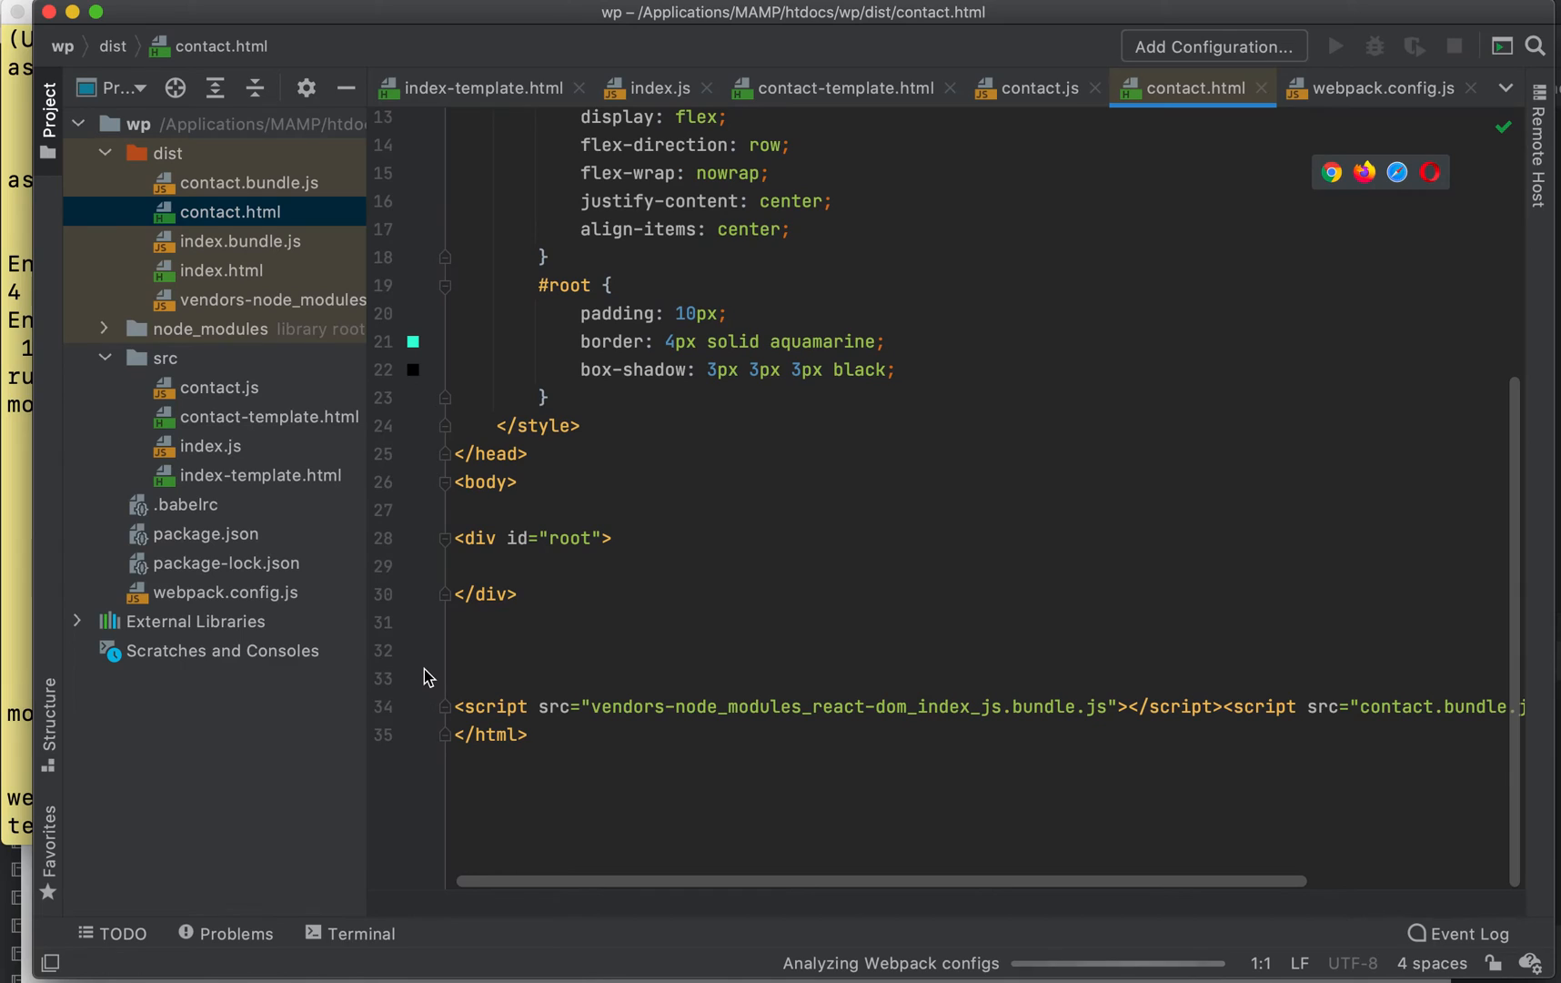
{"action": "right_click", "coordinate": [425, 677]}
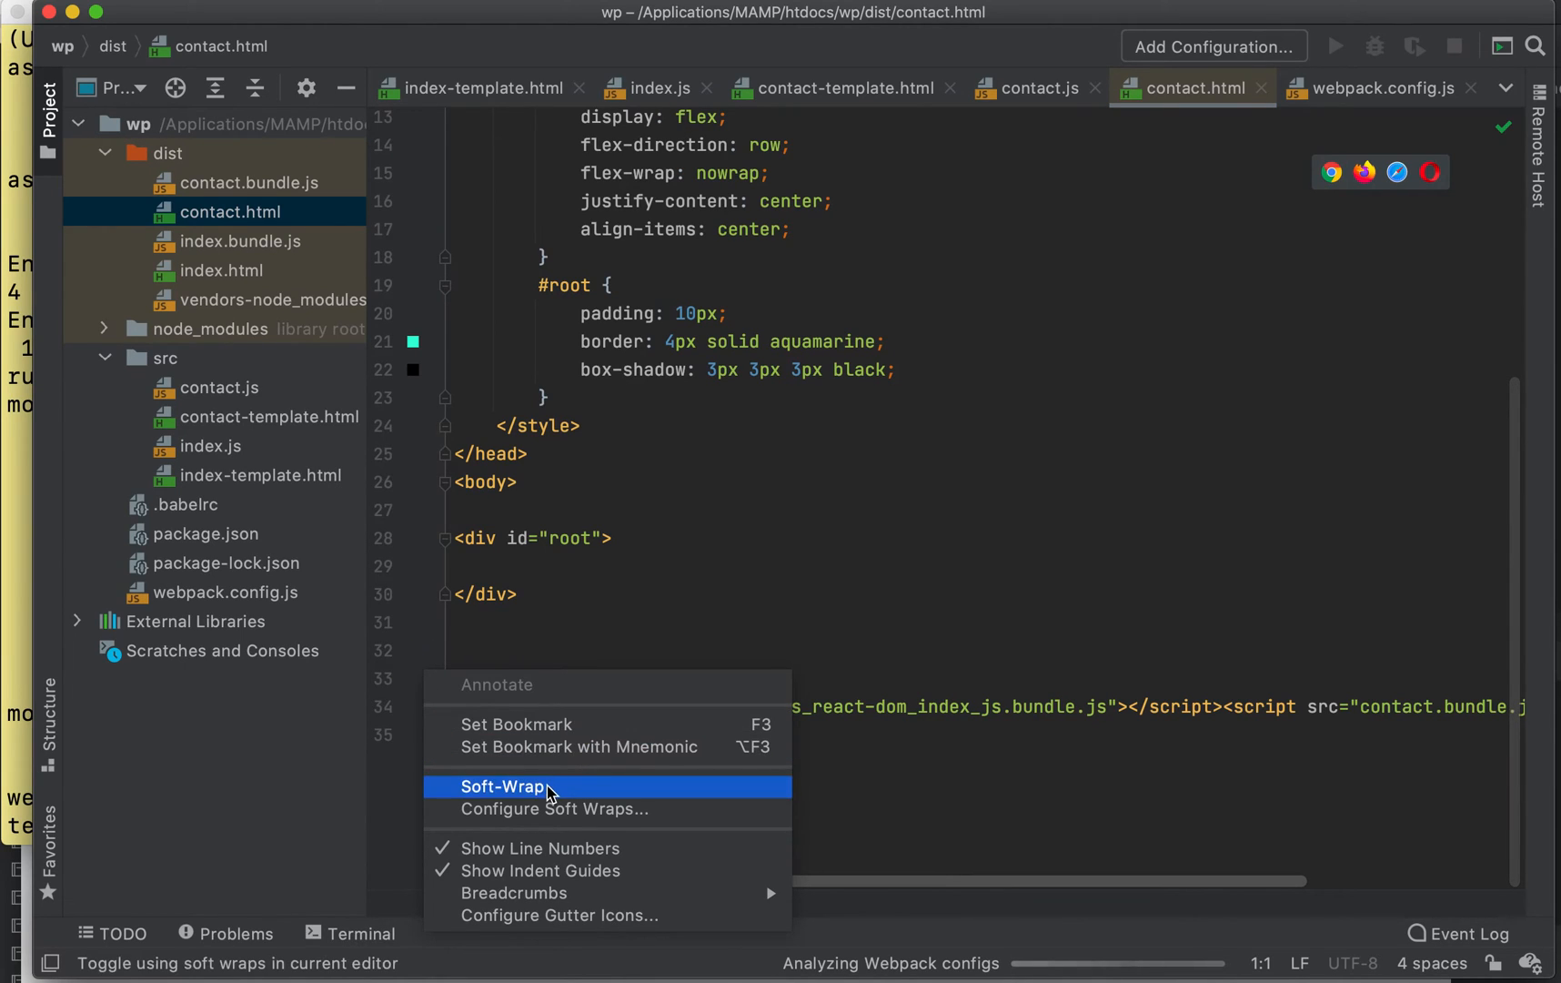
{"action": "left_click", "coordinate": [504, 786]}
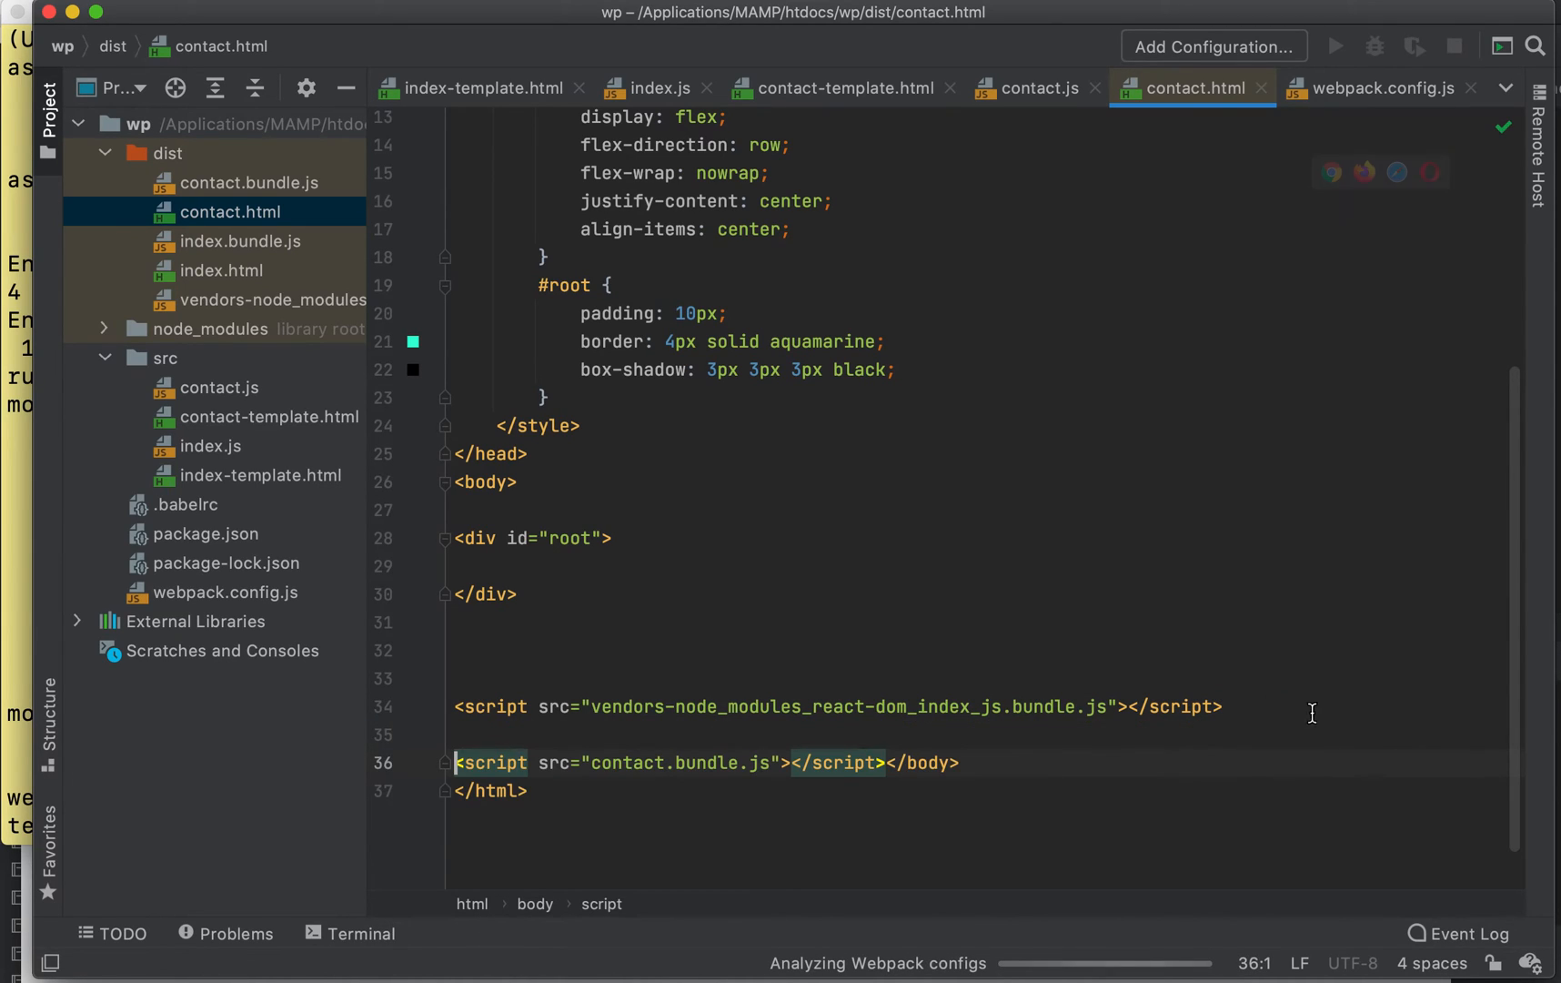
{"action": "left_click", "coordinate": [529, 790]}
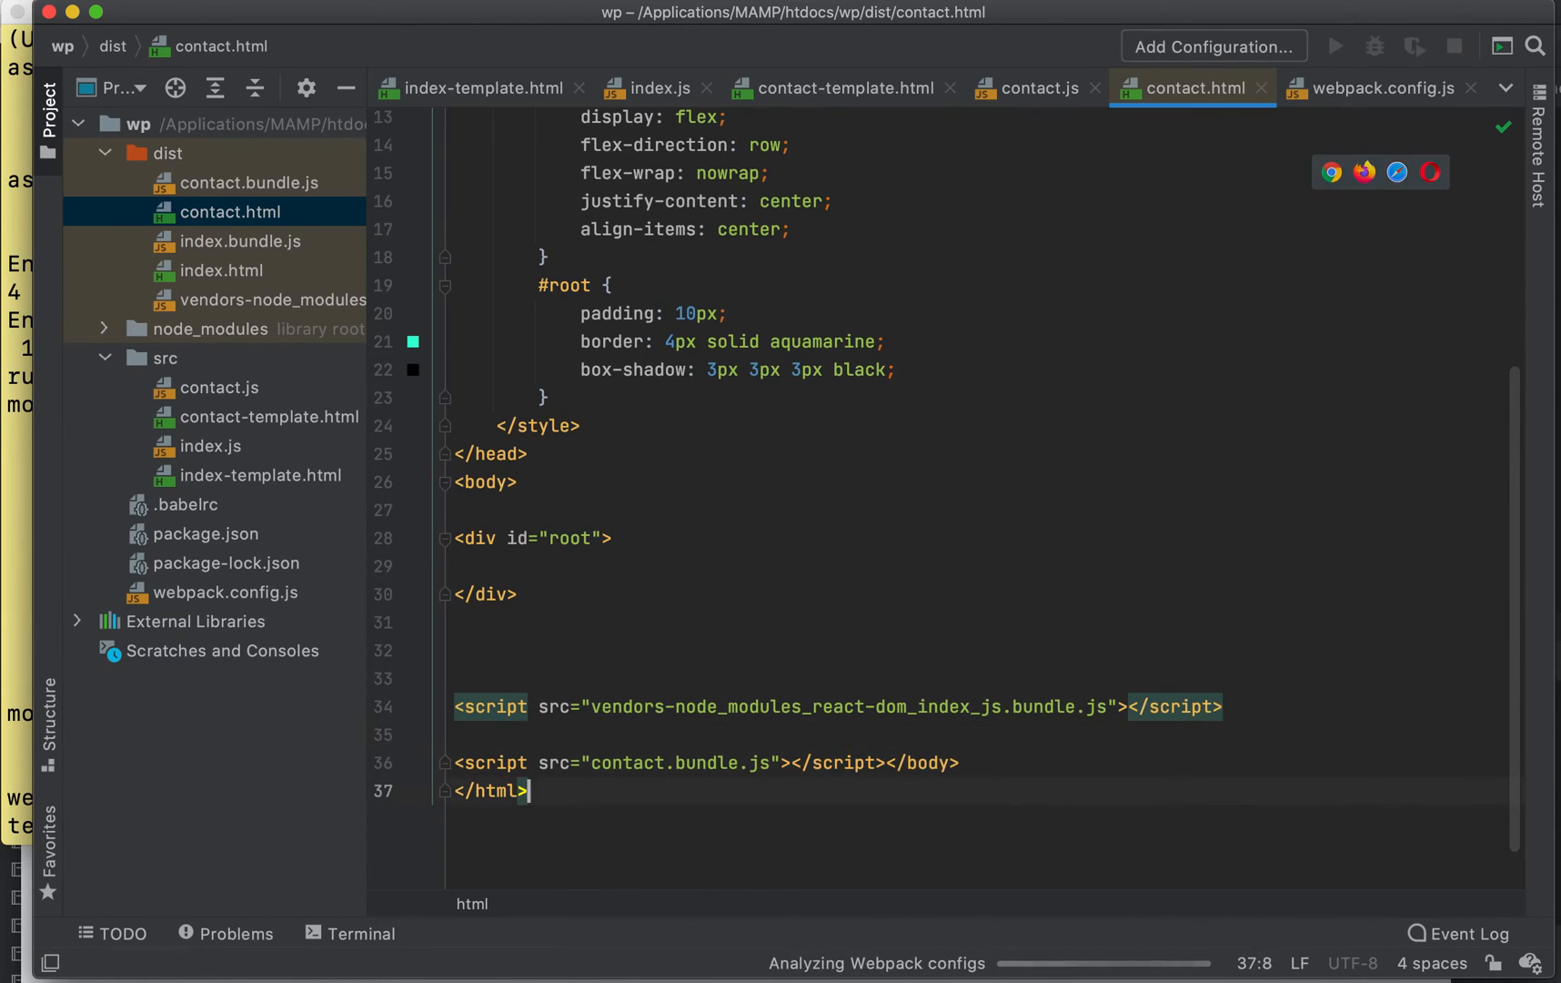
{"action": "left_click", "coordinate": [467, 651]}
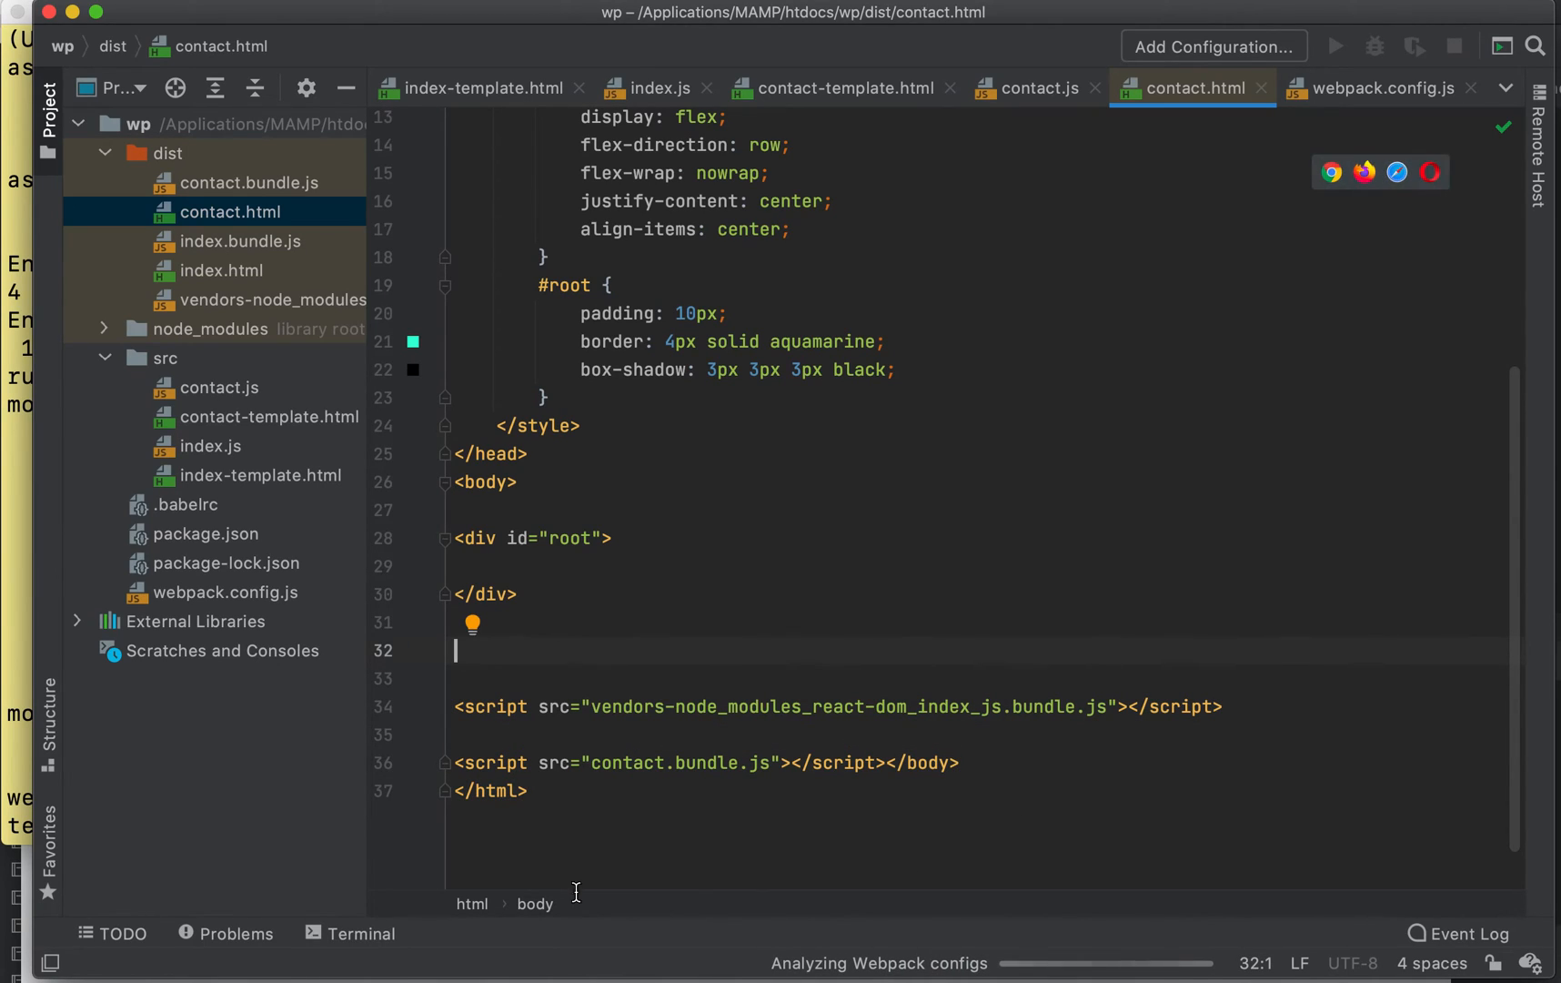
{"action": "mouse_move", "coordinate": [570, 684]}
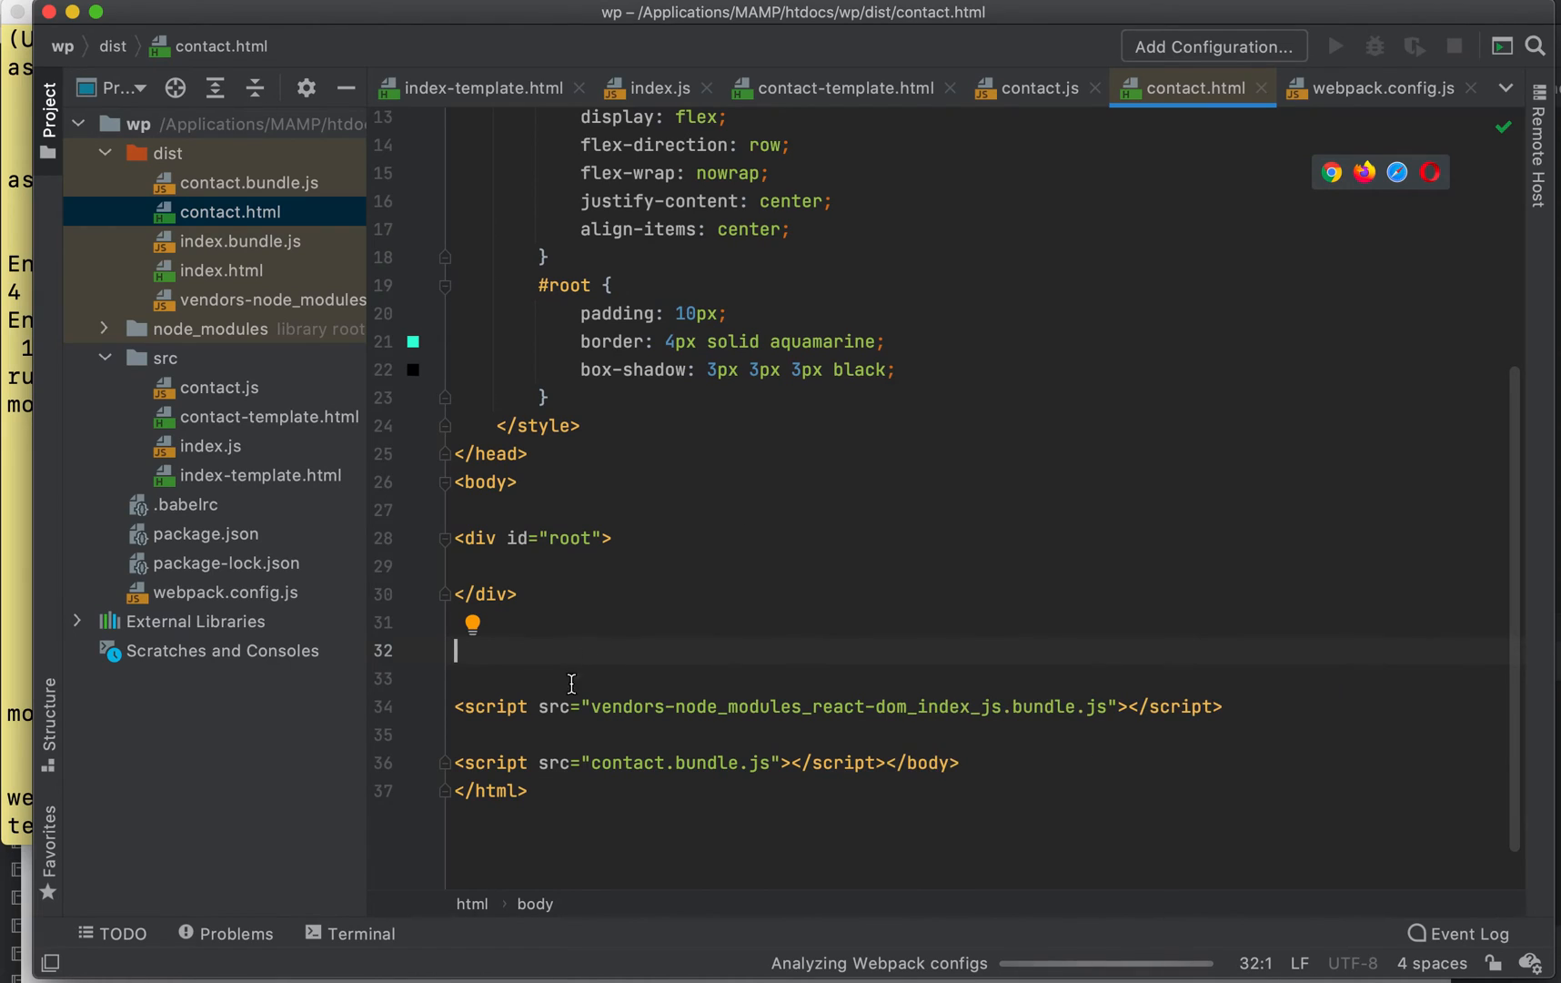
{"action": "left_click", "coordinate": [360, 933]}
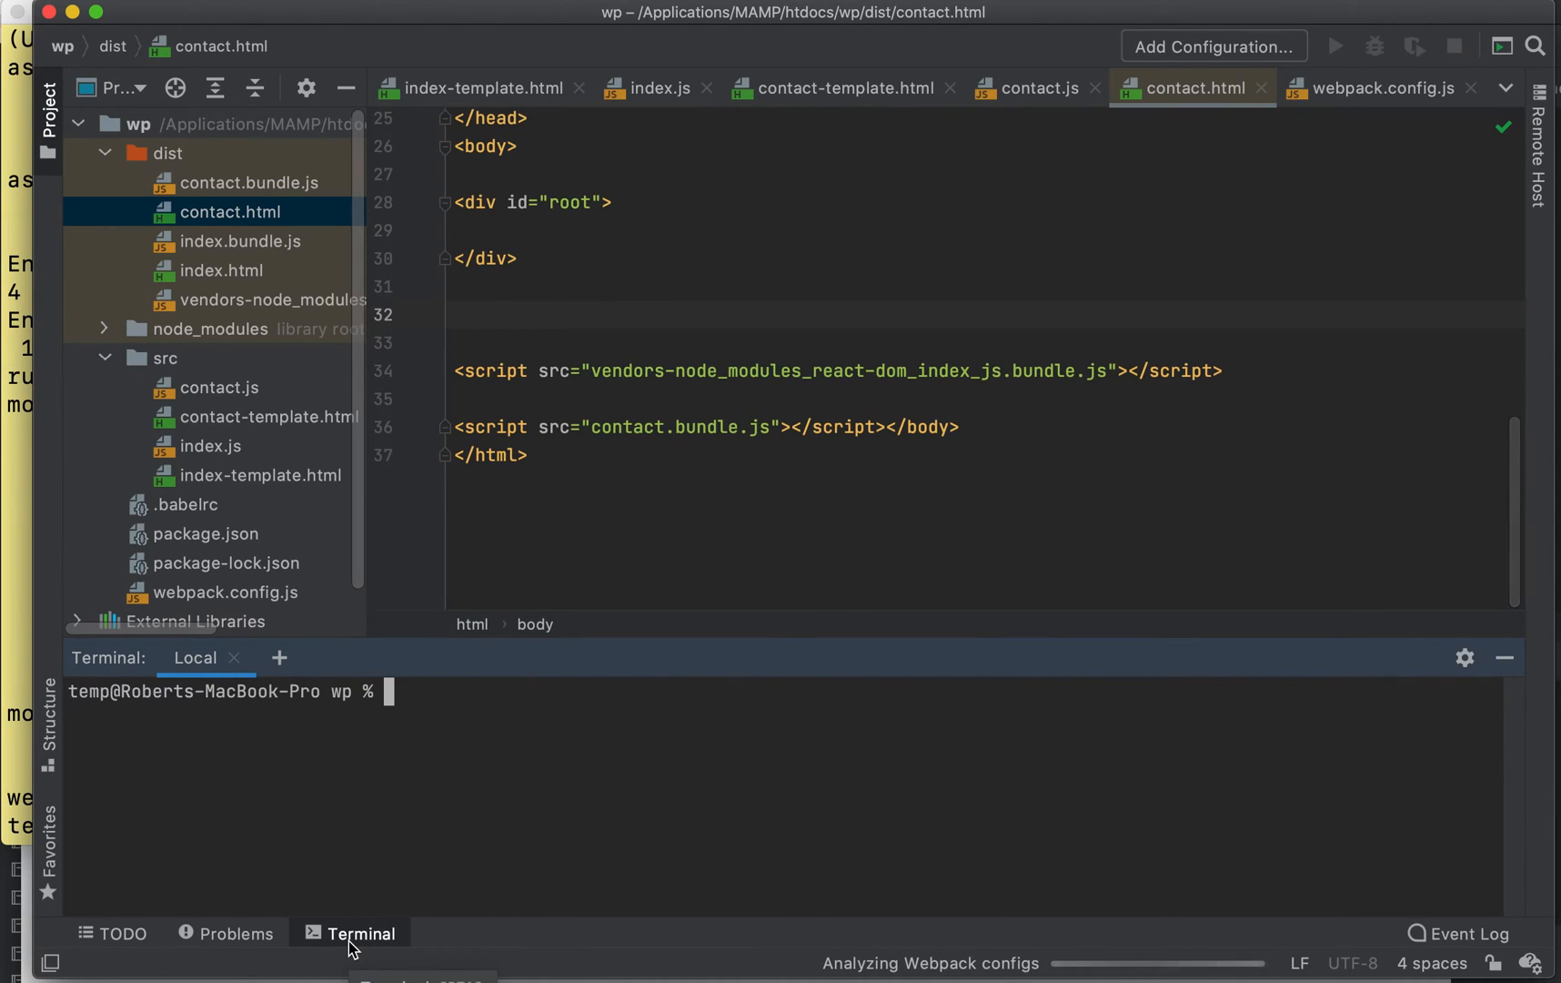
- Run 'cd dist' and 'open .' in PhpStorm's terminal to reveal dist in Finder
{"action": "type", "text": "cd dist"}
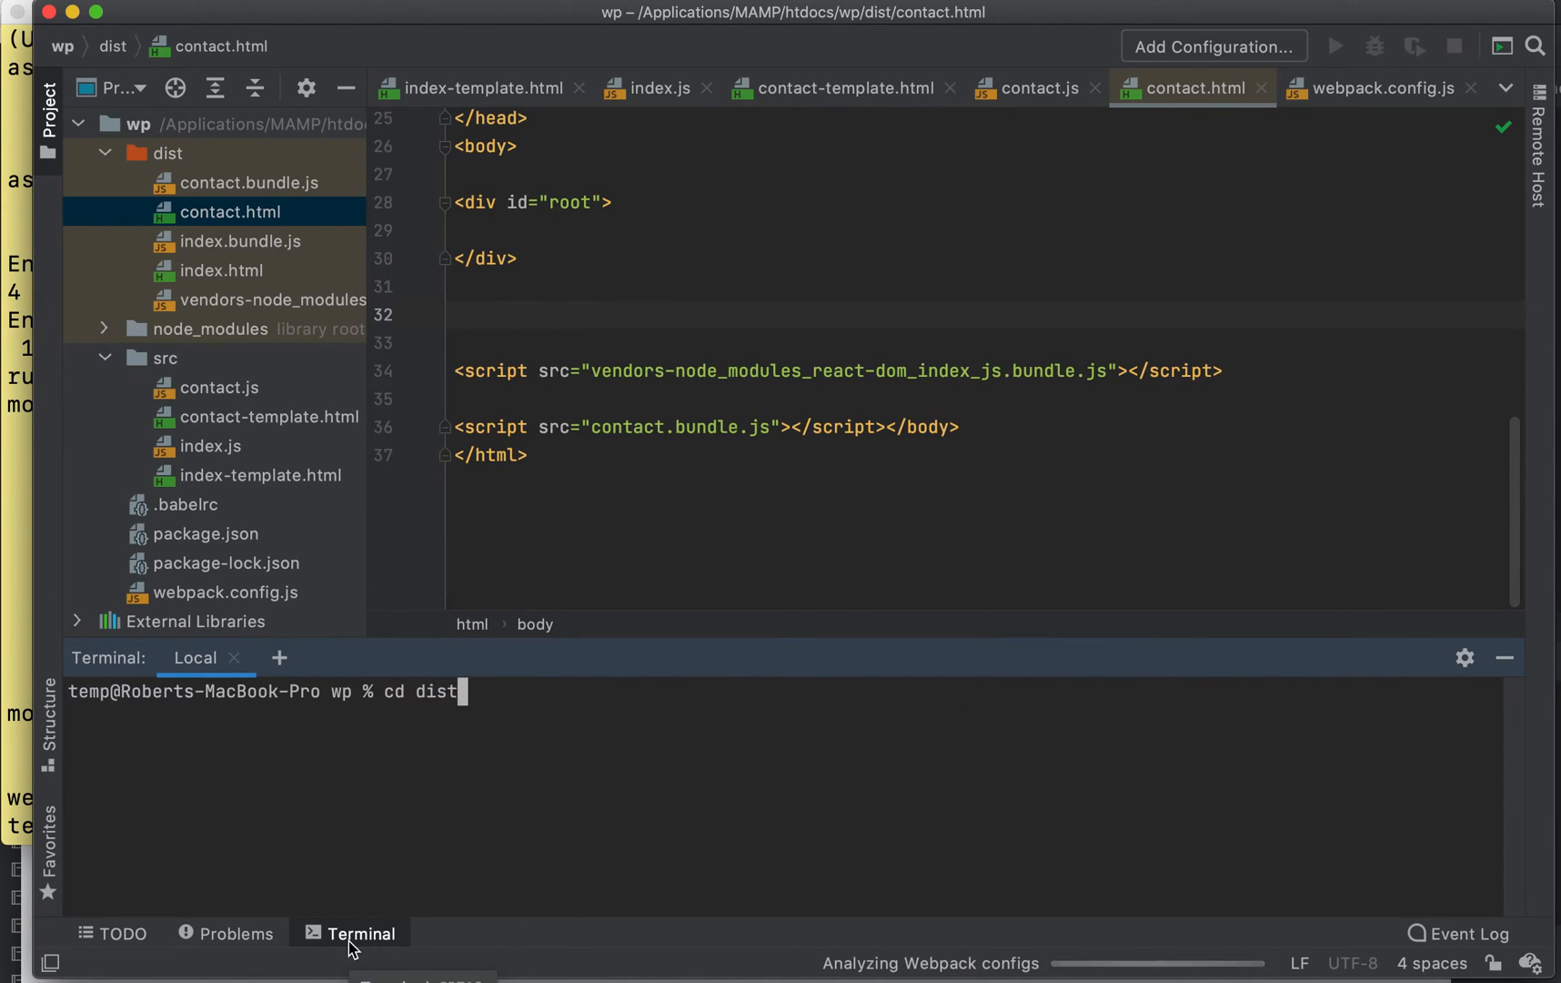
{"action": "type", "text": "open"}
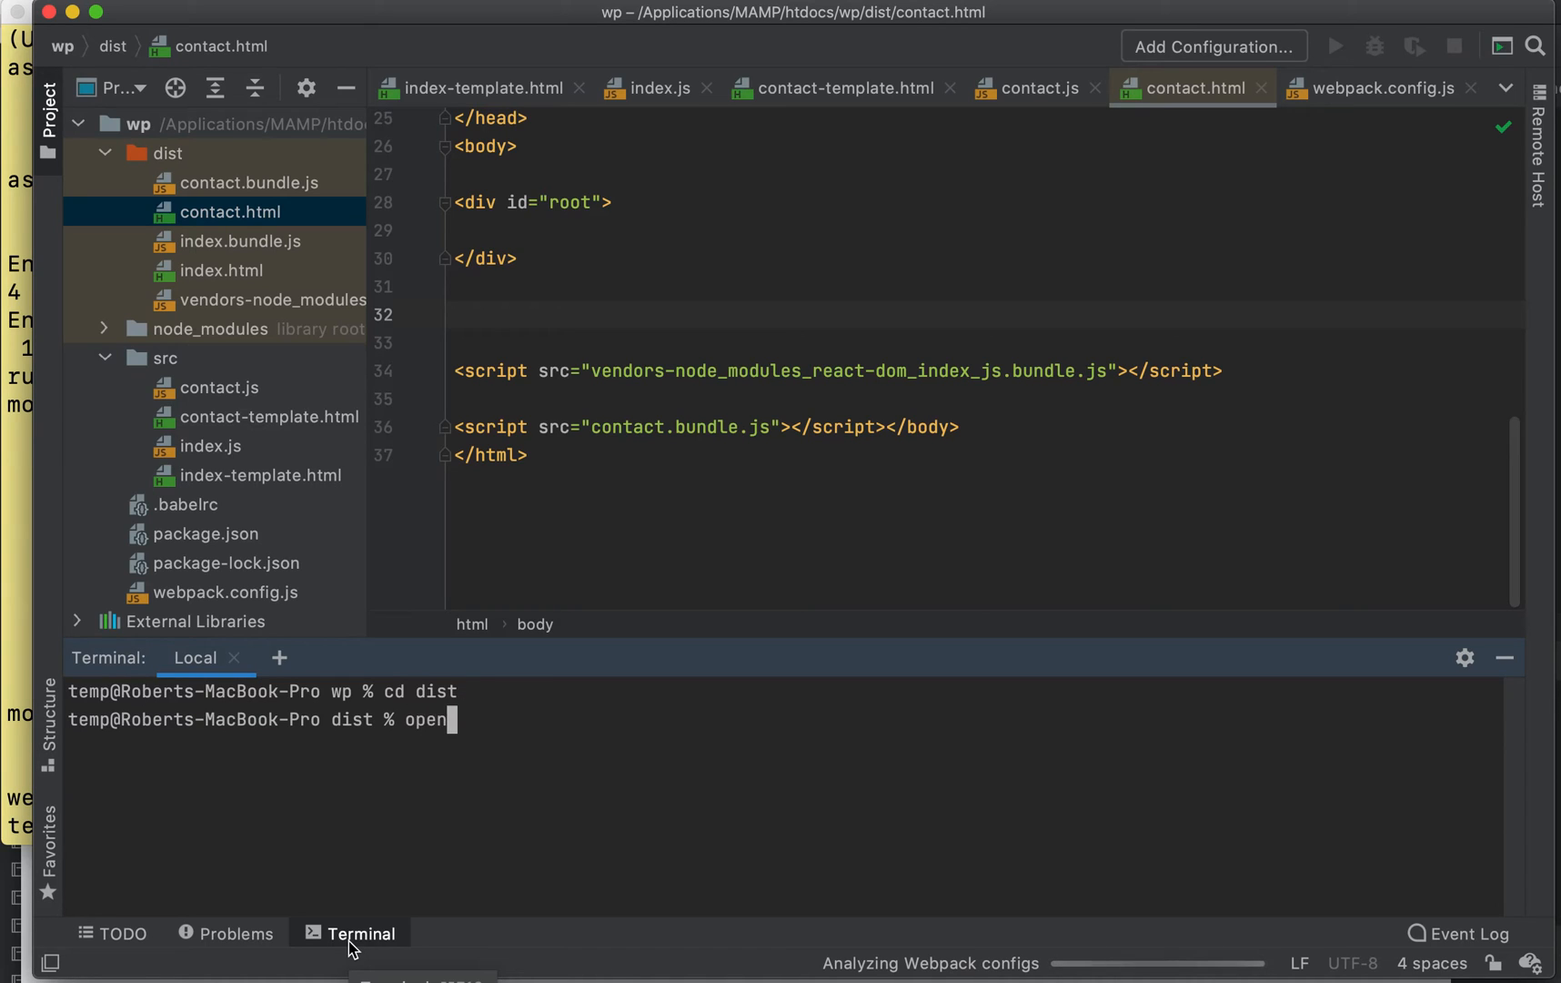
{"action": "key", "text": "Return"}
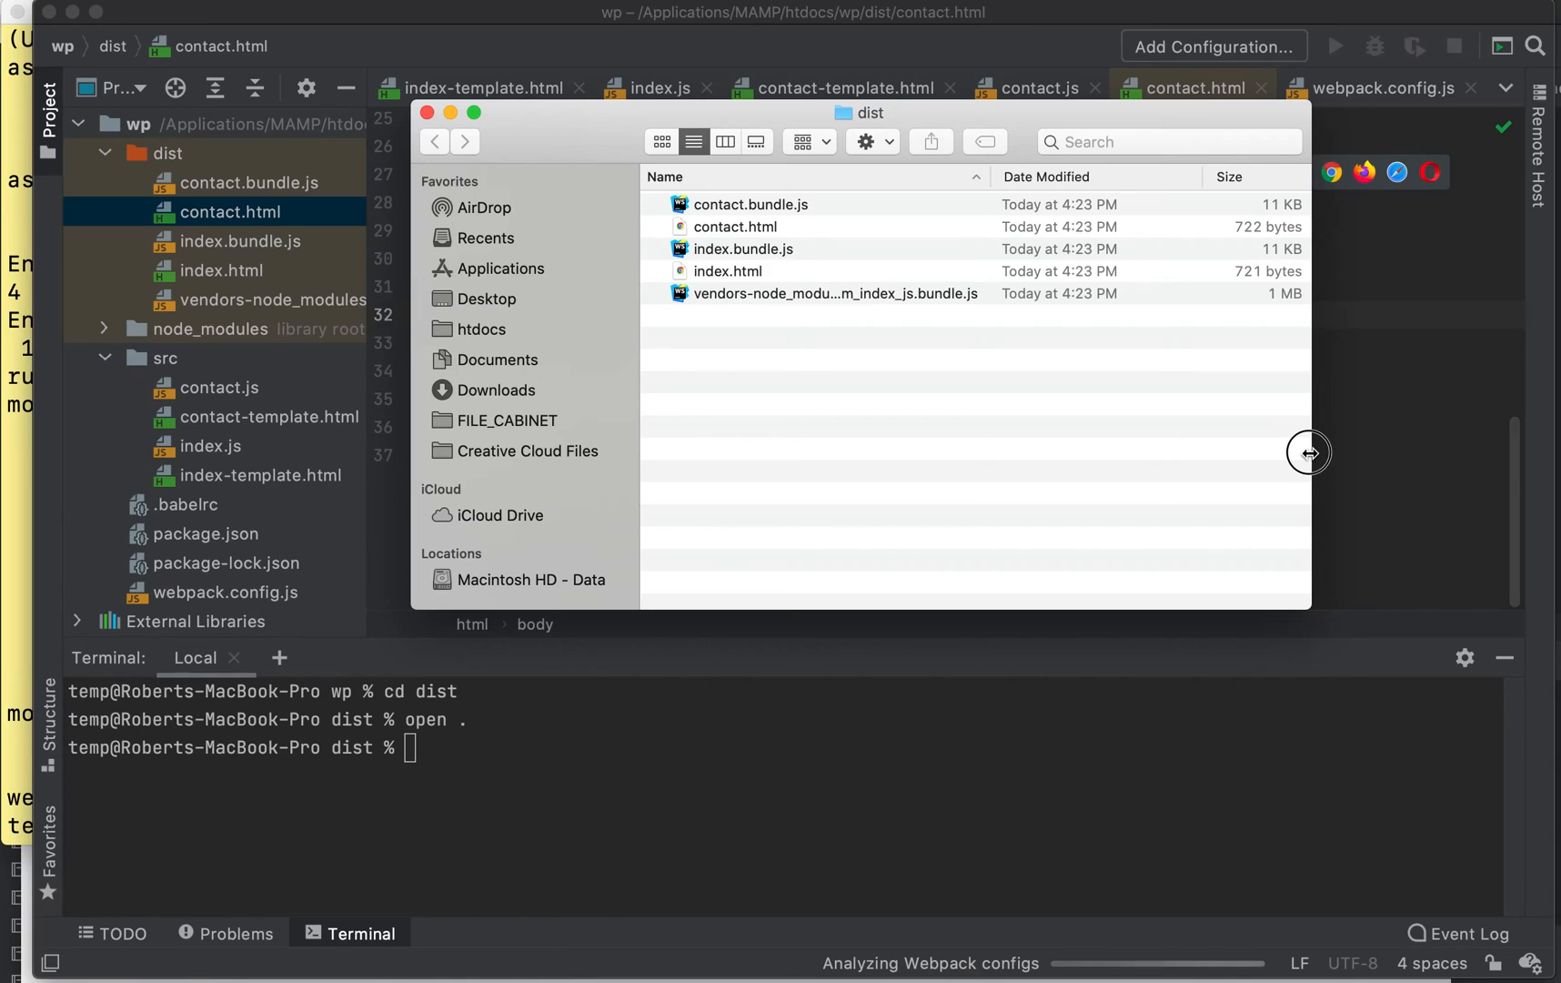
- Compare dist file sizes, checking the 1 MB vendors bundle against index.html
{"action": "left_click", "coordinate": [837, 293]}
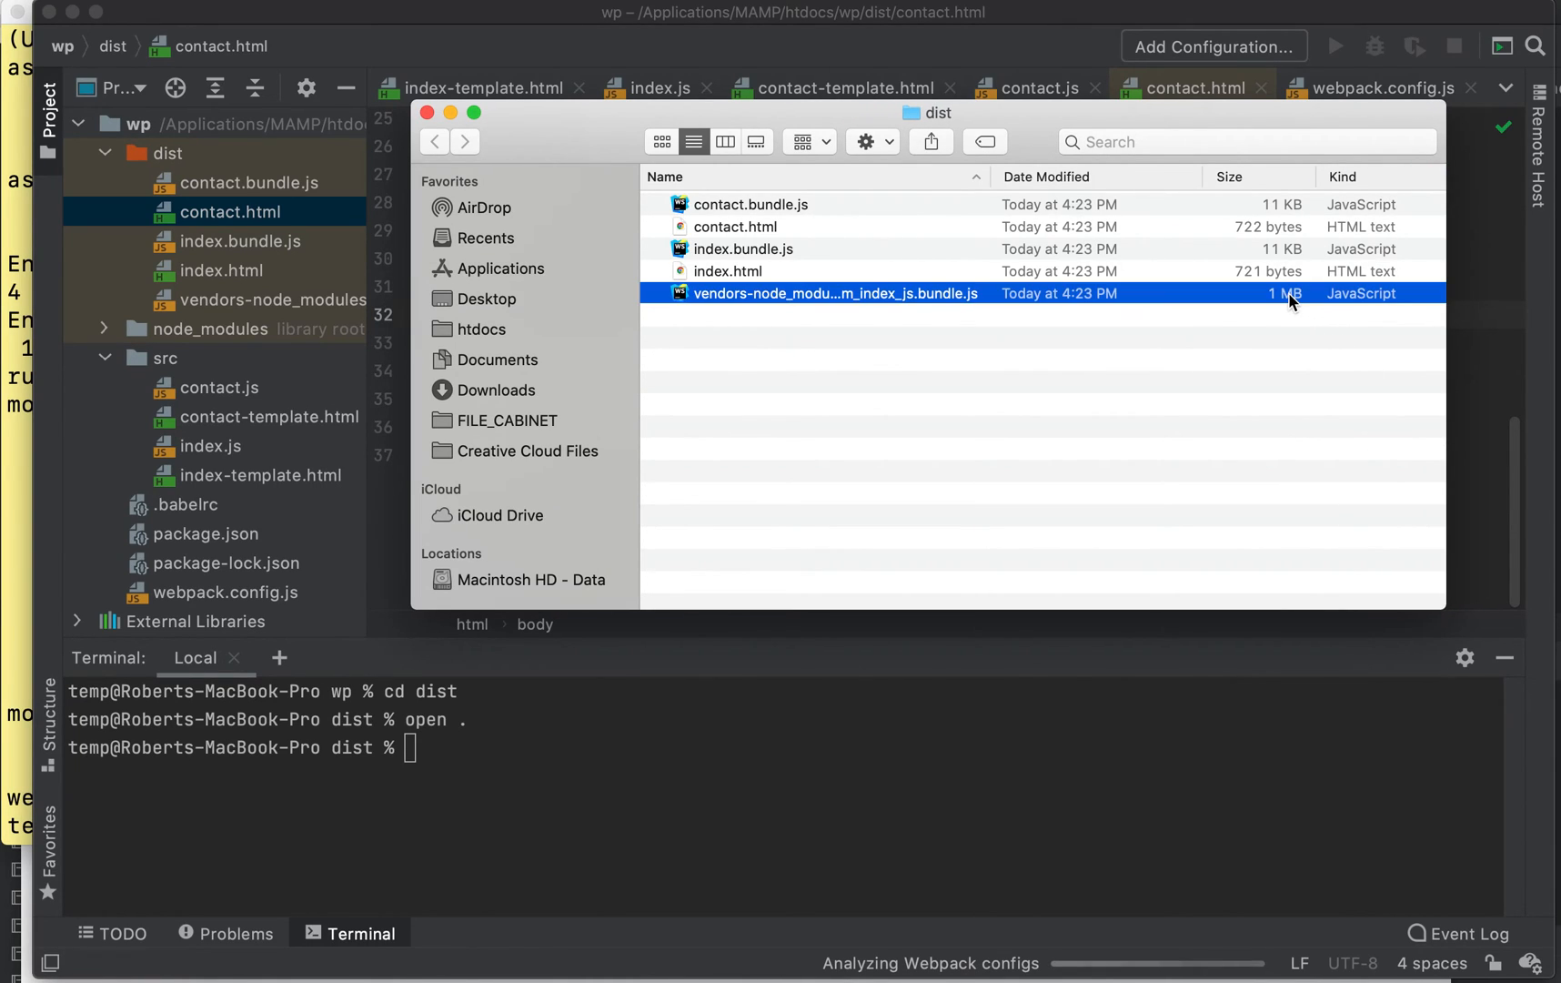
{"action": "left_click", "coordinate": [730, 271]}
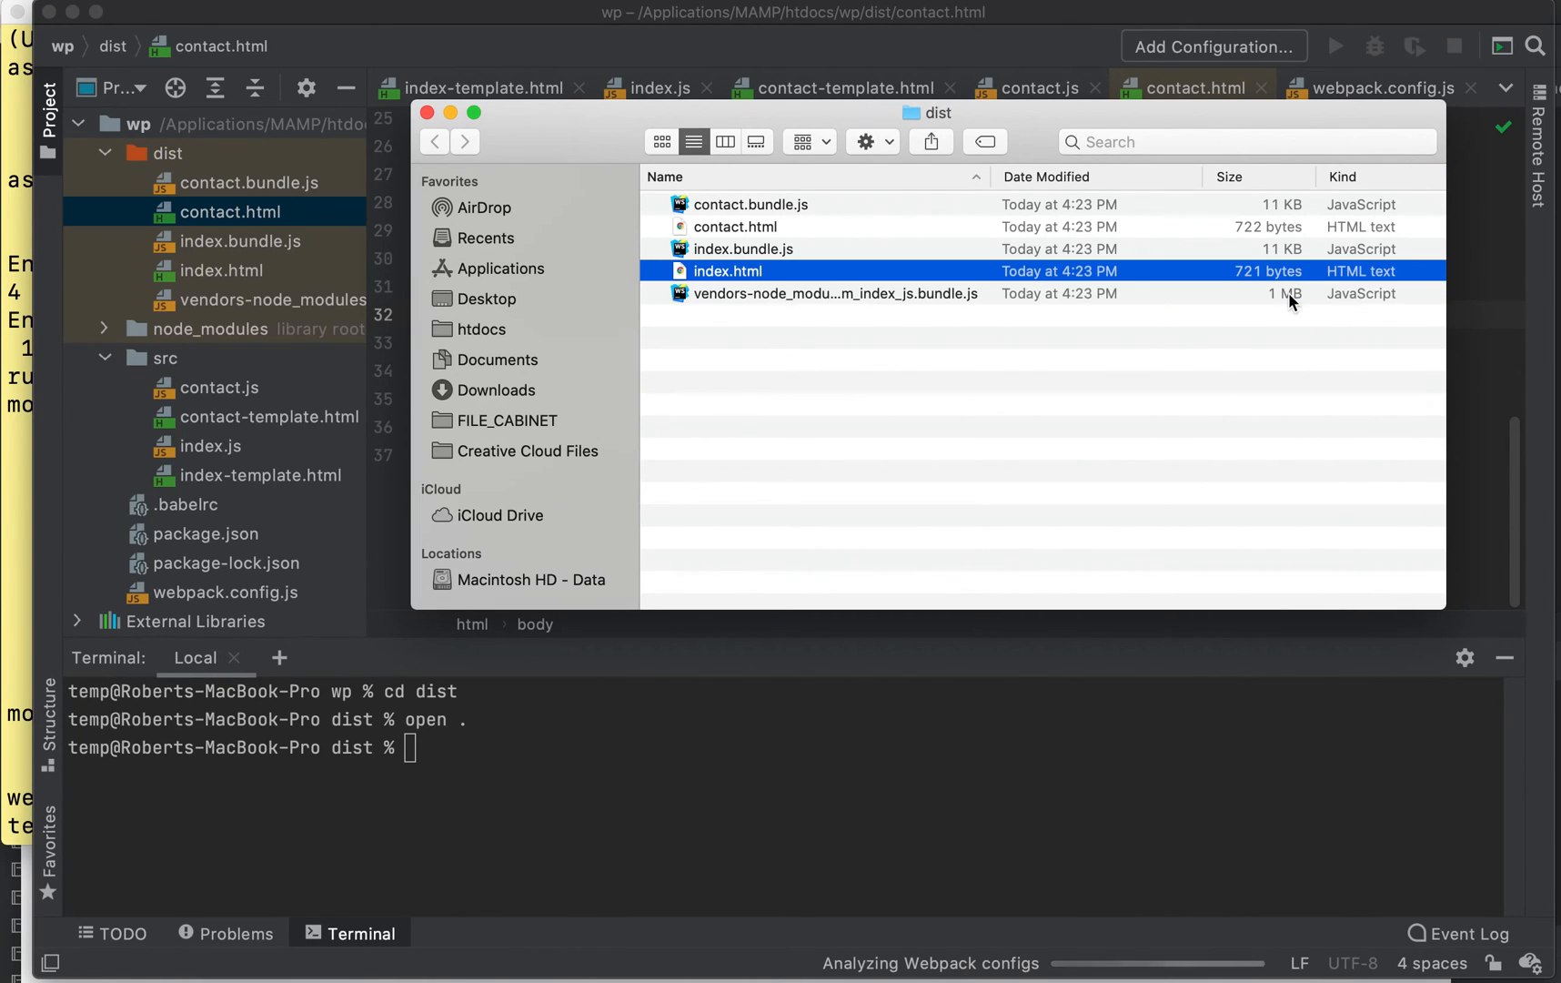
{"action": "left_click", "coordinate": [836, 293]}
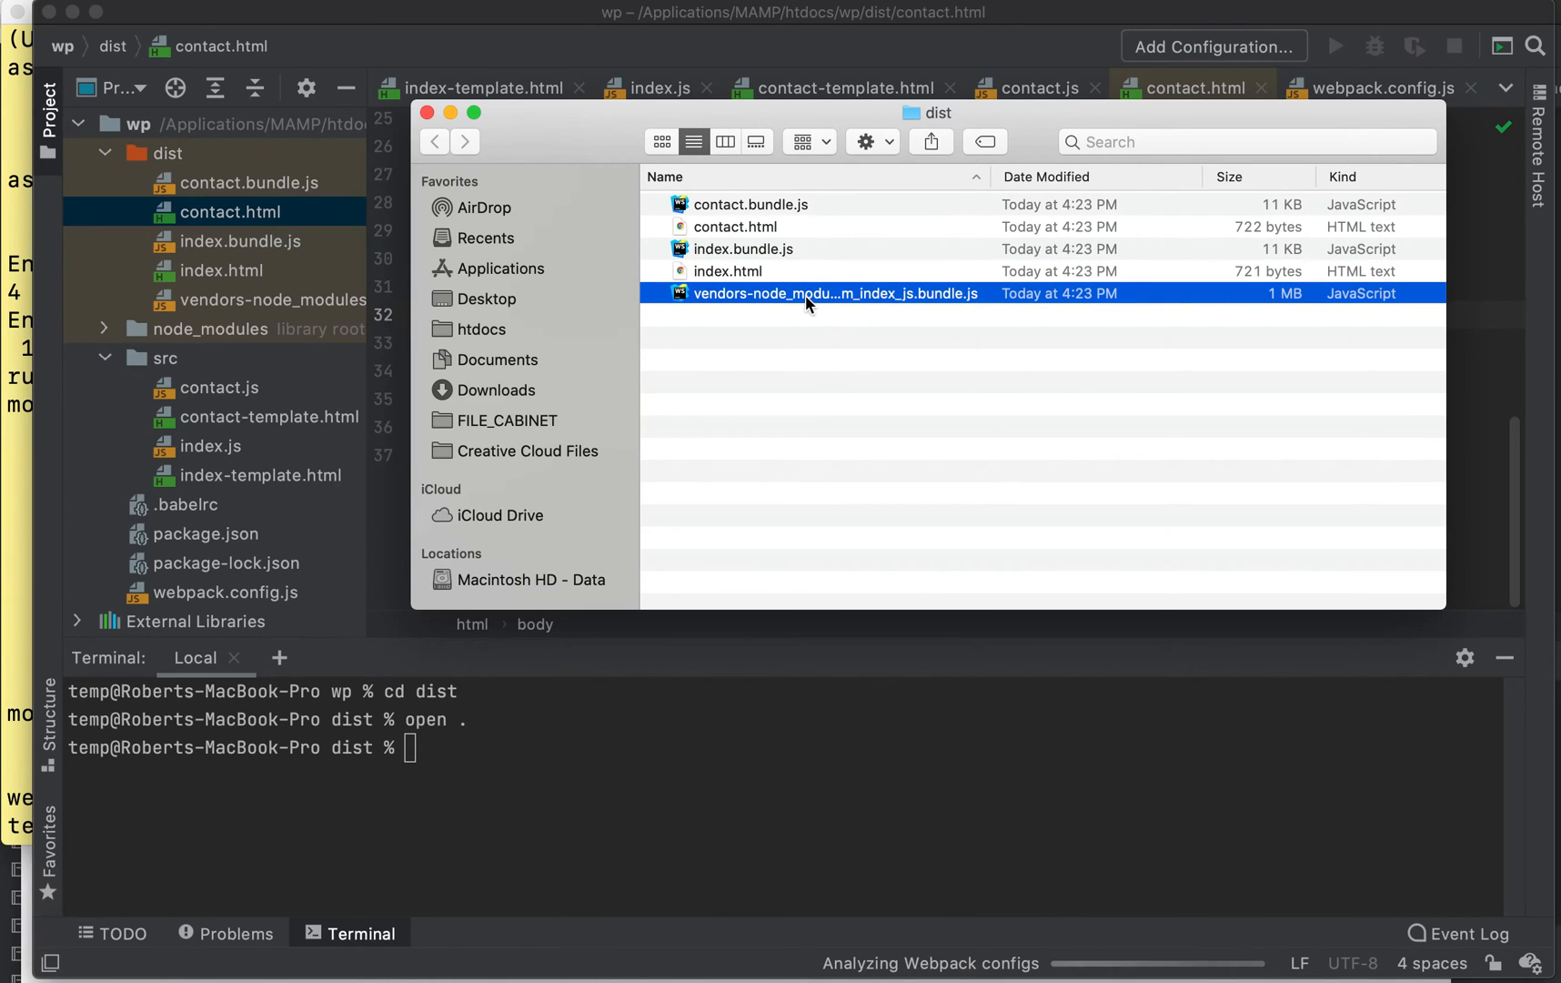
{"action": "mouse_move", "coordinate": [1293, 306]}
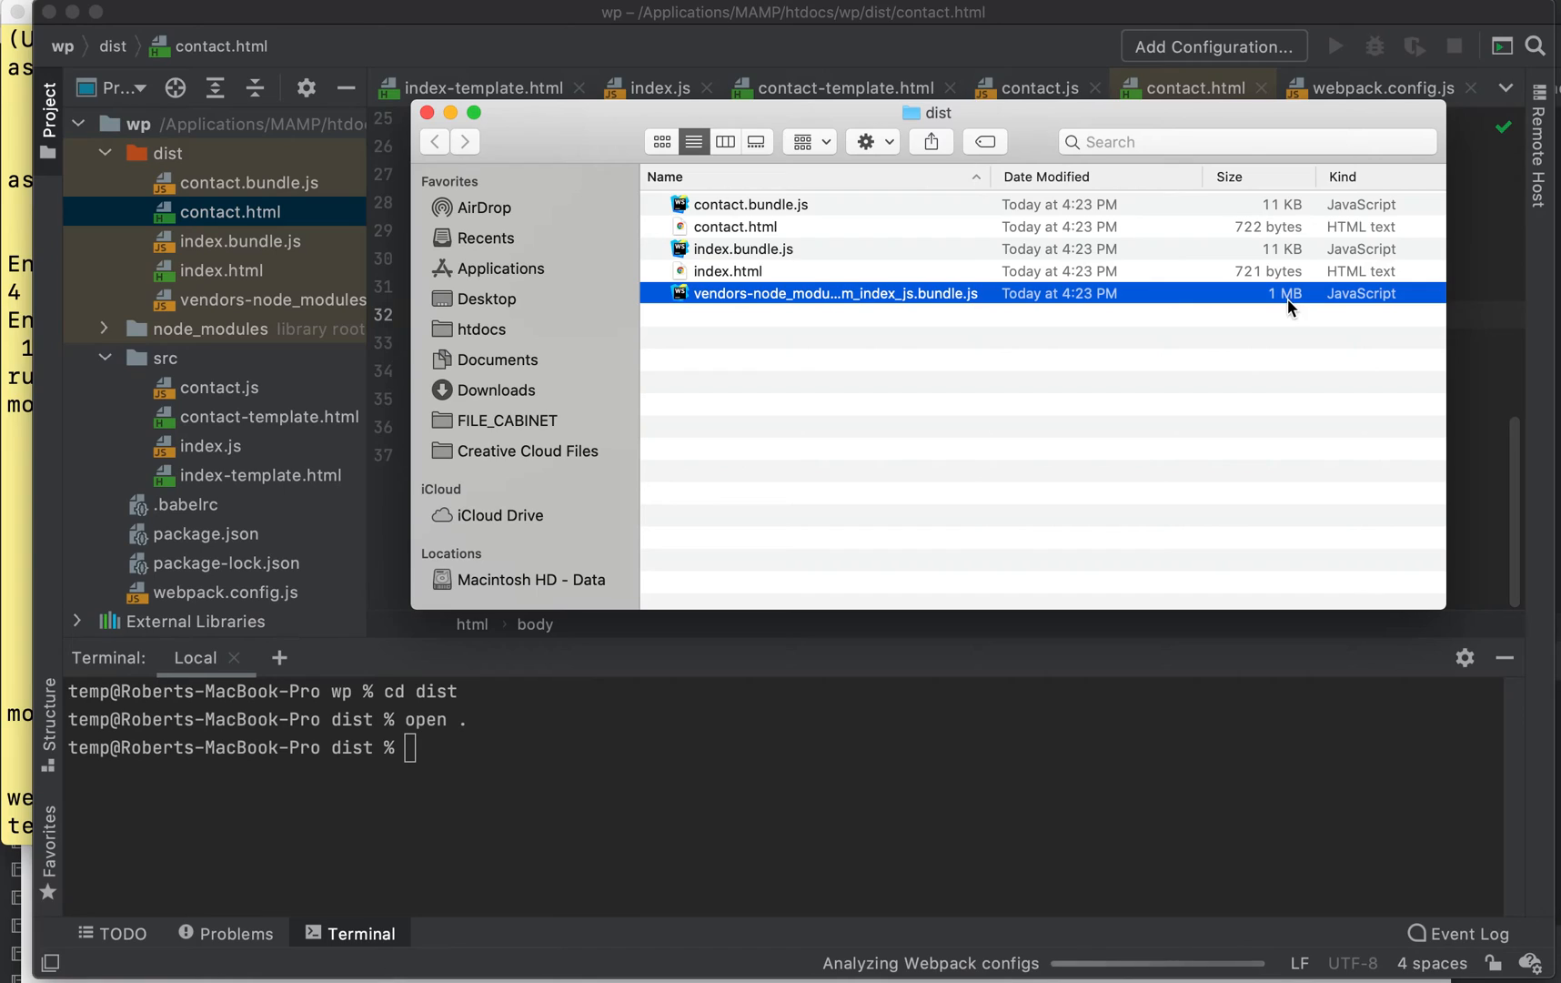
{"action": "mouse_move", "coordinate": [1101, 391]}
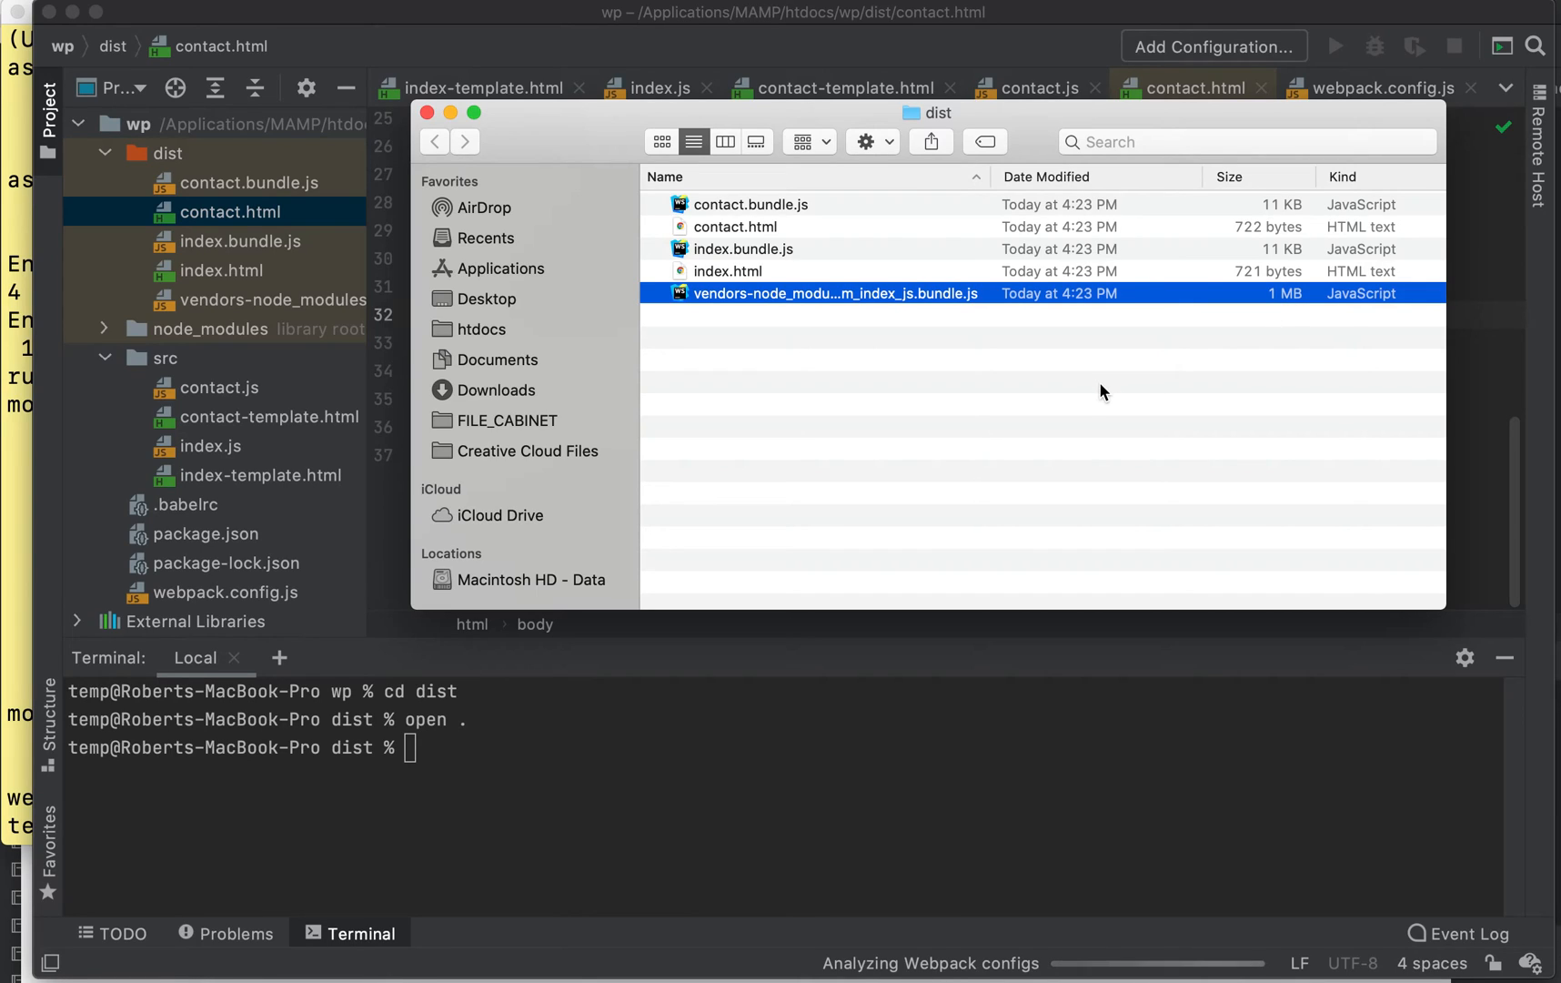
{"action": "mouse_move", "coordinate": [527, 142]}
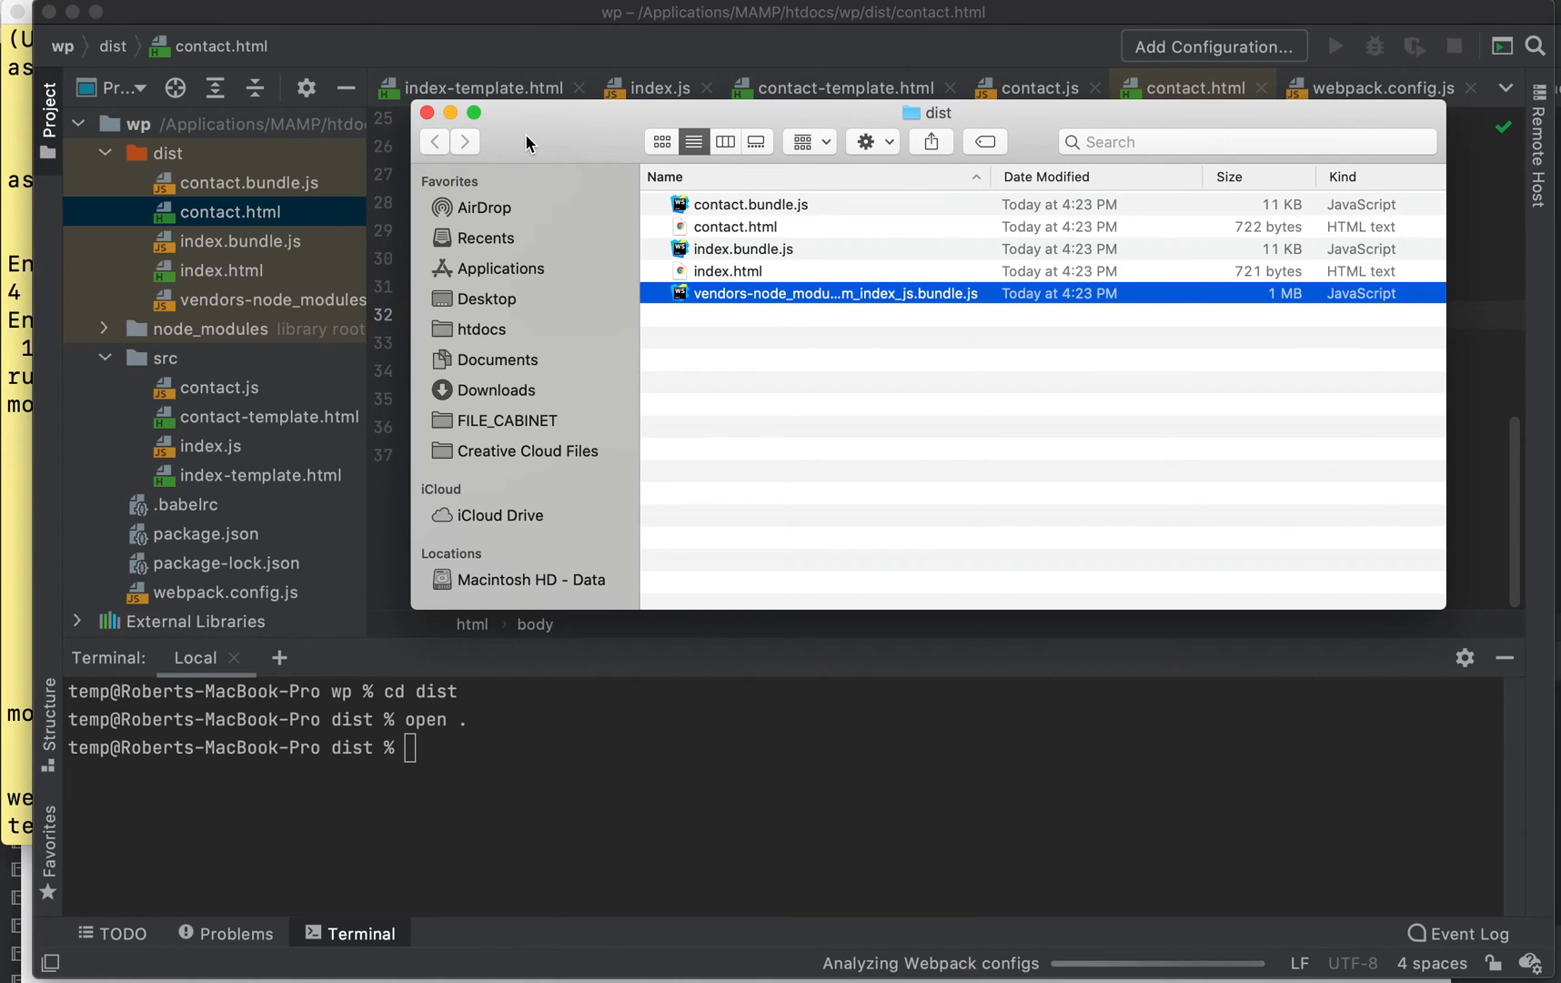
{"action": "mouse_move", "coordinate": [445, 120]}
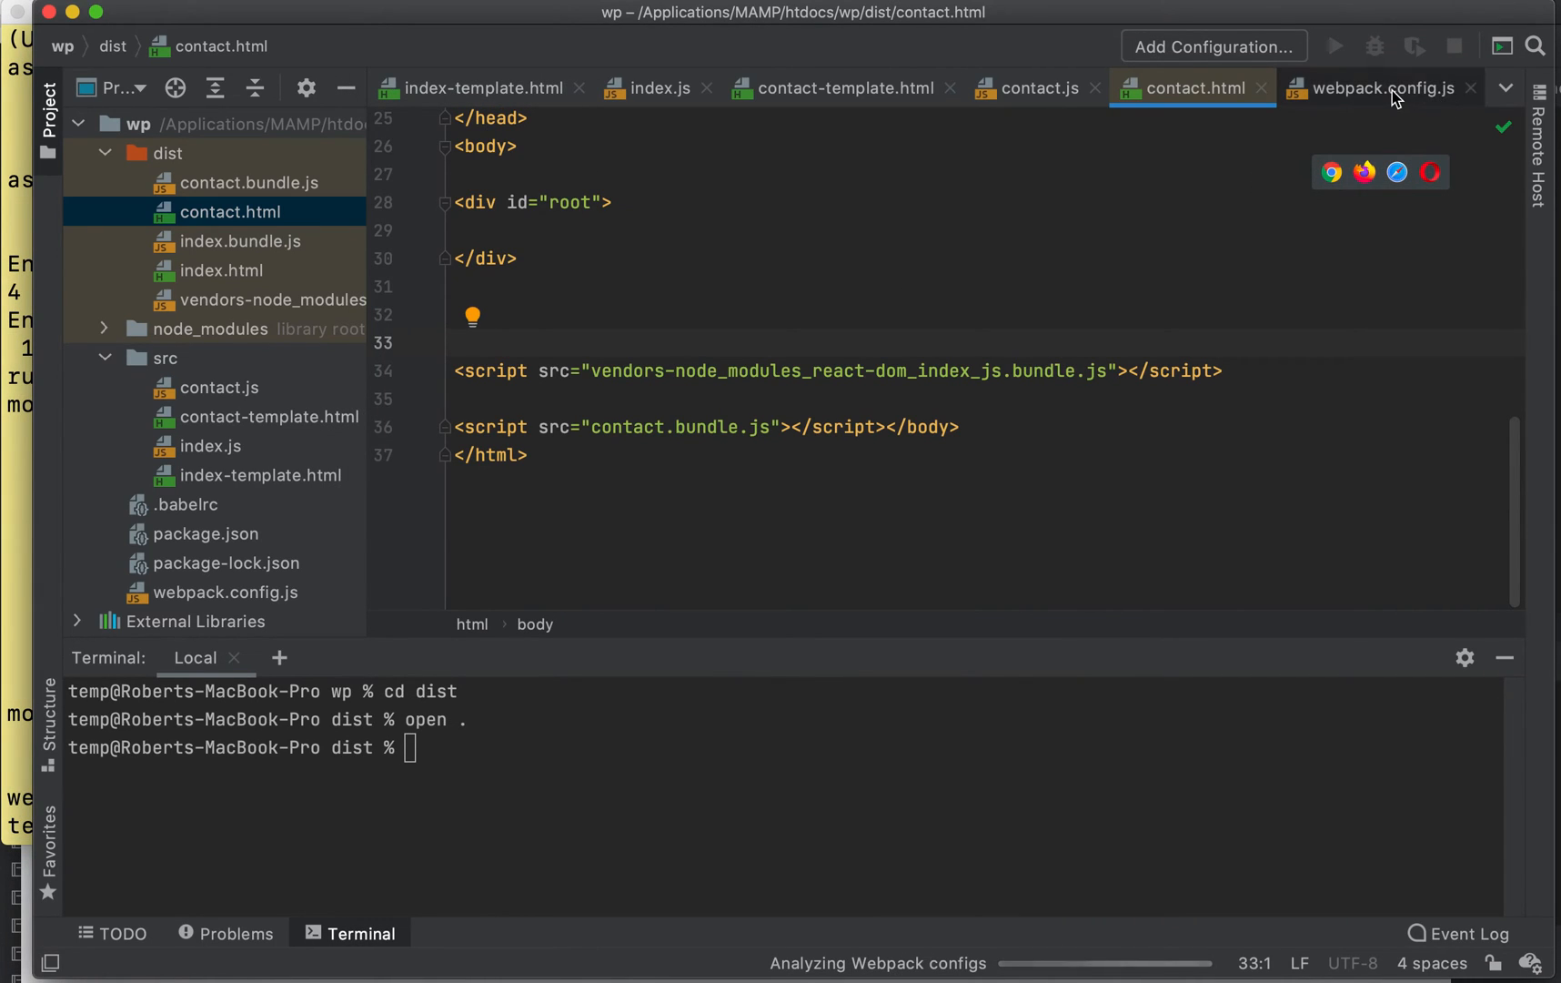
{"action": "mouse_move", "coordinate": [467, 759]}
{"action": "type", "text": "open ."}
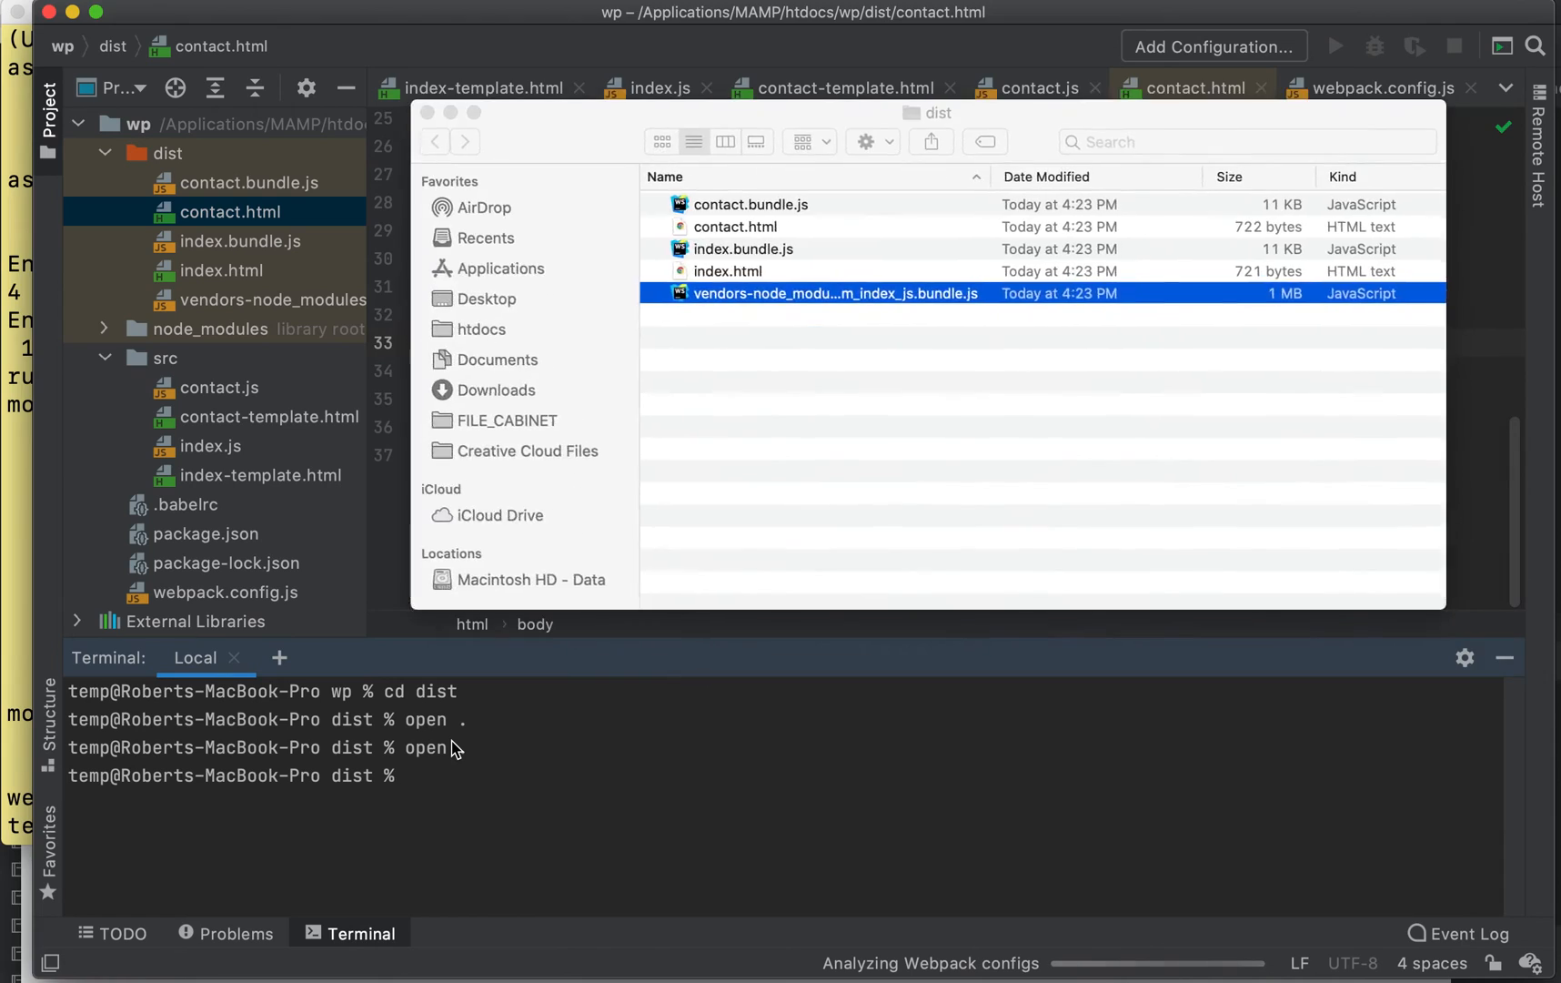
{"action": "left_click", "coordinate": [729, 271]}
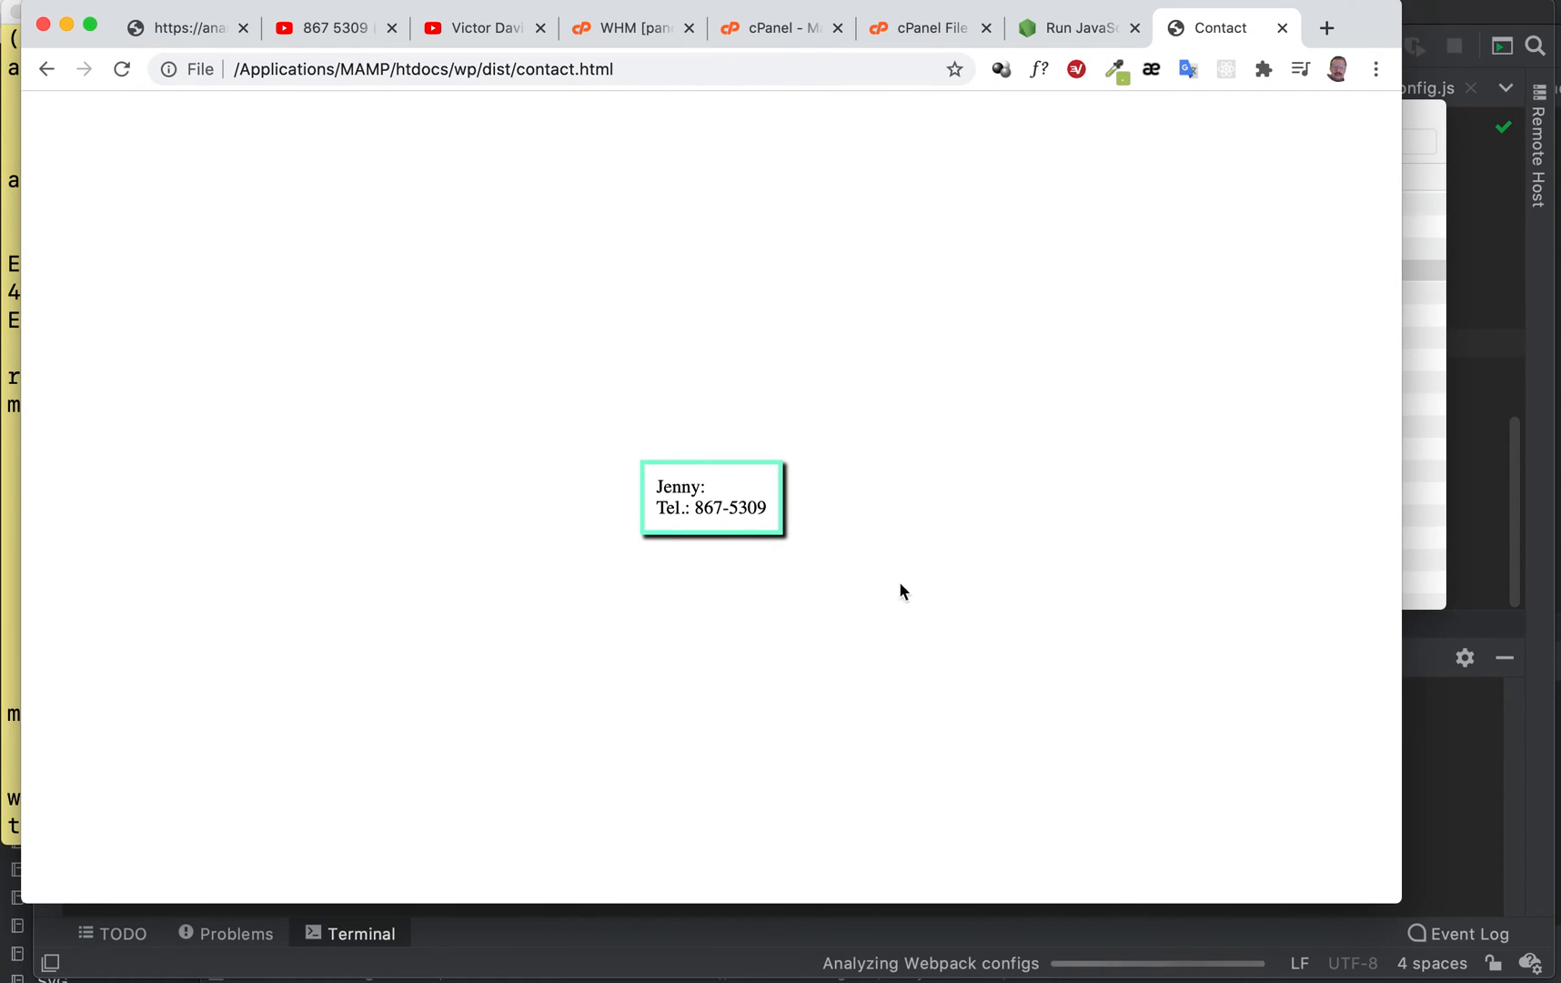
{"action": "mouse_move", "coordinate": [1381, 130]}
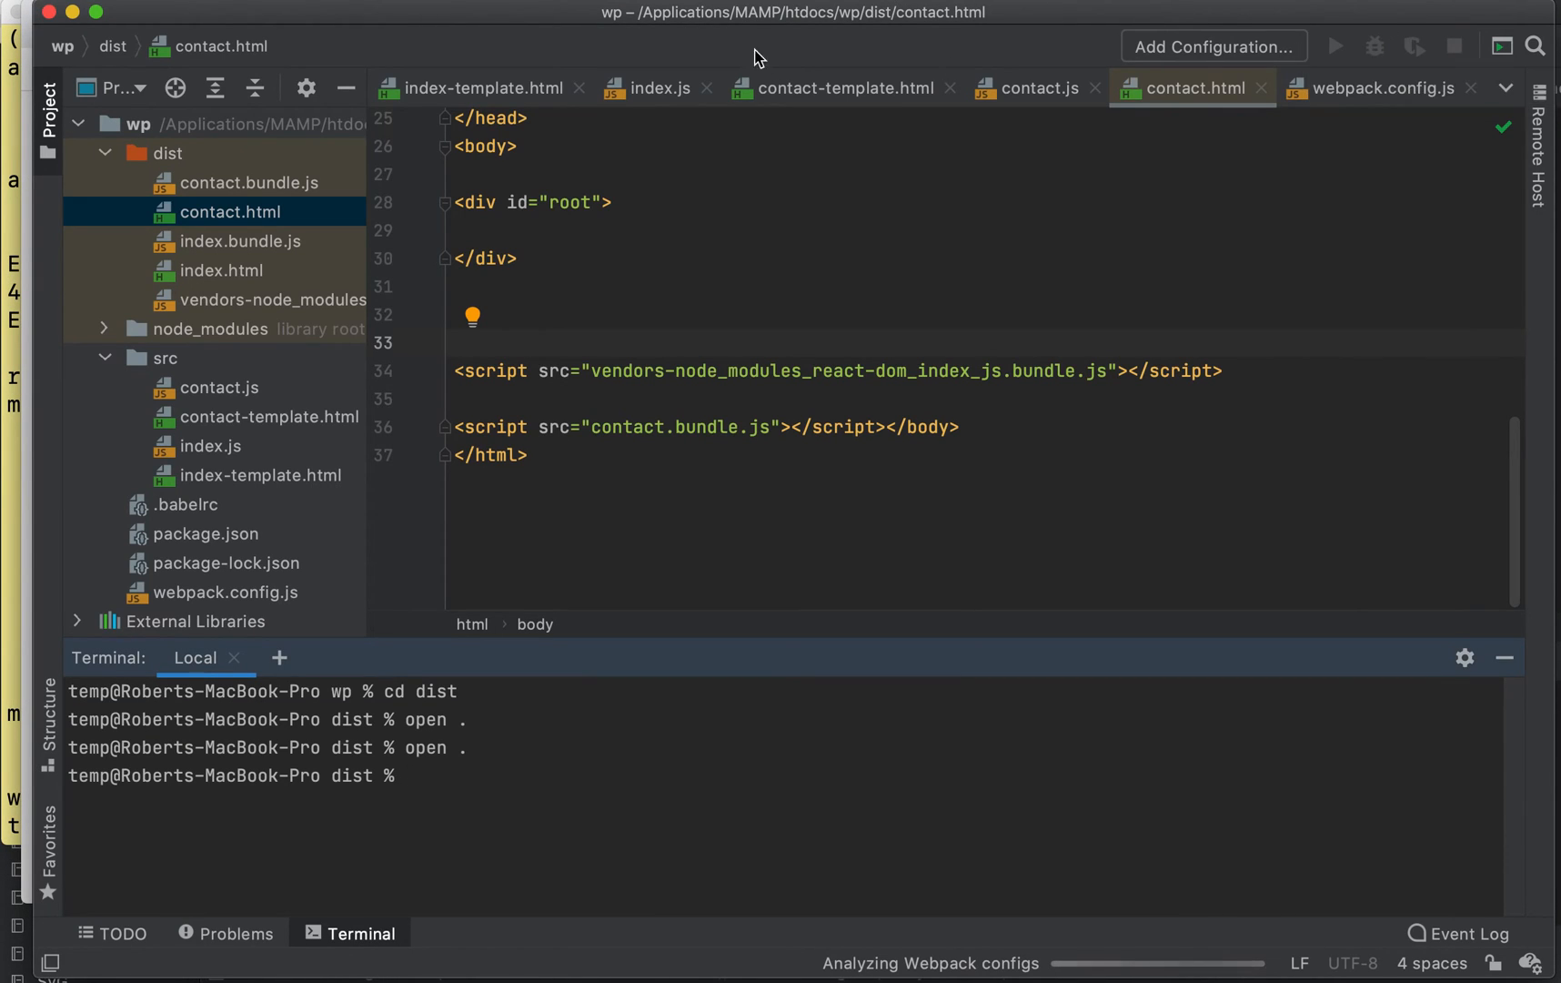
- Review the index and contact entry points in webpack.config.js and their src files
{"action": "left_click", "coordinate": [1381, 88]}
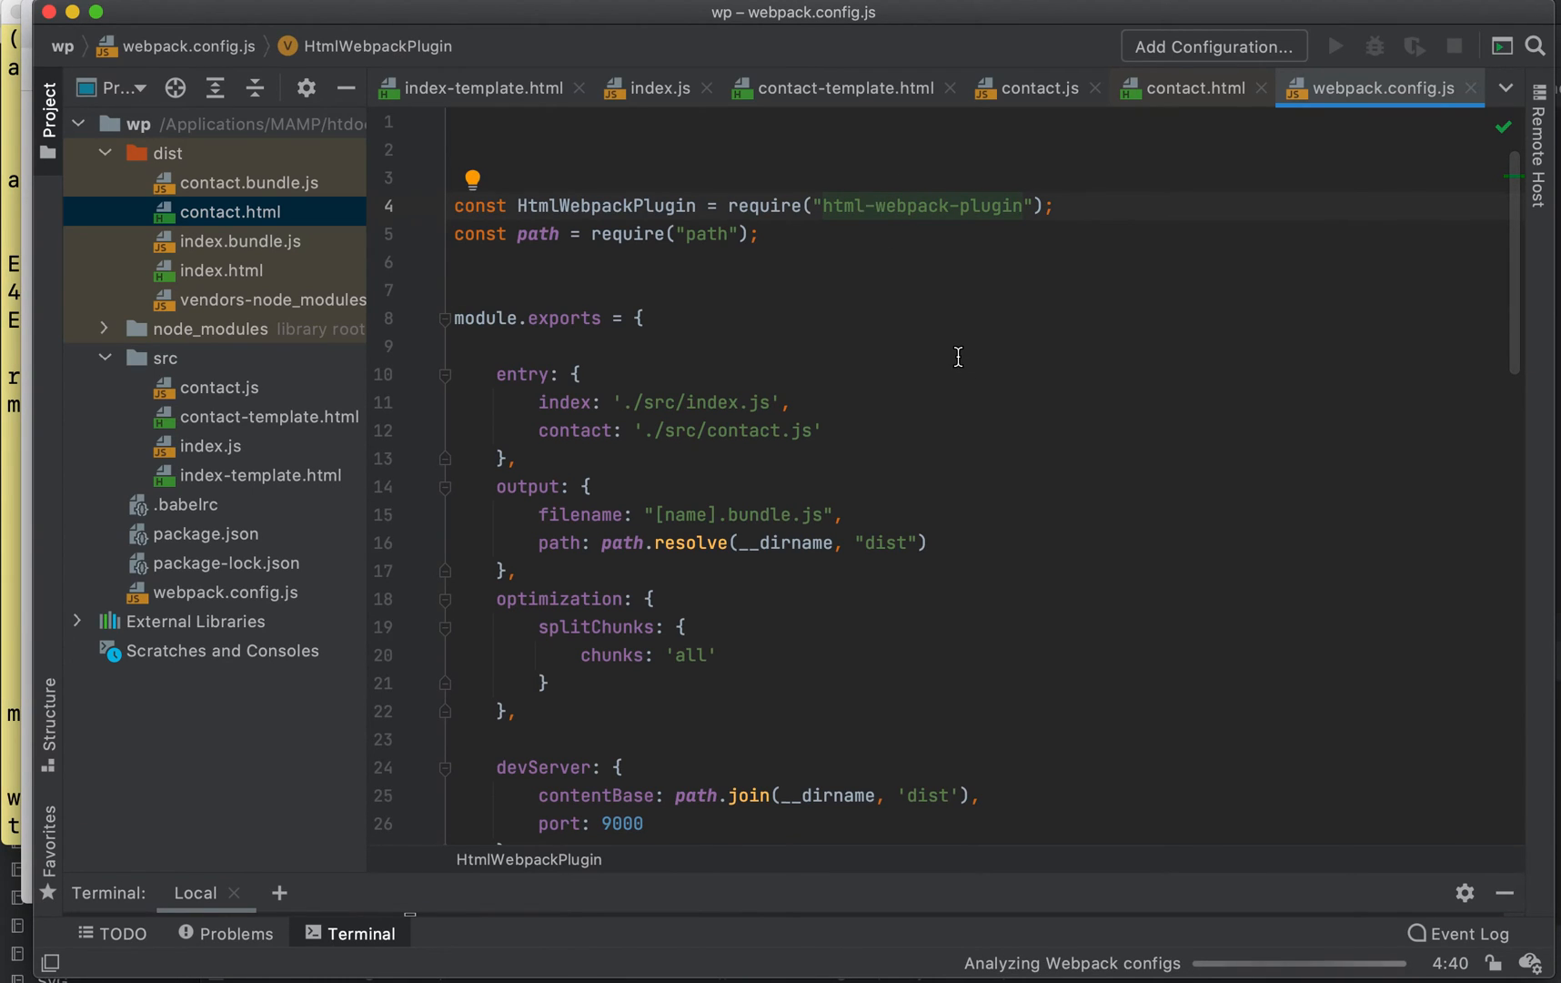
{"action": "scroll", "scroll_direction": "down", "scroll_amount": 3}
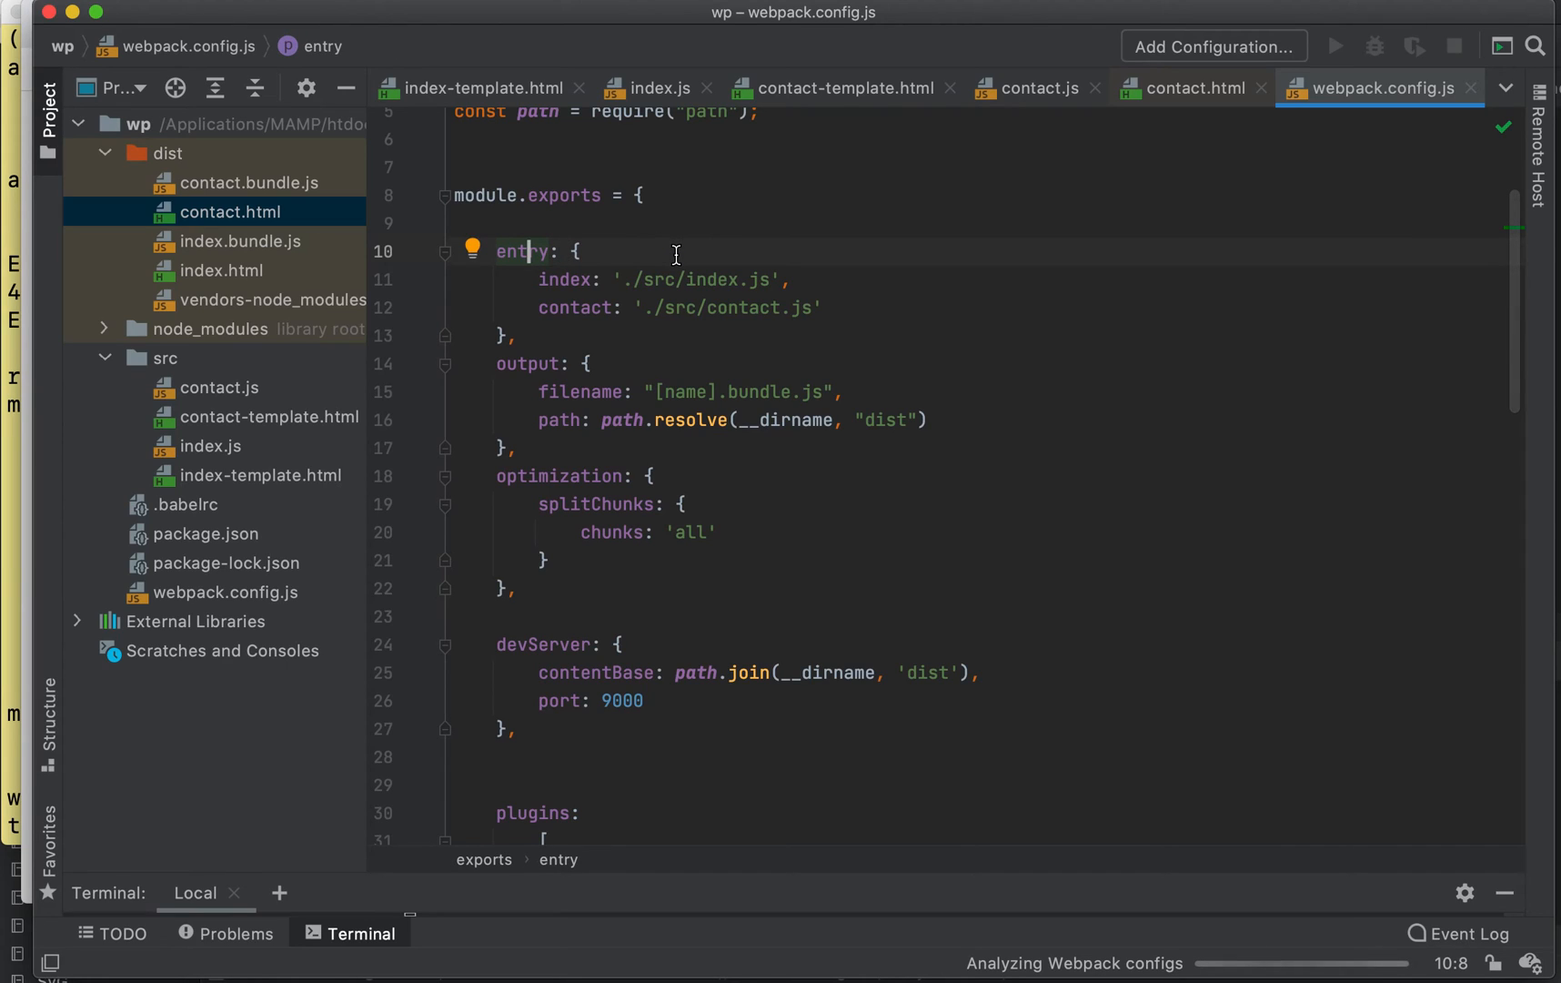
{"action": "left_click", "coordinate": [730, 279]}
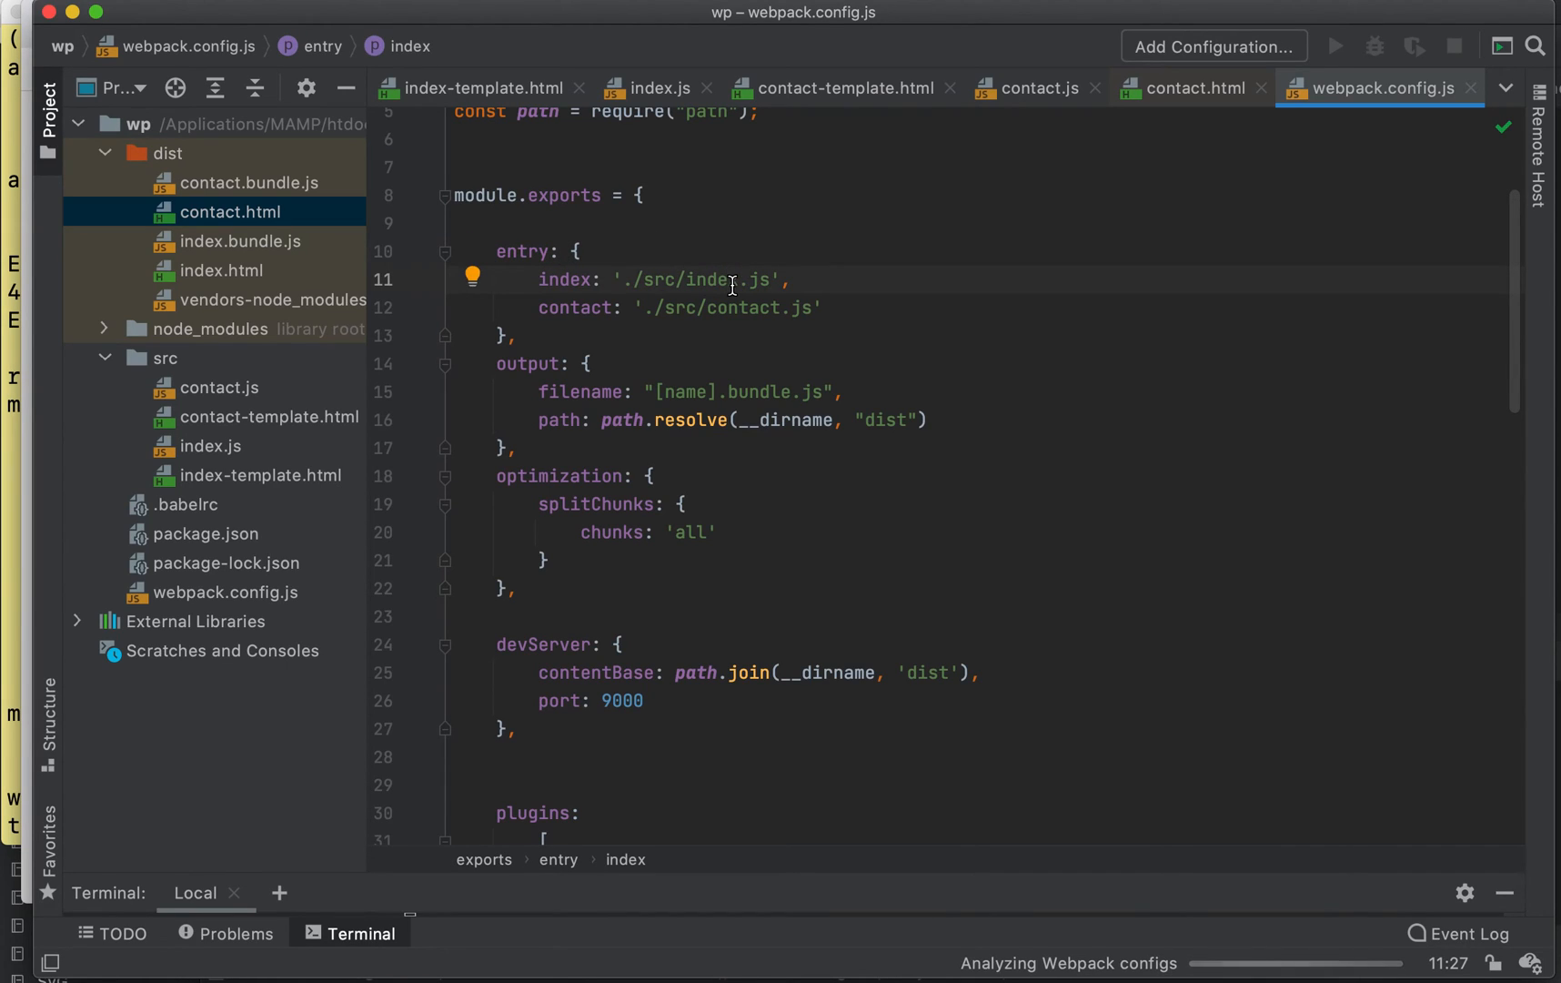
{"action": "left_click", "coordinate": [730, 308]}
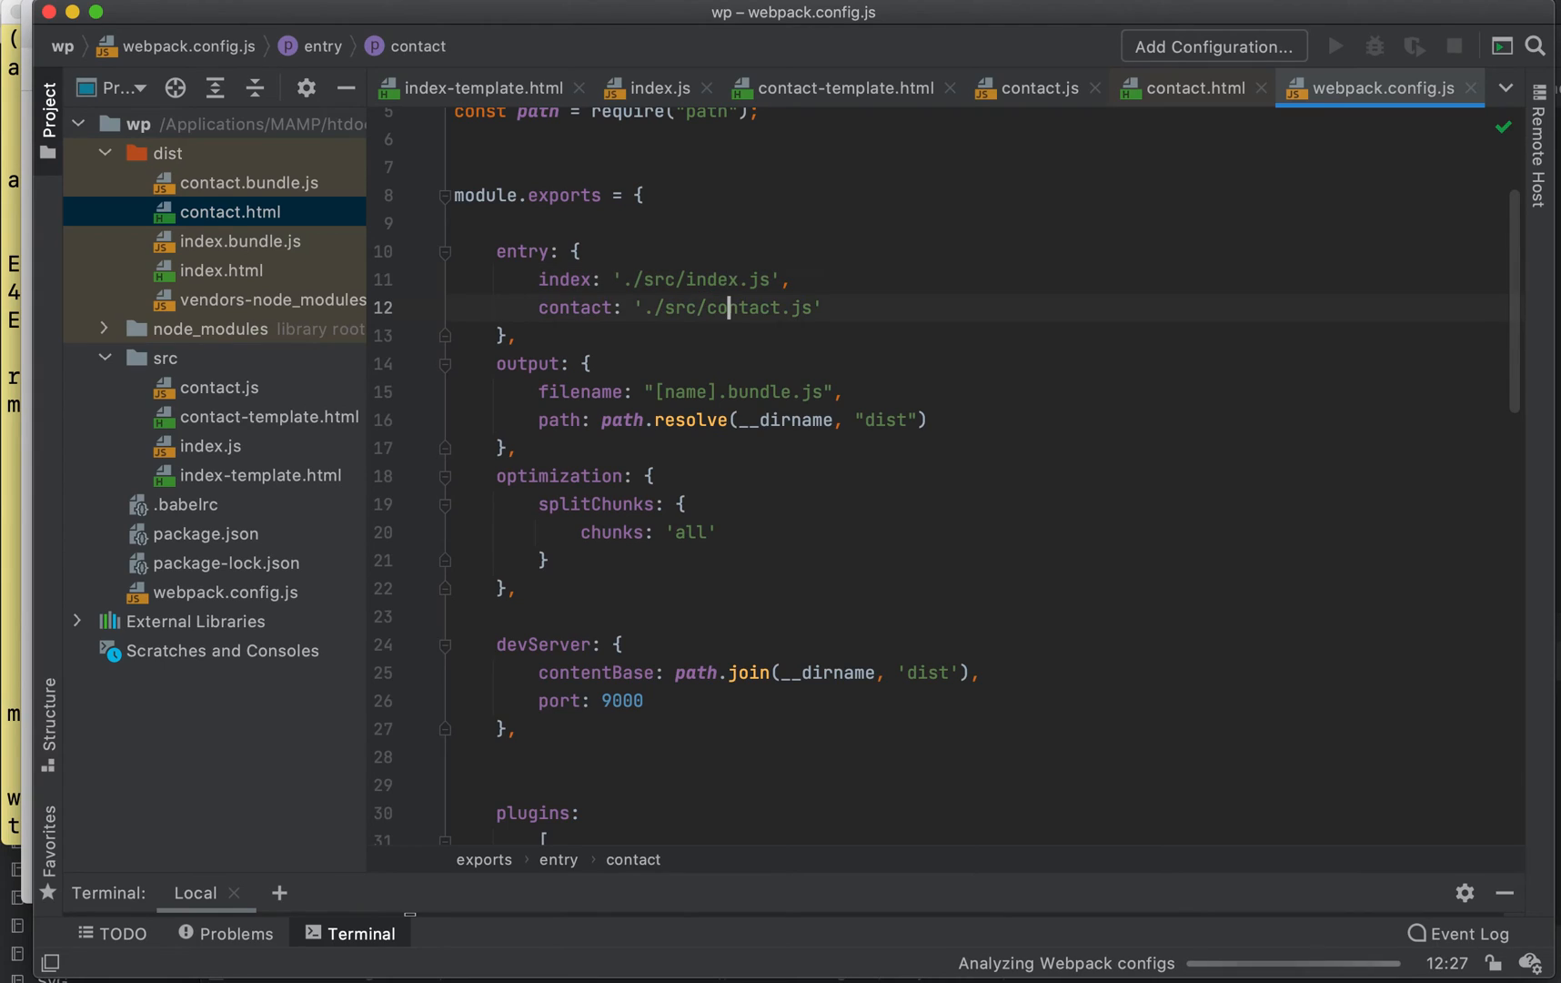
{"action": "left_click", "coordinate": [680, 279]}
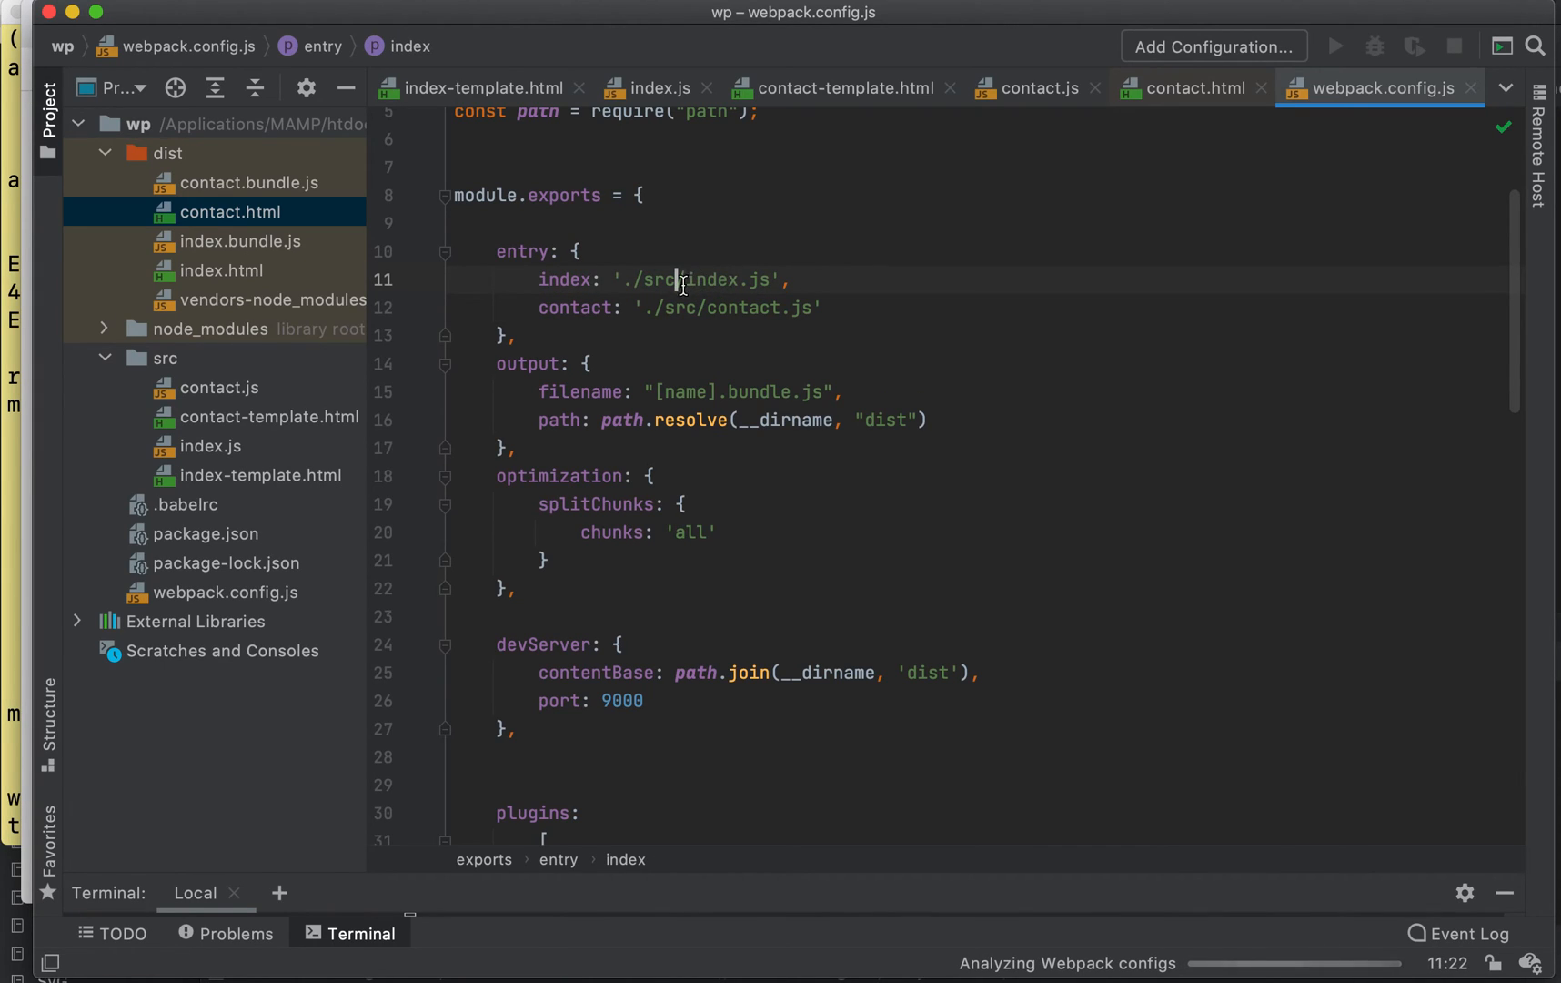
{"action": "left_click", "coordinate": [663, 307]}
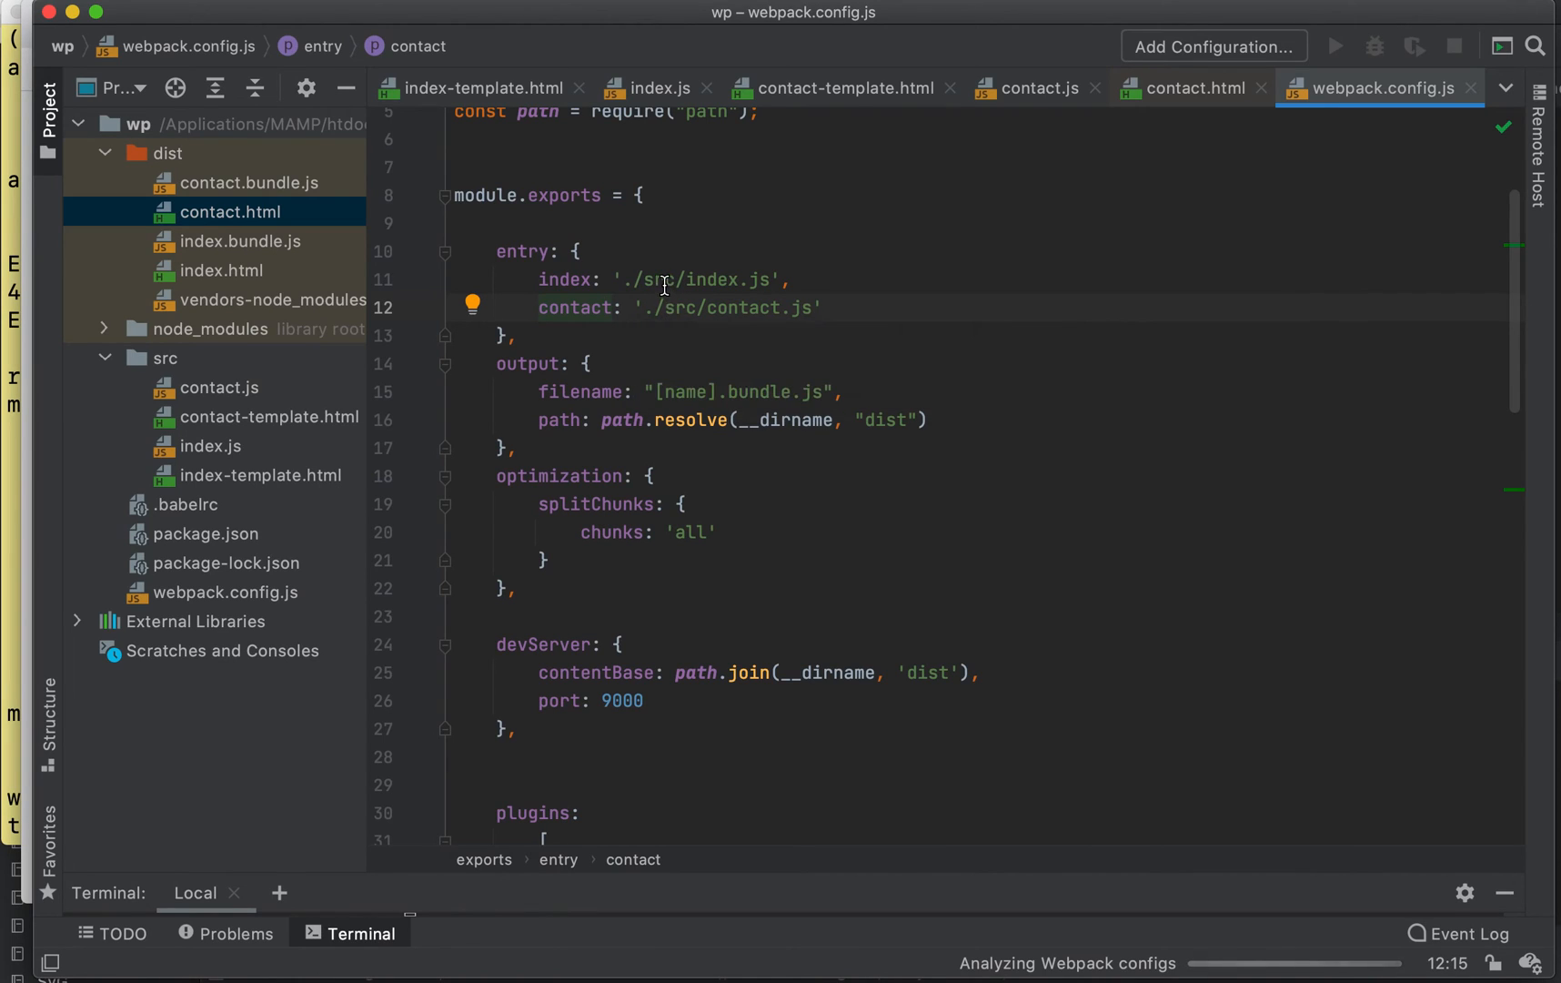
{"action": "left_click", "coordinate": [664, 279]}
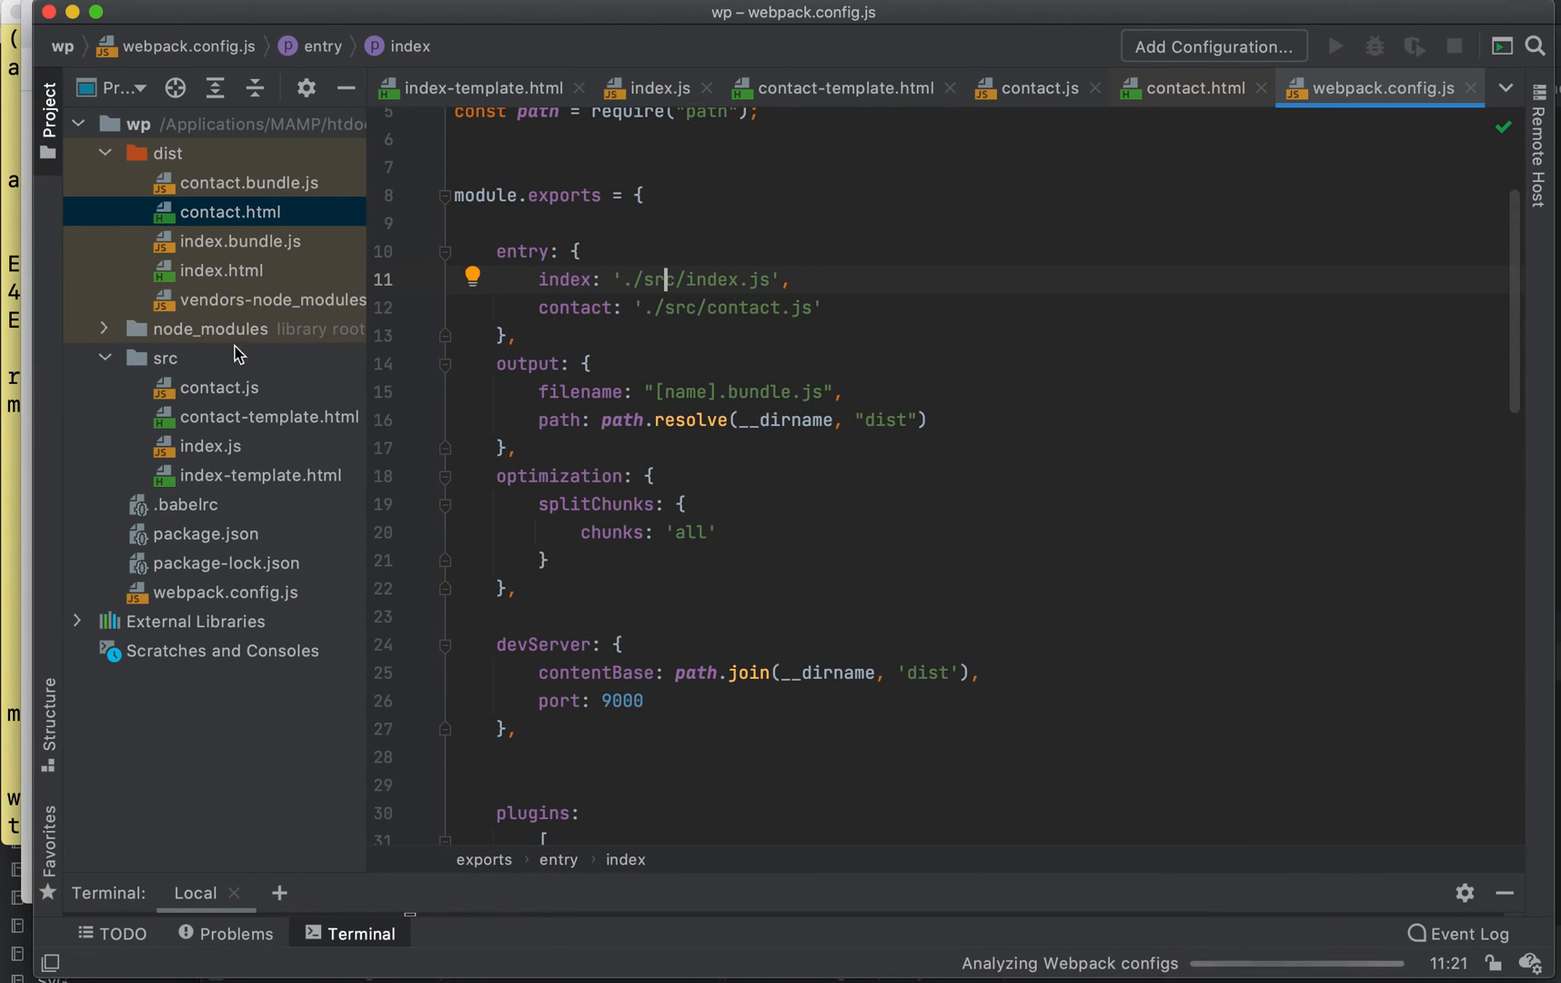
{"action": "left_click", "coordinate": [221, 387]}
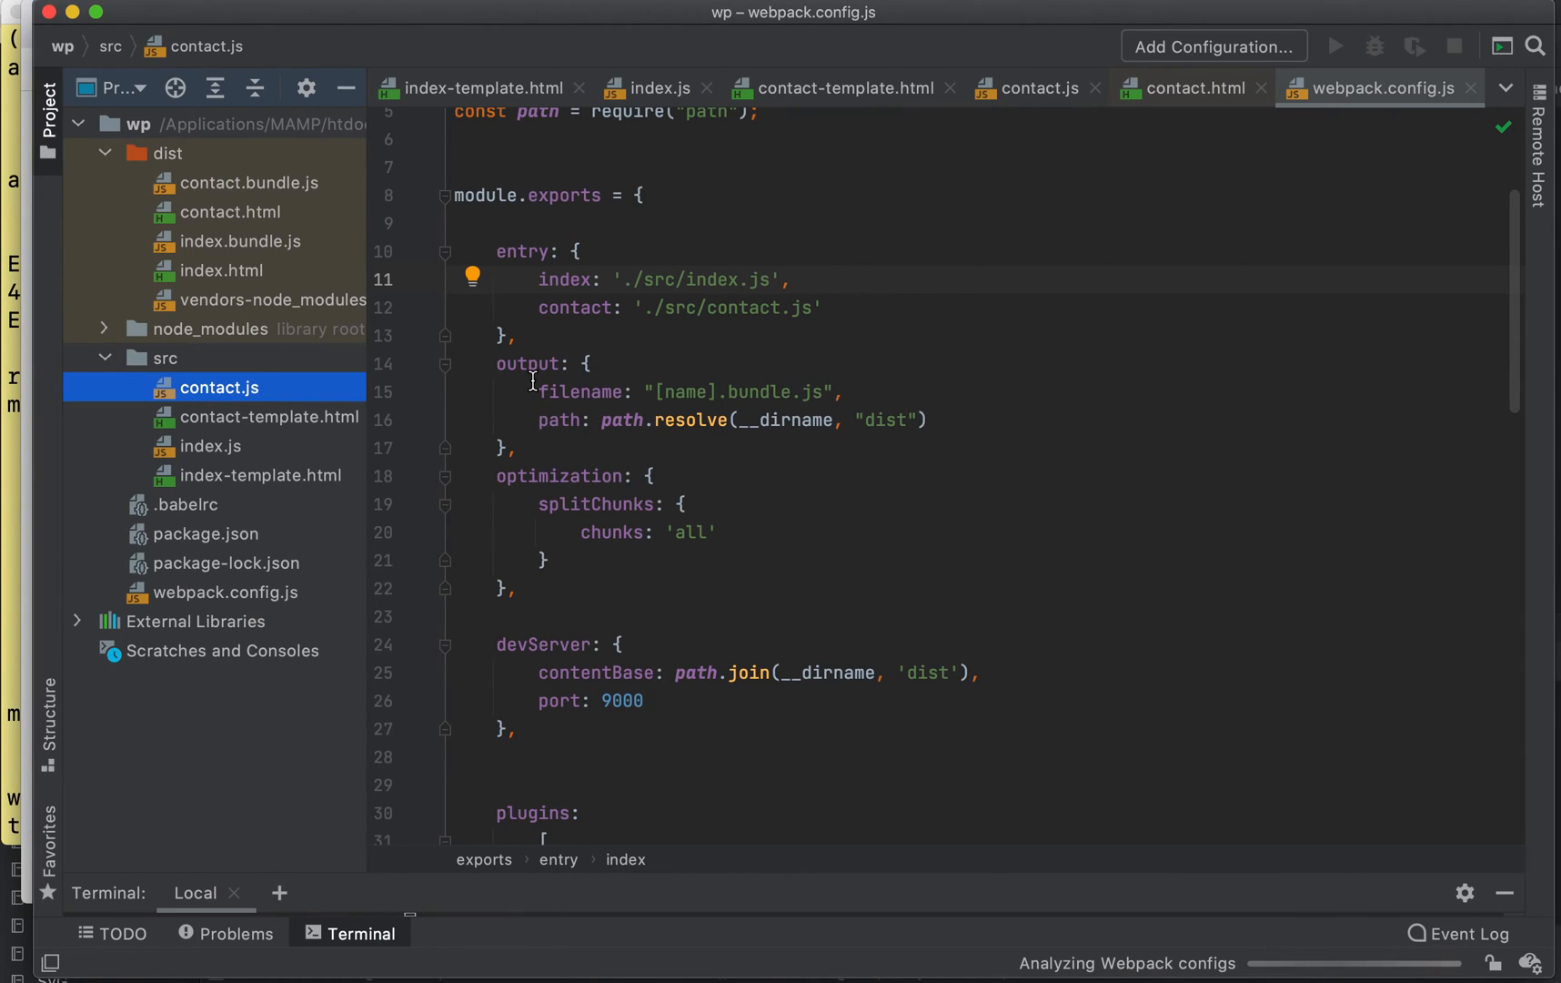
- Check the [name] output filename pattern against the built index.bundle.js
{"action": "left_click", "coordinate": [687, 392]}
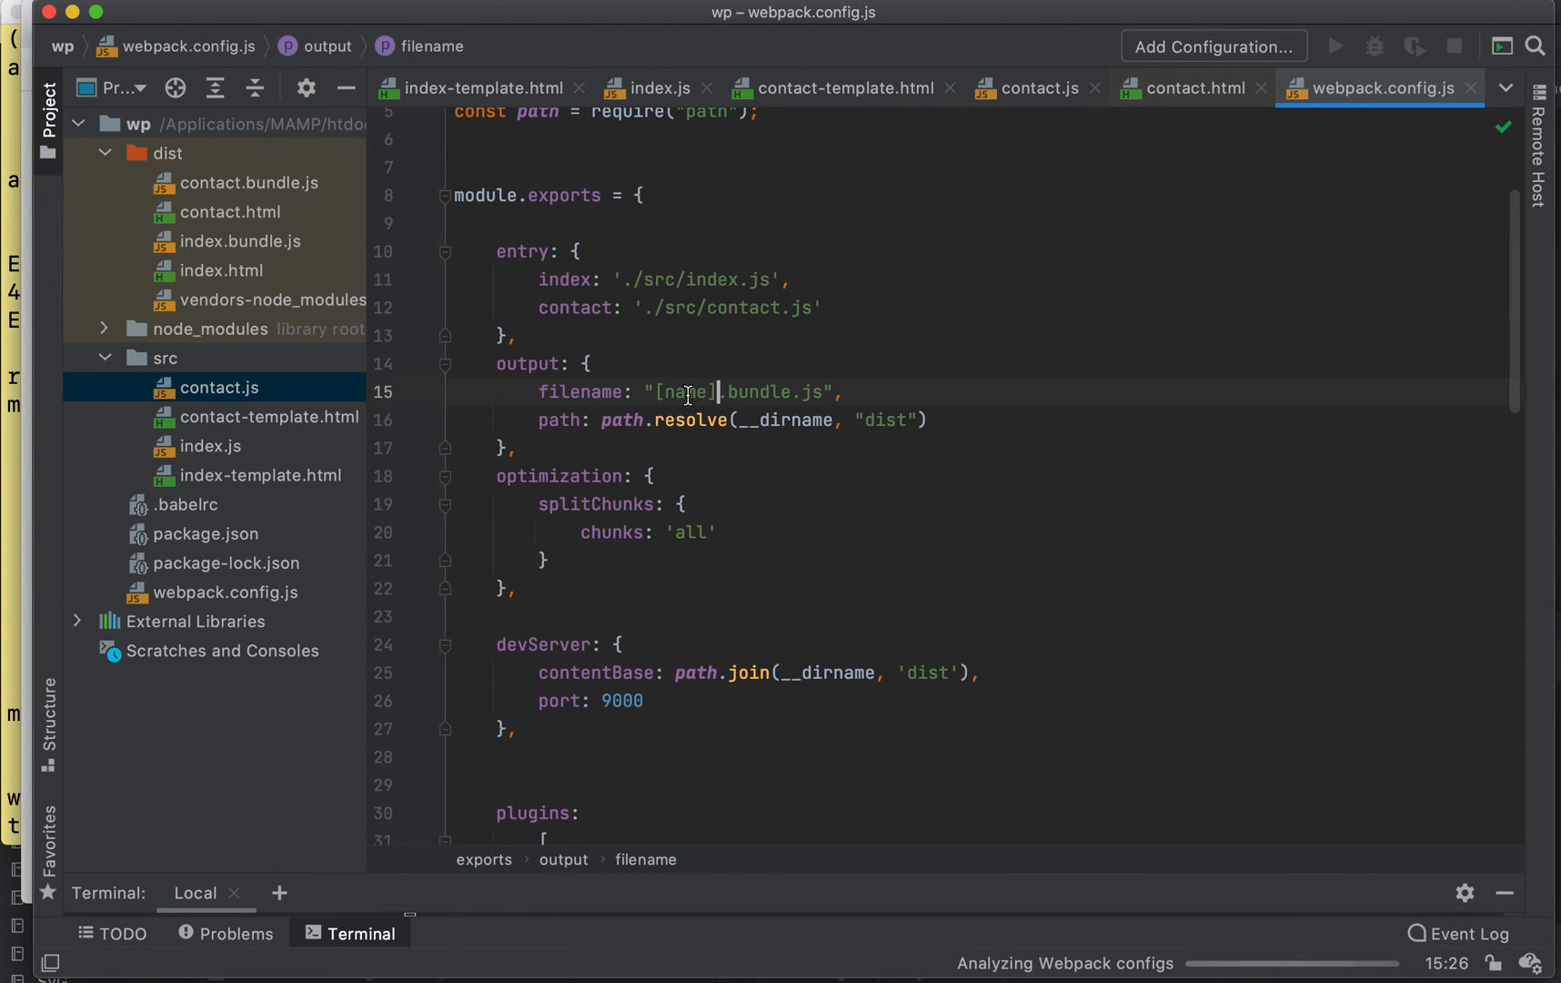
{"action": "mouse_move", "coordinate": [236, 219]}
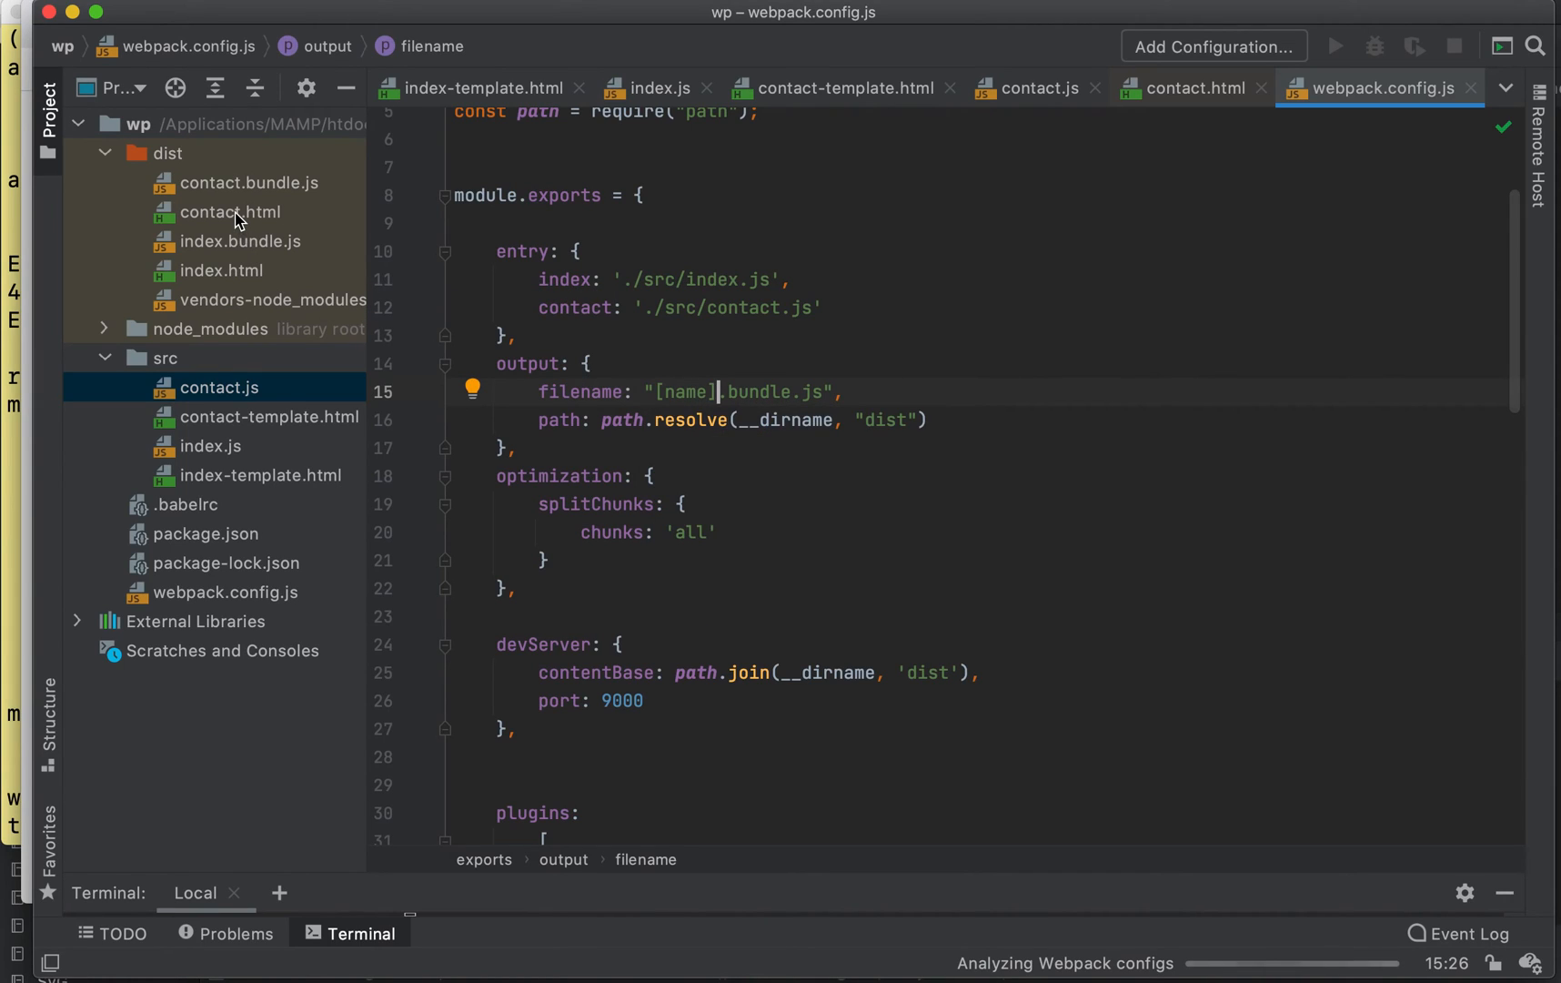
{"action": "mouse_move", "coordinate": [329, 193]}
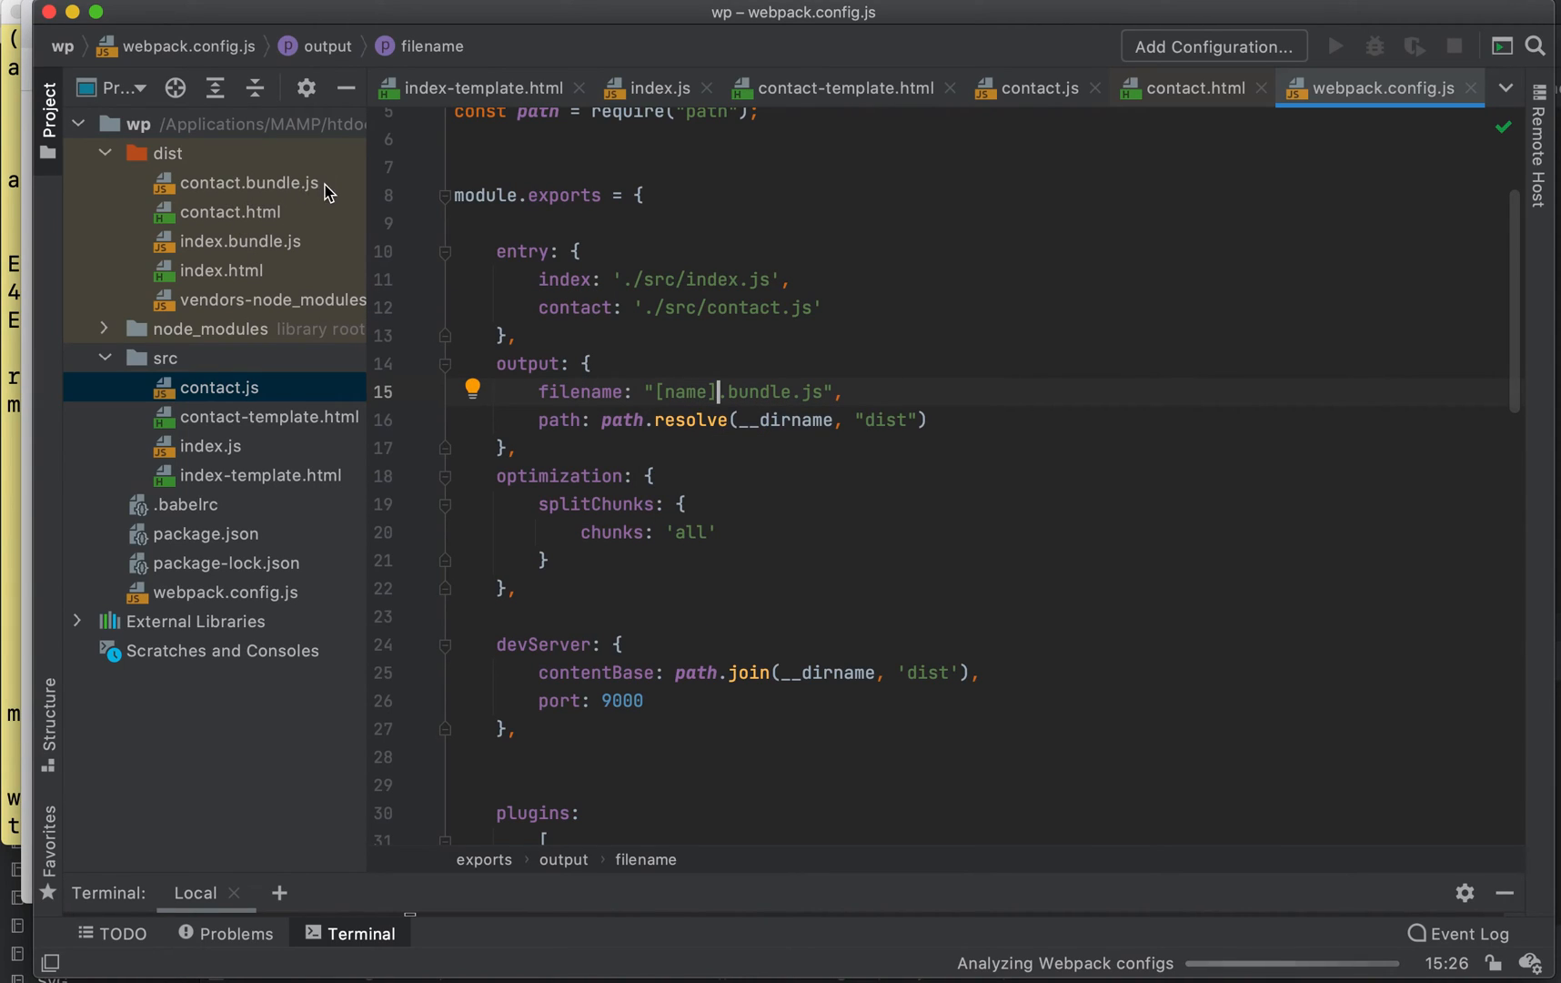
{"action": "left_click", "coordinate": [708, 391]}
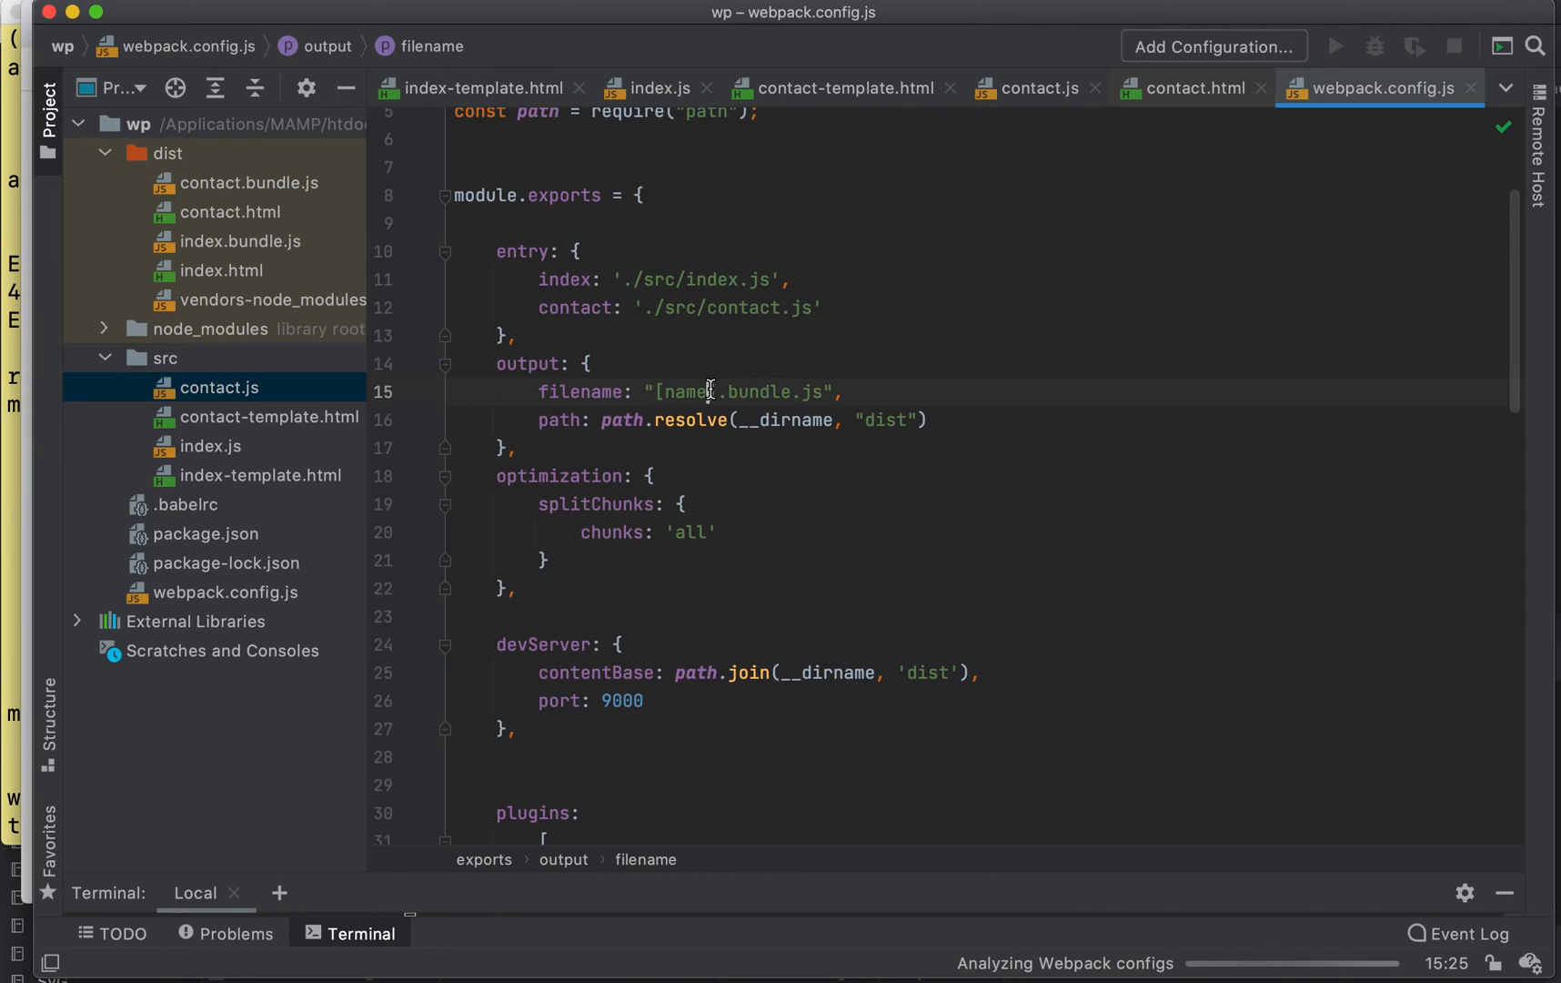
{"action": "left_click", "coordinate": [238, 241]}
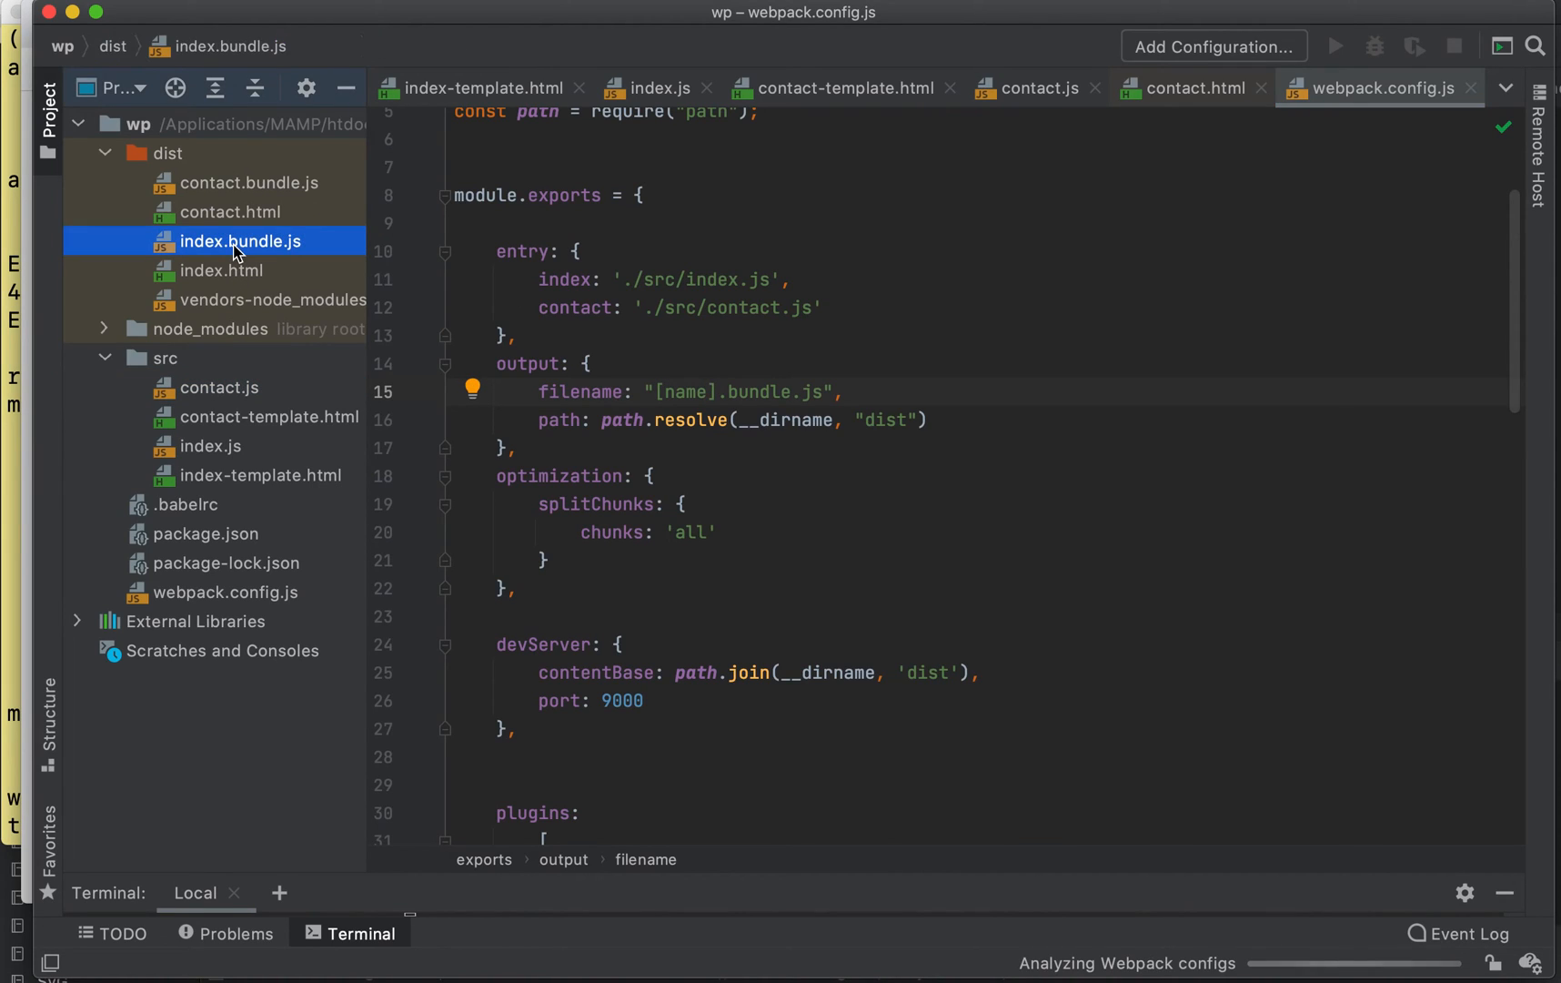
{"action": "mouse_move", "coordinate": [760, 406]}
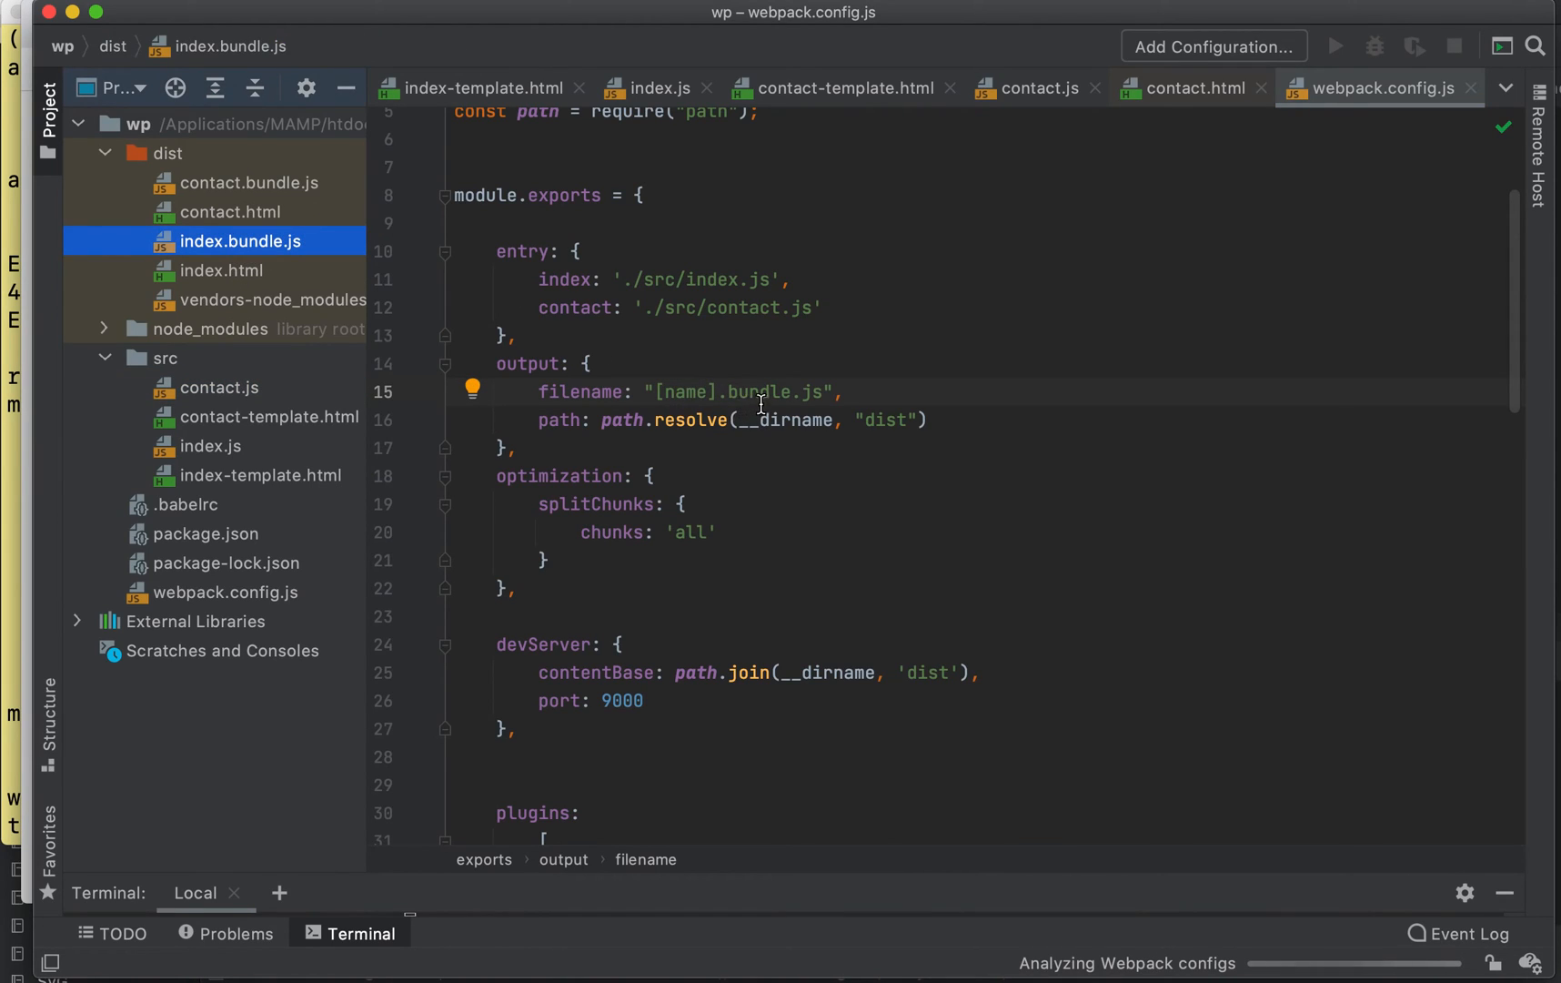
{"action": "mouse_move", "coordinate": [763, 390]}
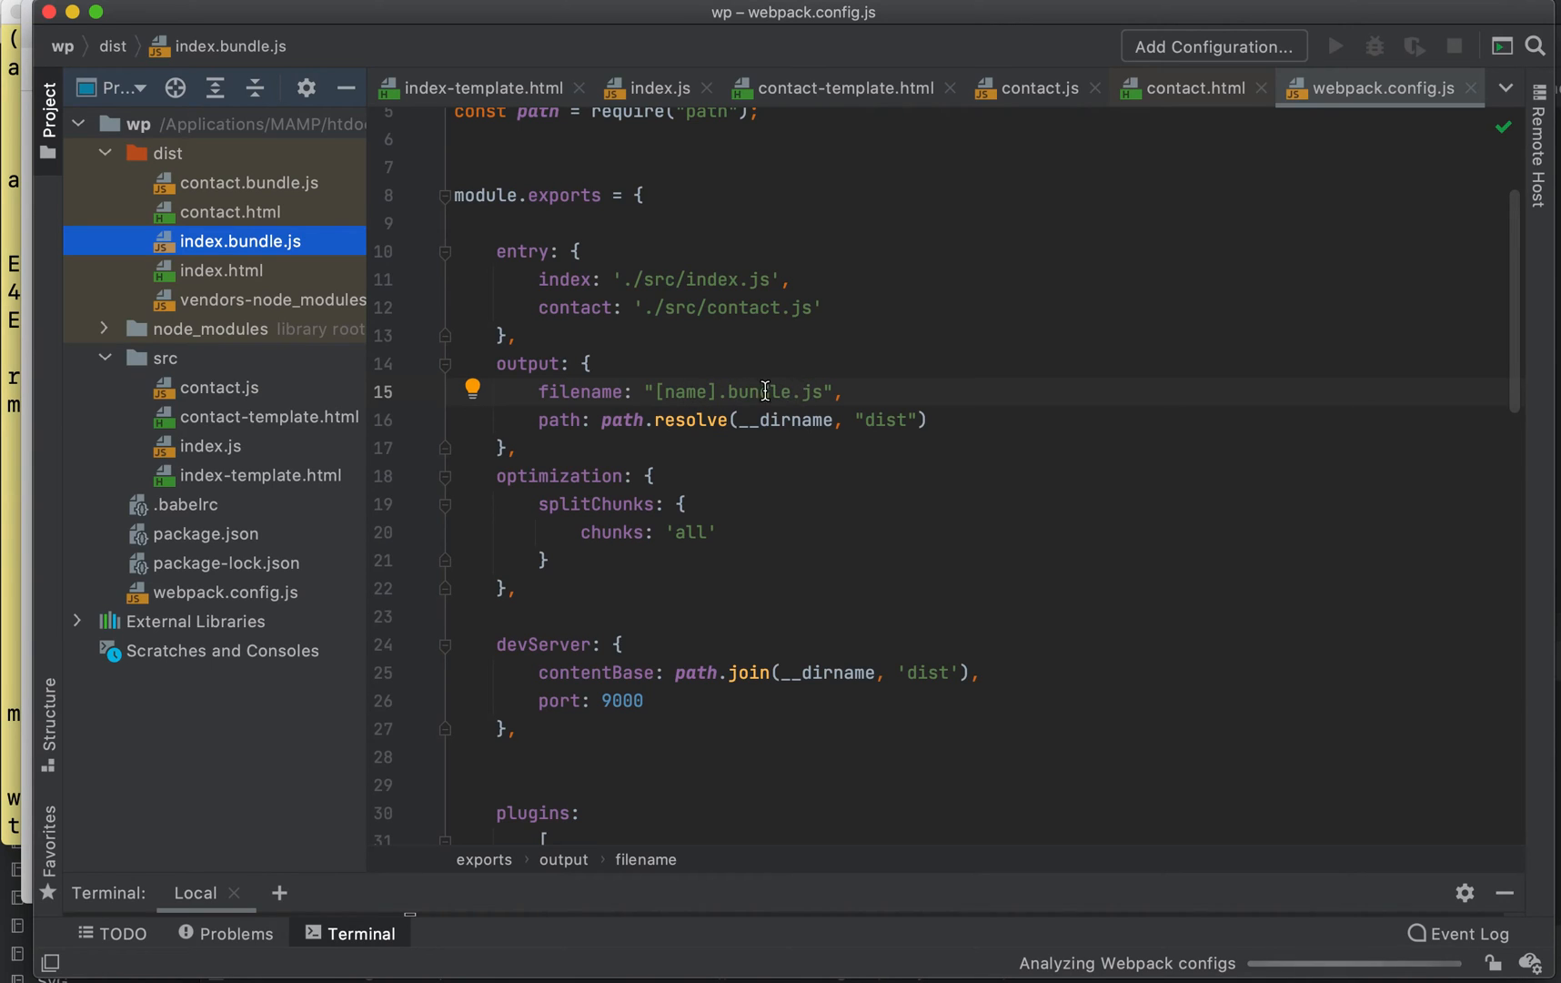
{"action": "mouse_move", "coordinate": [747, 420]}
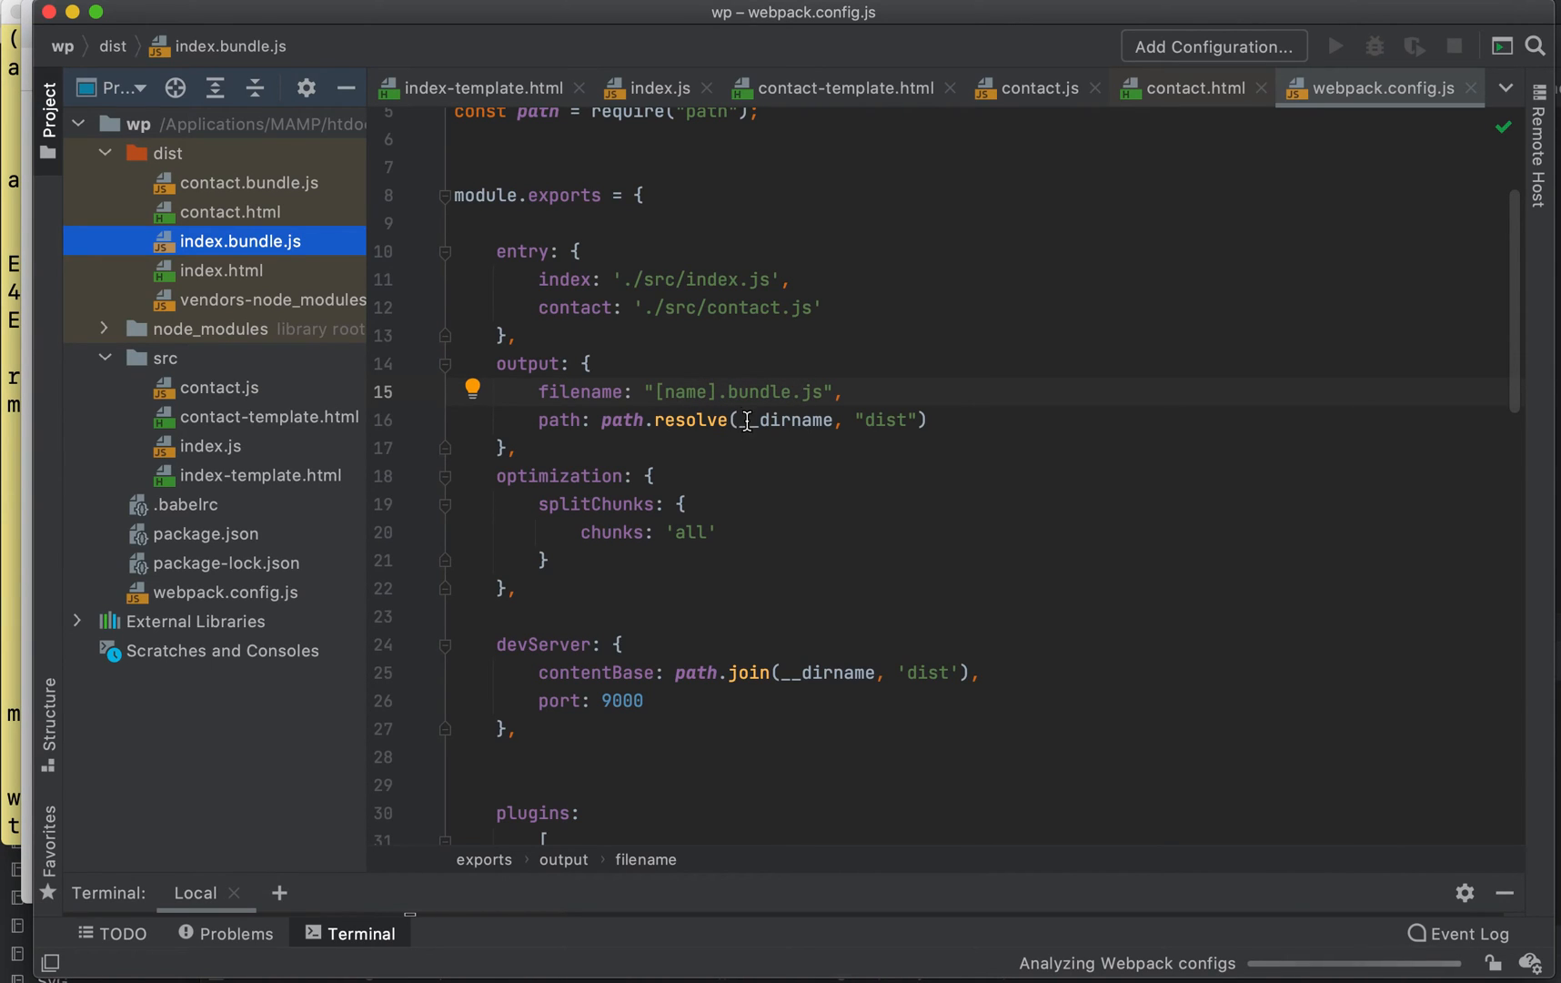
{"action": "scroll", "scroll_direction": "down", "scroll_amount": 3}
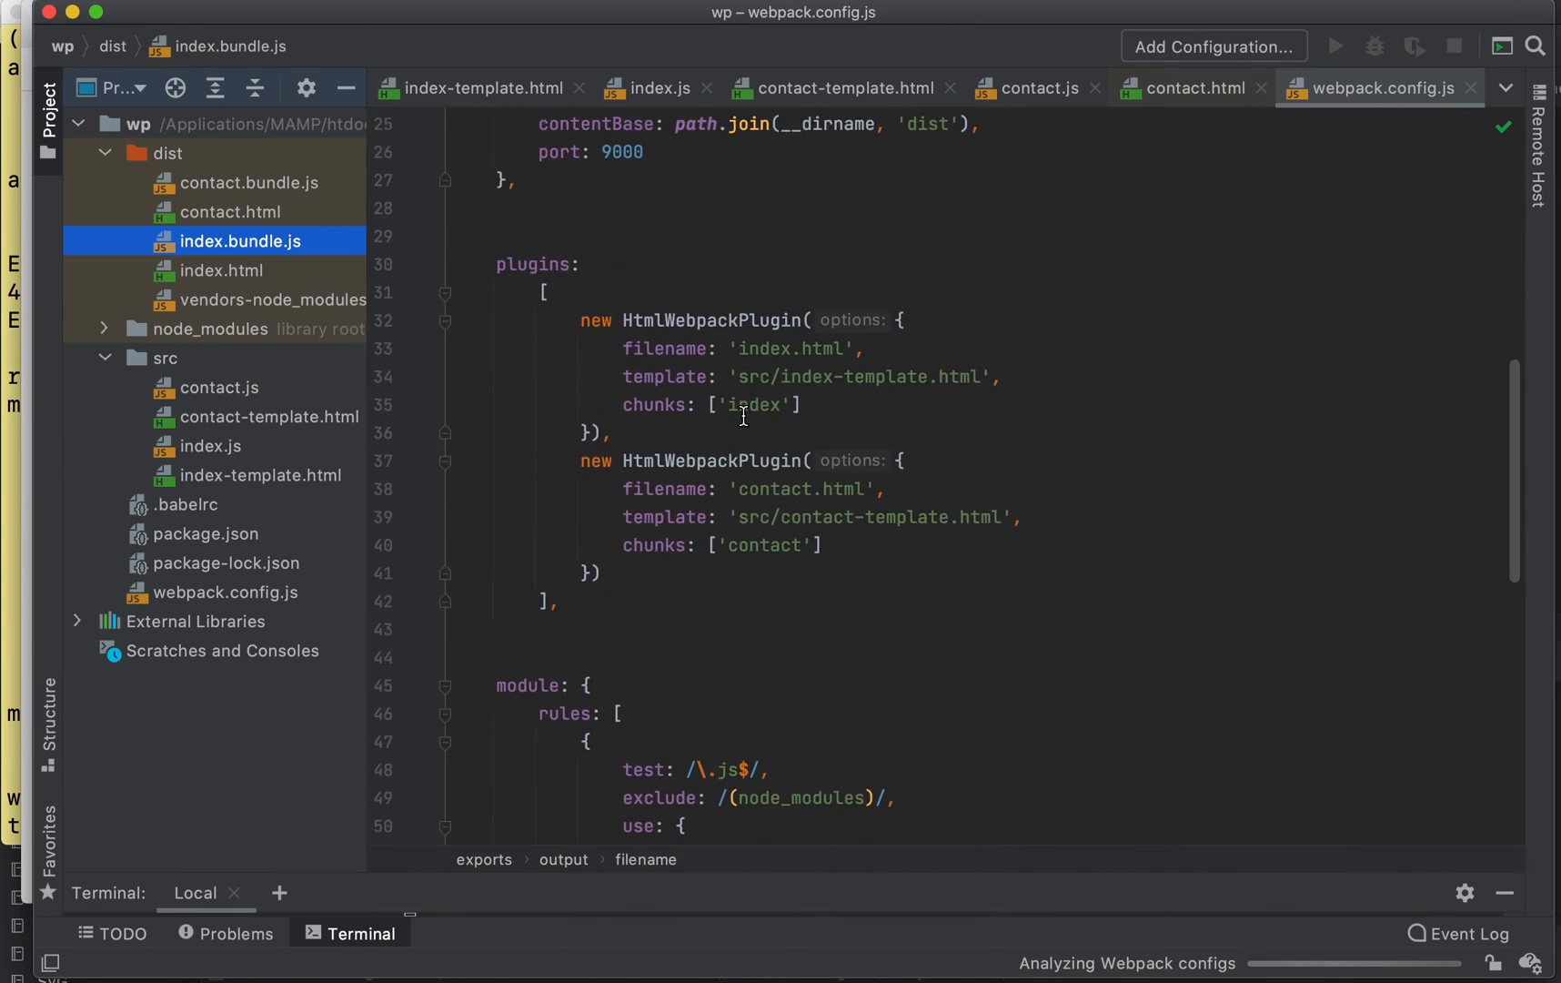
{"action": "scroll", "scroll_direction": "up", "scroll_amount": 3}
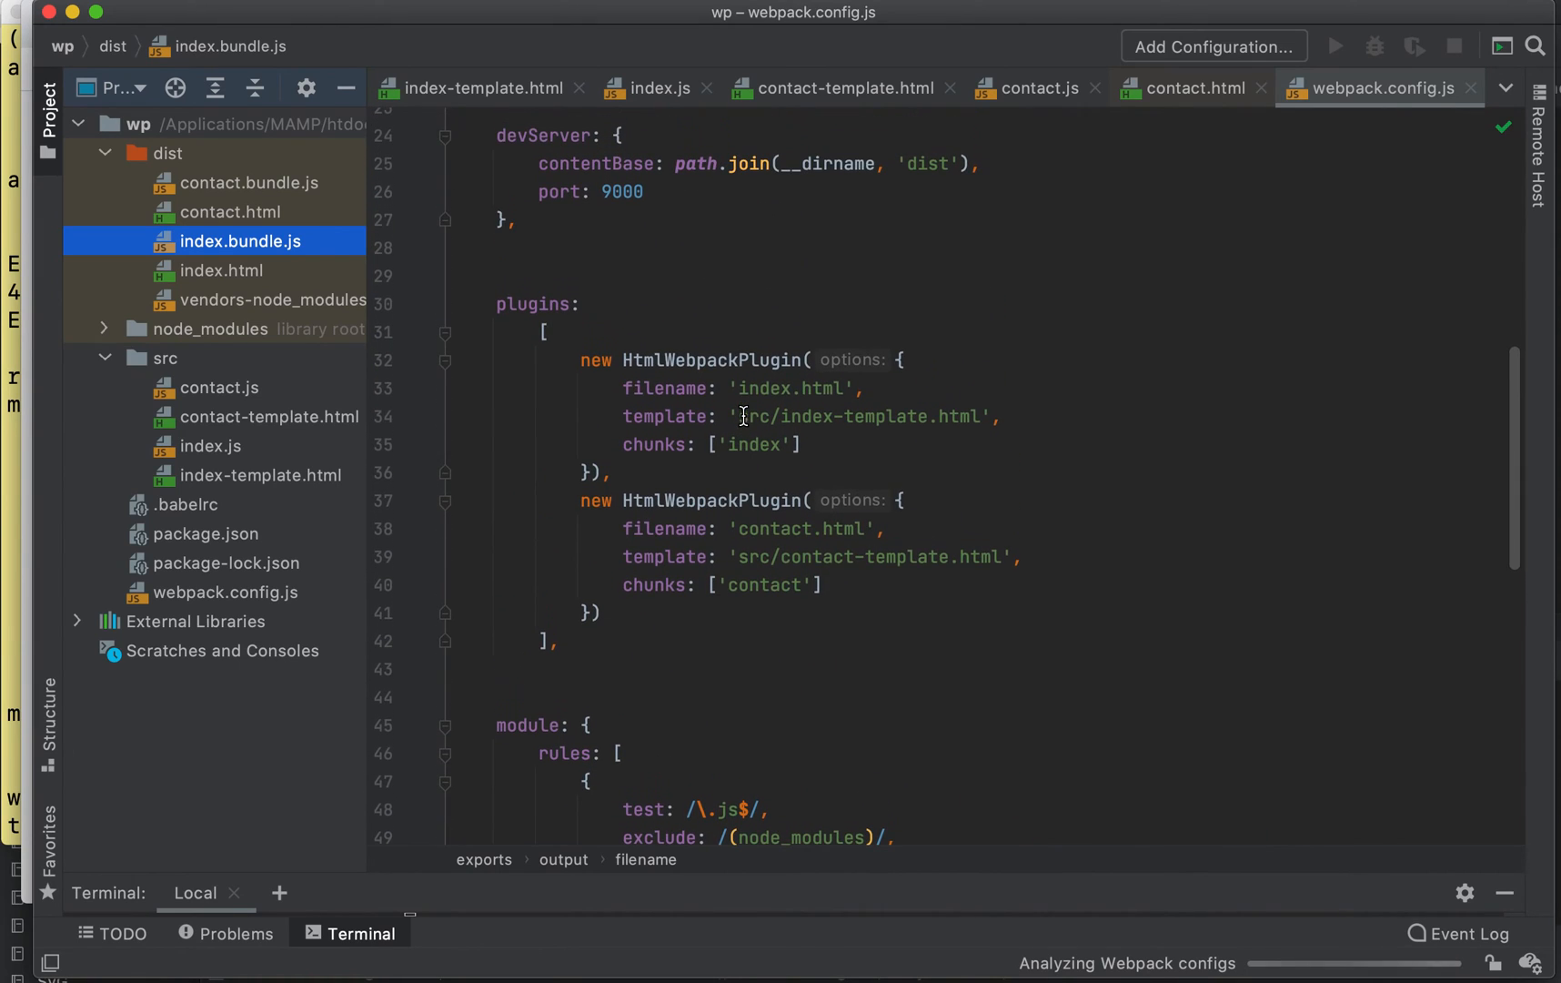
- Review the HtmlWebpackPlugin entries generating index.html and contact.html from their templates
{"action": "left_click", "coordinate": [539, 304]}
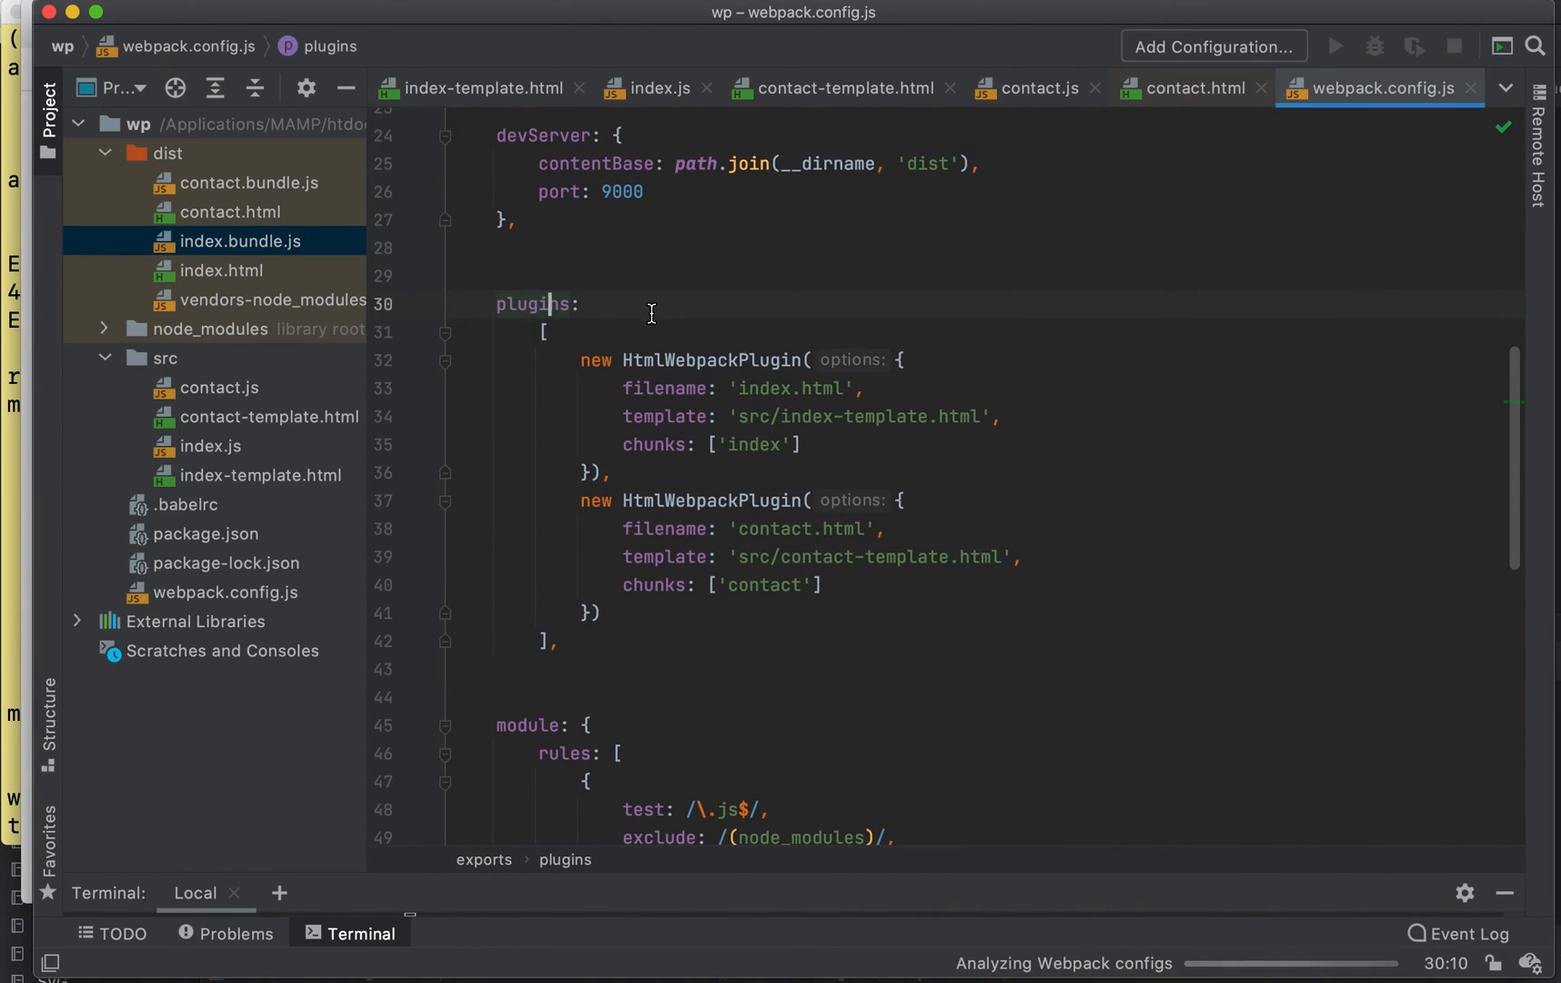
{"action": "left_click", "coordinate": [782, 389]}
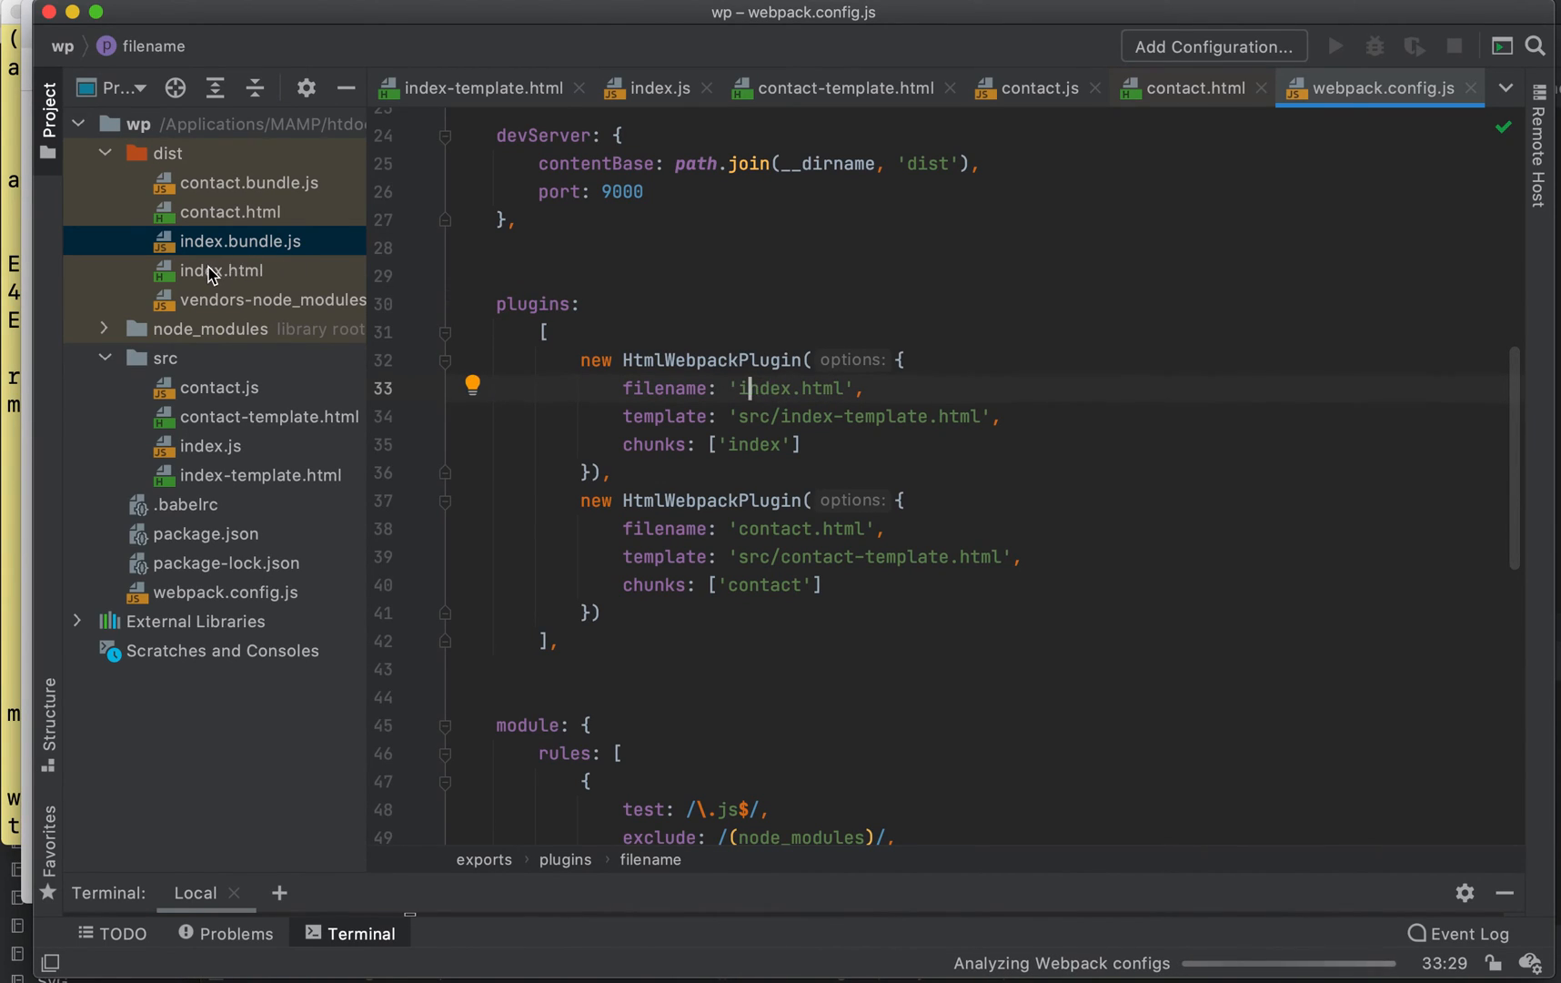
{"action": "left_click", "coordinate": [223, 270]}
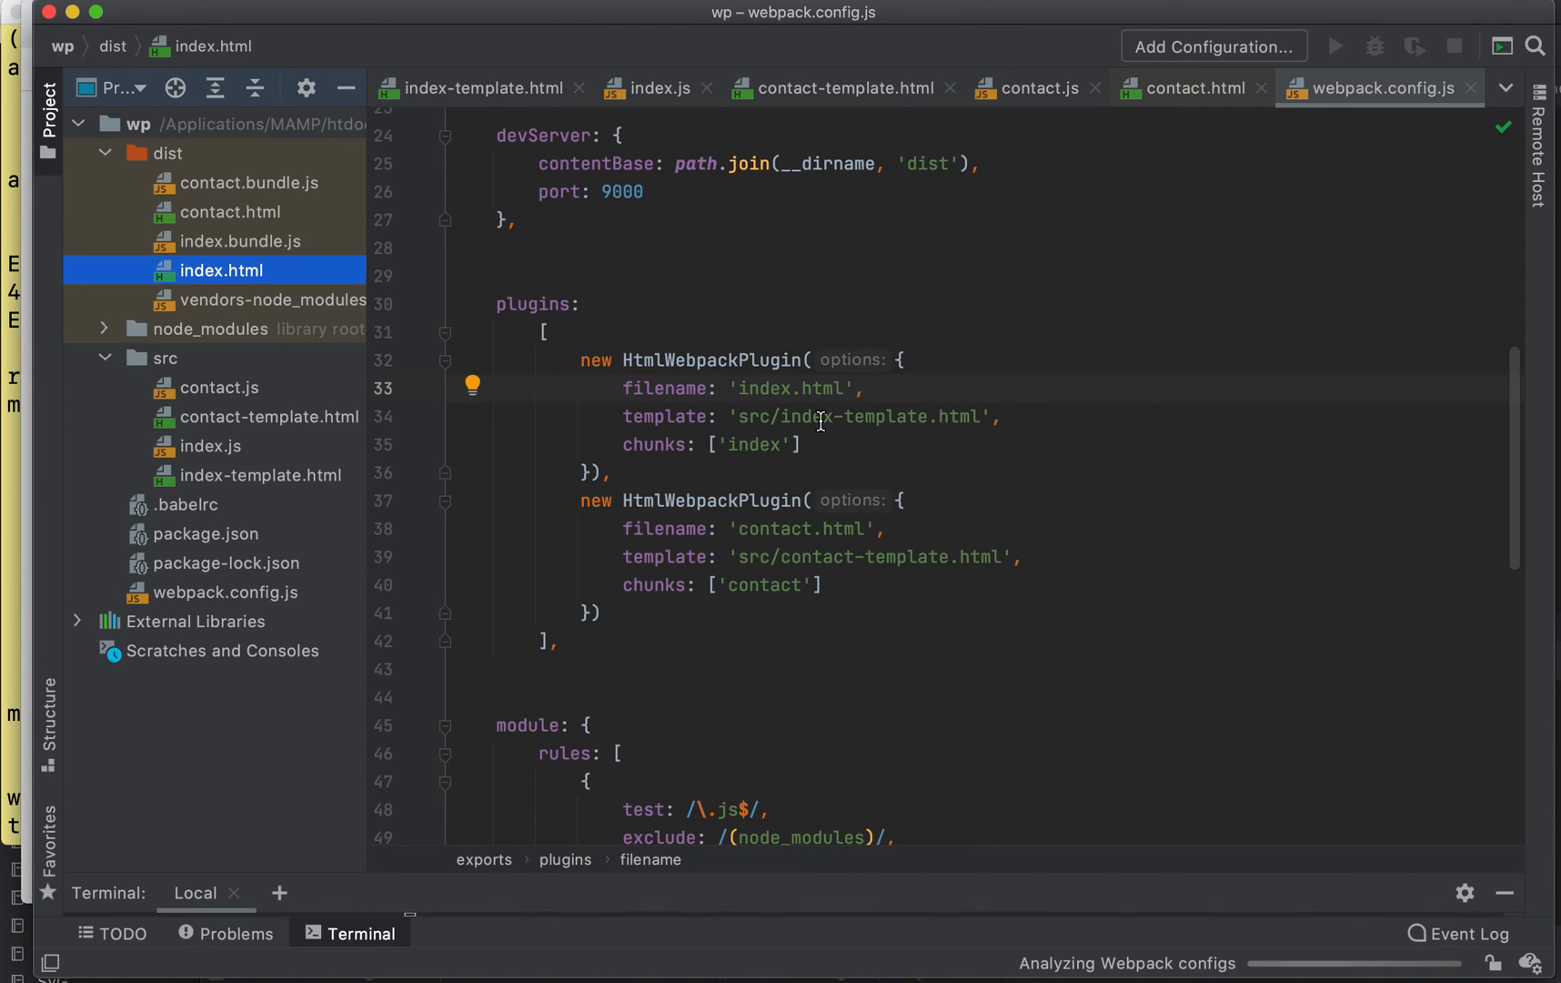
{"action": "left_click", "coordinate": [844, 417]}
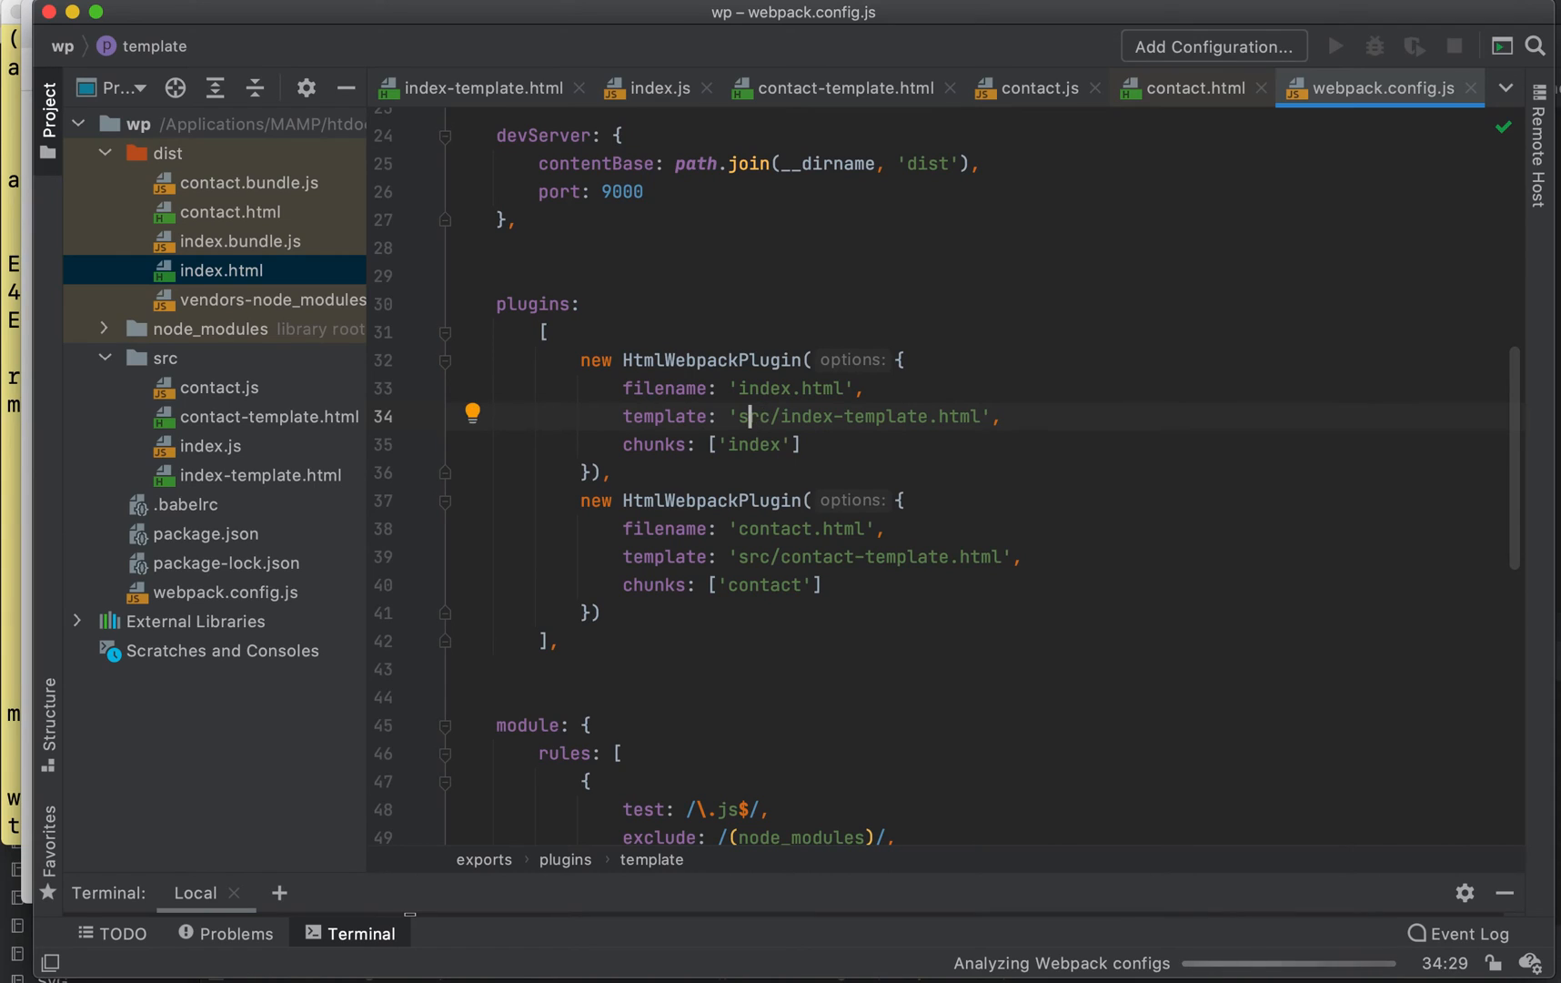
{"action": "left_click", "coordinate": [787, 529]}
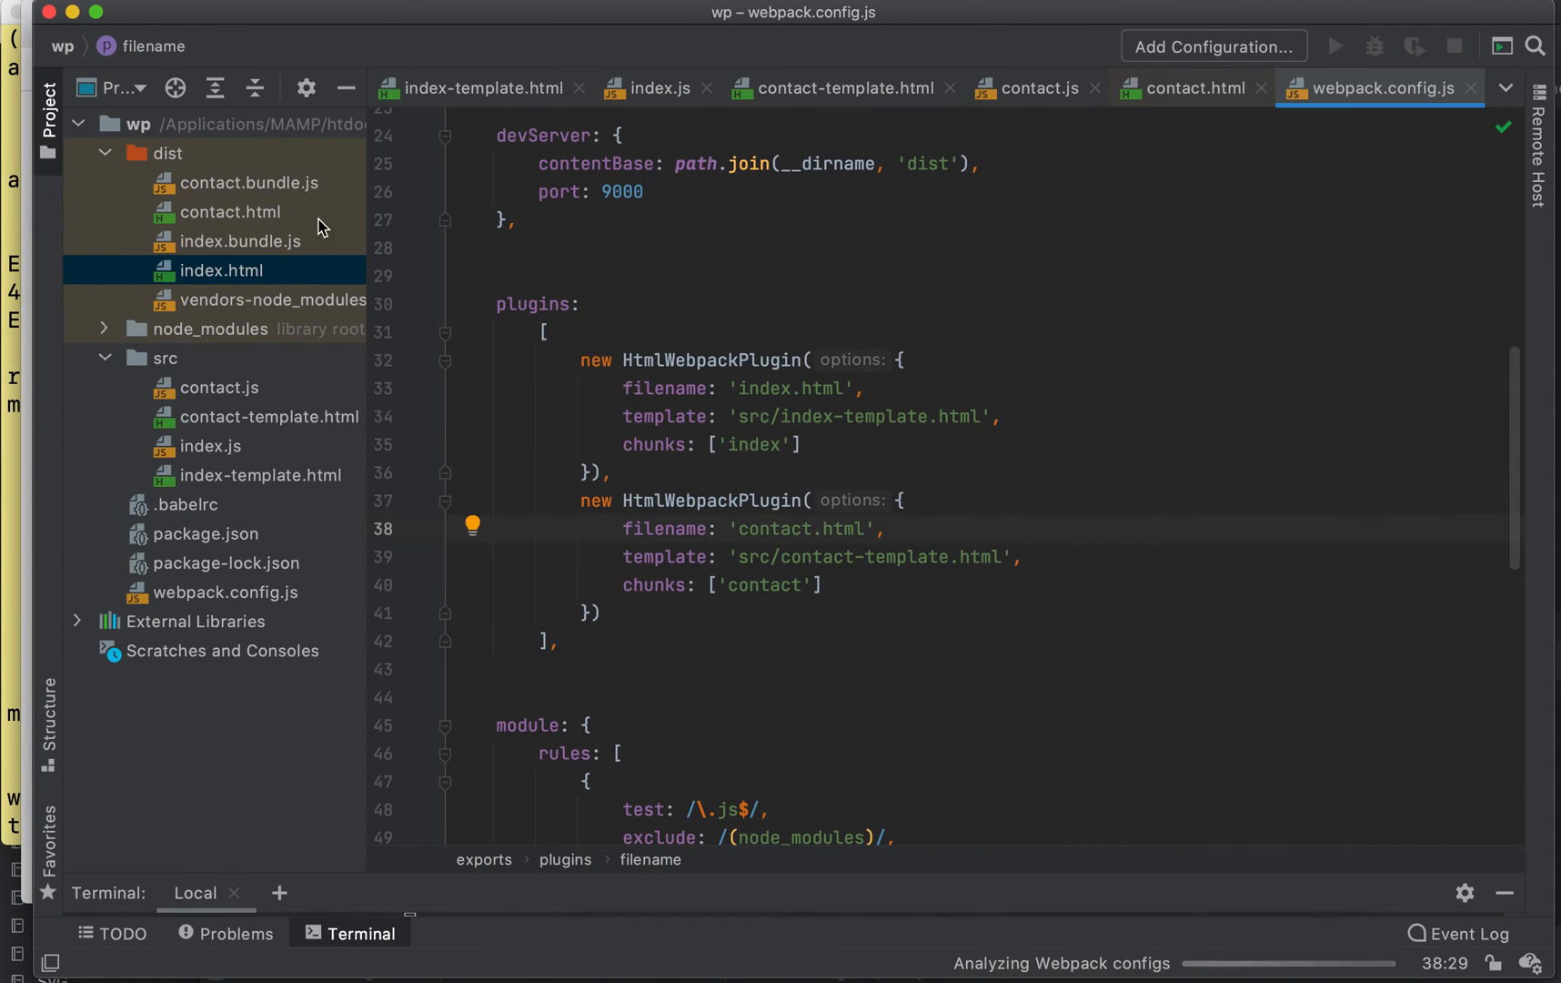
{"action": "left_click", "coordinate": [234, 211]}
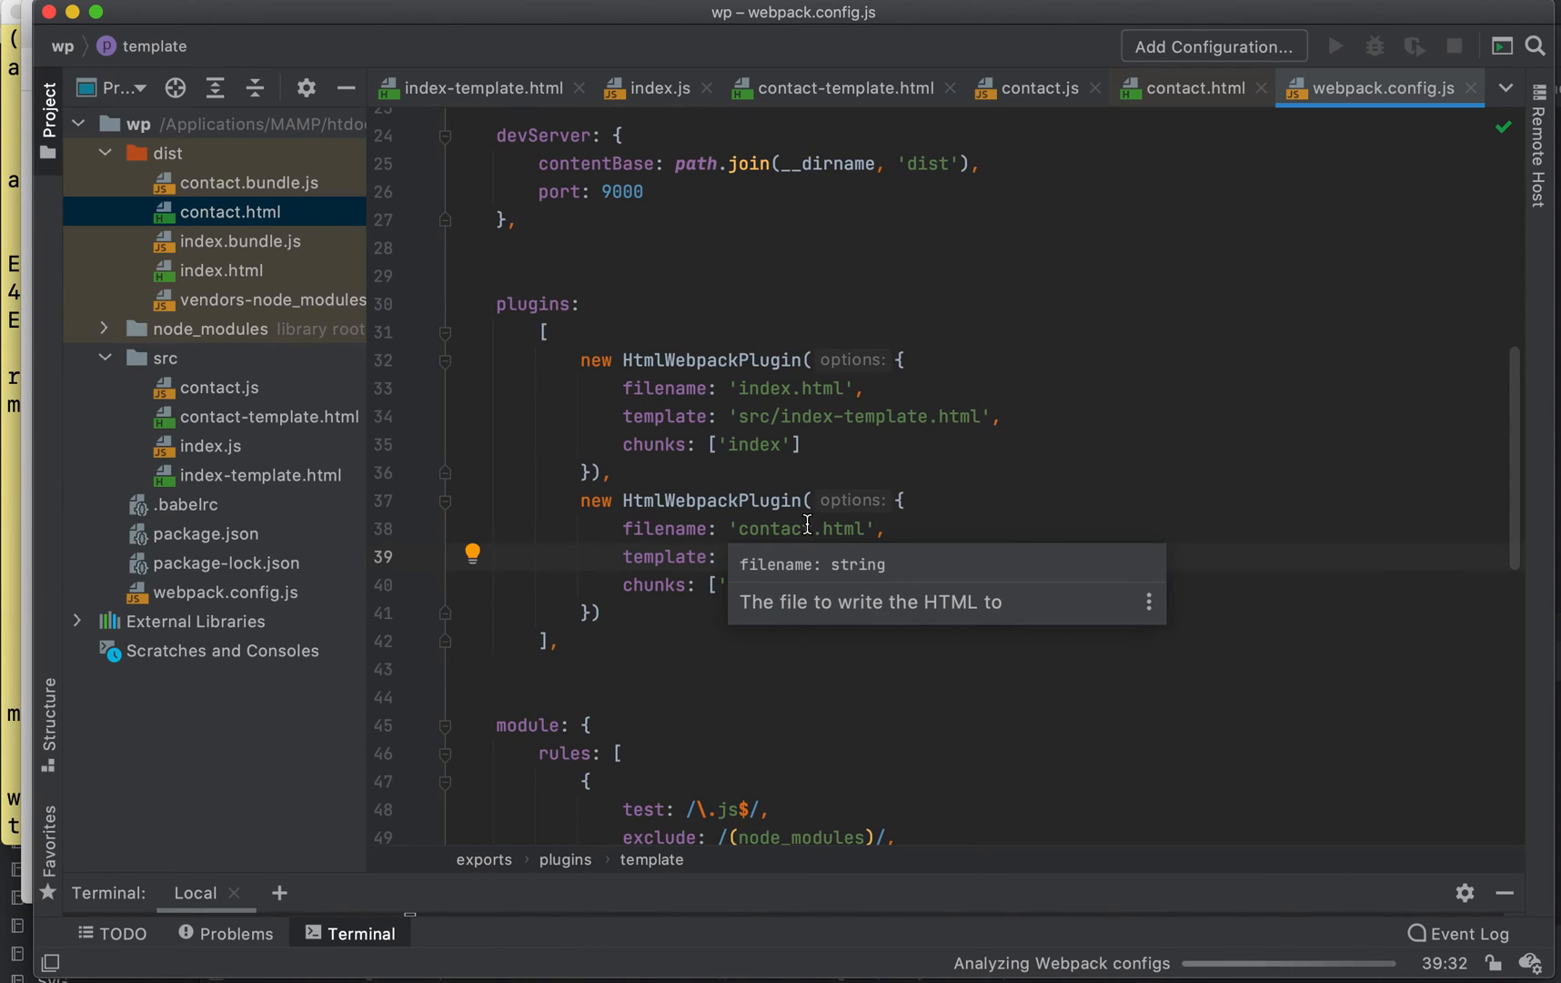
{"action": "mouse_move", "coordinate": [746, 600]}
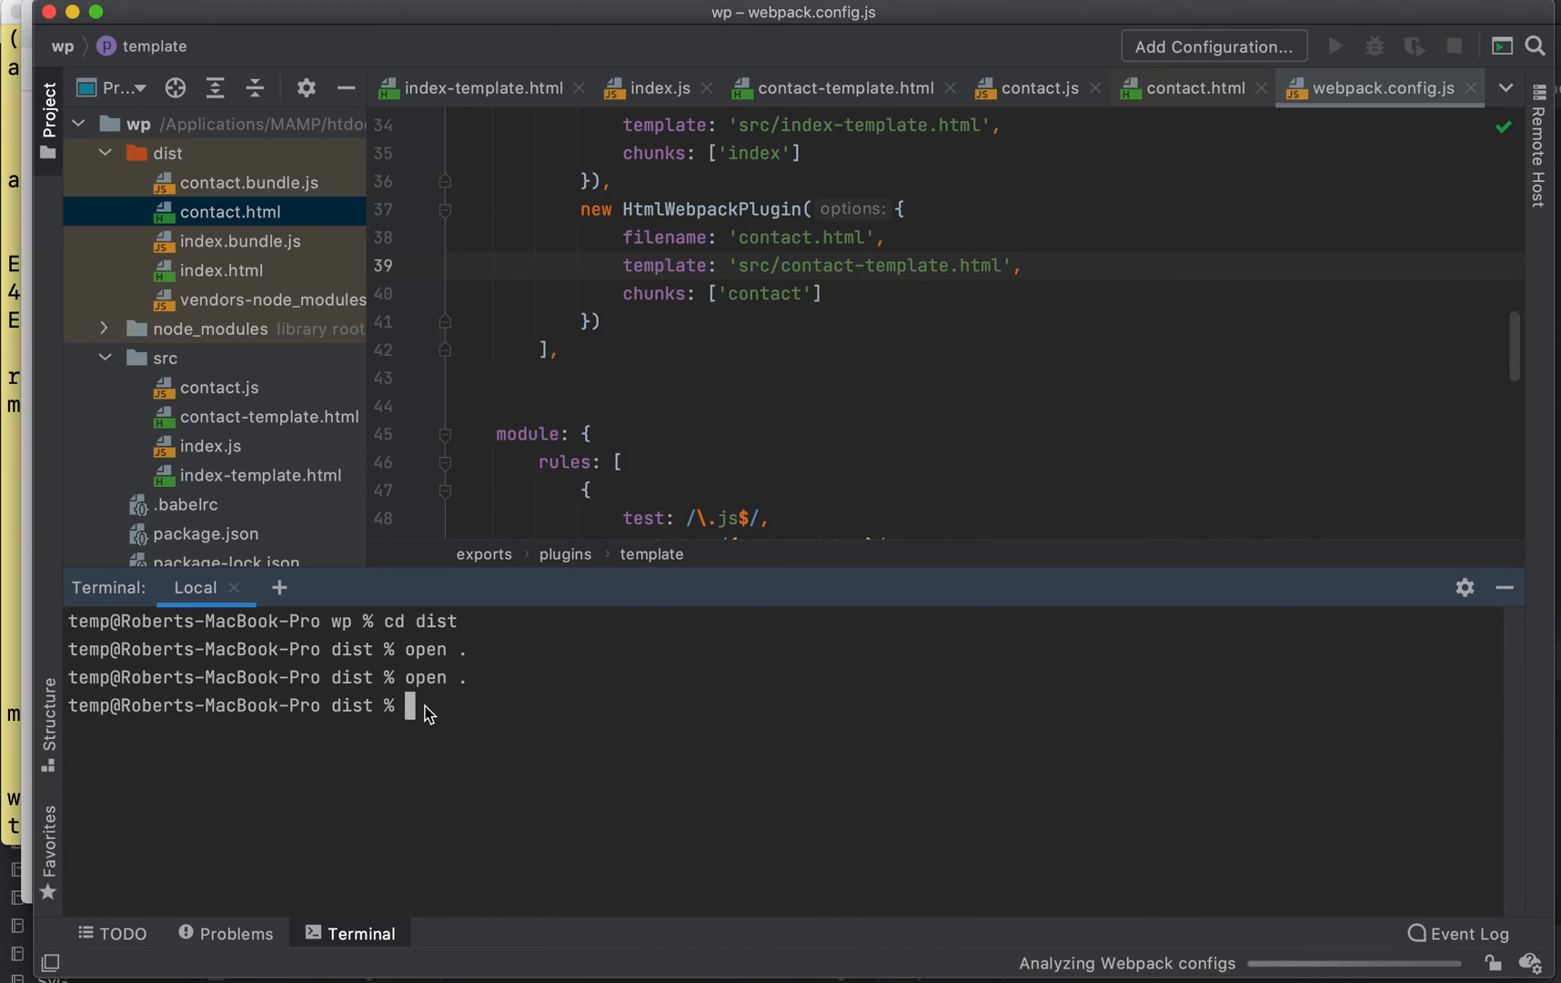
- From the project root (cd ..), run npx webpack --mode production
{"action": "type", "text": "cd .."}
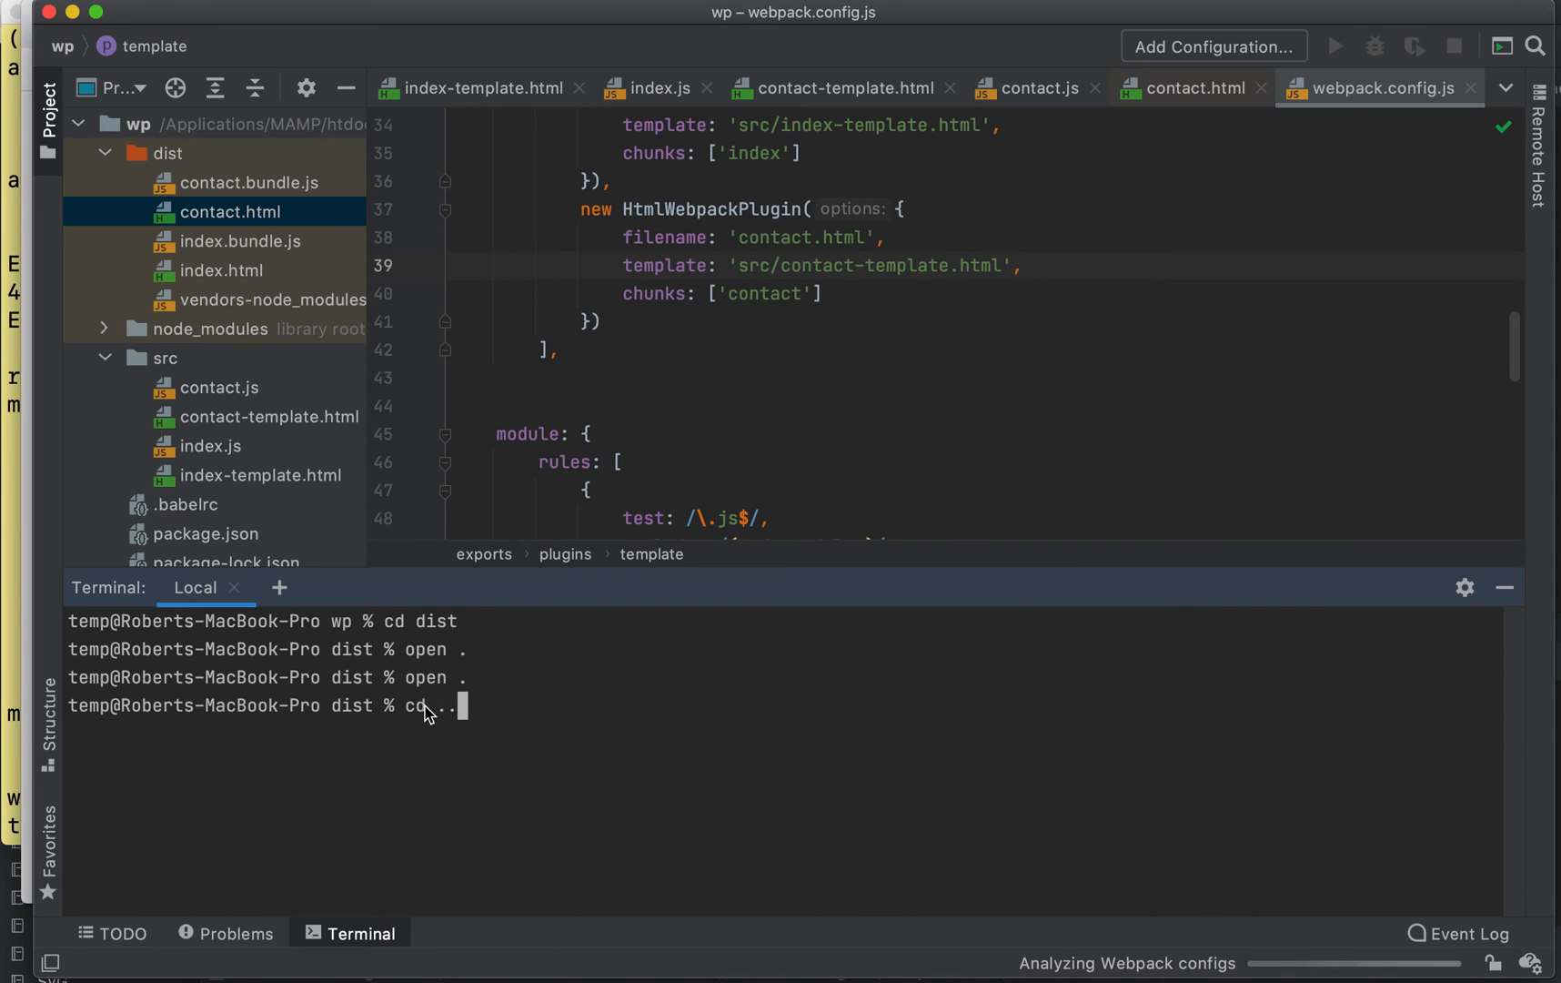
{"action": "key", "text": "Return"}
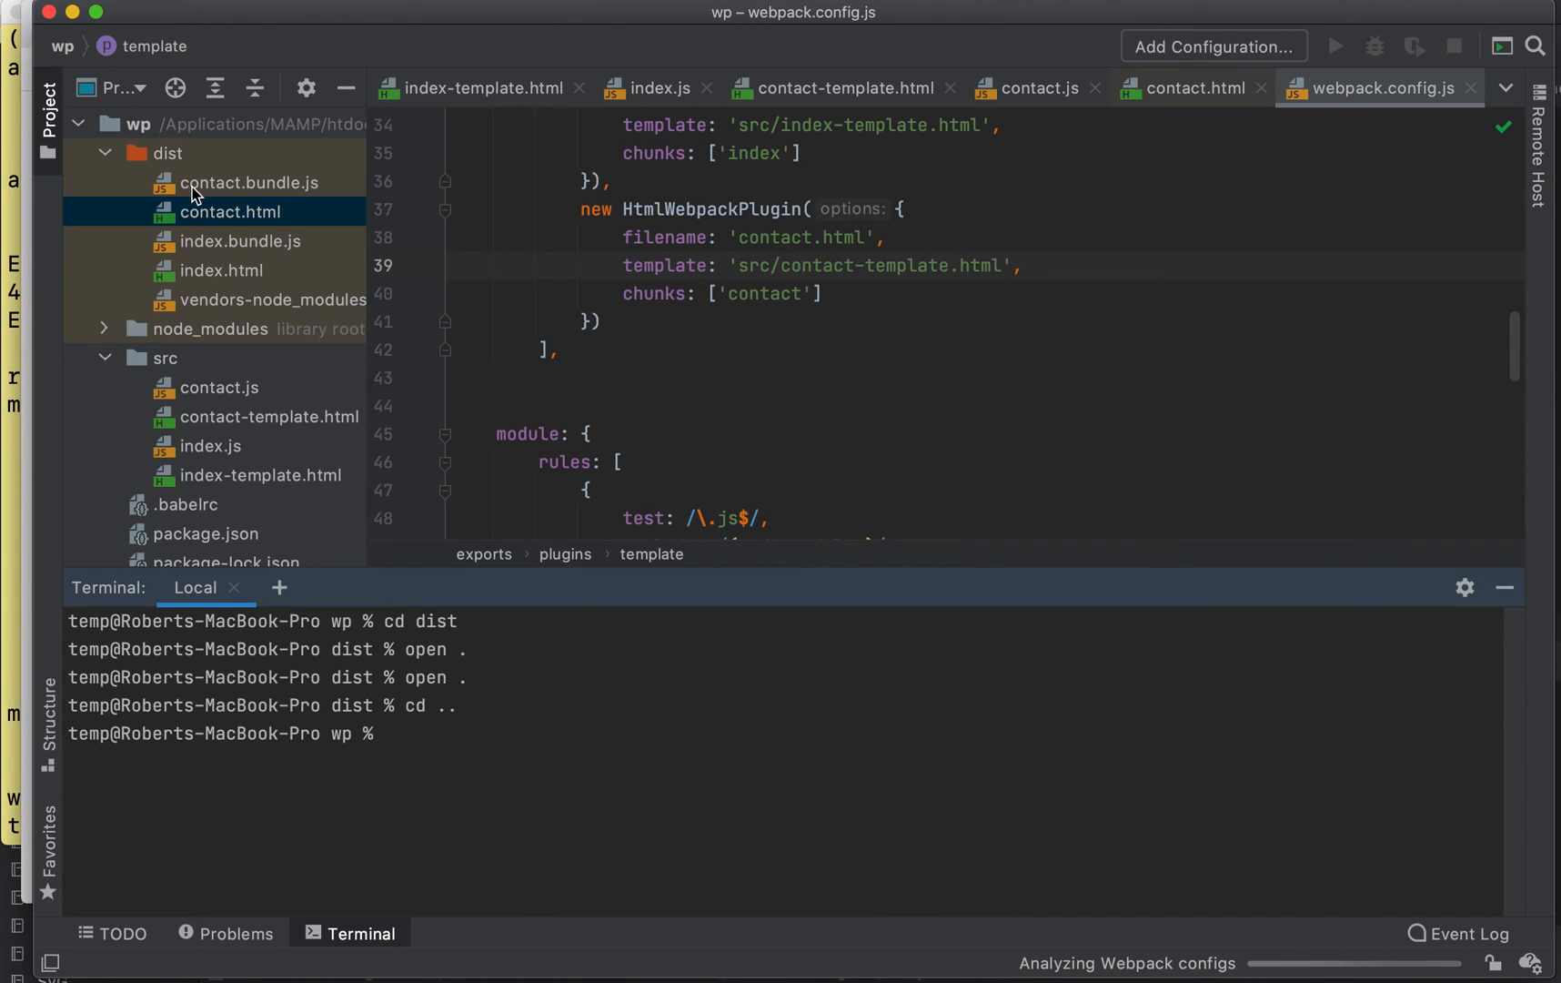
{"action": "left_click", "coordinate": [138, 125]}
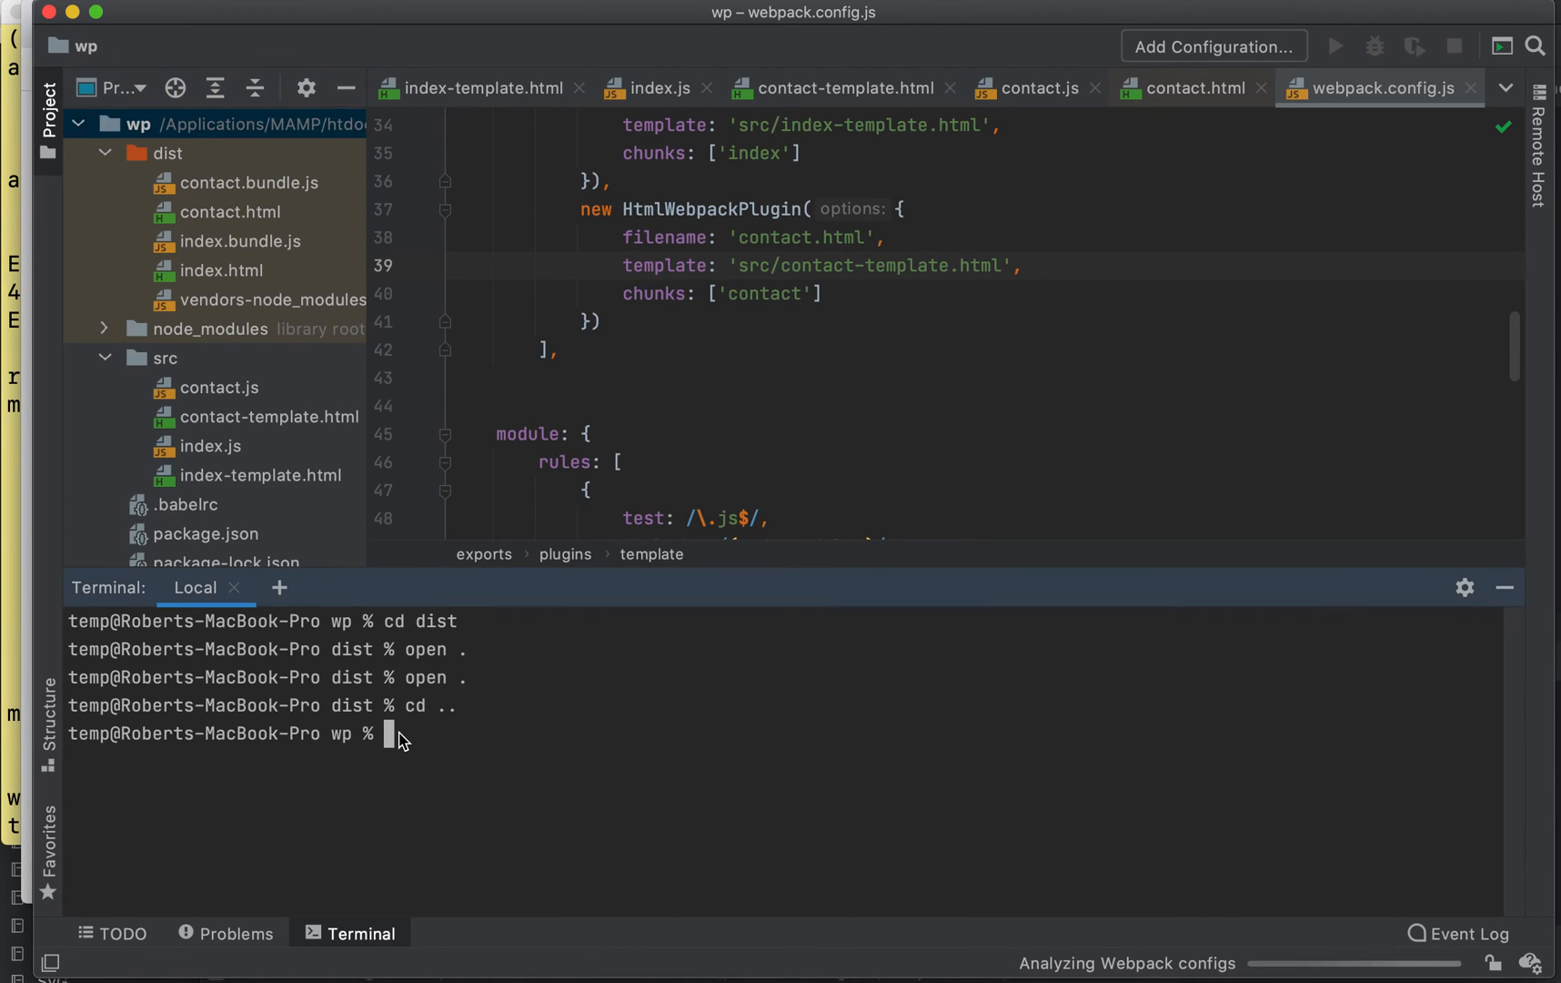
{"action": "type", "text": "npx"}
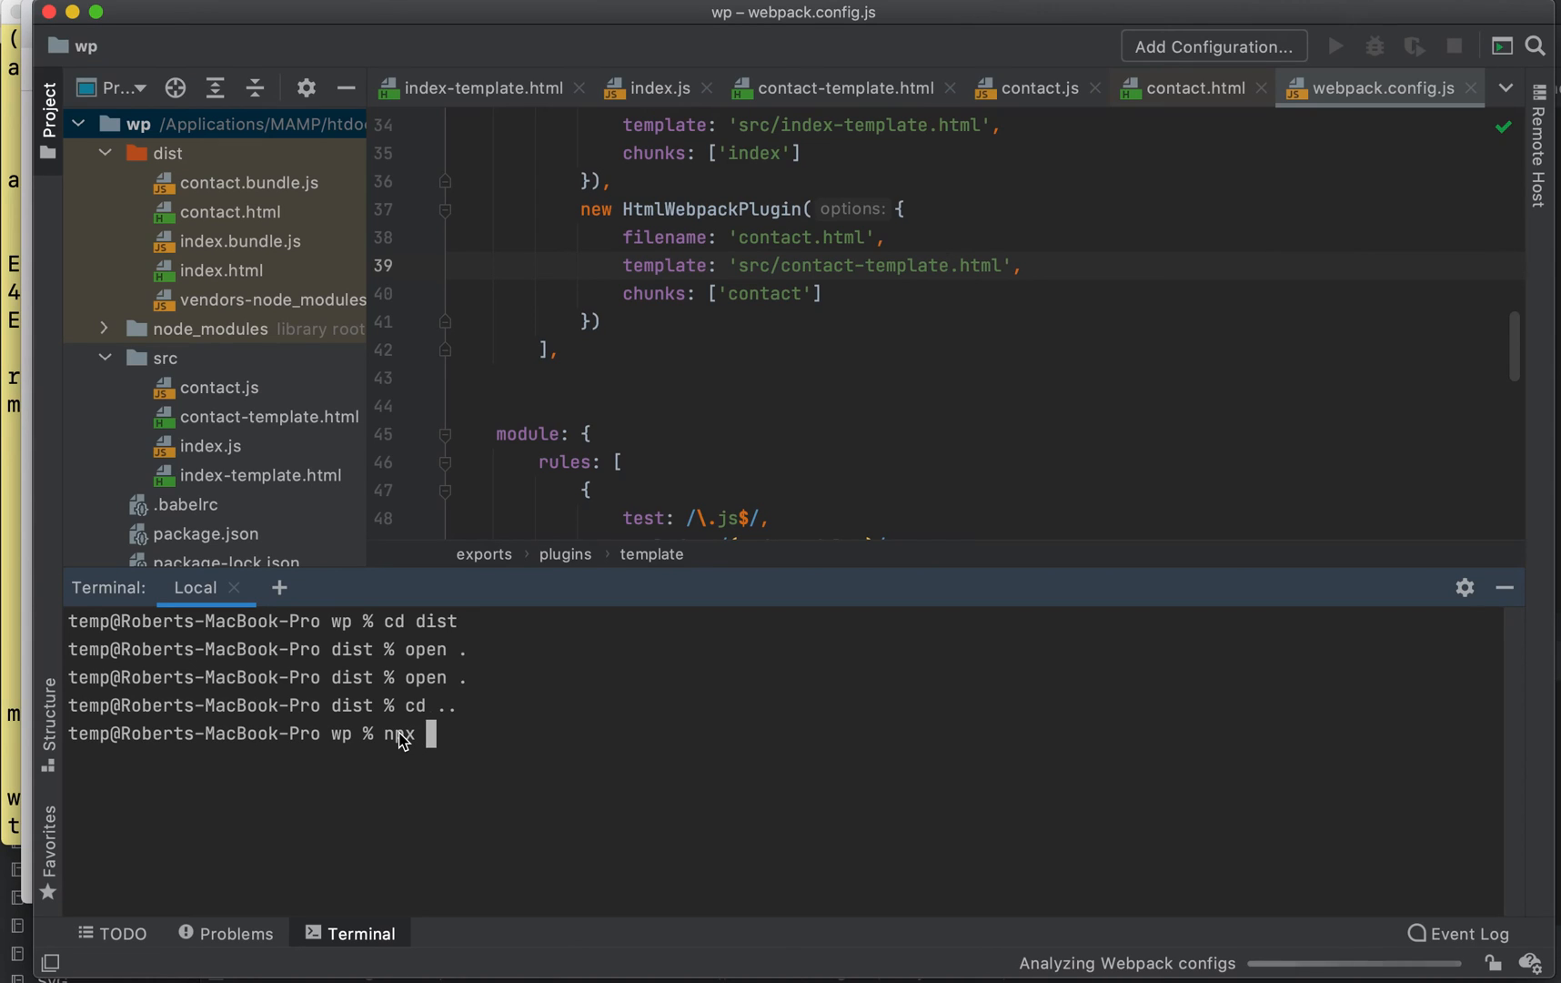
{"action": "type", "text": "webpack"}
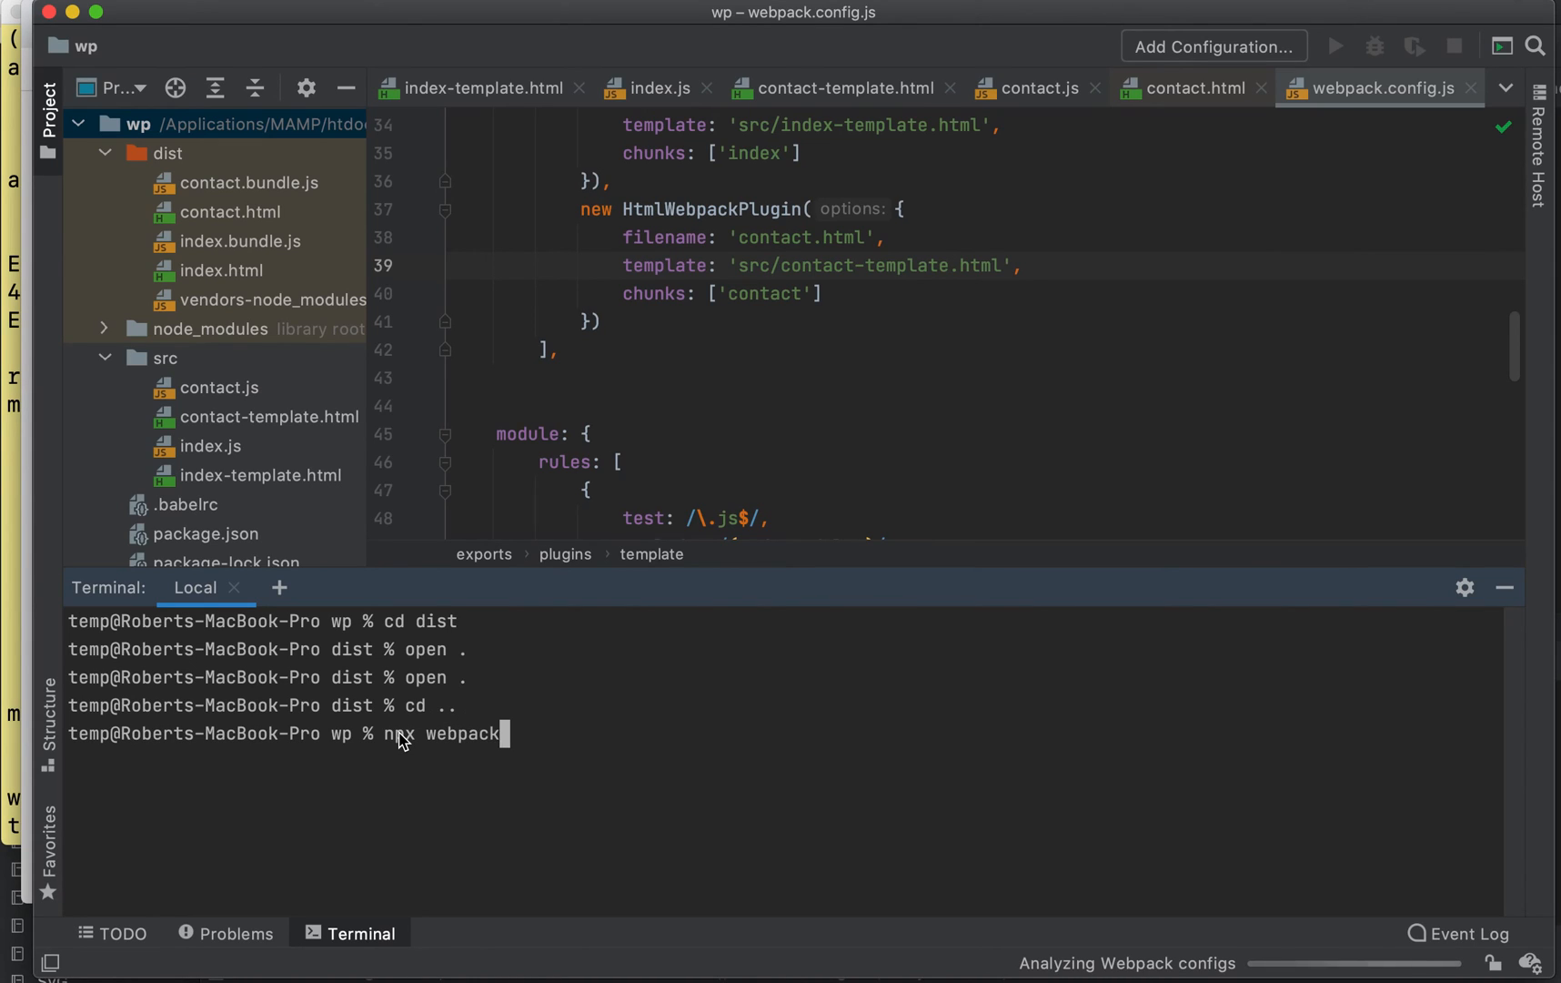
{"action": "type", "text": "--m"}
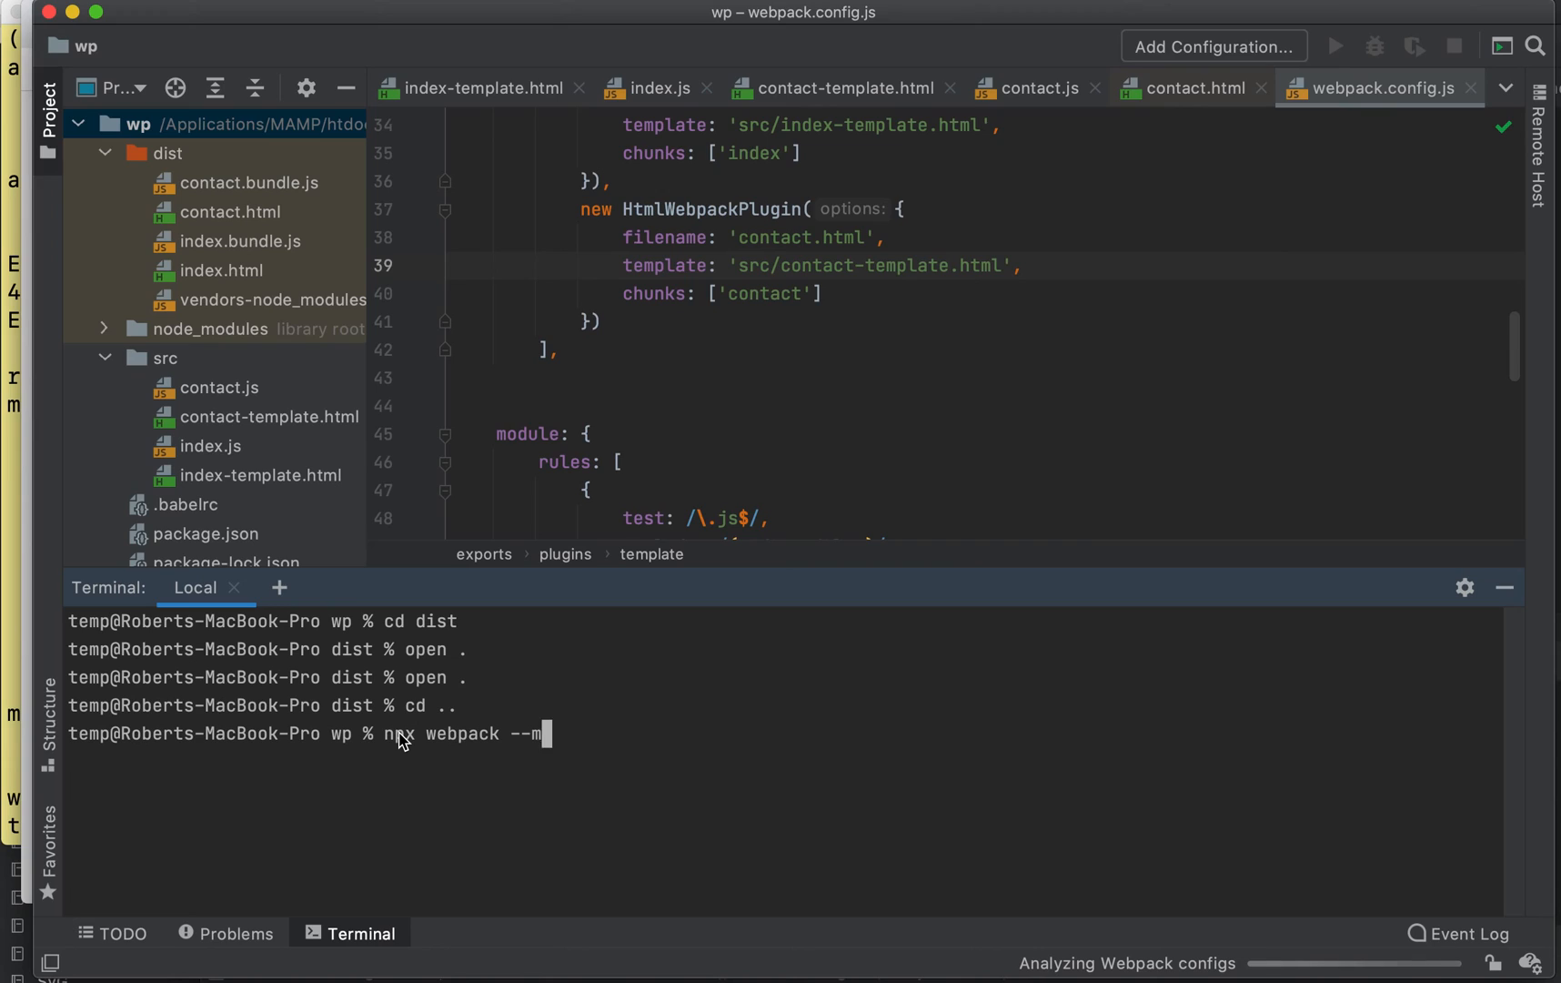
{"action": "type", "text": "ode product"}
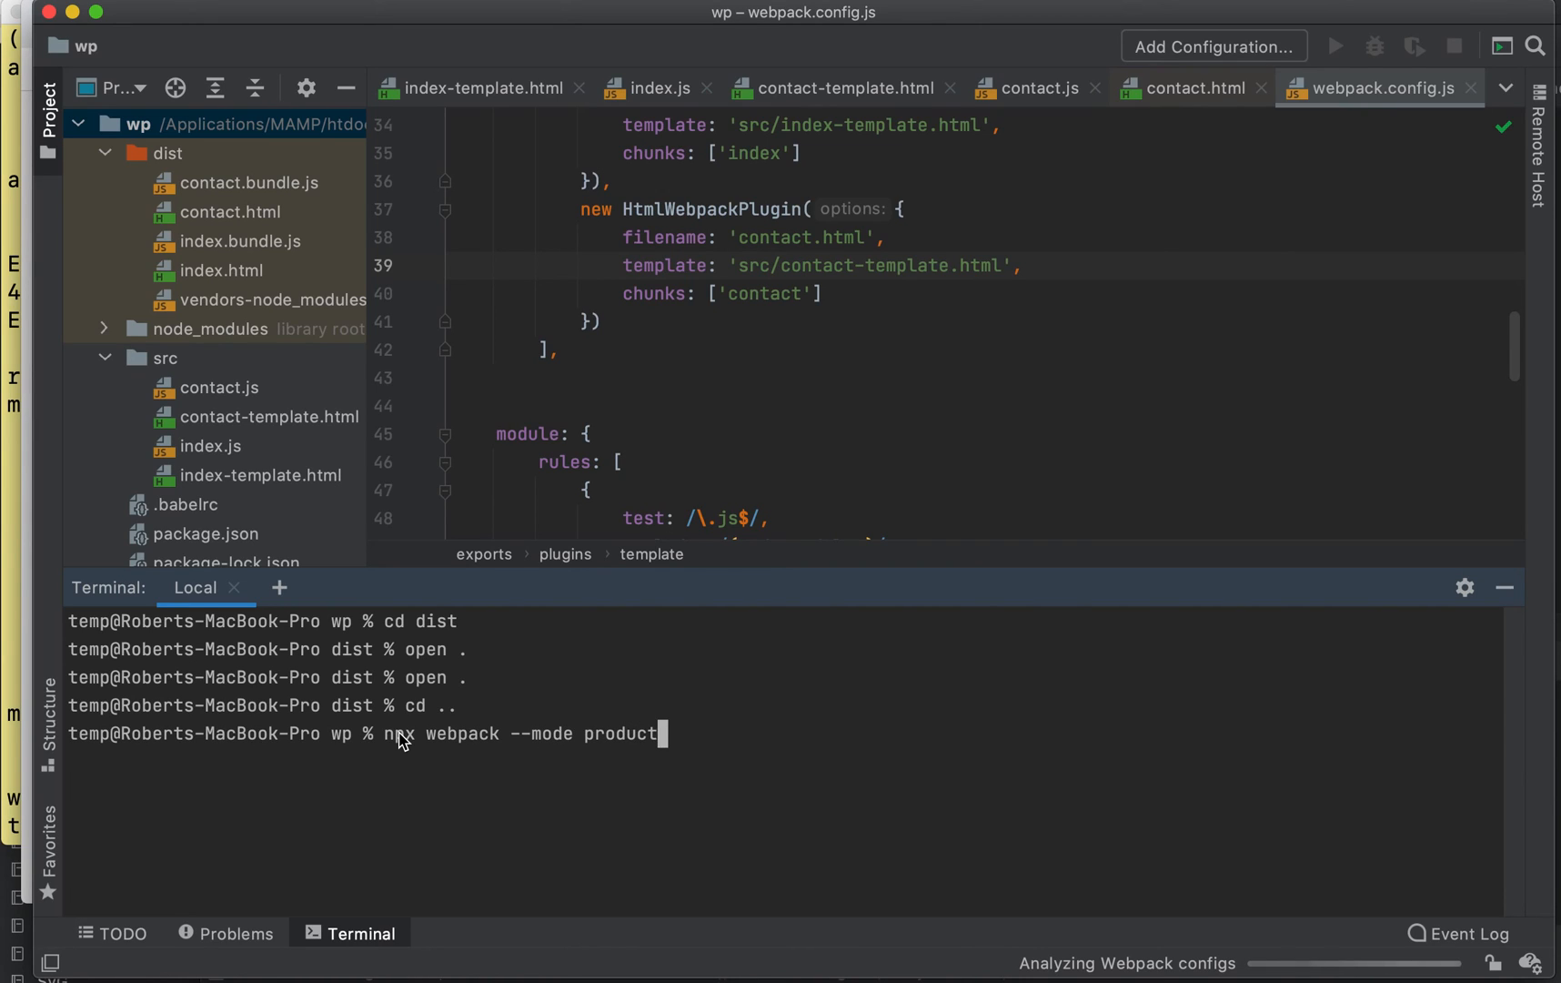
{"action": "type", "text": "ion"}
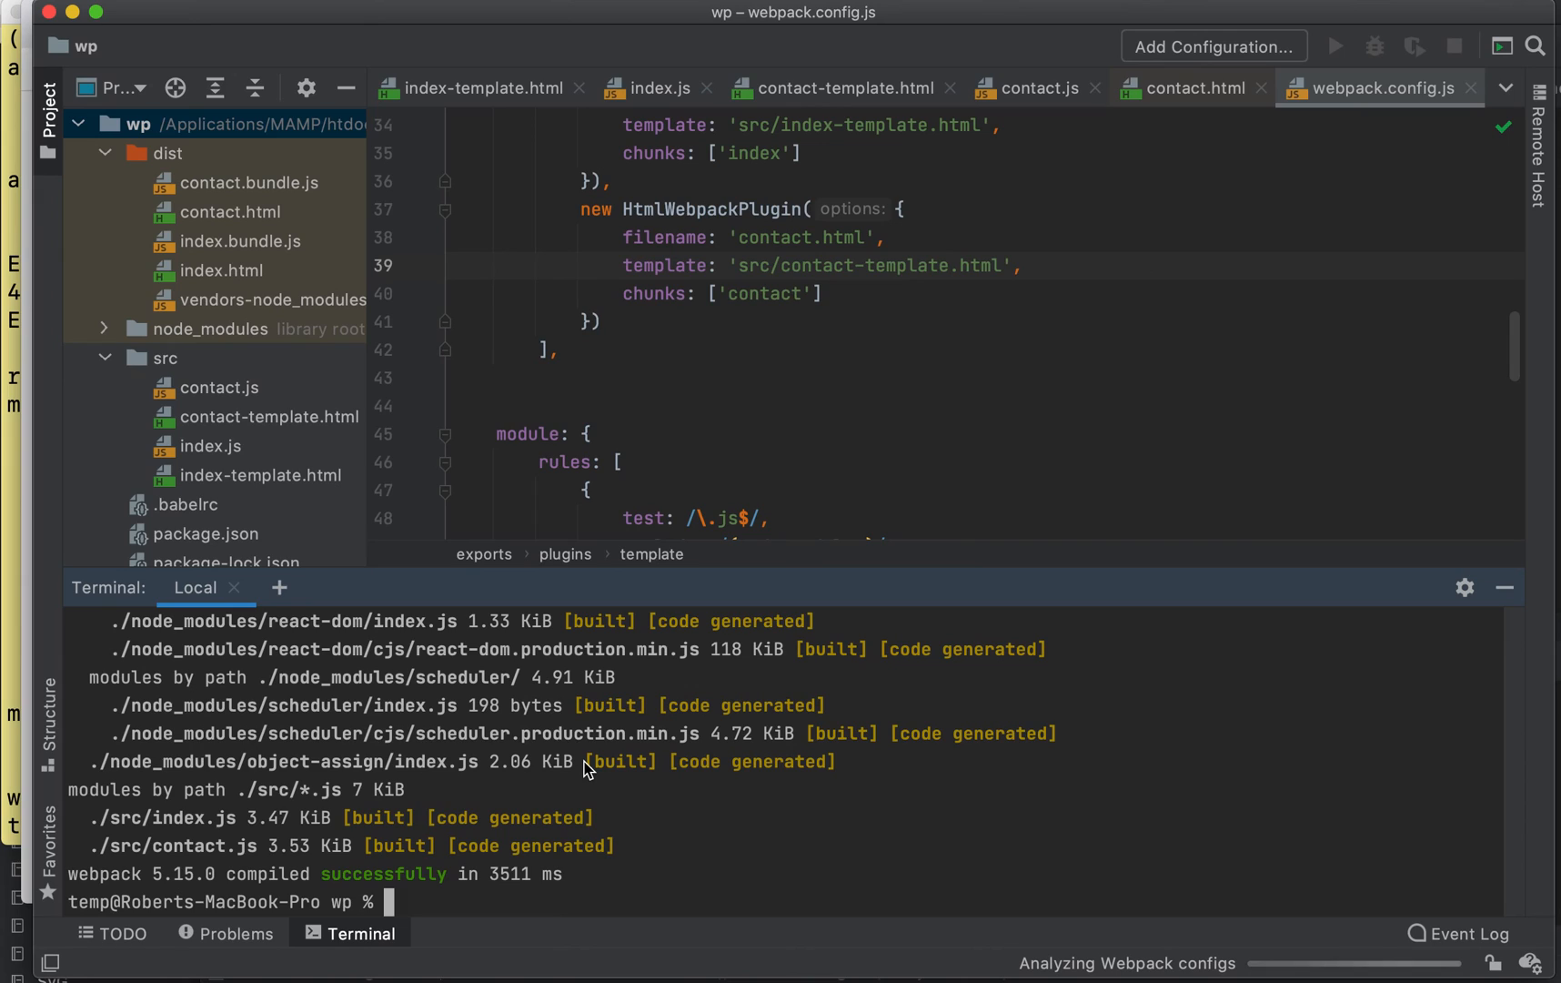
{"action": "type", "text": "cd"}
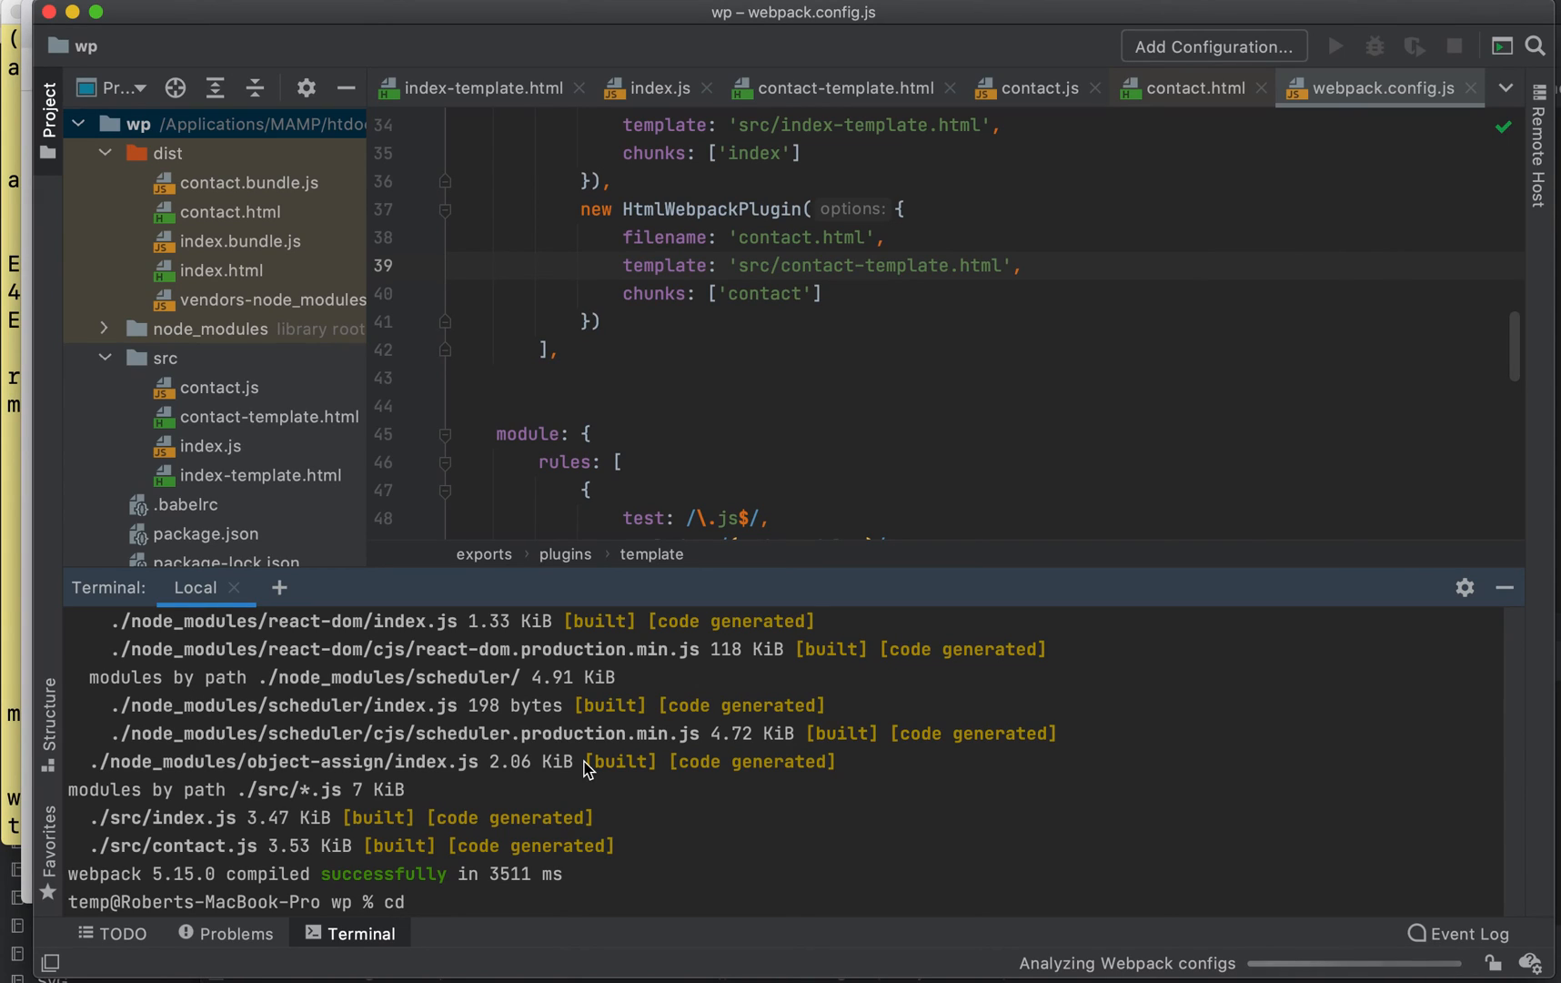
{"action": "type", "text": "open ."}
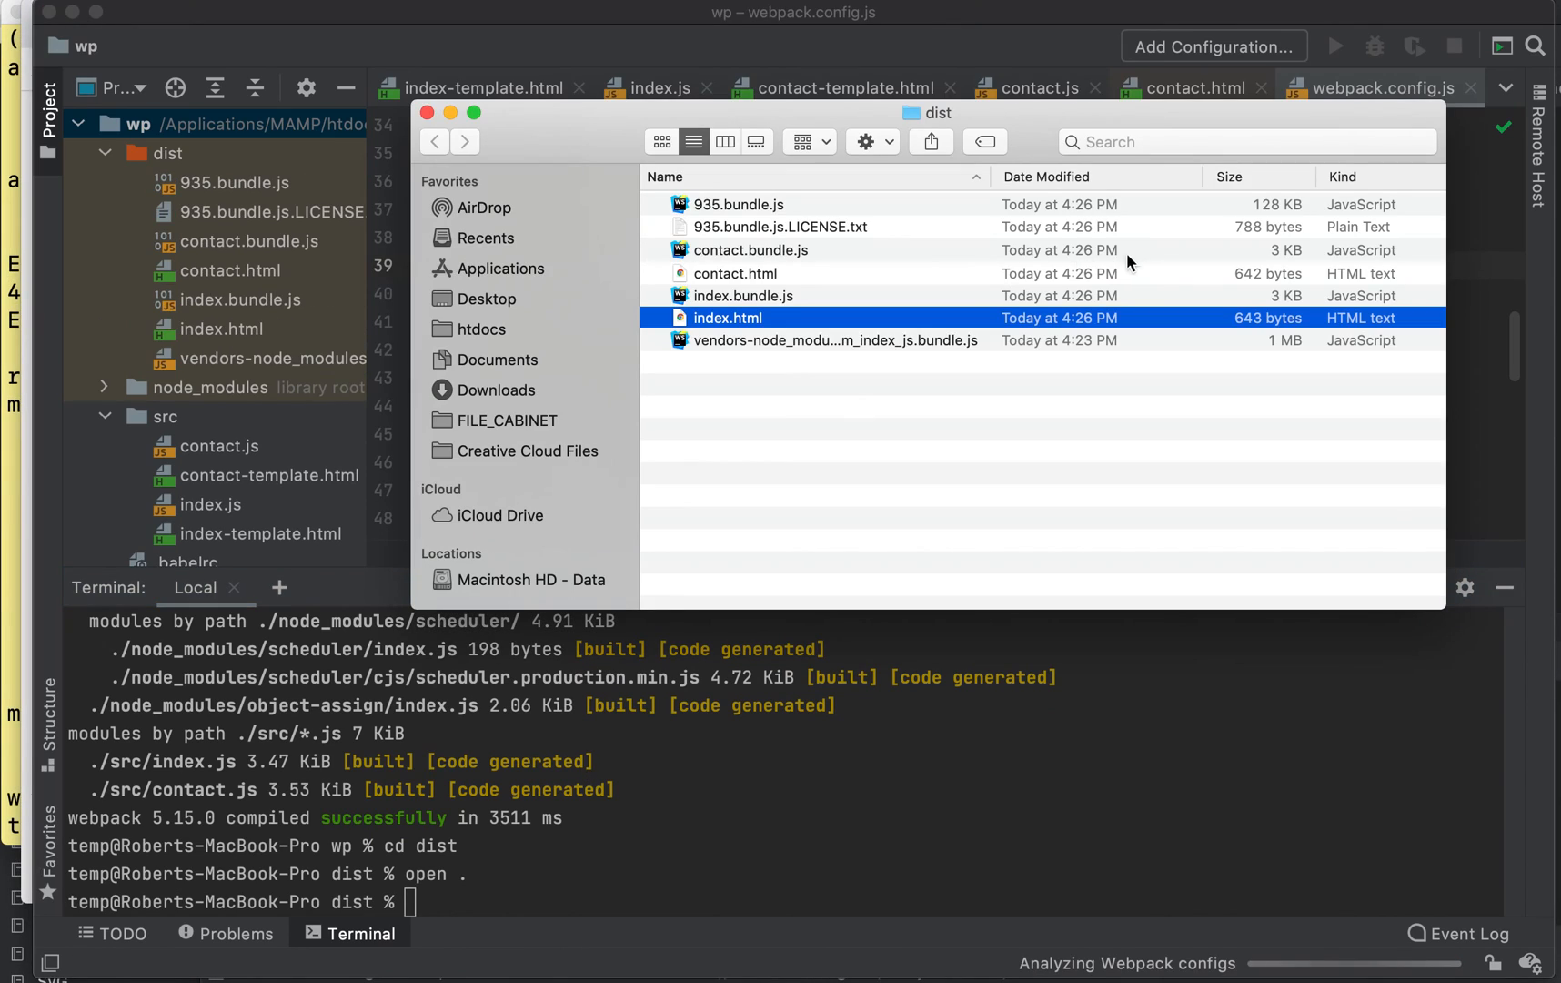
- Select every old file in dist, including the 1 MB vendors bundle, and trash them
{"action": "left_click", "coordinate": [1033, 419]}
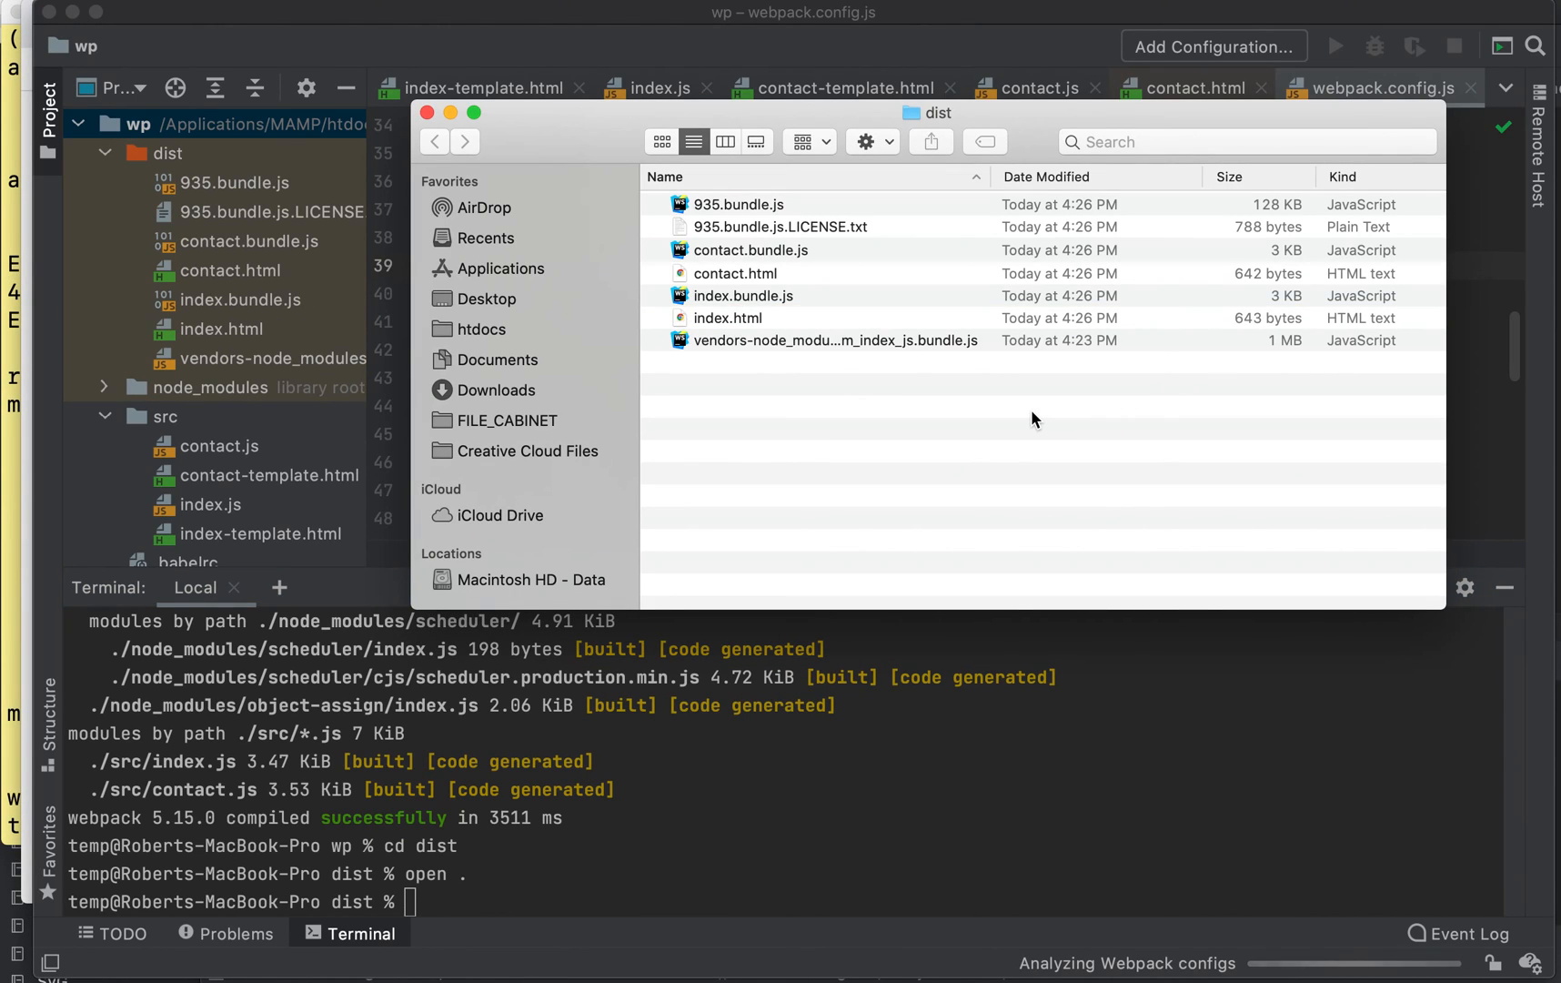
{"action": "mouse_move", "coordinate": [914, 400]}
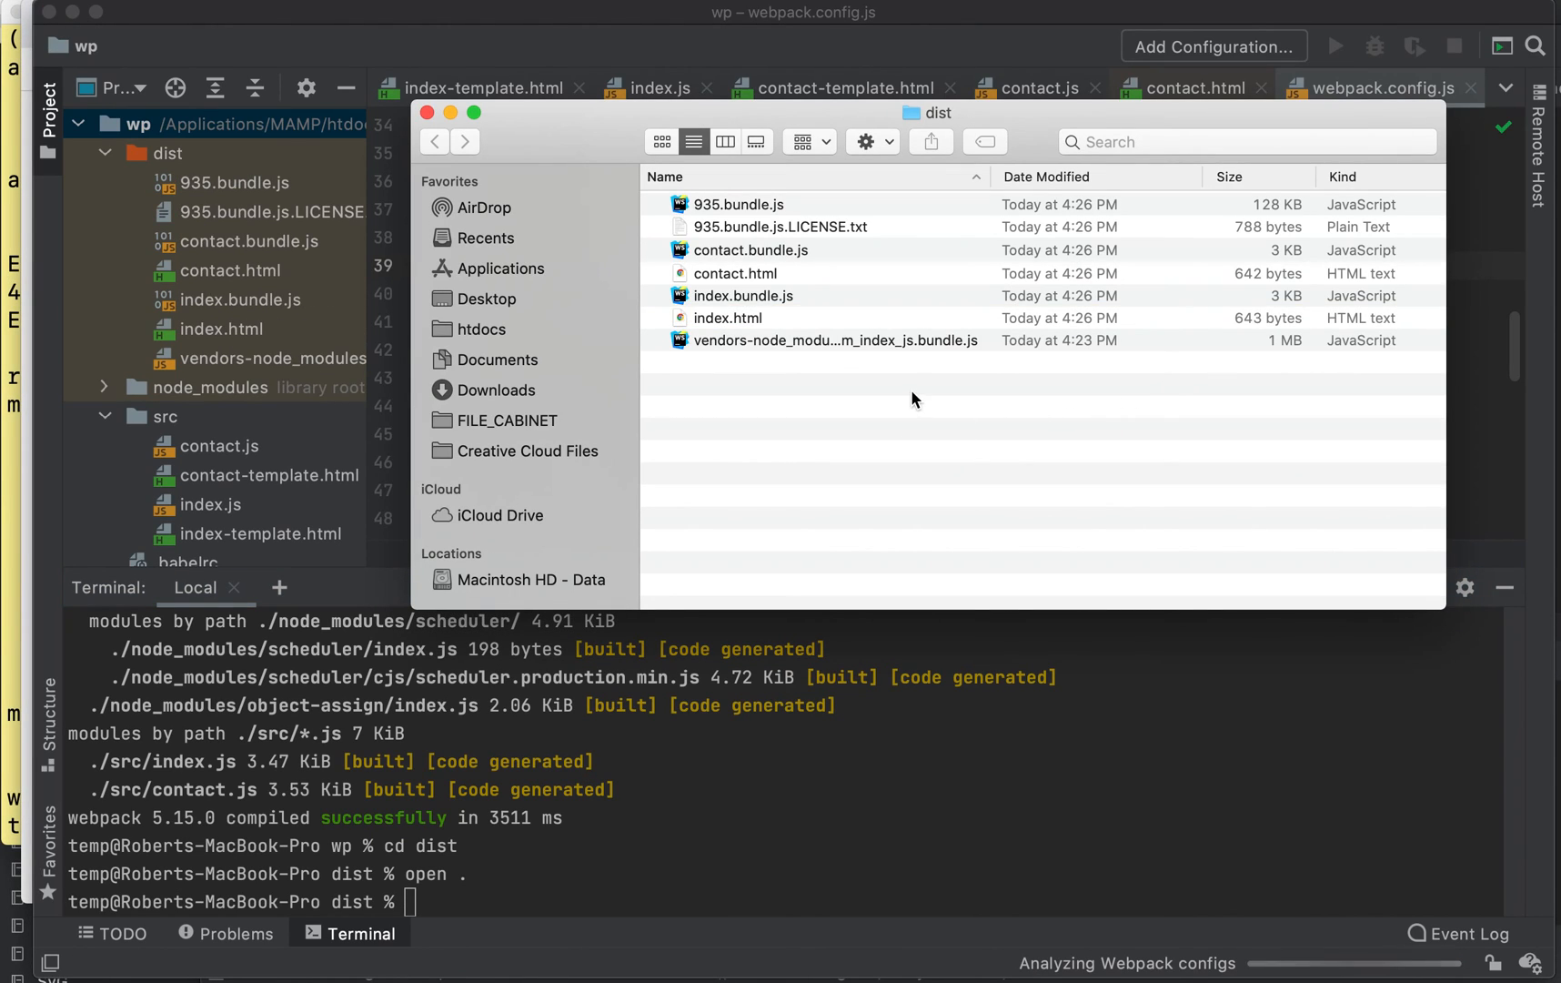
{"action": "mouse_move", "coordinate": [799, 372]}
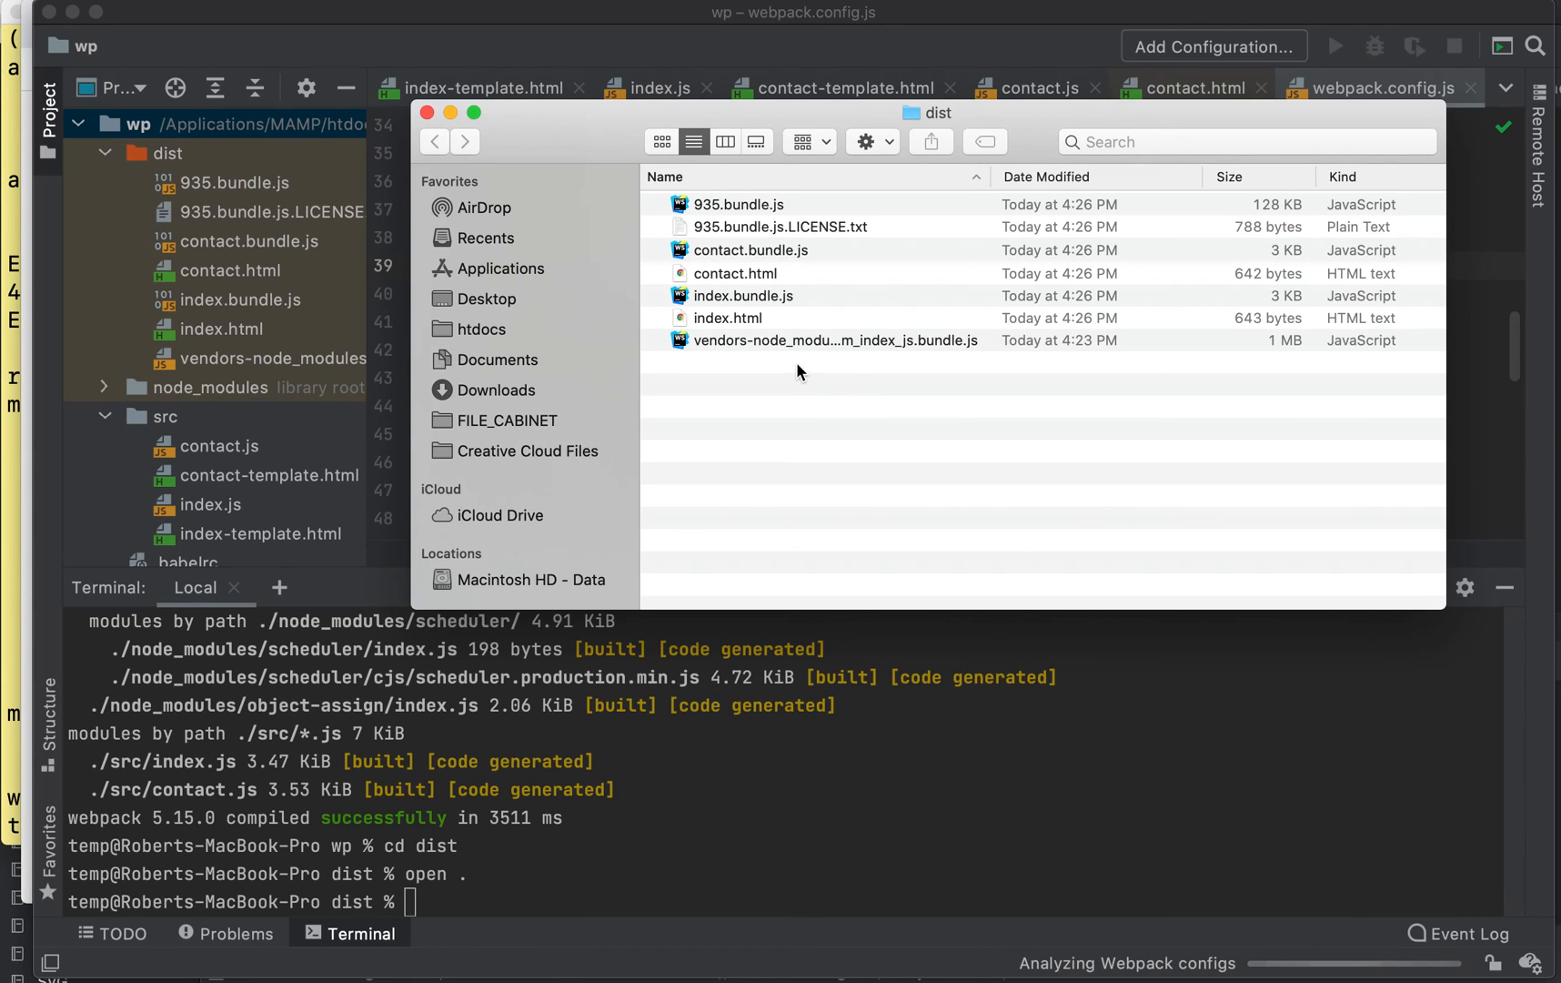
{"action": "left_click", "coordinate": [834, 339]}
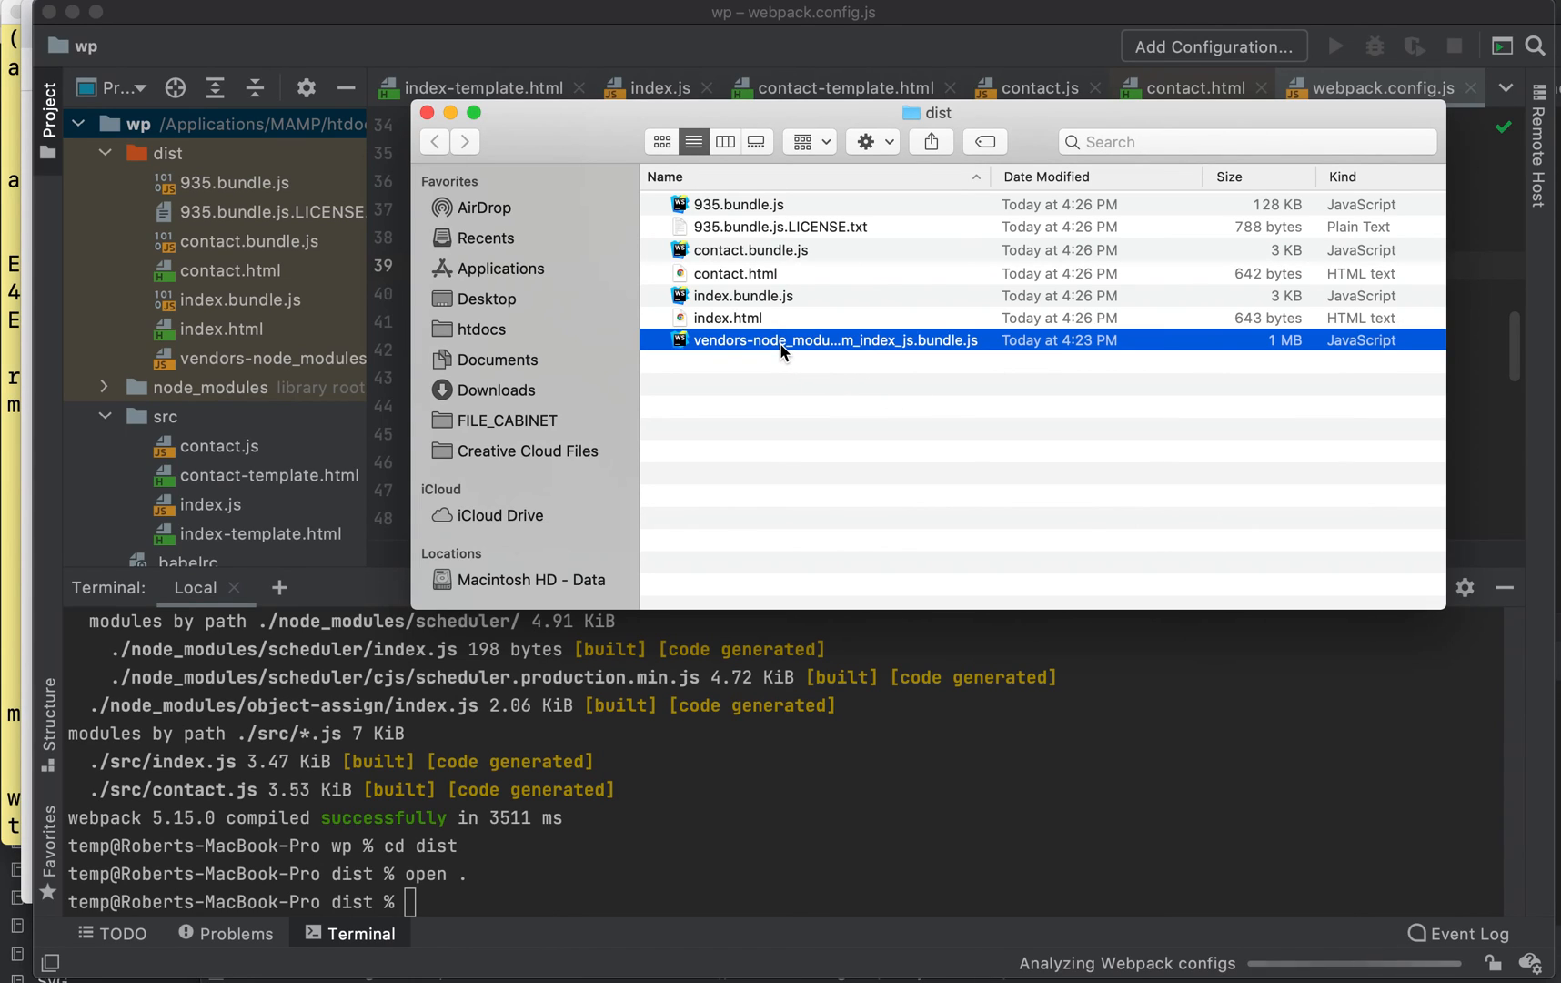
{"action": "key", "text": "cmd+a"}
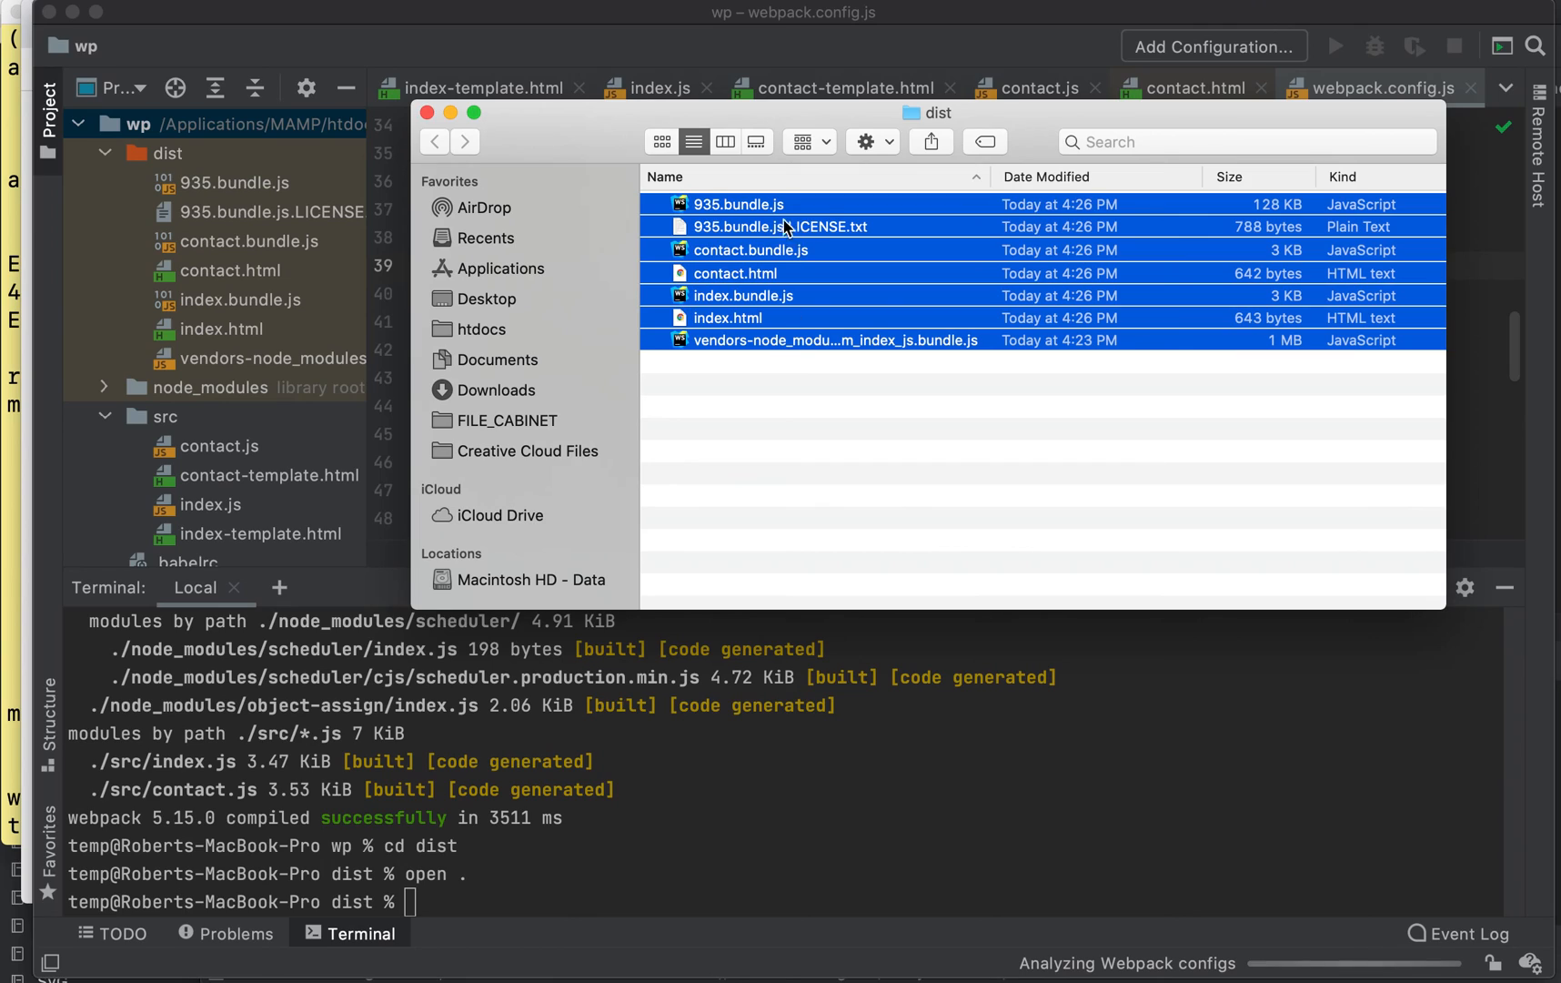
{"action": "mouse_move", "coordinate": [1256, 211]}
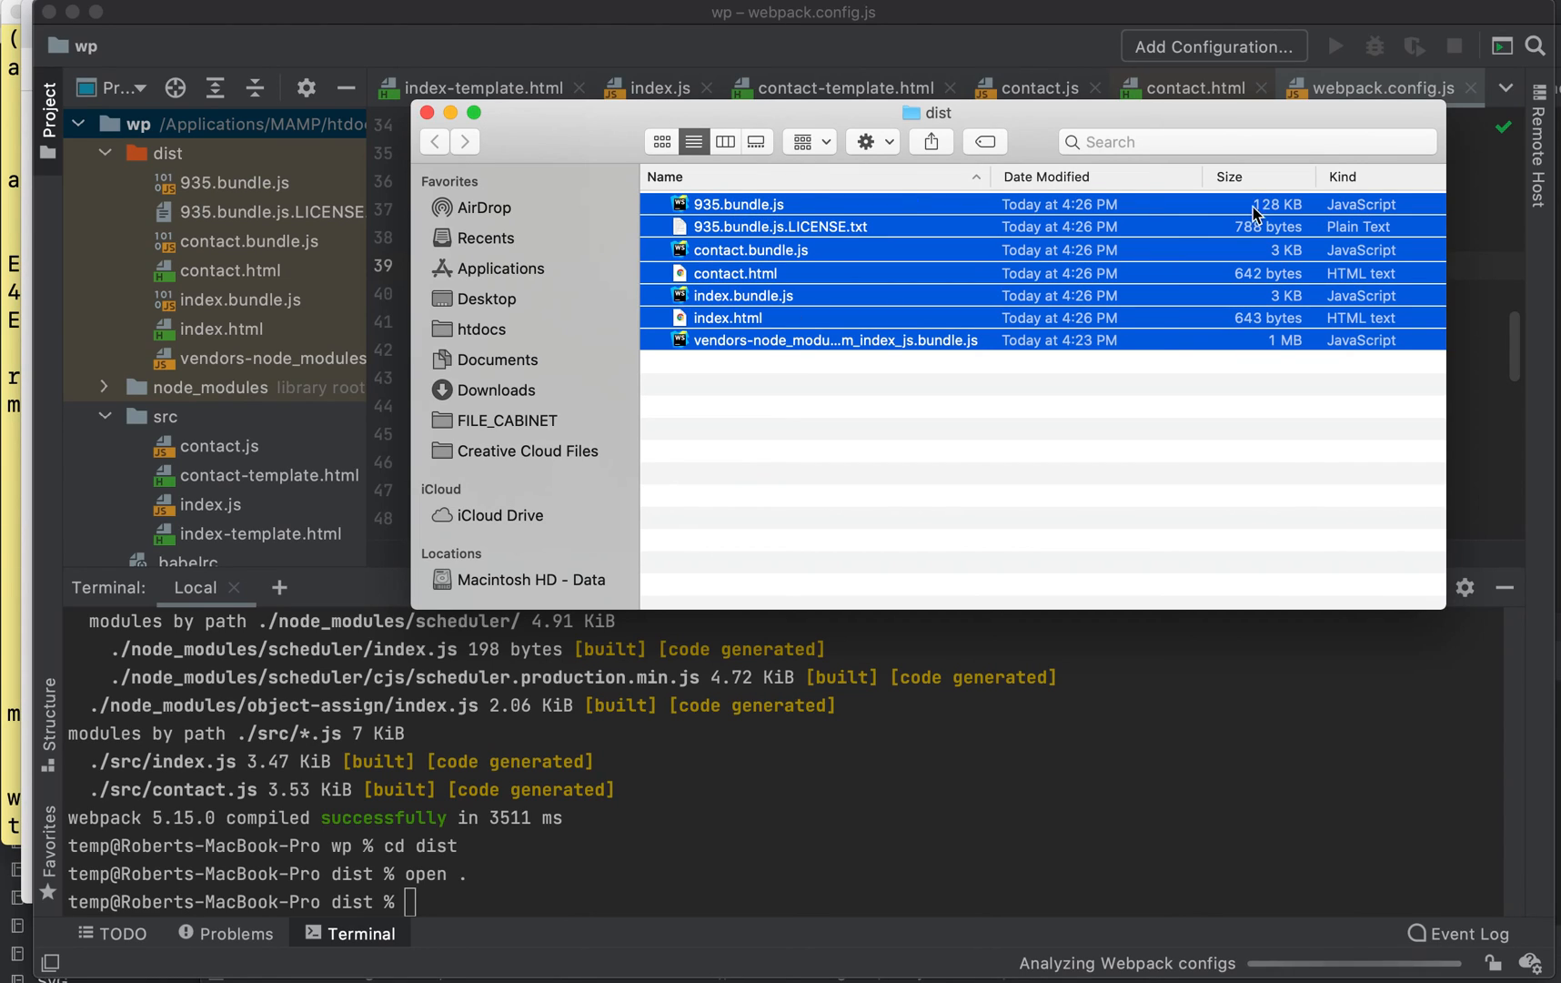
{"action": "mouse_move", "coordinate": [1237, 236]}
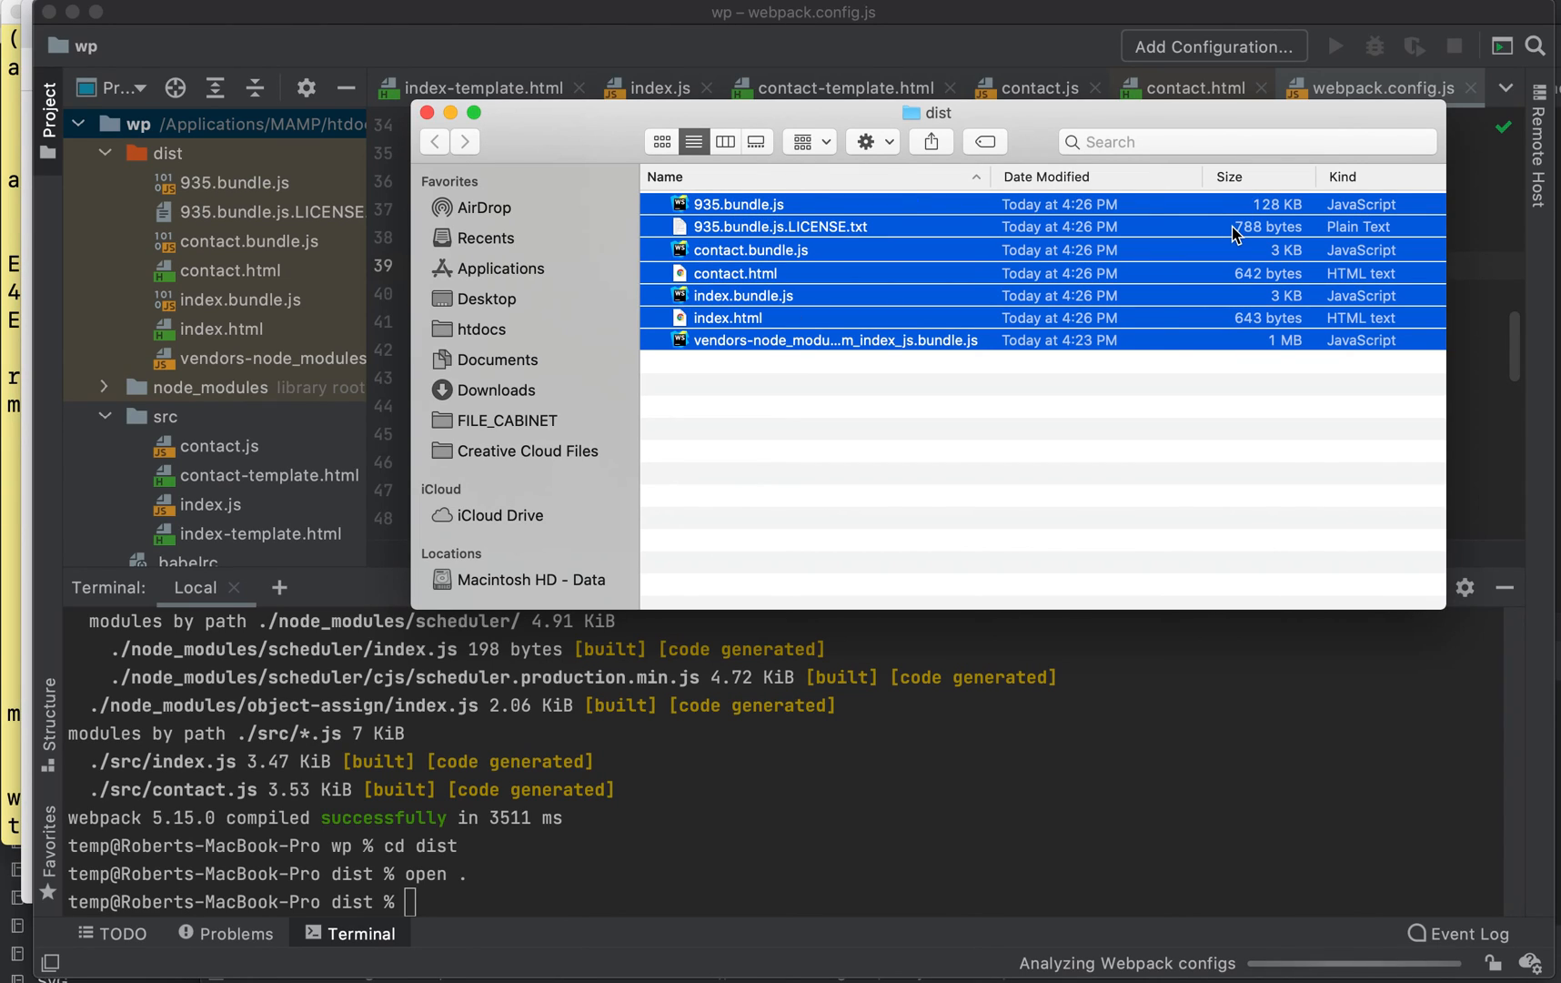
{"action": "right_click", "coordinate": [1235, 225]}
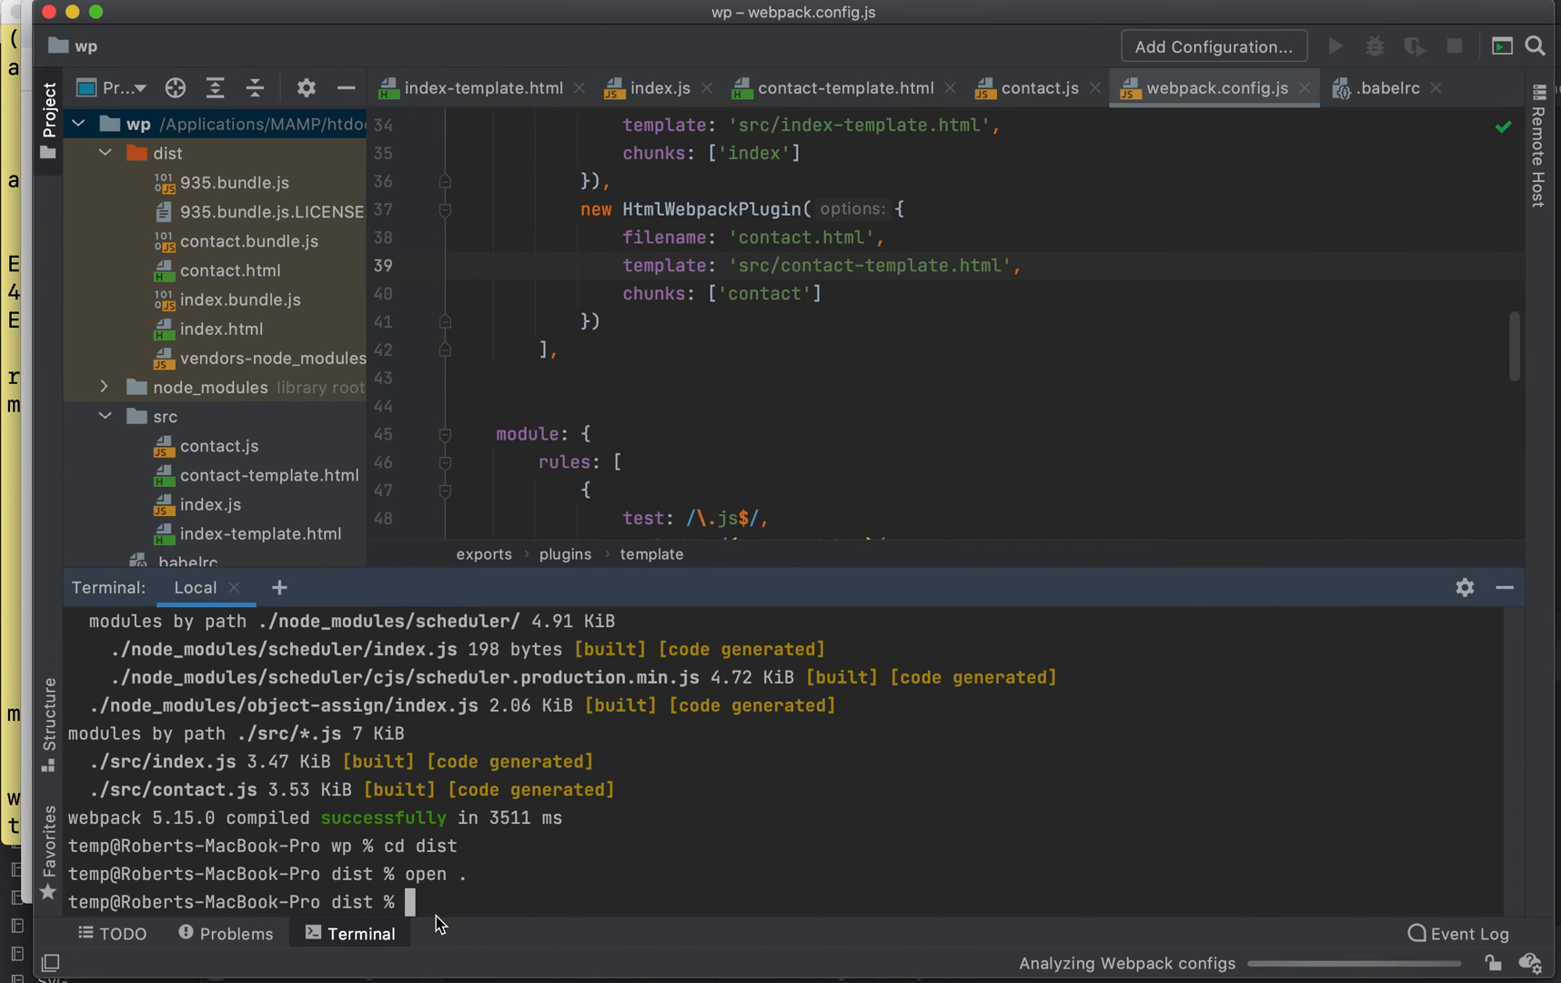
- Rerun npx webpack --mode production from the root, then cd into dist
{"action": "left_click", "coordinate": [103, 152]}
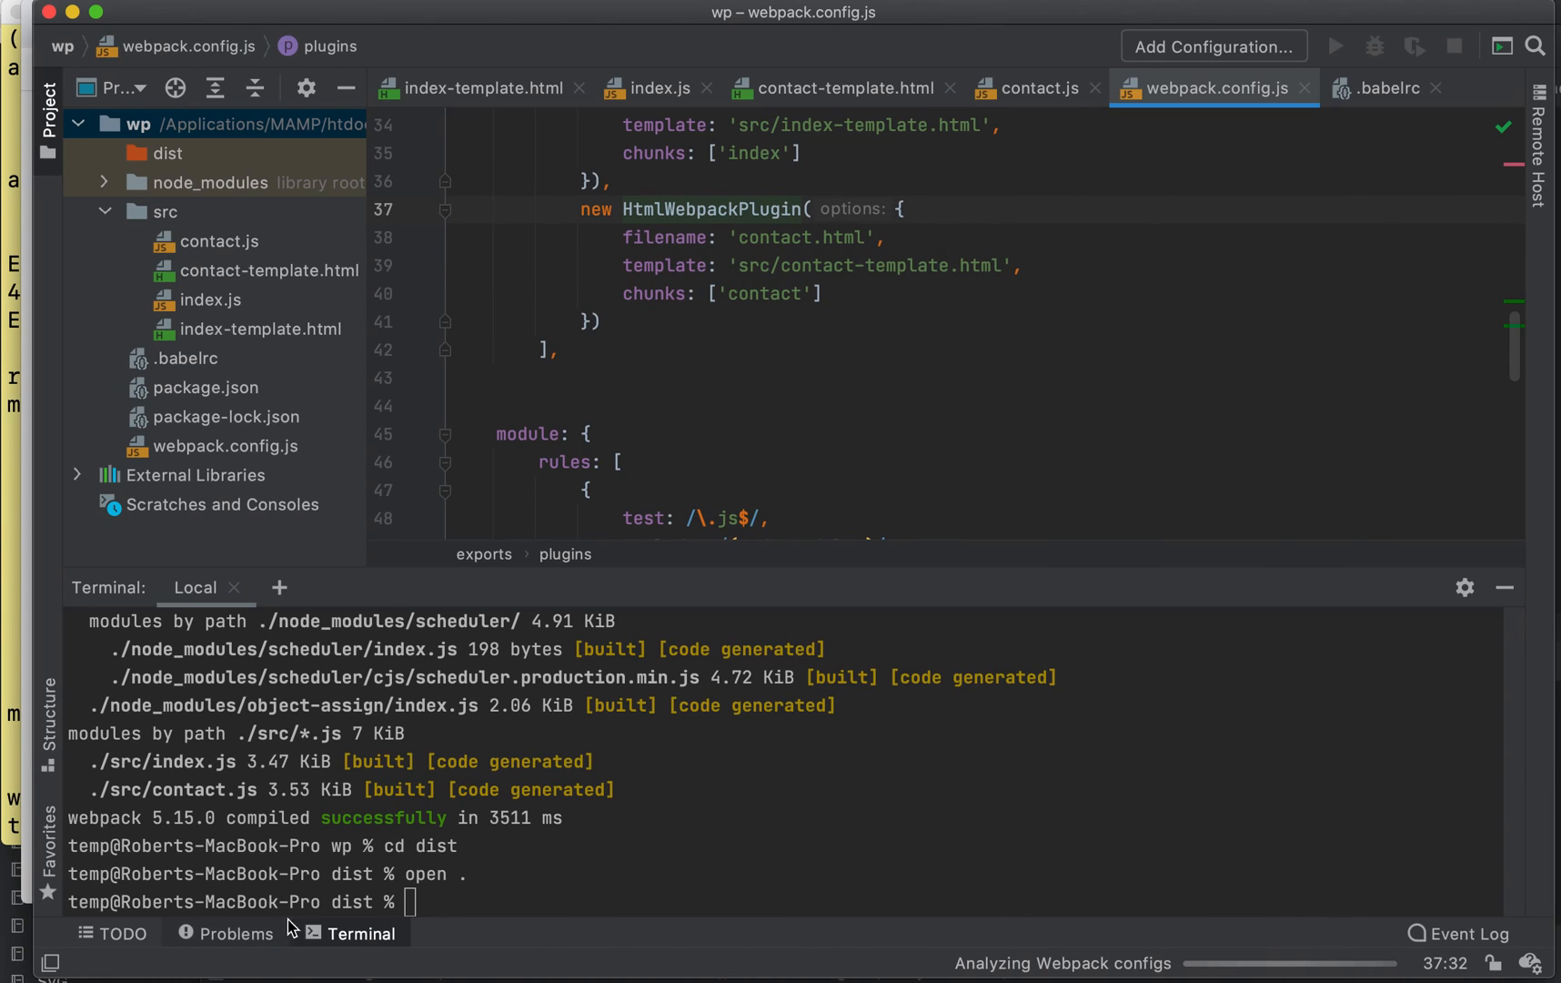
{"action": "type", "text": "cd ."}
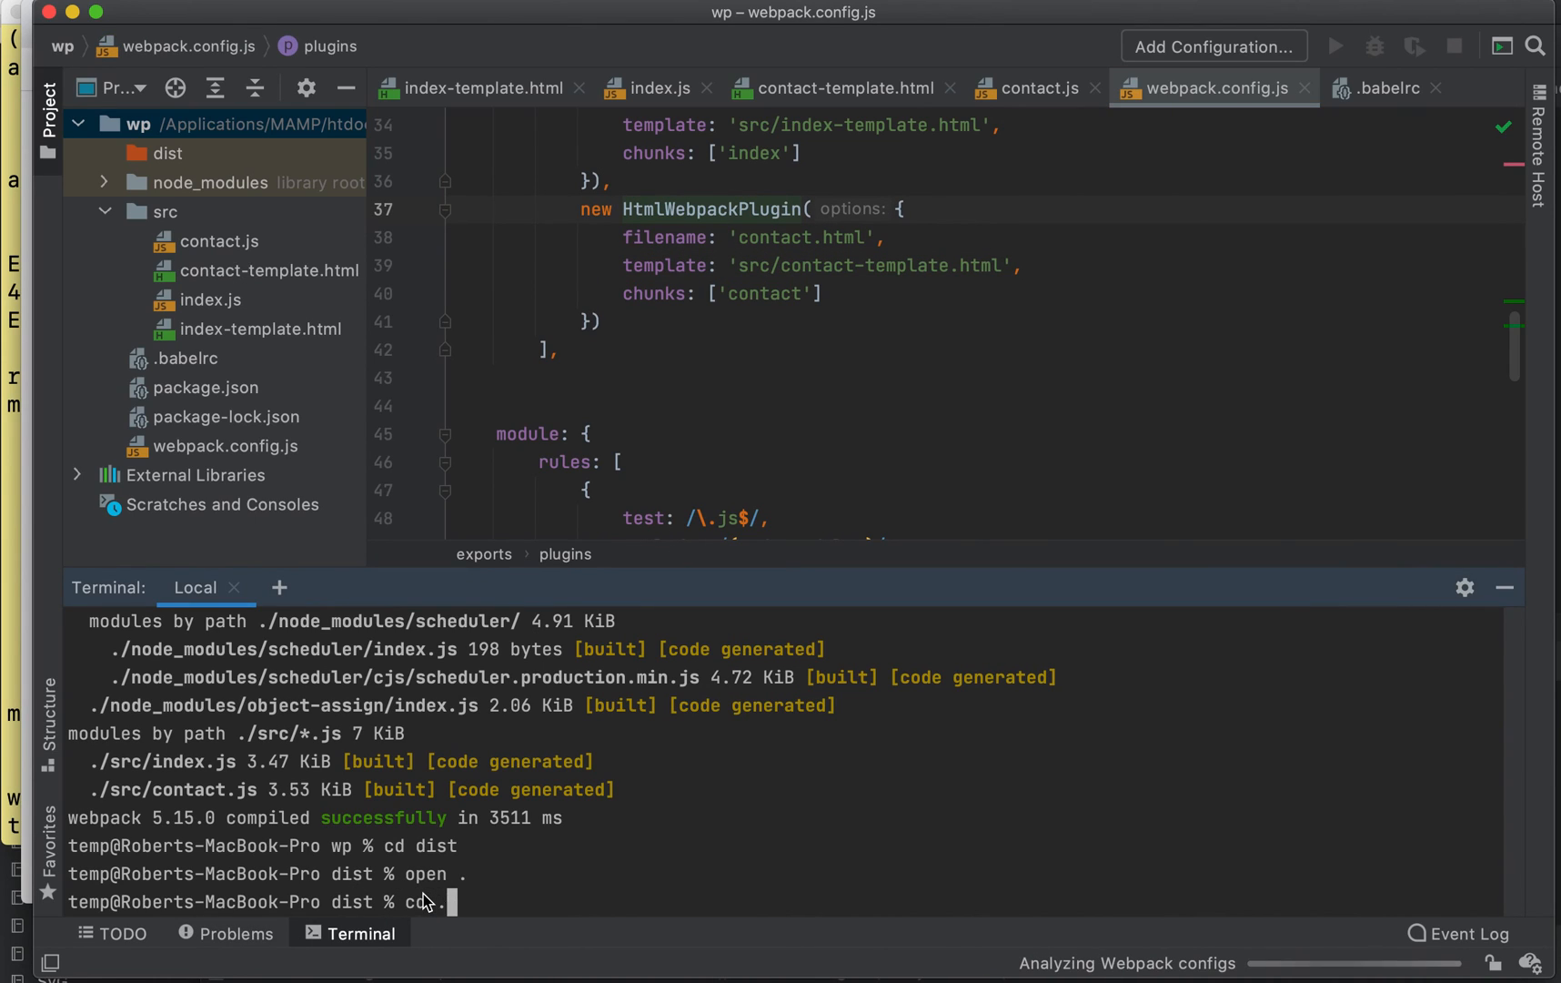
{"action": "key", "text": "Return"}
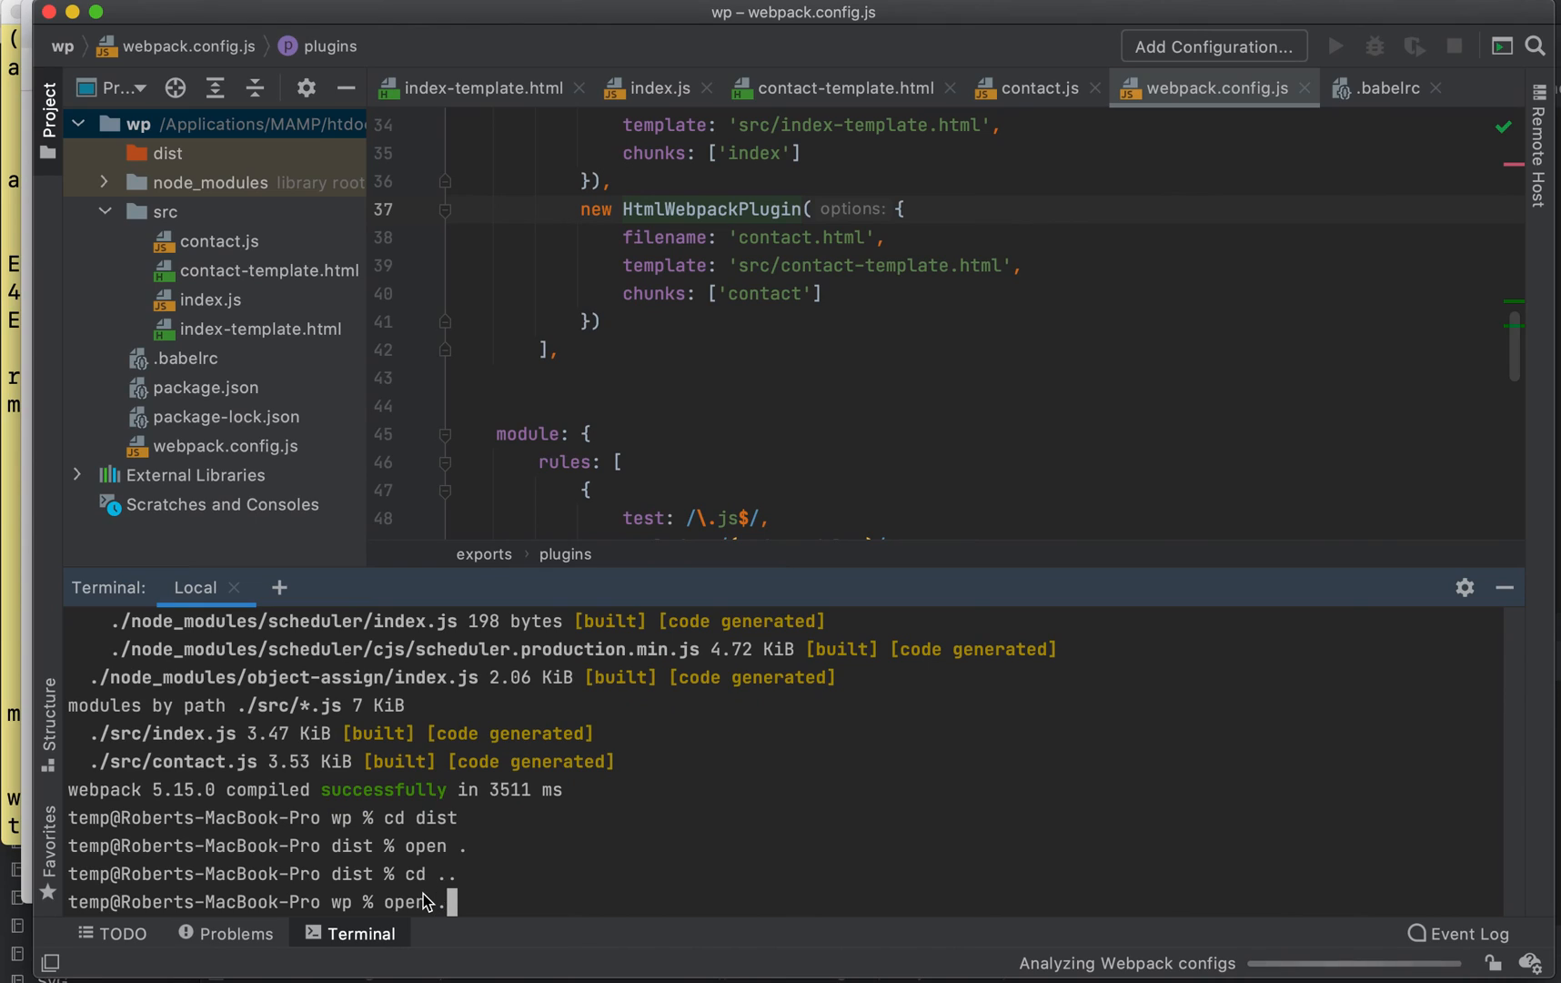
{"action": "type", "text": "npx webpack --mode production"}
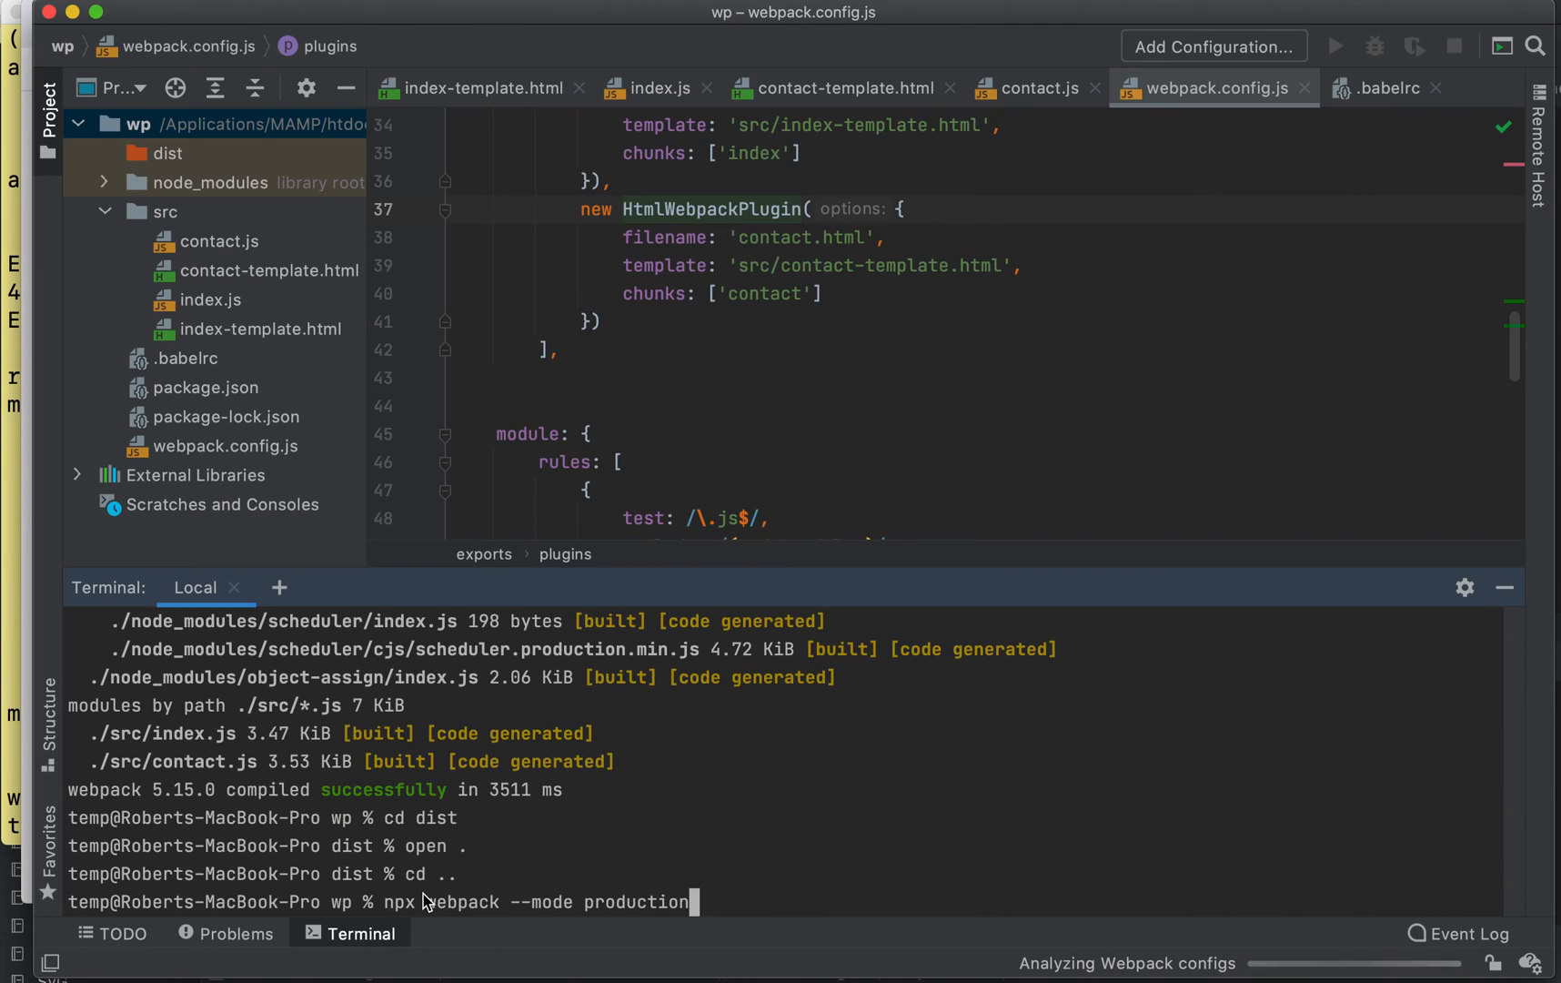
{"action": "mouse_move", "coordinate": [703, 884]}
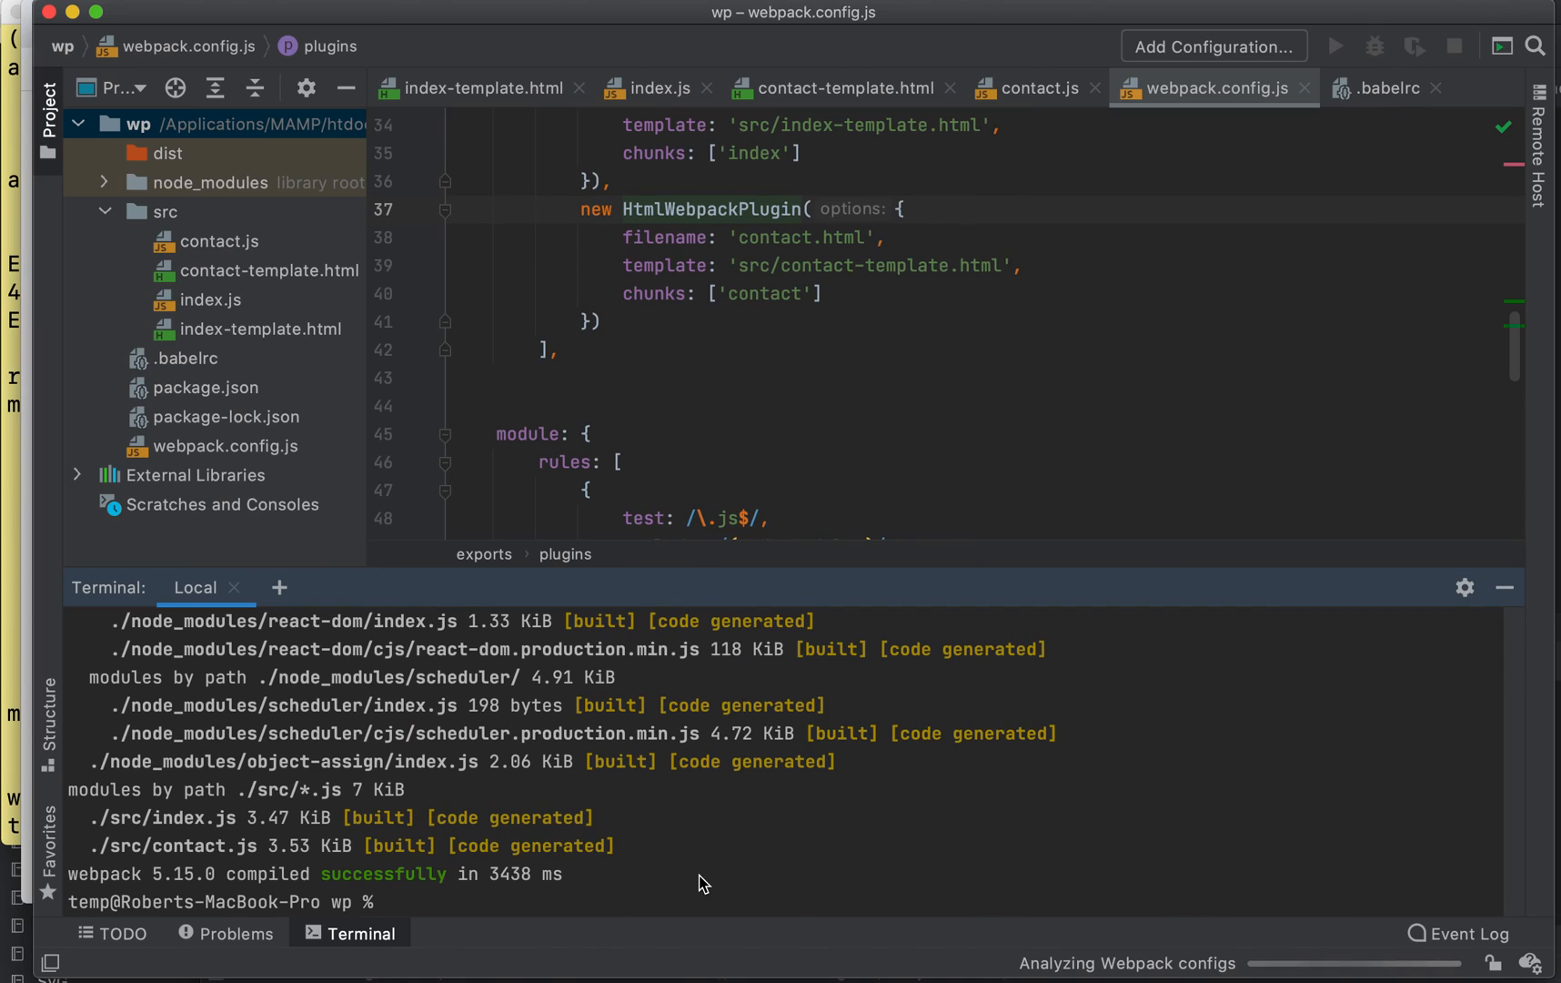
{"action": "type", "text": "cd dist"}
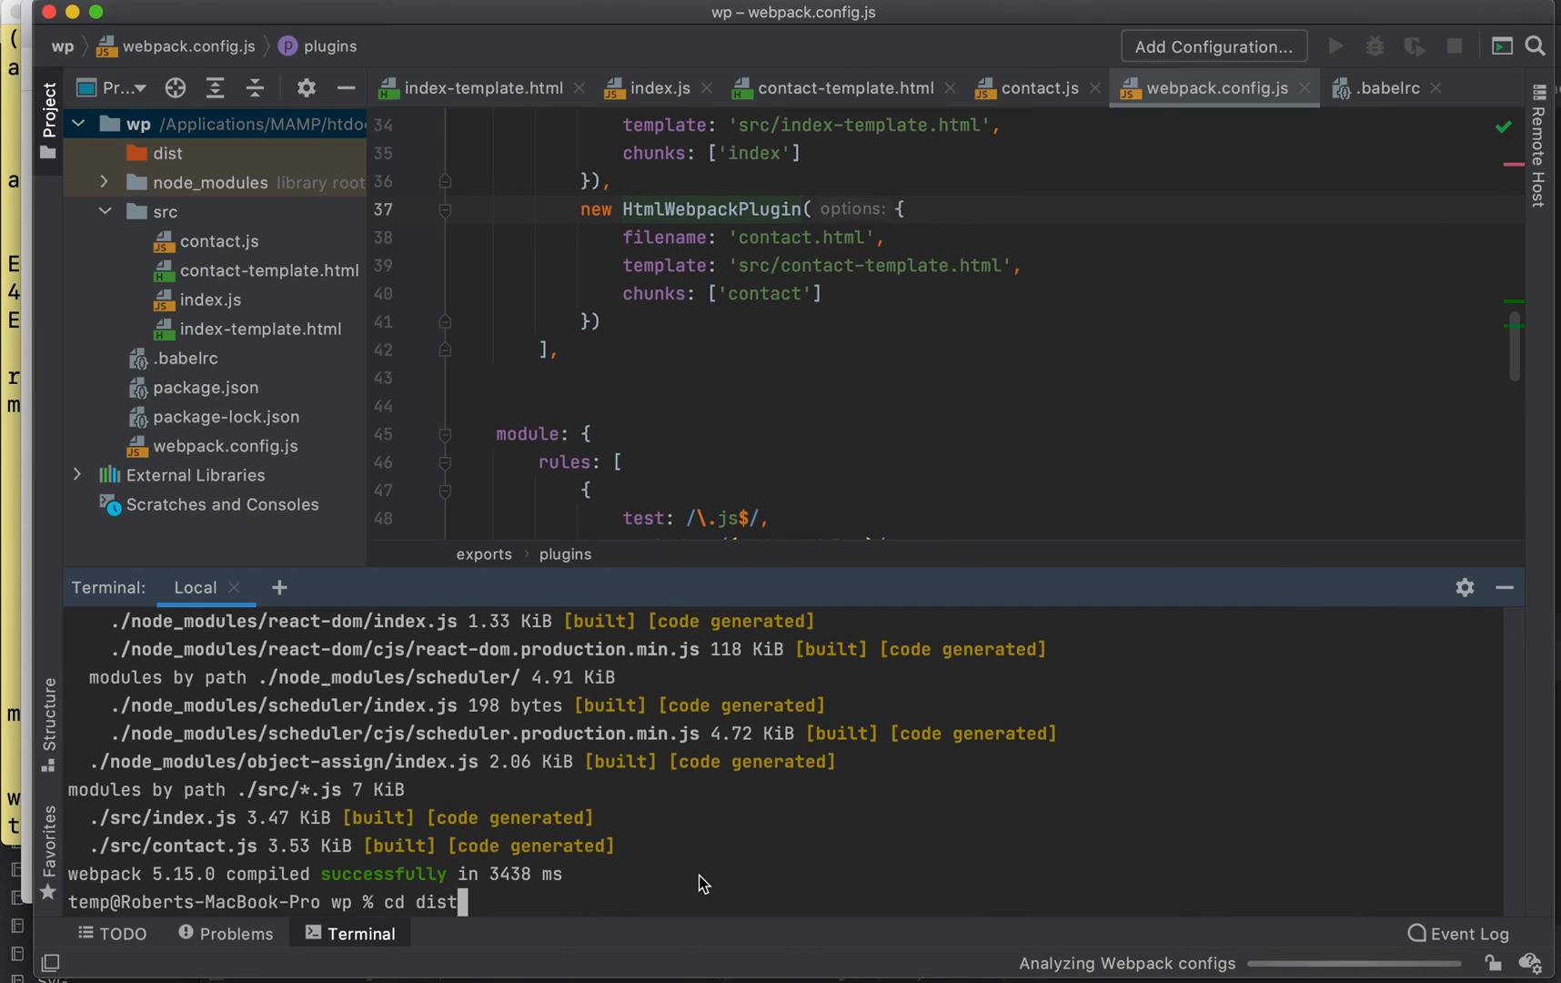
{"action": "type", "text": "open ."}
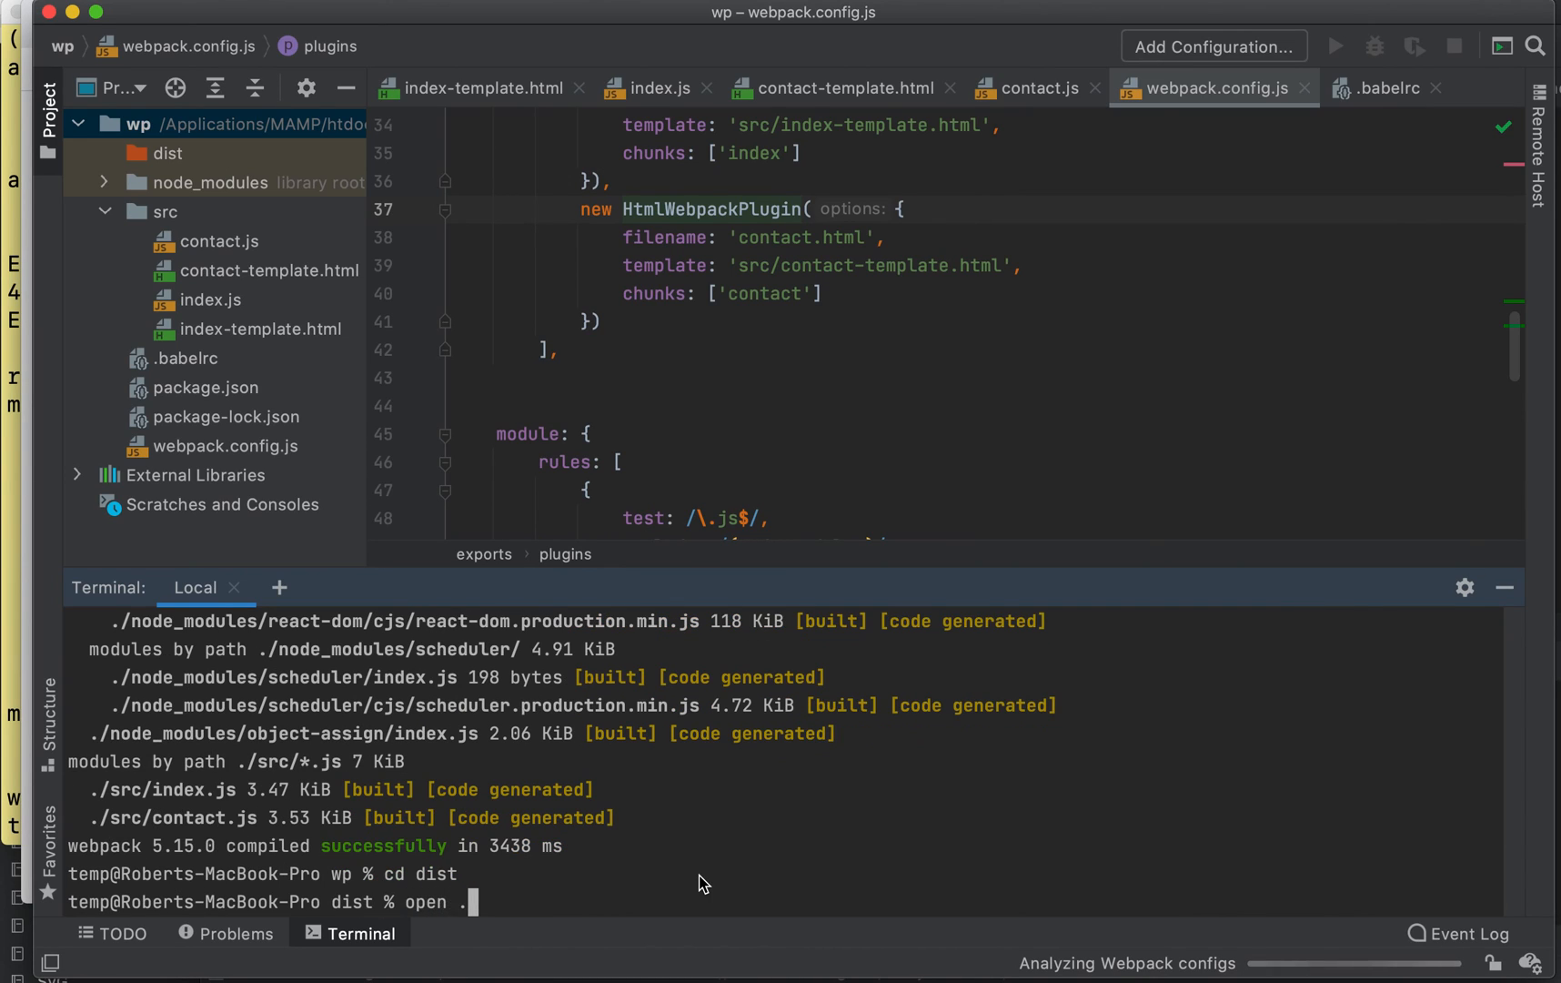
- Show dist in Finder and confirm 935.bundle.js is only 128 KB
{"action": "key", "text": "Return"}
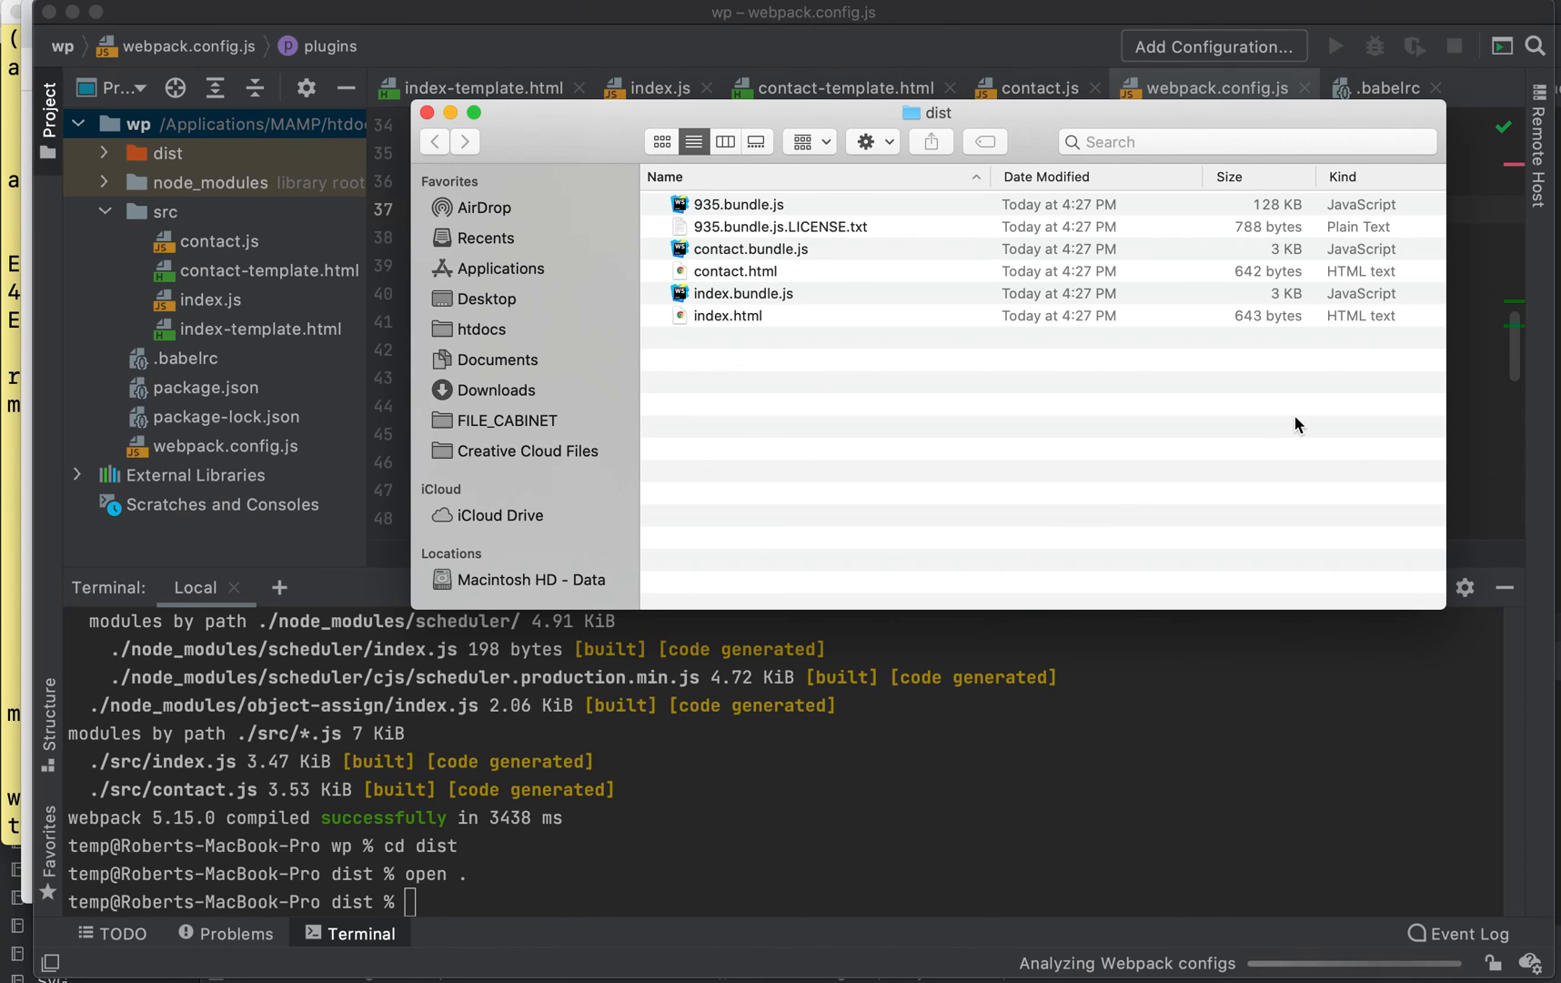
{"action": "left_click", "coordinate": [740, 204]}
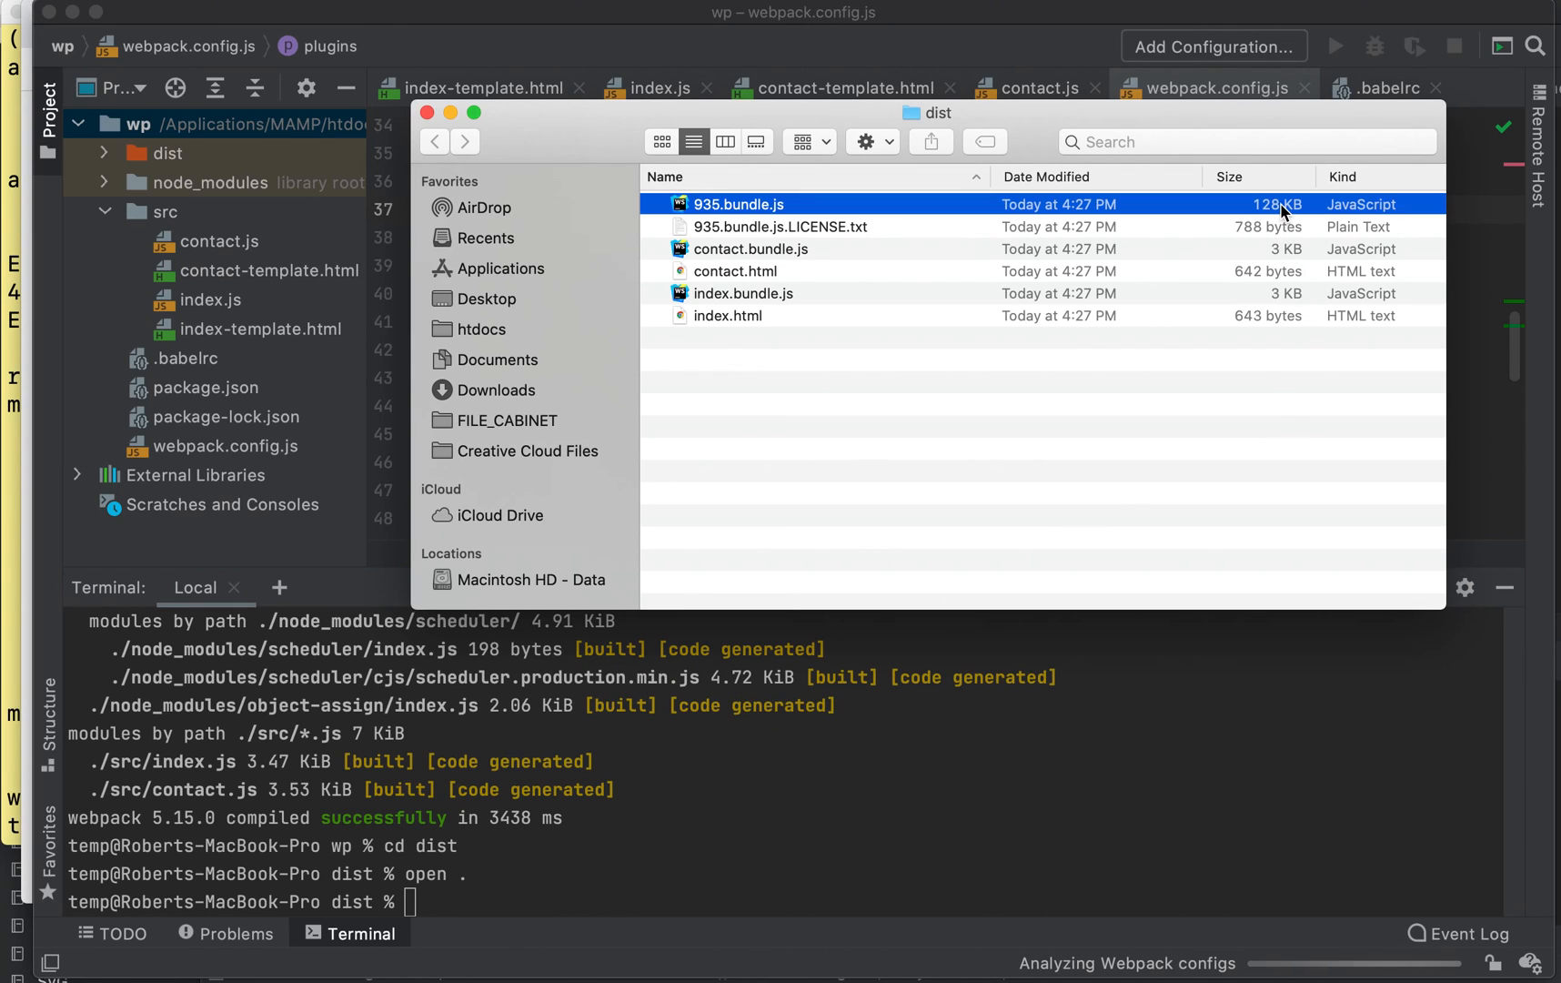
{"action": "mouse_move", "coordinate": [1279, 217]}
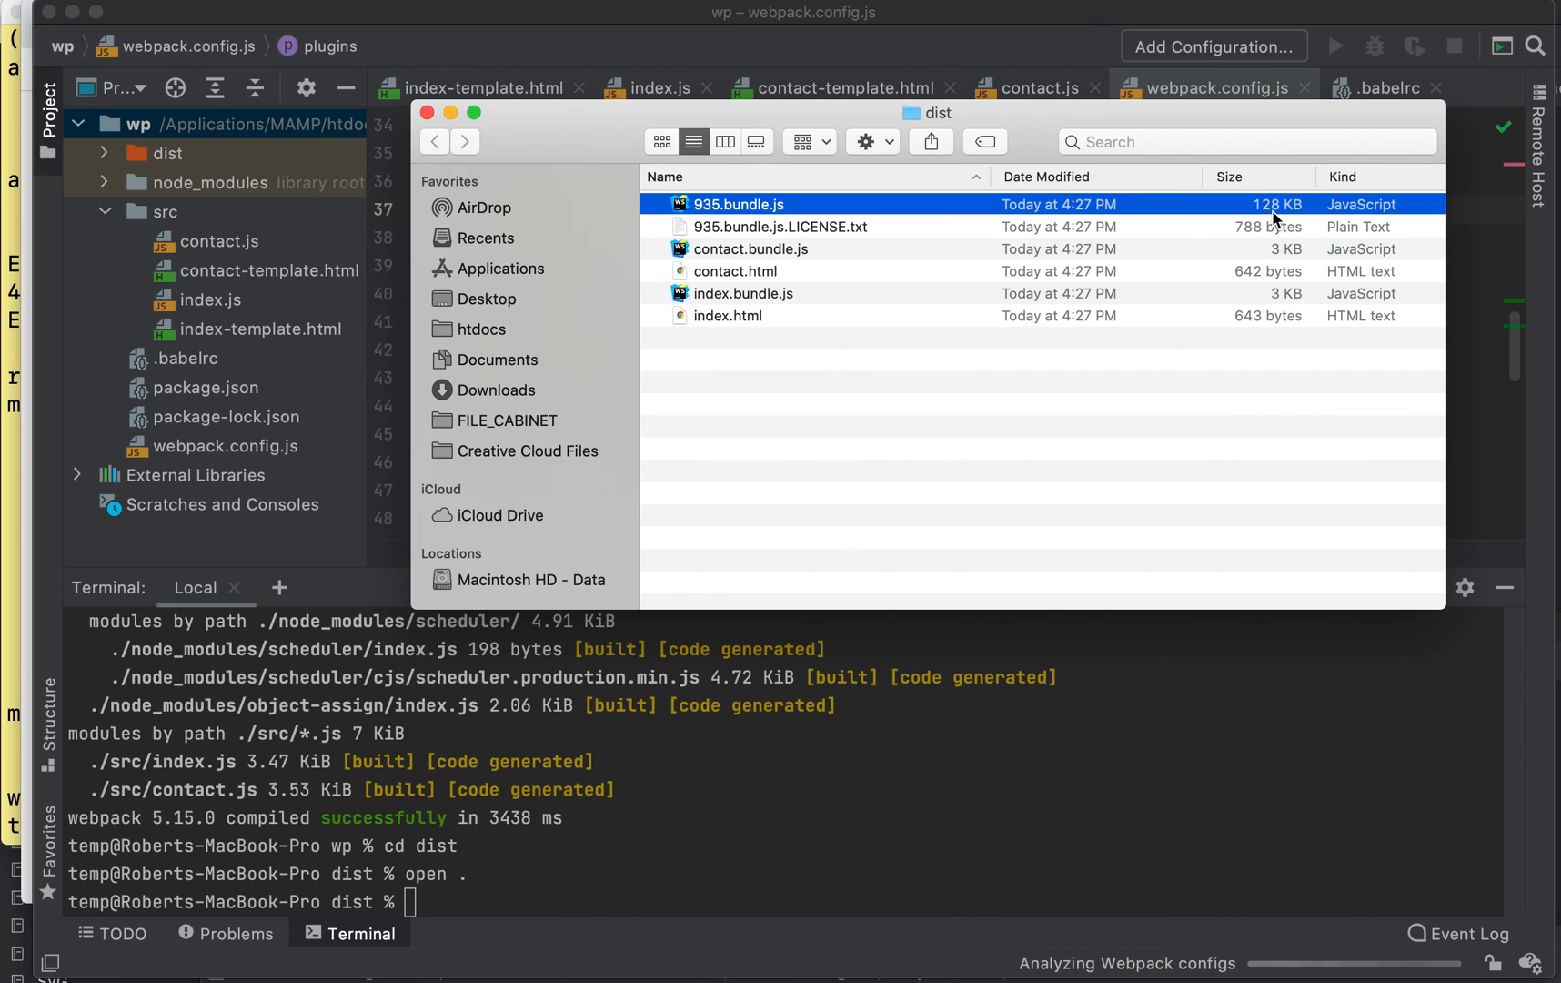
{"action": "mouse_move", "coordinate": [1294, 275]}
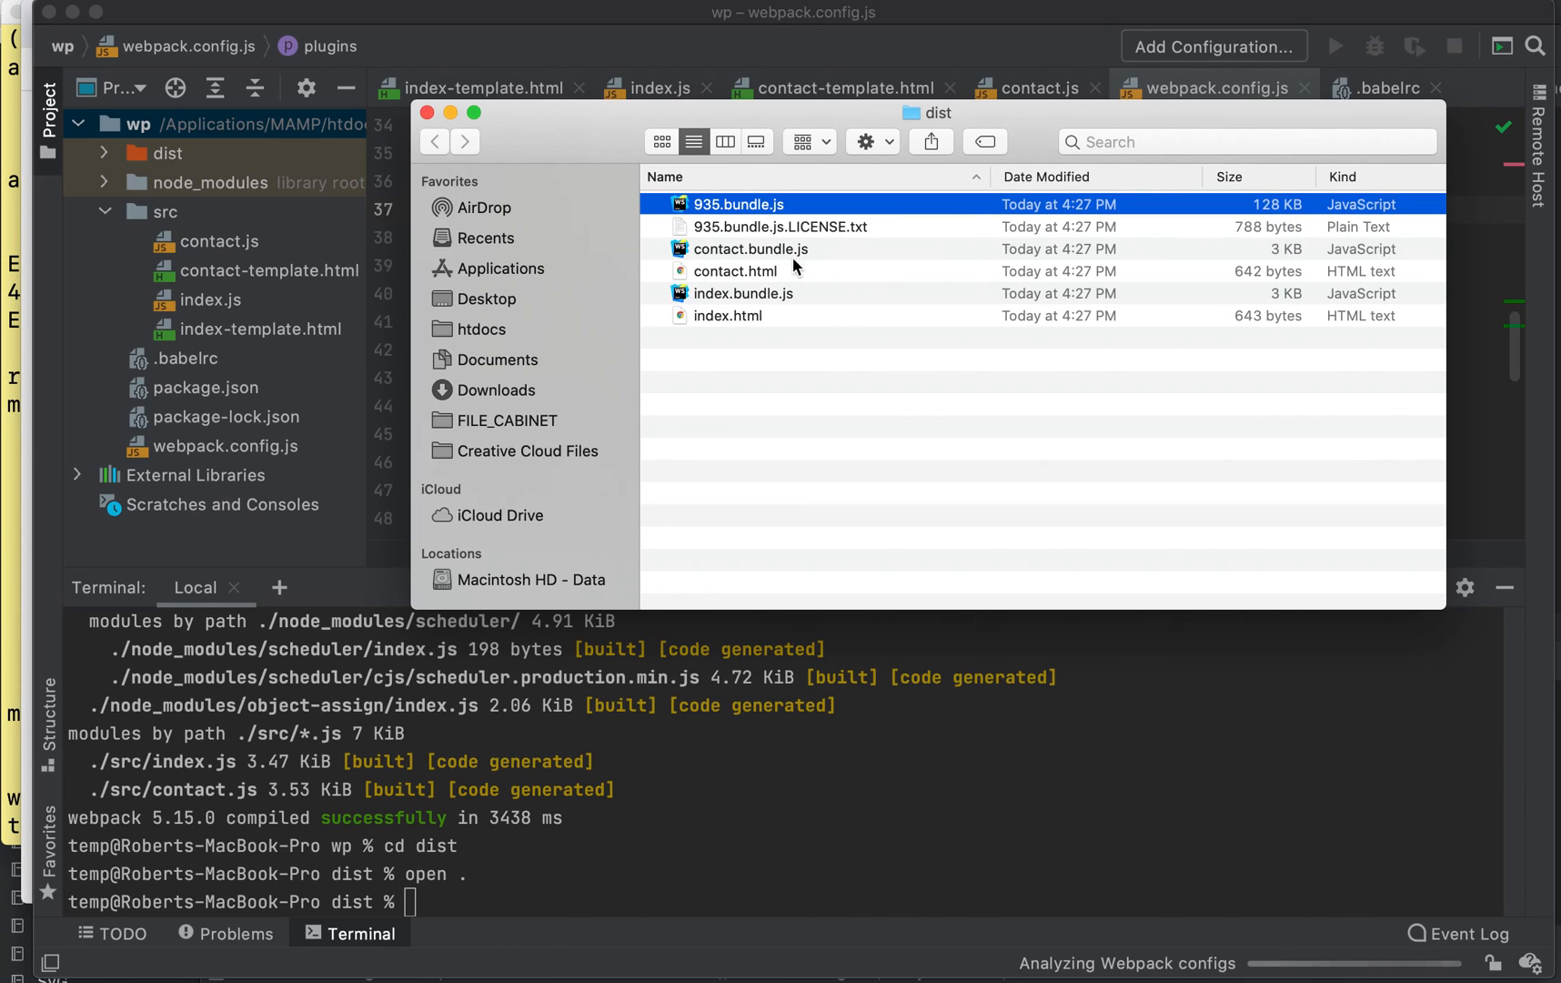
{"action": "left_click", "coordinate": [727, 315]}
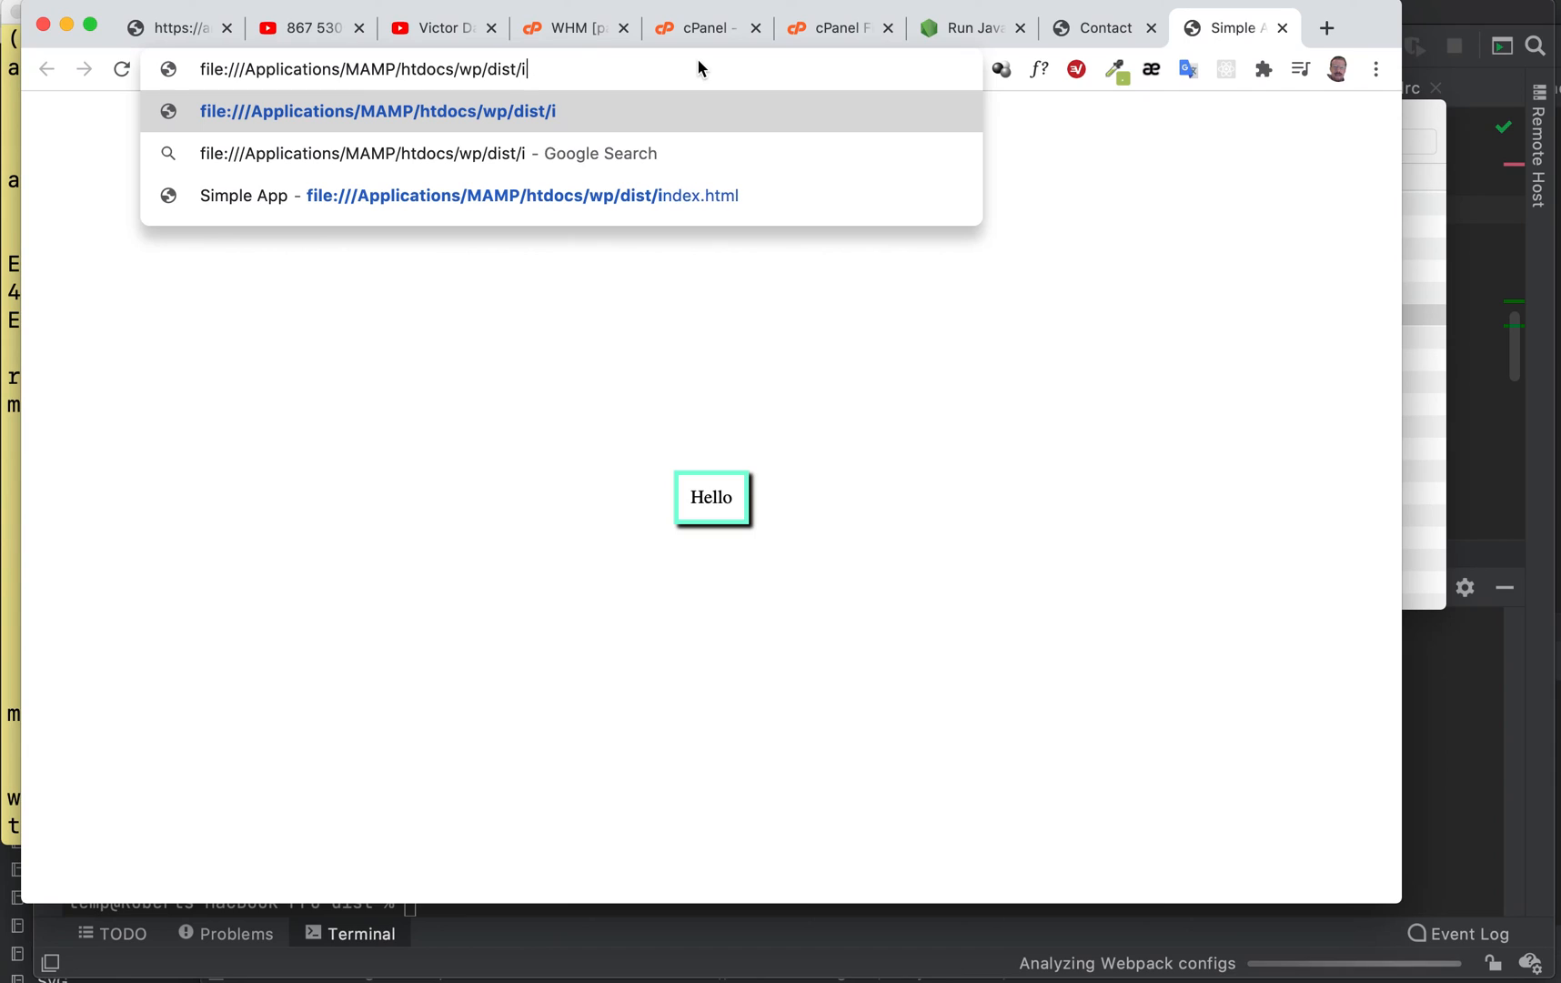
- Enter the dist contact.html path in Chrome's address bar
{"action": "type", "text": "contact.h"}
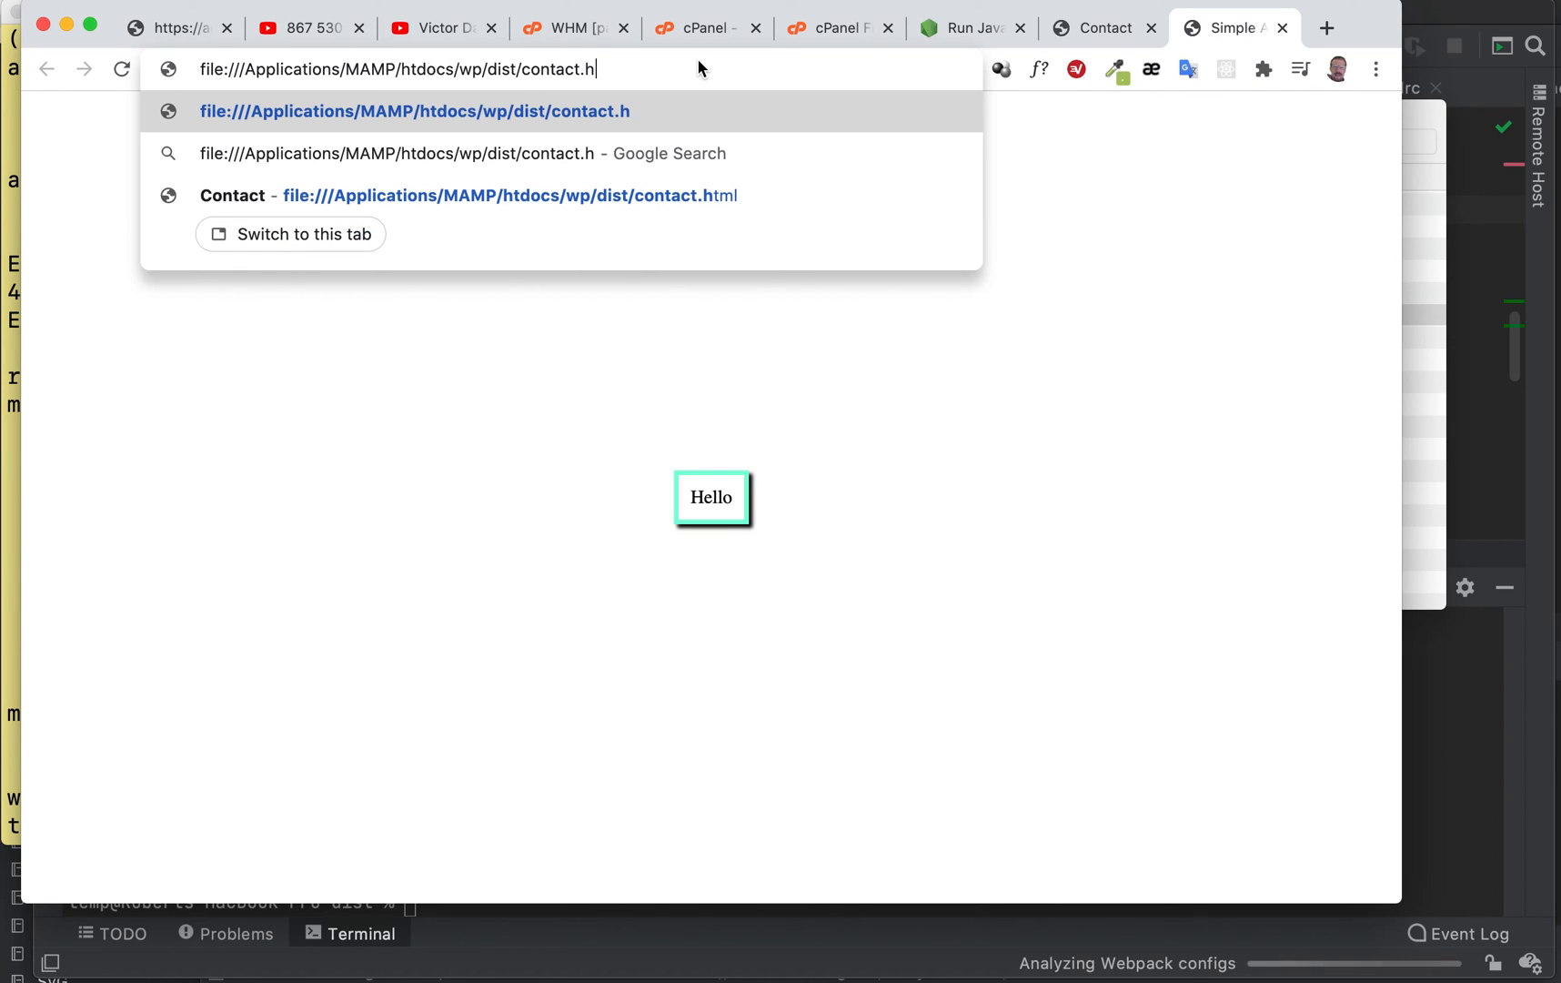